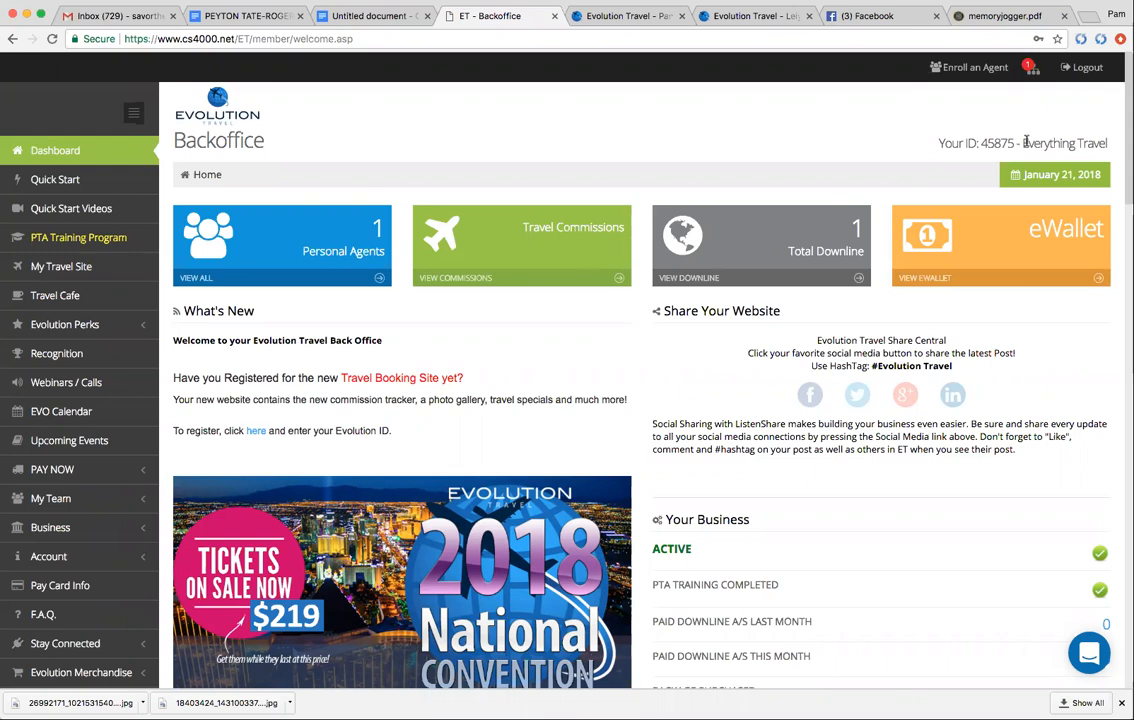
{"action": "mouse_move", "coordinate": [1084, 140]}
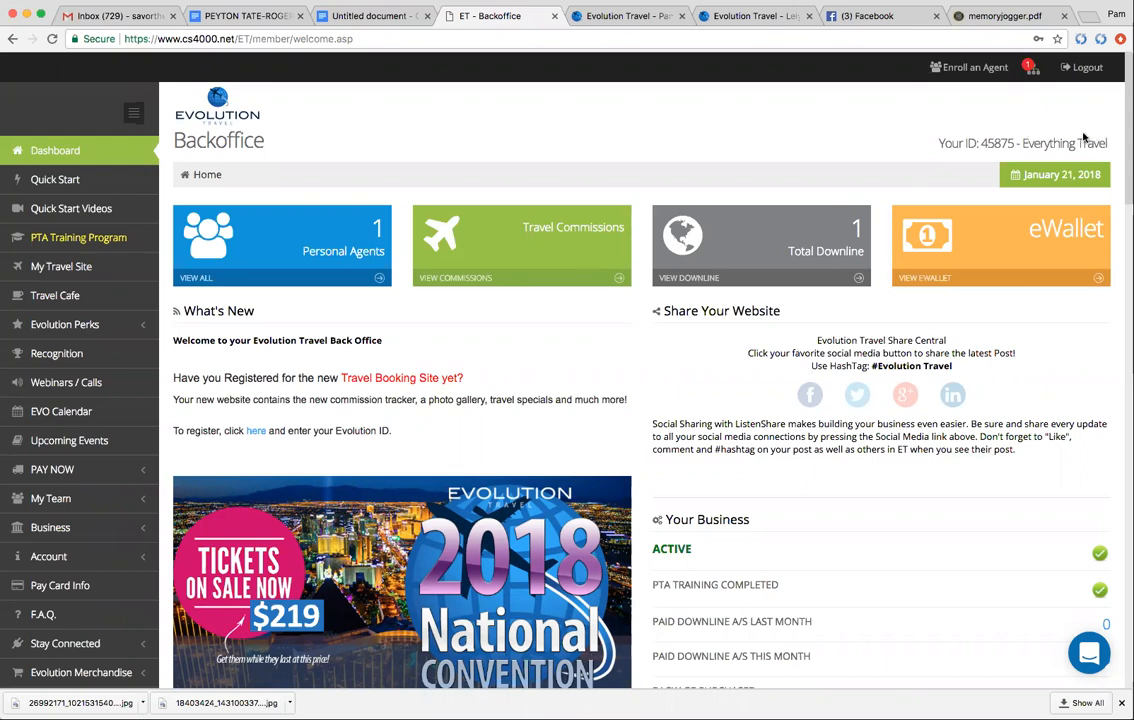
{"action": "mouse_move", "coordinate": [292, 160]}
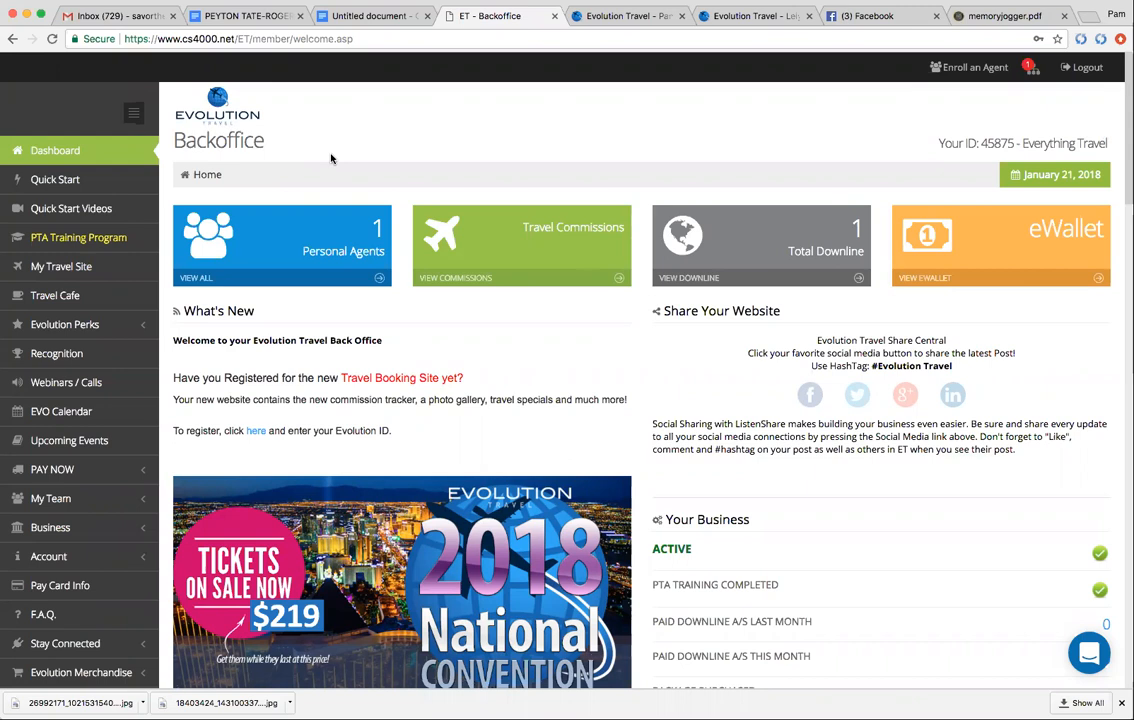
{"action": "mouse_move", "coordinate": [364, 304]}
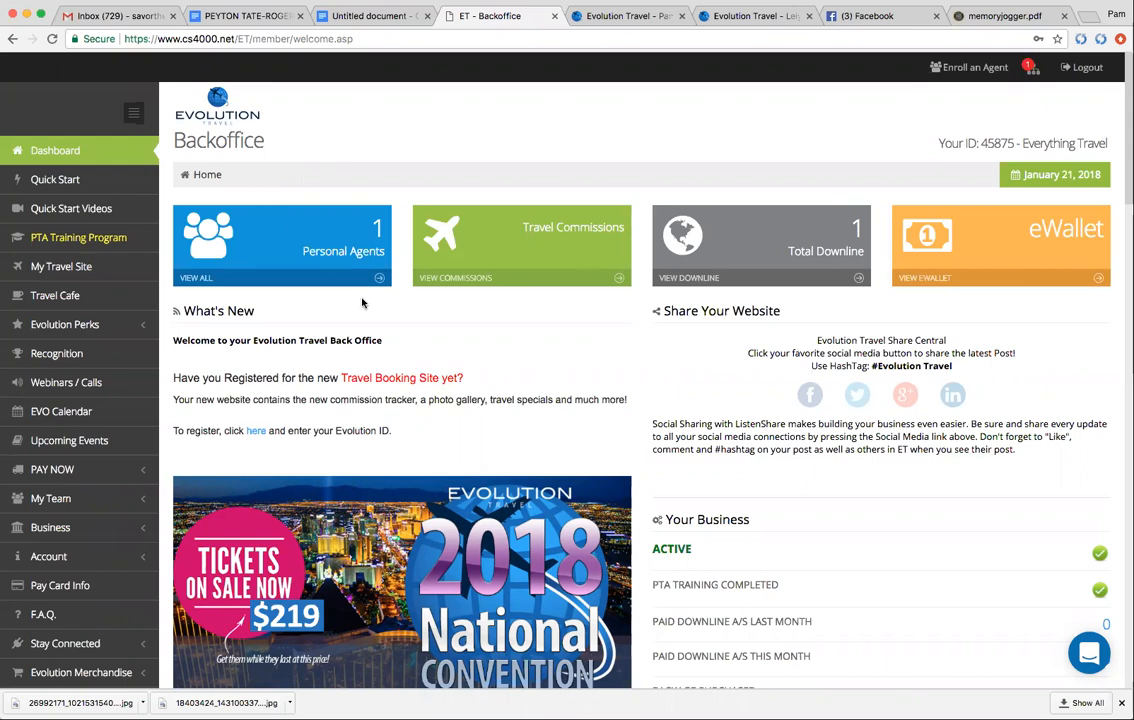
{"action": "mouse_move", "coordinate": [586, 320]}
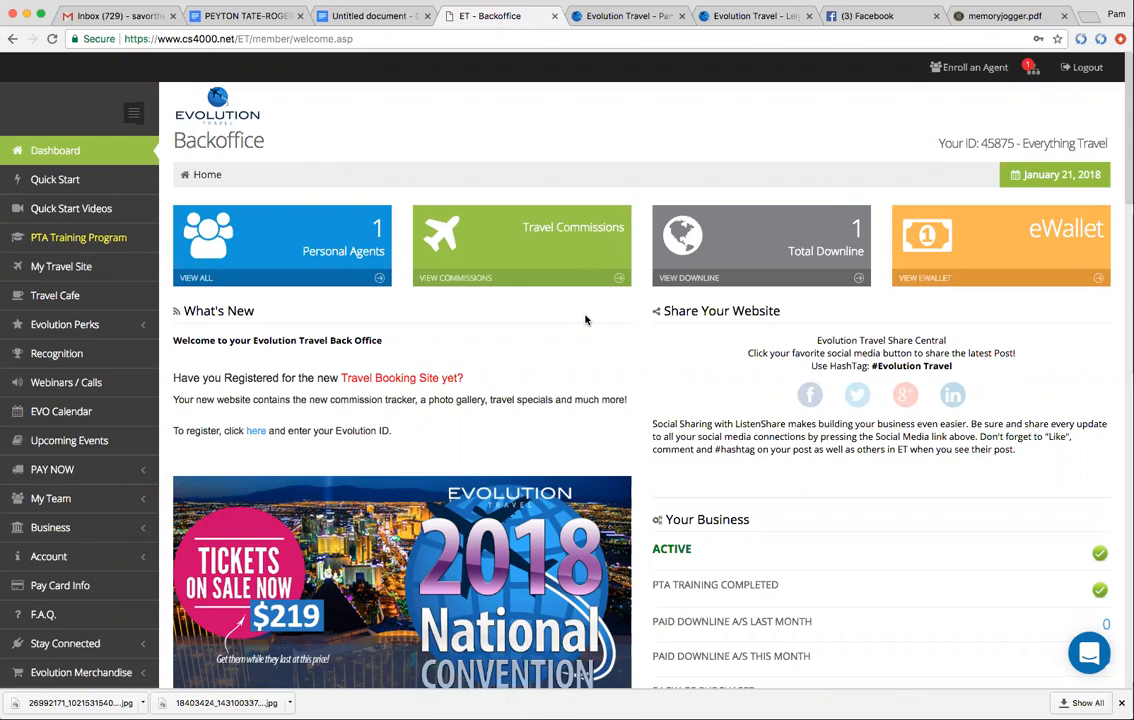
{"action": "mouse_move", "coordinate": [402, 260]}
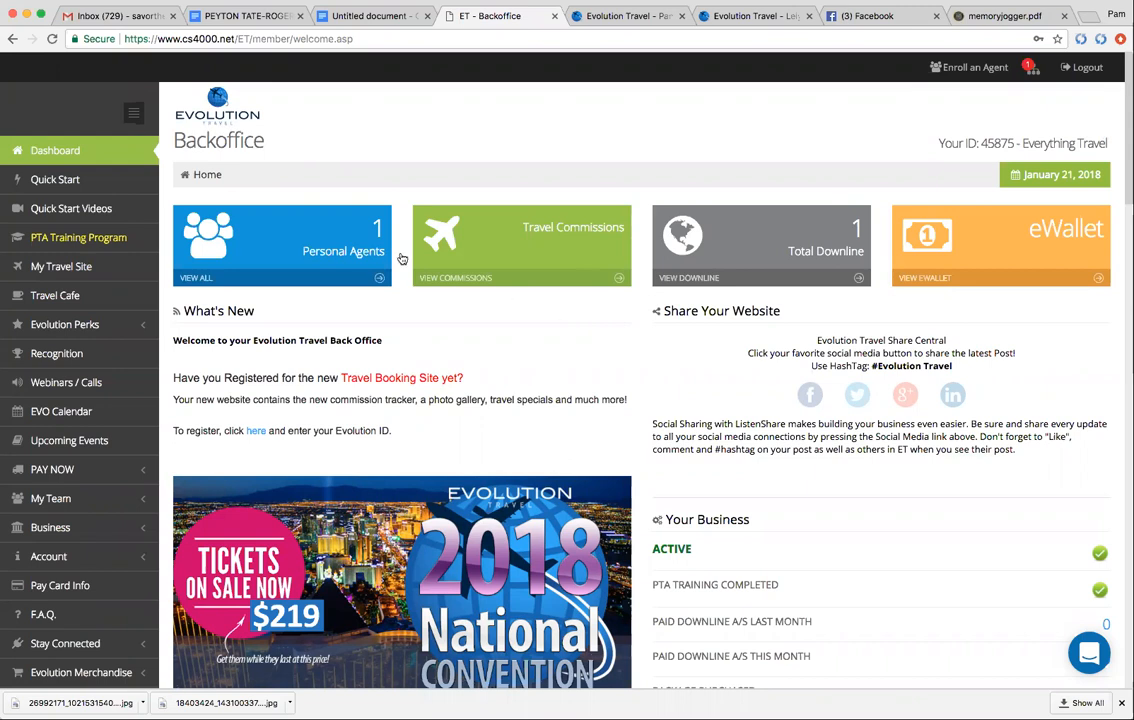
{"action": "mouse_move", "coordinate": [1044, 148]}
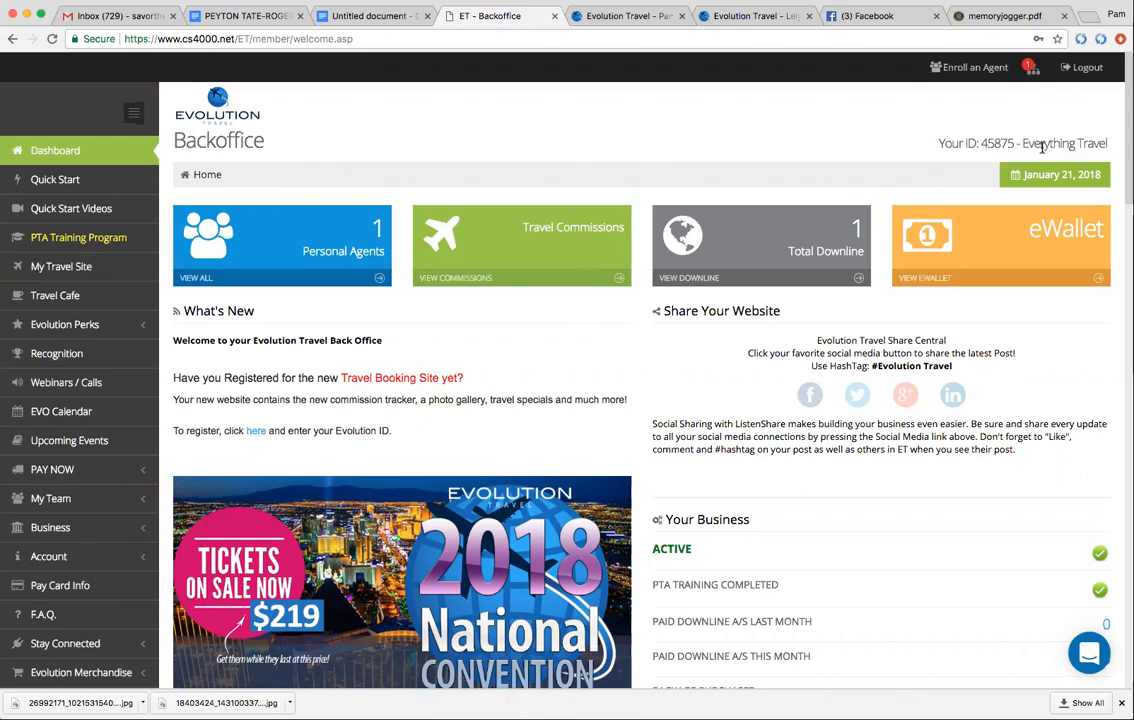
{"action": "mouse_move", "coordinate": [208, 394]}
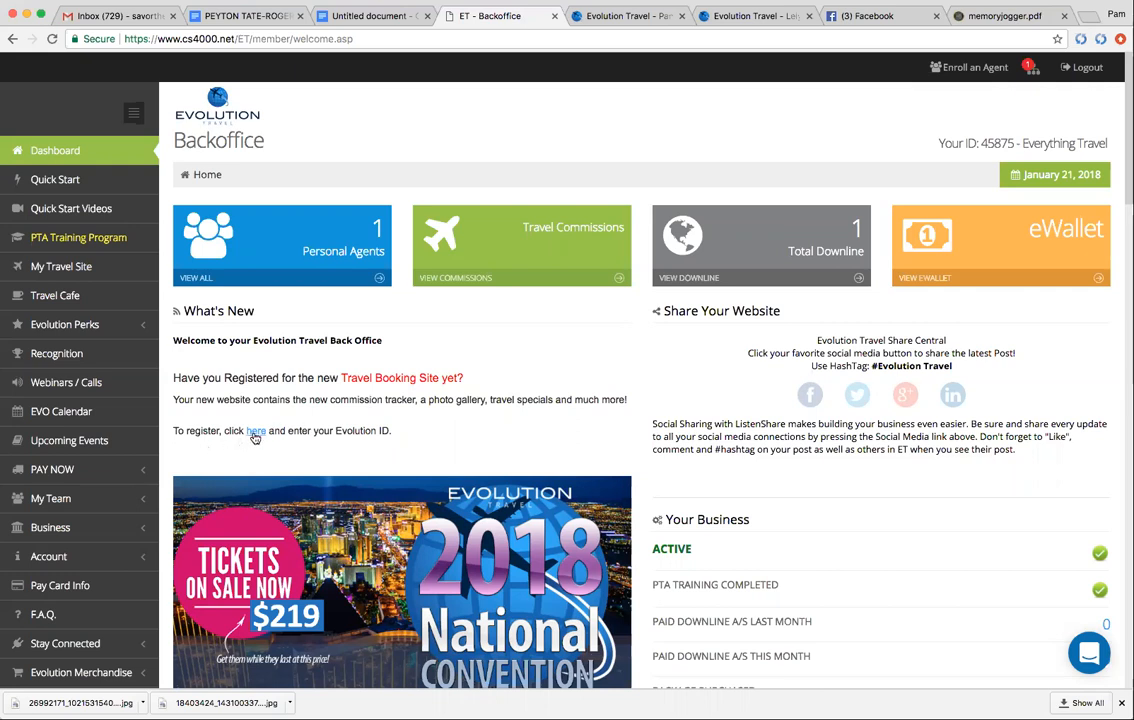
{"action": "left_click", "coordinate": [256, 432]}
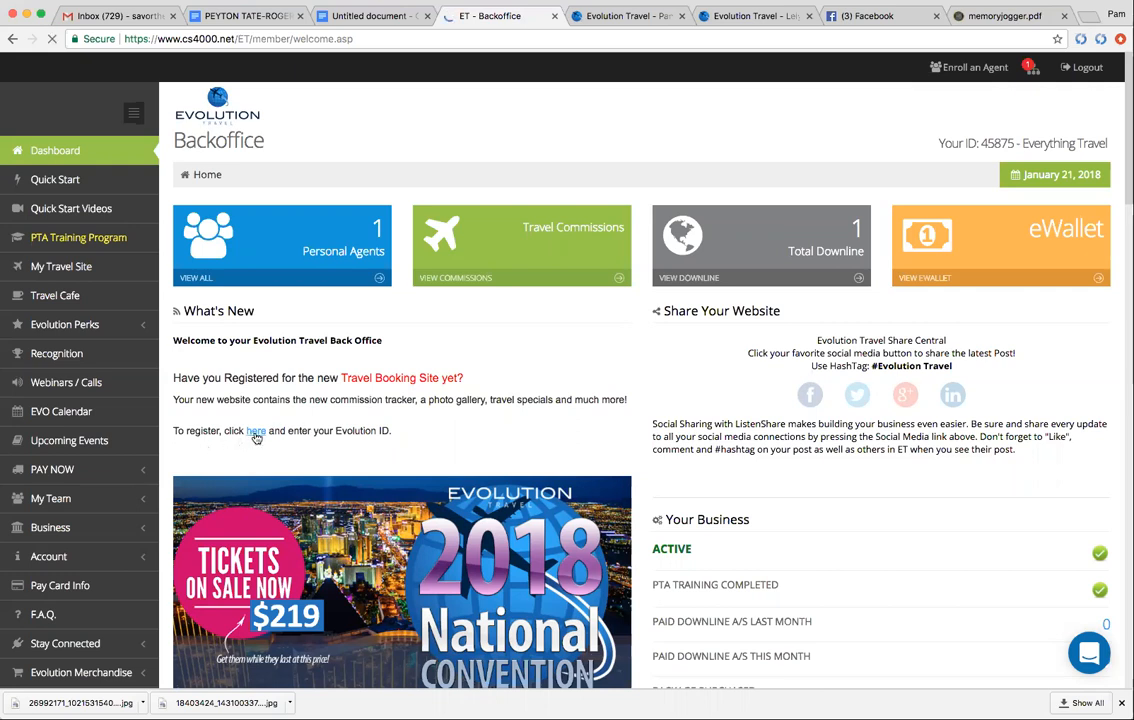
{"action": "left_click", "coordinate": [256, 432]}
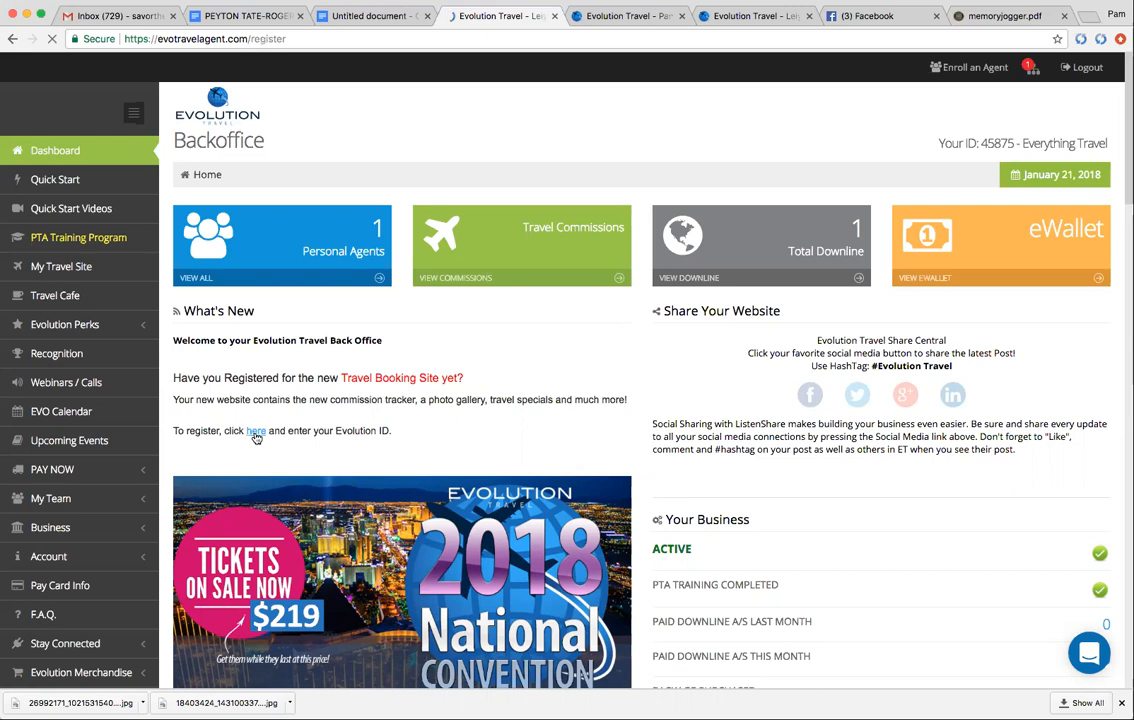
{"action": "left_click", "coordinate": [256, 432]}
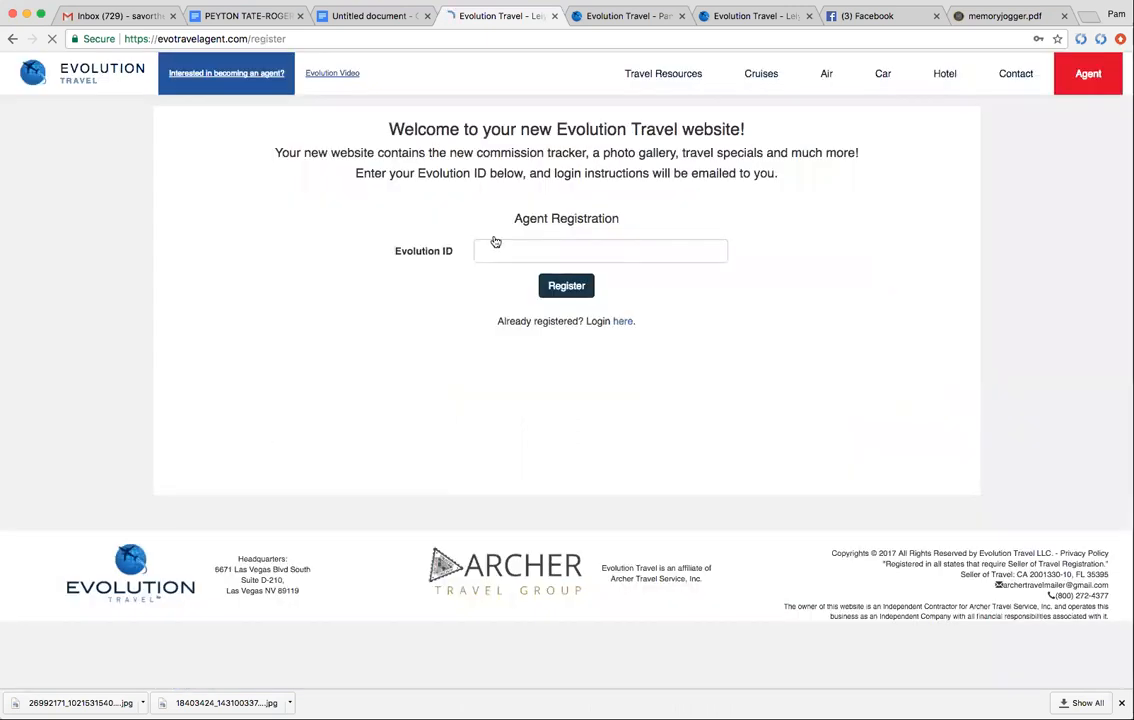
{"action": "left_click", "coordinate": [600, 250]}
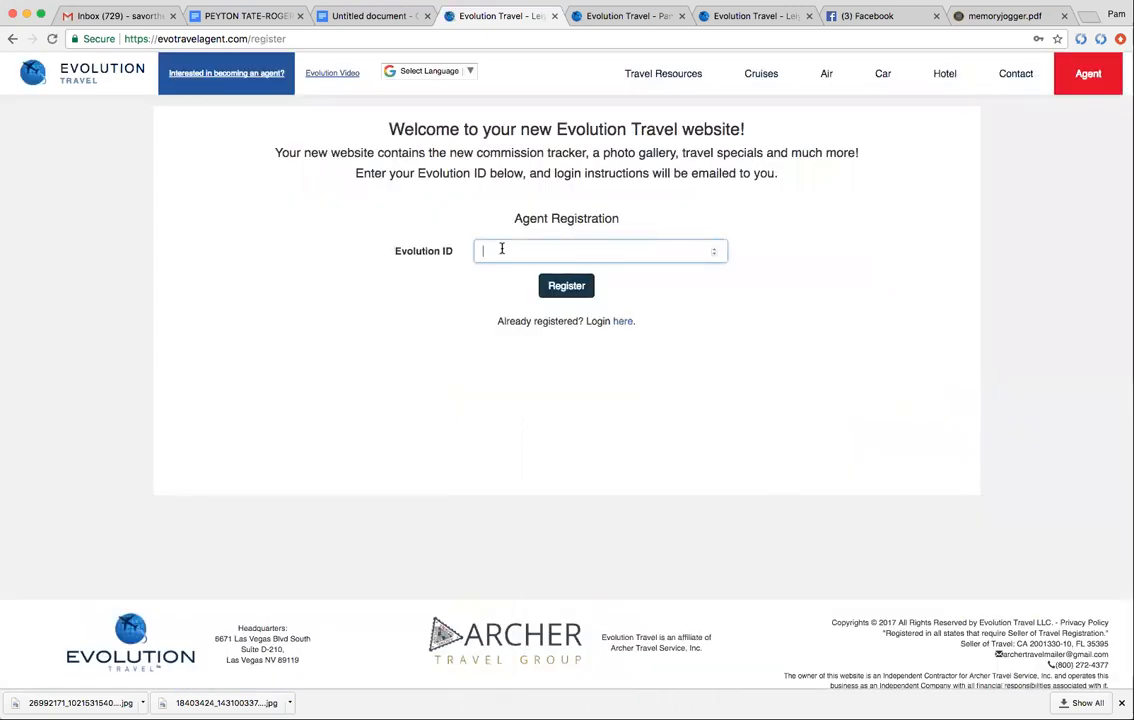
{"action": "type", "text": "458"}
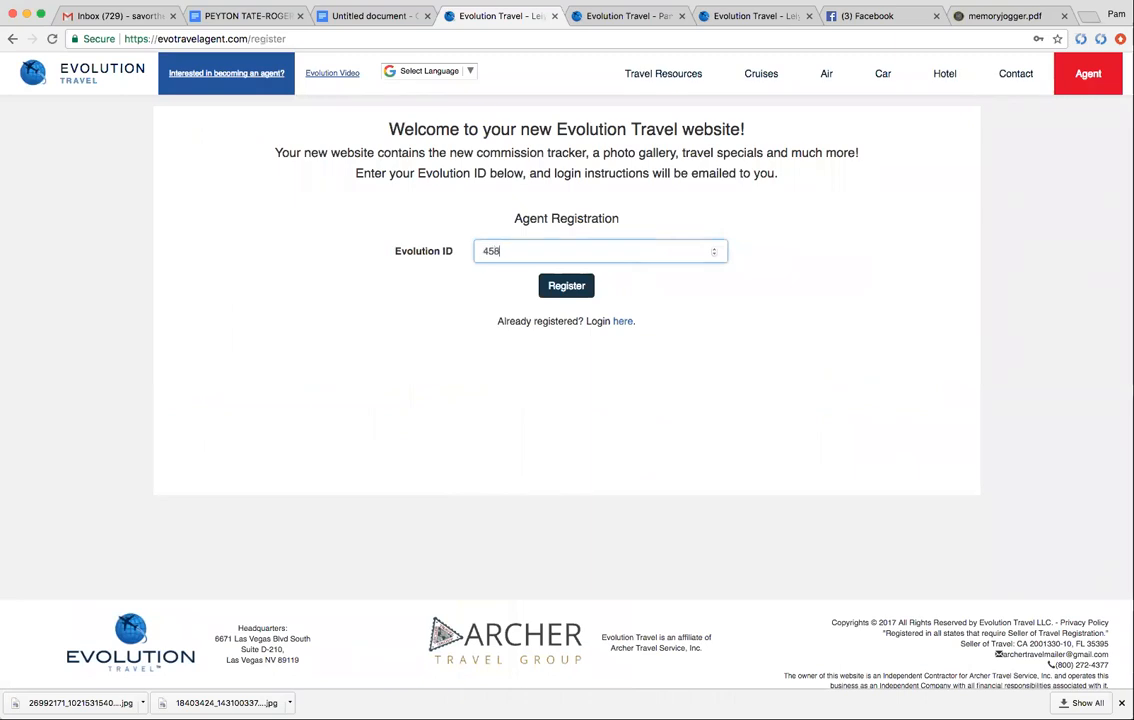
{"action": "type", "text": "75"}
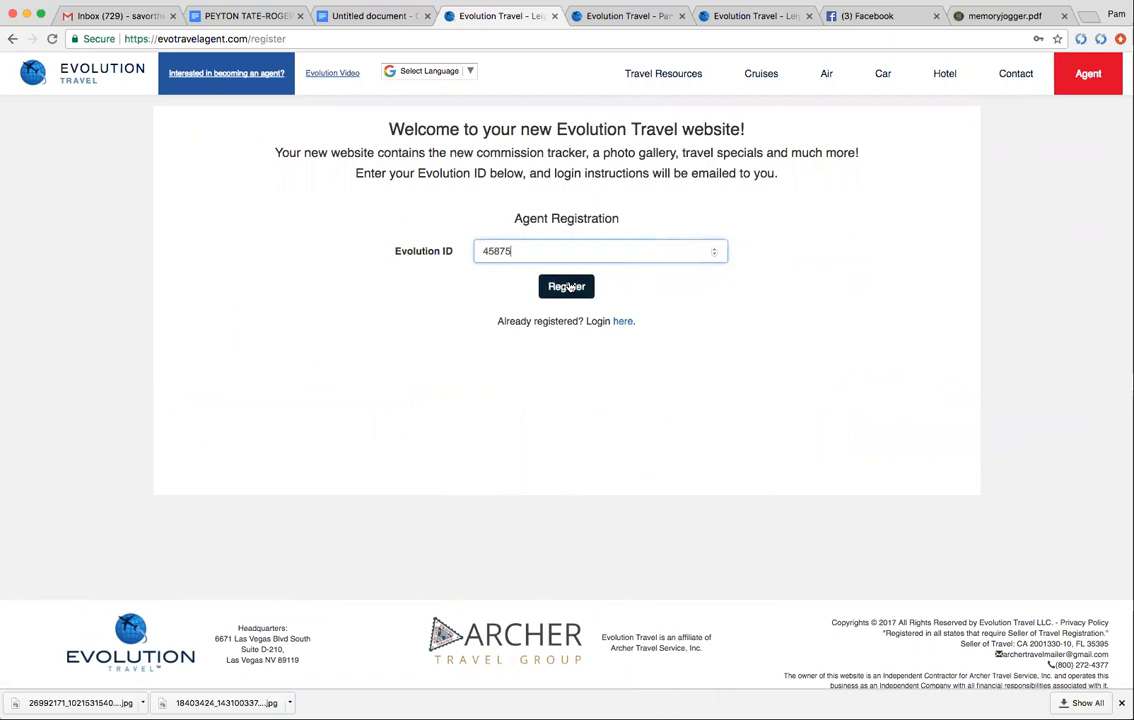
{"action": "mouse_move", "coordinate": [624, 324]}
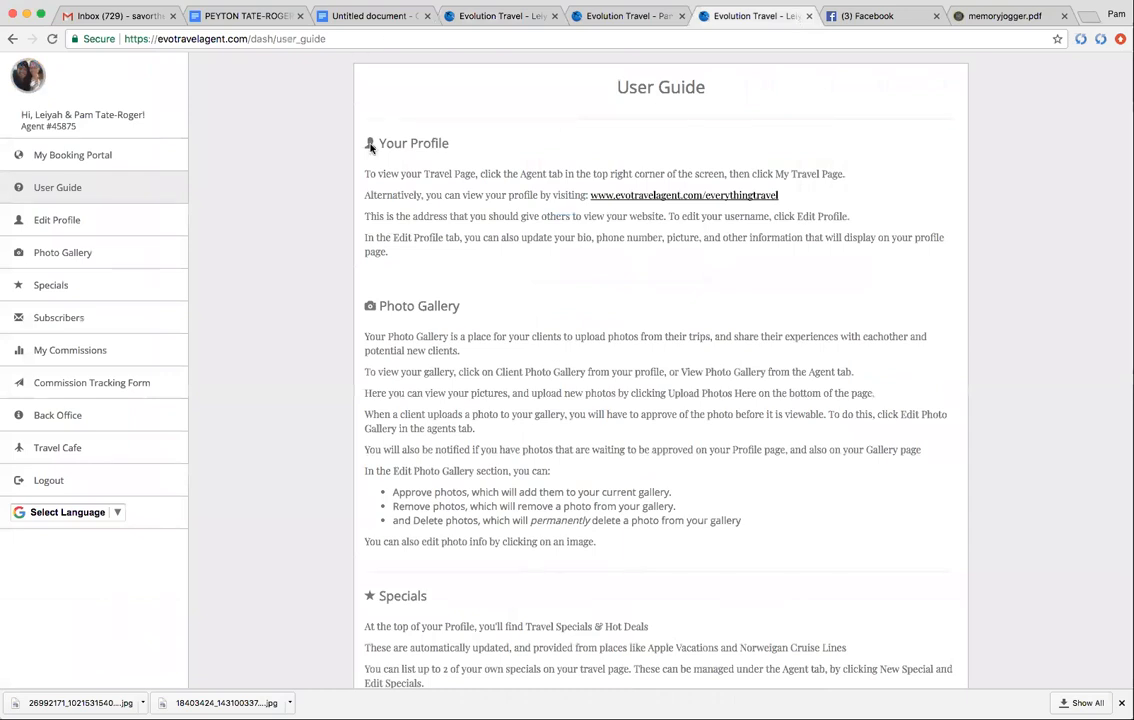
{"action": "mouse_move", "coordinate": [658, 188]}
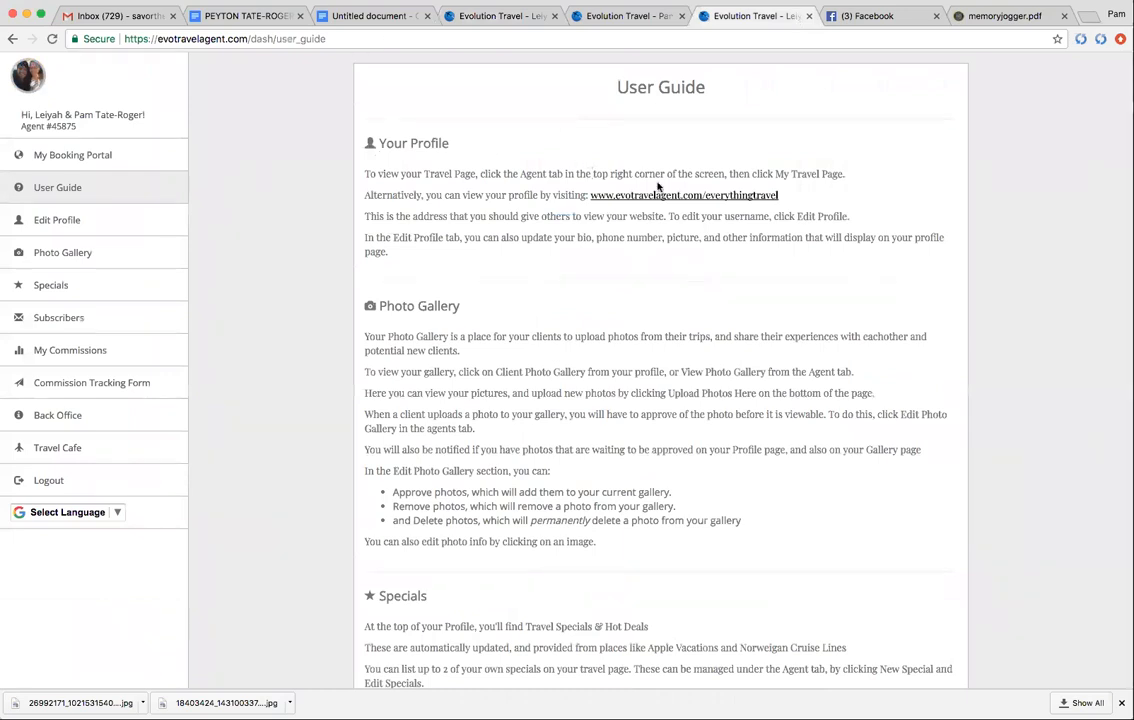
{"action": "mouse_move", "coordinate": [696, 168]}
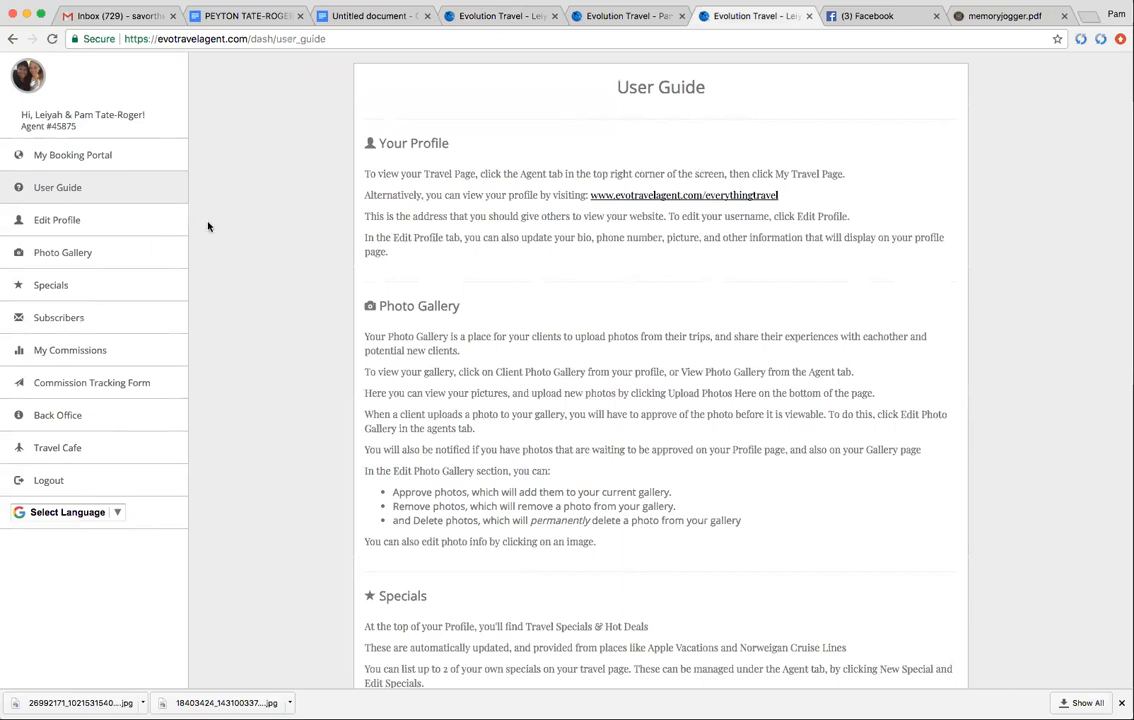
{"action": "mouse_move", "coordinate": [64, 94]}
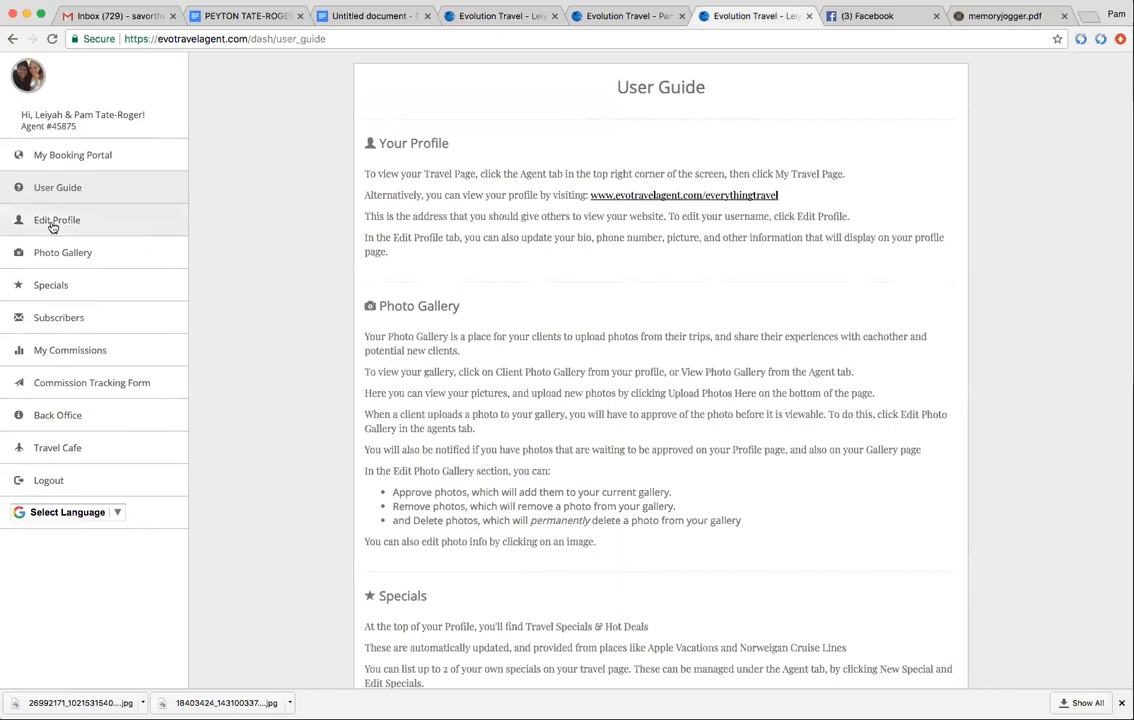
Go to Edit Profile in the dashboard sidebar to show contact details, bio and photo.
{"action": "left_click", "coordinate": [56, 218]}
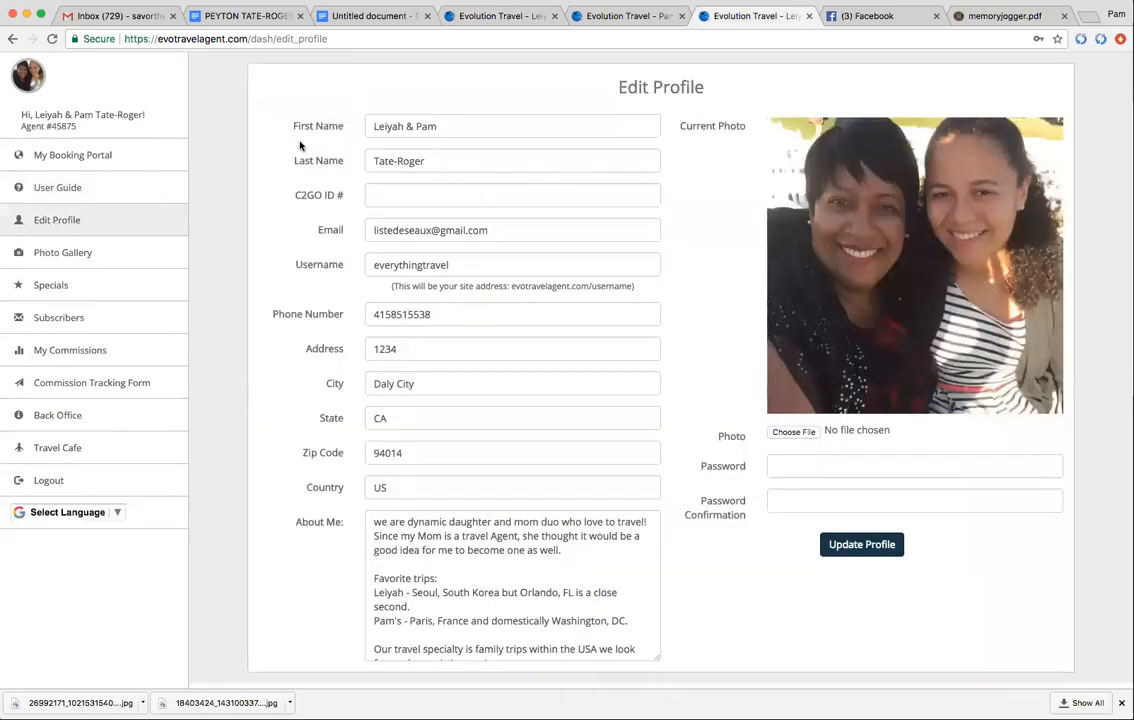
{"action": "mouse_move", "coordinate": [916, 360]}
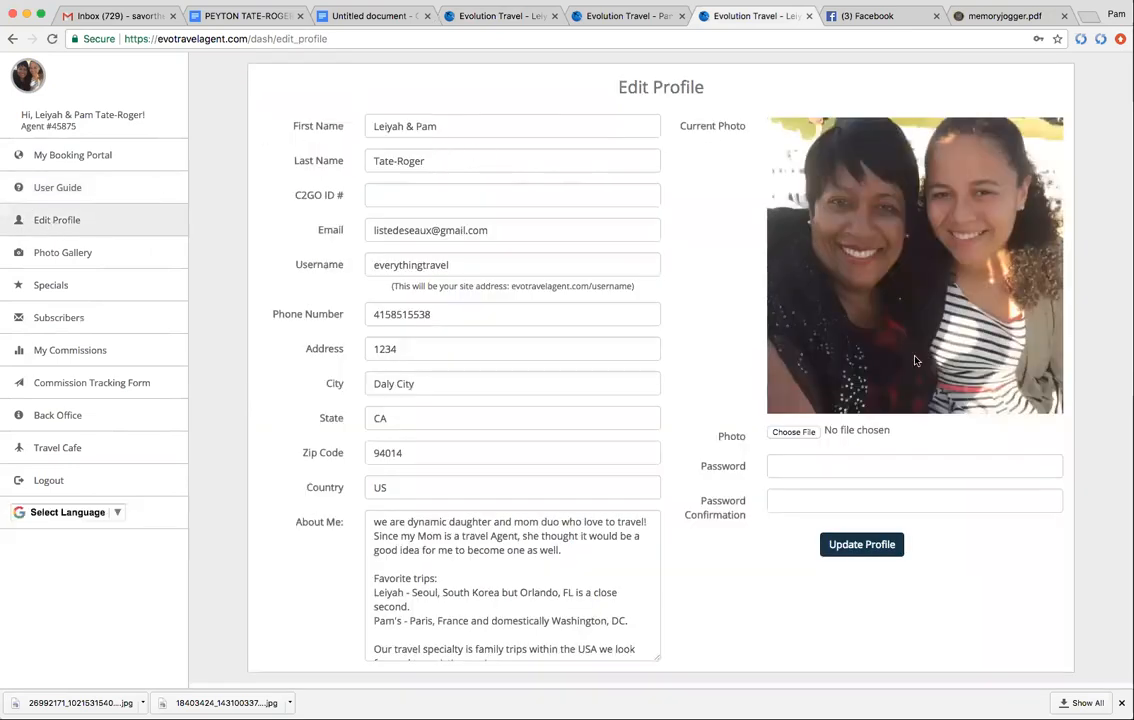
{"action": "mouse_move", "coordinate": [684, 188]}
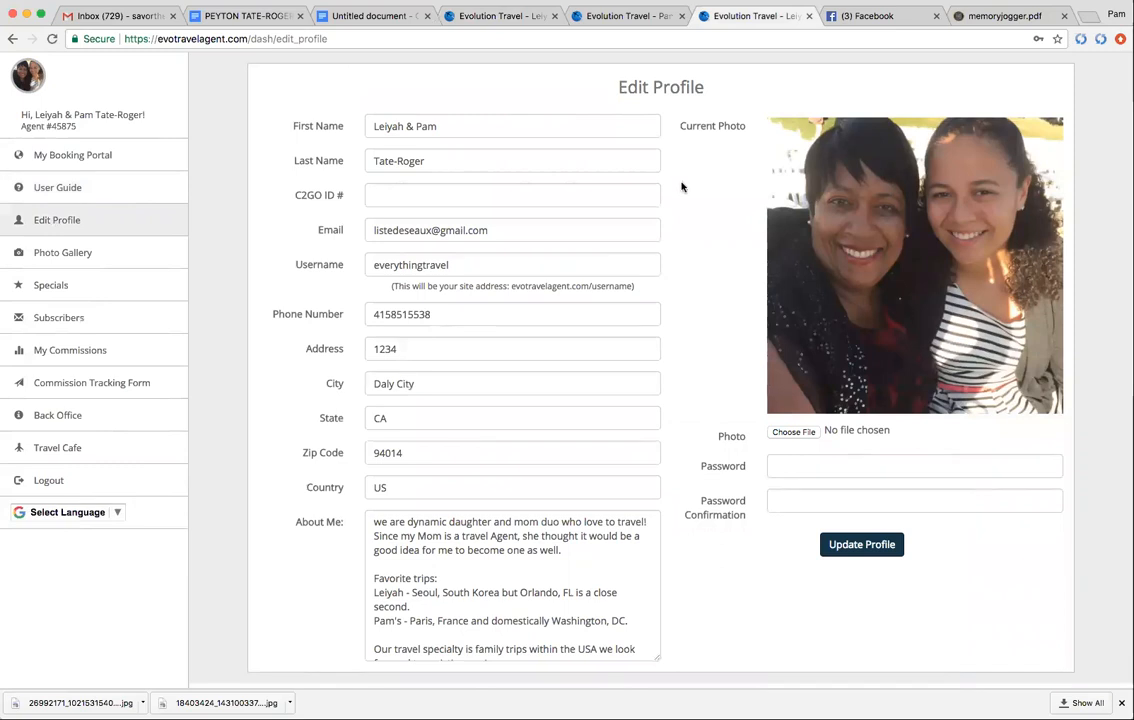
{"action": "mouse_move", "coordinate": [684, 206]}
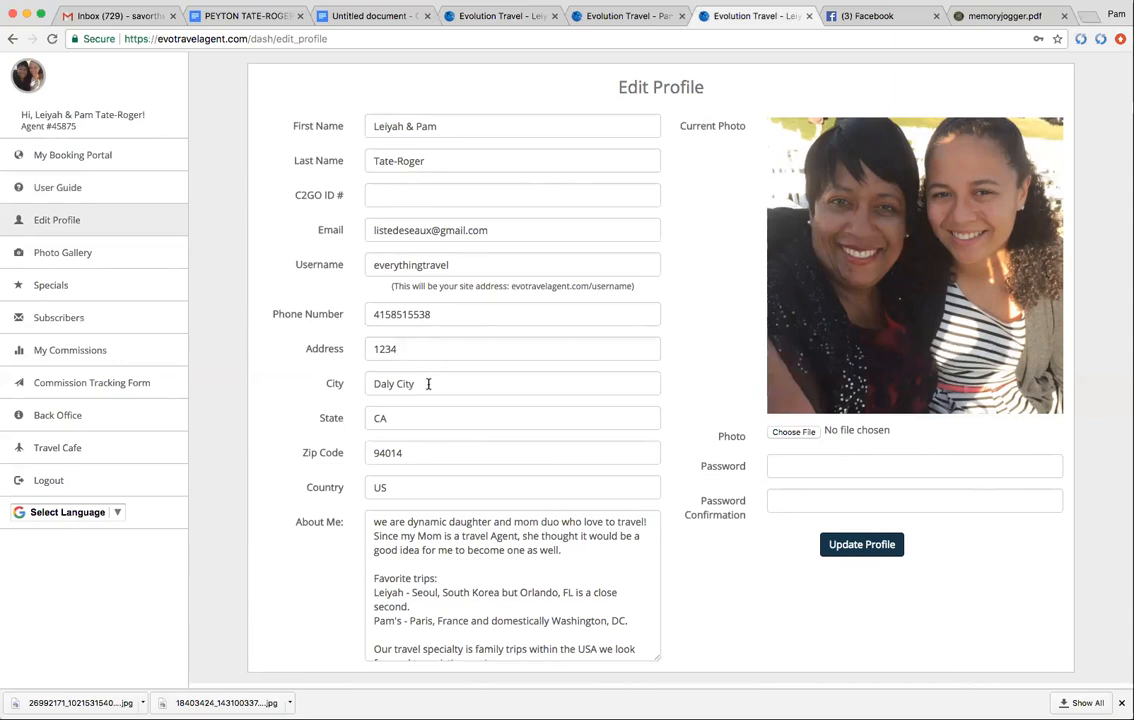
{"action": "mouse_move", "coordinate": [404, 488]}
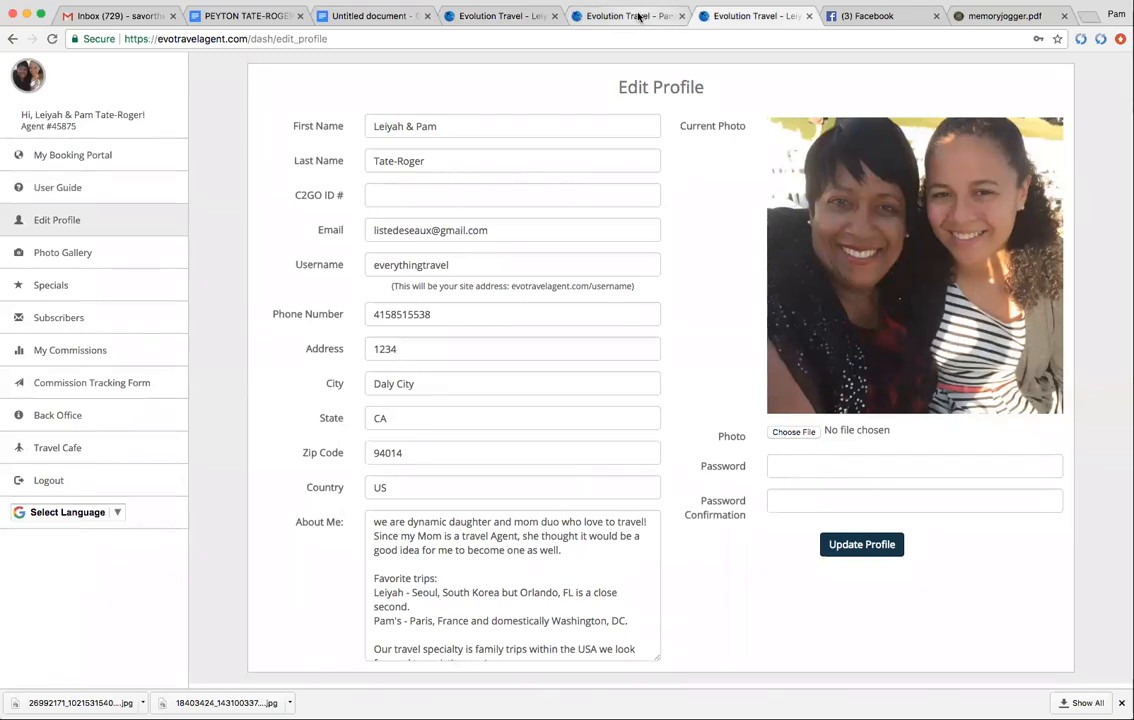
{"action": "left_click", "coordinate": [628, 16]}
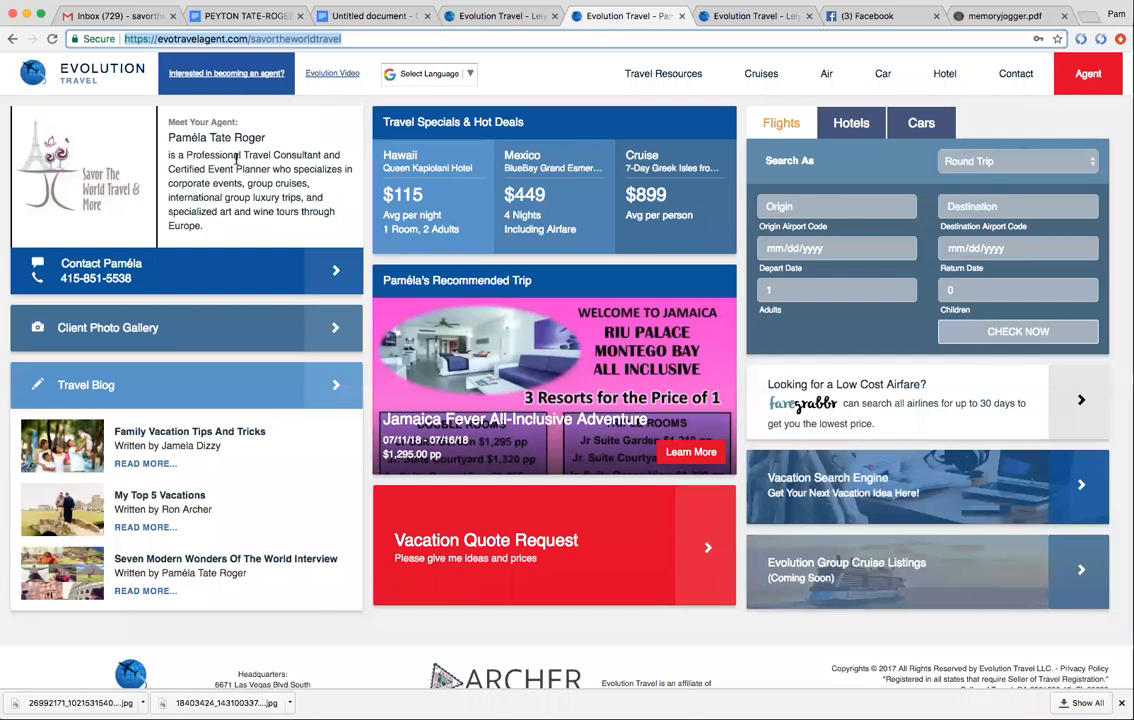
{"action": "mouse_move", "coordinate": [152, 152]}
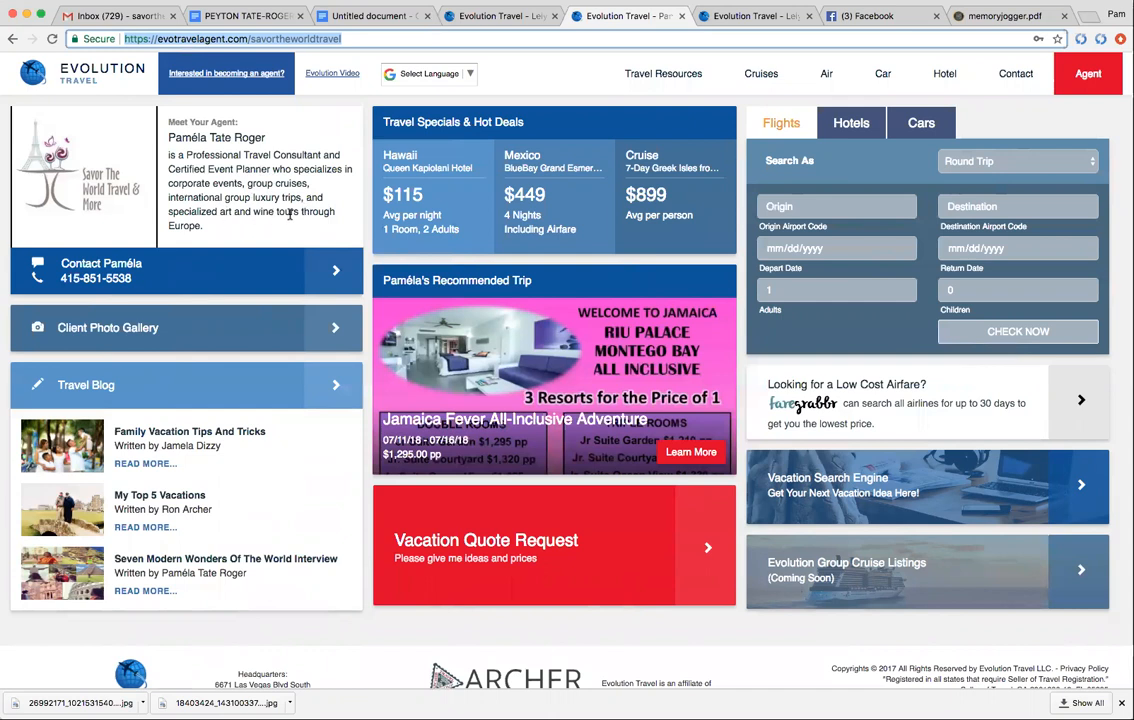
{"action": "left_click", "coordinate": [756, 16]}
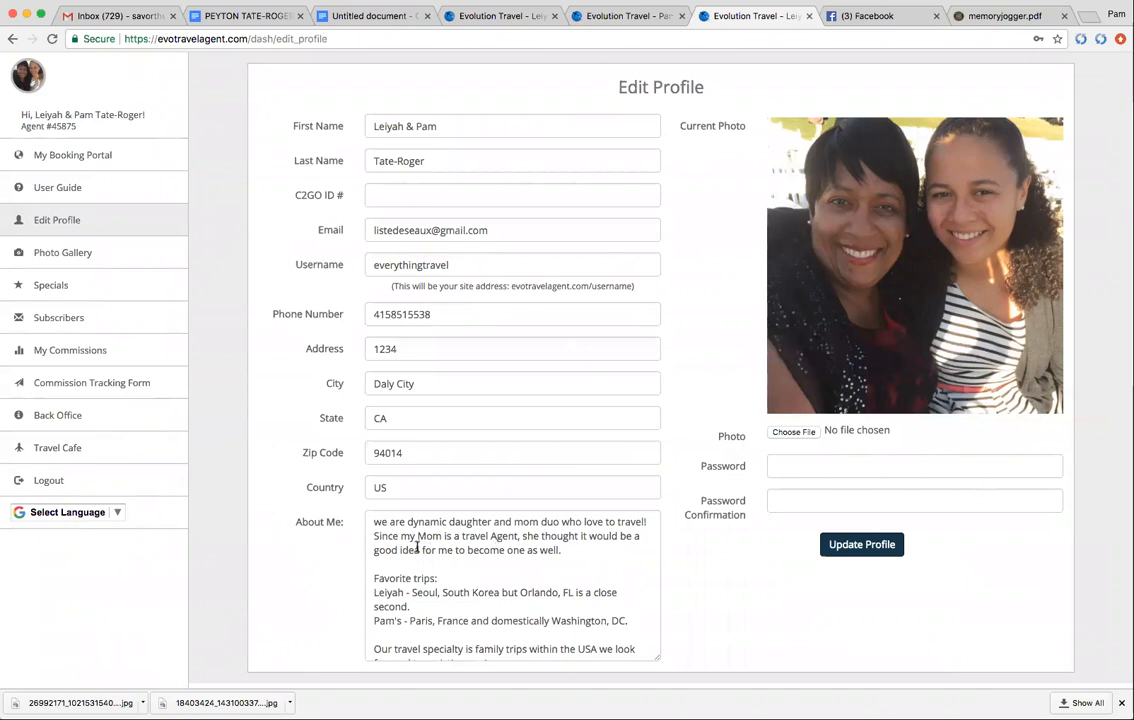
{"action": "mouse_move", "coordinate": [586, 540]}
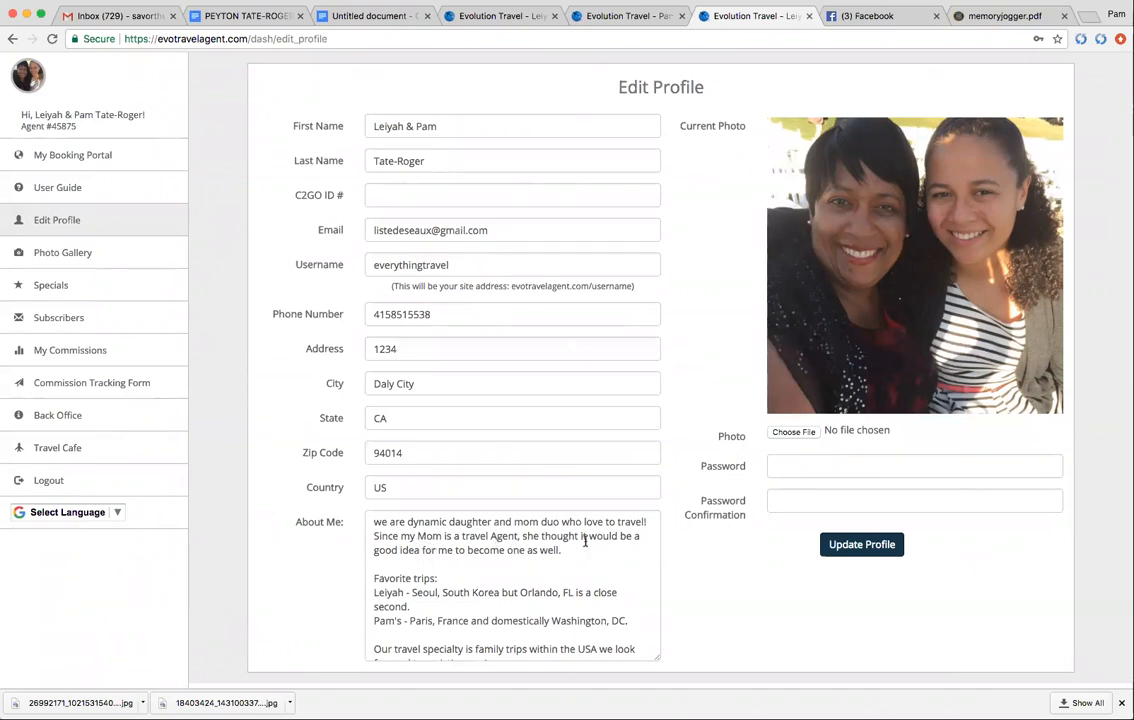
{"action": "mouse_move", "coordinate": [594, 568]}
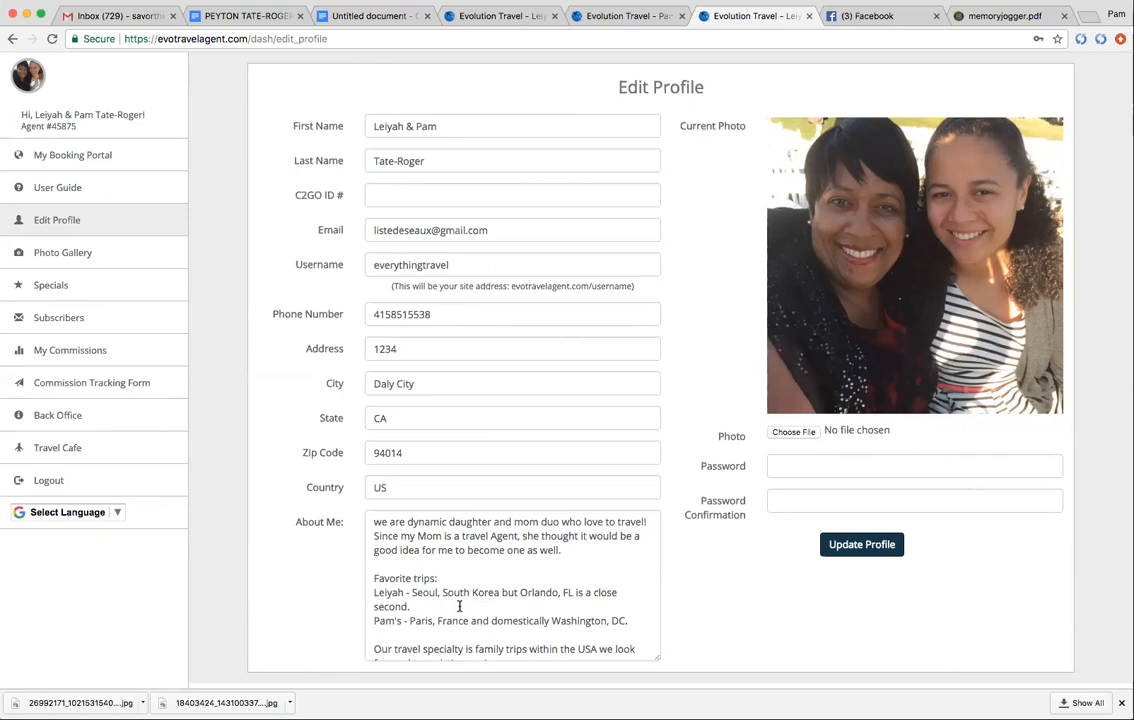
{"action": "mouse_move", "coordinate": [544, 600]}
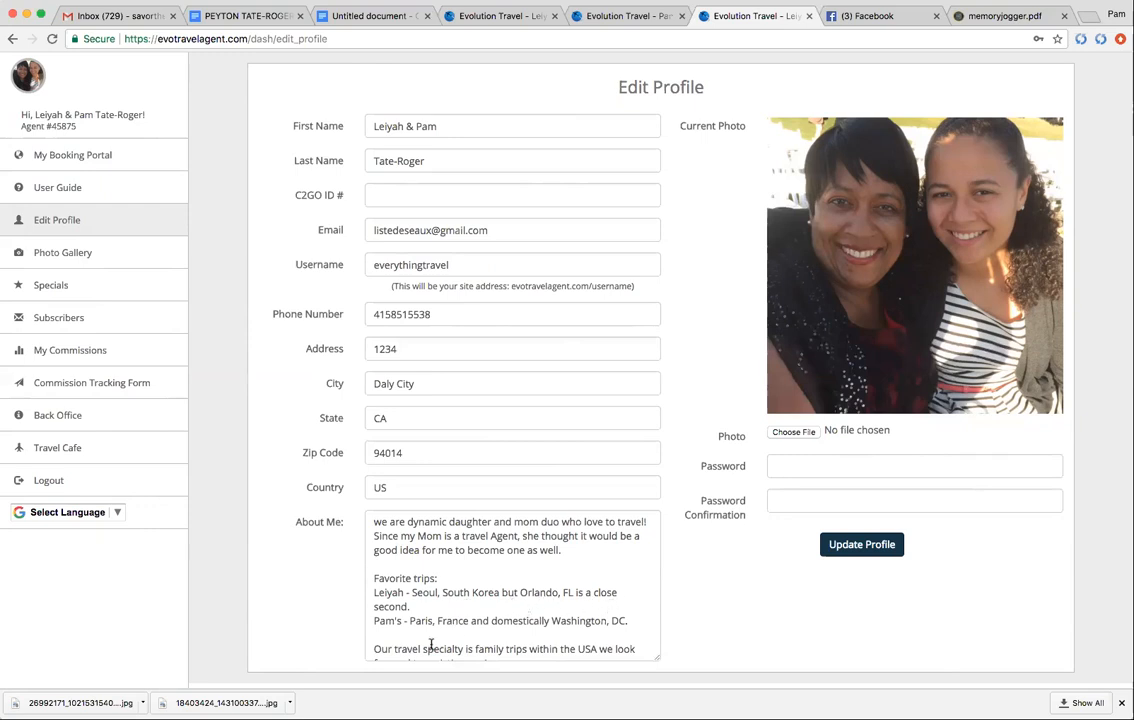
{"action": "mouse_move", "coordinate": [482, 640]}
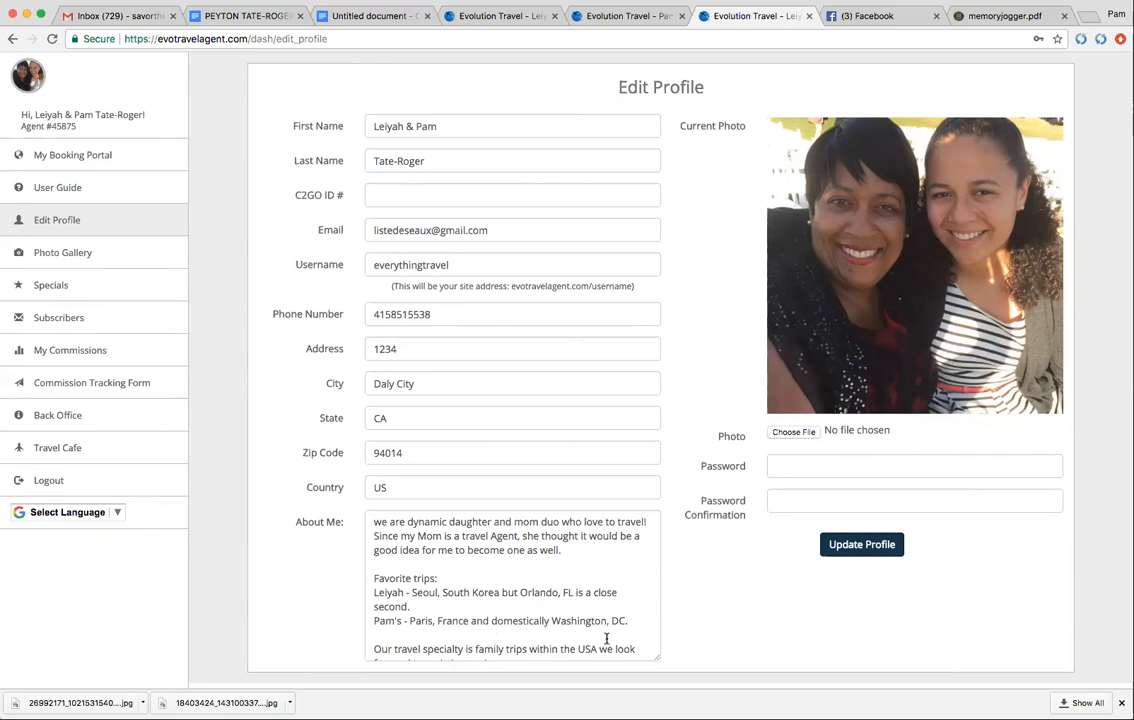
{"action": "mouse_move", "coordinate": [540, 638]}
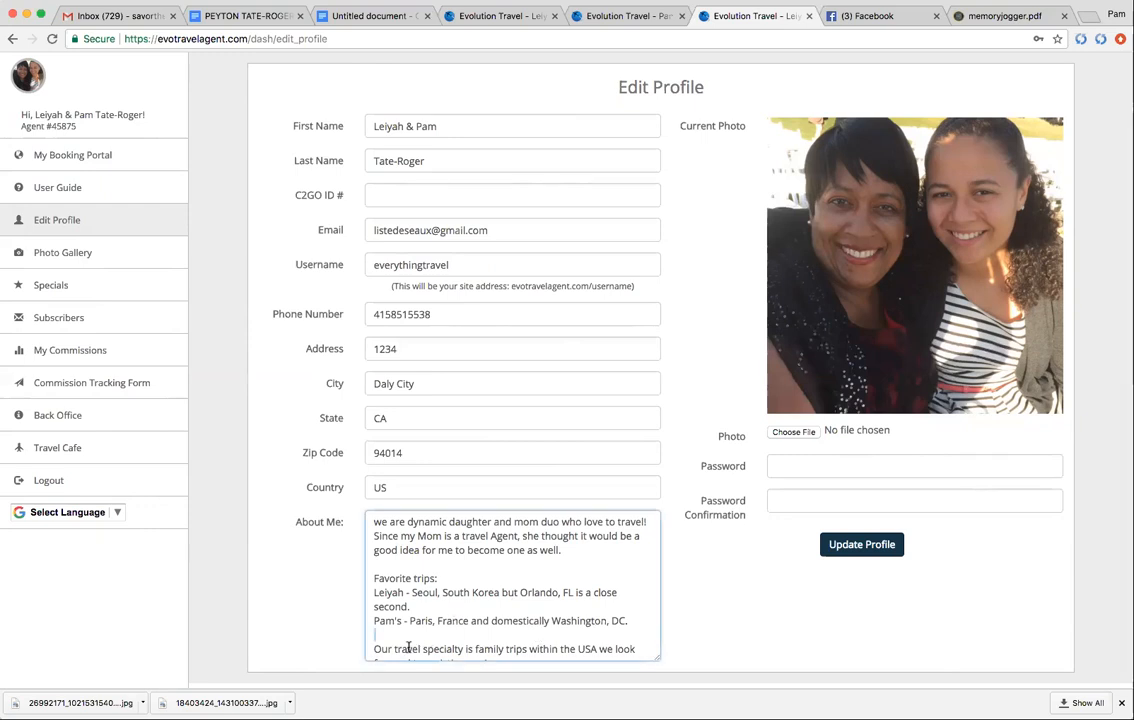
Scroll the Edit Profile page down to the end of the About Me bio.
{"action": "scroll", "scroll_direction": "down", "scroll_amount": 3}
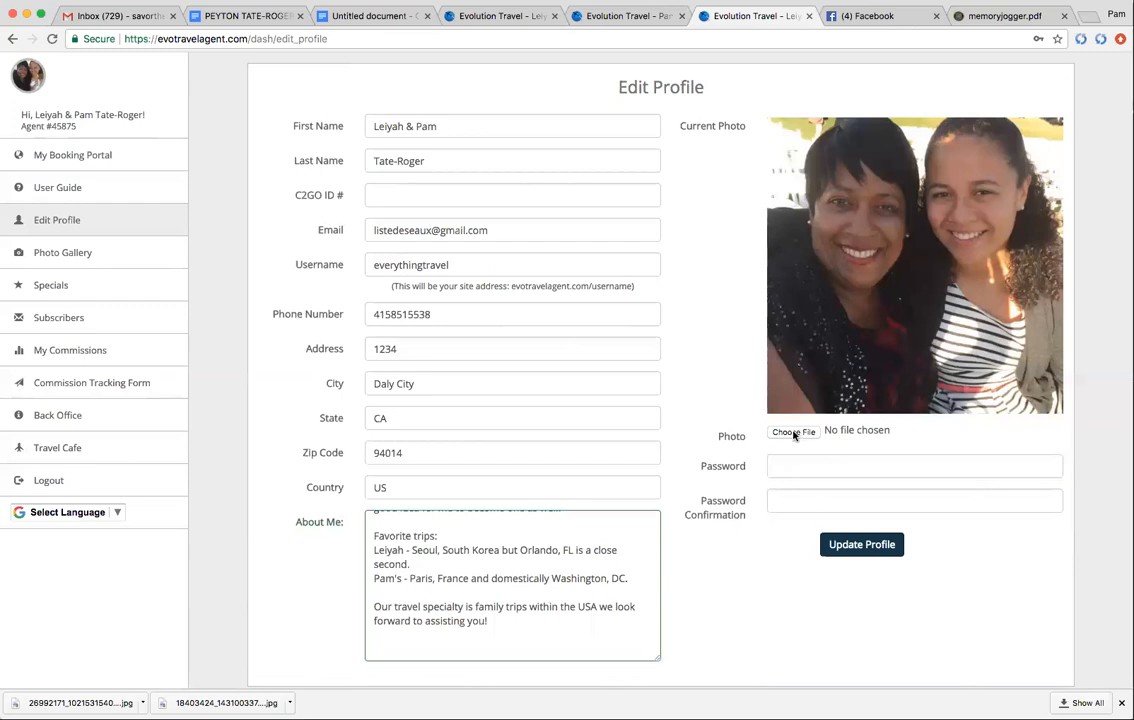
{"action": "left_click", "coordinate": [792, 432]}
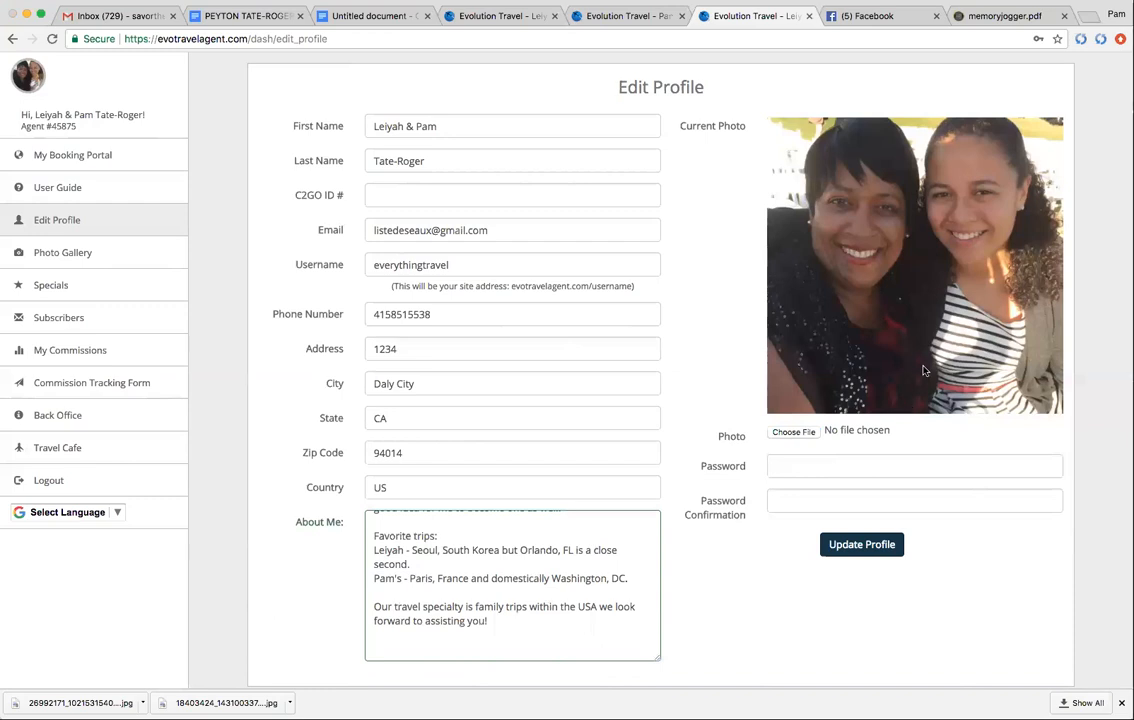
{"action": "mouse_move", "coordinate": [768, 304]}
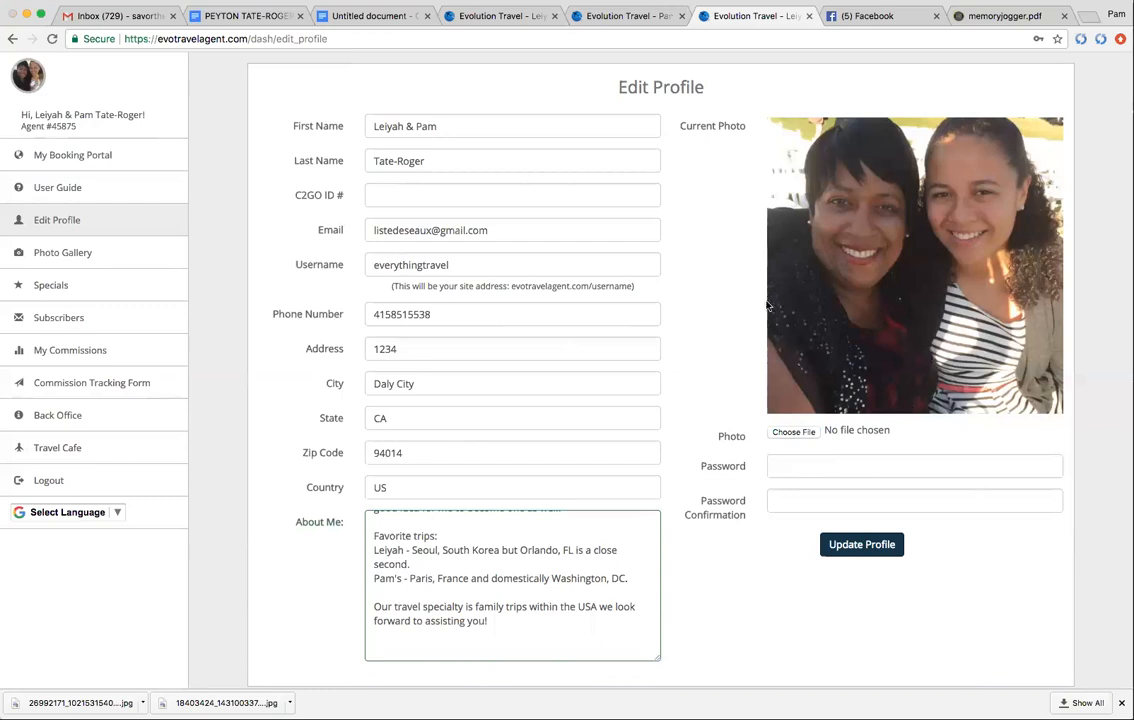
{"action": "mouse_move", "coordinate": [310, 148]}
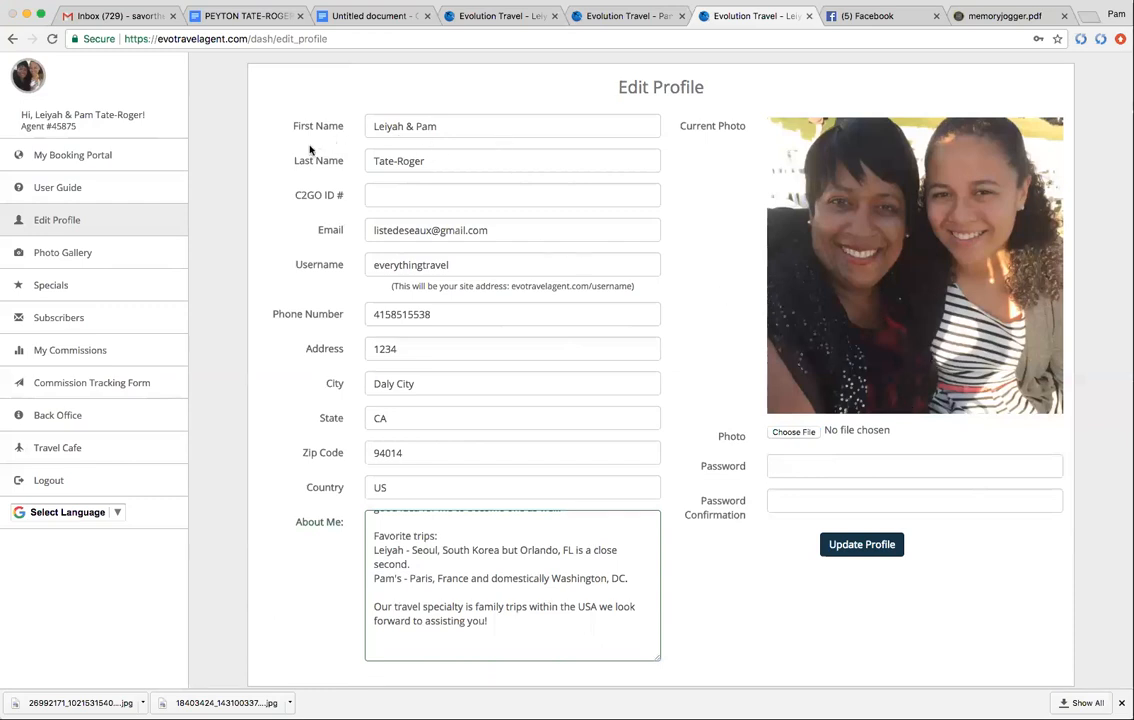
{"action": "mouse_move", "coordinate": [610, 136]}
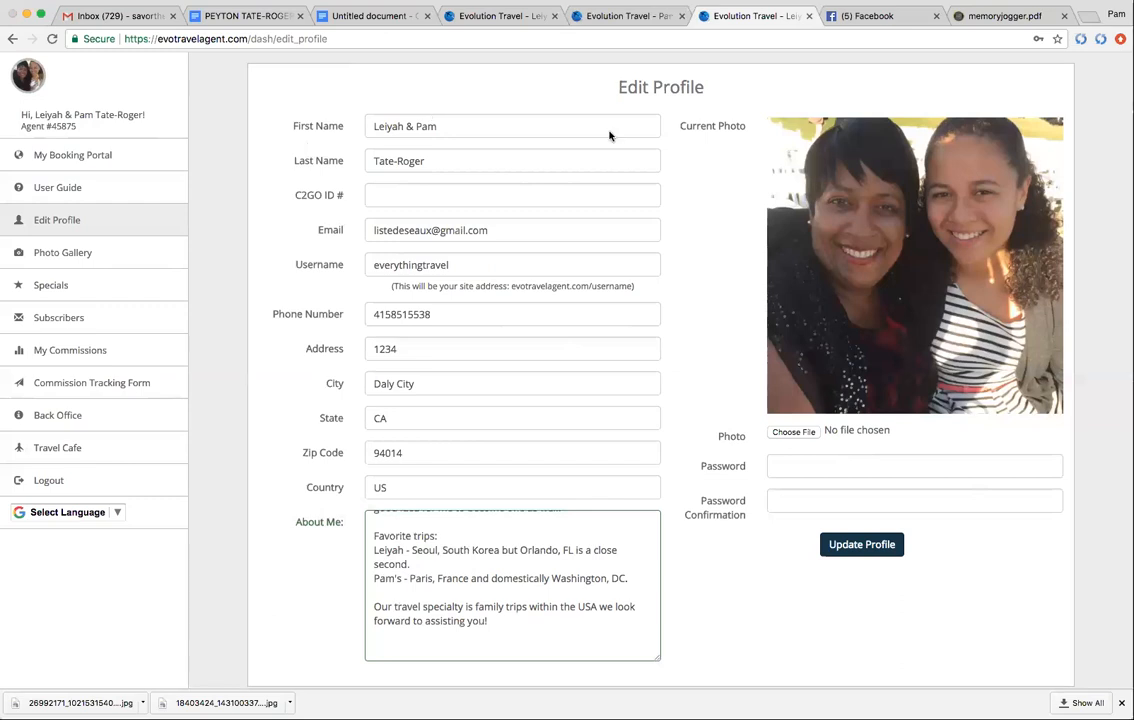
{"action": "mouse_move", "coordinate": [540, 264]}
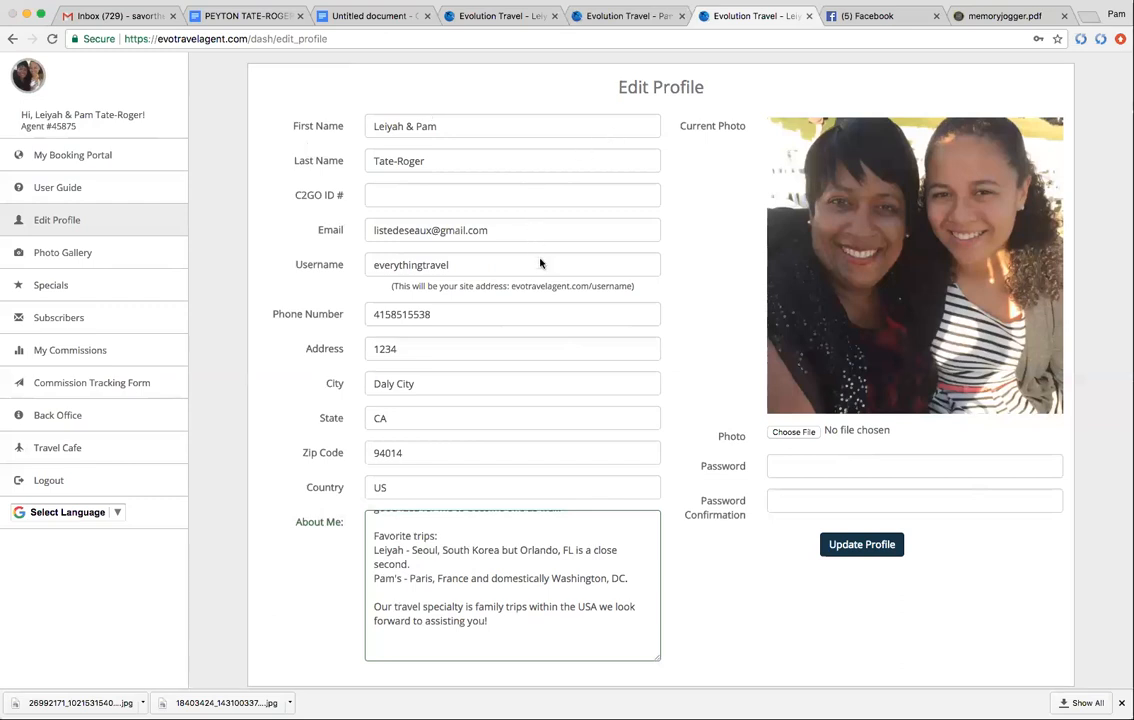
{"action": "mouse_move", "coordinate": [780, 268]}
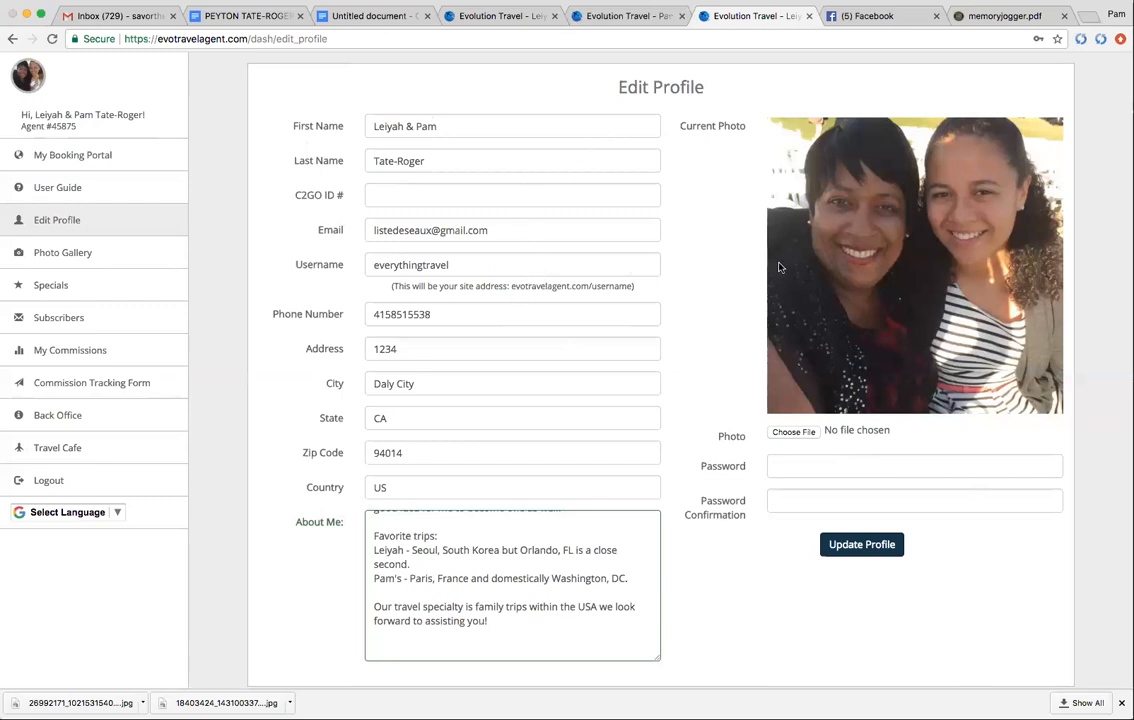
{"action": "mouse_move", "coordinate": [564, 260]}
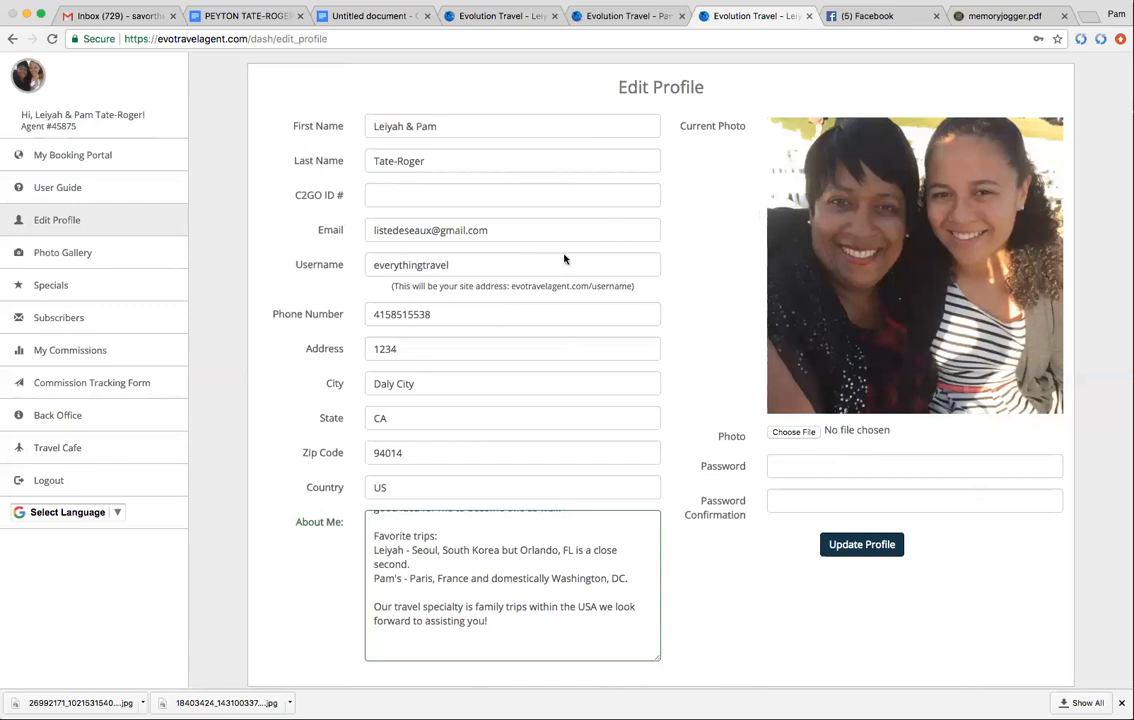
{"action": "mouse_move", "coordinate": [460, 172]}
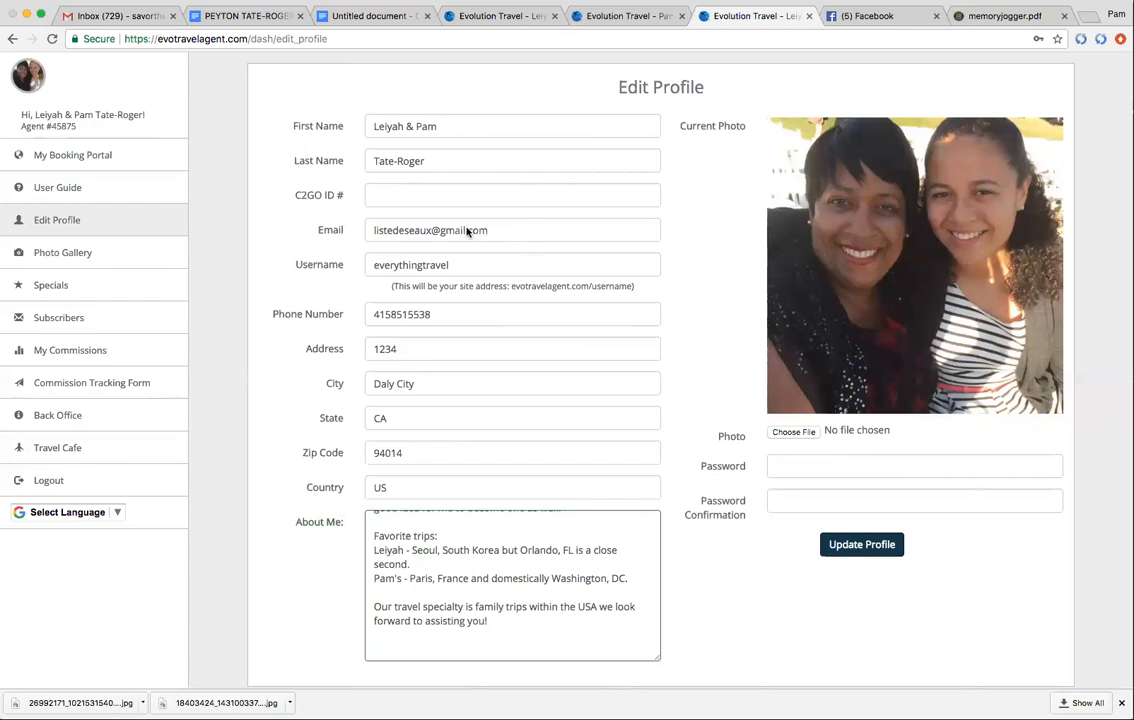
{"action": "mouse_move", "coordinate": [484, 300]}
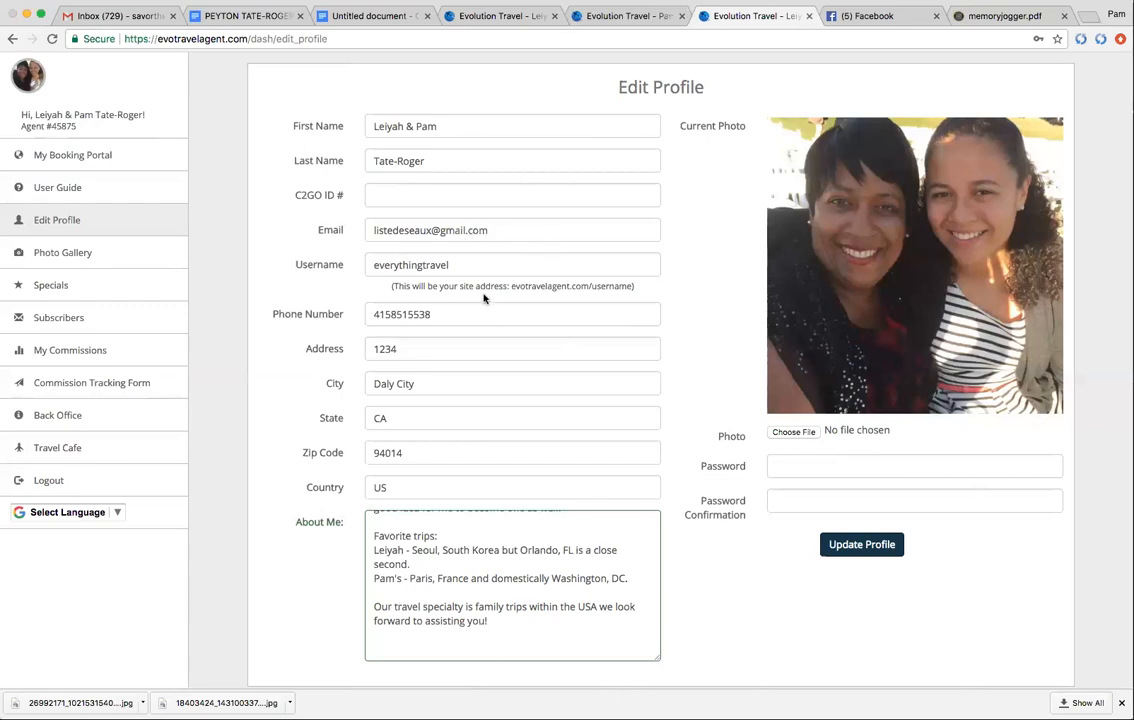
{"action": "mouse_move", "coordinate": [484, 294]}
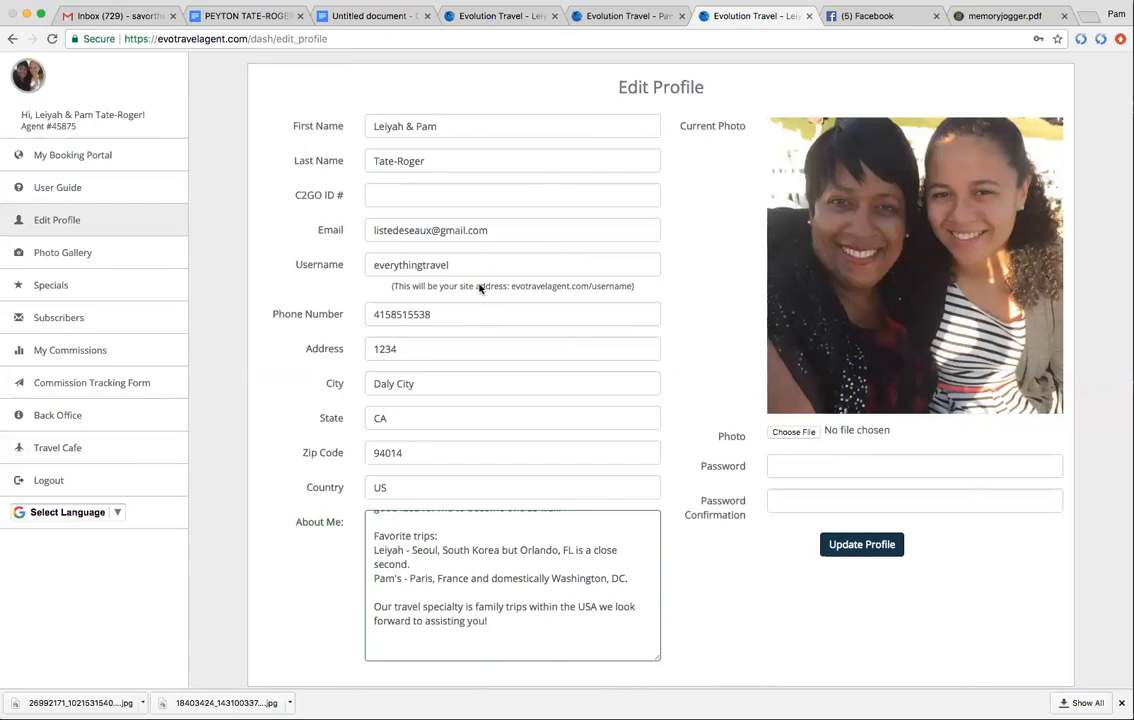
{"action": "mouse_move", "coordinate": [688, 318]}
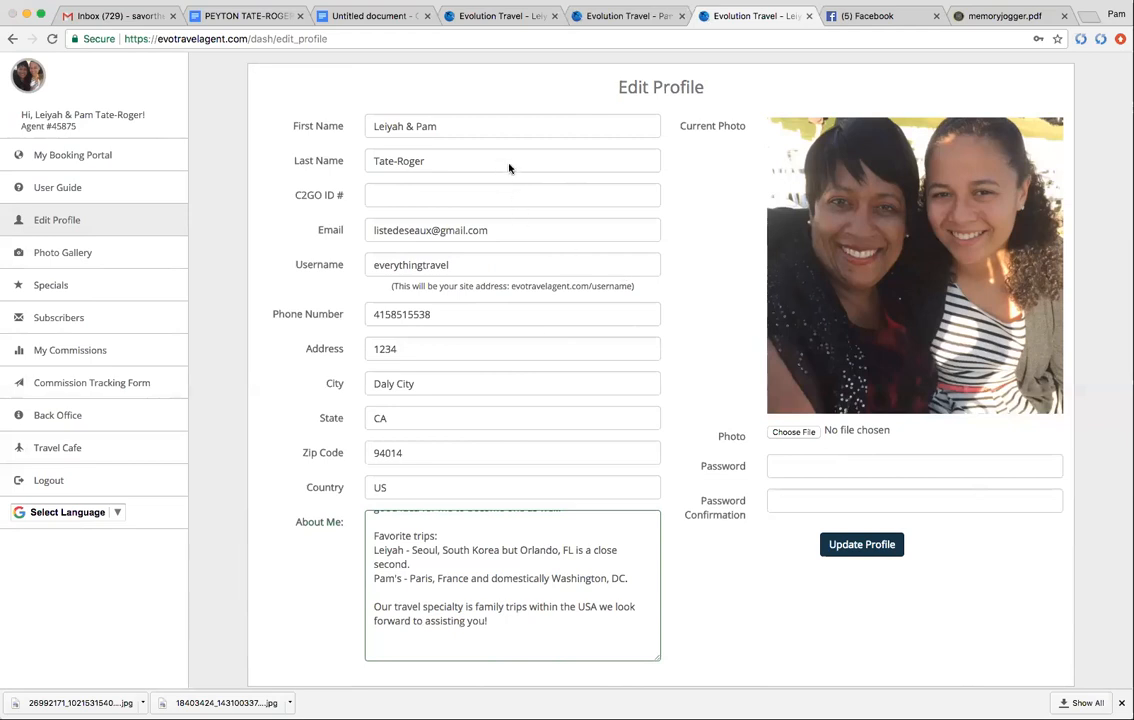
{"action": "mouse_move", "coordinate": [840, 294]}
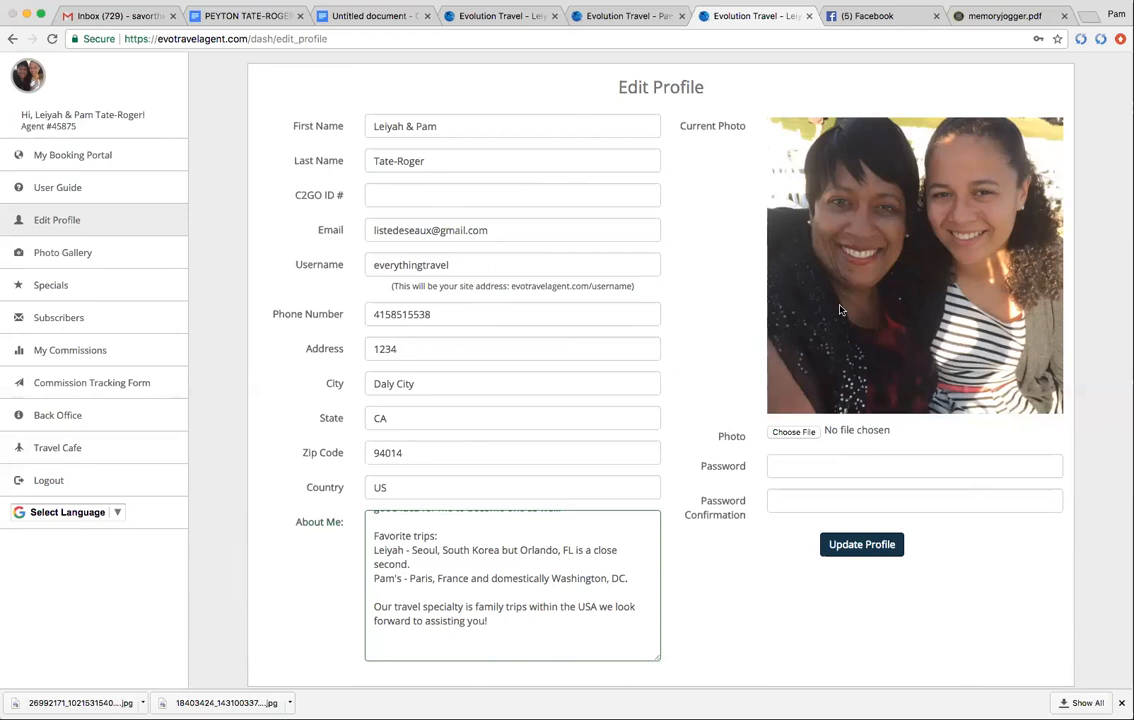
{"action": "mouse_move", "coordinate": [892, 288]}
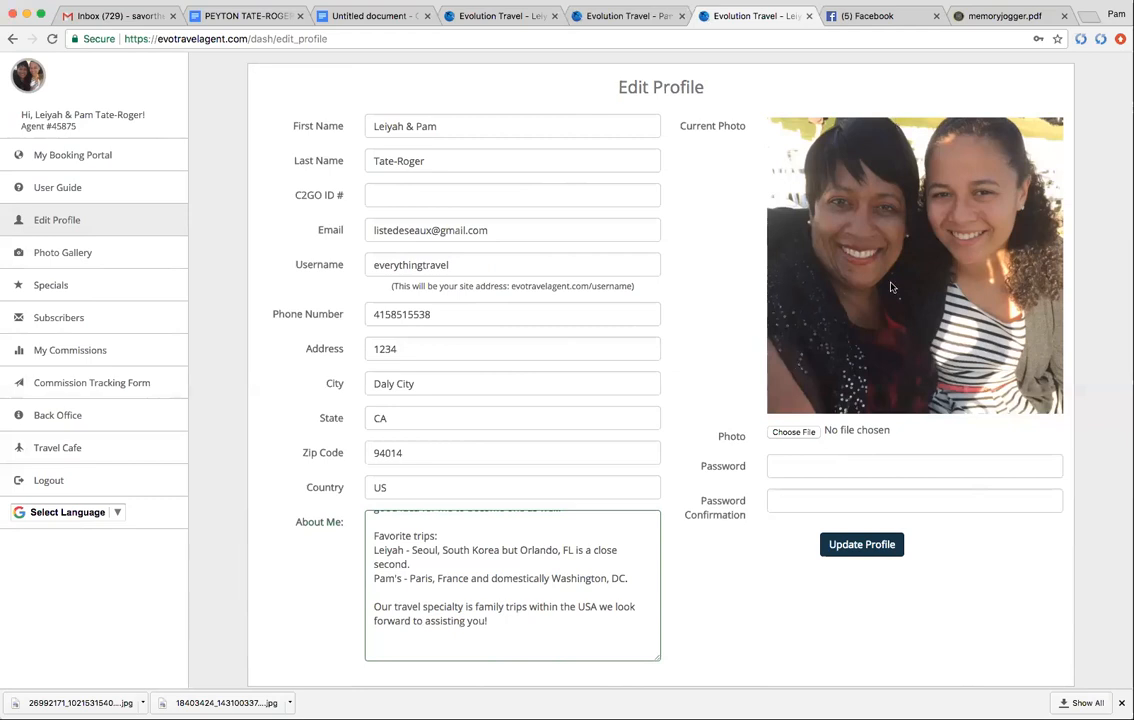
{"action": "mouse_move", "coordinate": [948, 306]}
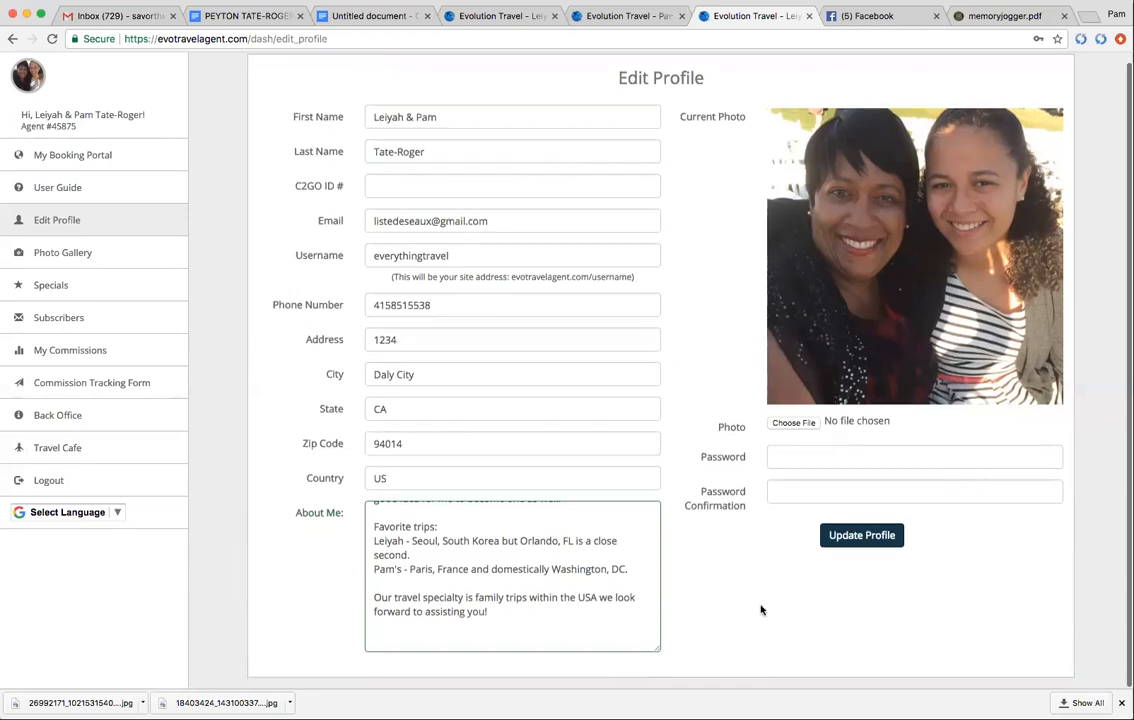
{"action": "scroll", "scroll_direction": "up", "scroll_amount": 3}
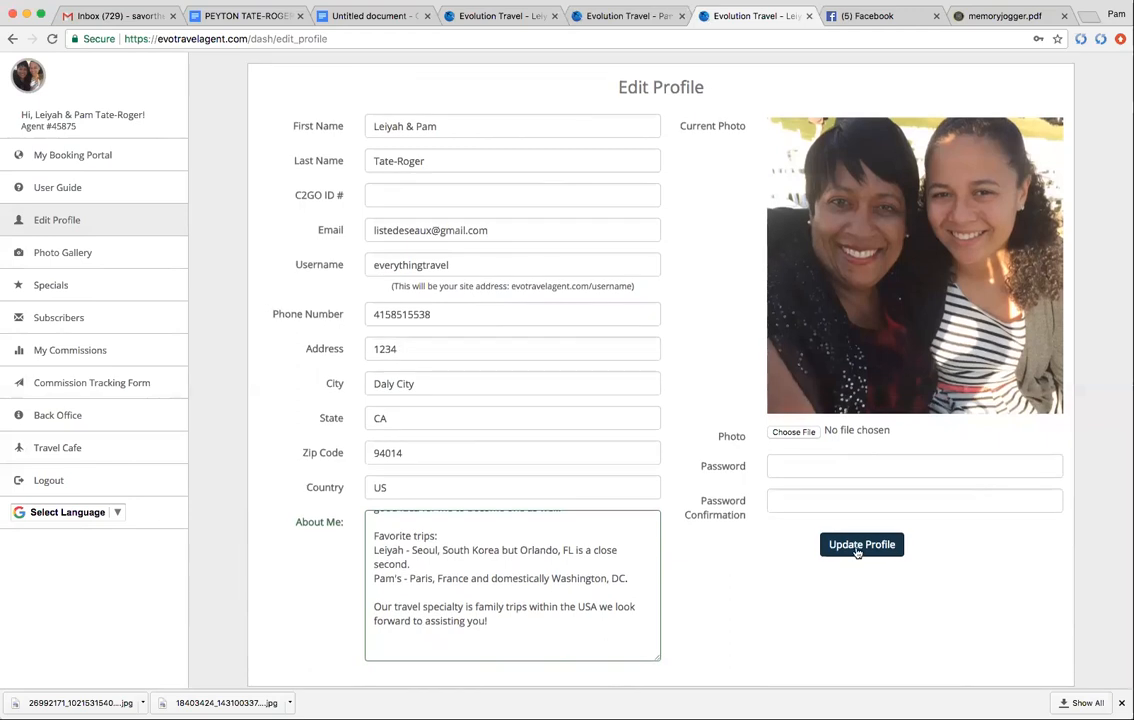
{"action": "mouse_move", "coordinate": [924, 564]}
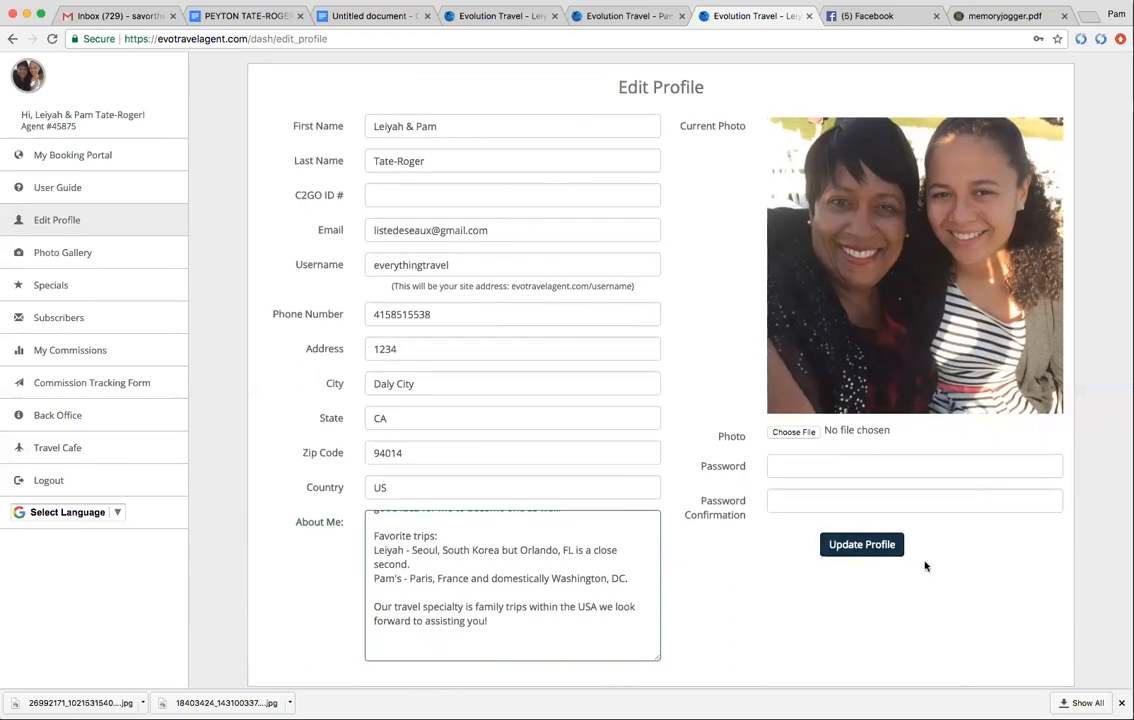
{"action": "left_click", "coordinate": [860, 544]}
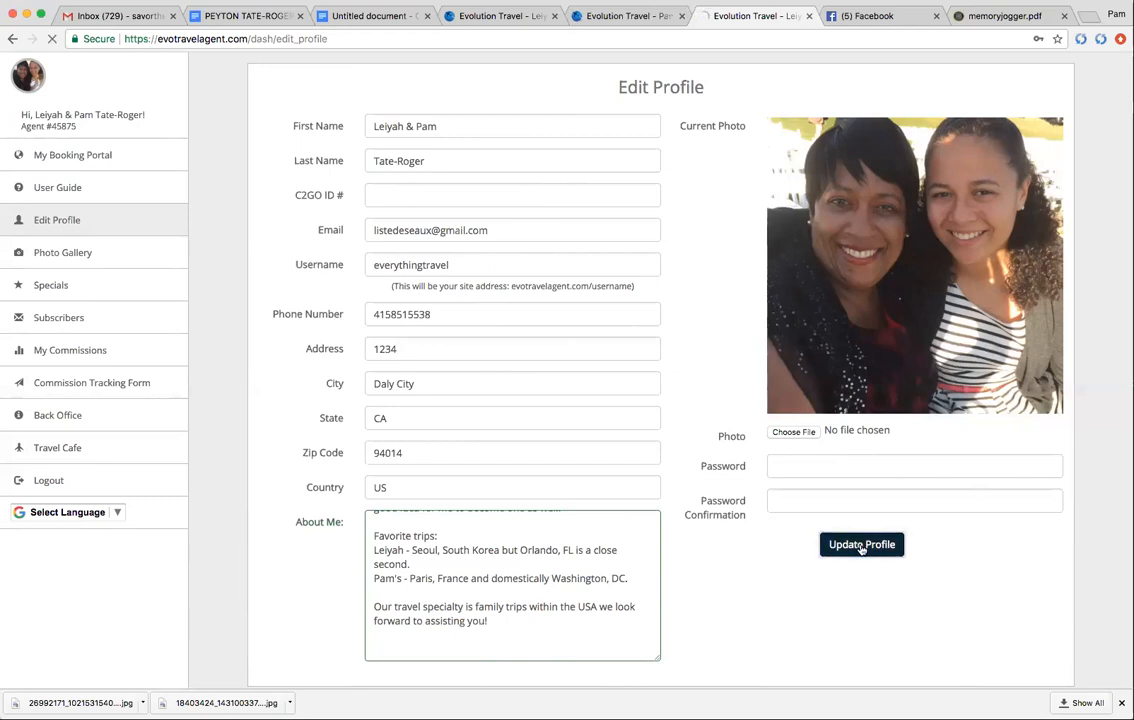
Scroll up the public agent homepage to review the bio, photo and contact details.
{"action": "scroll", "scroll_direction": "up", "scroll_amount": 3}
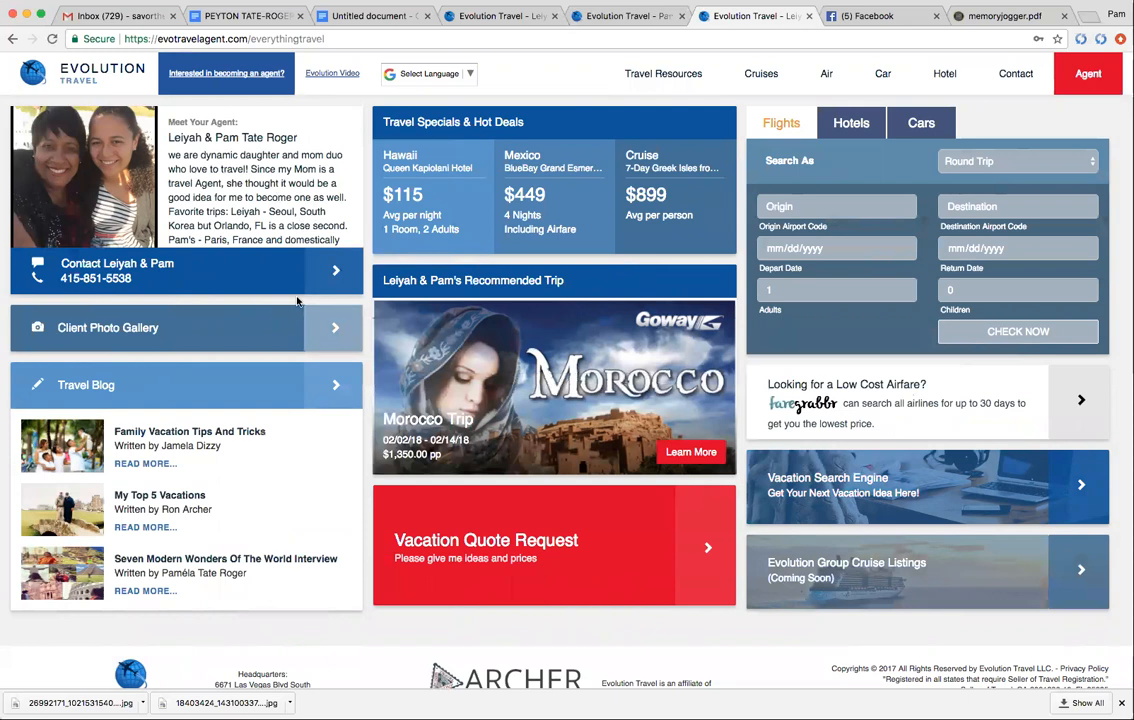
{"action": "mouse_move", "coordinate": [228, 376]}
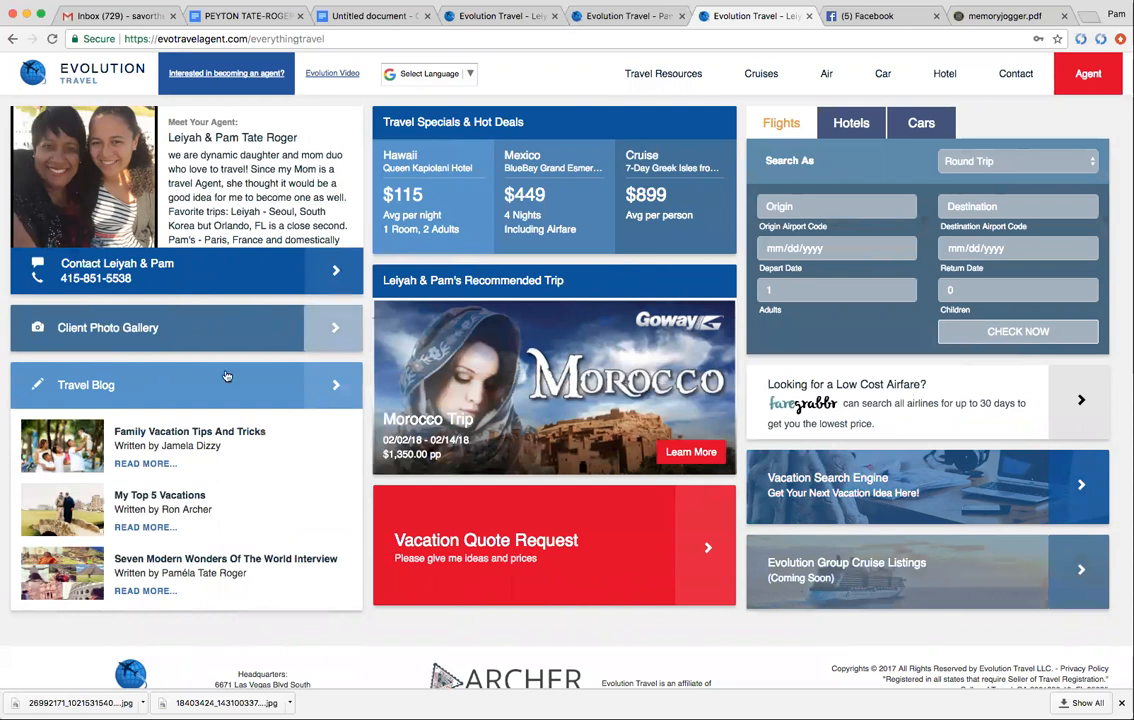
{"action": "mouse_move", "coordinate": [150, 630]}
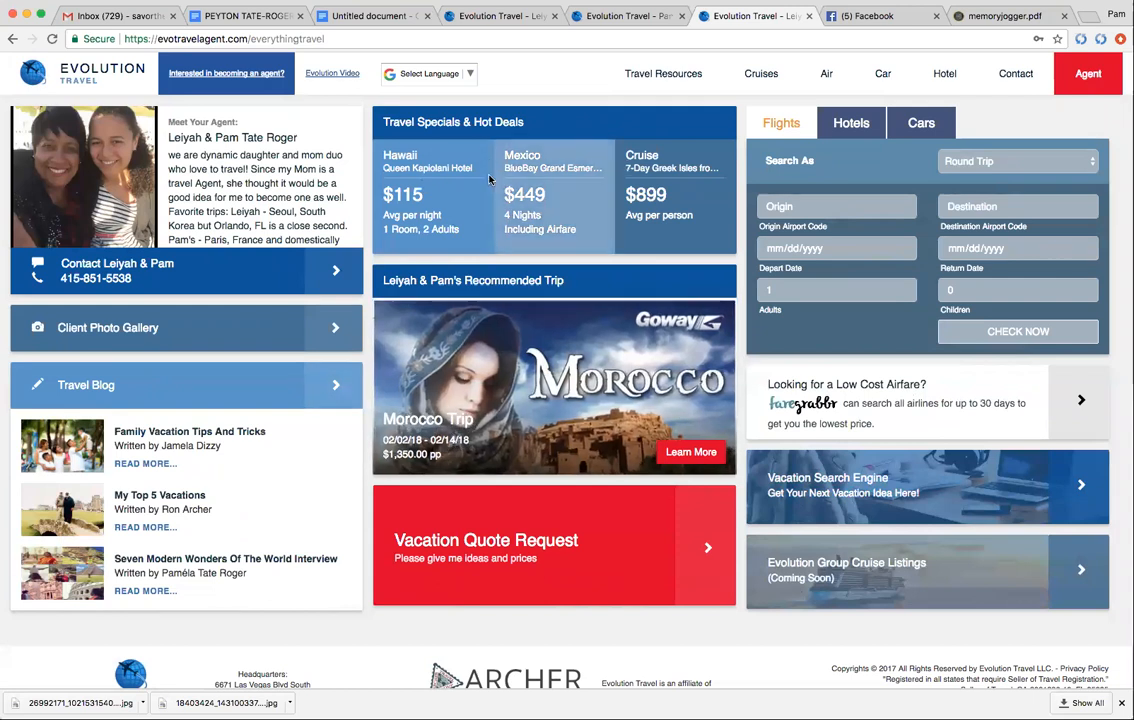
{"action": "mouse_move", "coordinate": [700, 244]}
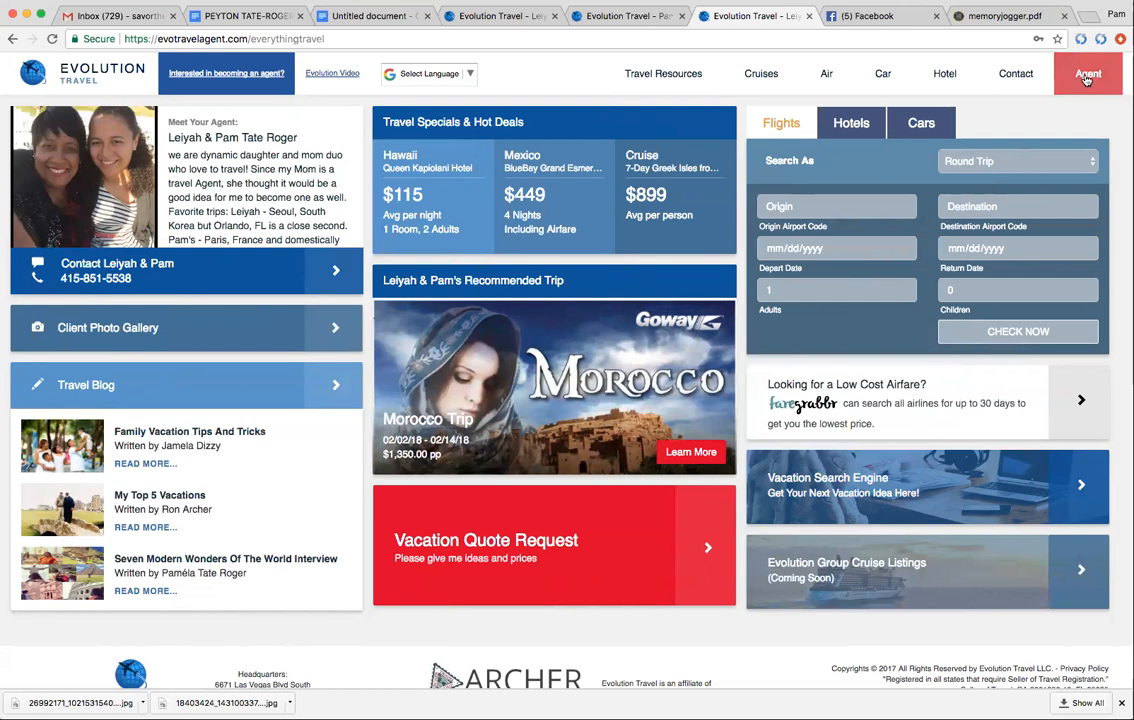
Return to the agent dashboard and bring up its User Guide page.
{"action": "left_click", "coordinate": [1088, 72]}
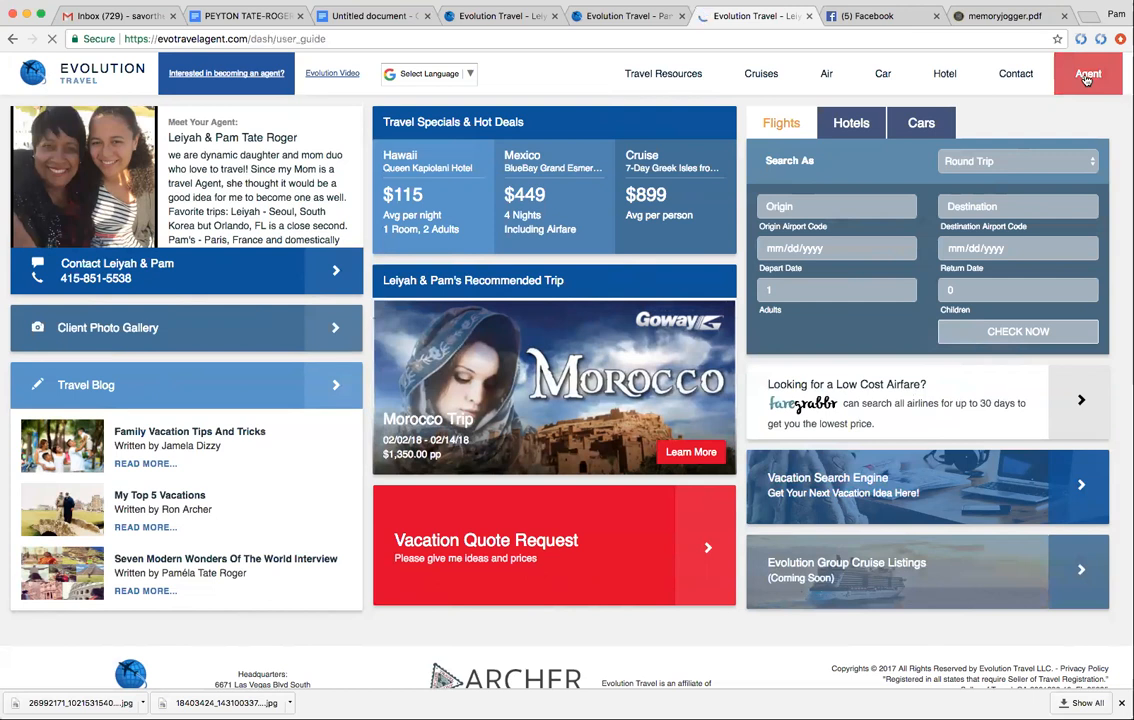
{"action": "left_click", "coordinate": [1088, 72]}
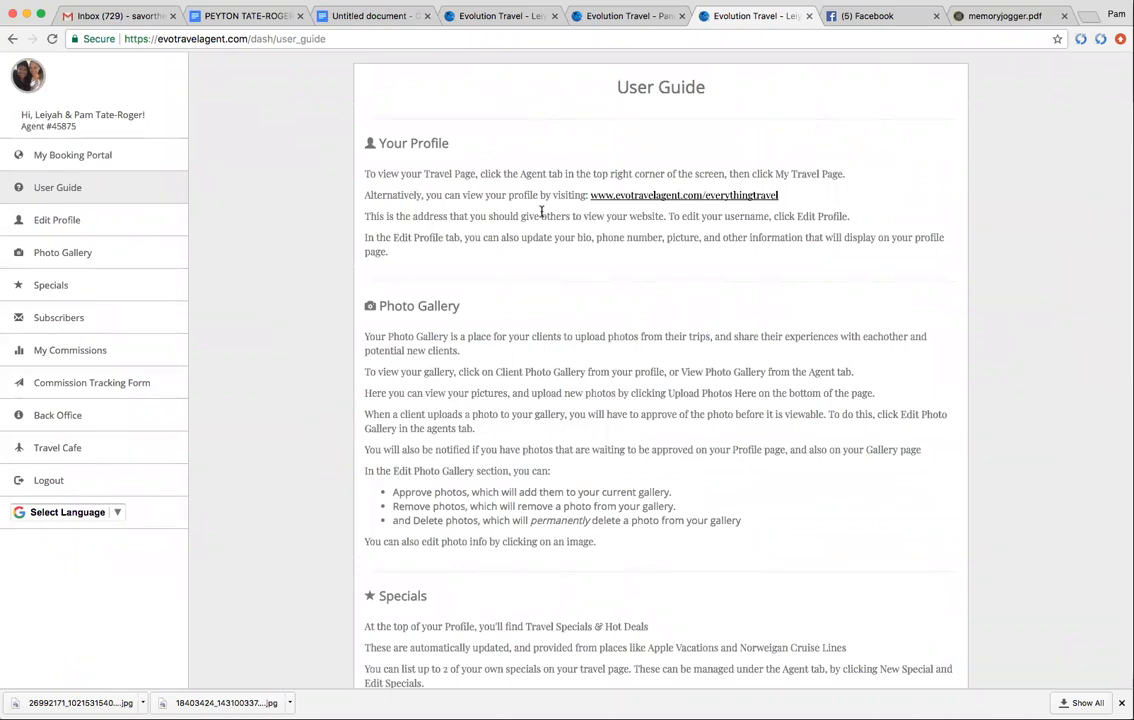
{"action": "mouse_move", "coordinate": [478, 364]}
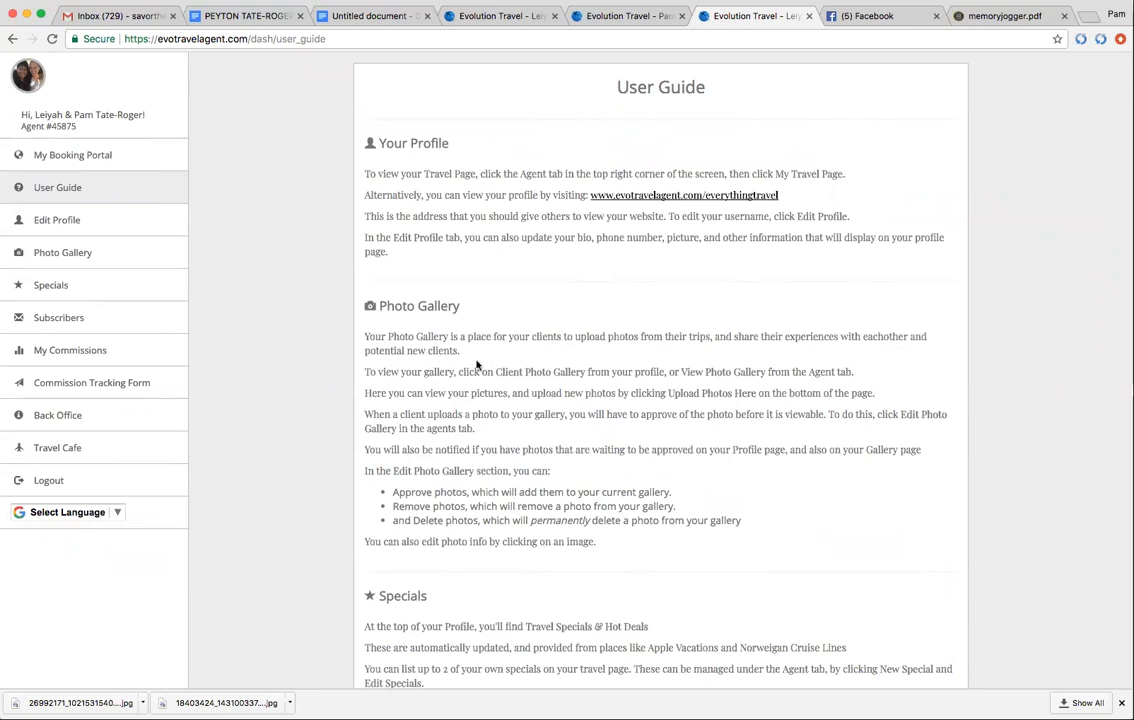
{"action": "mouse_move", "coordinate": [508, 346]}
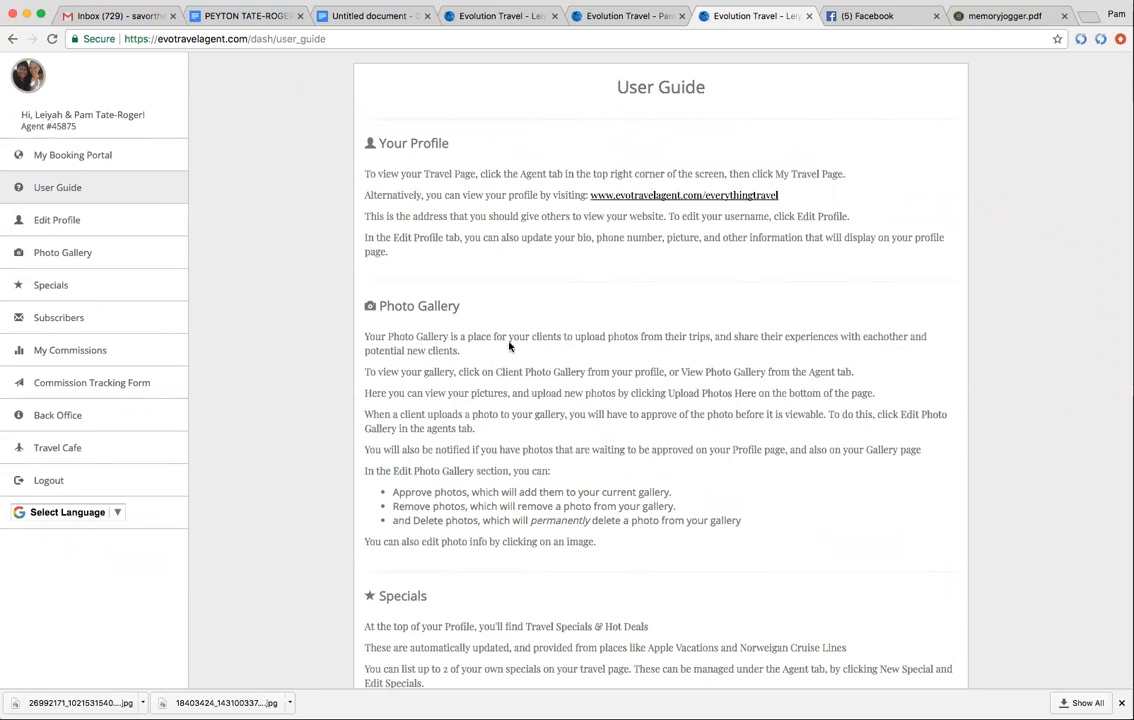
{"action": "mouse_move", "coordinate": [488, 356]}
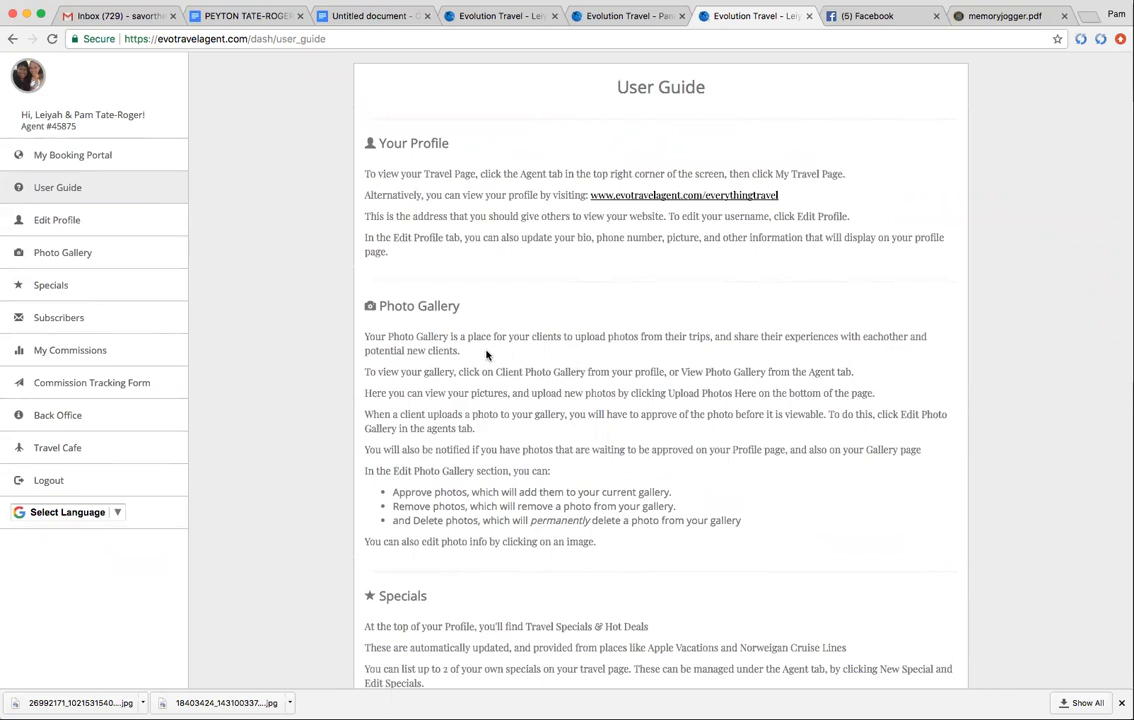
{"action": "mouse_move", "coordinate": [62, 252]}
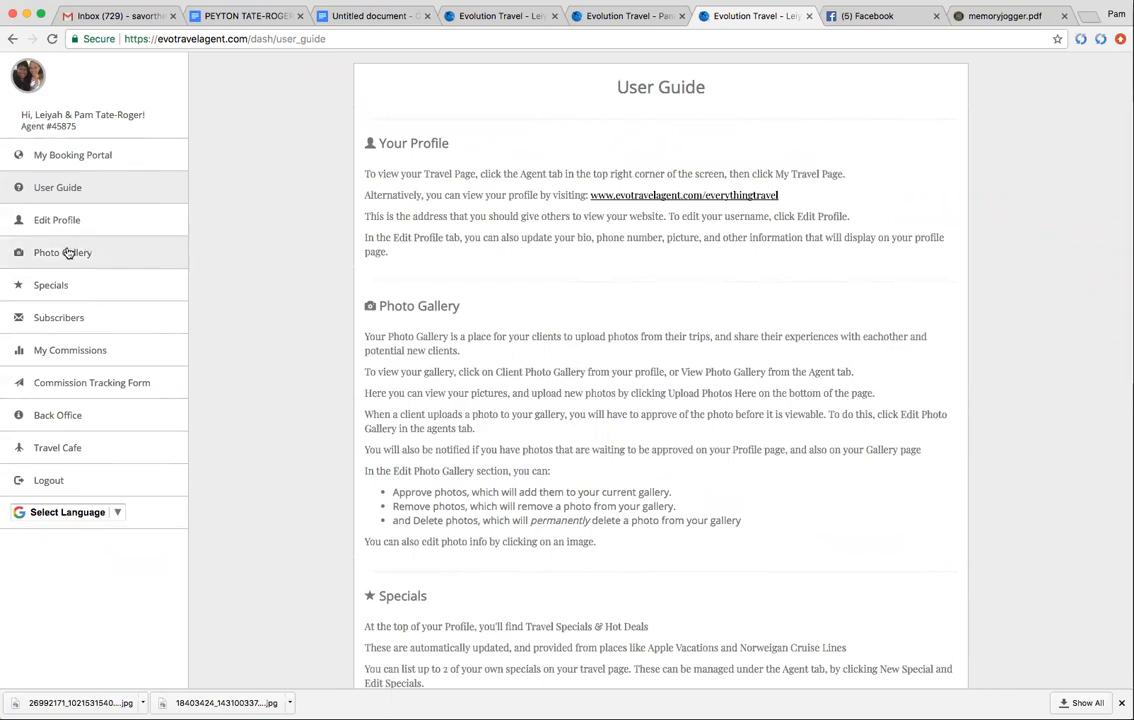
{"action": "left_click", "coordinate": [62, 252]}
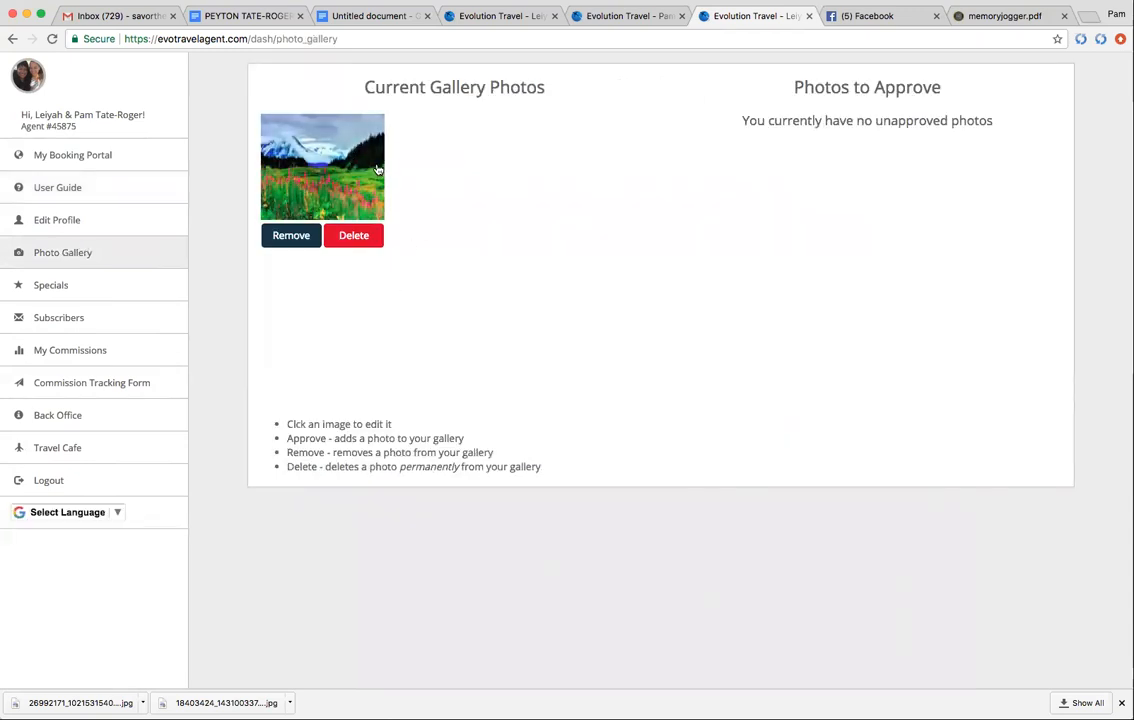
{"action": "mouse_move", "coordinate": [538, 308]}
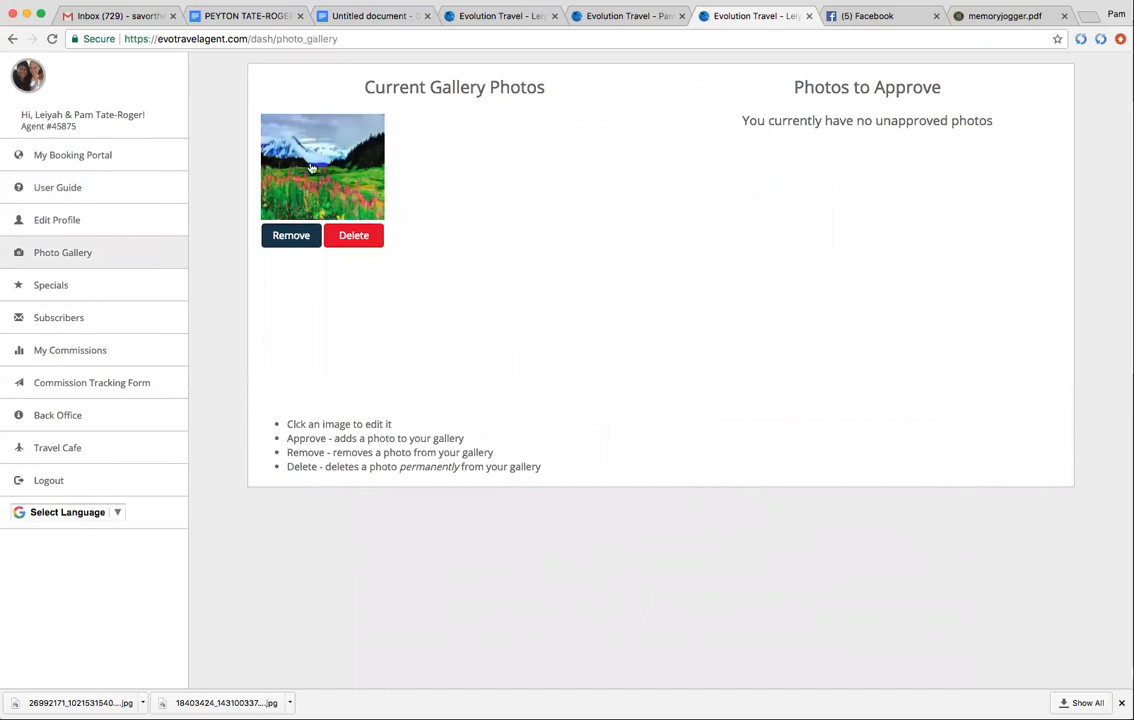
{"action": "mouse_move", "coordinate": [594, 358]}
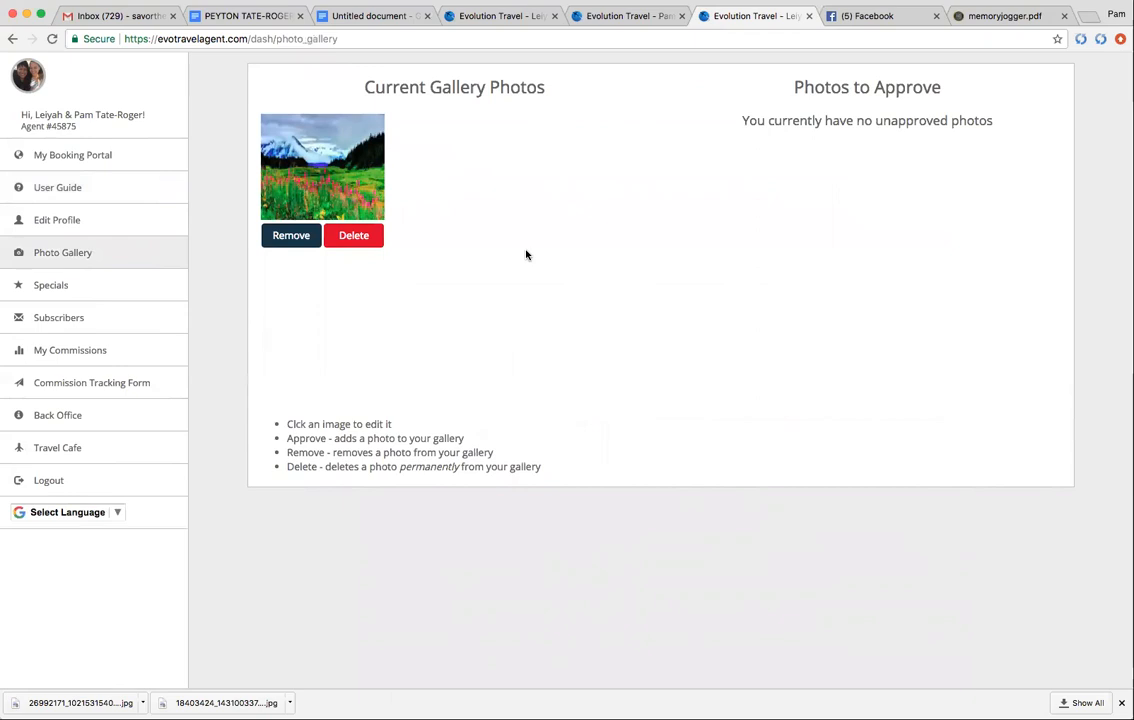
{"action": "mouse_move", "coordinate": [336, 350]}
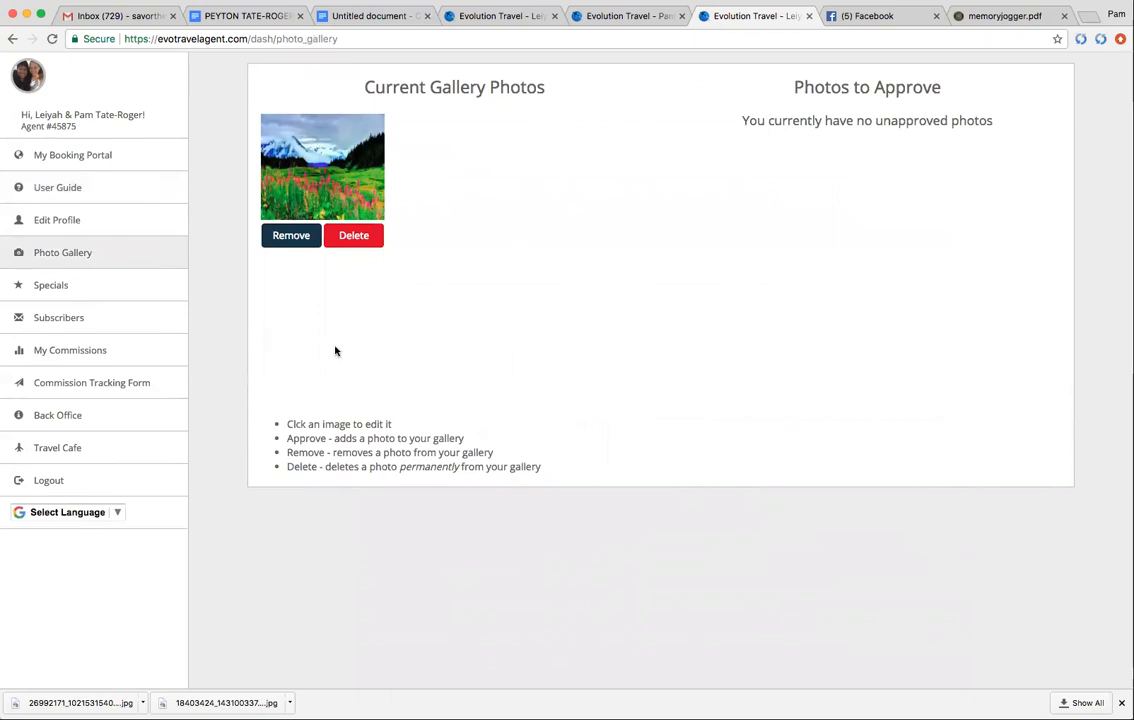
{"action": "mouse_move", "coordinate": [164, 276]}
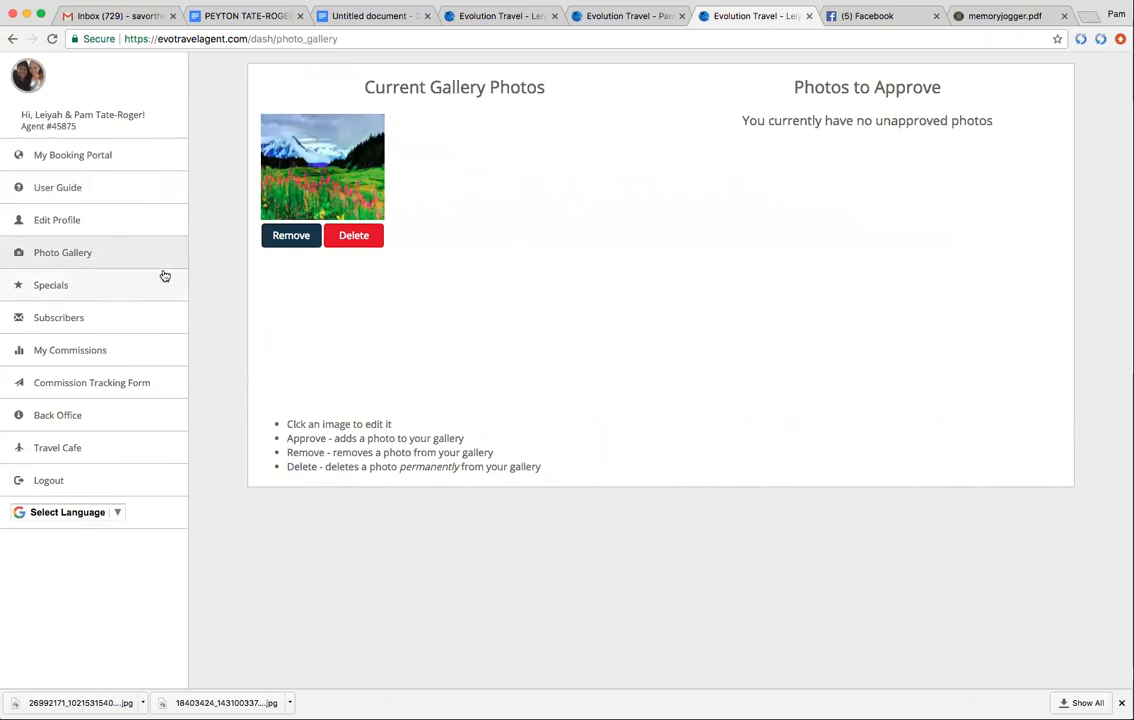
{"action": "mouse_move", "coordinate": [200, 266]}
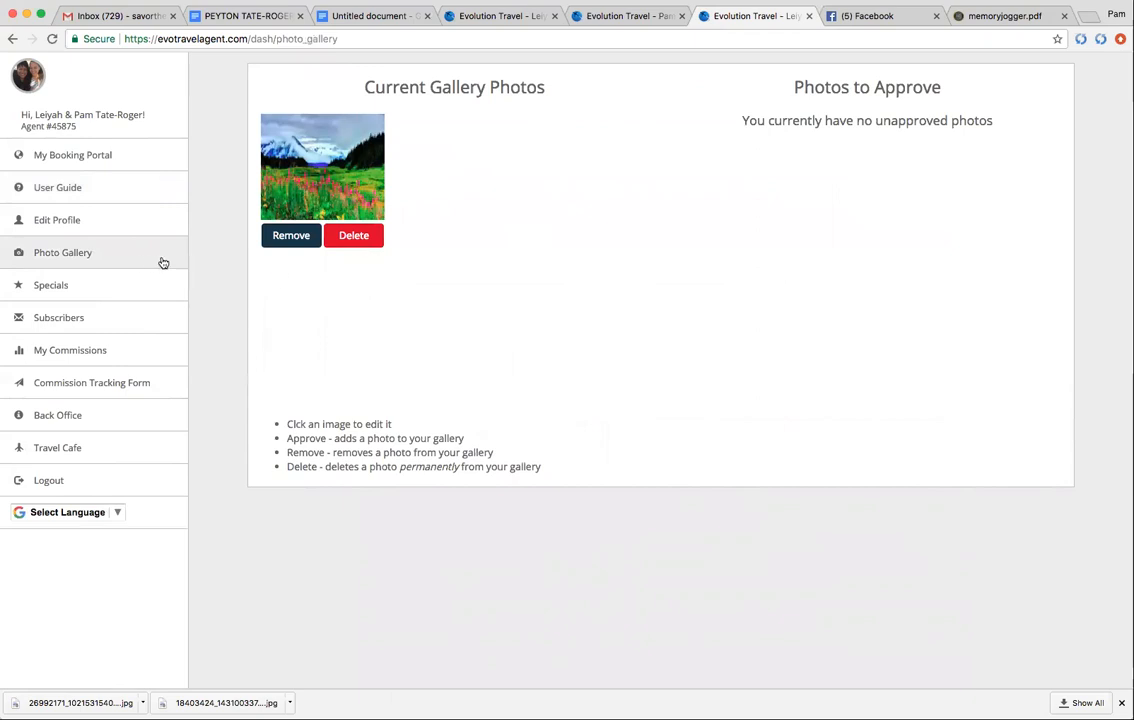
{"action": "mouse_move", "coordinate": [284, 410]}
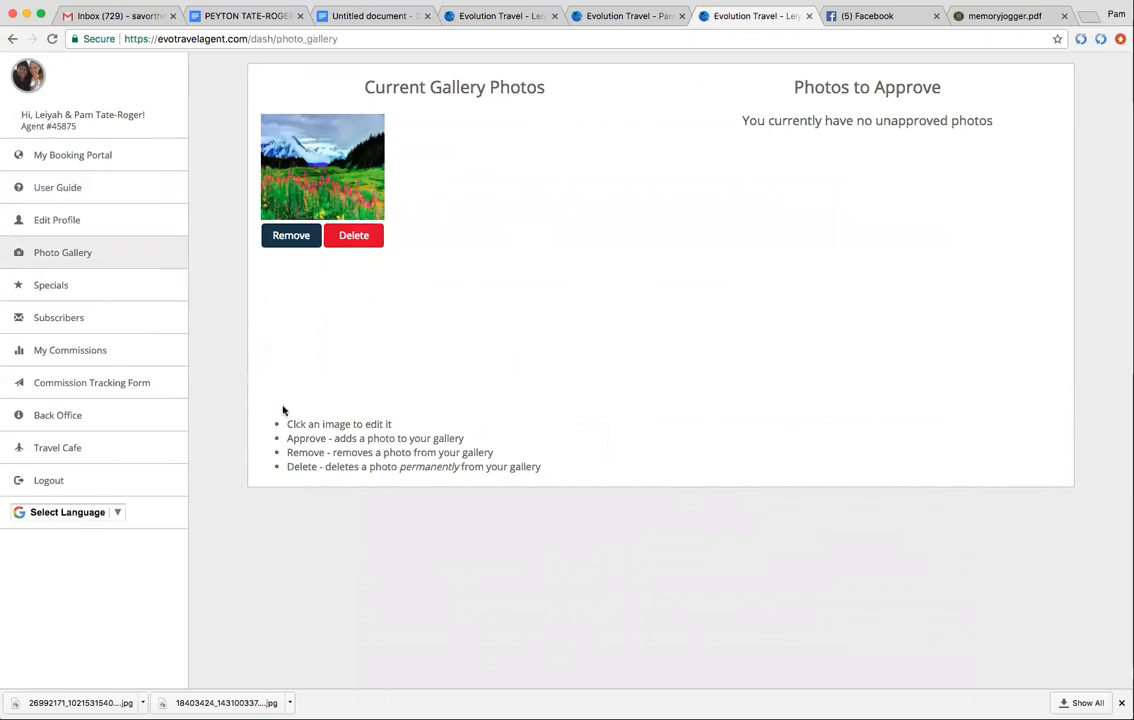
{"action": "mouse_move", "coordinate": [338, 432]}
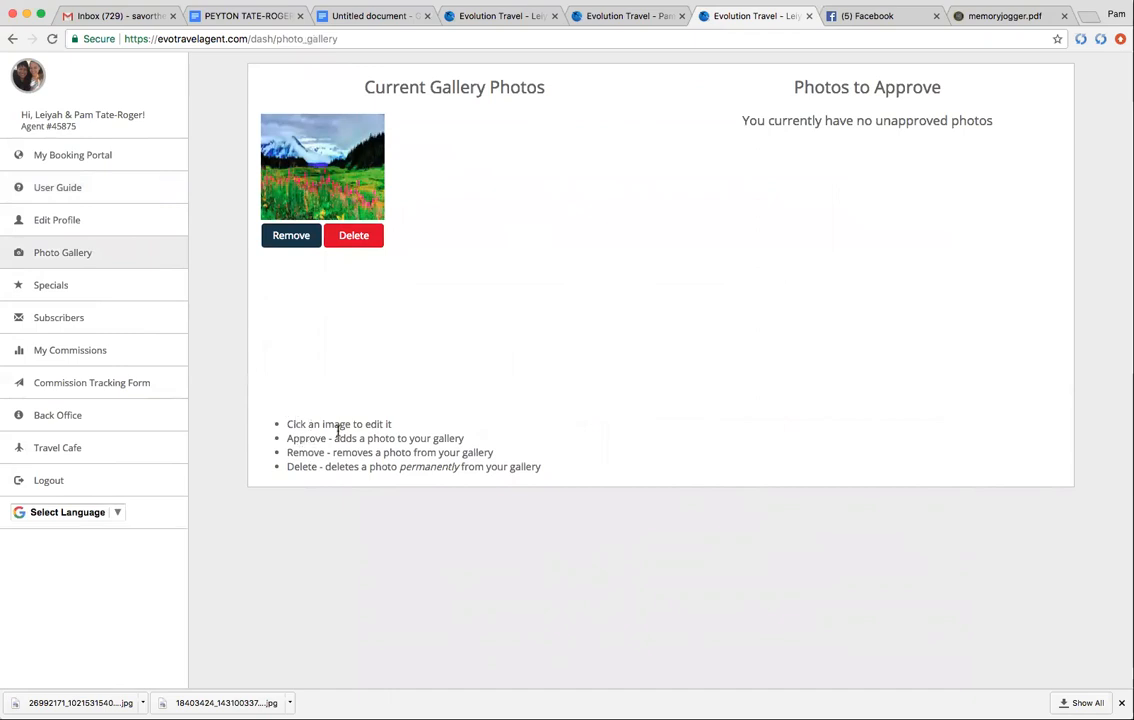
{"action": "mouse_move", "coordinate": [264, 456]}
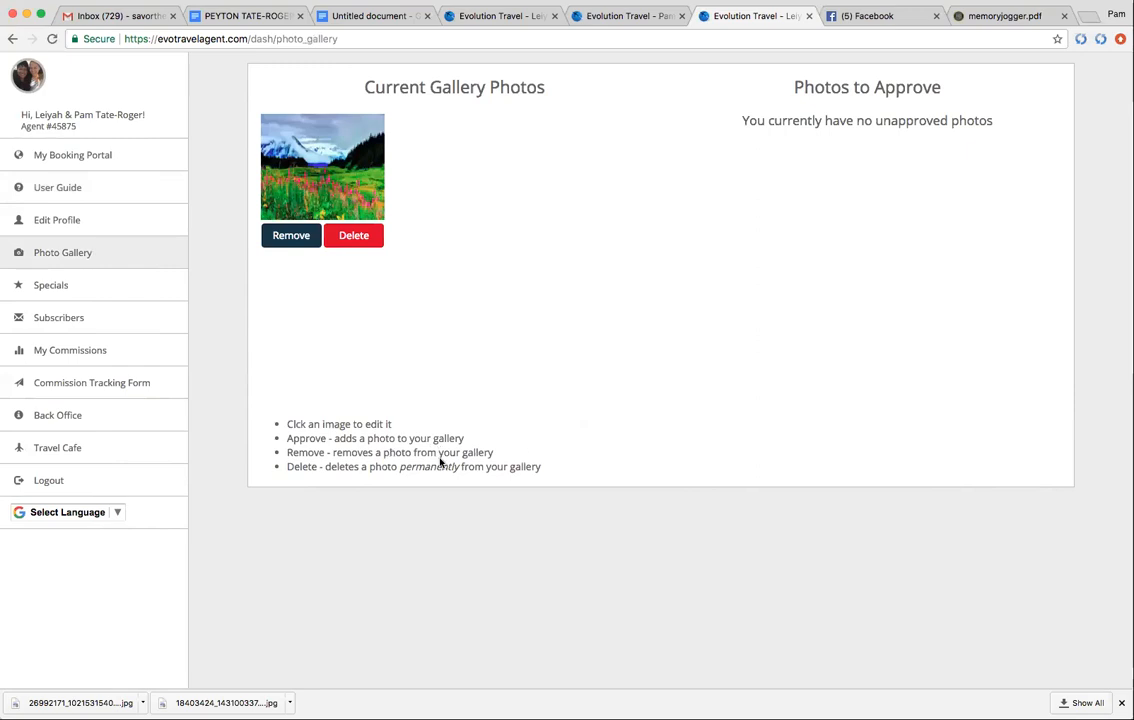
{"action": "mouse_move", "coordinate": [666, 412]}
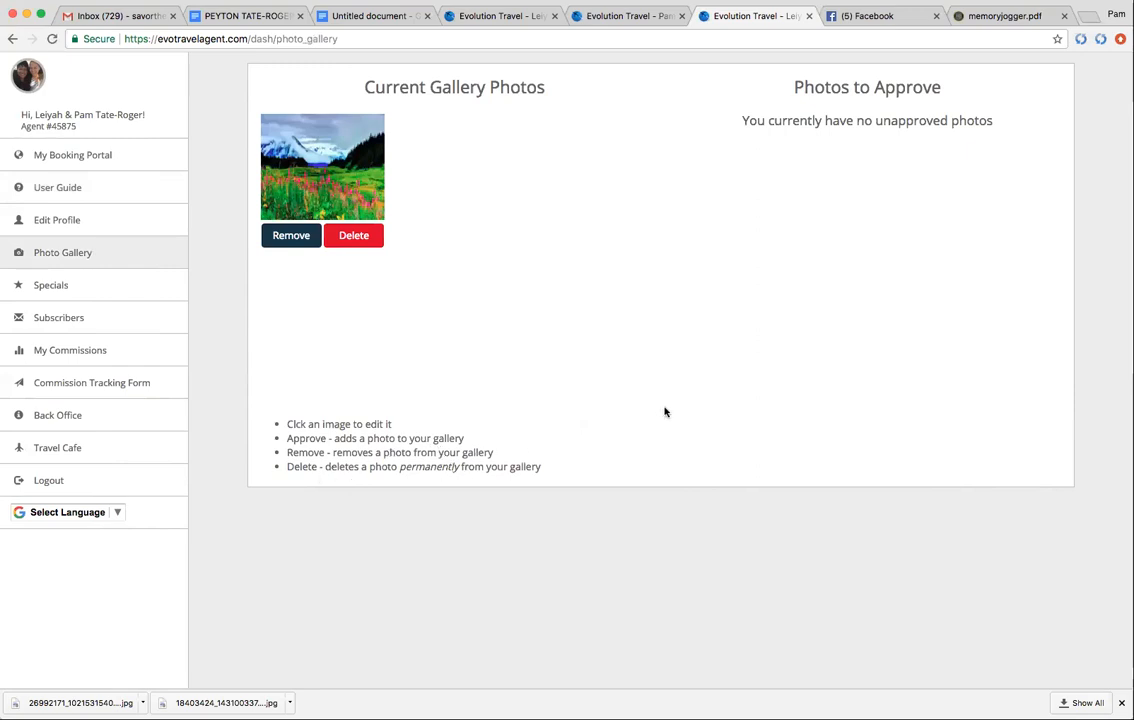
{"action": "mouse_move", "coordinate": [708, 258]}
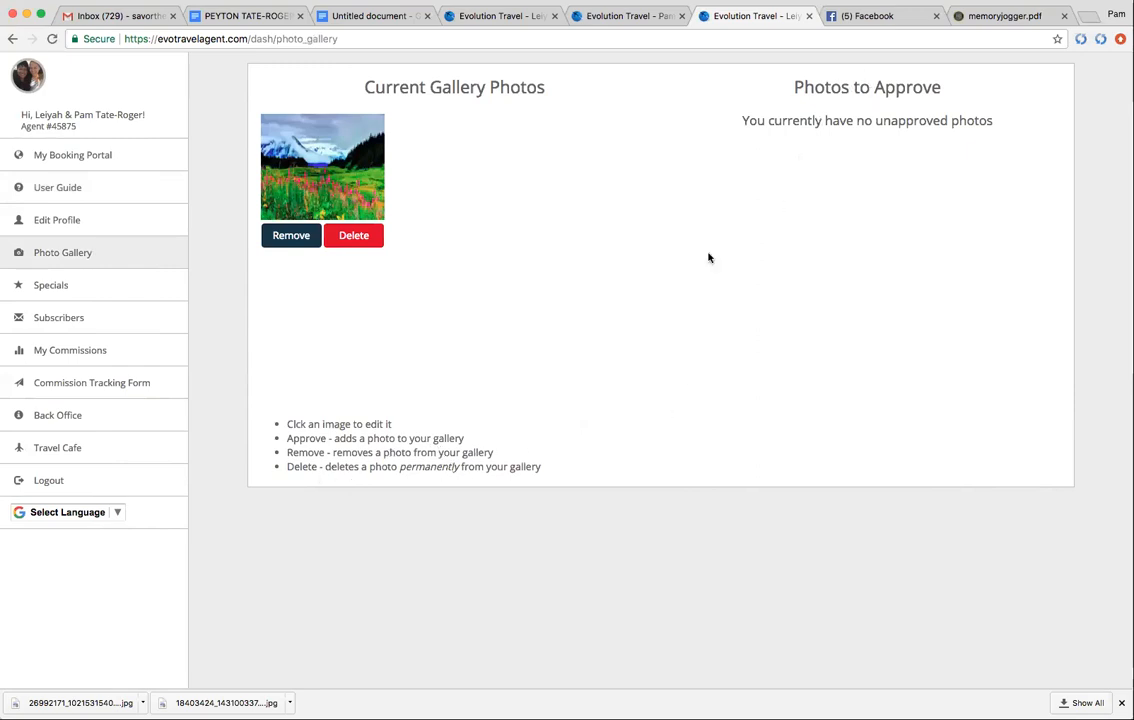
{"action": "mouse_move", "coordinate": [134, 252]}
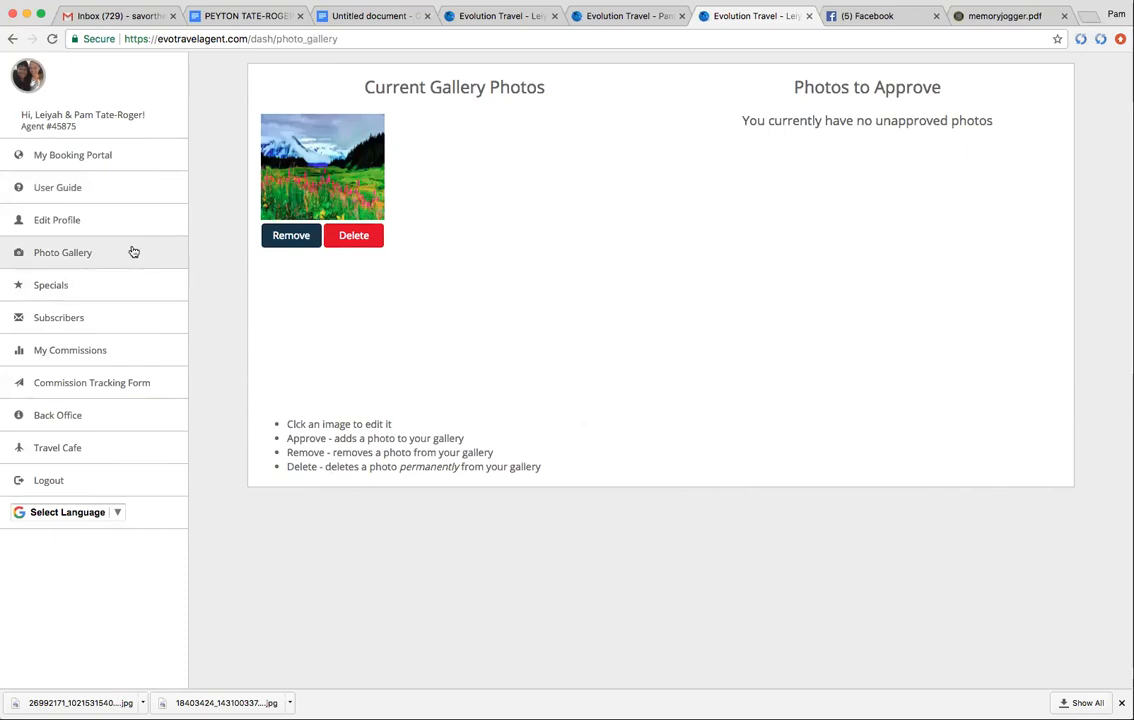
{"action": "left_click", "coordinate": [72, 156]}
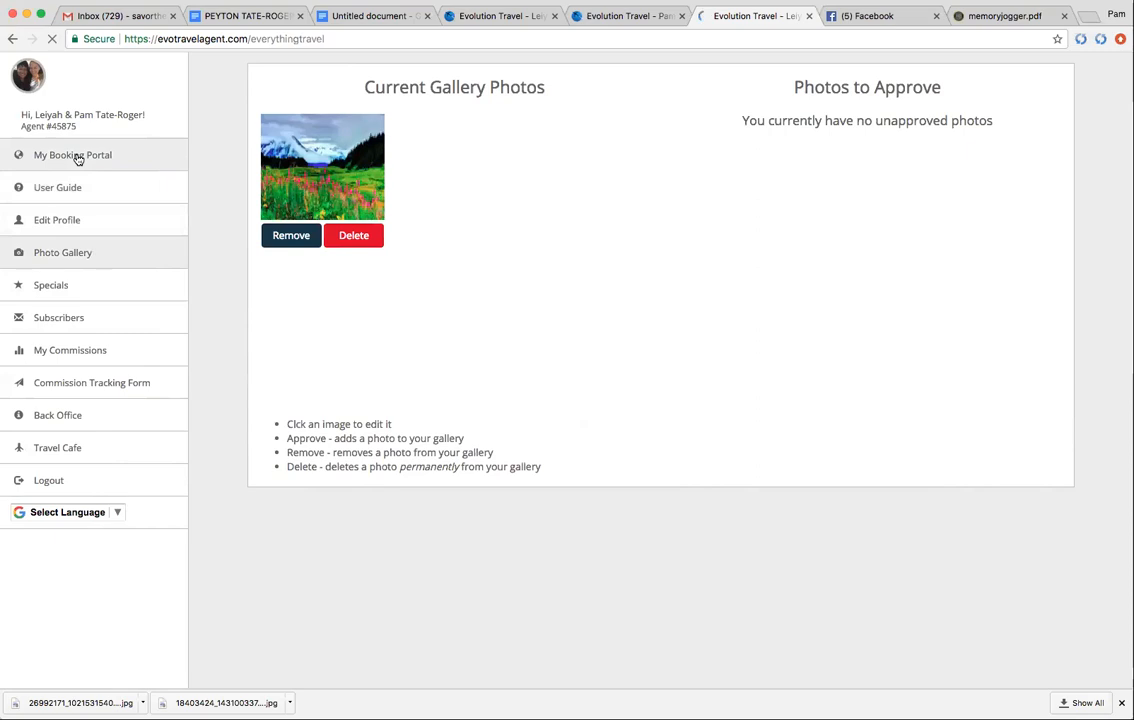
Show the public Client Photo Gallery with the Rockford, IL mountain meadow photo.
{"action": "left_click", "coordinate": [72, 156]}
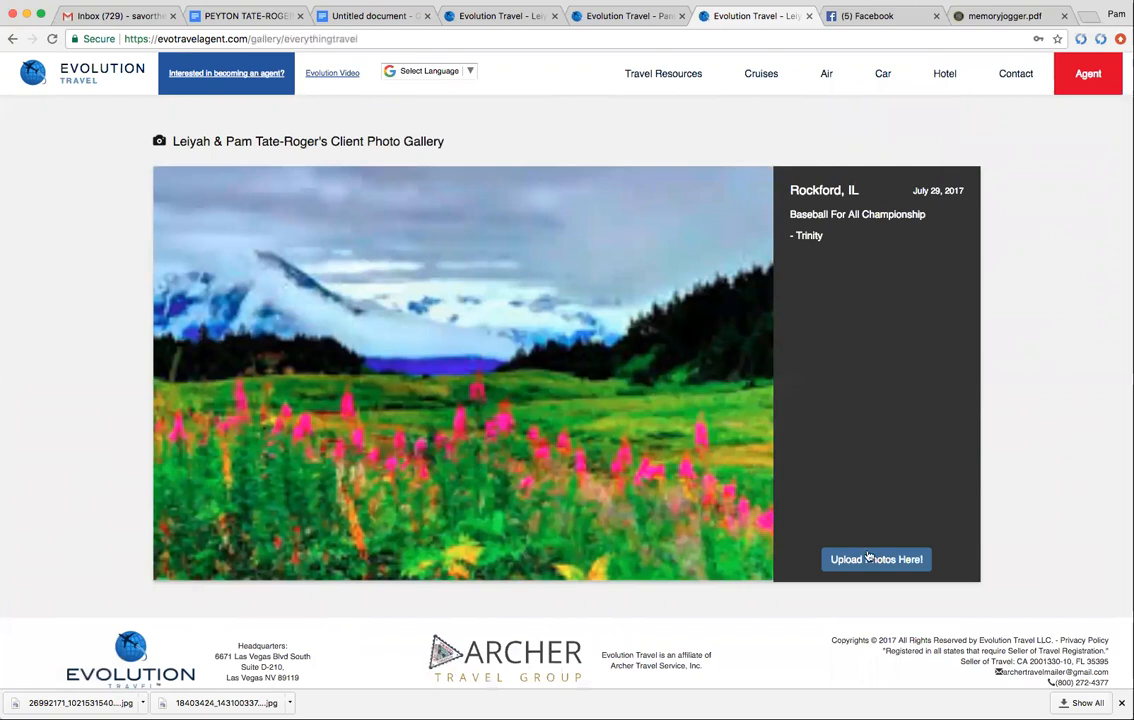
Start a gallery photo submission with the uploader's name and date taken 01/03/2018.
{"action": "left_click", "coordinate": [876, 560]}
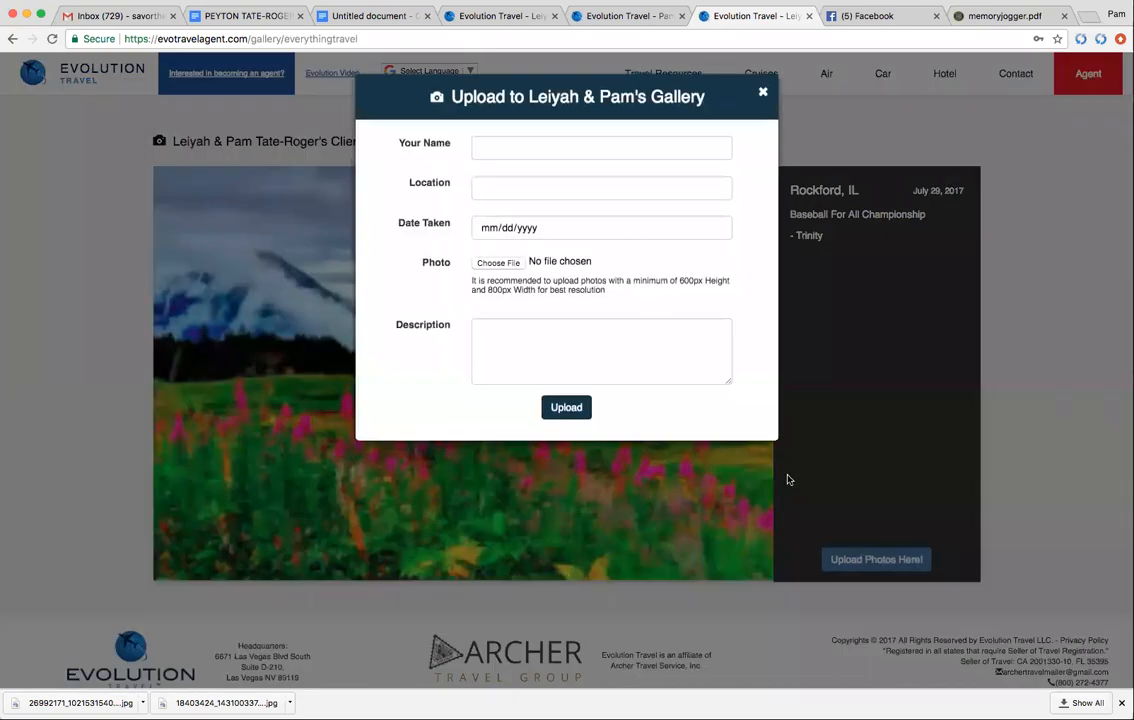
{"action": "left_click", "coordinate": [602, 148]}
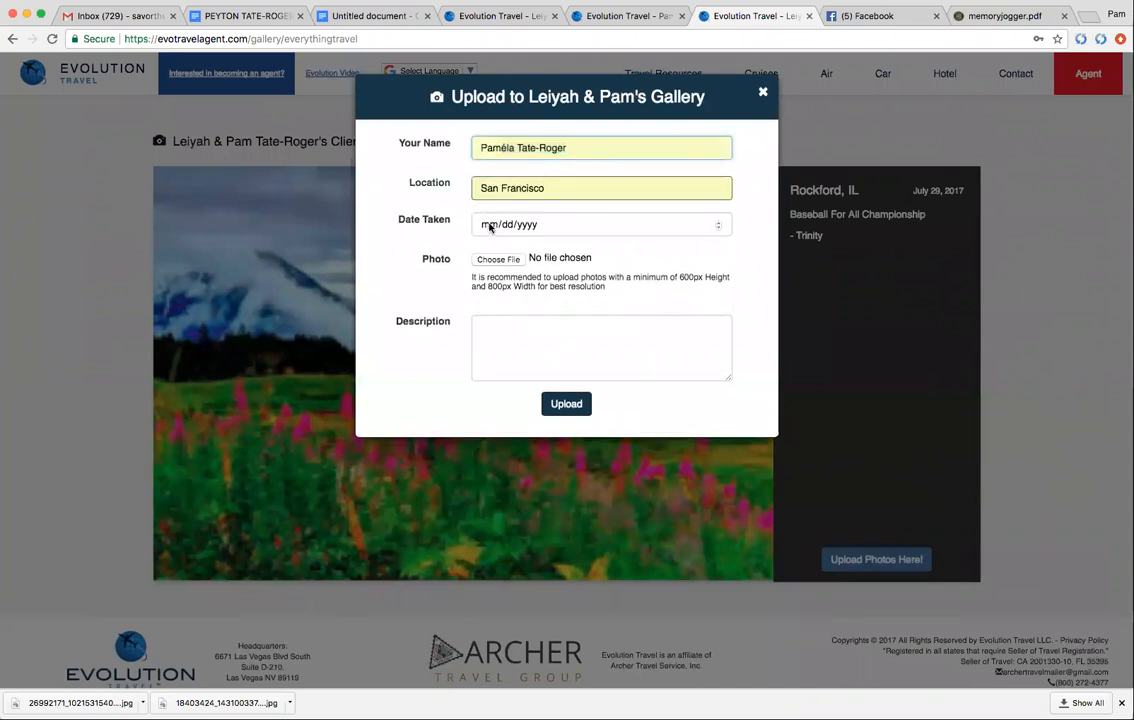
{"action": "left_click", "coordinate": [602, 220]}
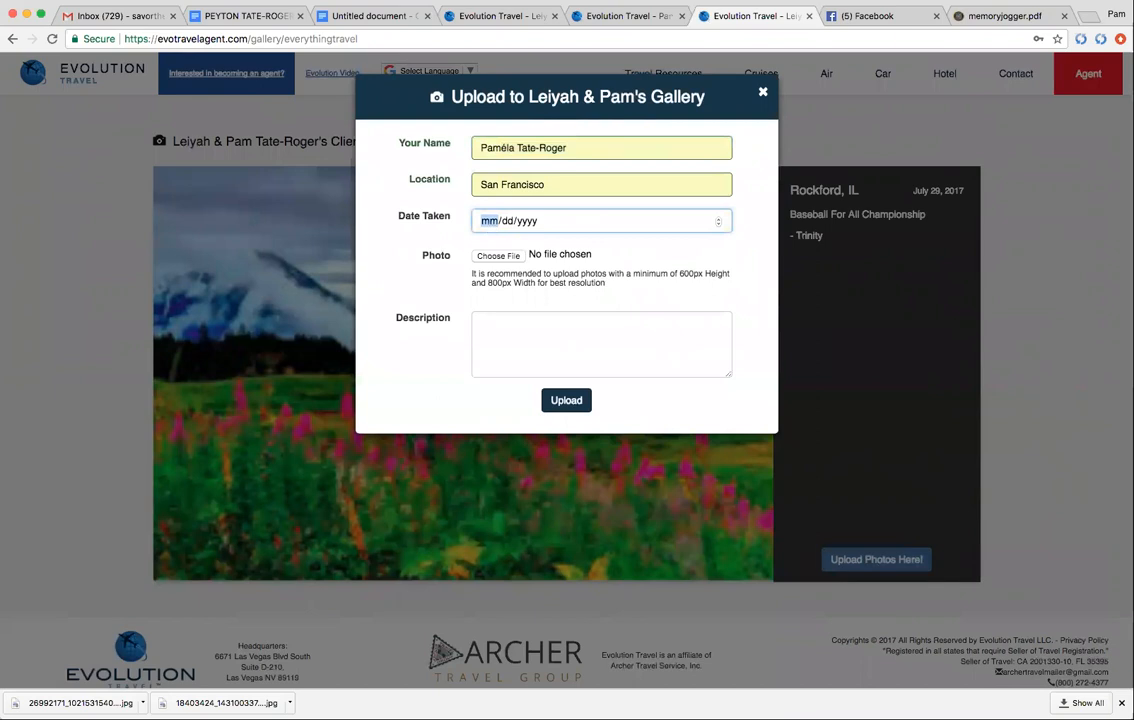
{"action": "mouse_move", "coordinate": [558, 296]}
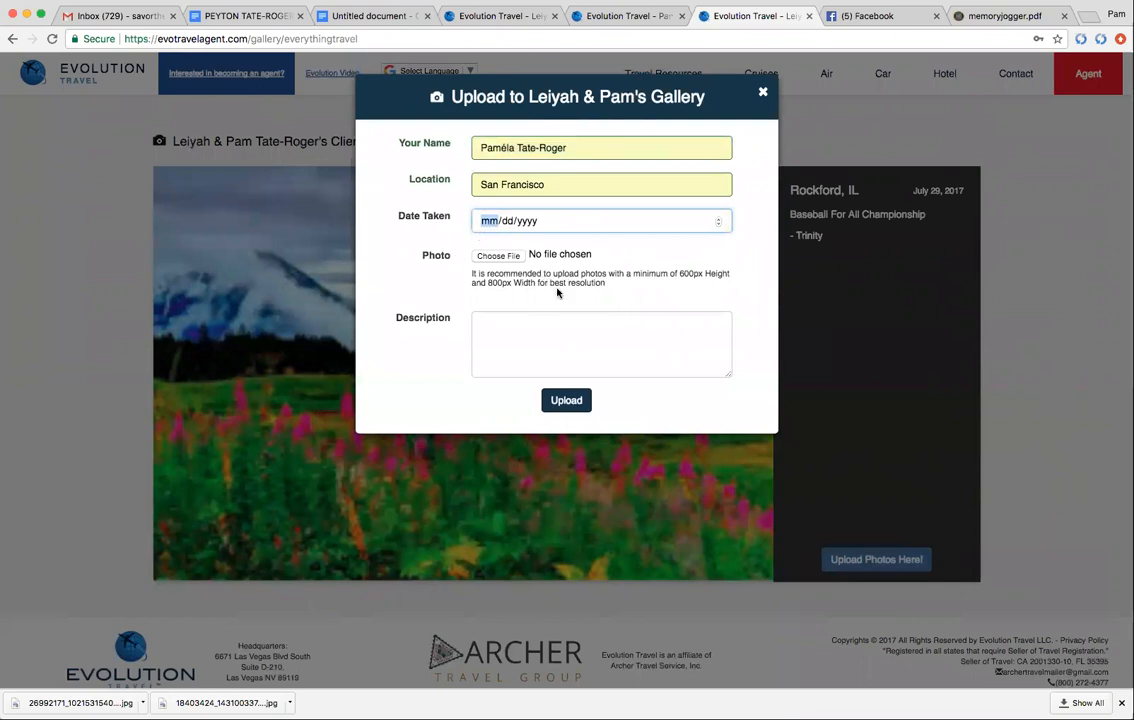
{"action": "type", "text": "01/03/2018"}
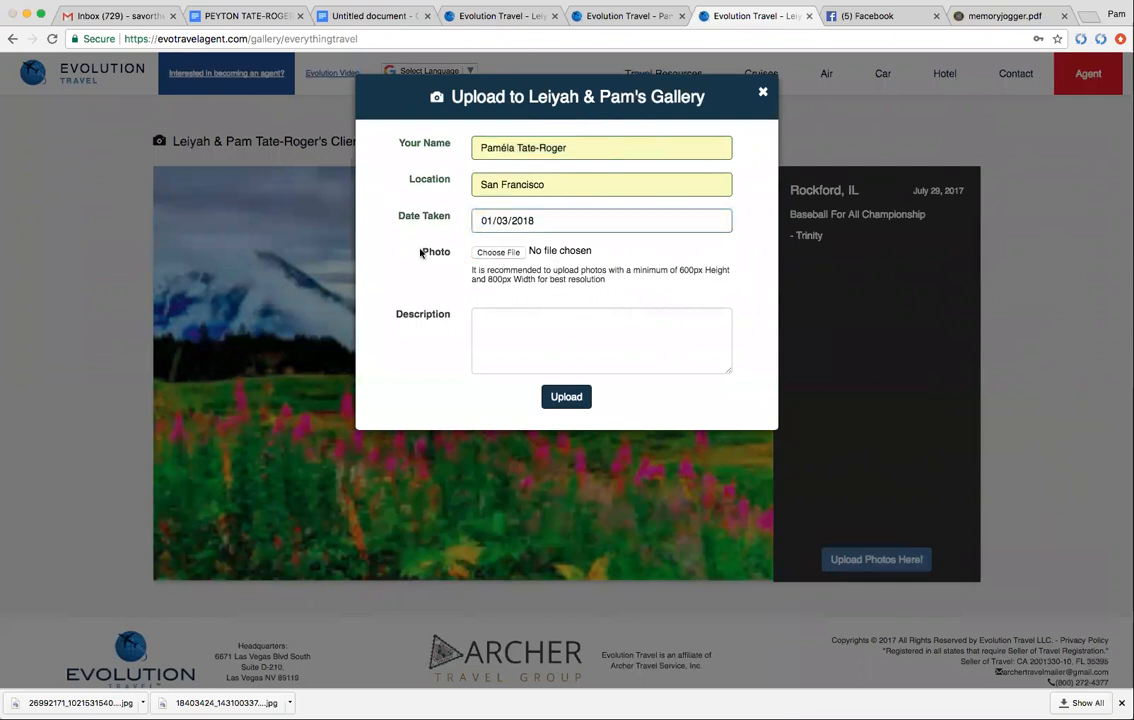
{"action": "mouse_move", "coordinate": [292, 184]}
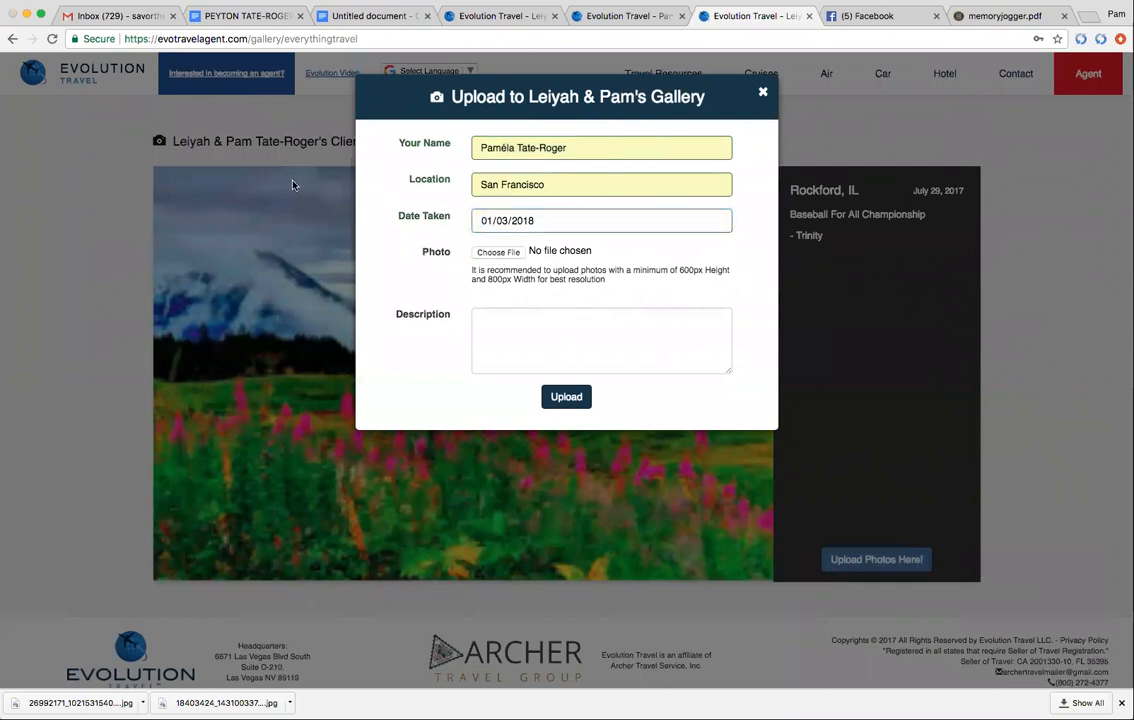
{"action": "mouse_move", "coordinate": [296, 142]}
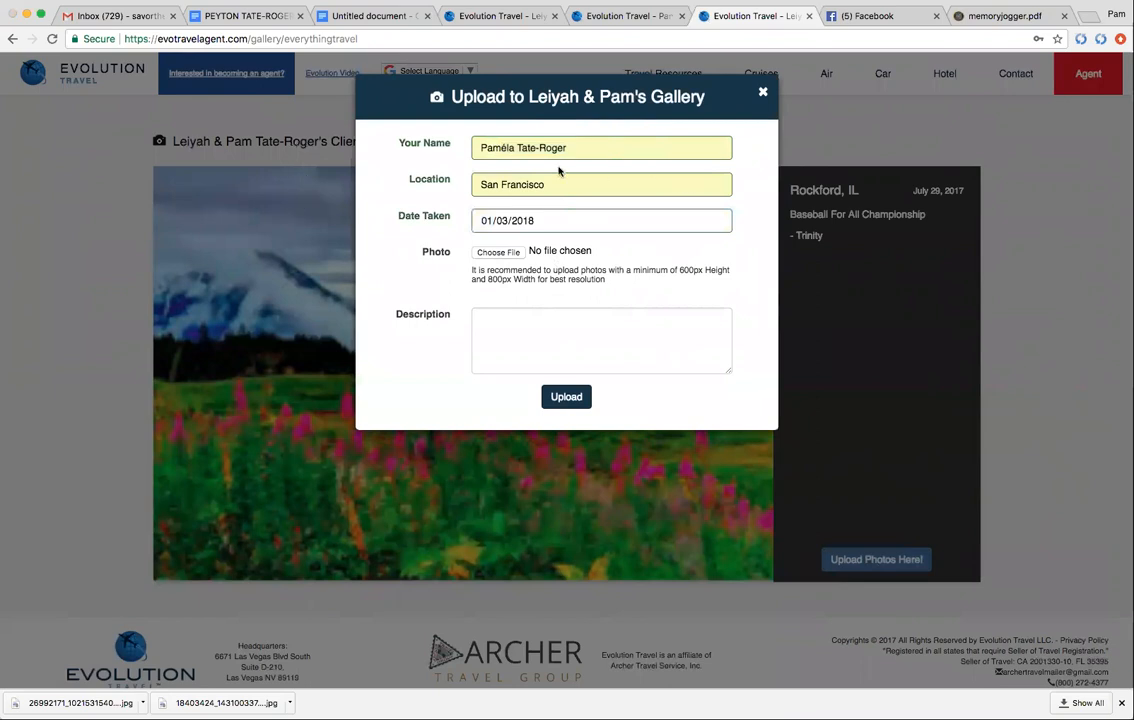
{"action": "mouse_move", "coordinate": [460, 160]}
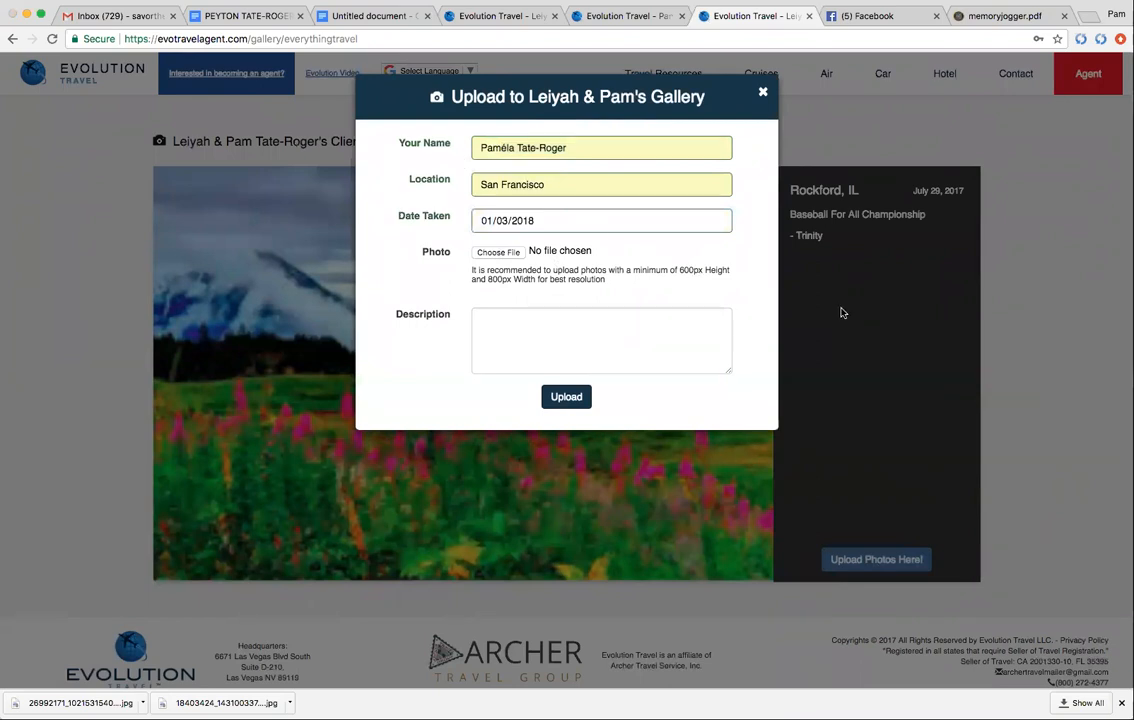
Attach download-7.jpg, describe it as 'Great pic' and submit the upload.
{"action": "left_click", "coordinate": [498, 252]}
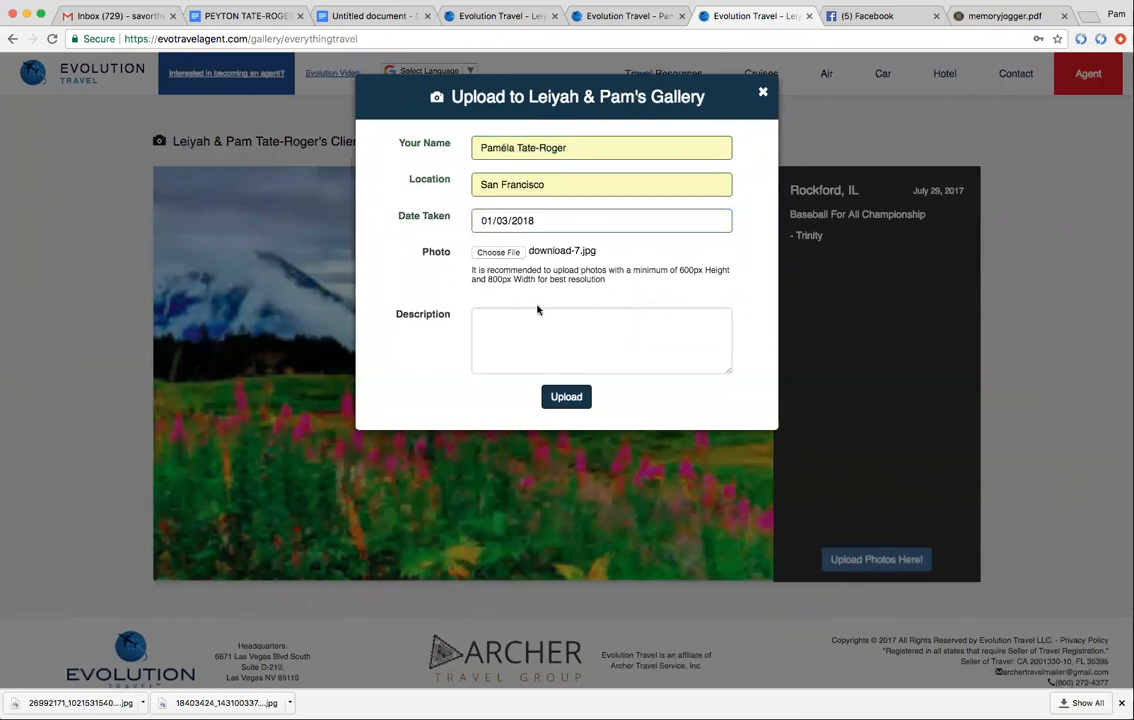
{"action": "type", "text": "G"}
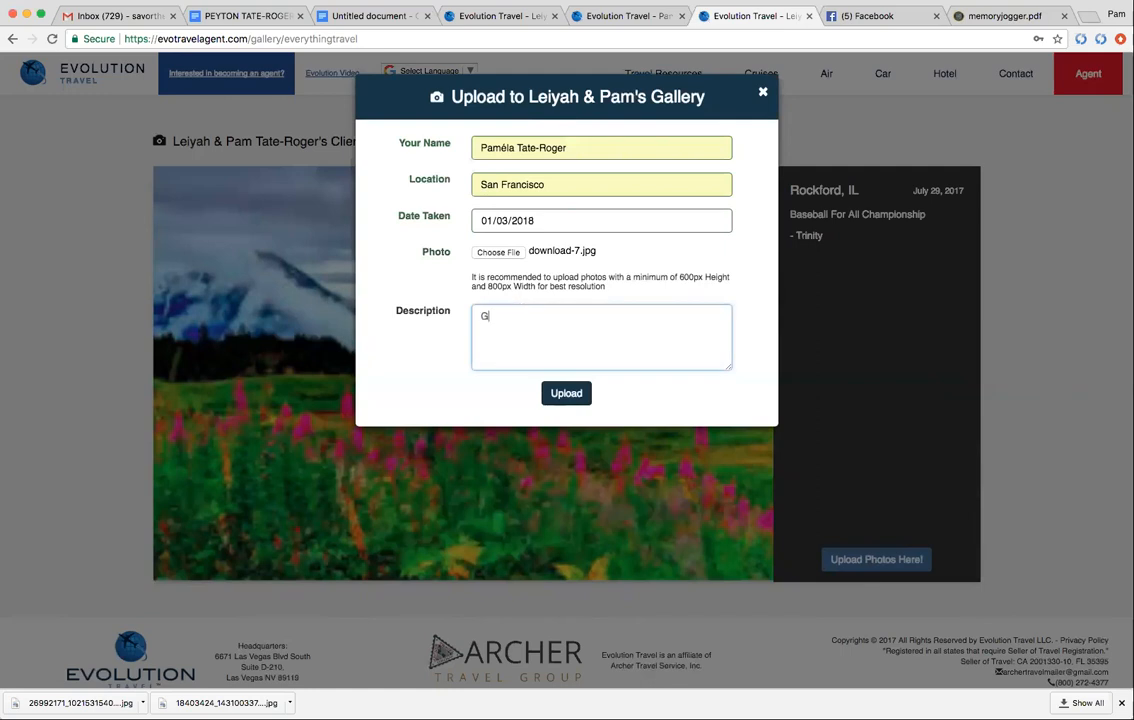
{"action": "type", "text": "reat pic"}
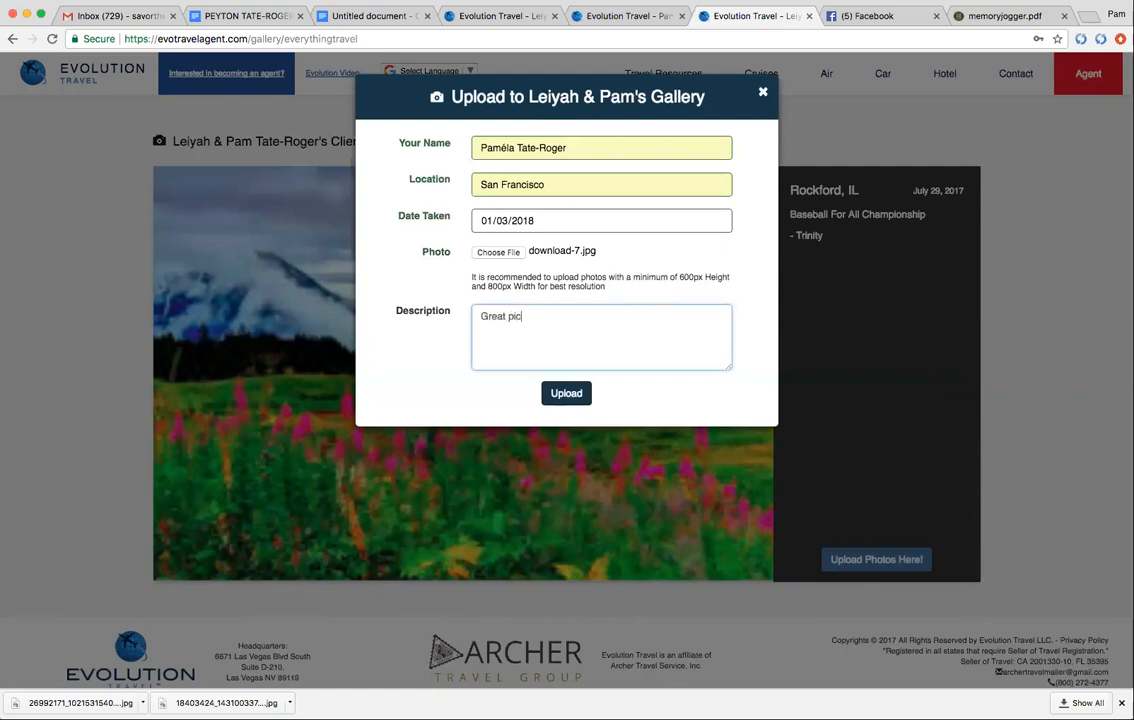
{"action": "left_click", "coordinate": [566, 390]}
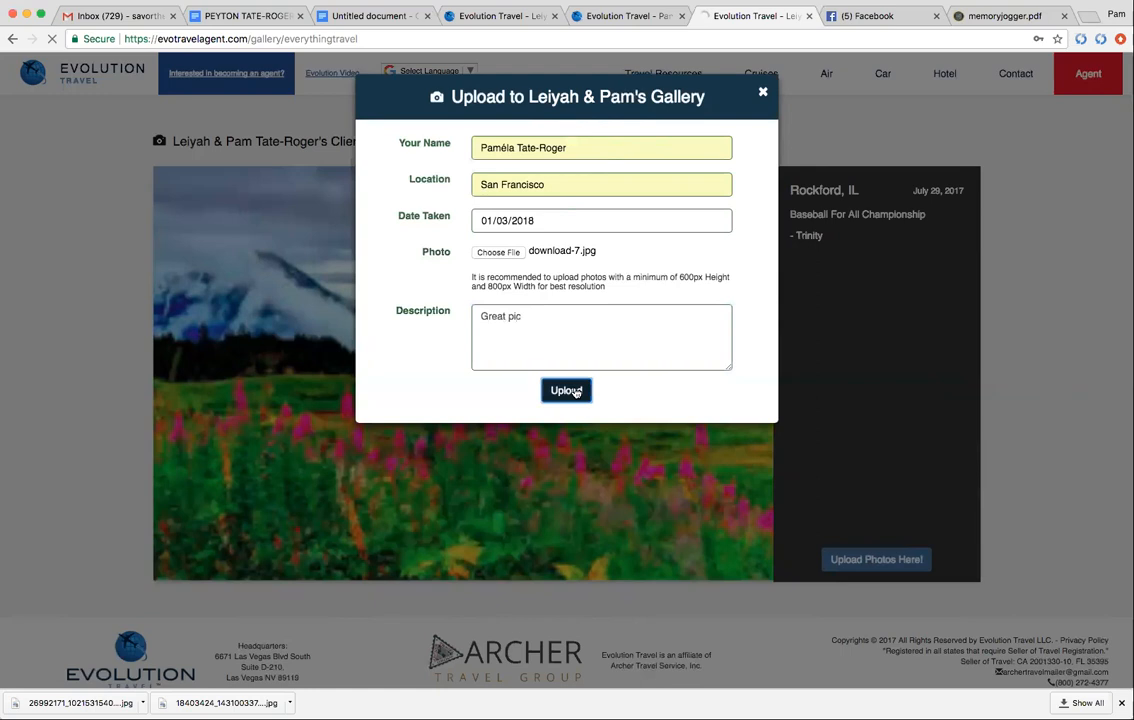
Finish the upload and dismiss the Photo uploaded message to see the San Francisco photo.
{"action": "left_click", "coordinate": [566, 390]}
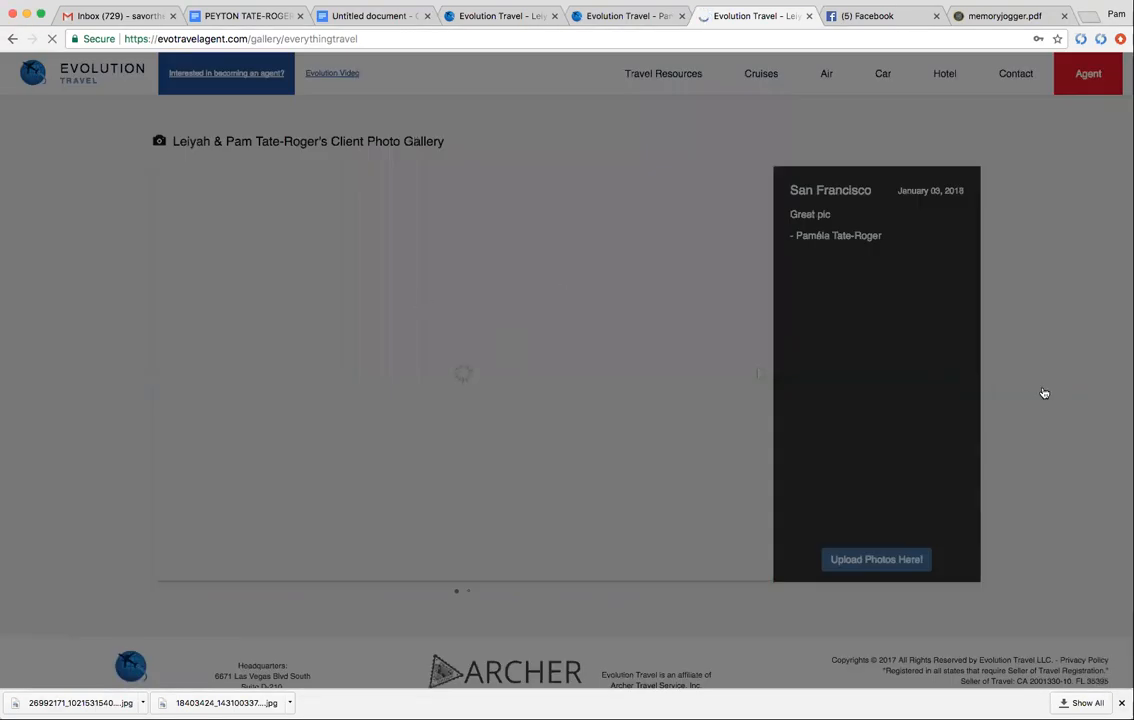
{"action": "left_click", "coordinate": [876, 560]}
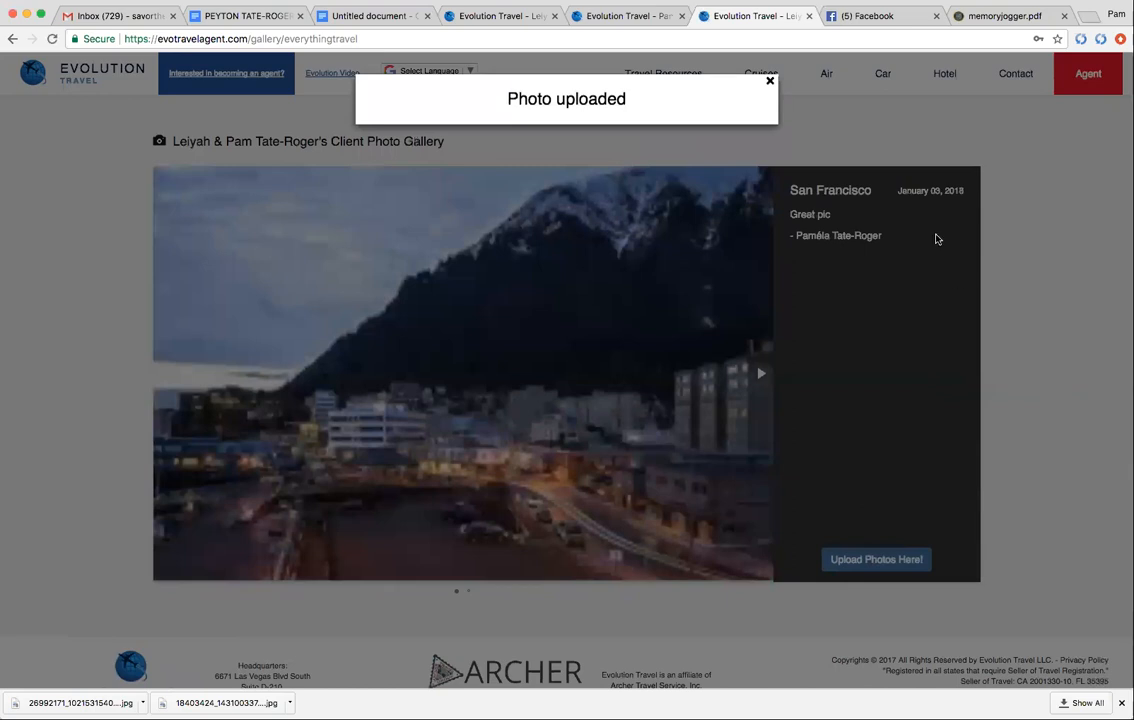
{"action": "left_click", "coordinate": [768, 80]}
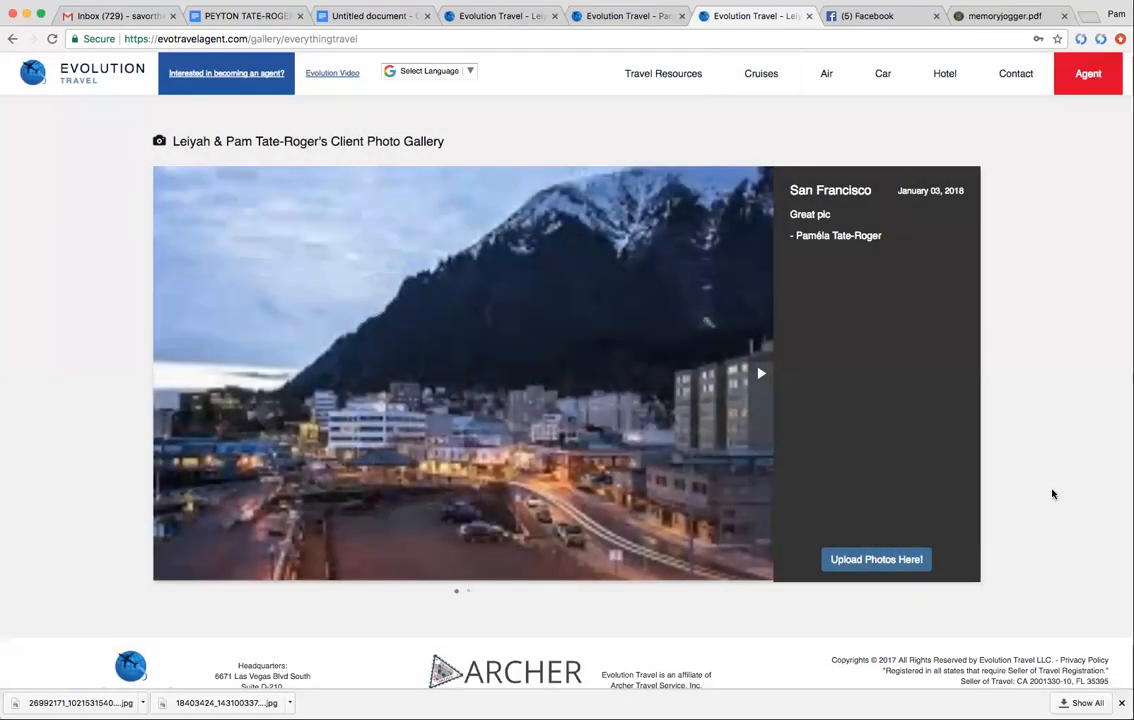
{"action": "mouse_move", "coordinate": [1012, 166]}
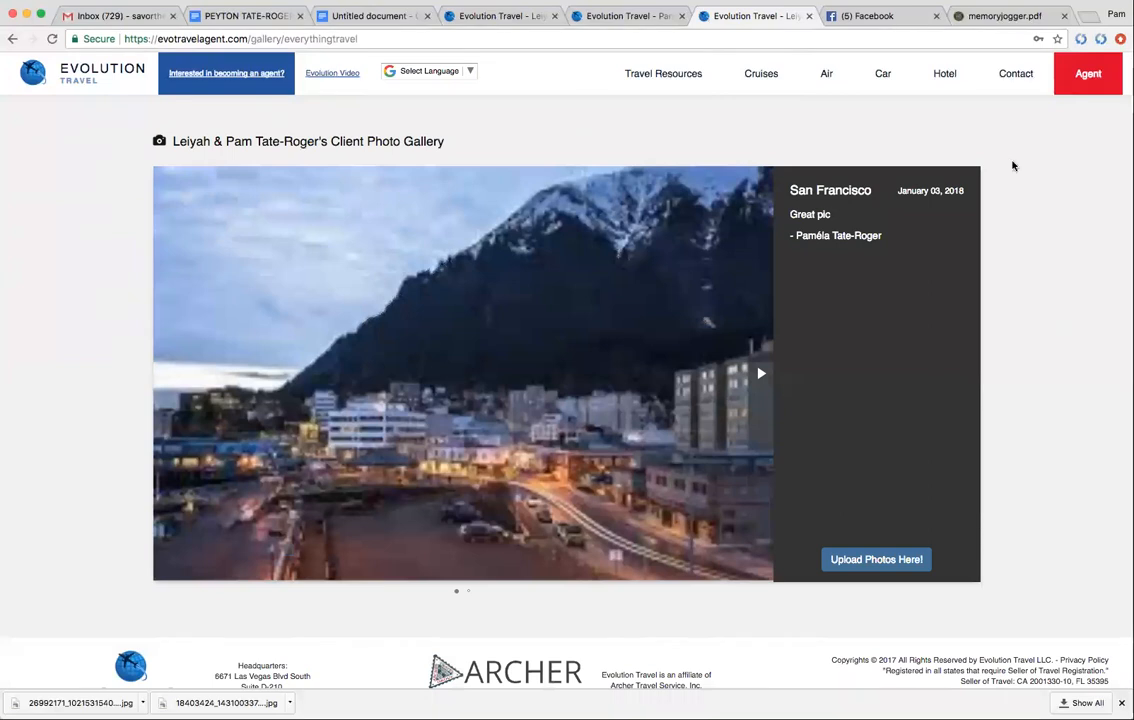
{"action": "mouse_move", "coordinate": [1066, 62]}
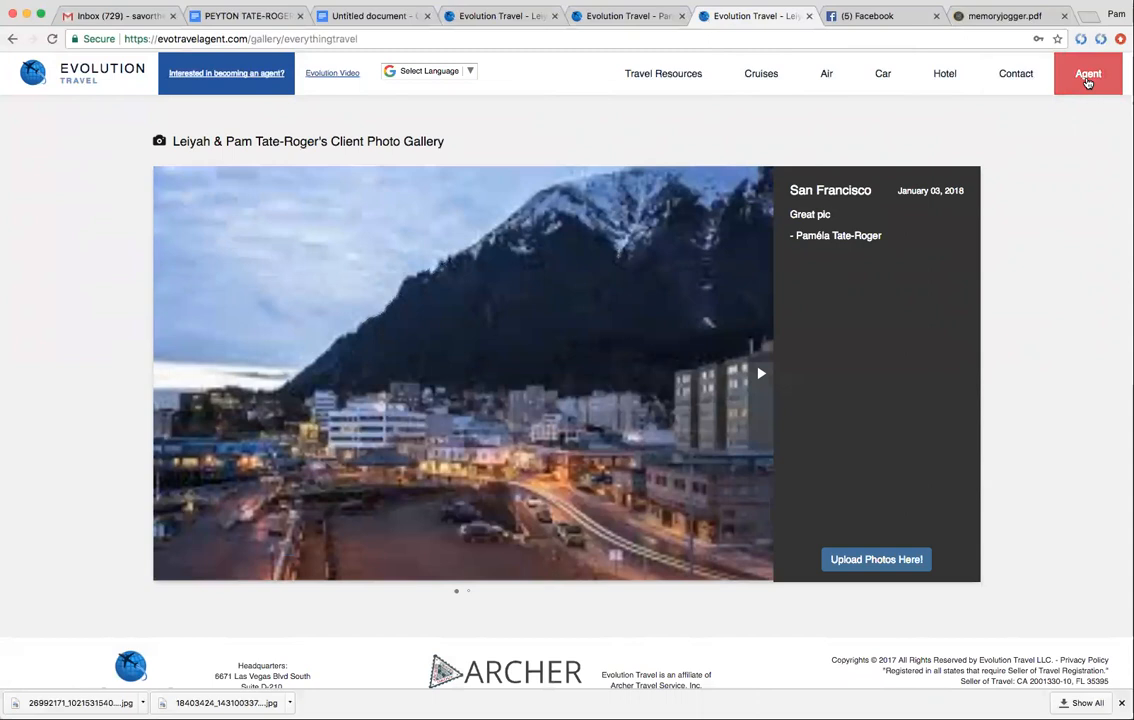
Return to the dashboard's Photo Gallery management listing two current photos, none to approve.
{"action": "left_click", "coordinate": [1088, 72]}
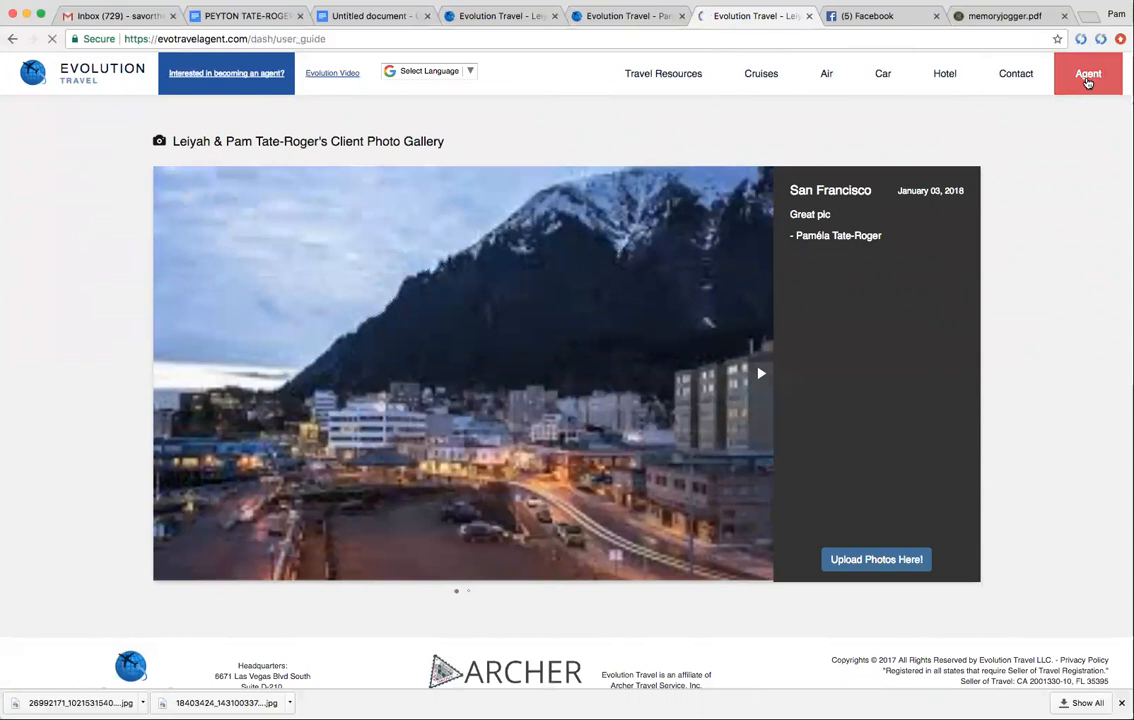
{"action": "left_click", "coordinate": [1088, 72]}
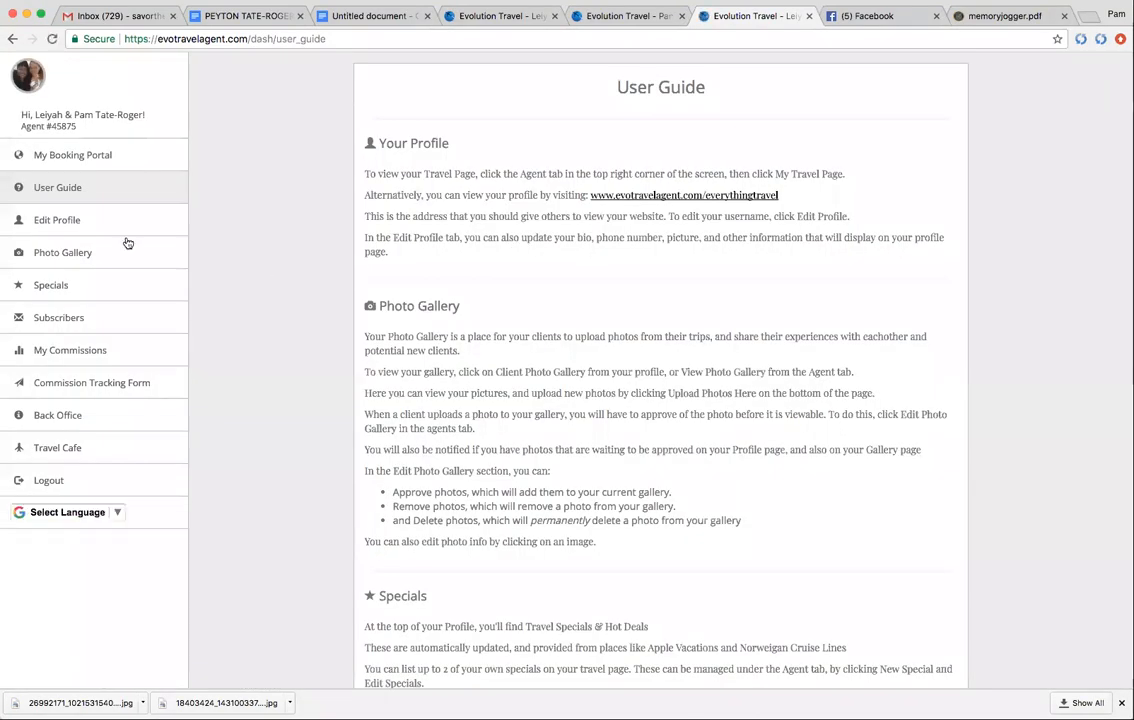
{"action": "left_click", "coordinate": [62, 252]}
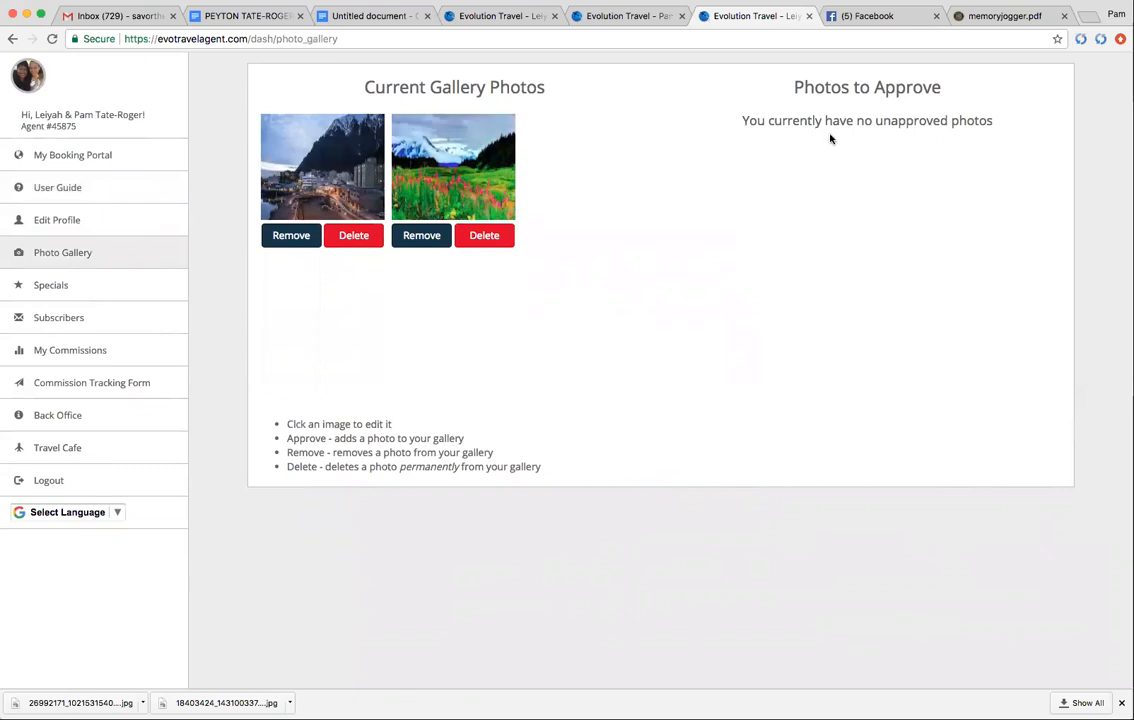
{"action": "mouse_move", "coordinate": [910, 152]}
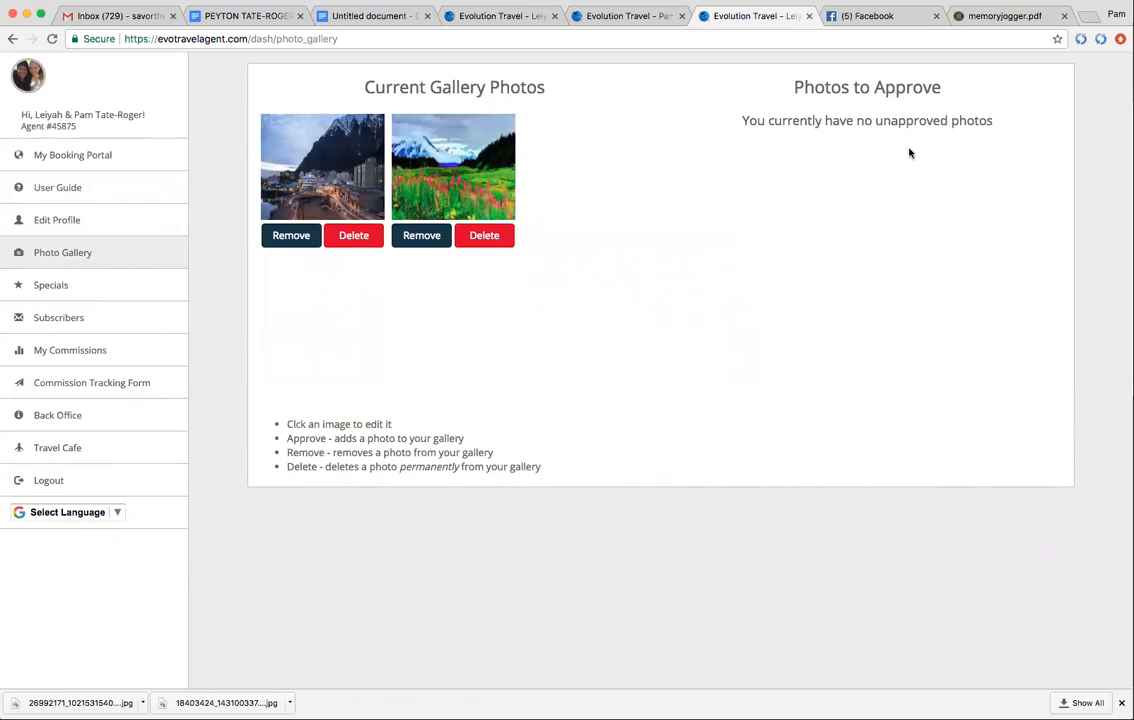
{"action": "mouse_move", "coordinate": [320, 268]}
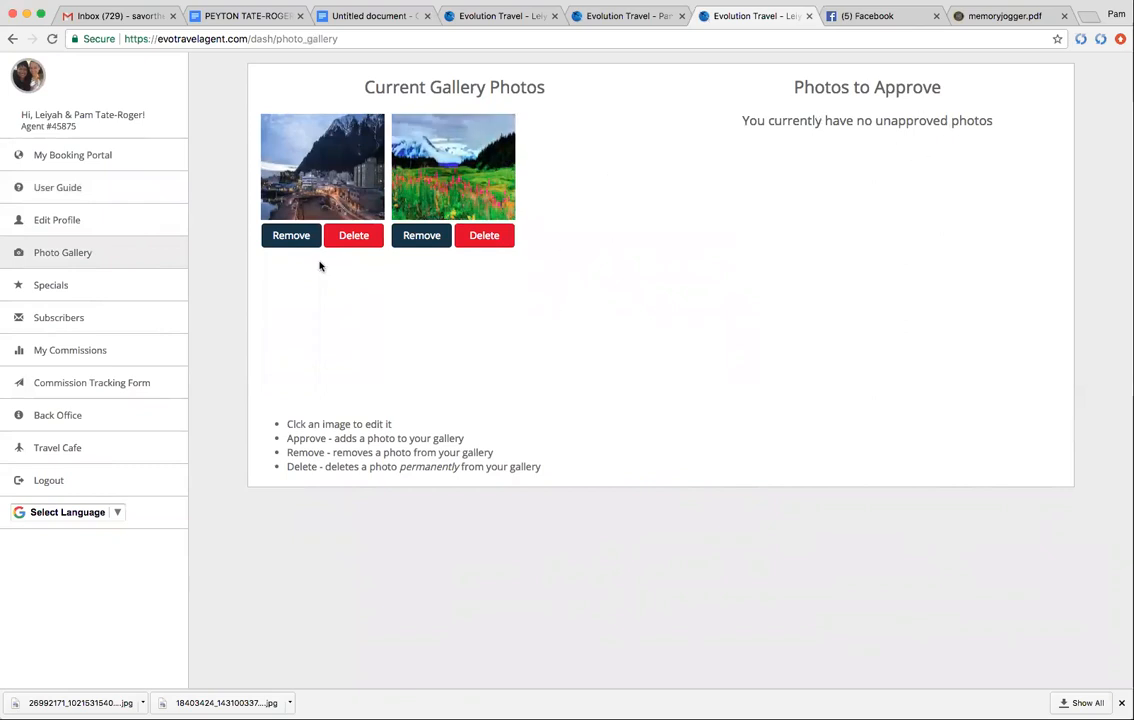
{"action": "mouse_move", "coordinate": [688, 224]}
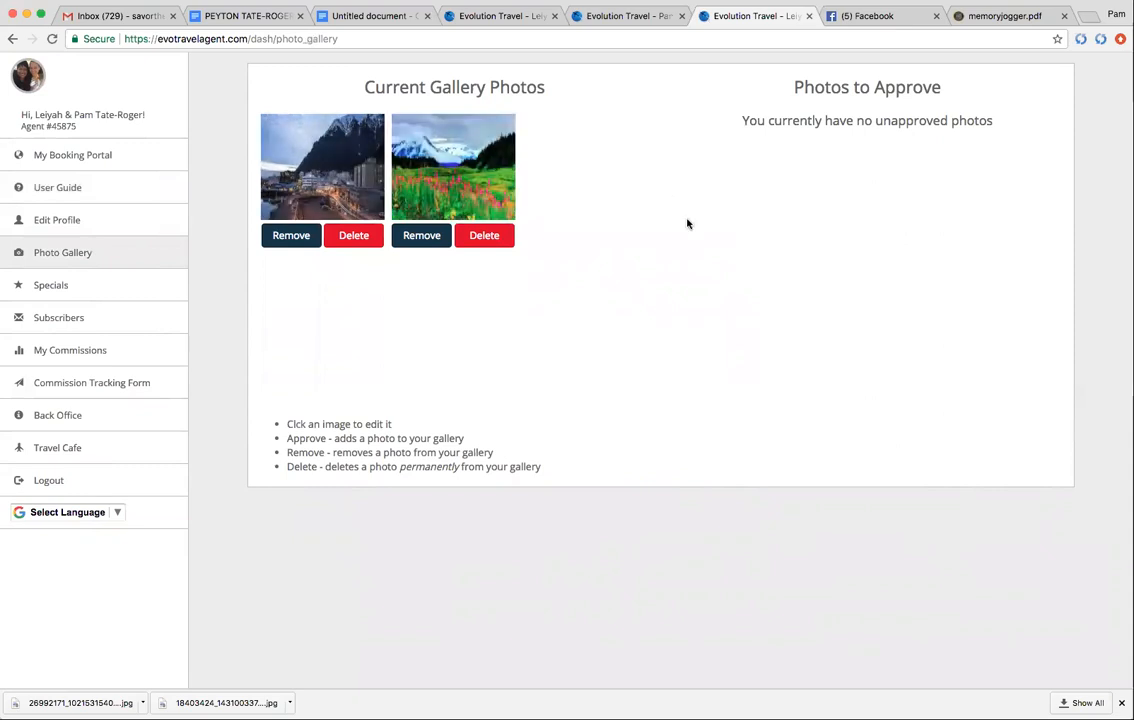
{"action": "left_click", "coordinate": [72, 156]}
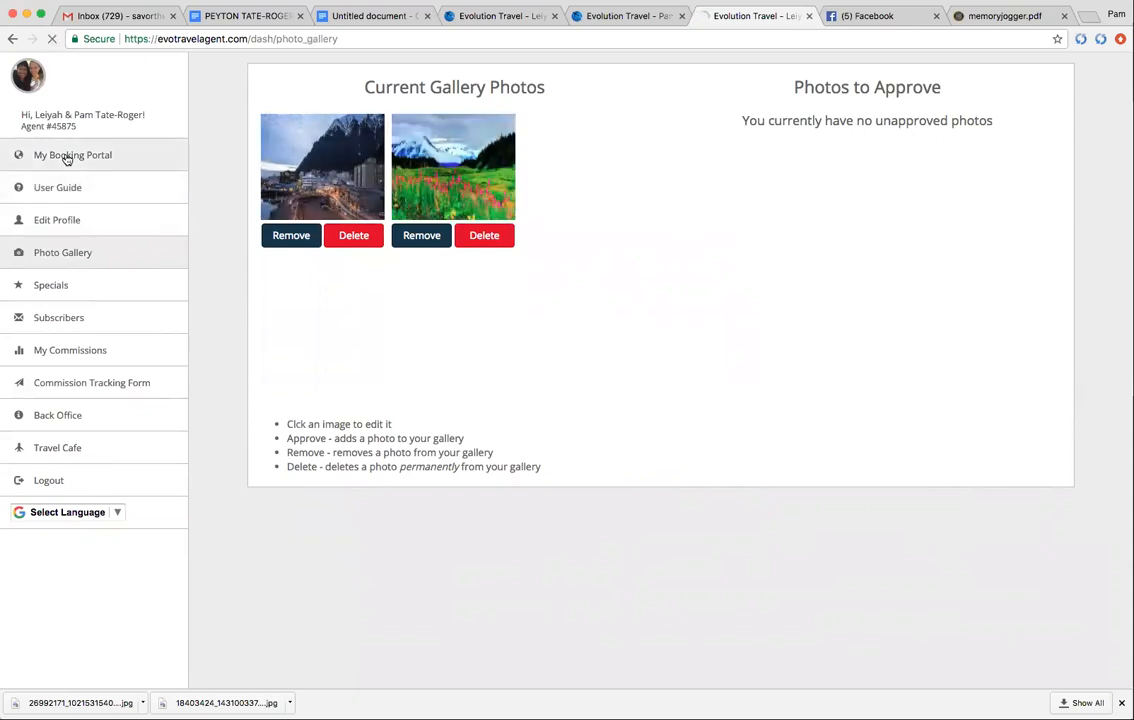
Browse the public Client Photo Gallery slides, then return to the dashboard User Guide.
{"action": "left_click", "coordinate": [72, 156]}
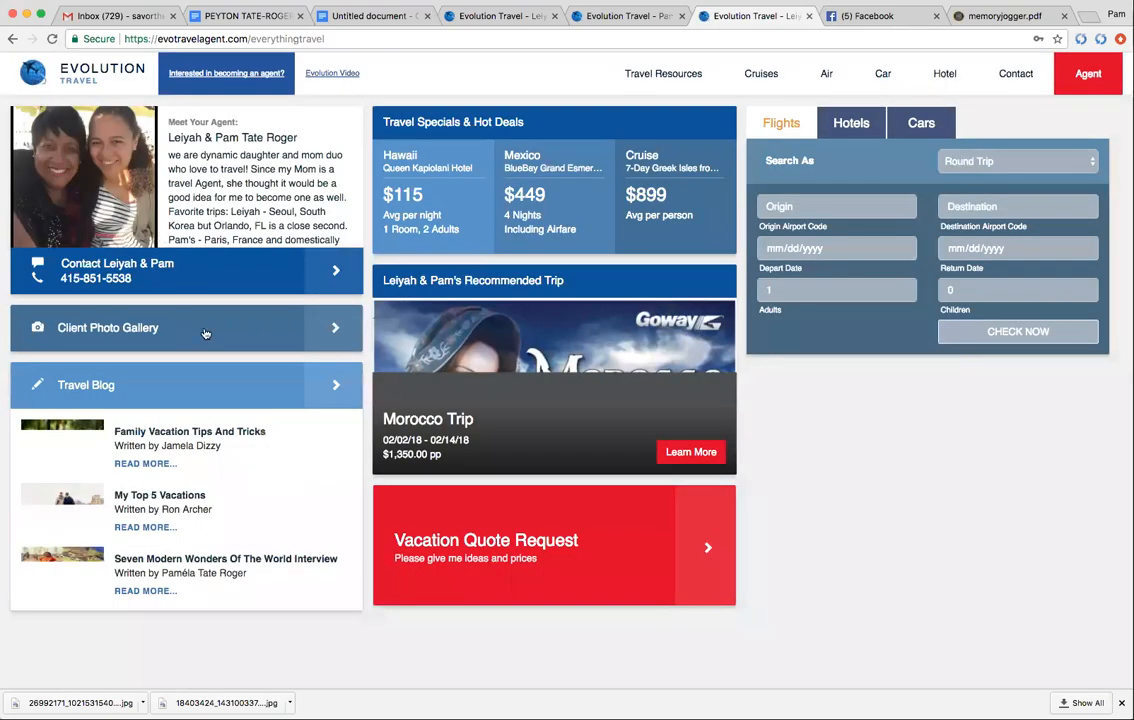
{"action": "left_click", "coordinate": [186, 328]}
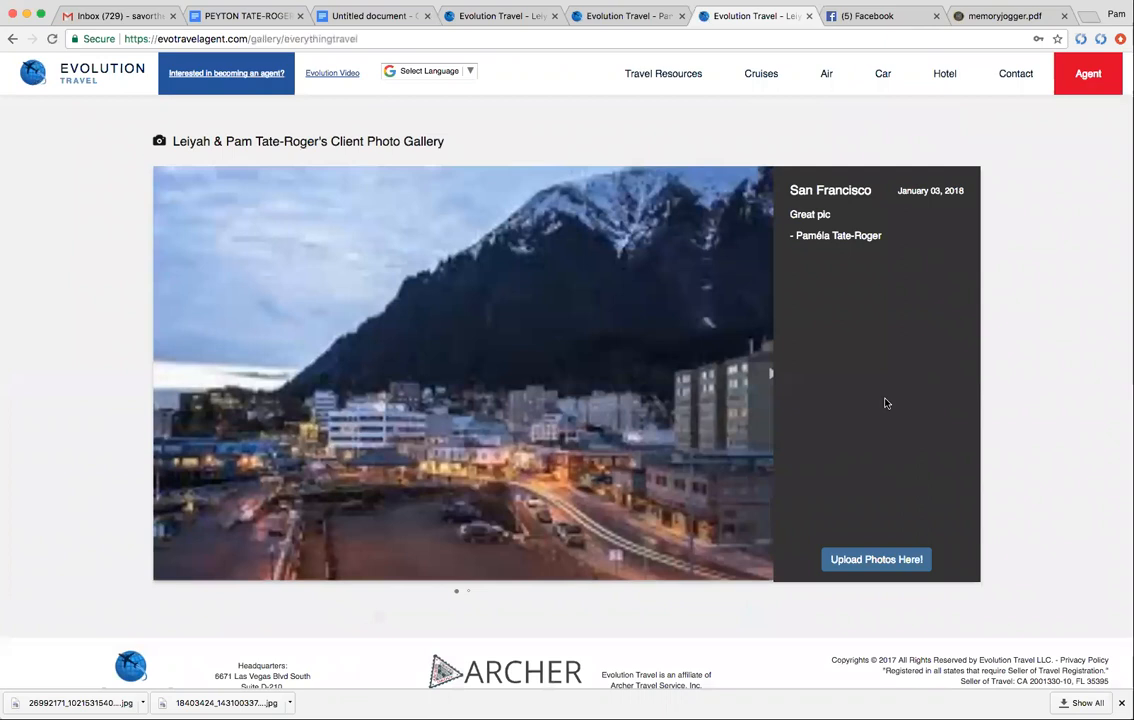
{"action": "mouse_move", "coordinate": [760, 376]}
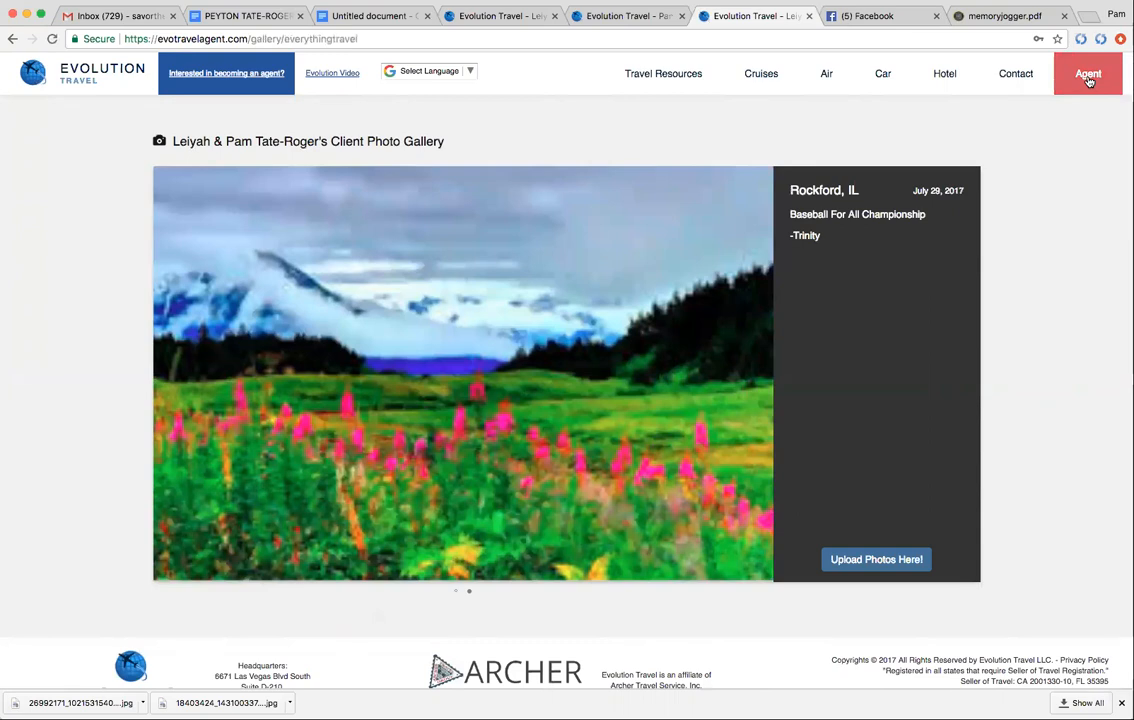
{"action": "left_click", "coordinate": [1088, 72]}
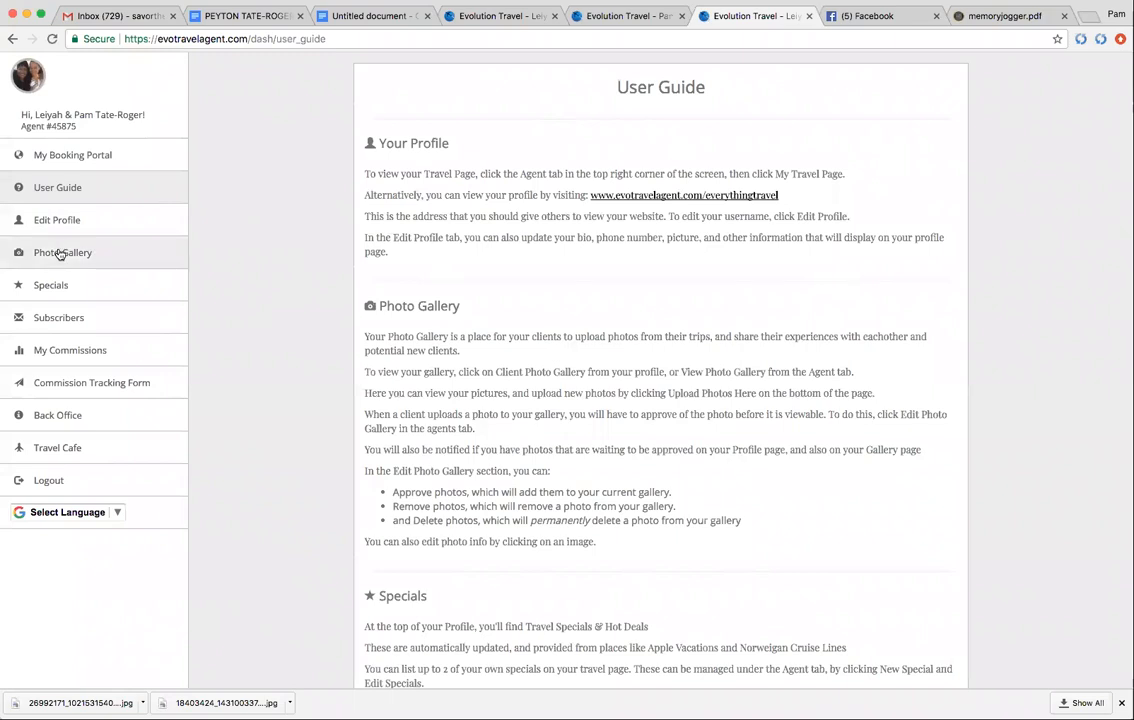
Visit the Photo Gallery management page, then move on to Your Specials.
{"action": "left_click", "coordinate": [62, 252]}
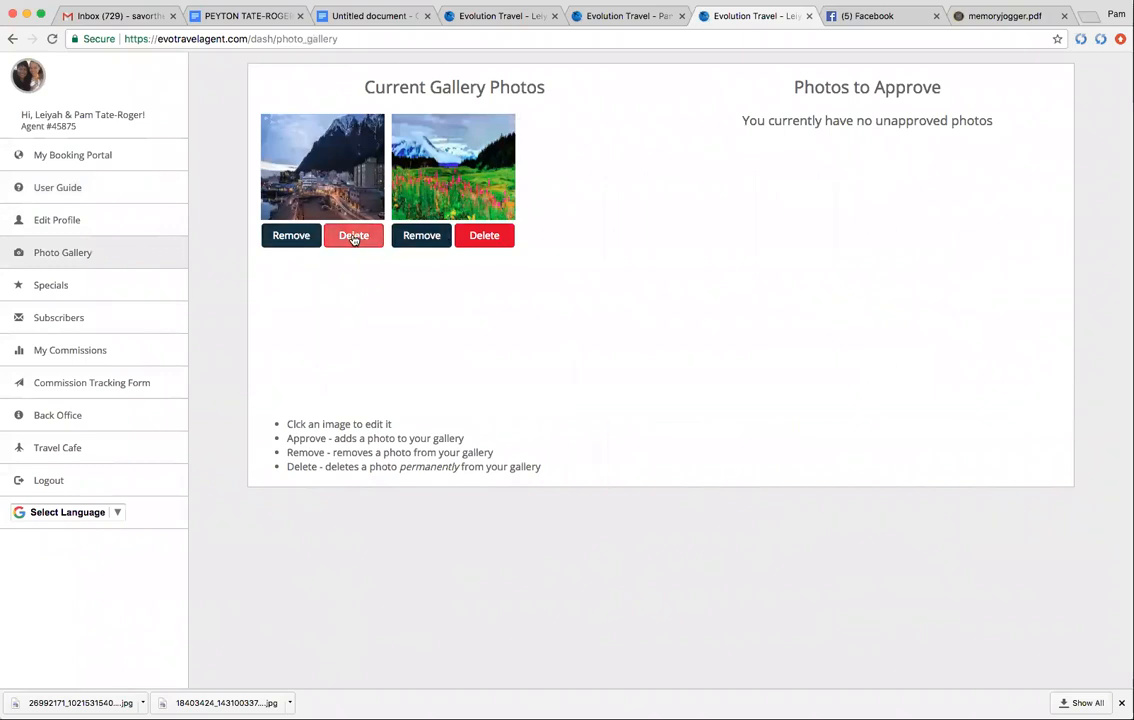
{"action": "mouse_move", "coordinate": [388, 374]}
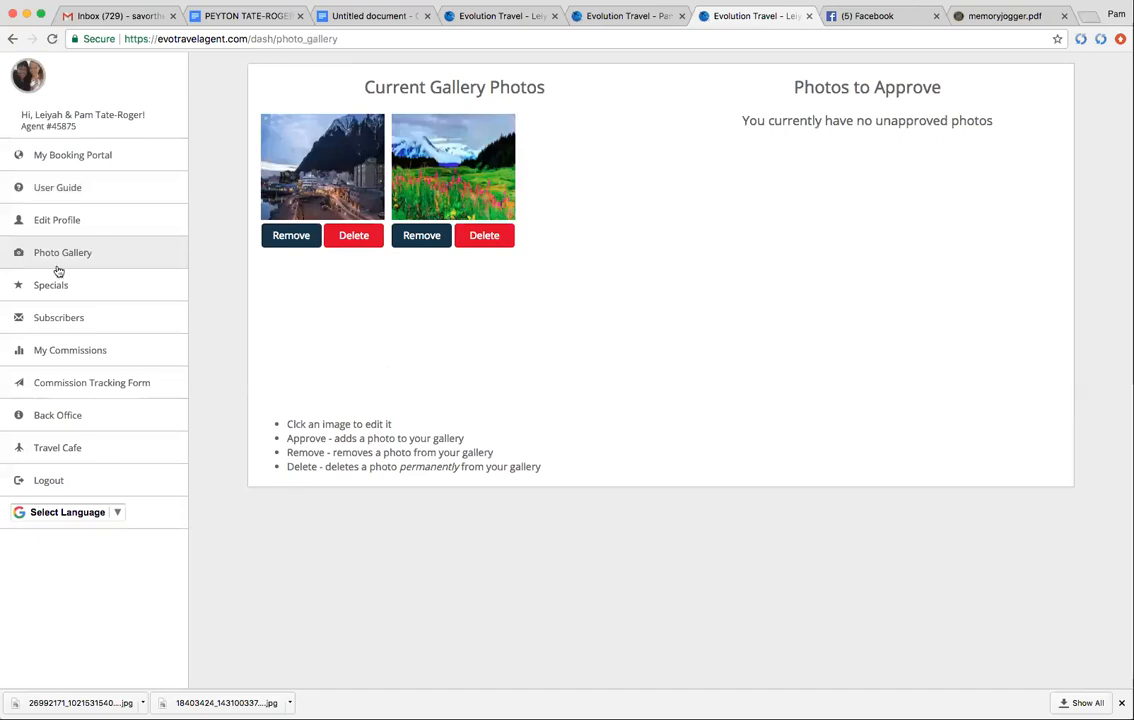
{"action": "left_click", "coordinate": [52, 284]}
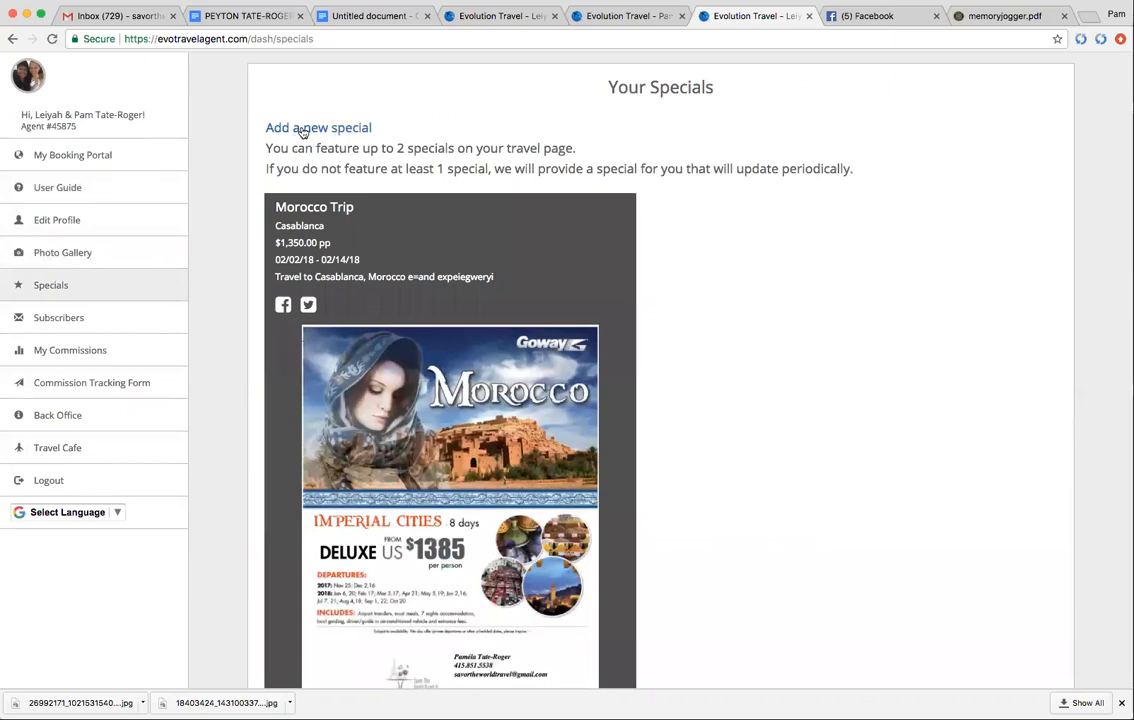
{"action": "mouse_move", "coordinate": [424, 148]}
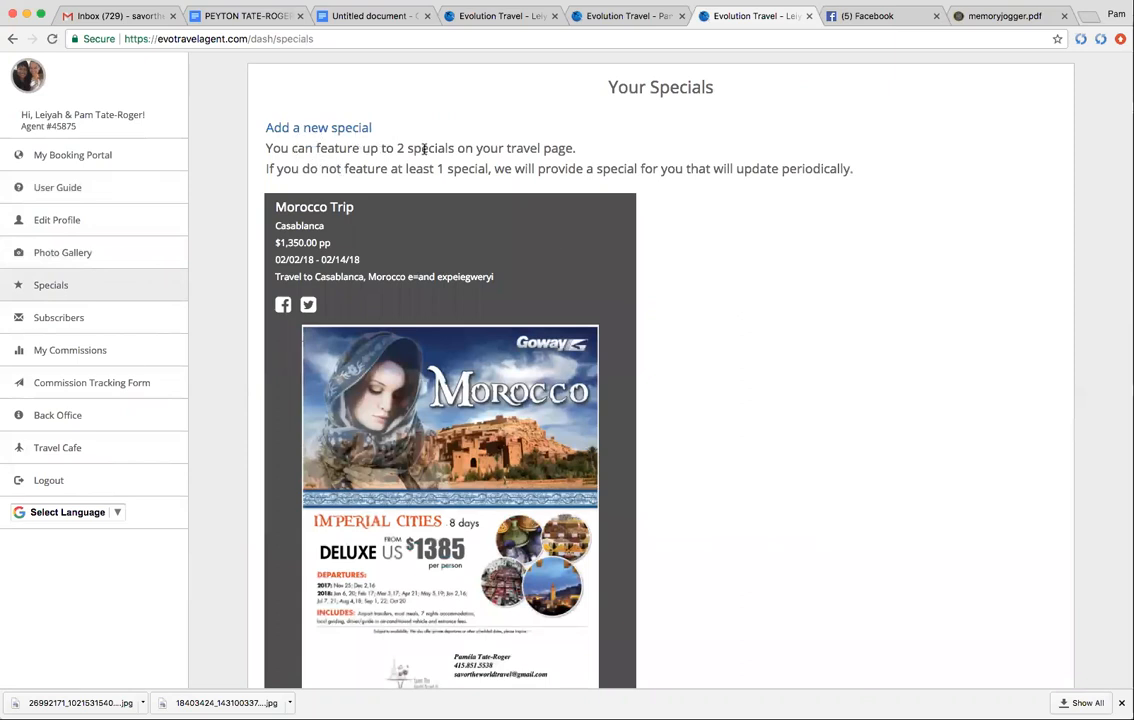
{"action": "mouse_move", "coordinate": [330, 192]}
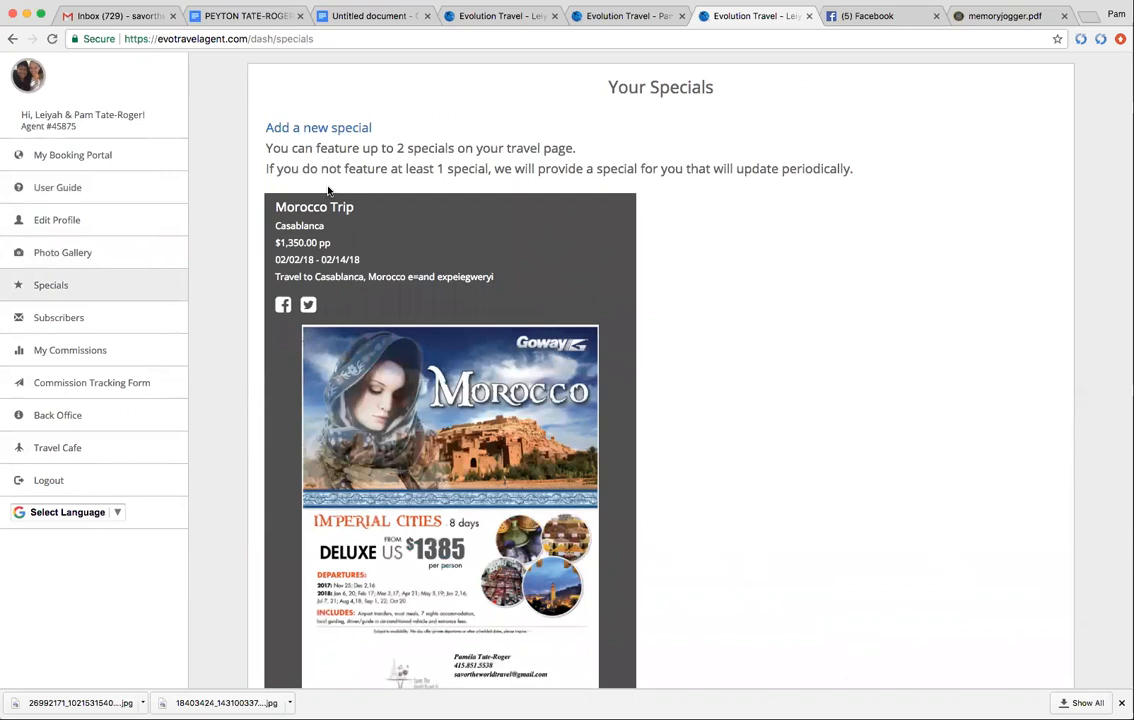
{"action": "mouse_move", "coordinate": [464, 170]}
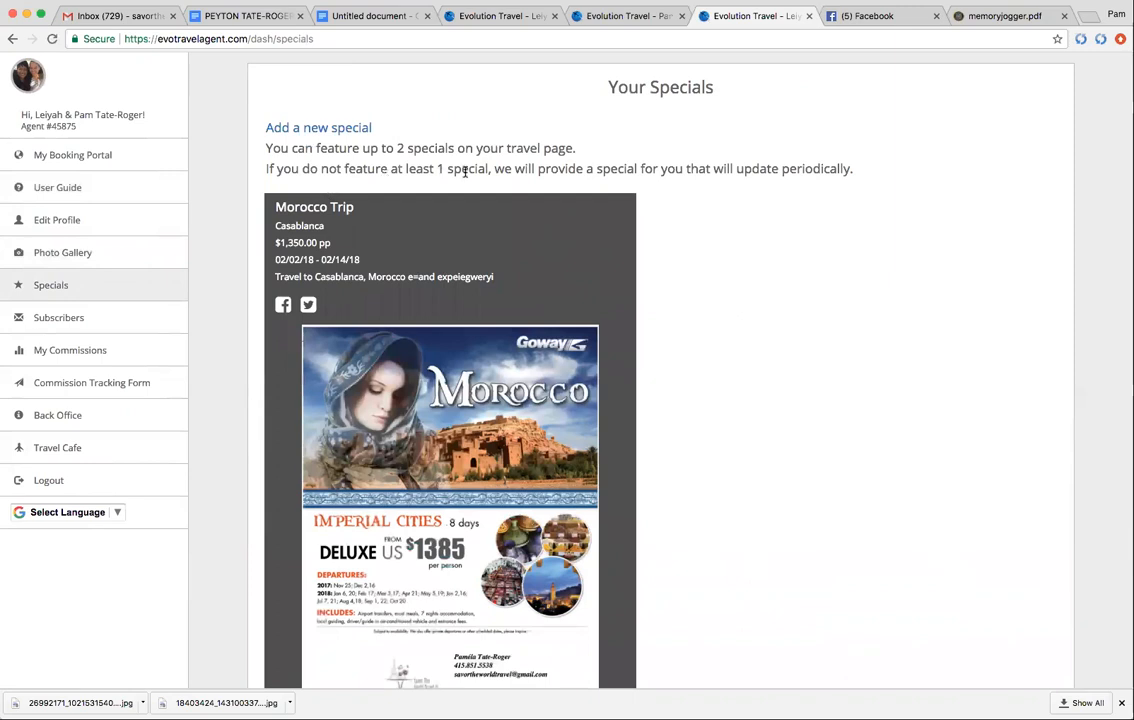
{"action": "mouse_move", "coordinate": [740, 184]}
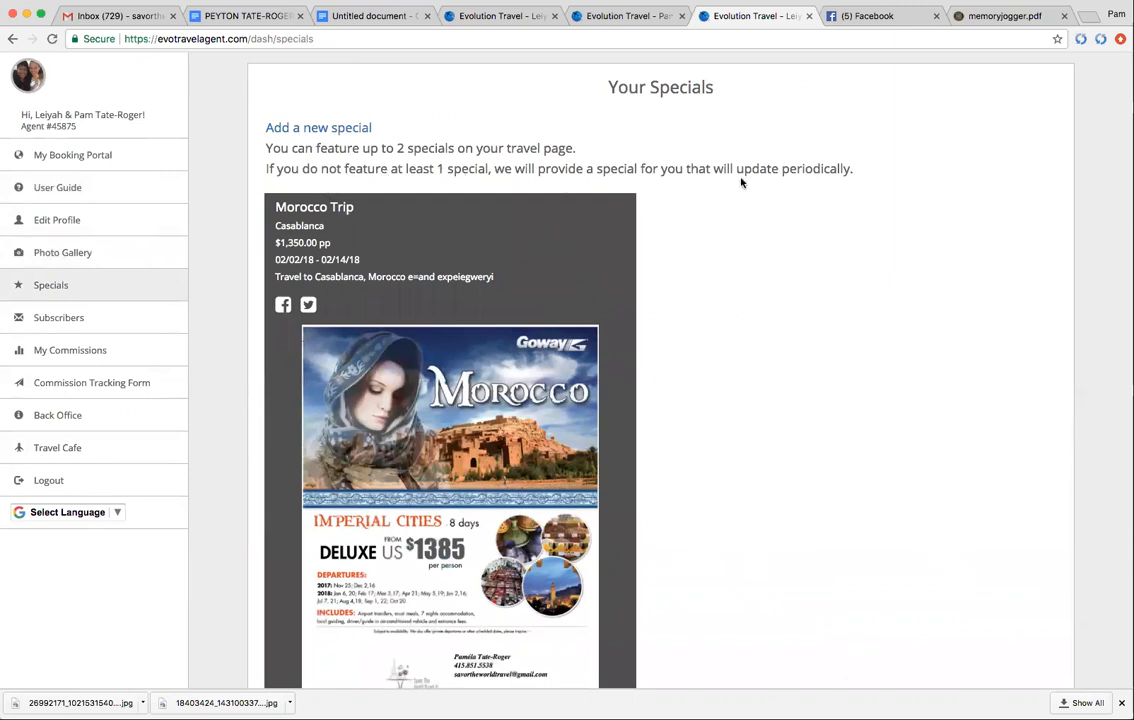
{"action": "mouse_move", "coordinate": [768, 192]}
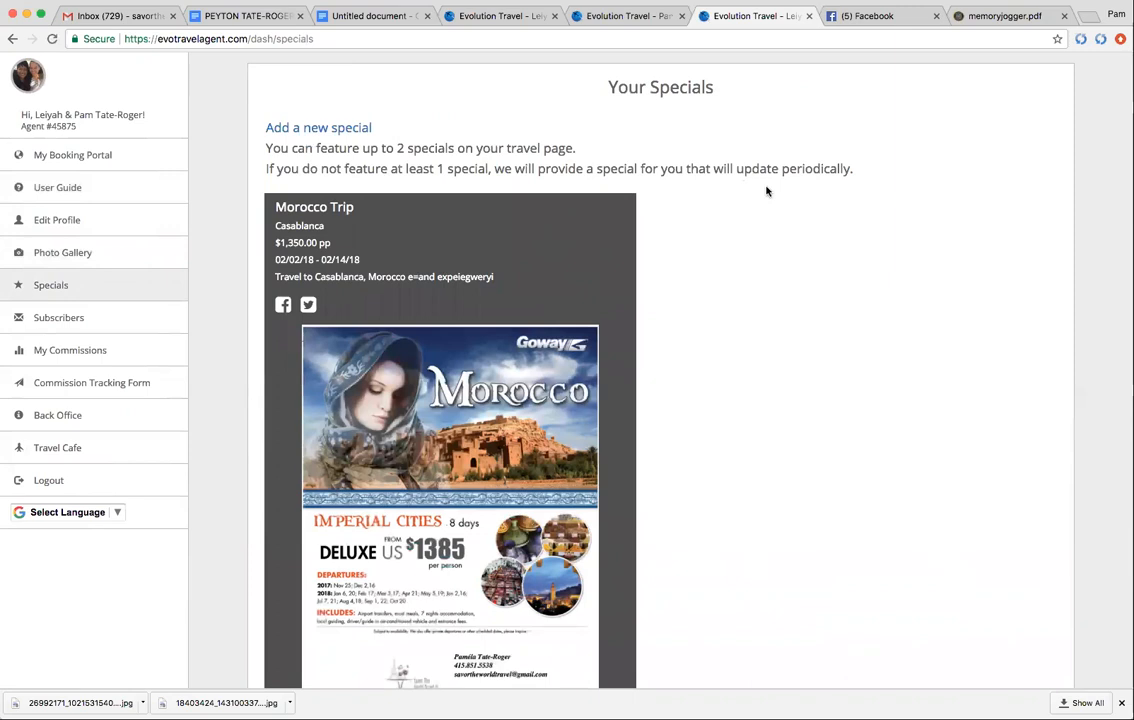
{"action": "mouse_move", "coordinate": [352, 160]}
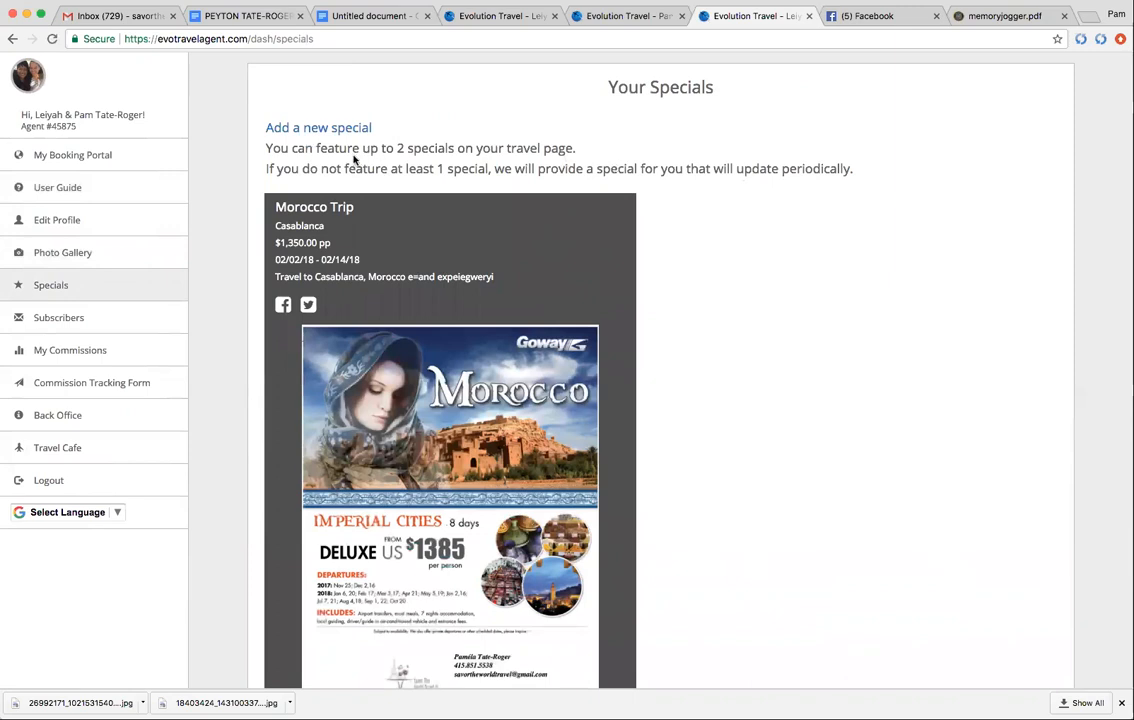
{"action": "mouse_move", "coordinate": [330, 128]}
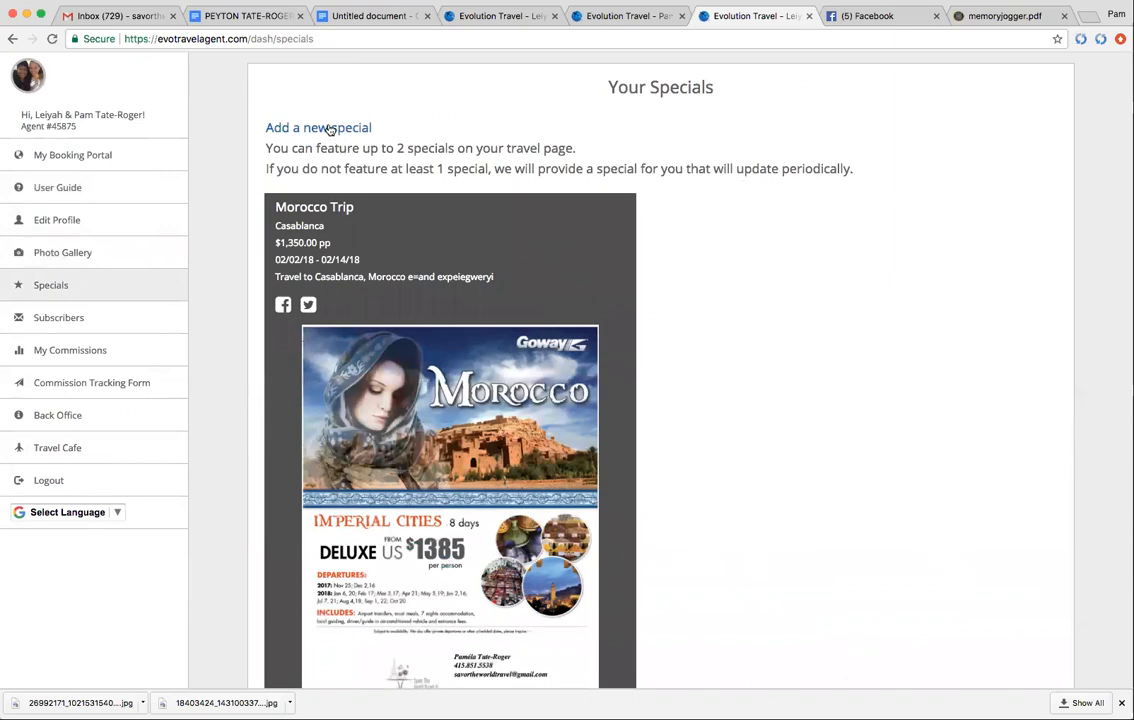
Start the List a New Special form via 'Add a new special'.
{"action": "left_click", "coordinate": [318, 128]}
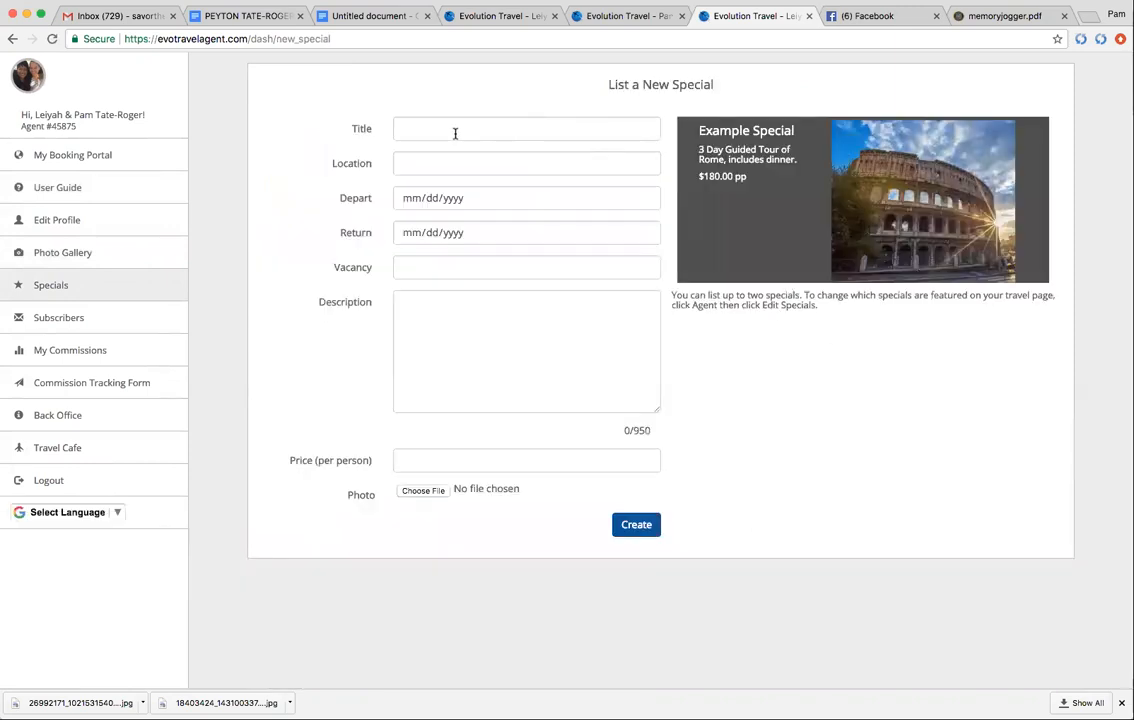
Give the new special the title Hong Kong and a Hong Kong location.
{"action": "type", "text": "H"}
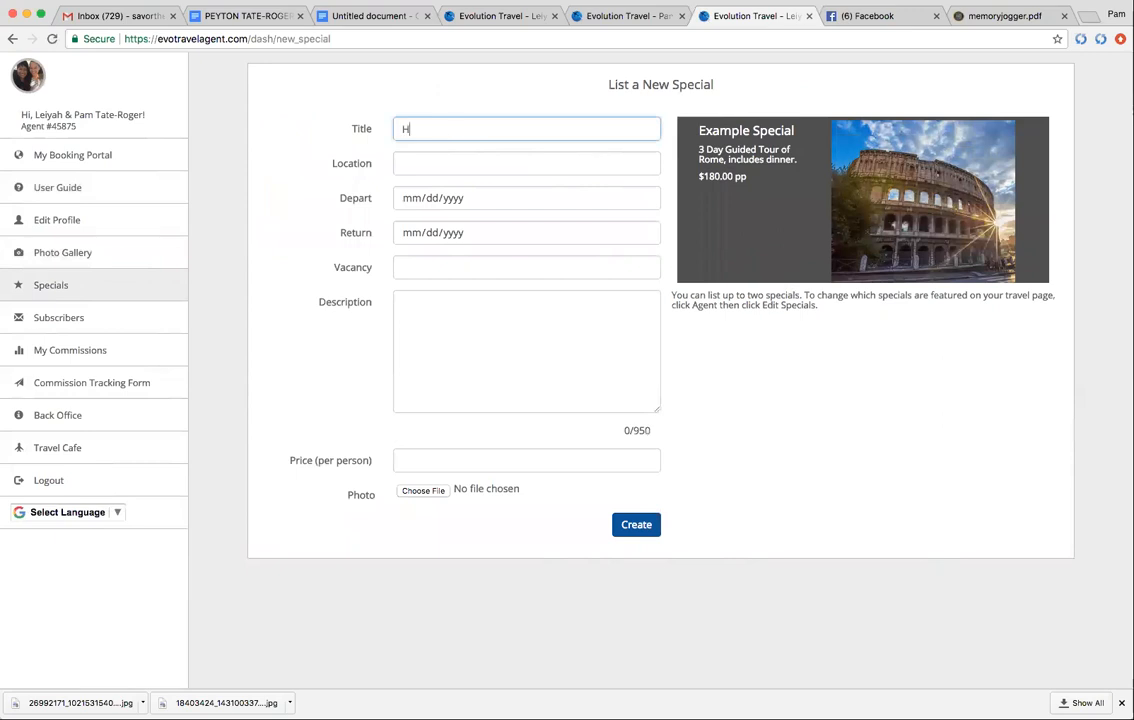
{"action": "type", "text": "ong"}
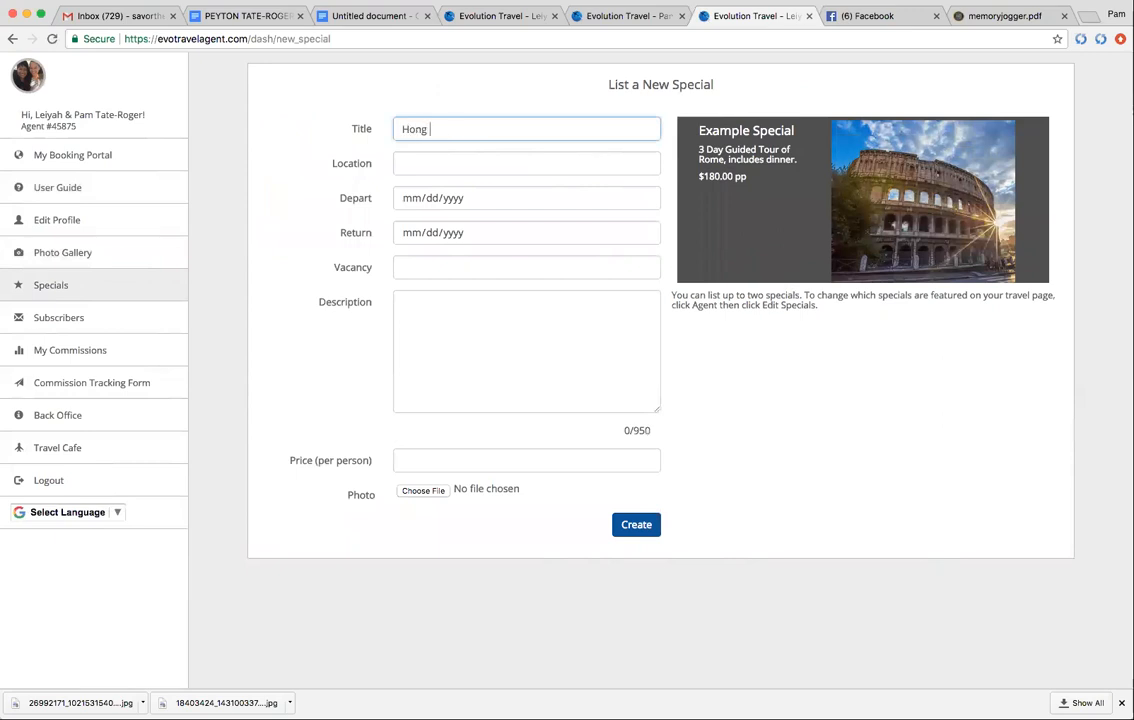
{"action": "type", "text": "Kong"}
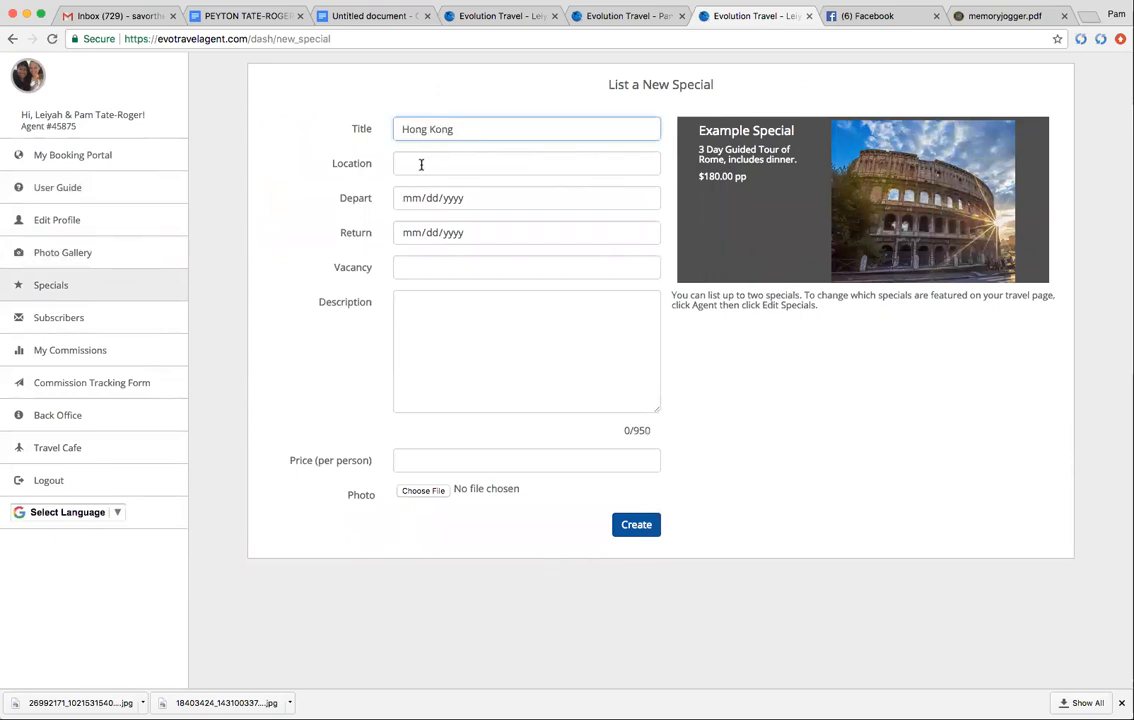
{"action": "left_click", "coordinate": [526, 164]}
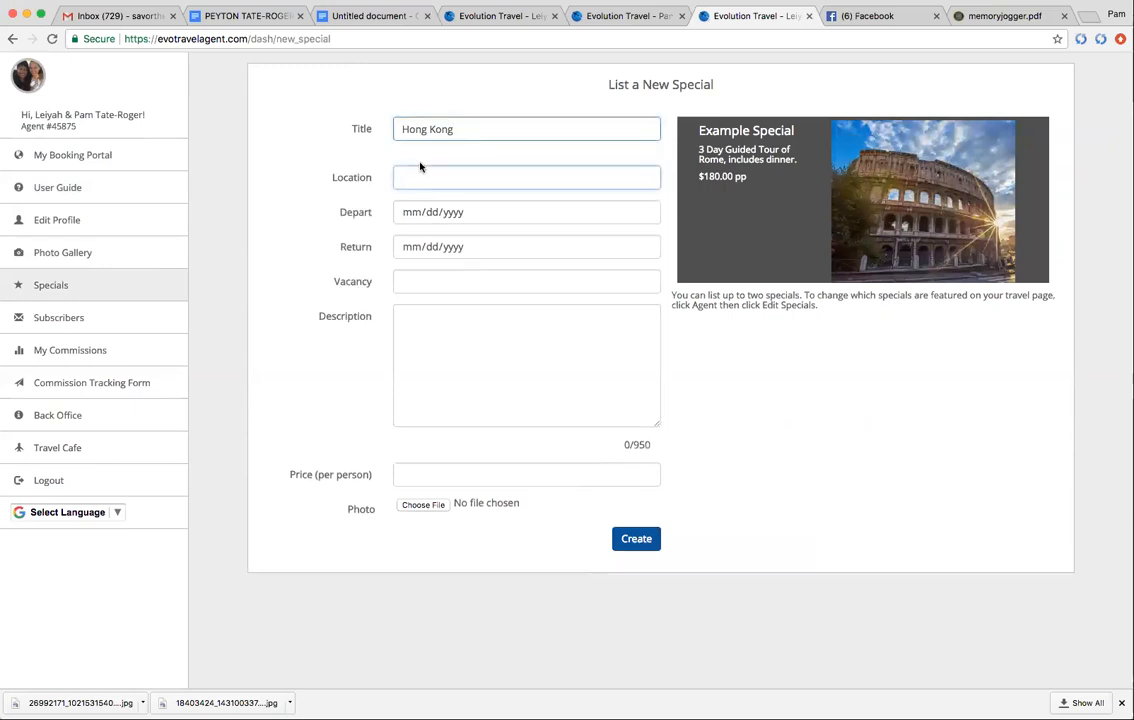
{"action": "type", "text": "Hong KOn"}
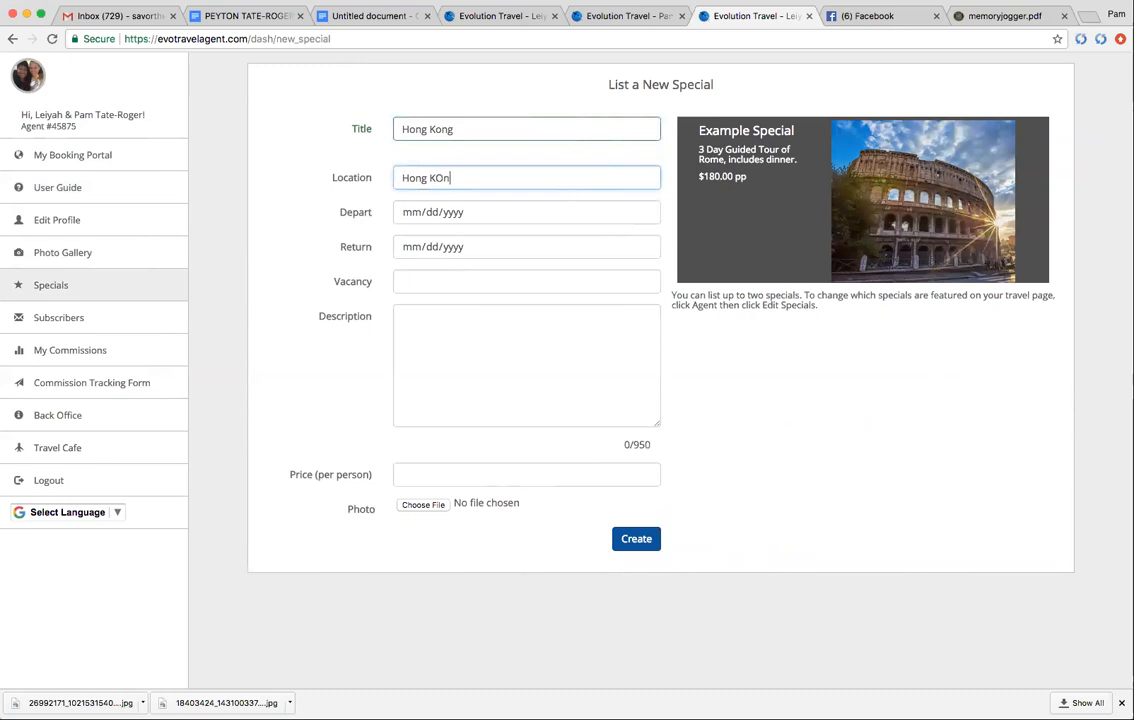
Enter the departure date 02/13/2018 and move to the return date field.
{"action": "left_click", "coordinate": [524, 224]}
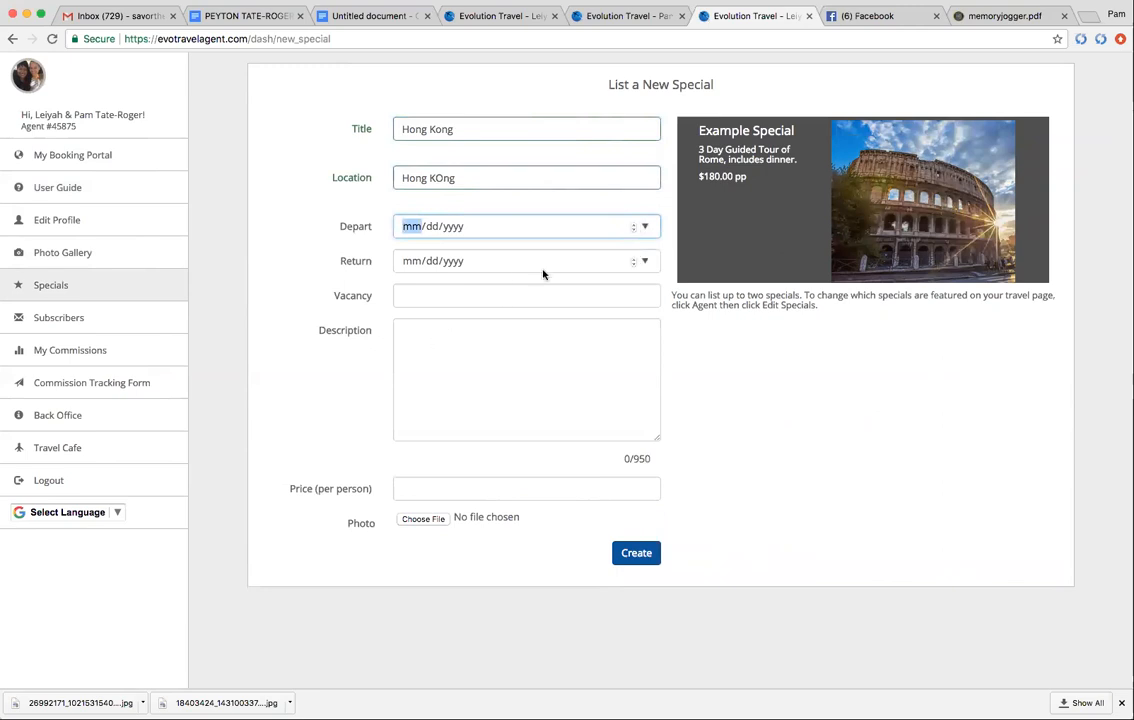
{"action": "mouse_move", "coordinate": [468, 332]}
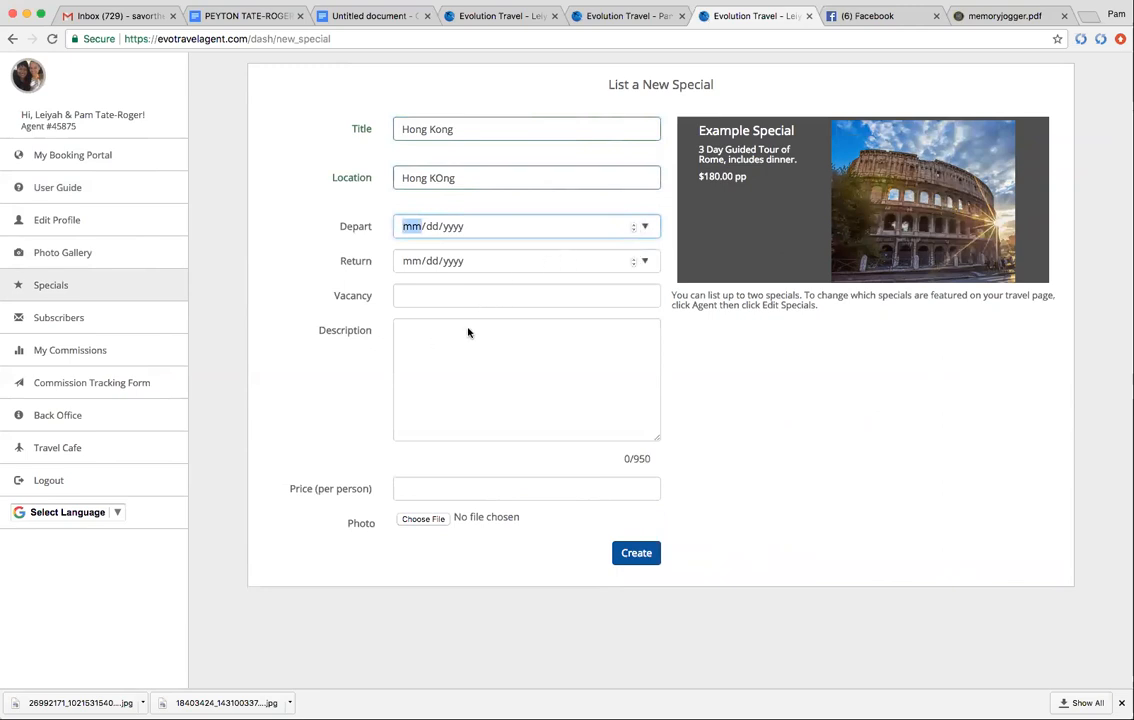
{"action": "type", "text": "02/13/2018"}
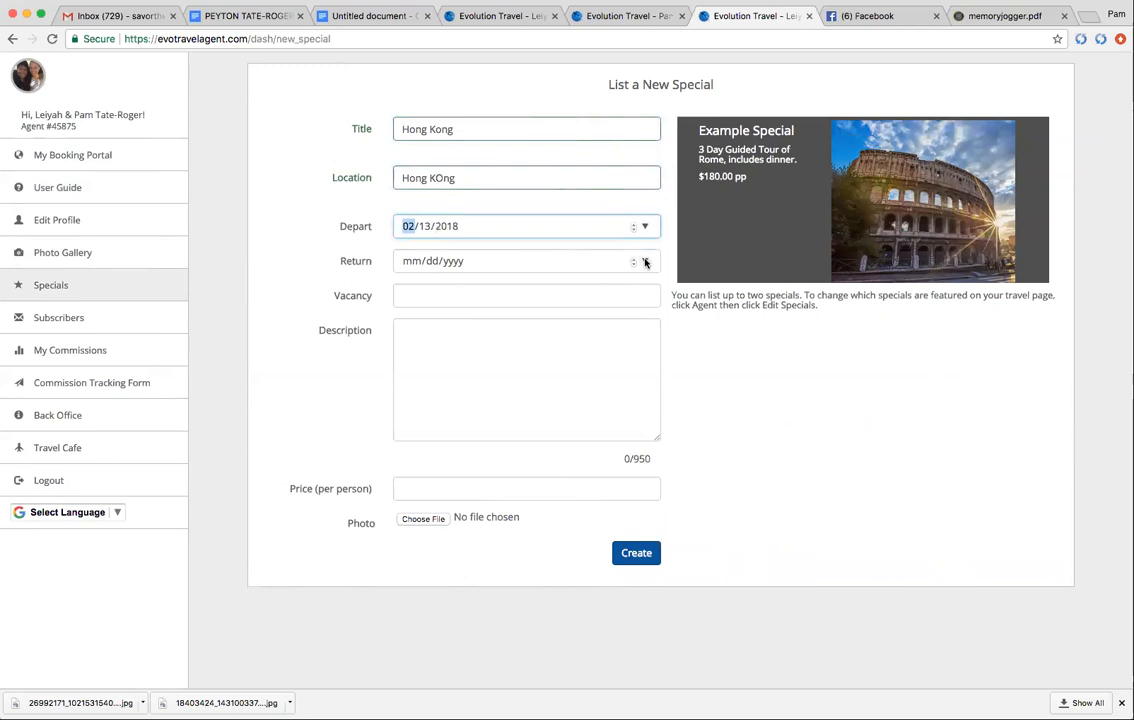
{"action": "left_click", "coordinate": [516, 260]}
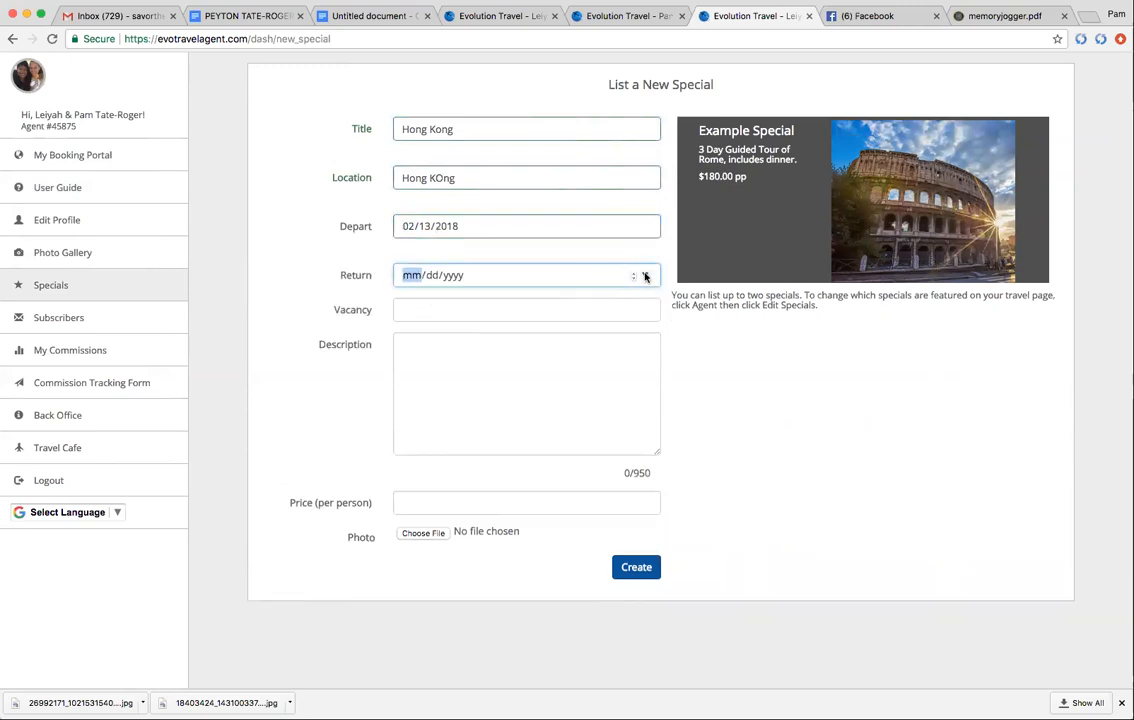
{"action": "mouse_move", "coordinate": [562, 310]}
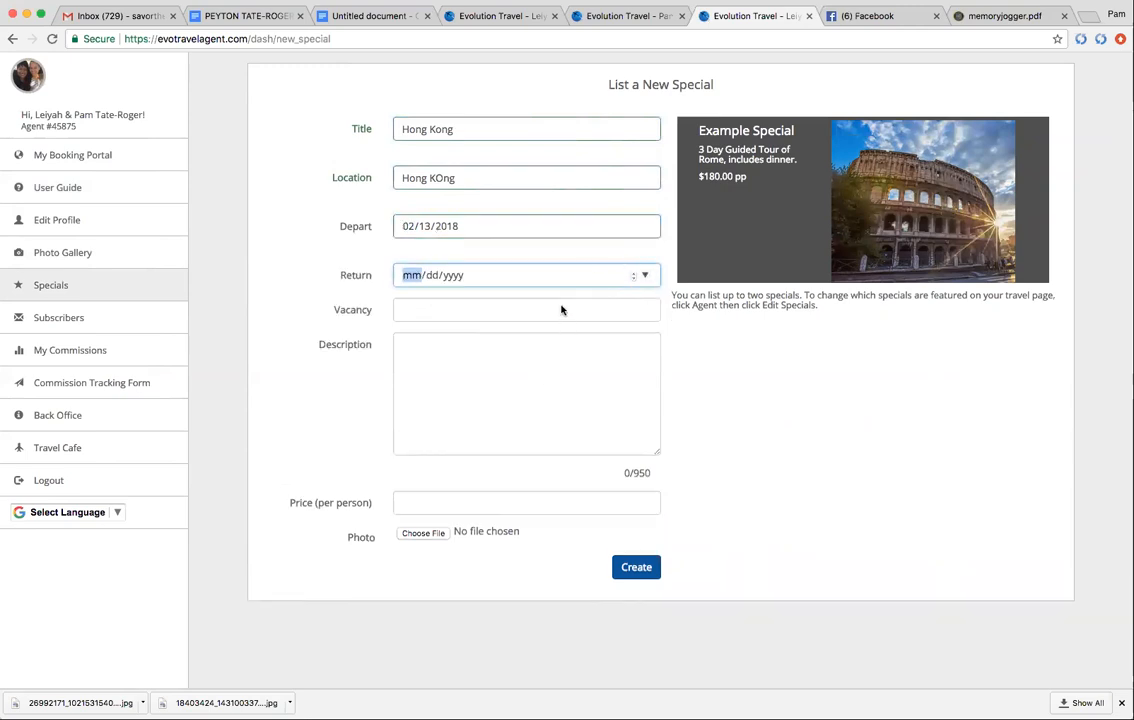
{"action": "mouse_move", "coordinate": [460, 404]}
{"action": "type", "text": "02/27/2018"}
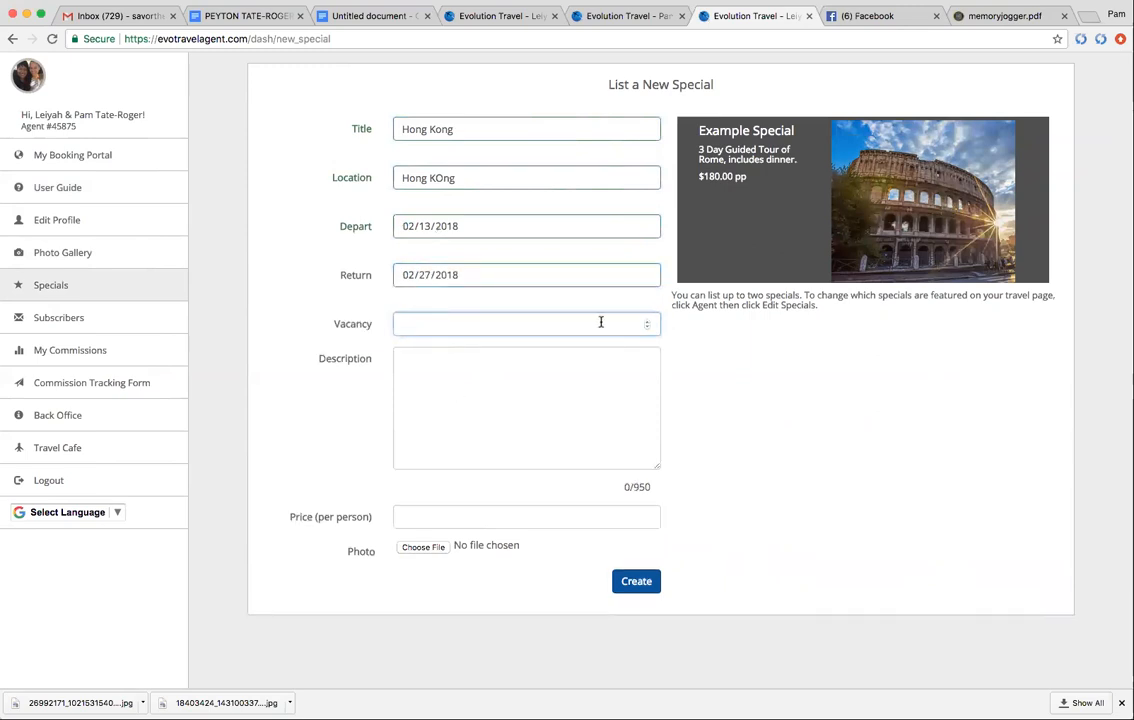
Set vacancy 5 and the description 'Great Time in Hong Kong - join us!', fixing a typo.
{"action": "type", "text": "5"}
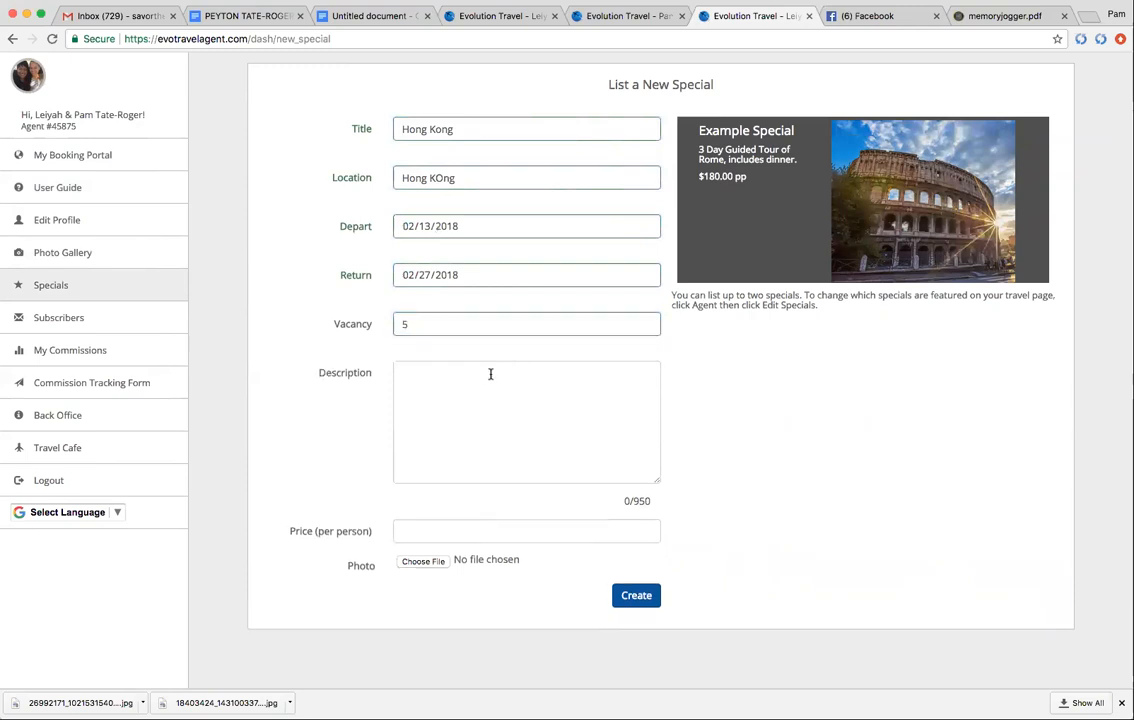
{"action": "type", "text": "Graet Time"}
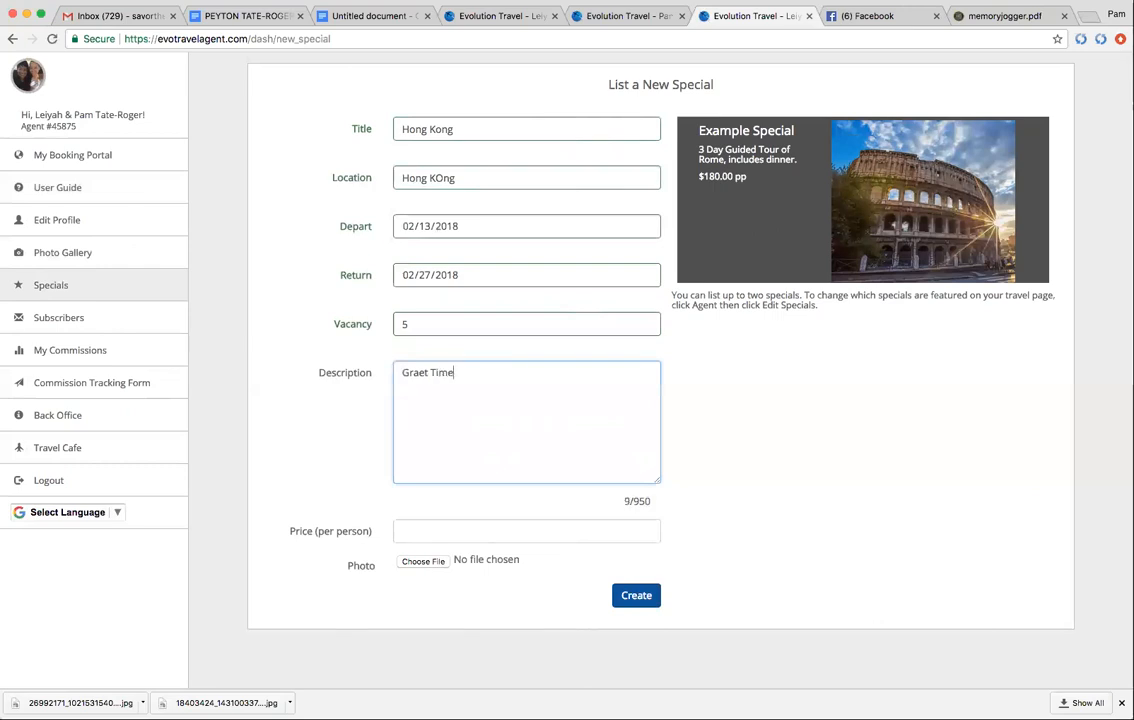
{"action": "key", "text": "BackSpace"}
{"action": "type", "text": "Great"}
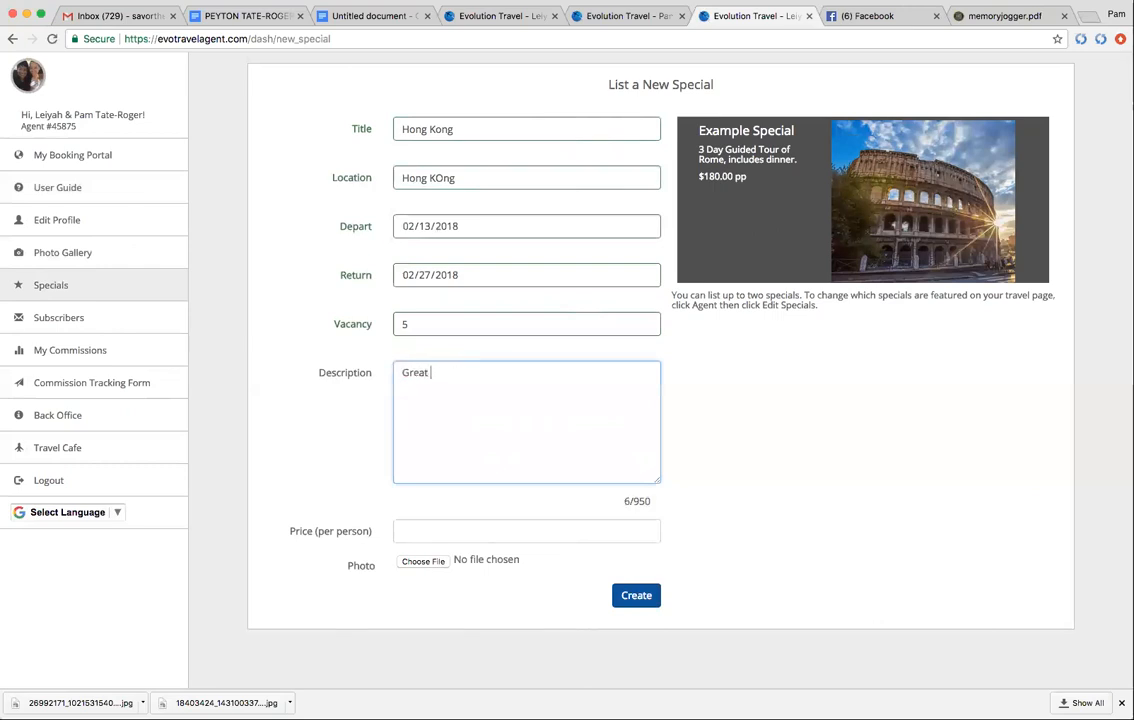
{"action": "type", "text": "Time i"}
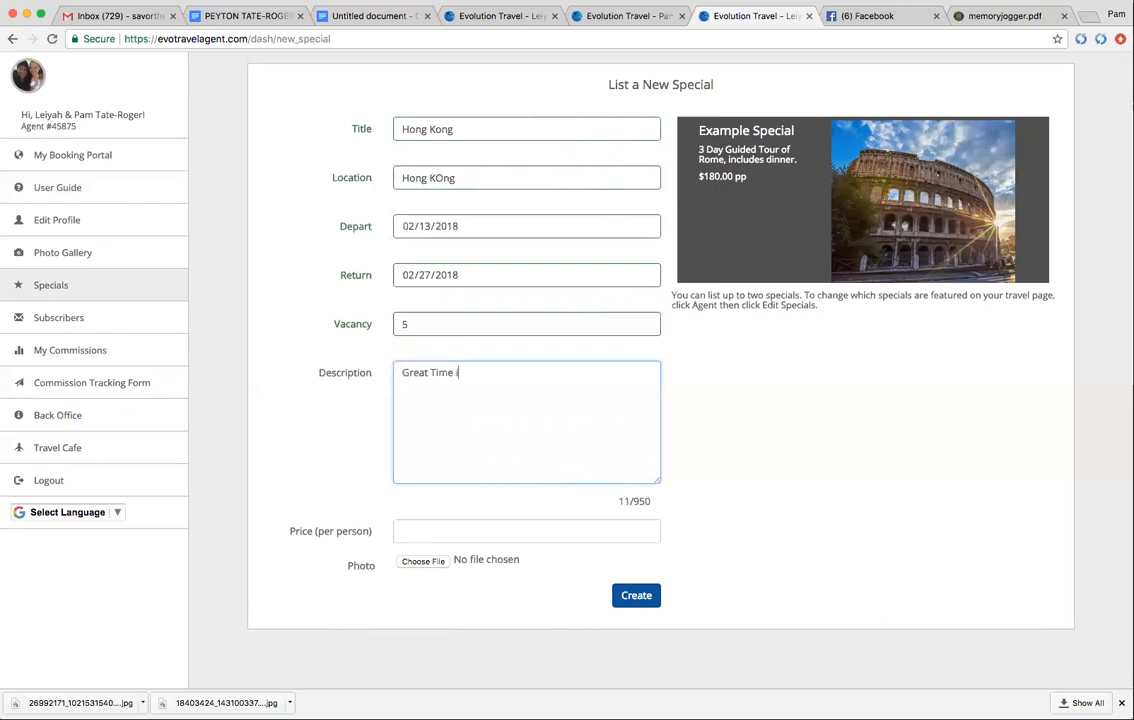
{"action": "type", "text": "in H"}
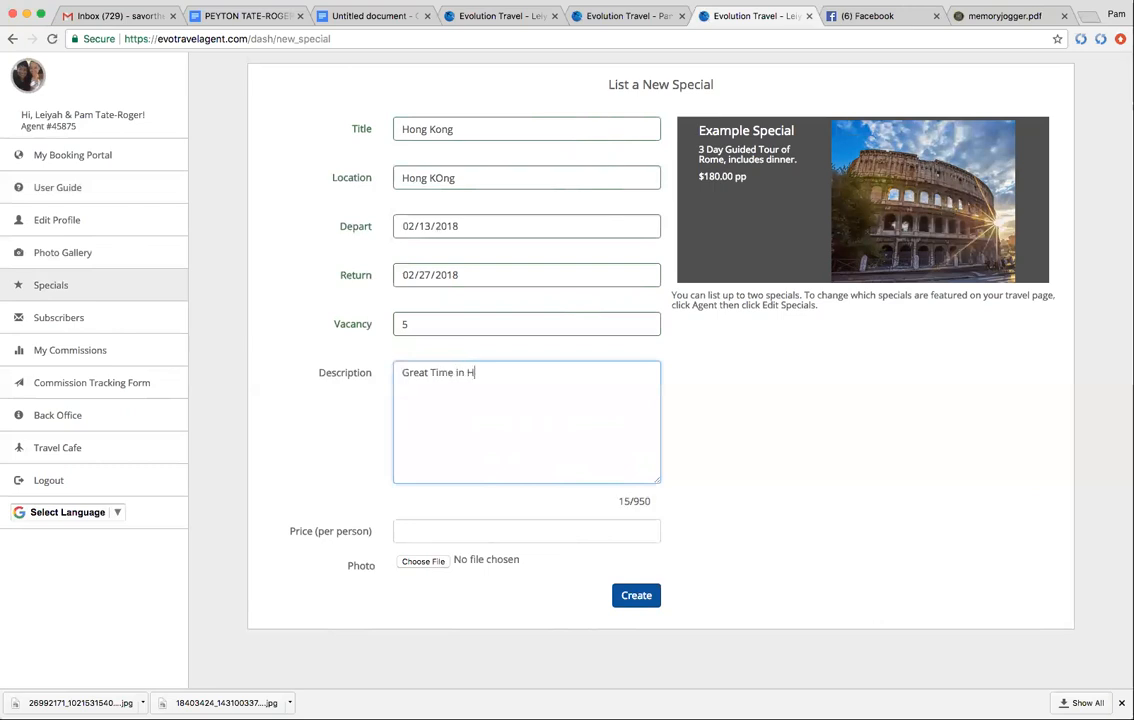
{"action": "type", "text": "ong Kon"}
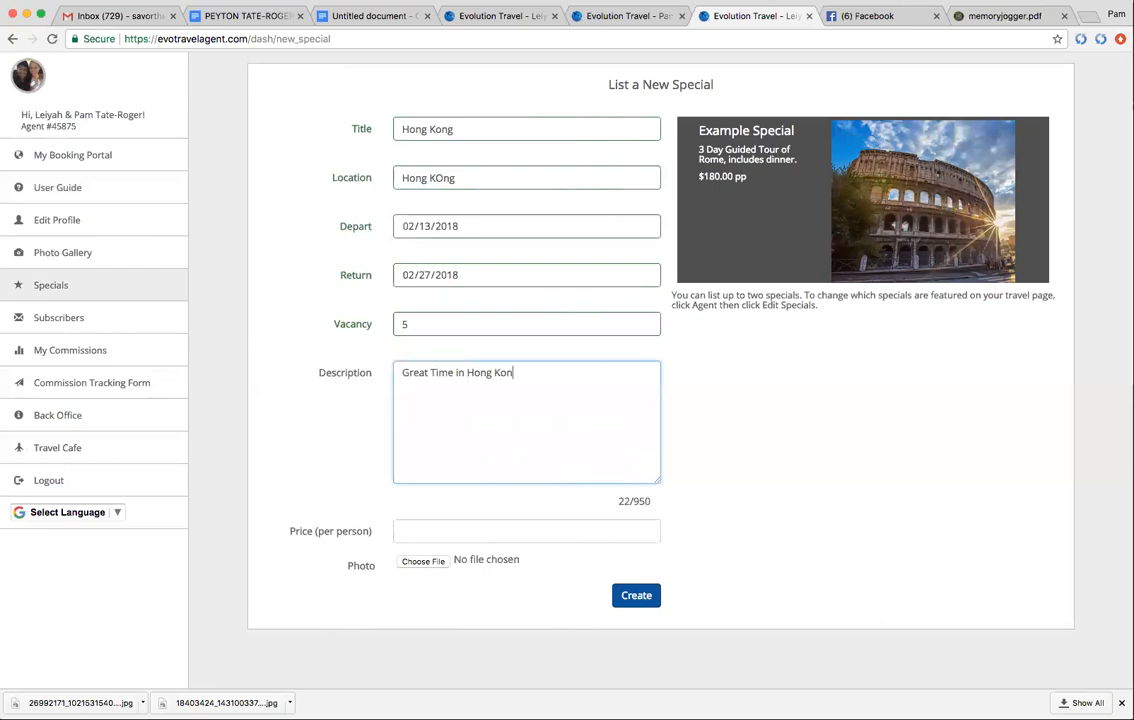
{"action": "type", "text": "- jo"}
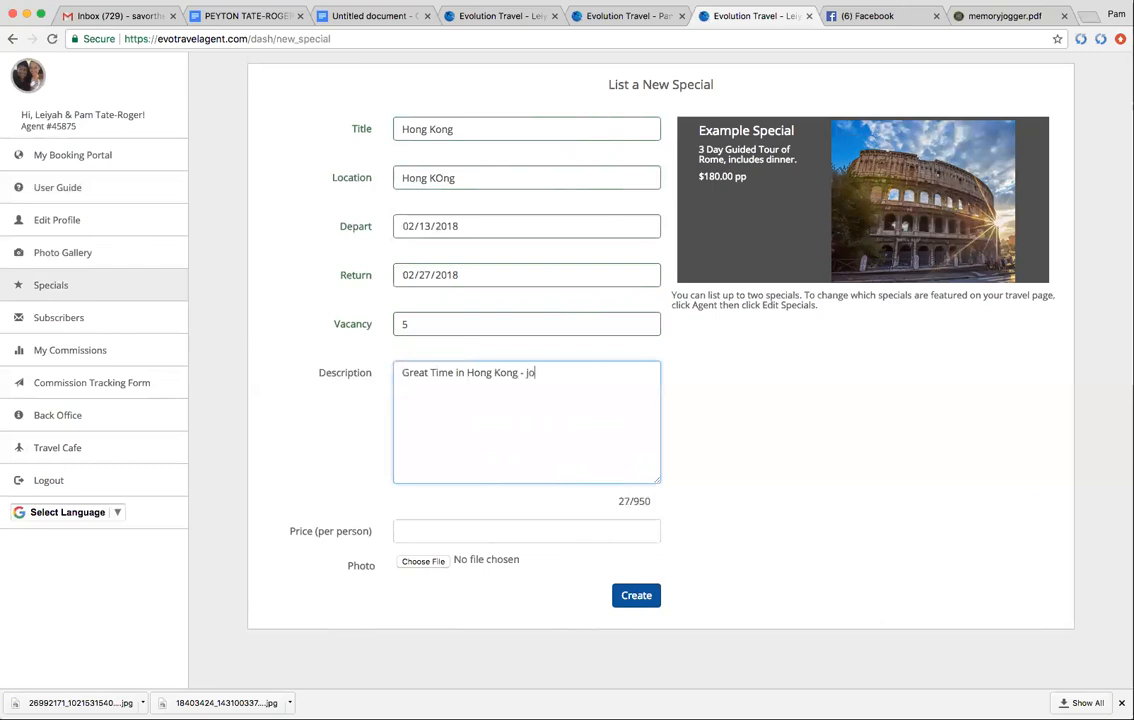
{"action": "type", "text": "in us!"}
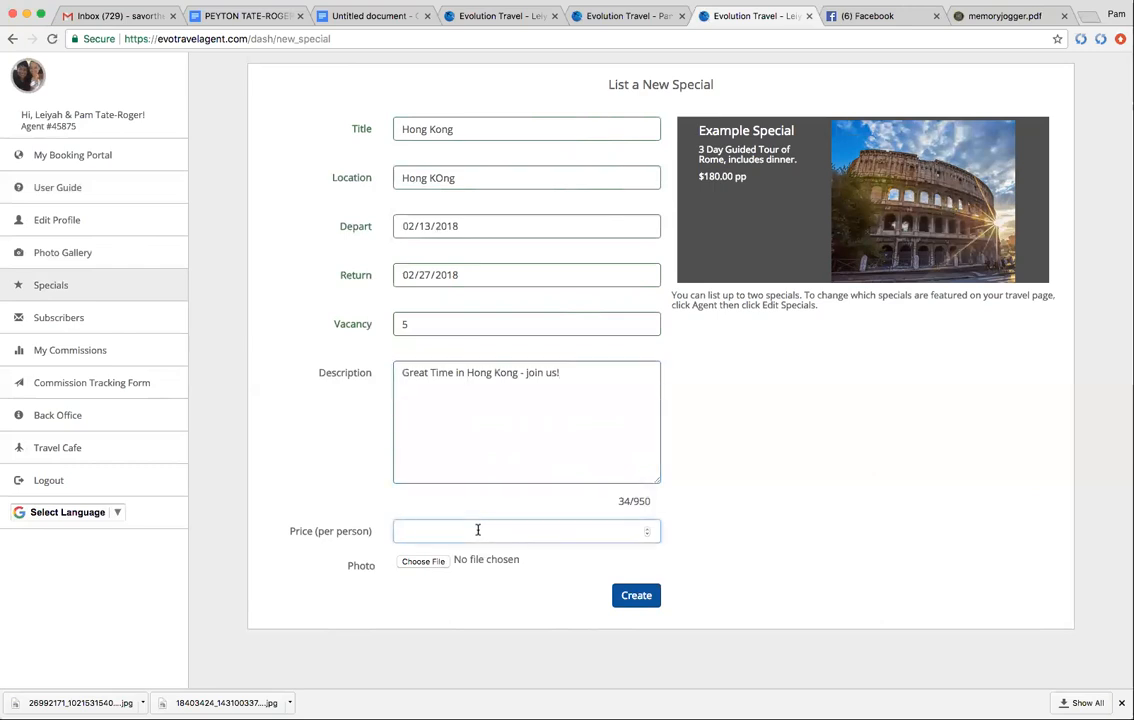
Enter 2600 as the per-person price.
{"action": "type", "text": "2600"}
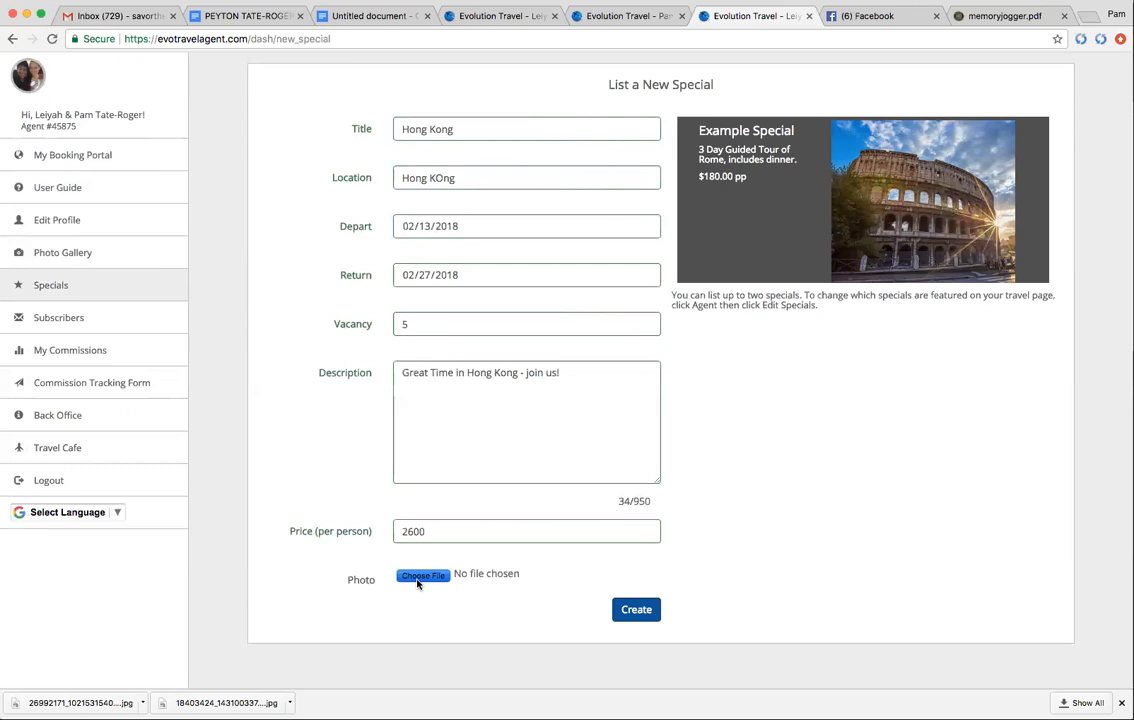
{"action": "mouse_move", "coordinate": [482, 190]}
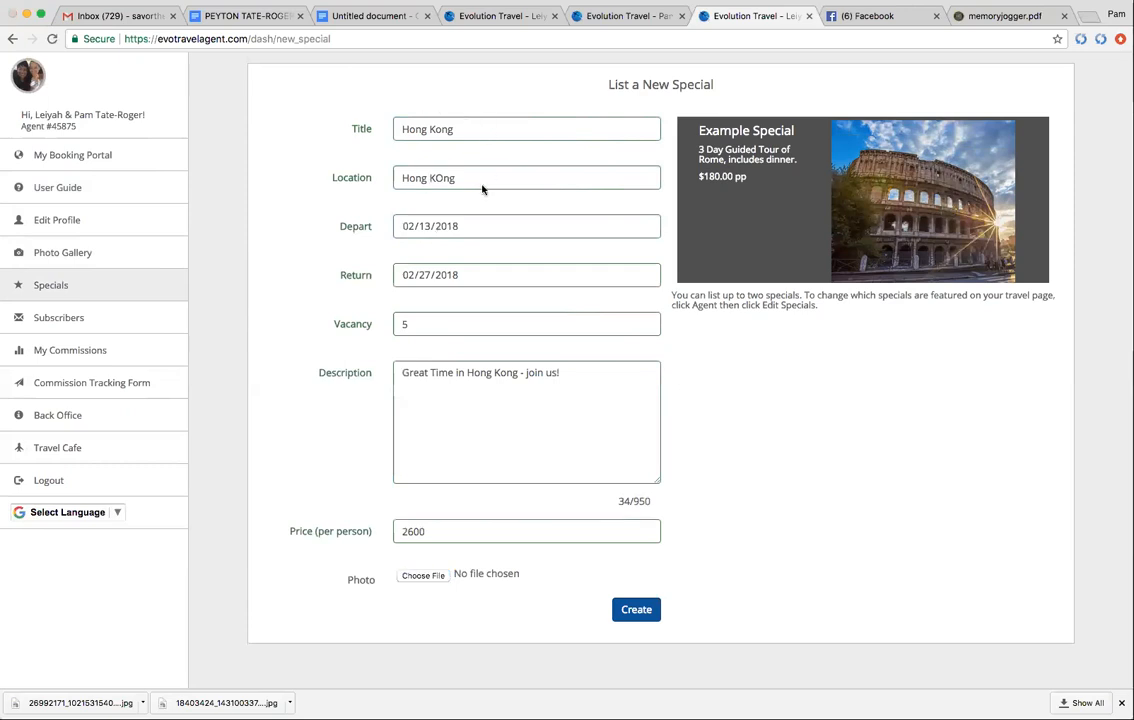
{"action": "mouse_move", "coordinate": [476, 256]}
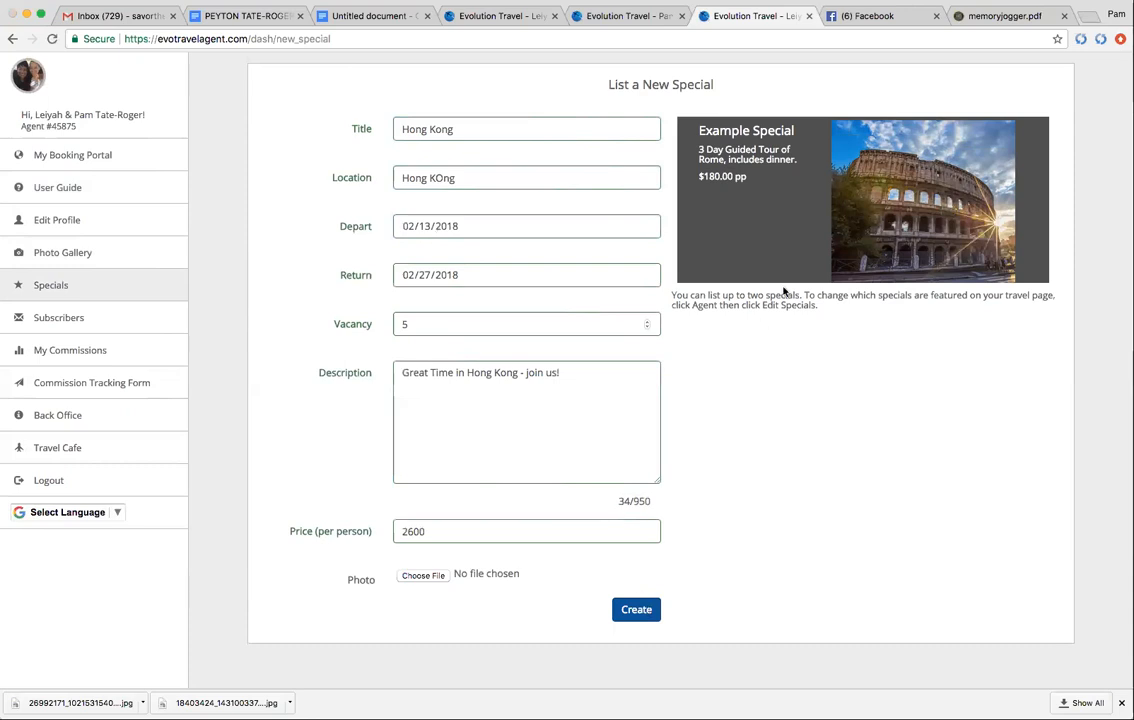
Attach the Hong Kong flyer photo, extend the location to Hong Kong & Thailand, and submit with Create.
{"action": "left_click", "coordinate": [422, 576]}
{"action": "type", "text": "o"}
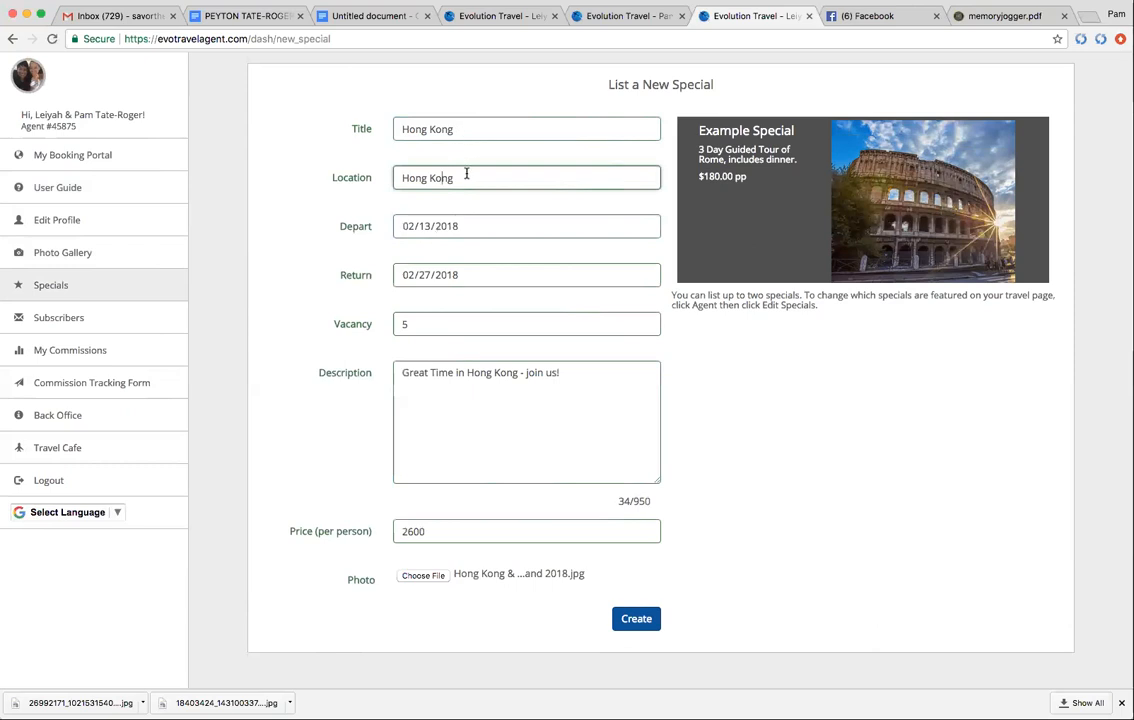
{"action": "type", "text": "&"}
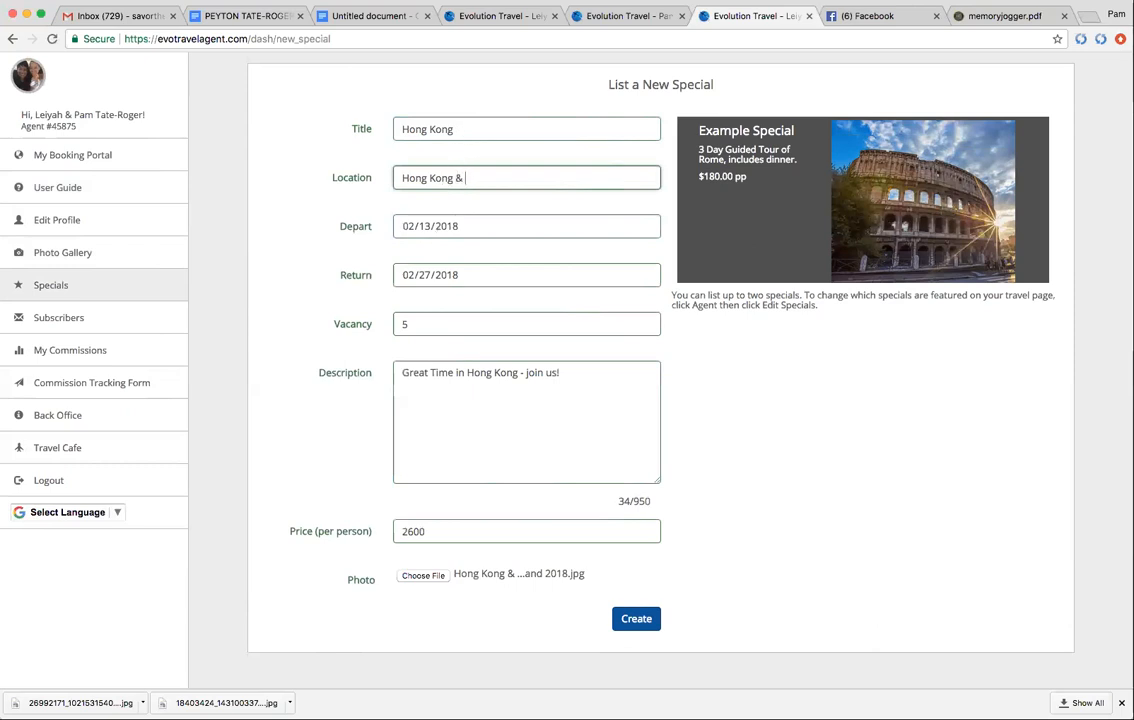
{"action": "type", "text": "Thailand"}
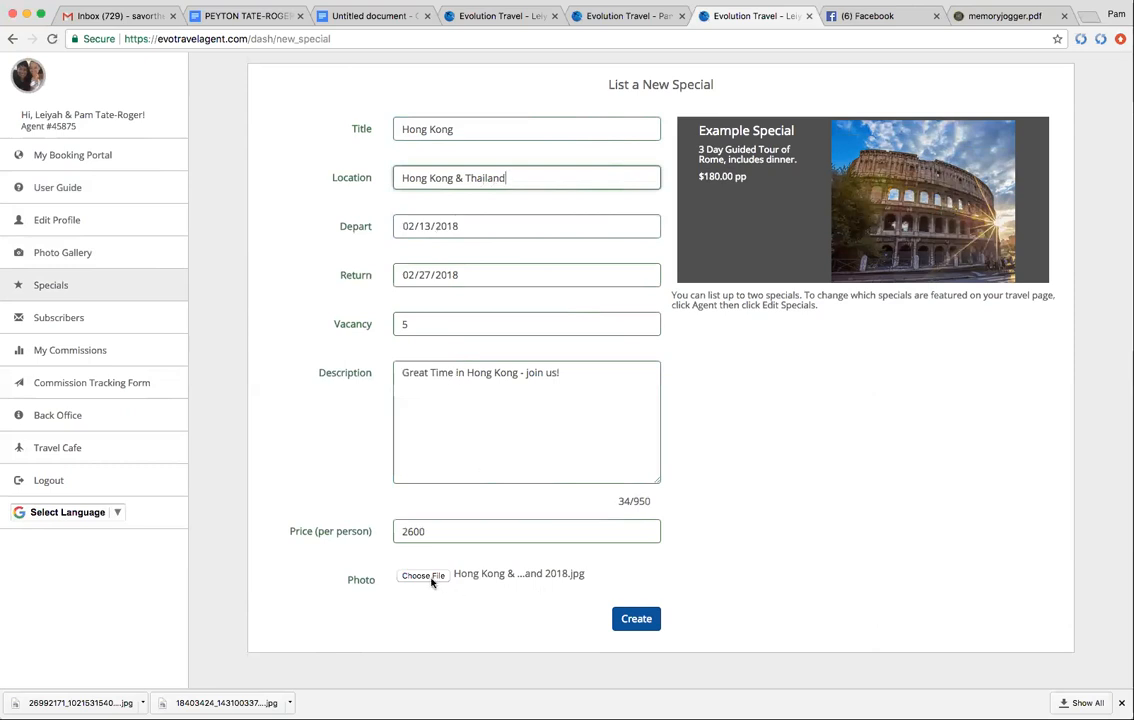
{"action": "mouse_move", "coordinate": [636, 618]}
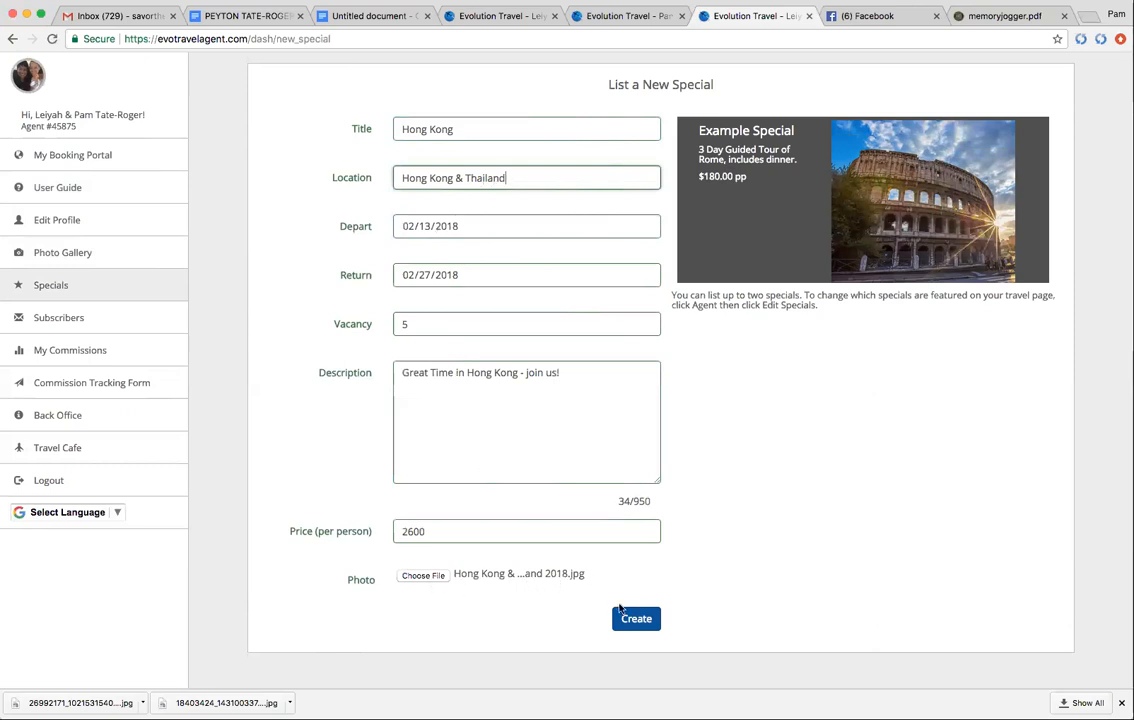
{"action": "left_click", "coordinate": [636, 618]}
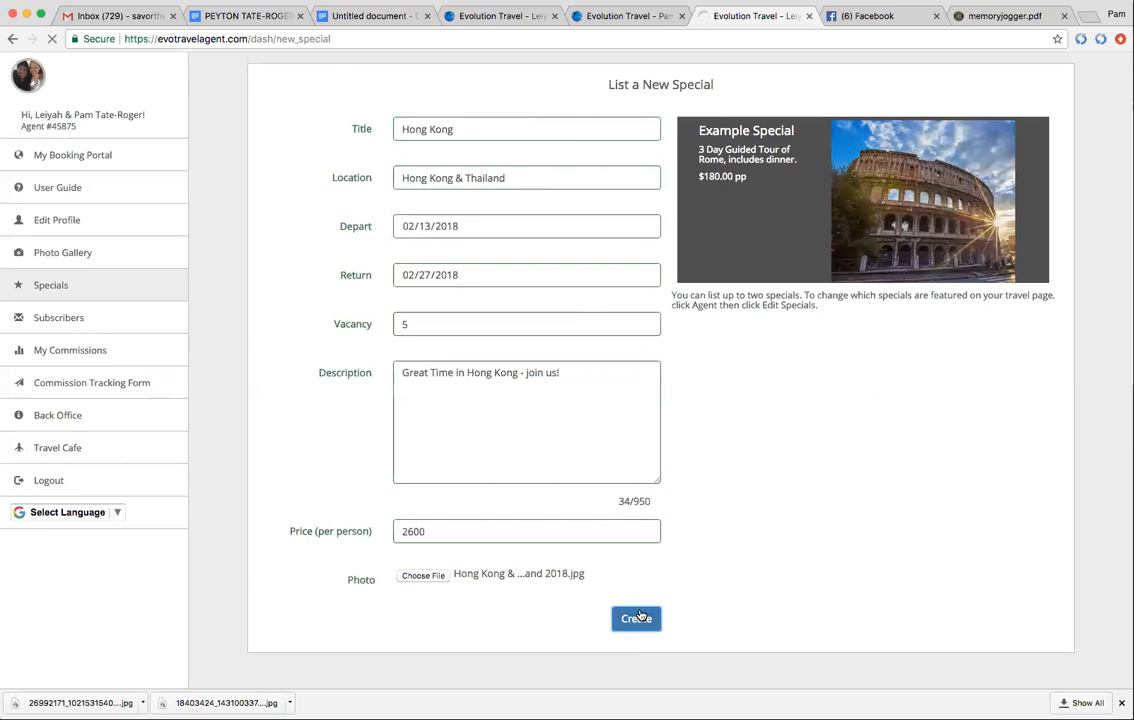
Finish creating the Hong Kong special so it lists beside the Morocco Trip, then head to the public page.
{"action": "left_click", "coordinate": [636, 618]}
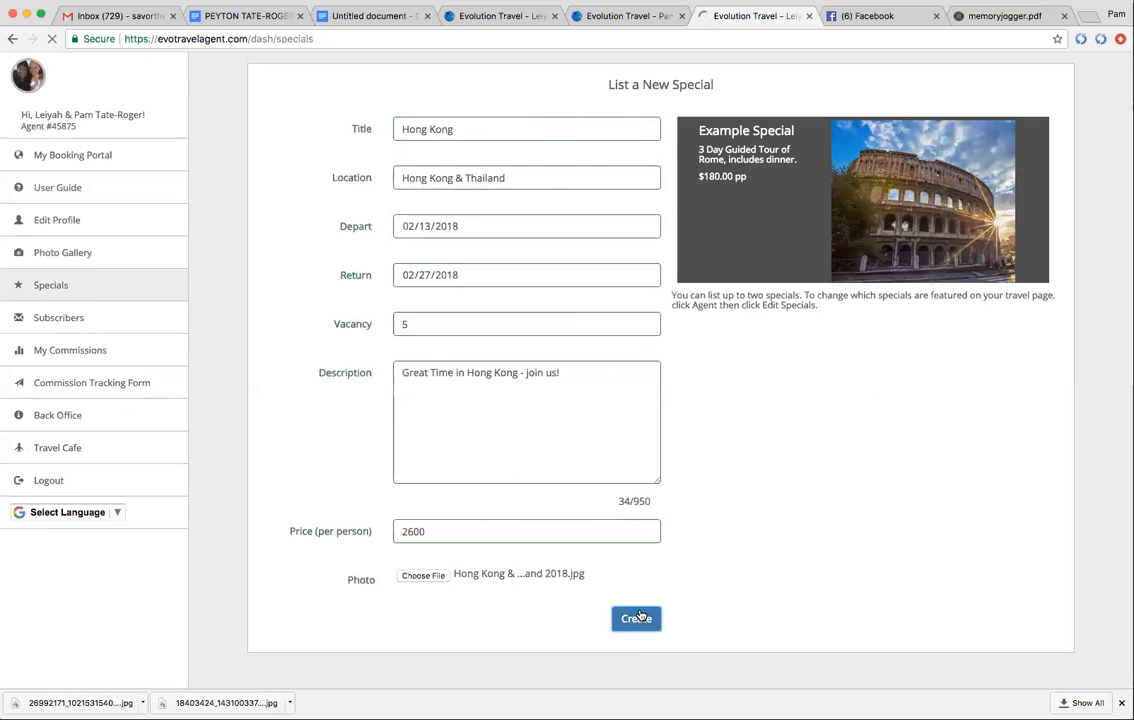
{"action": "left_click", "coordinate": [636, 618]}
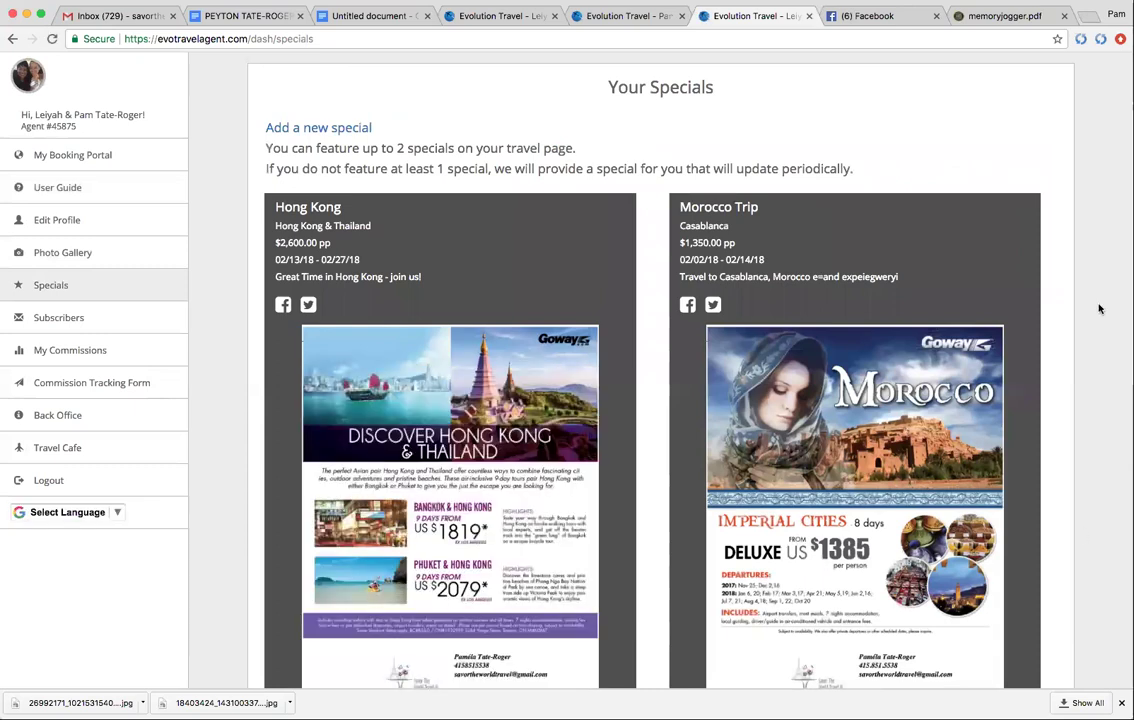
{"action": "mouse_move", "coordinate": [1064, 240]}
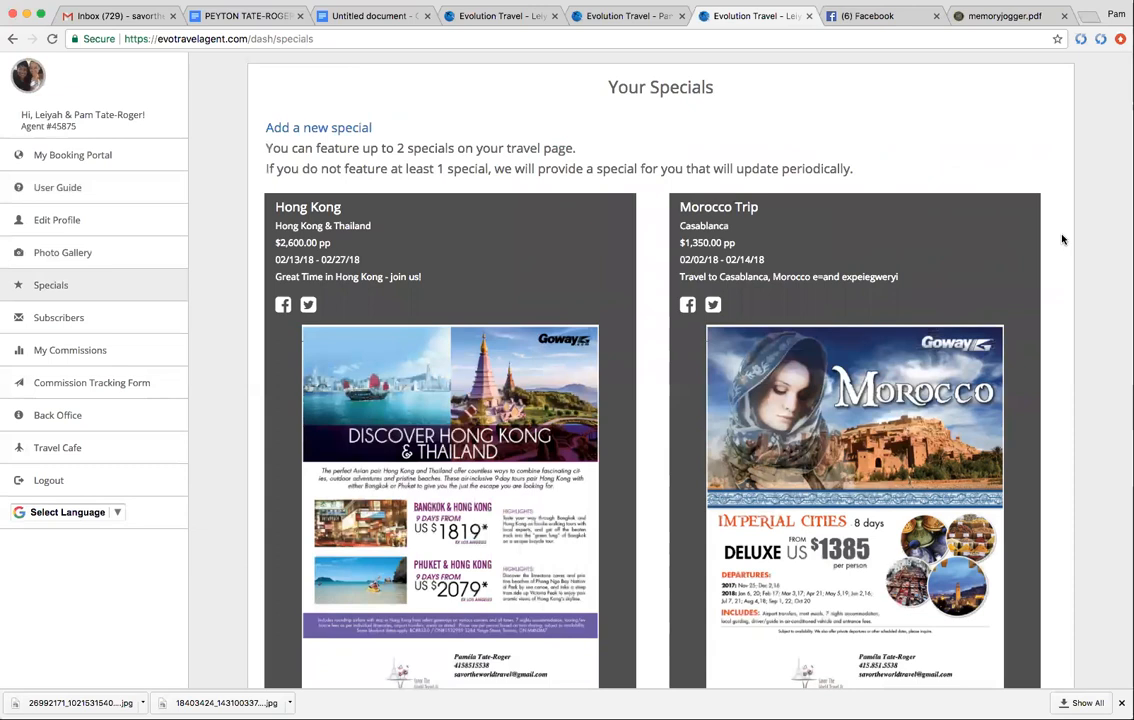
{"action": "mouse_move", "coordinate": [68, 142]}
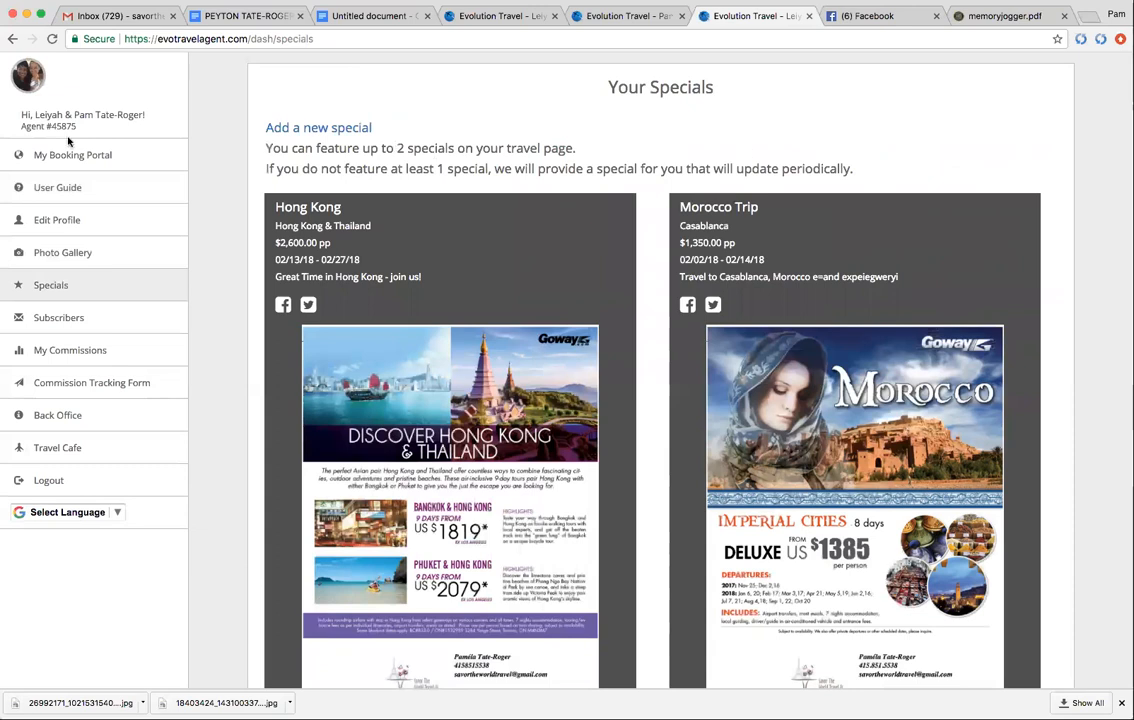
{"action": "left_click", "coordinate": [72, 156]}
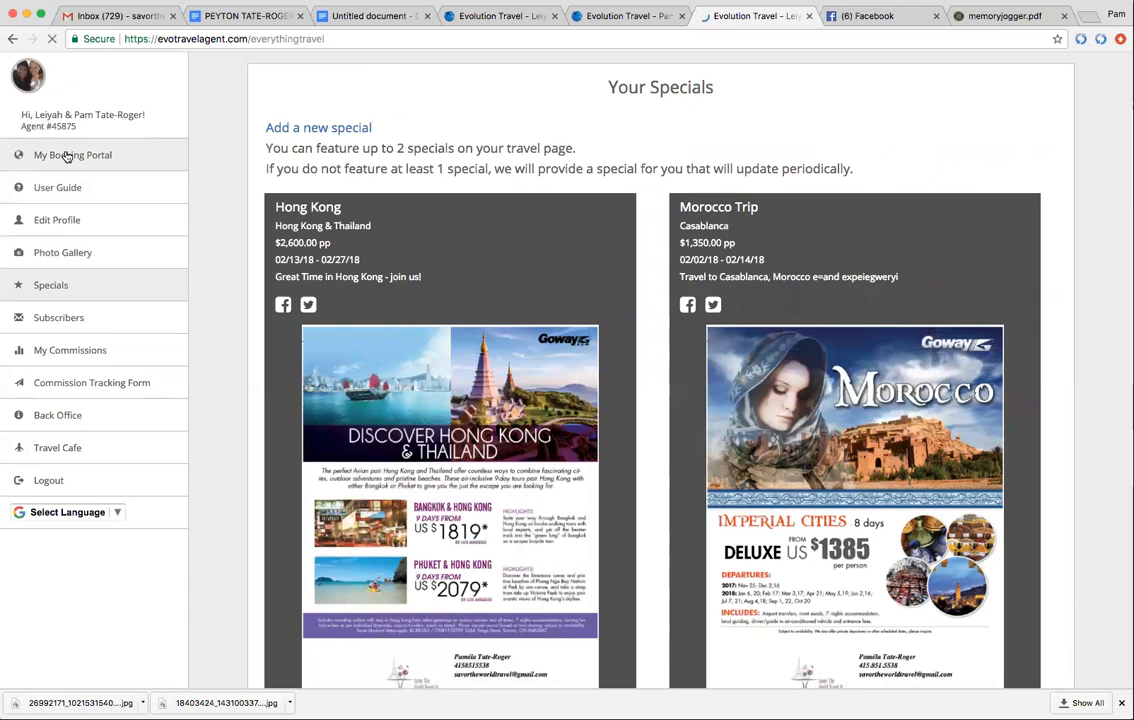
View the Morocco Trip special's details from the public page, then go back to the agent homepage.
{"action": "left_click", "coordinate": [72, 156]}
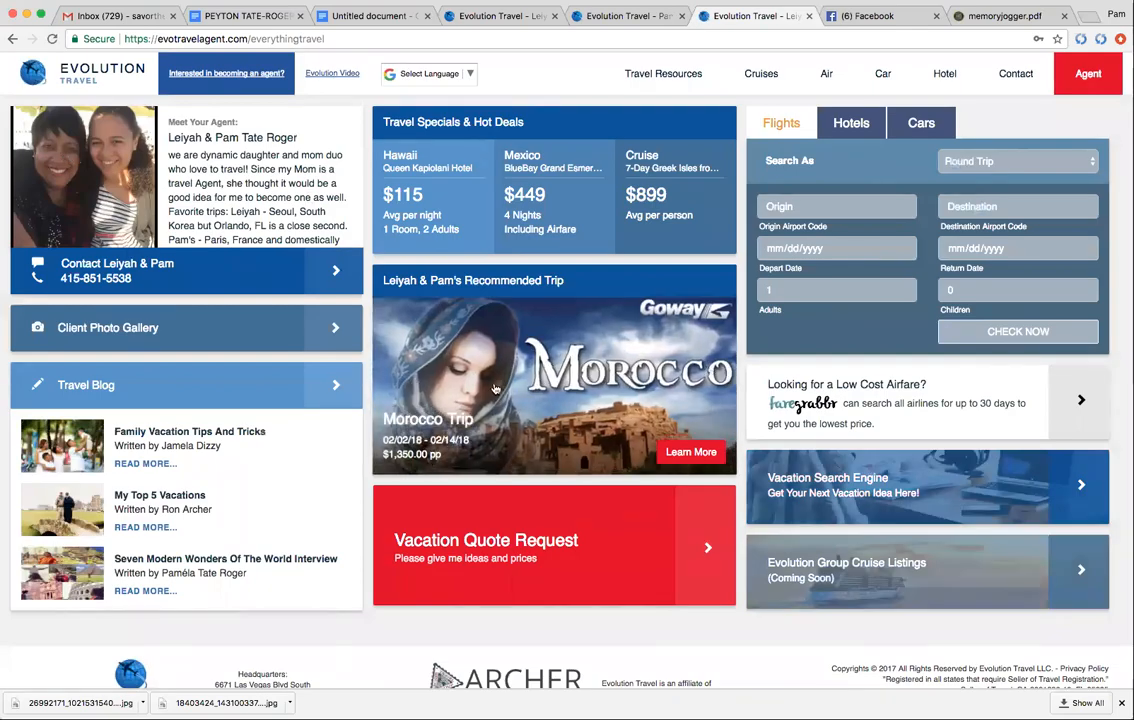
{"action": "left_click", "coordinate": [690, 452]}
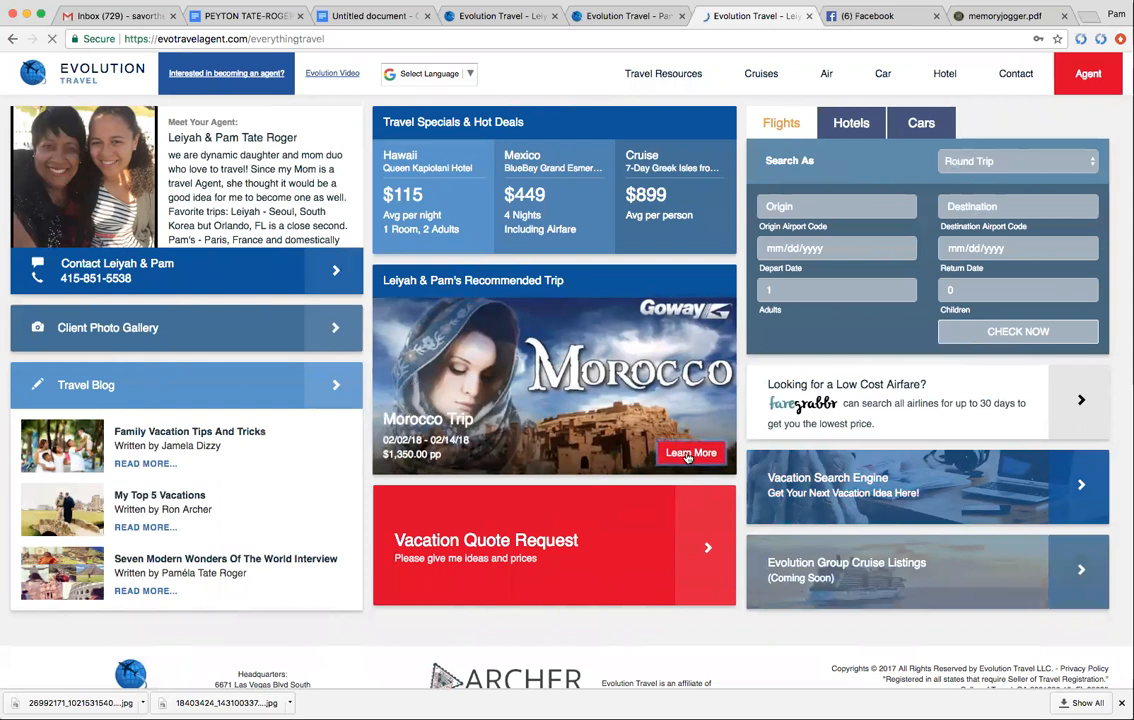
{"action": "left_click", "coordinate": [692, 452]}
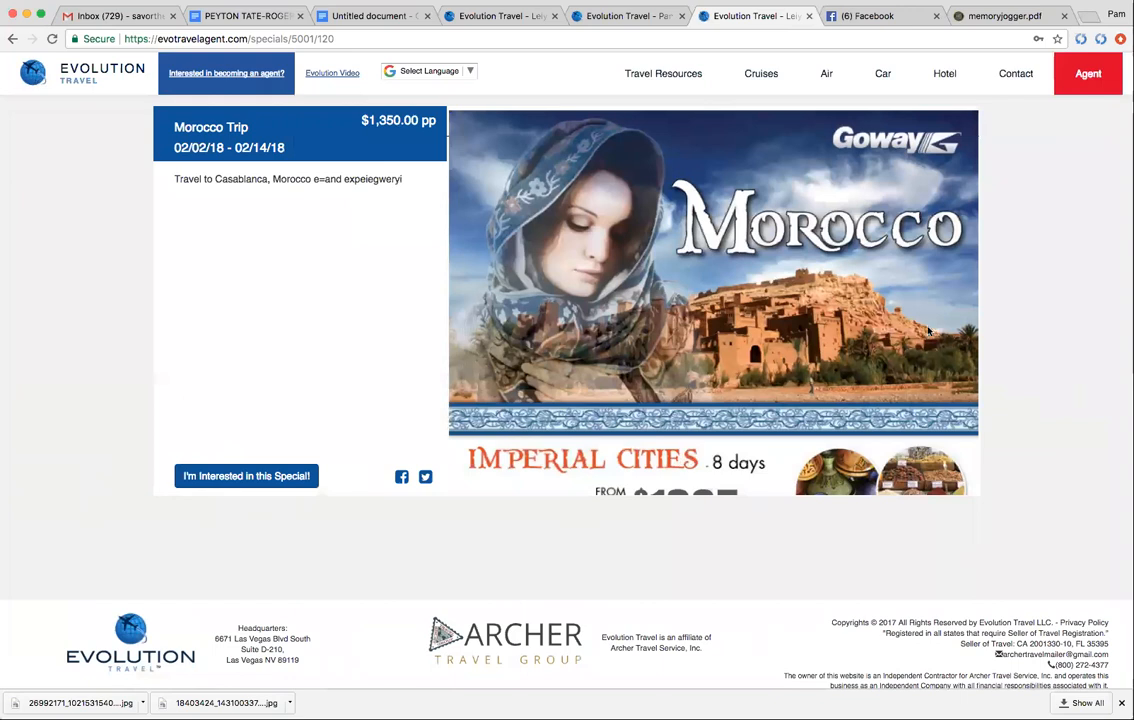
{"action": "mouse_move", "coordinate": [868, 456]}
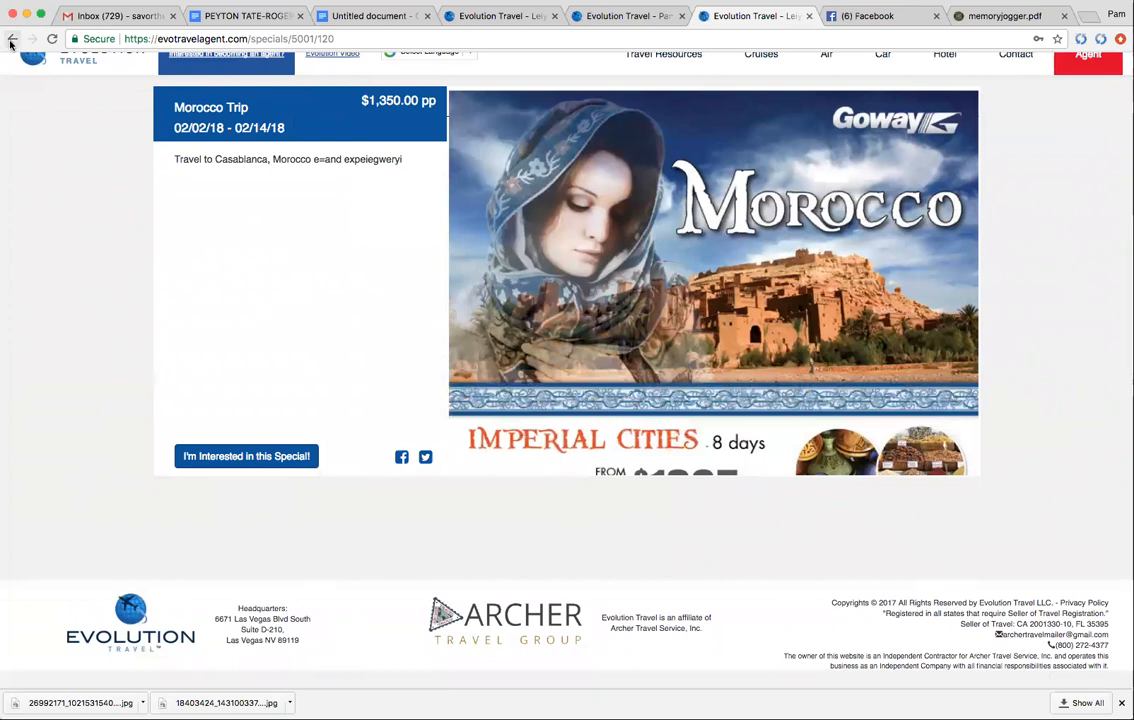
{"action": "left_click", "coordinate": [12, 38]}
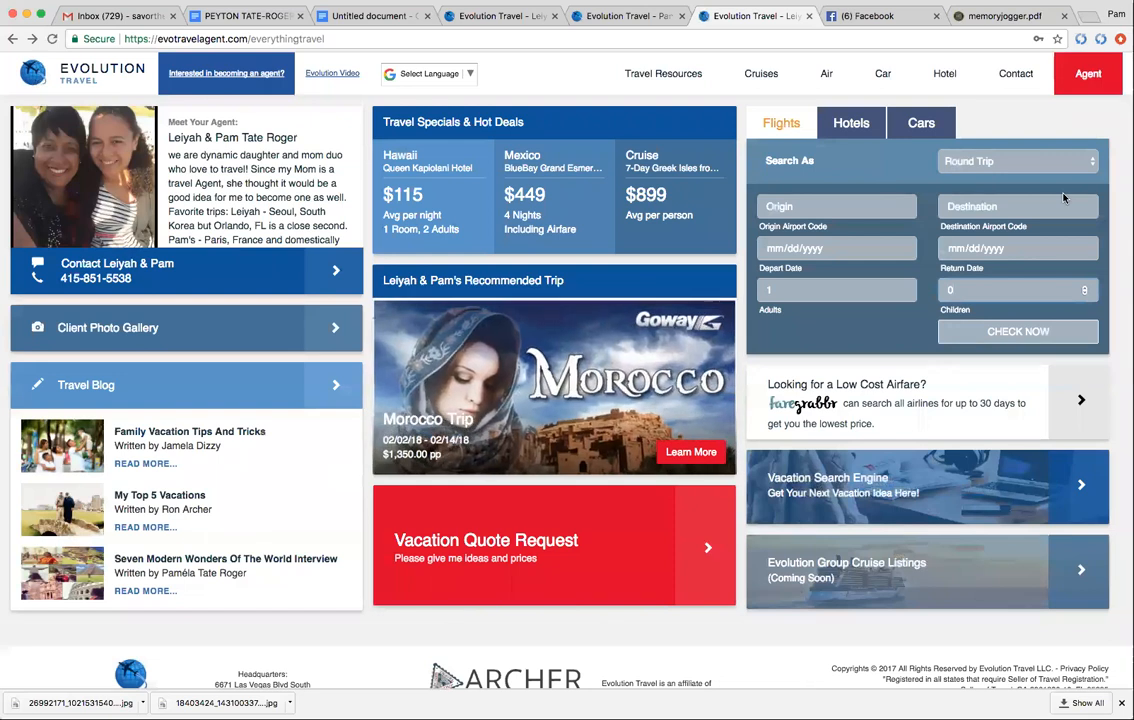
{"action": "mouse_move", "coordinate": [1072, 130]}
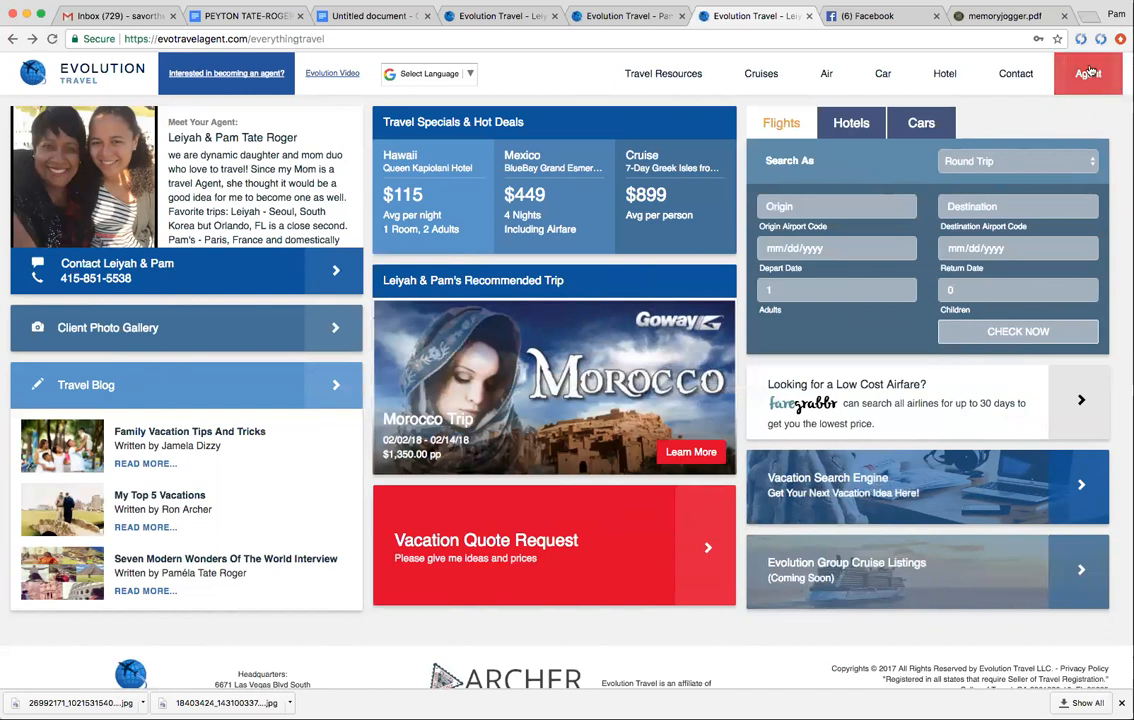
Bring up the User Guide from the account menu and scroll to its Specials and Subscribers sections.
{"action": "left_click", "coordinate": [1088, 72]}
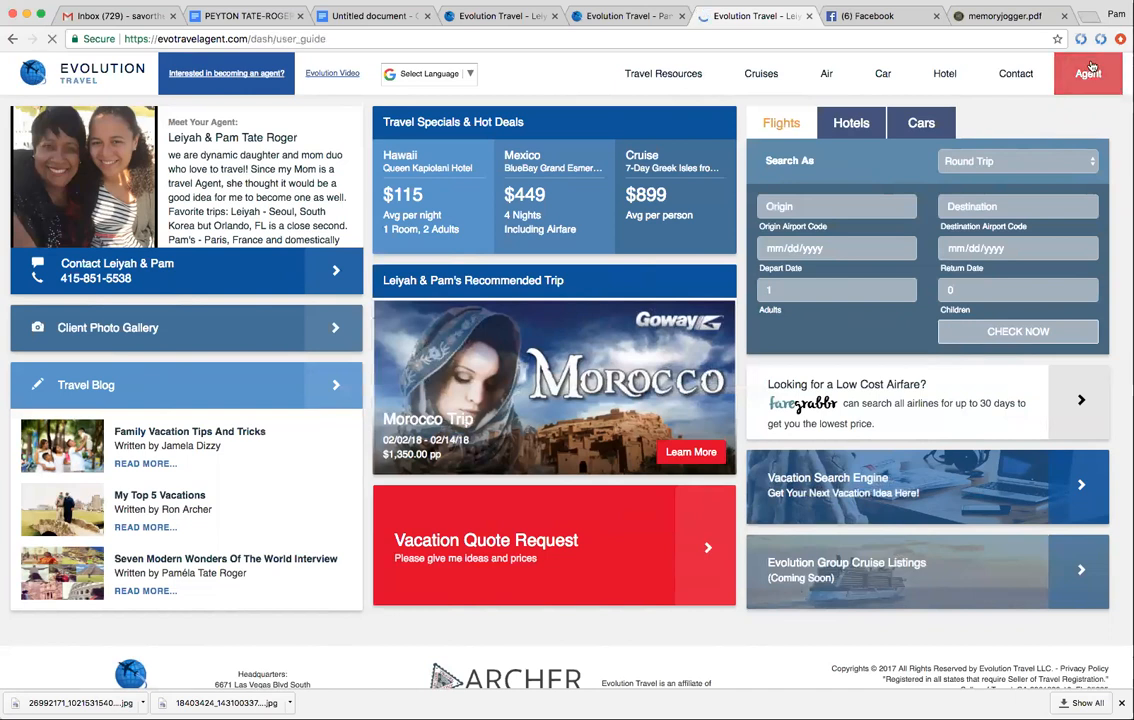
{"action": "left_click", "coordinate": [1088, 72]}
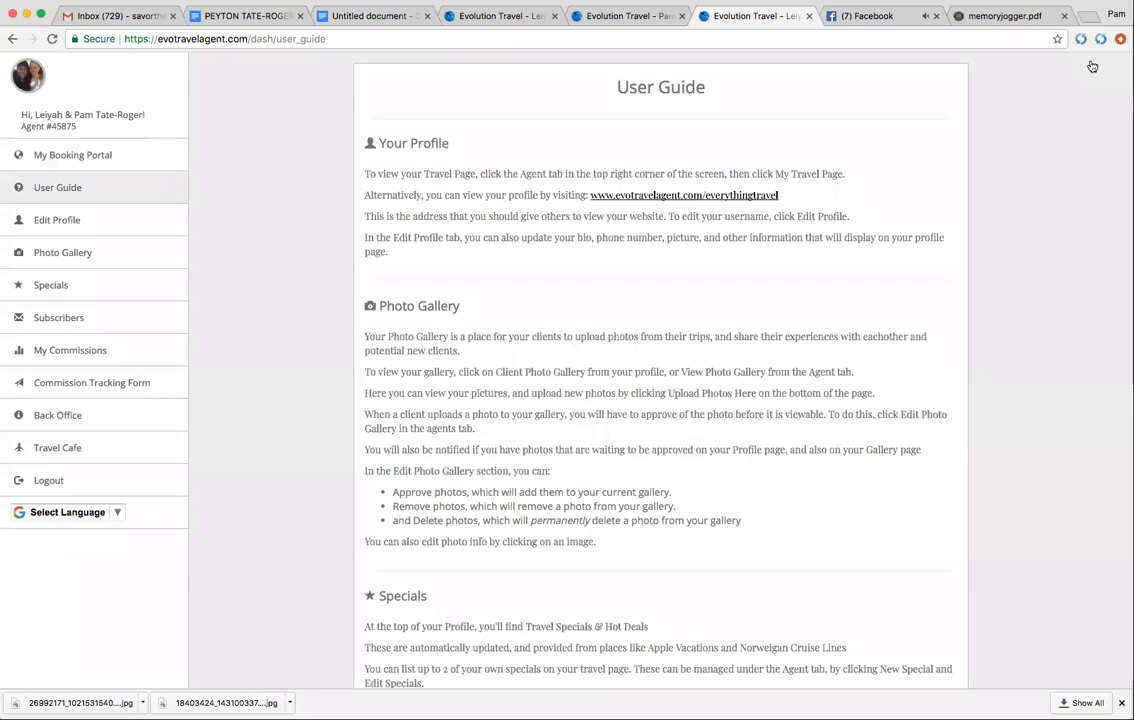
{"action": "mouse_move", "coordinate": [794, 520]}
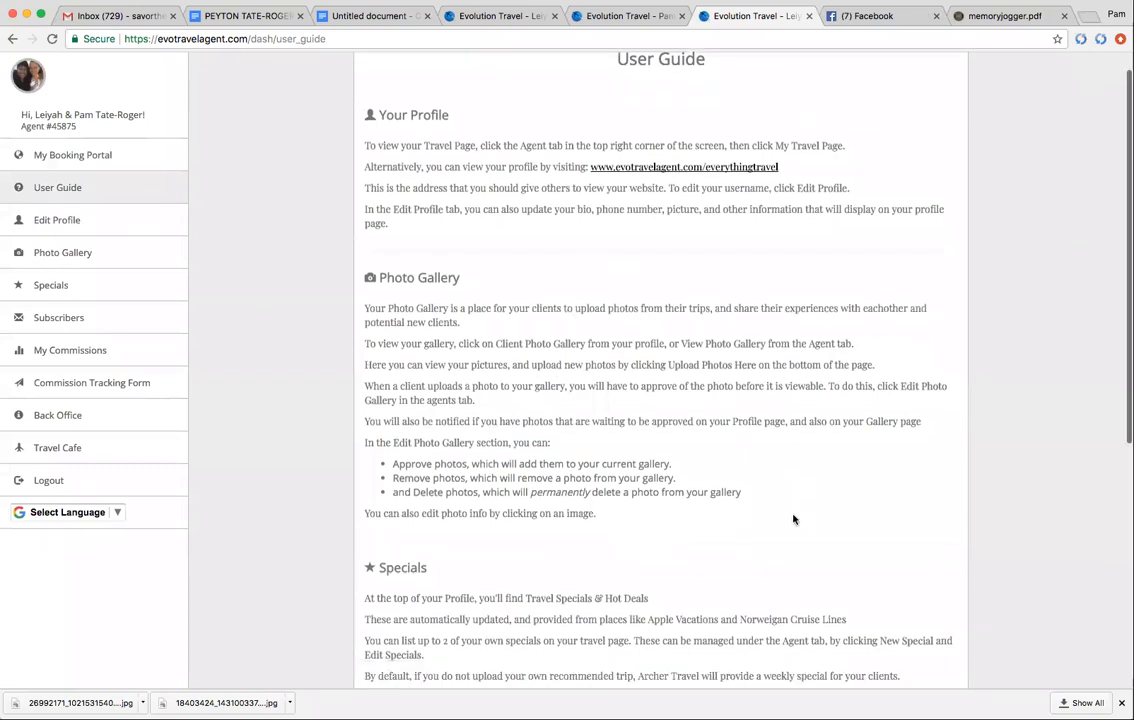
{"action": "scroll", "scroll_direction": "down", "scroll_amount": 3}
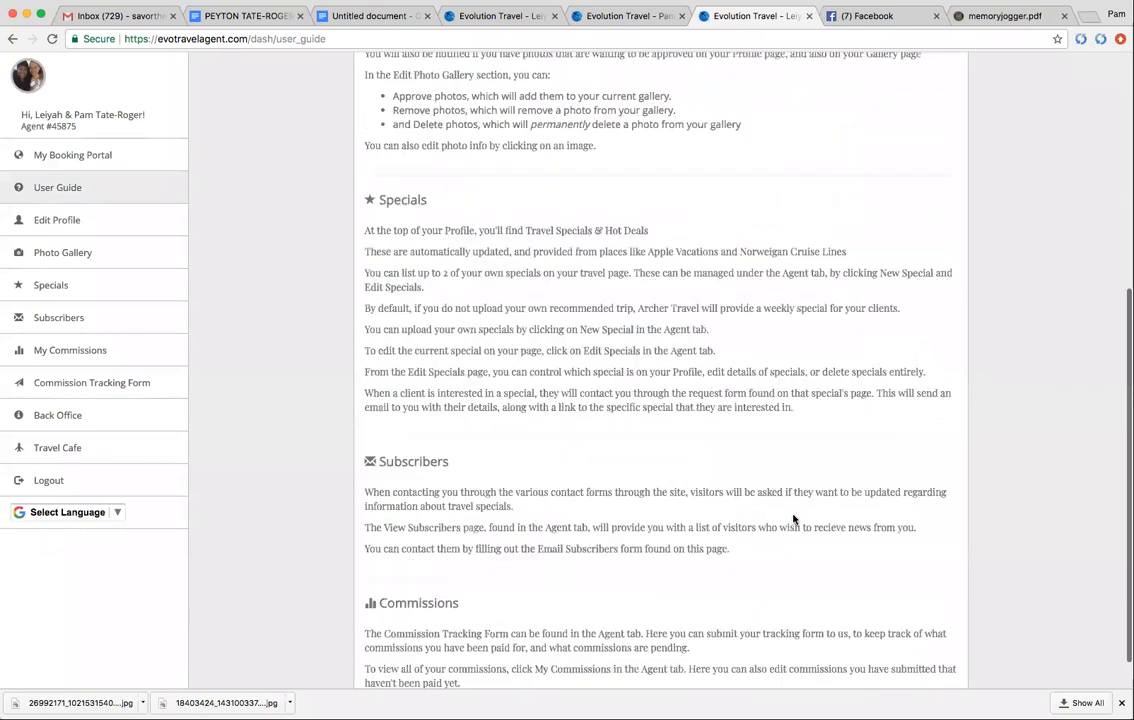
{"action": "scroll", "scroll_direction": "down", "scroll_amount": 3}
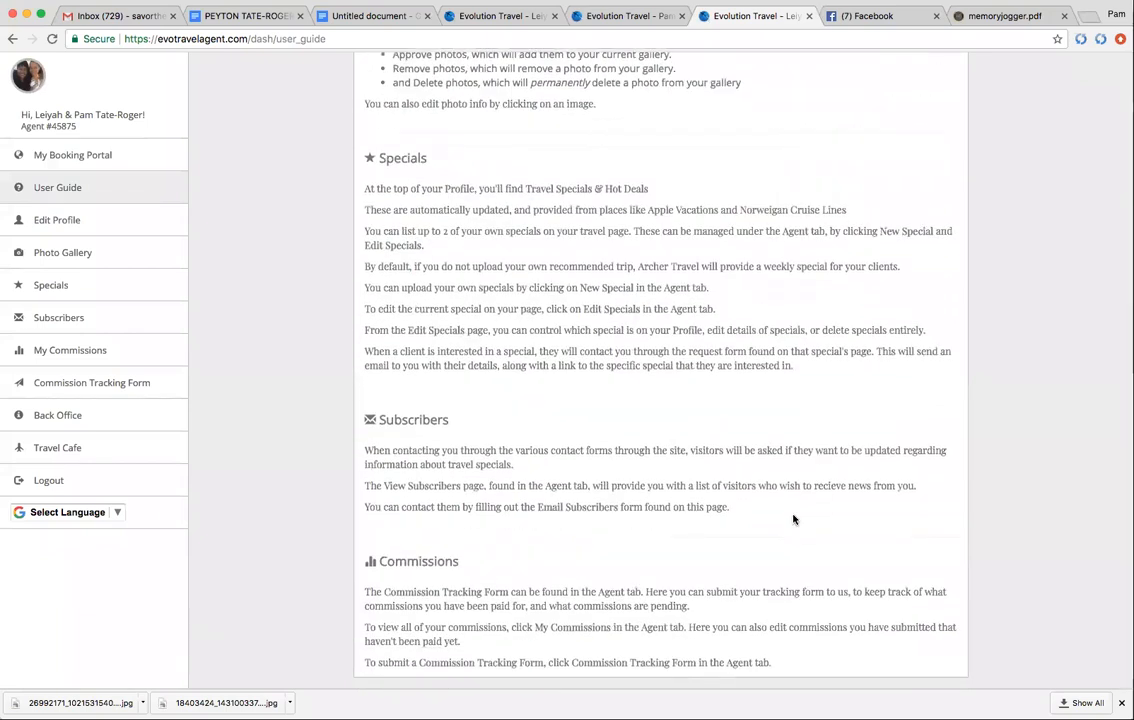
{"action": "mouse_move", "coordinate": [498, 490]}
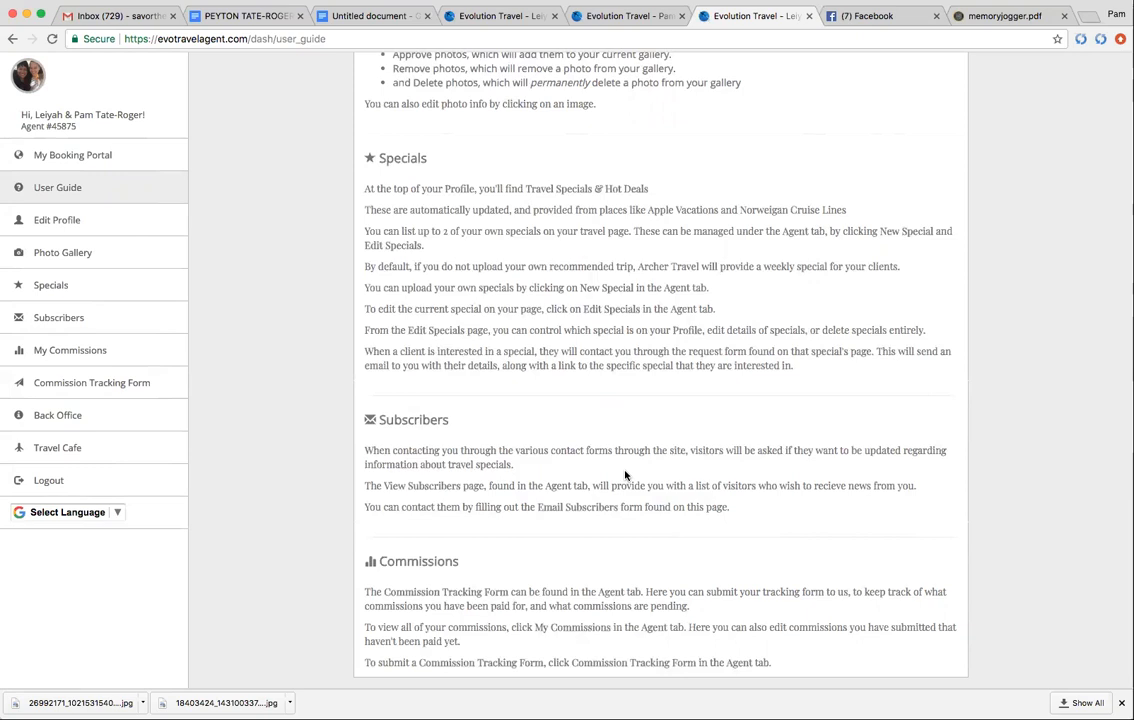
{"action": "mouse_move", "coordinate": [508, 468]}
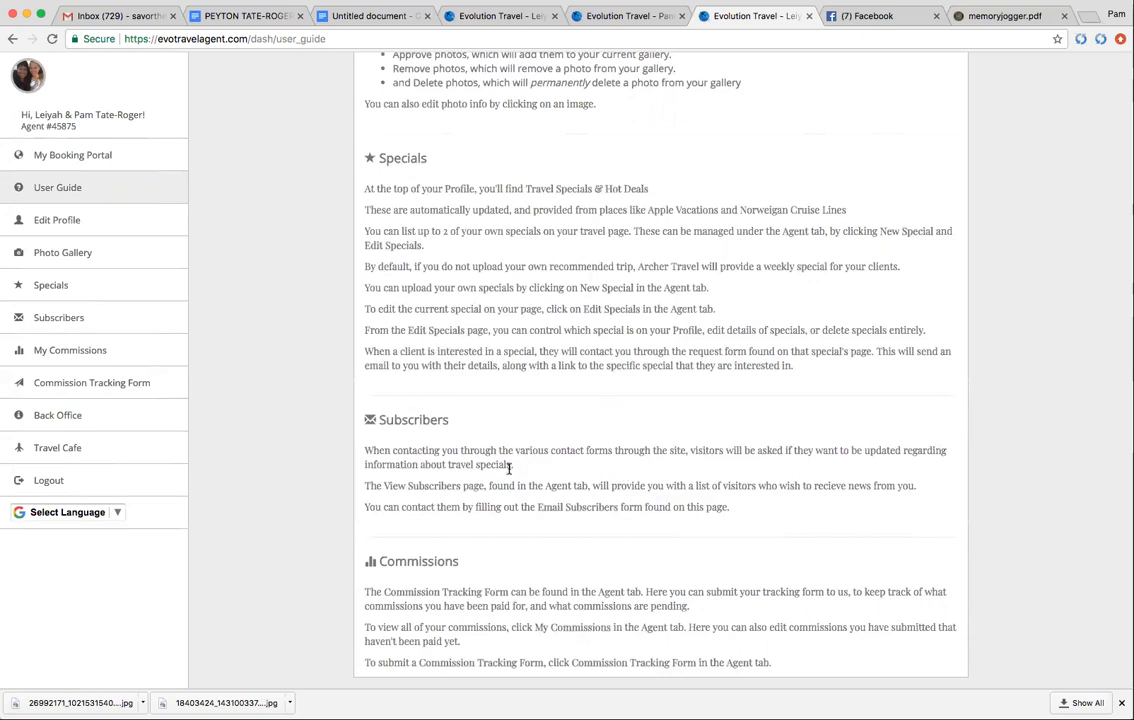
{"action": "mouse_move", "coordinate": [58, 320]}
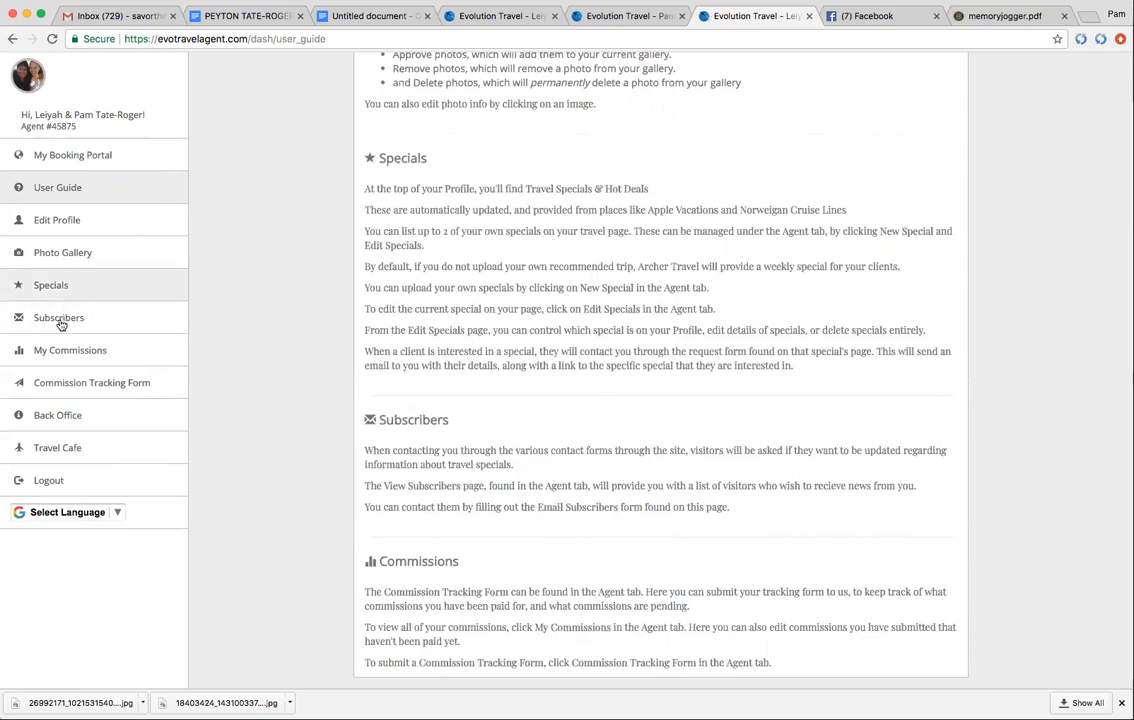
Show the Subscribers list with its email form, briefly checking the public site tab.
{"action": "left_click", "coordinate": [58, 316]}
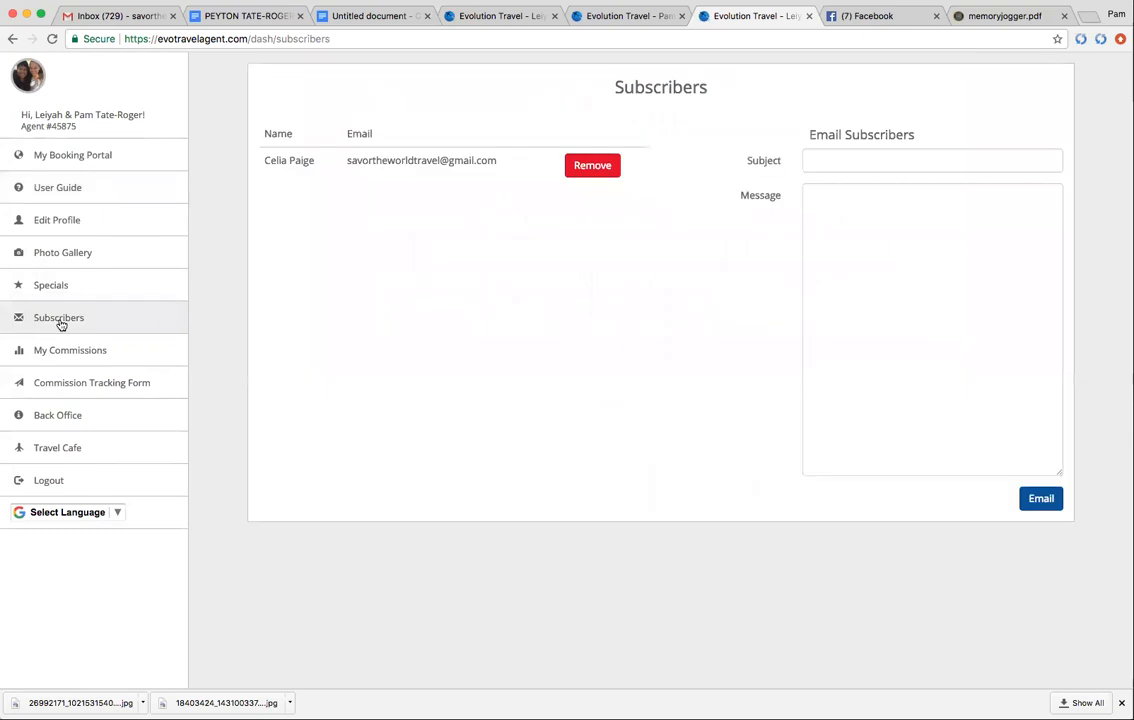
{"action": "mouse_move", "coordinate": [342, 166]}
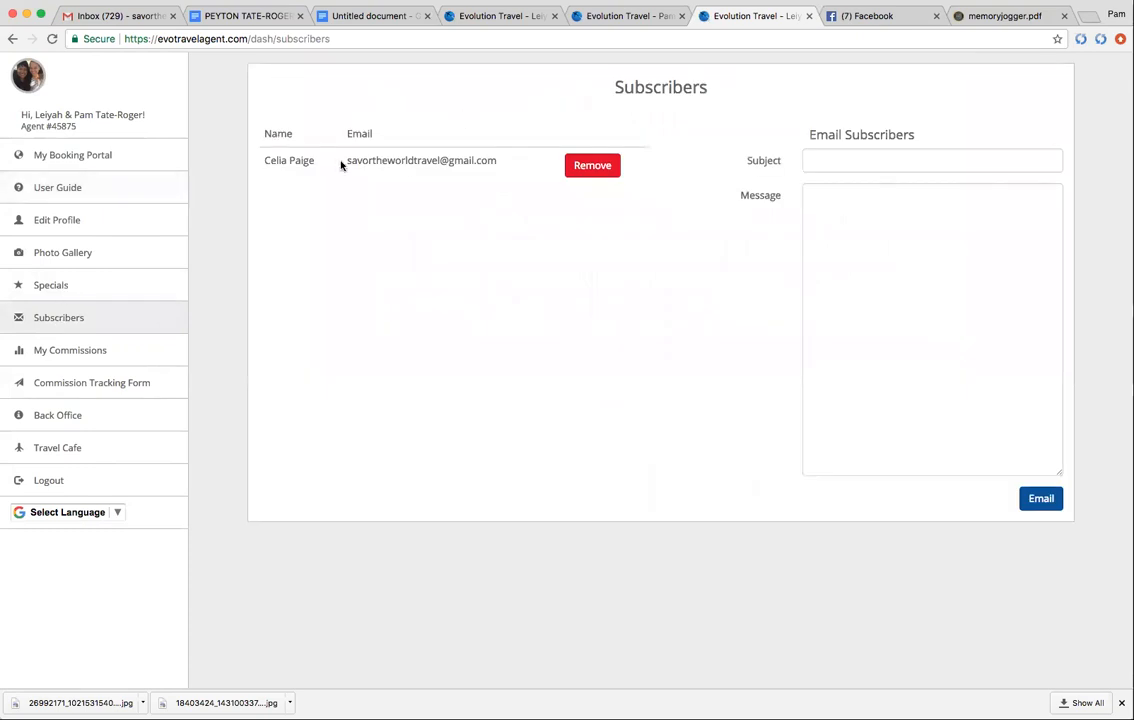
{"action": "mouse_move", "coordinate": [528, 188]}
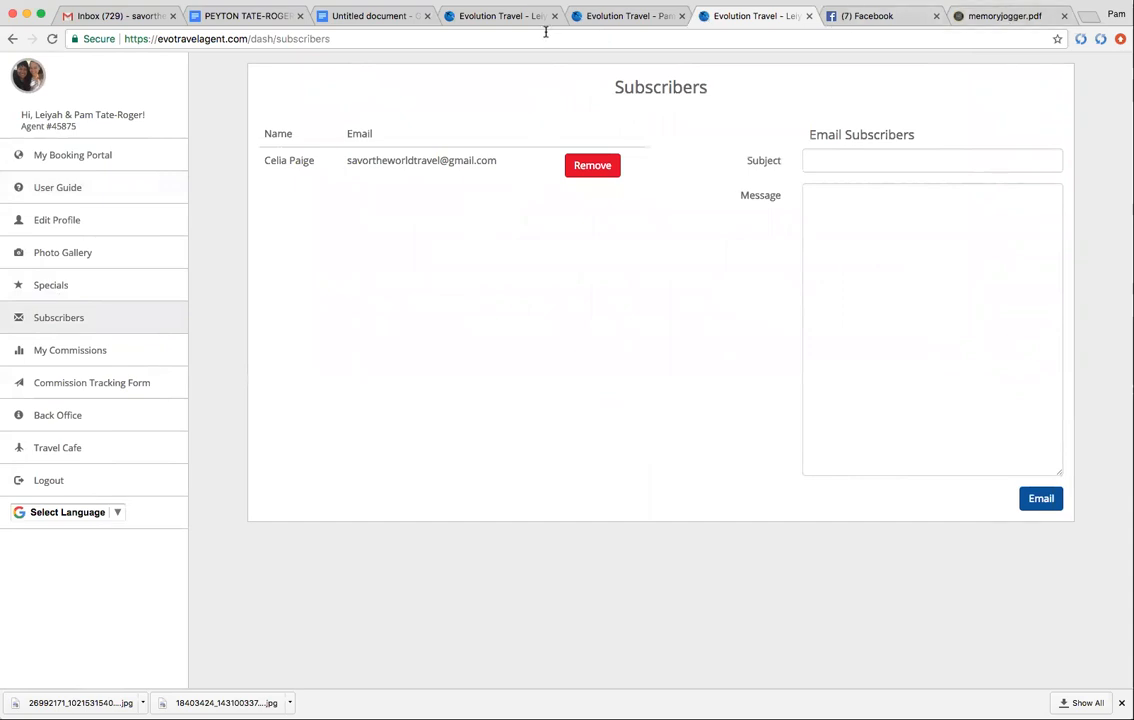
{"action": "mouse_move", "coordinate": [646, 16]}
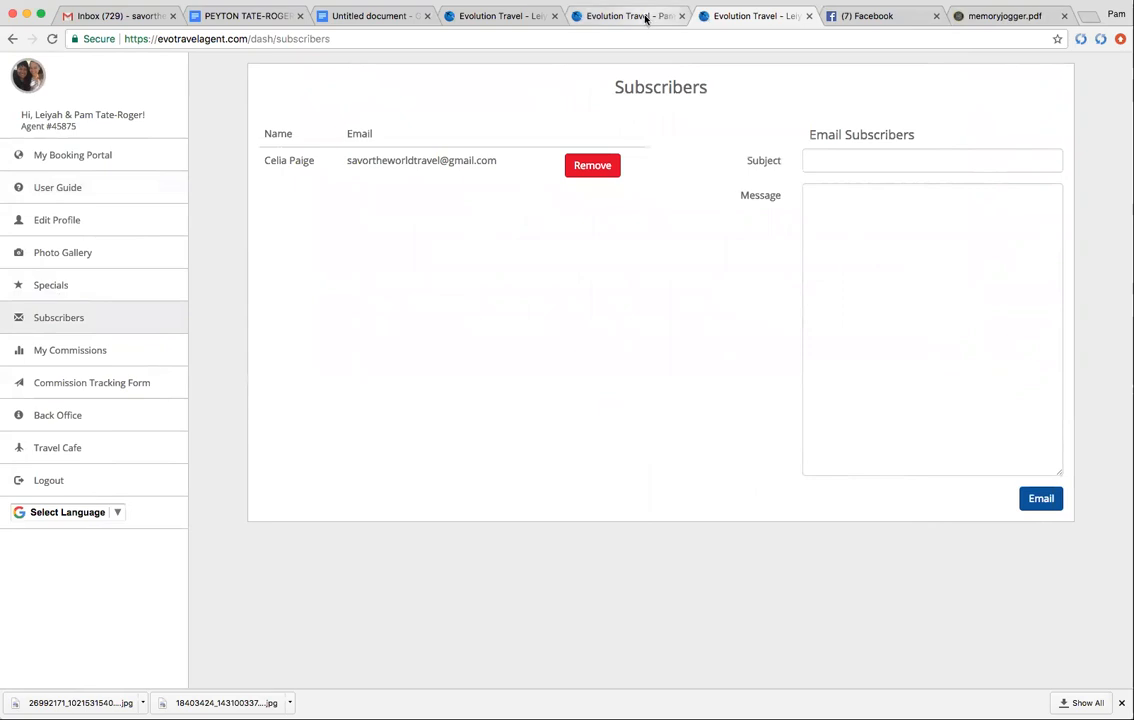
{"action": "left_click", "coordinate": [628, 16]}
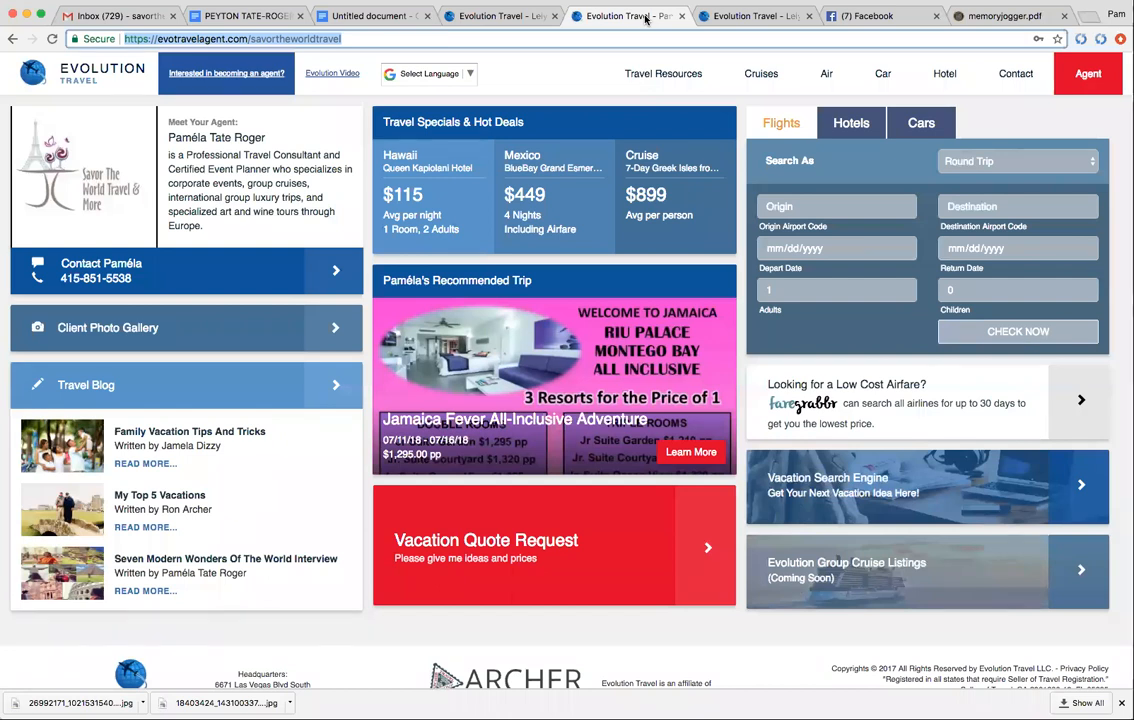
{"action": "left_click", "coordinate": [500, 16]}
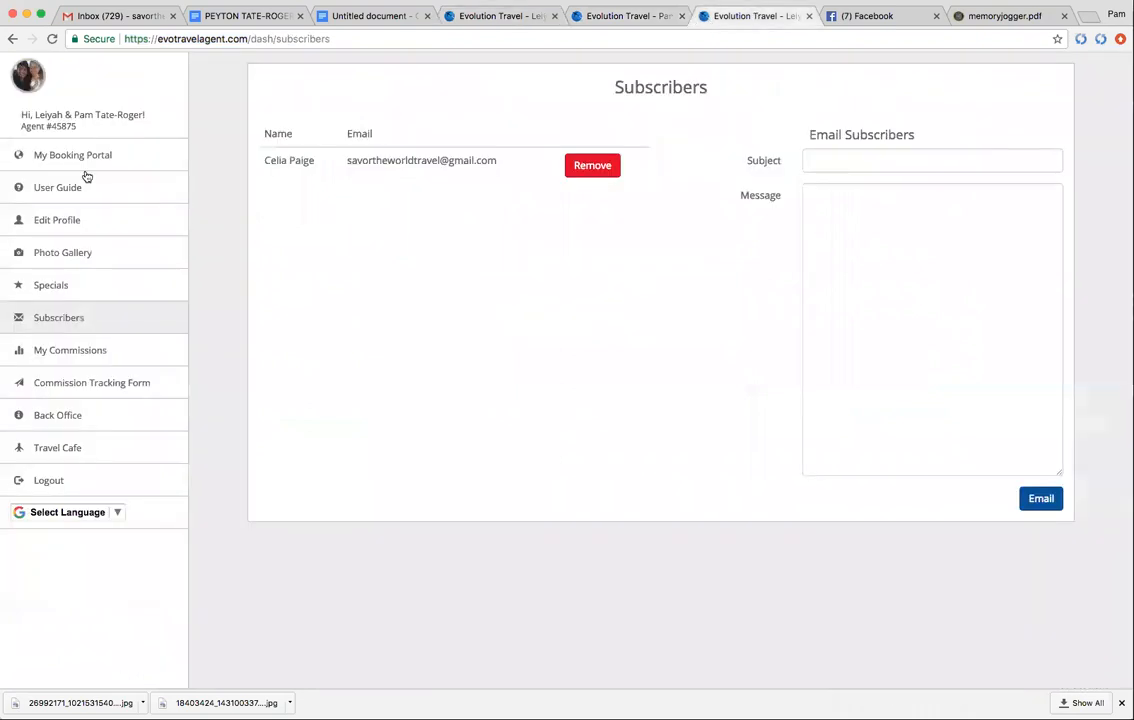
{"action": "mouse_move", "coordinate": [72, 156]}
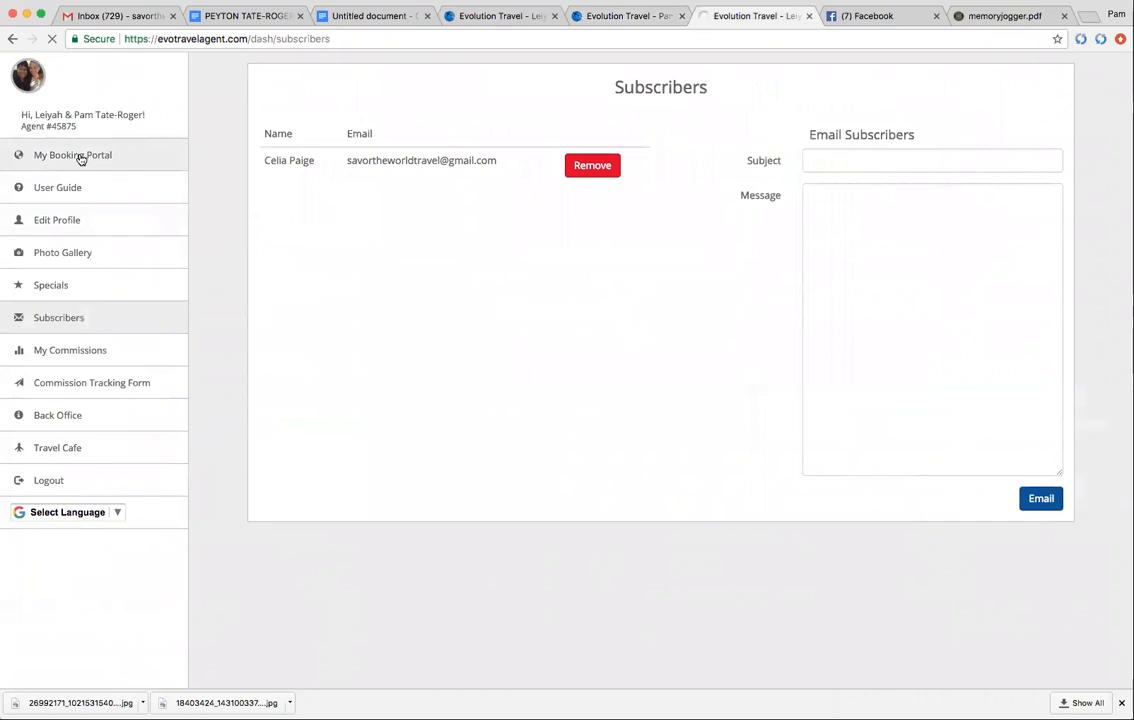
Go to the public agent site via My Booking Portal and start a Vacation Quote Request.
{"action": "left_click", "coordinate": [72, 156]}
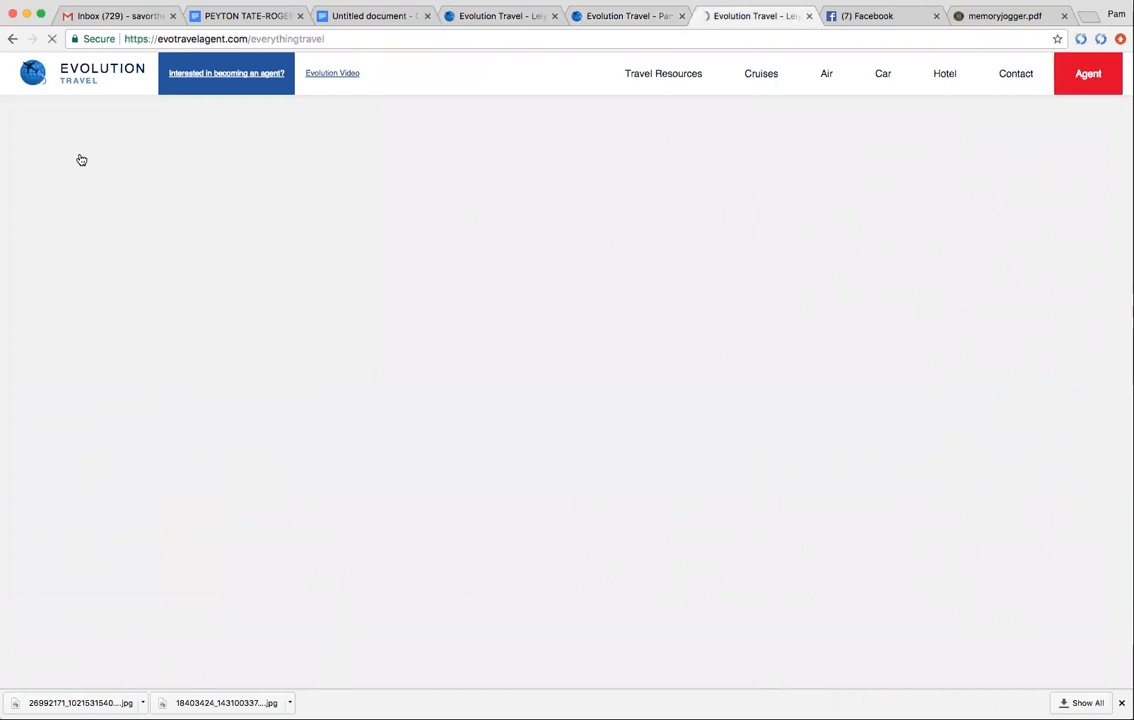
{"action": "mouse_move", "coordinate": [104, 156]}
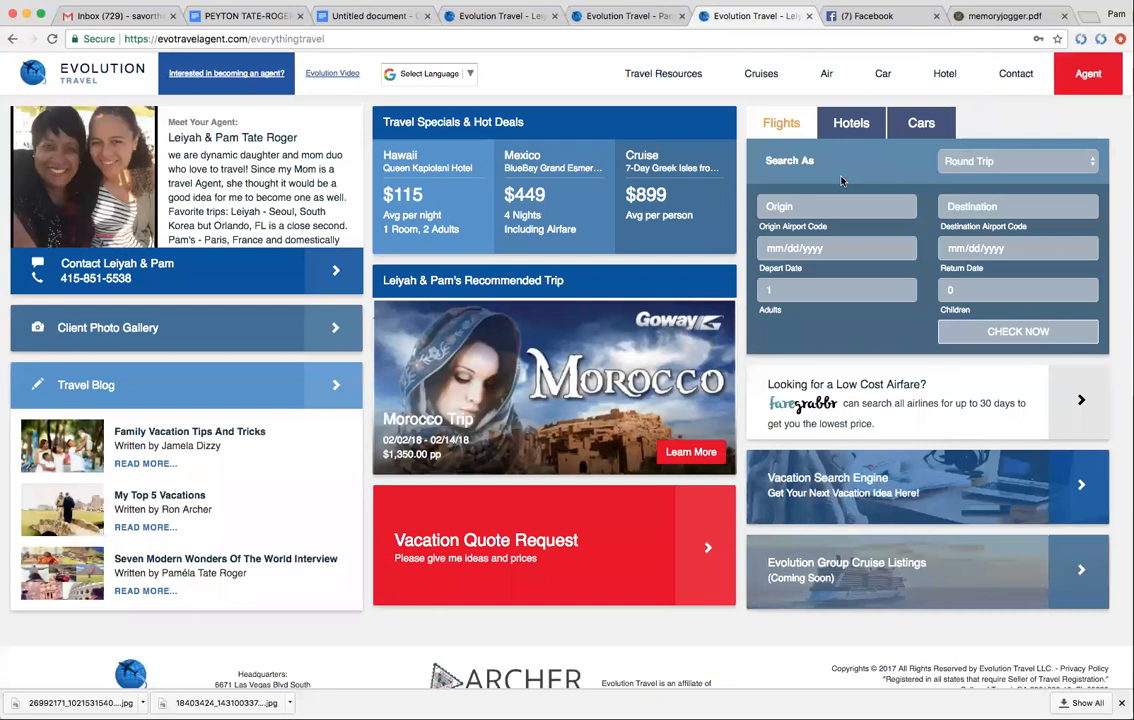
{"action": "mouse_move", "coordinate": [584, 350]}
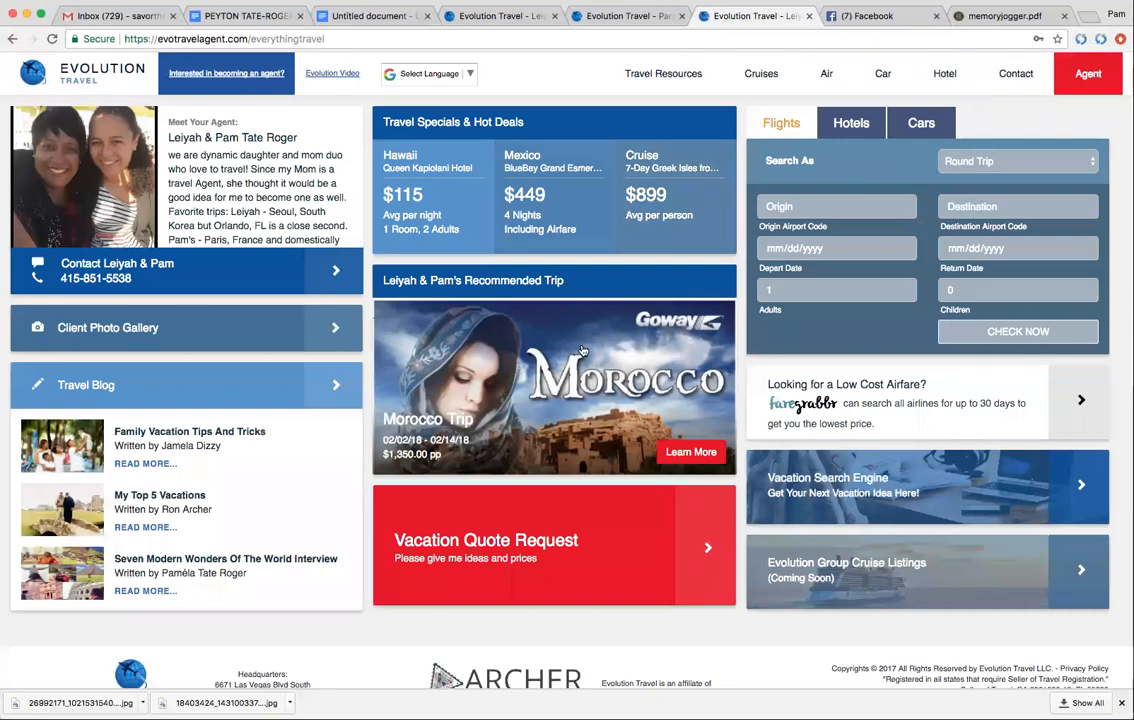
{"action": "mouse_move", "coordinate": [970, 390]}
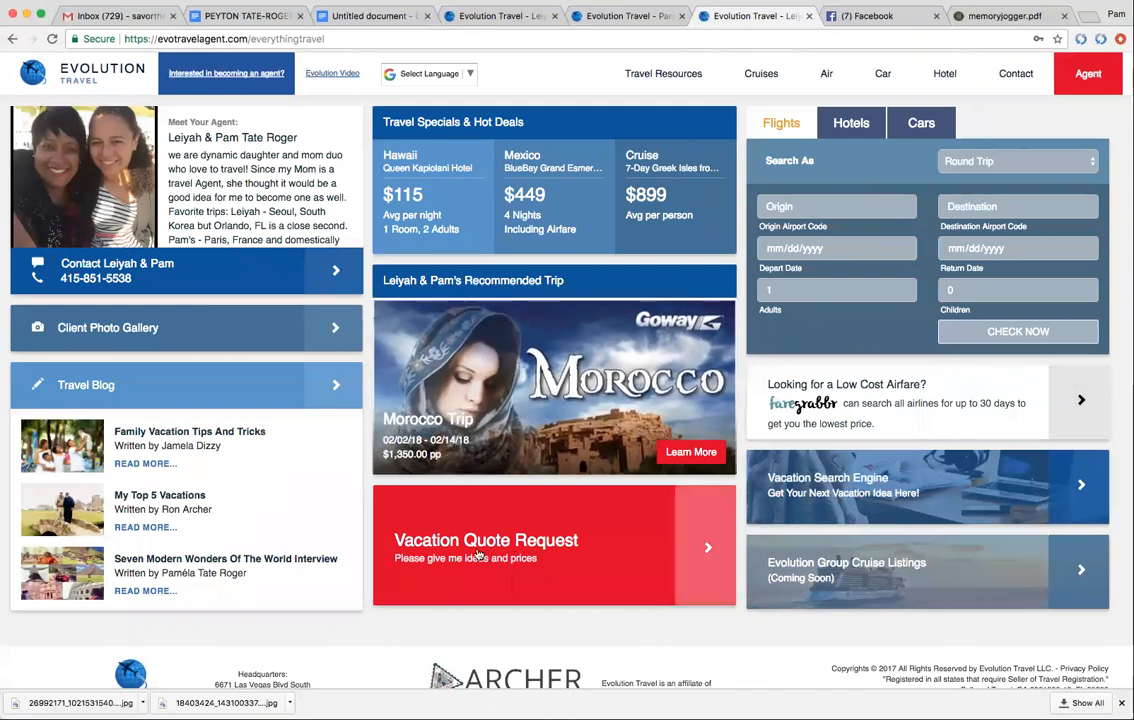
{"action": "mouse_move", "coordinate": [550, 556]}
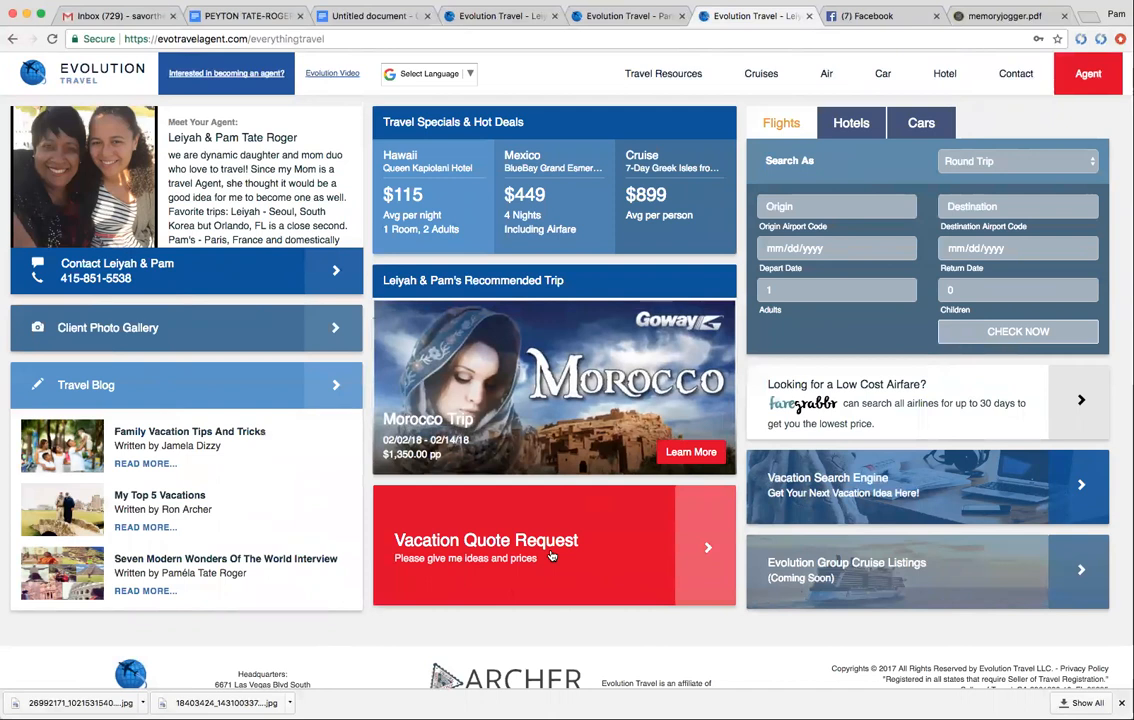
{"action": "mouse_move", "coordinate": [612, 552]}
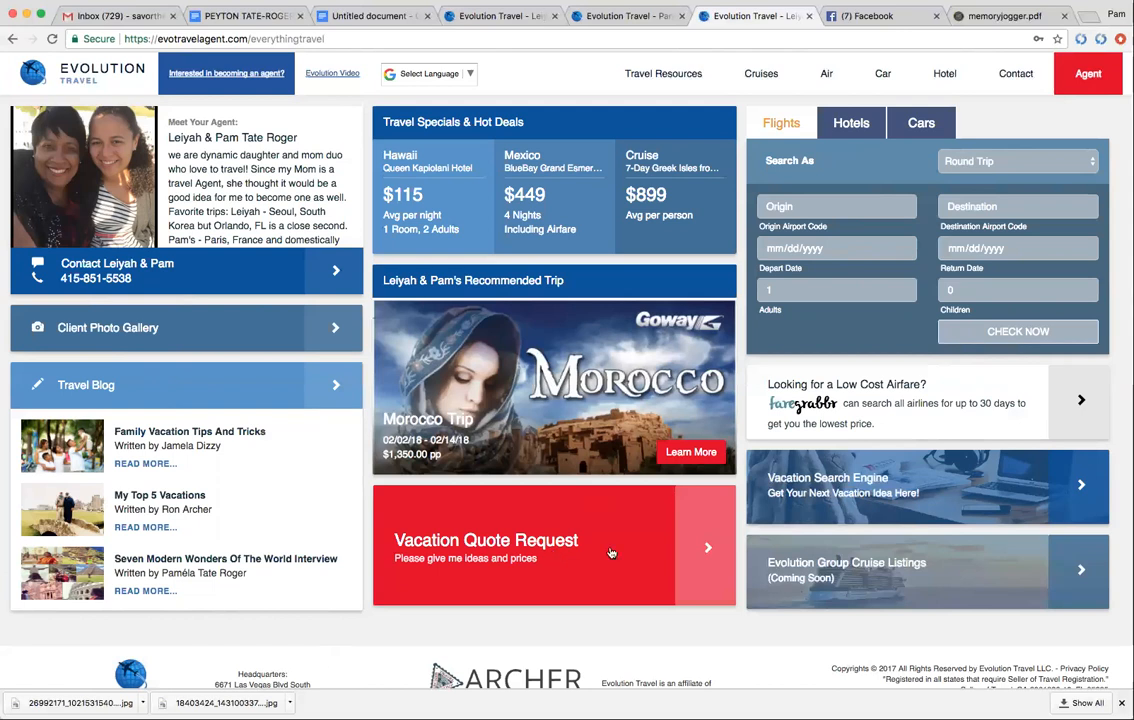
{"action": "mouse_move", "coordinate": [704, 548]}
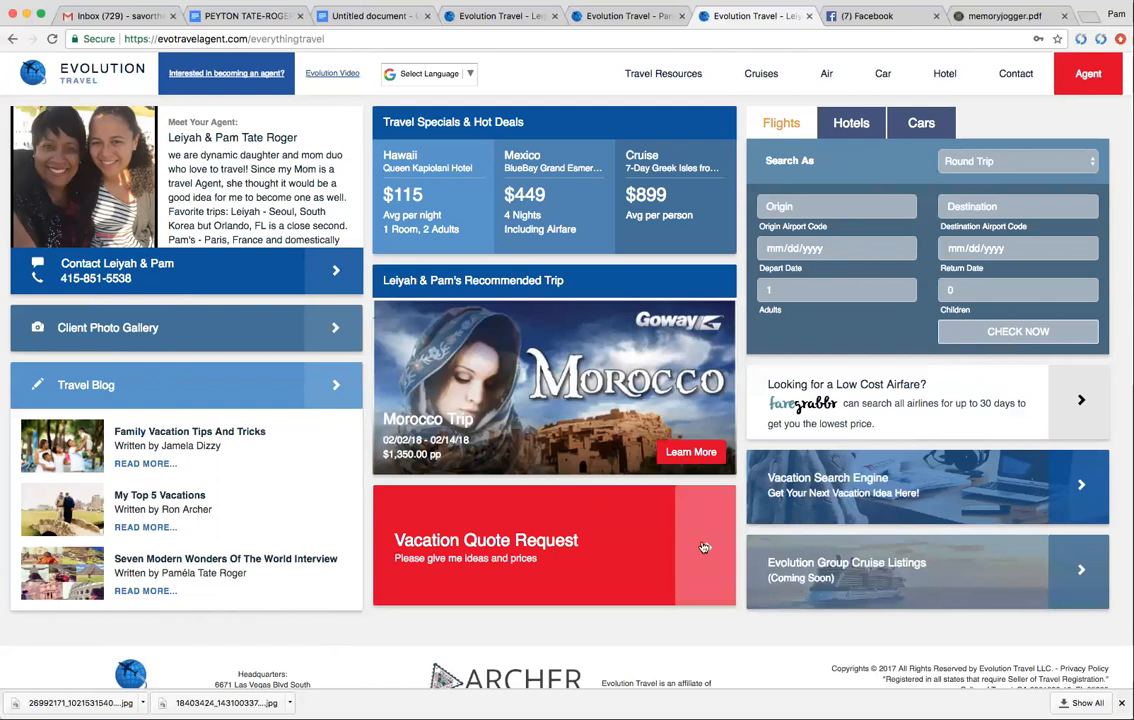
{"action": "left_click", "coordinate": [552, 544]}
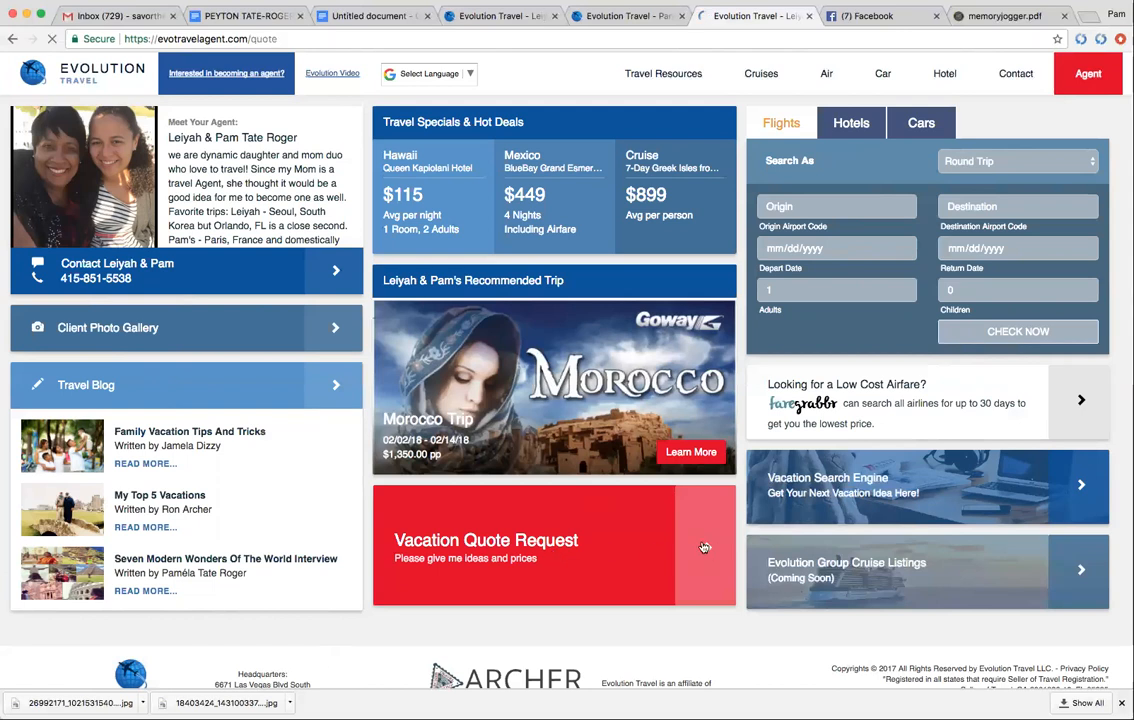
Start a vacation quote with first name Pam, travel in February 2019 for 4, and continue to Location Details.
{"action": "left_click", "coordinate": [554, 548]}
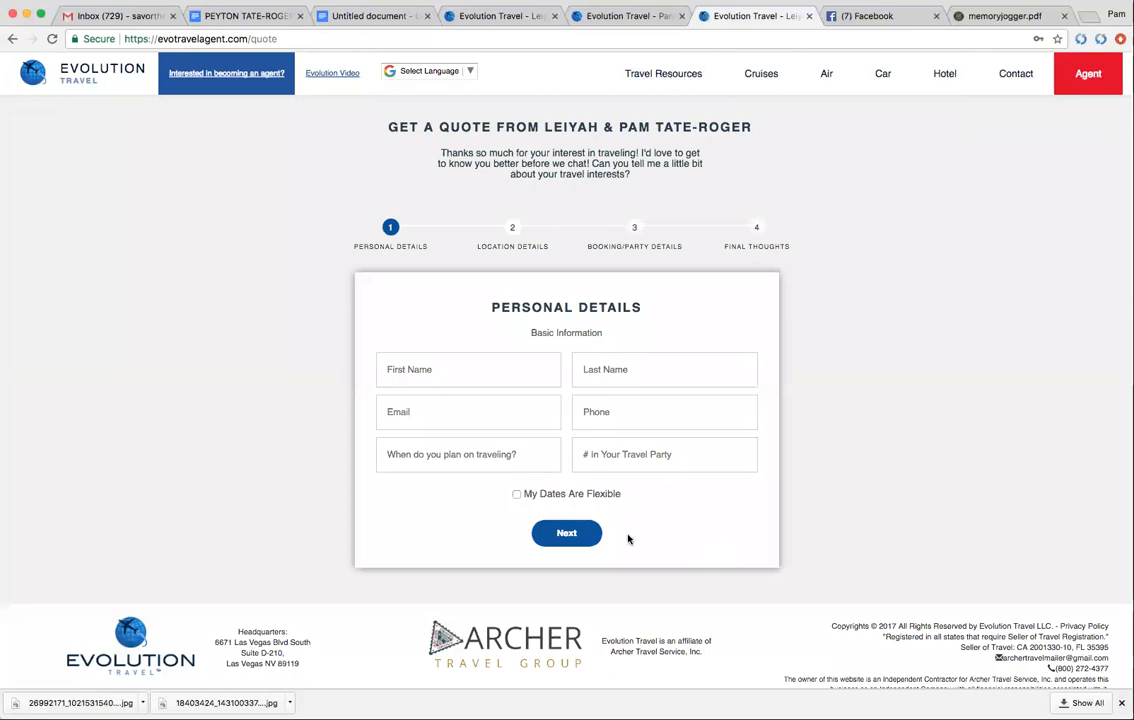
{"action": "left_click", "coordinate": [468, 368]}
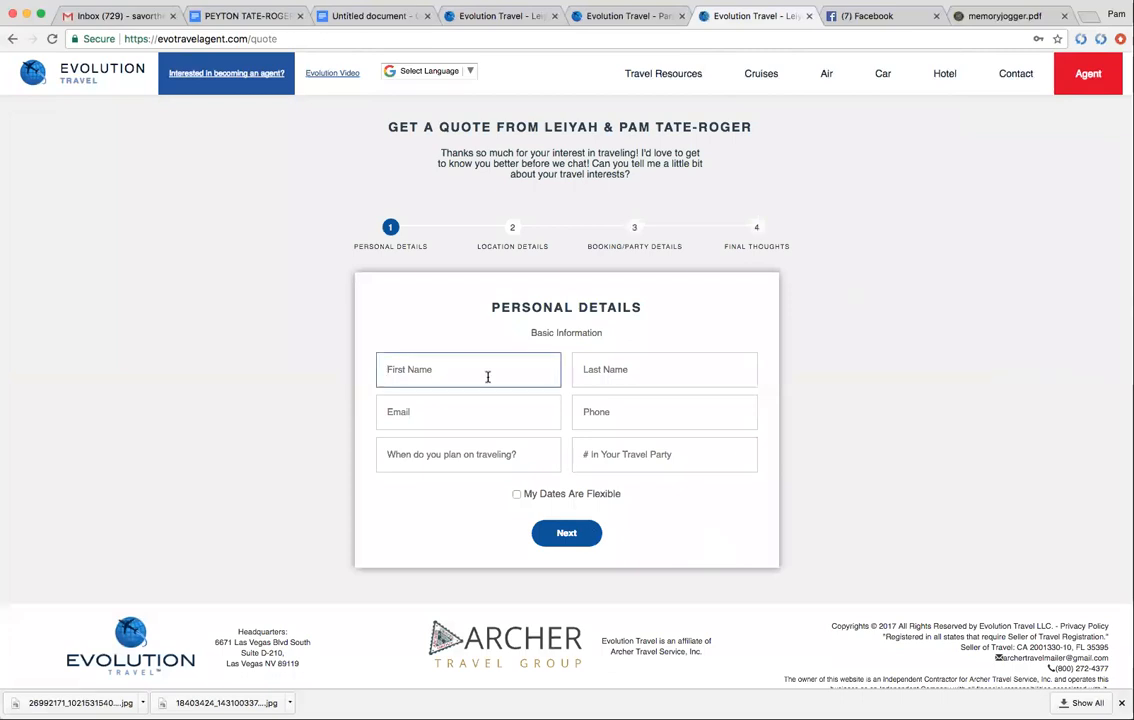
{"action": "type", "text": "Pamela"}
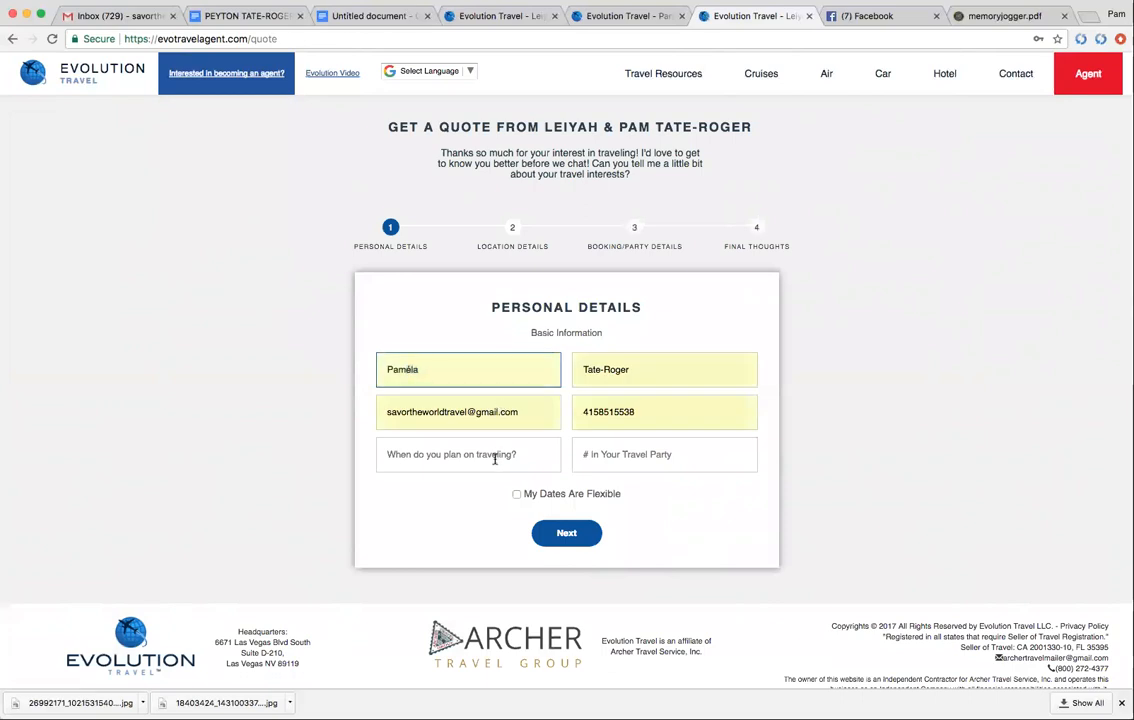
{"action": "left_click", "coordinate": [468, 454]}
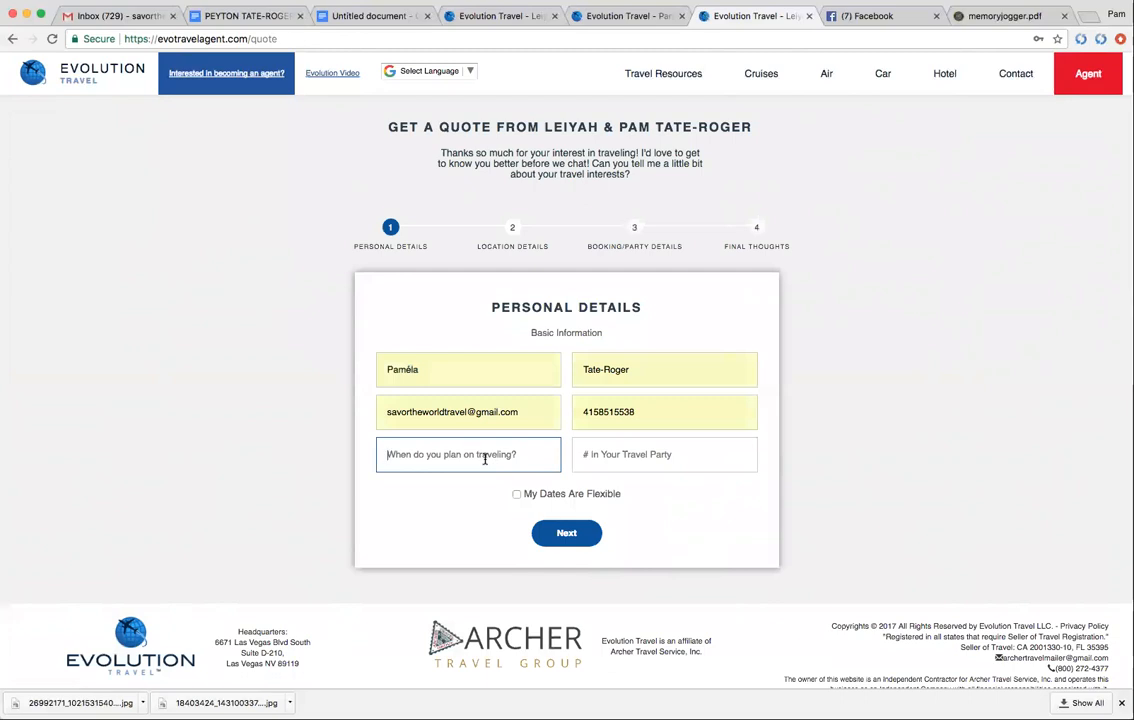
{"action": "type", "text": "Februa"}
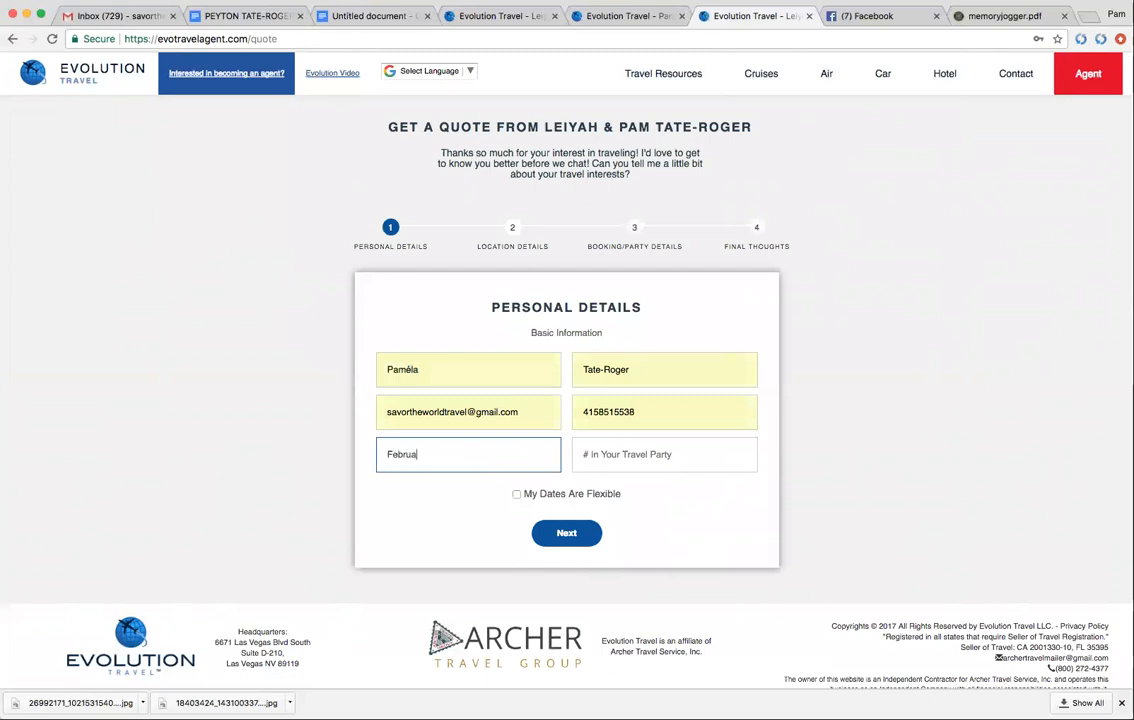
{"action": "type", "text": "ry"}
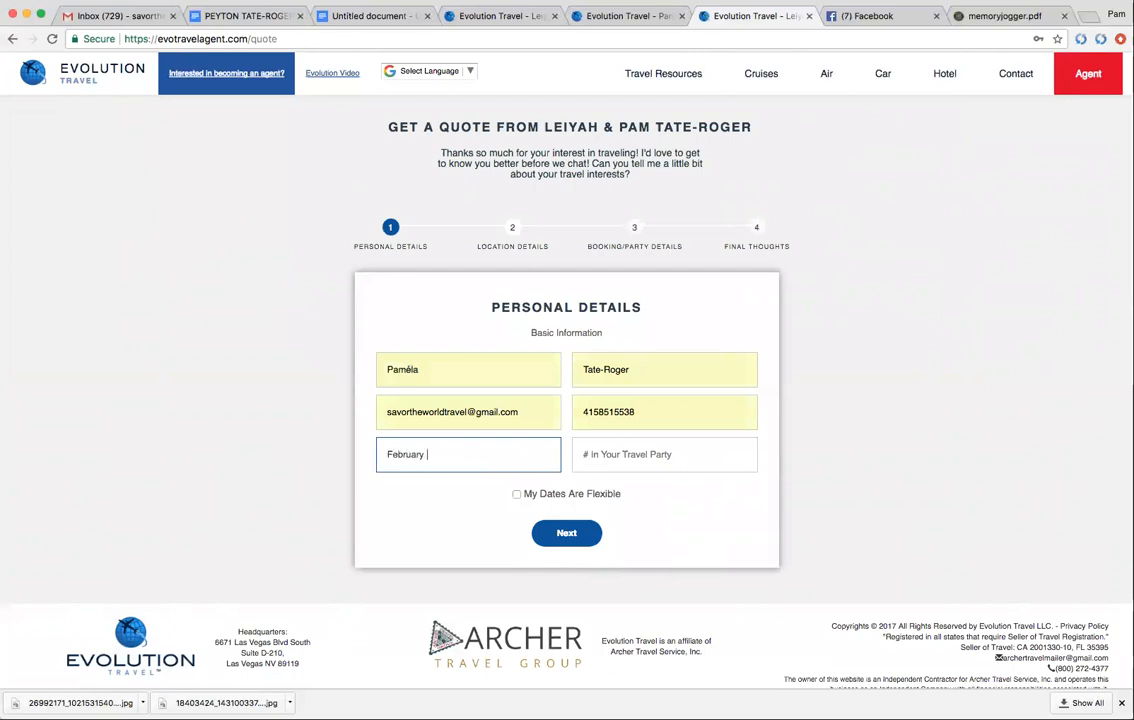
{"action": "type", "text": "2019"}
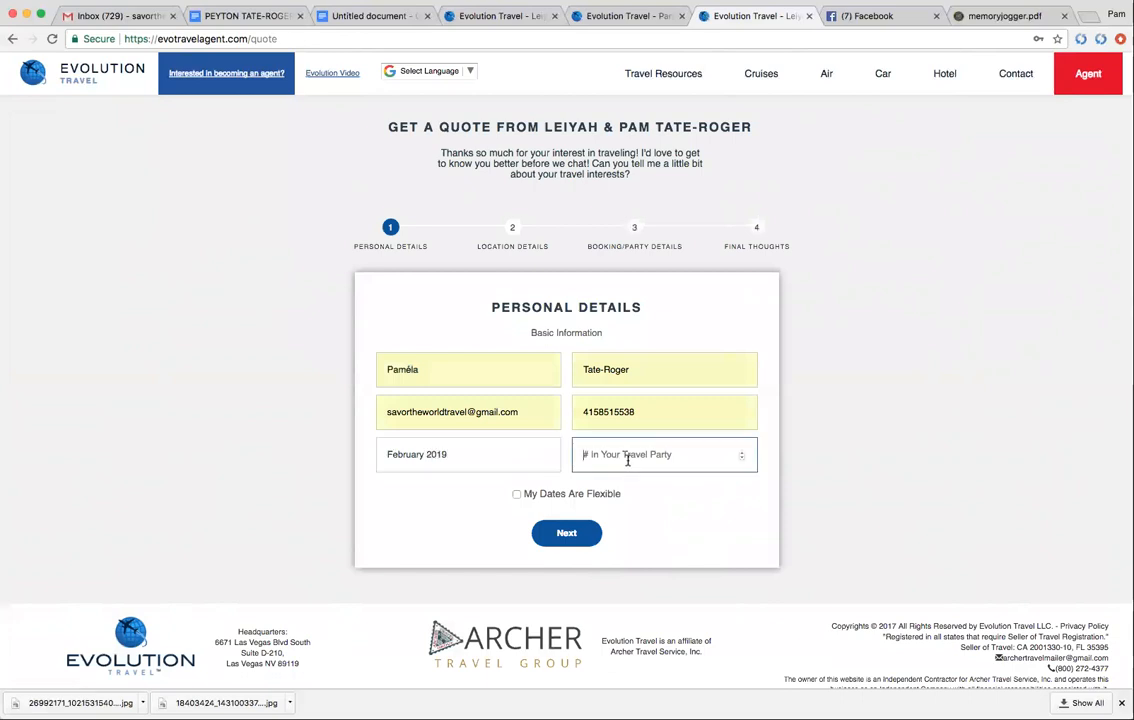
{"action": "type", "text": "4"}
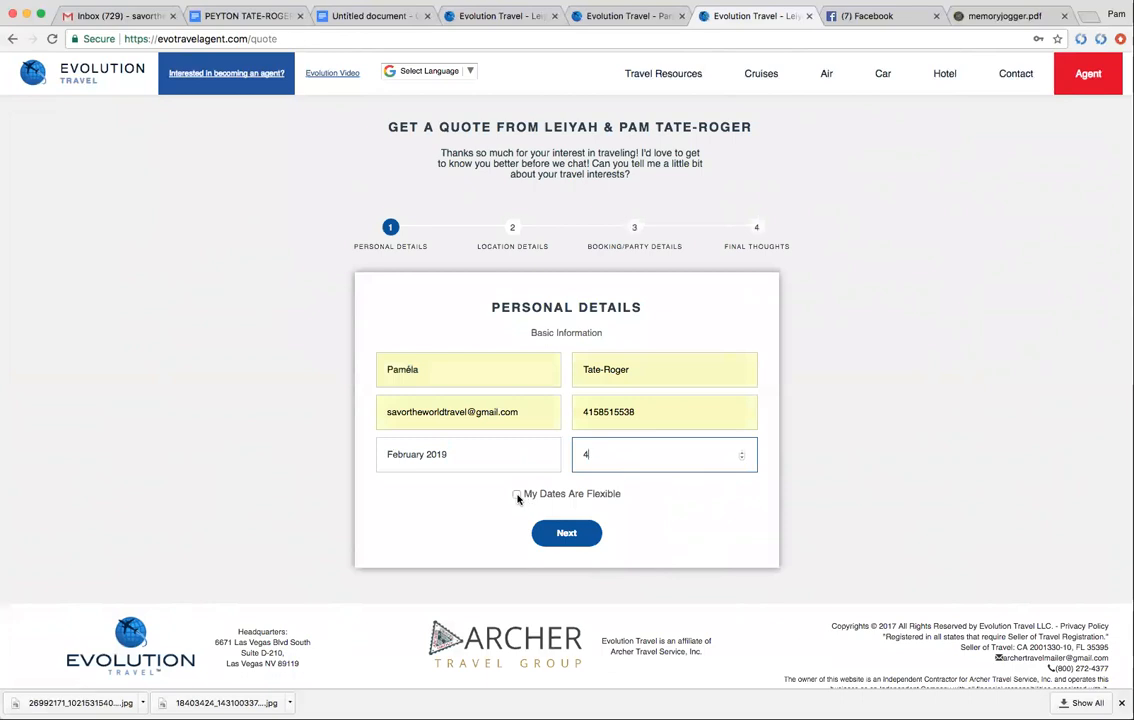
{"action": "left_click", "coordinate": [566, 532]}
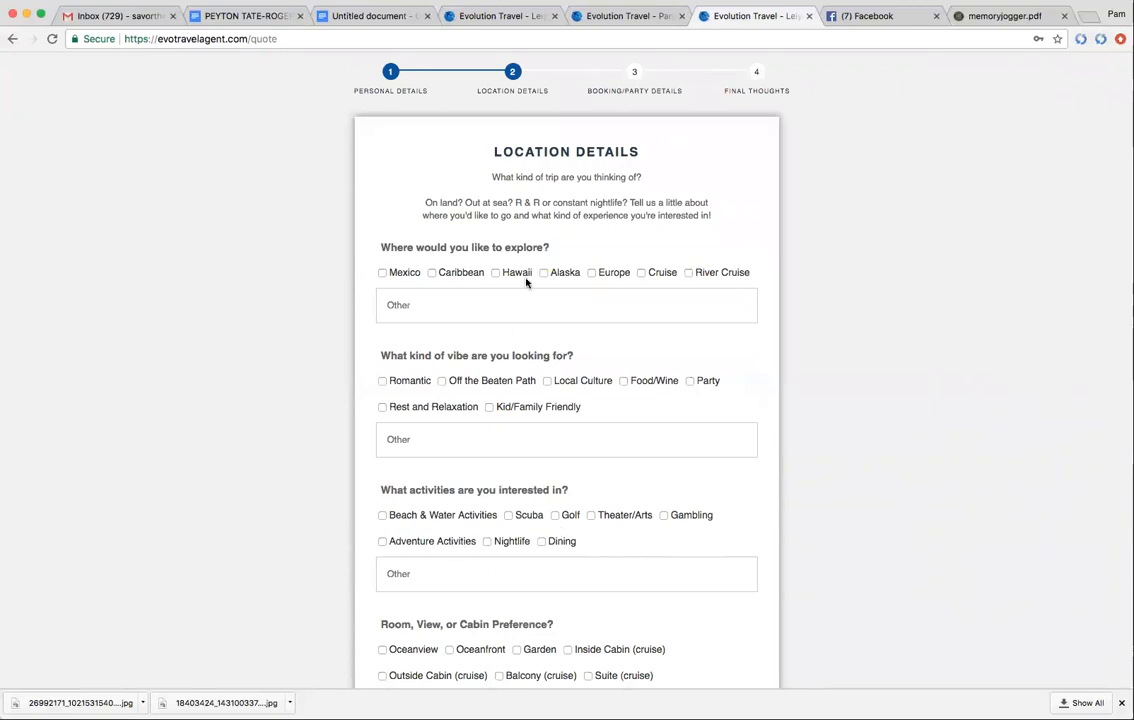
{"action": "mouse_move", "coordinate": [688, 276]}
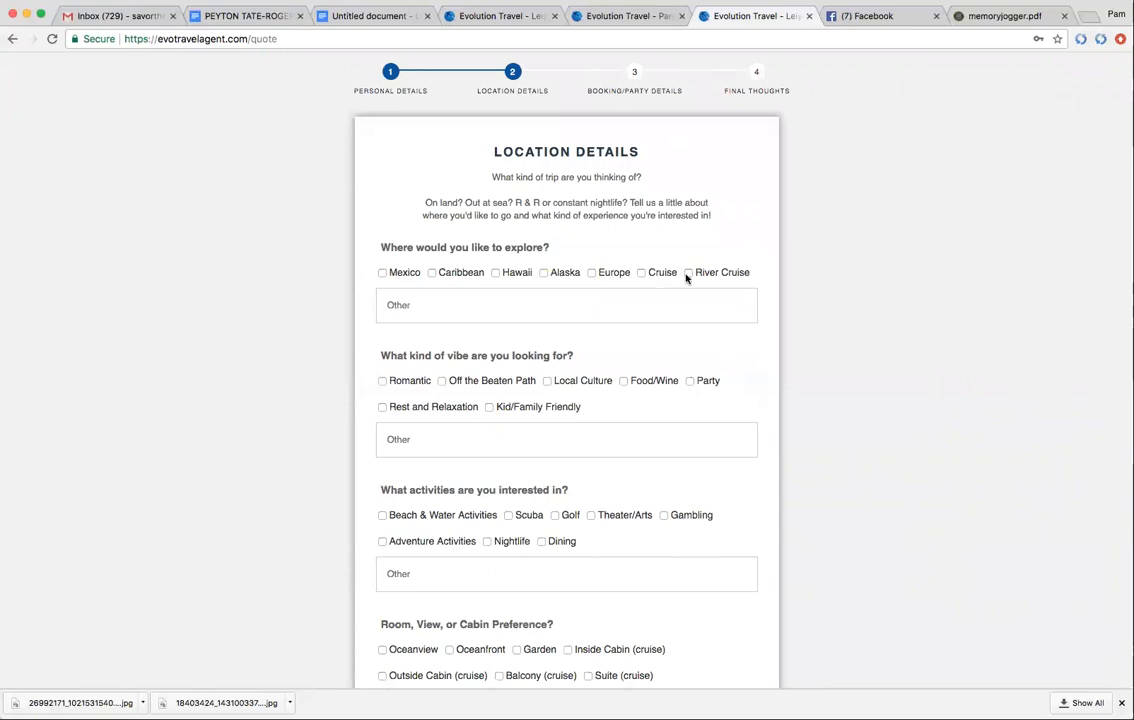
Choose River Cruise, a Romantic vibe, Dining and a Balcony cabin, then continue to Booking/Party Details.
{"action": "left_click", "coordinate": [688, 272]}
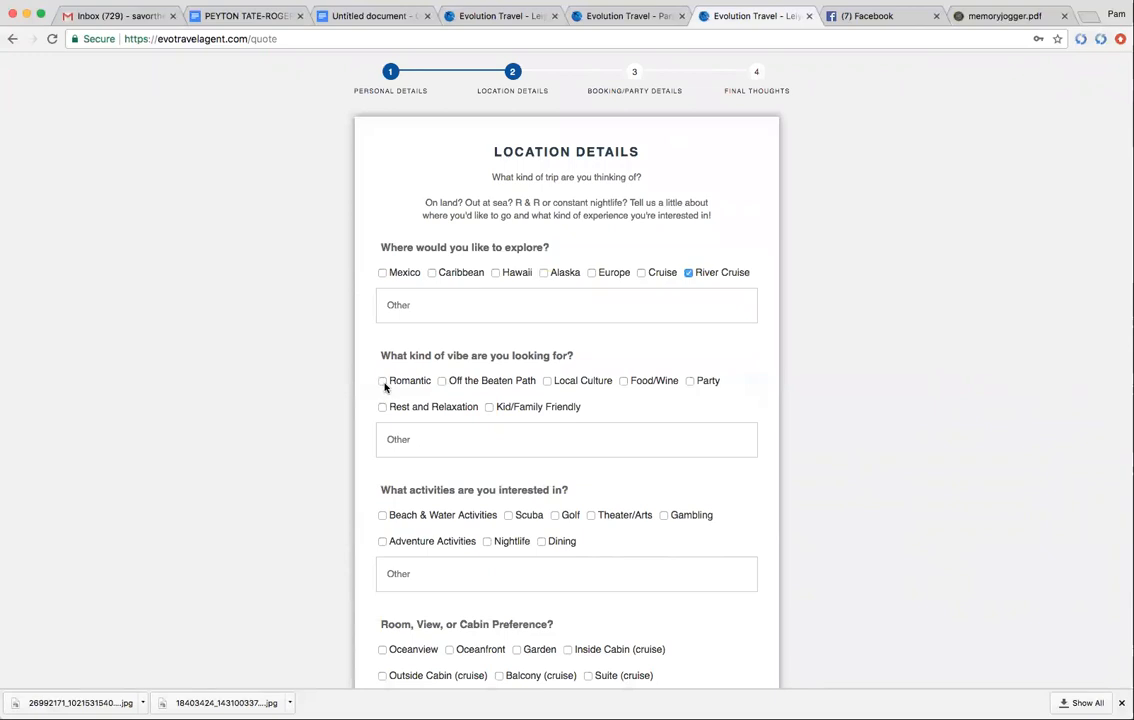
{"action": "left_click", "coordinate": [382, 380]}
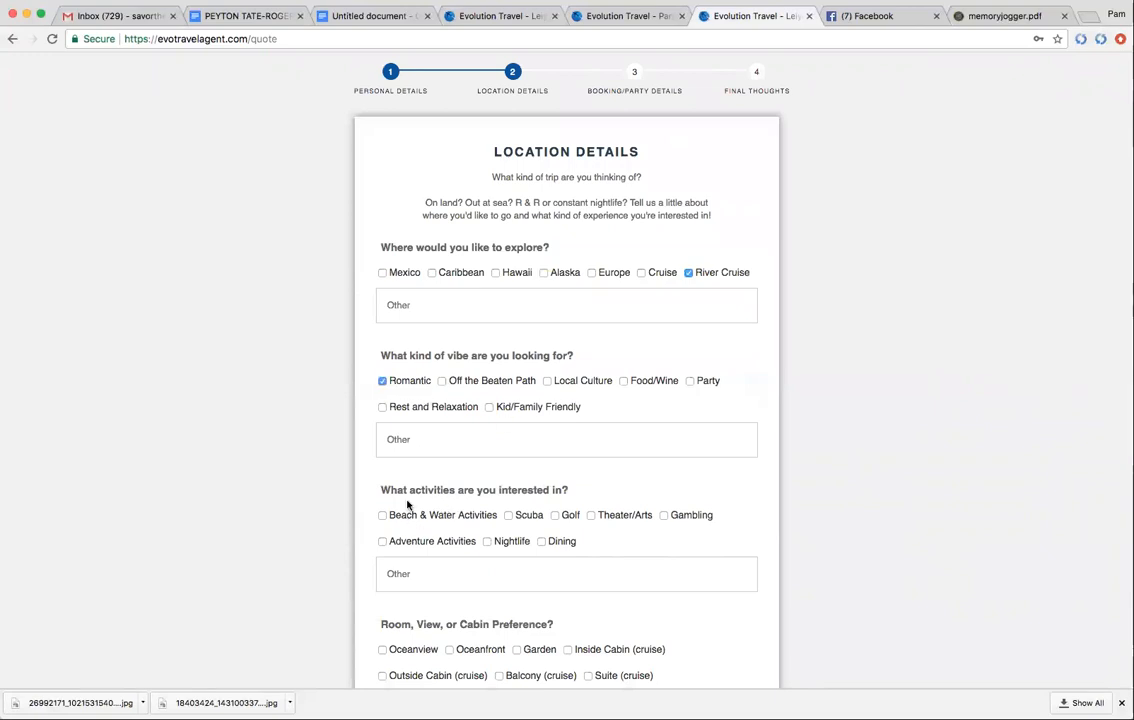
{"action": "mouse_move", "coordinate": [448, 512]}
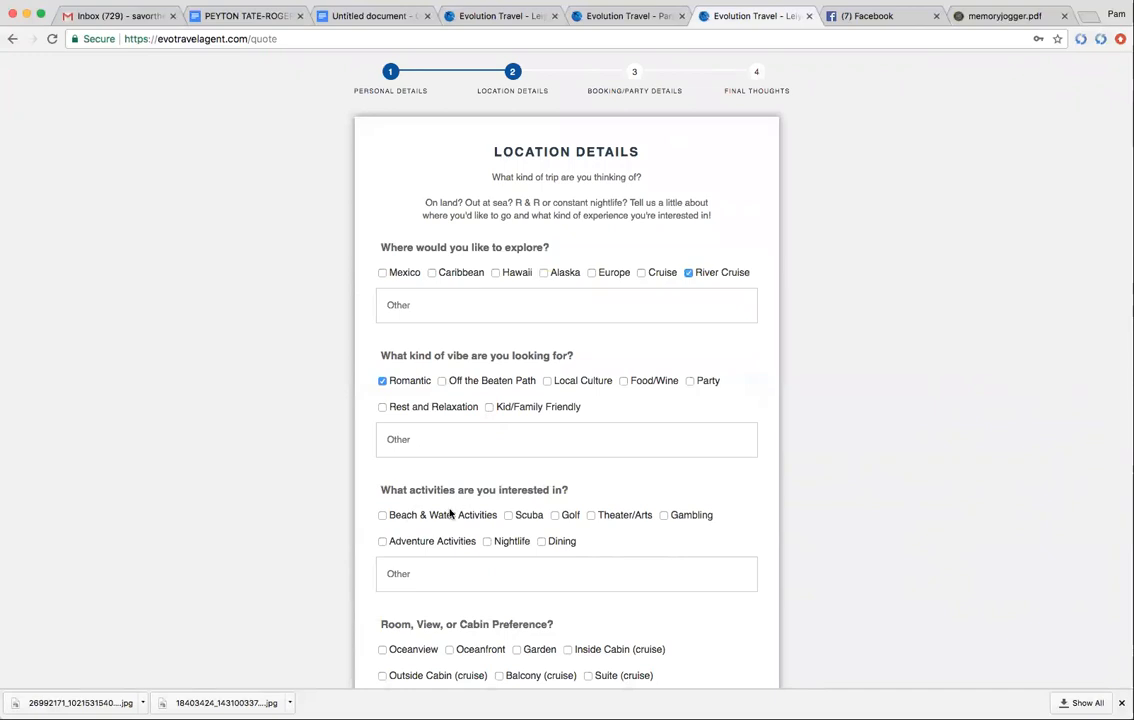
{"action": "mouse_move", "coordinate": [590, 520]}
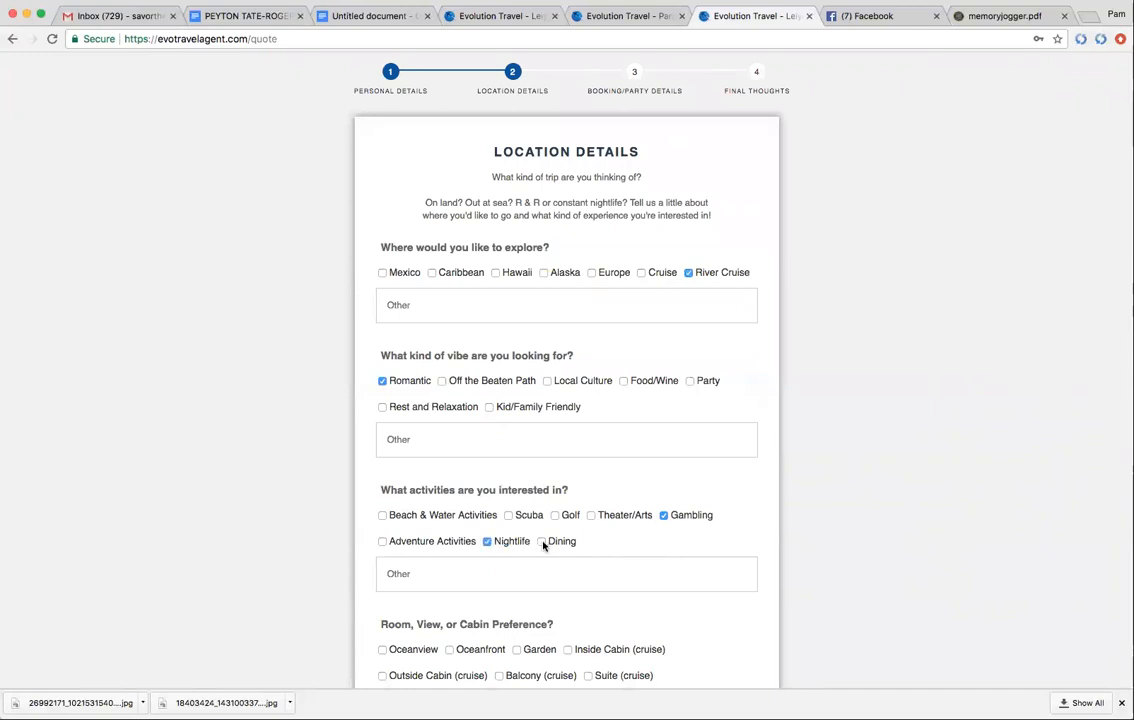
{"action": "left_click", "coordinate": [542, 540]}
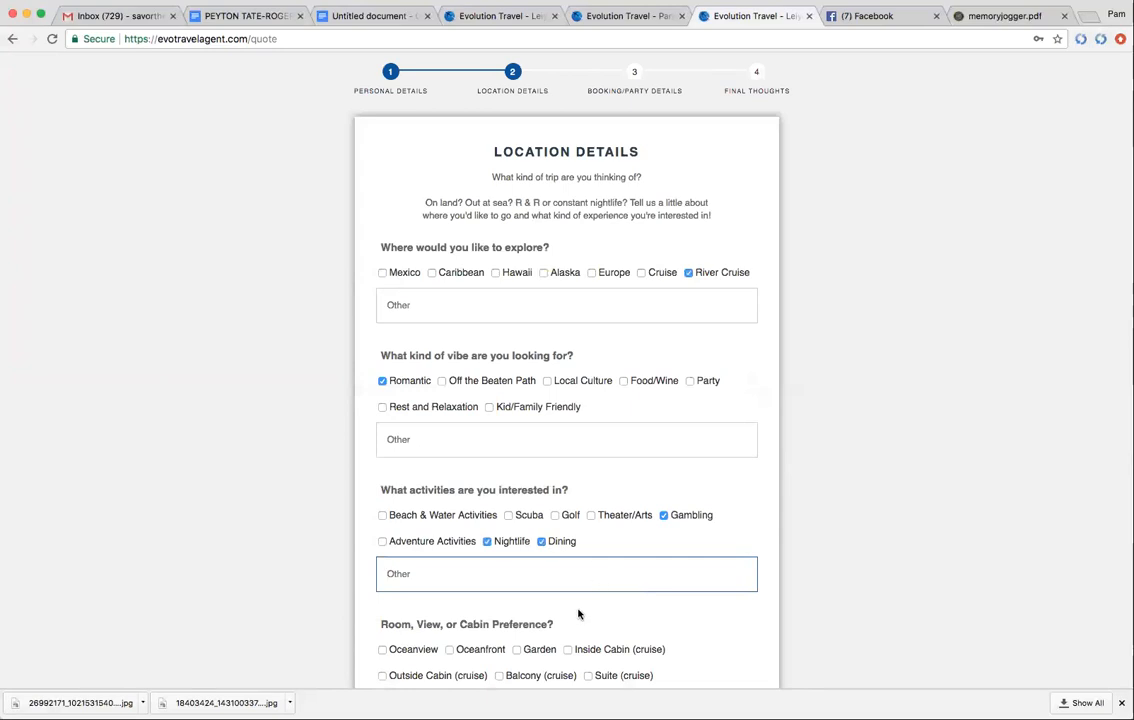
{"action": "scroll", "scroll_direction": "down", "scroll_amount": 3}
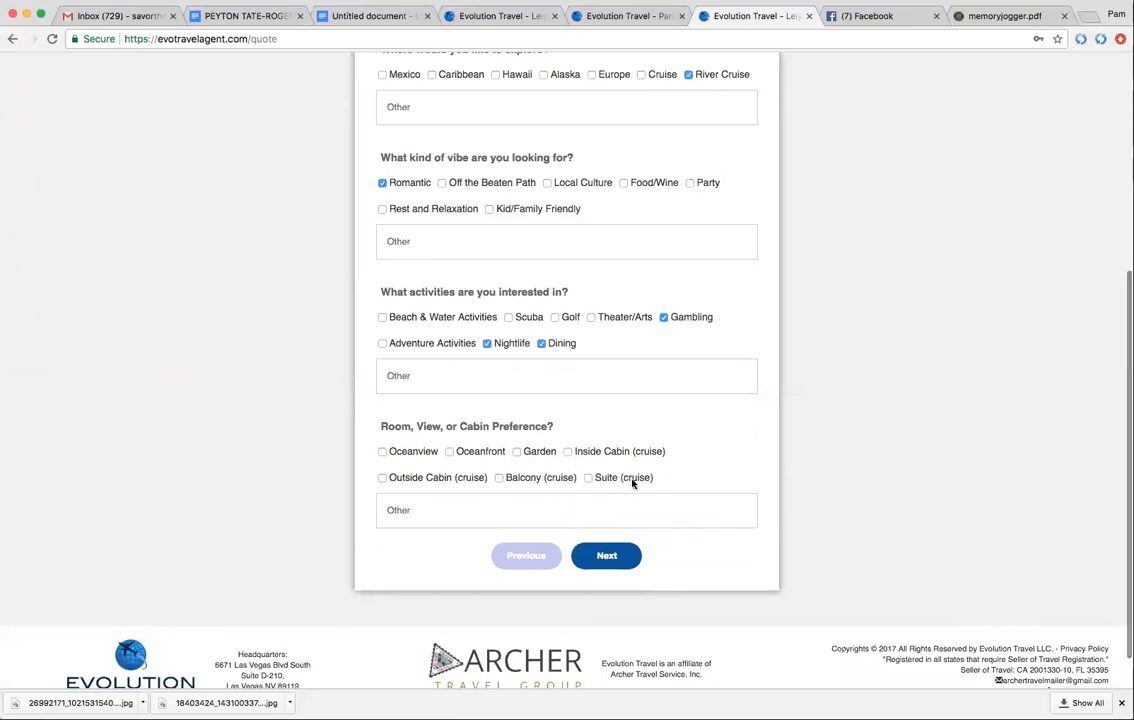
{"action": "mouse_move", "coordinate": [444, 476]}
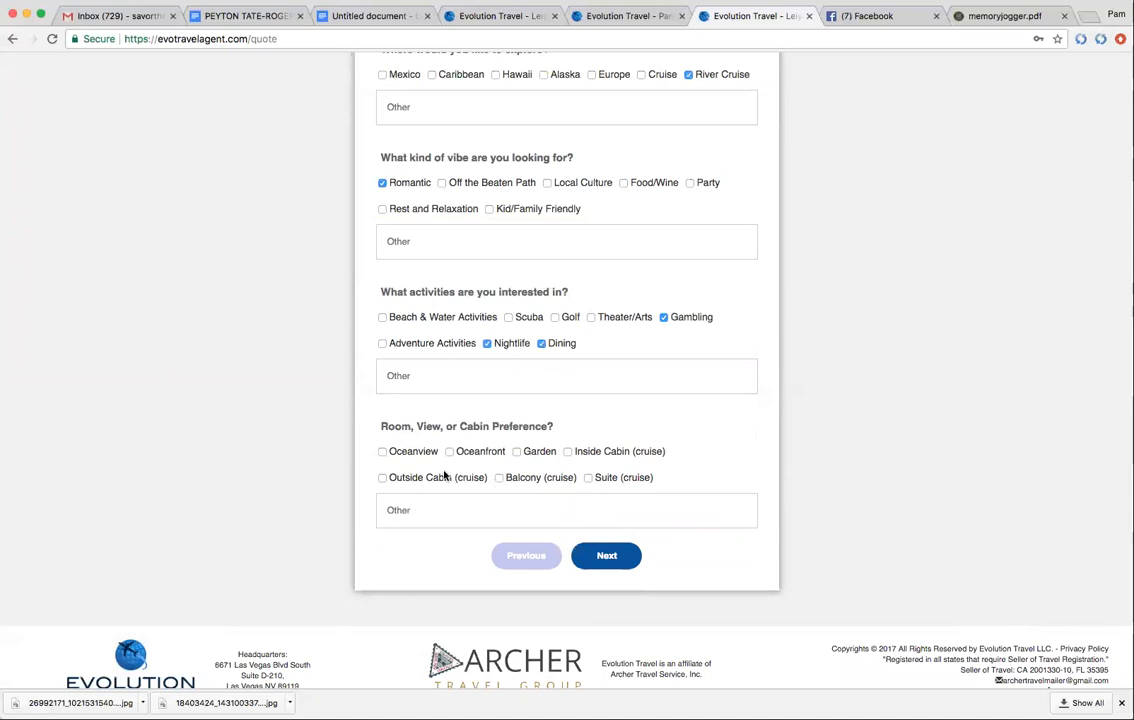
{"action": "left_click", "coordinate": [500, 476]}
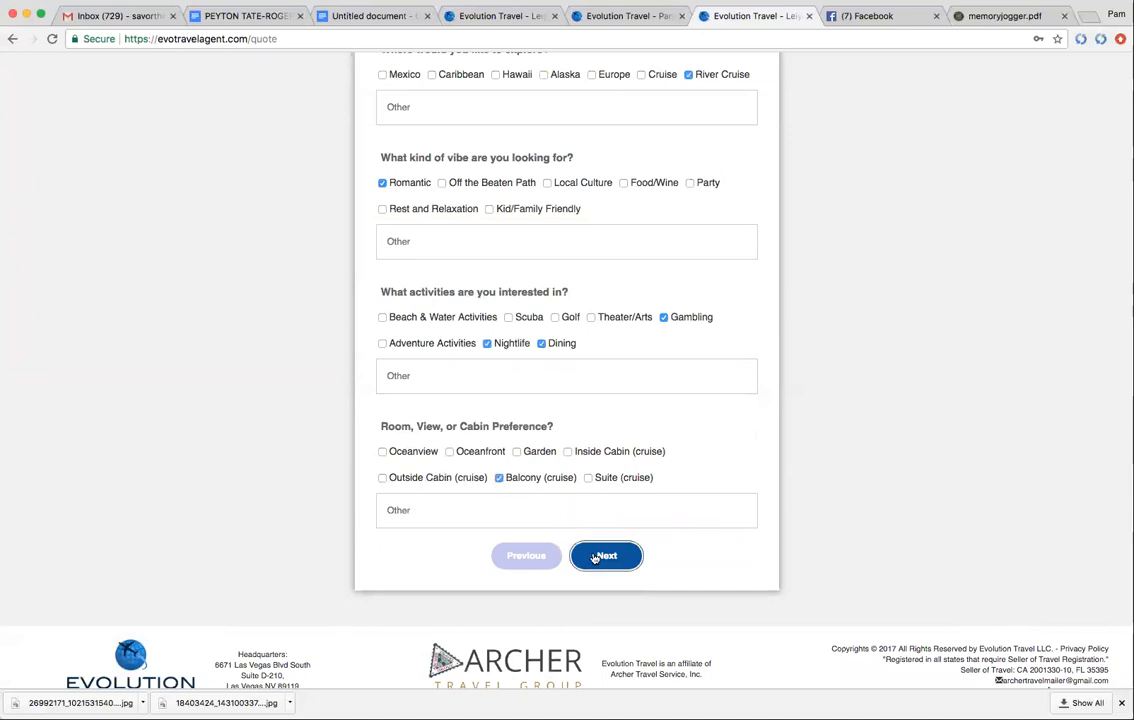
{"action": "left_click", "coordinate": [606, 556]}
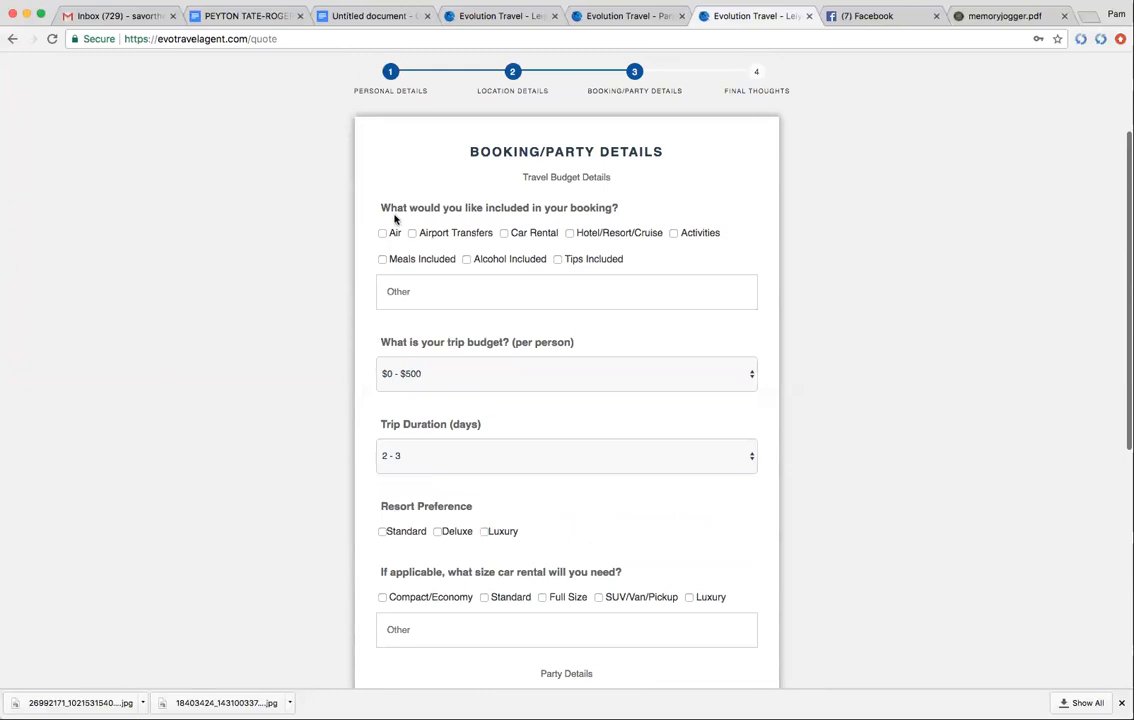
Include Air, Airport Transfers, Hotel/Resort/Cruise, Meals and Alcohol in the booking.
{"action": "left_click", "coordinate": [382, 232]}
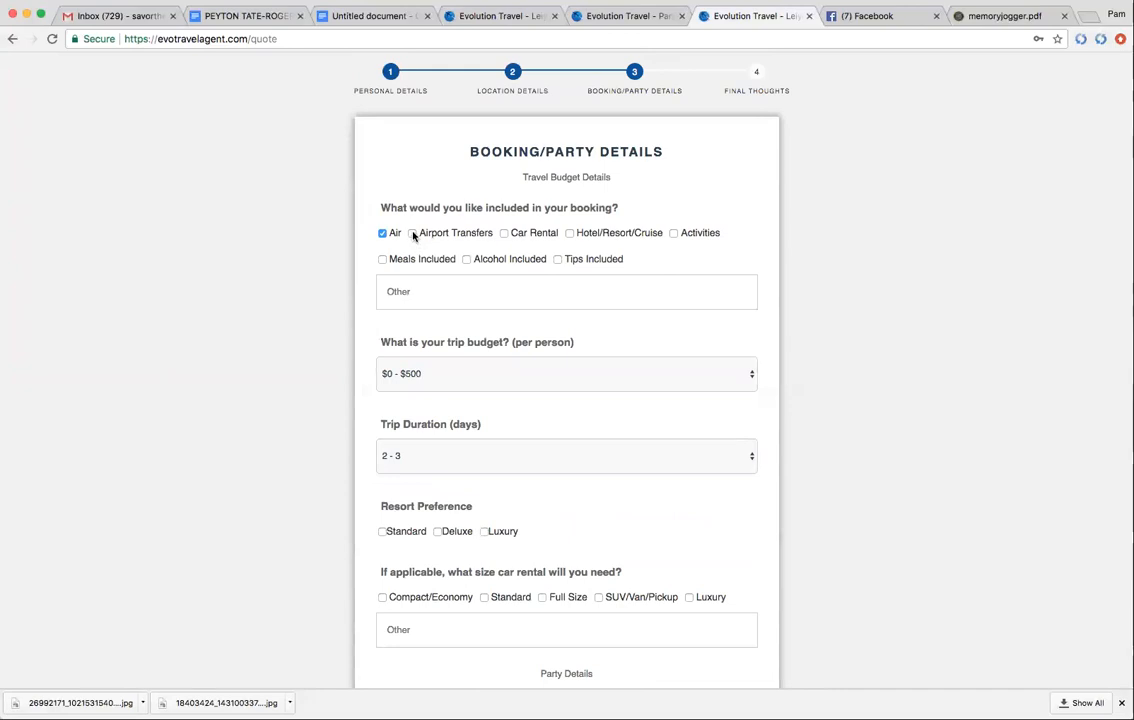
{"action": "left_click", "coordinate": [412, 232]}
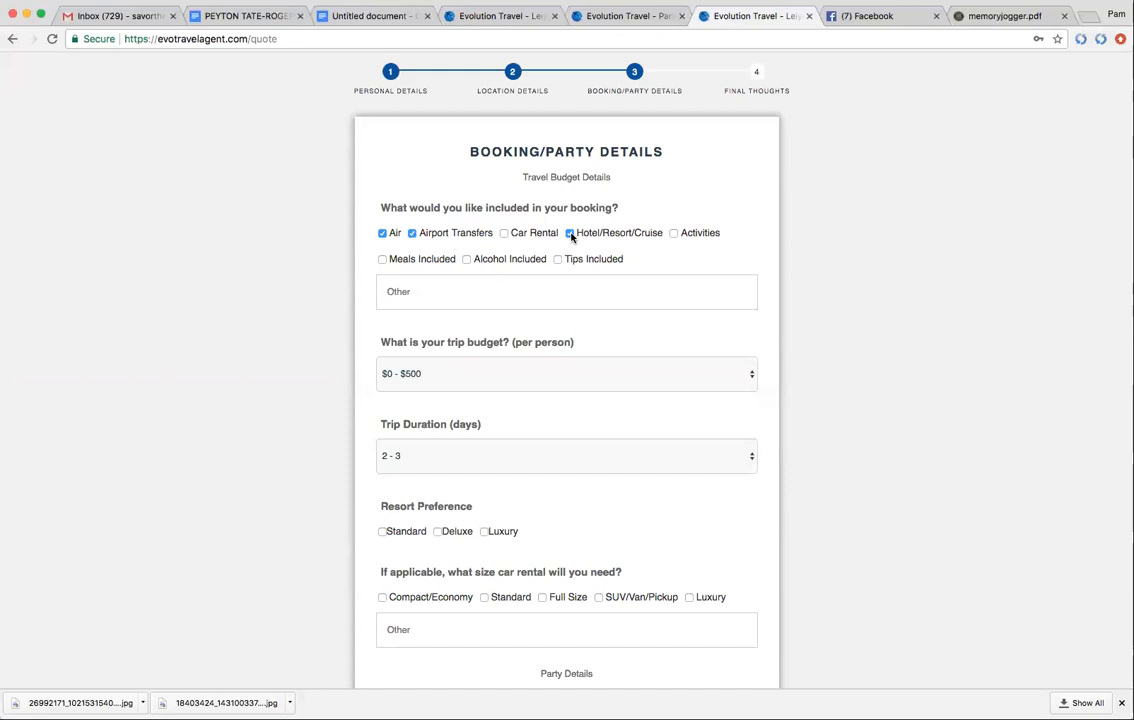
{"action": "left_click", "coordinate": [570, 232]}
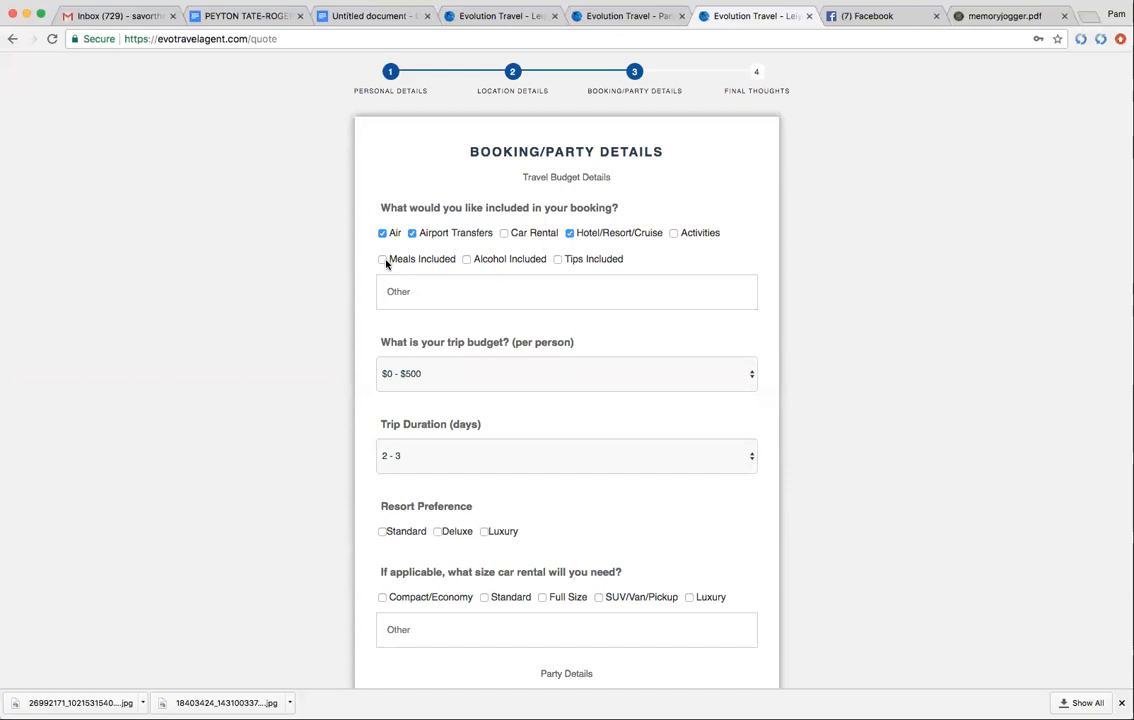
{"action": "left_click", "coordinate": [382, 260]}
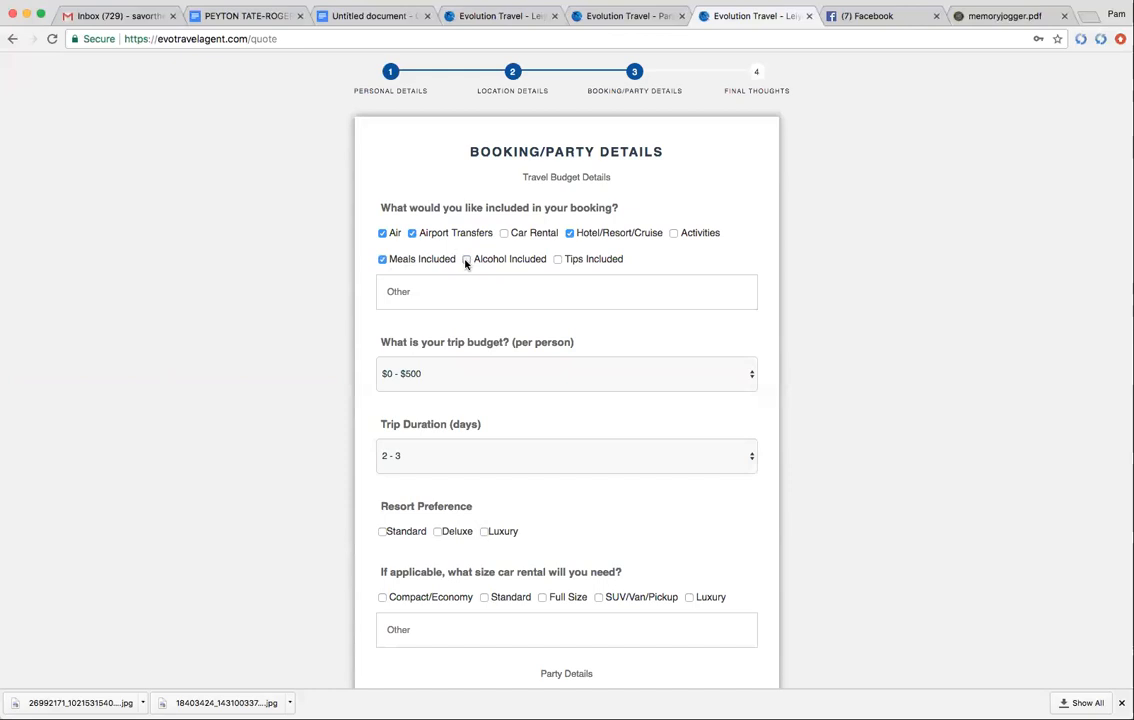
{"action": "left_click", "coordinate": [466, 260]}
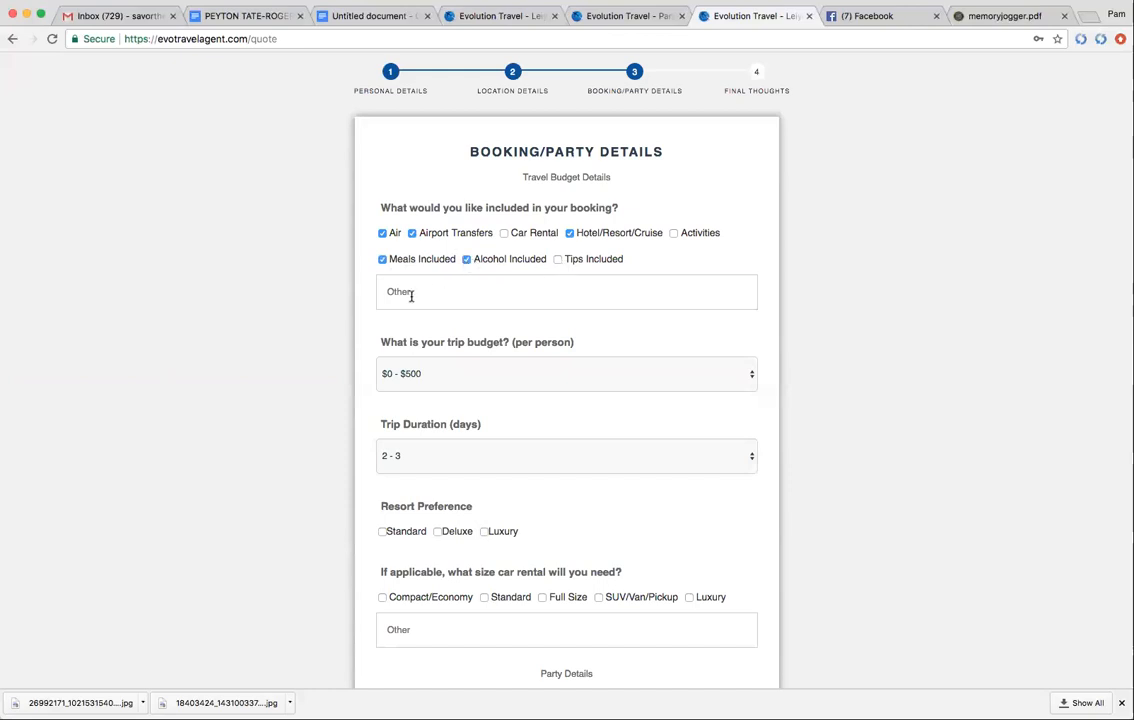
Note in Other that the party is staying 3 days prior to the cruise.
{"action": "type", "text": "s"}
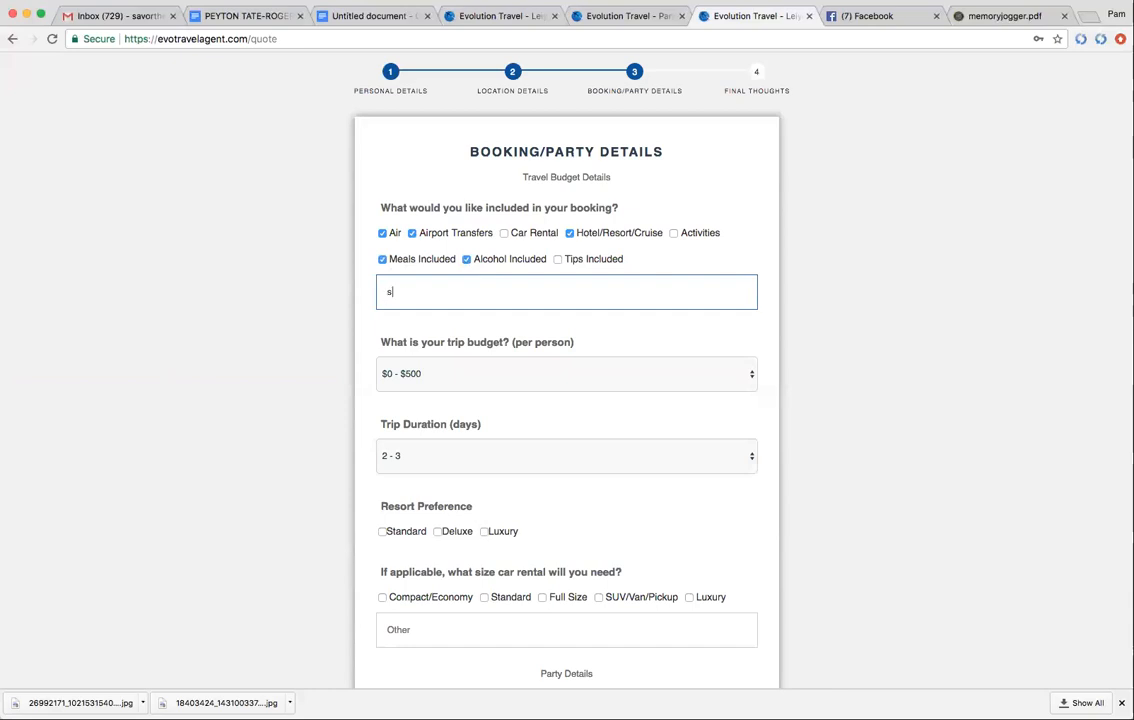
{"action": "type", "text": "taying"}
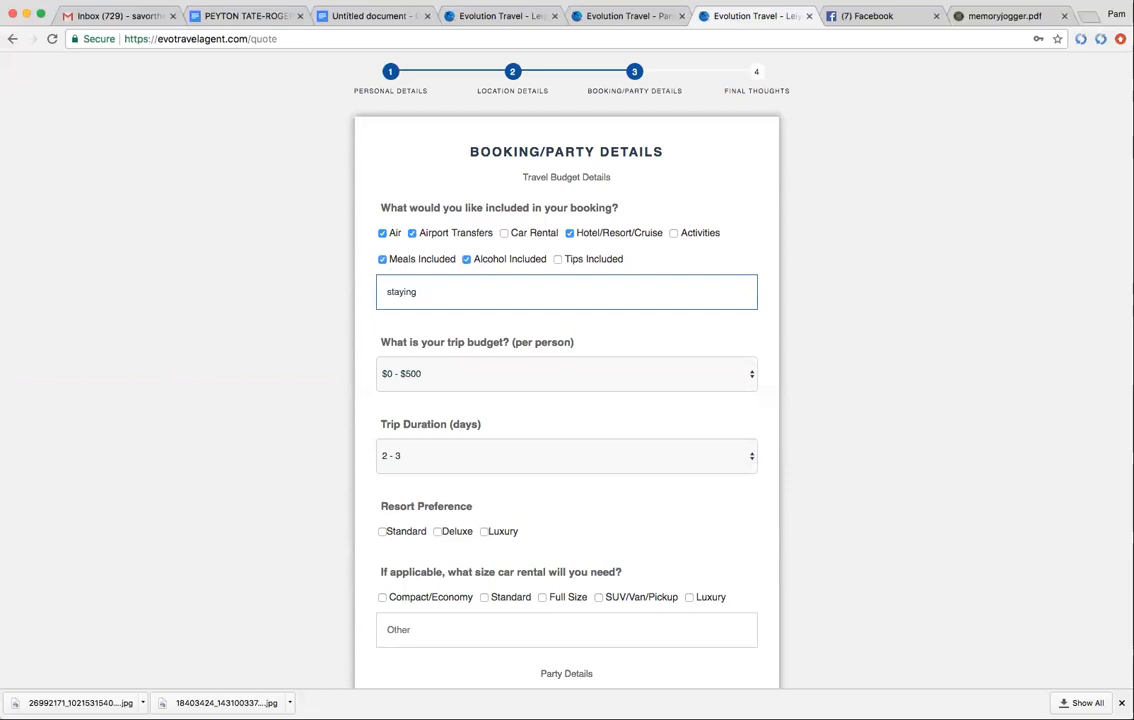
{"action": "type", "text": "3 da"}
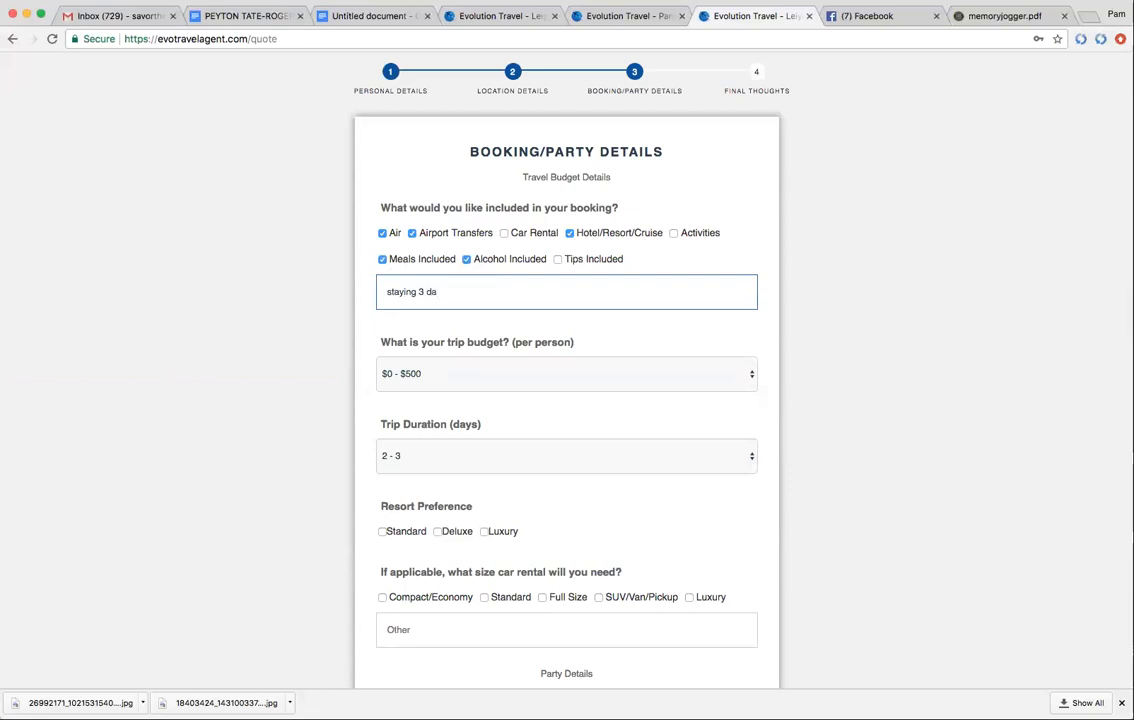
{"action": "type", "text": "ys prior to c"}
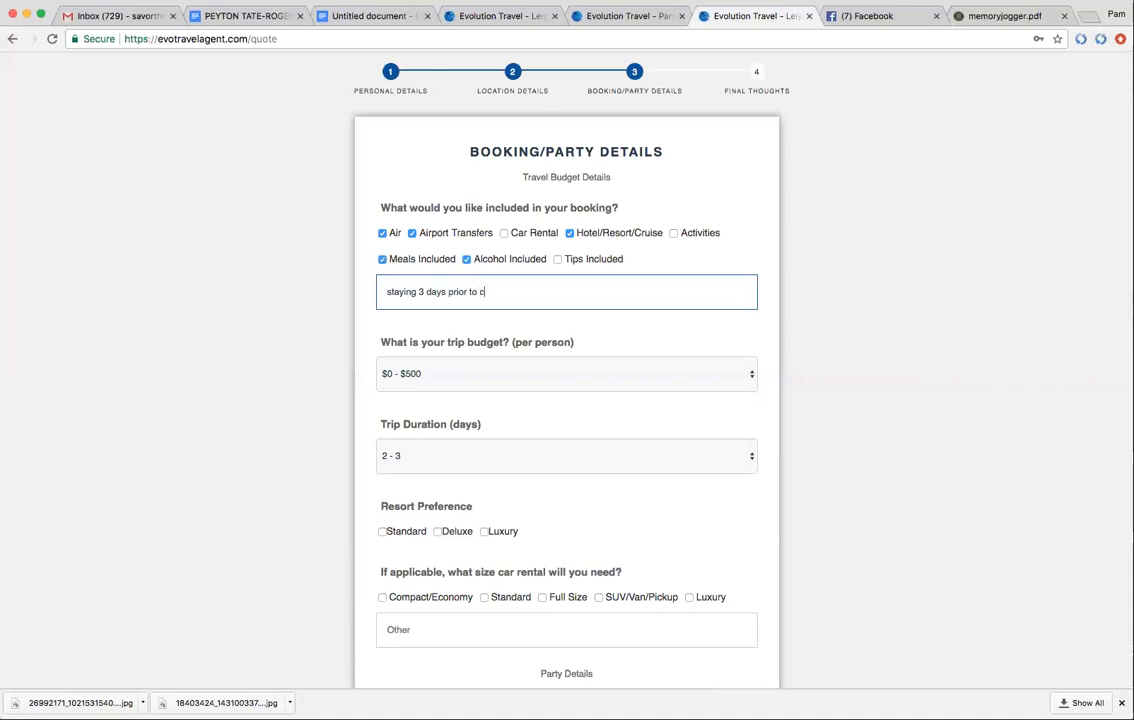
{"action": "type", "text": "ruise"}
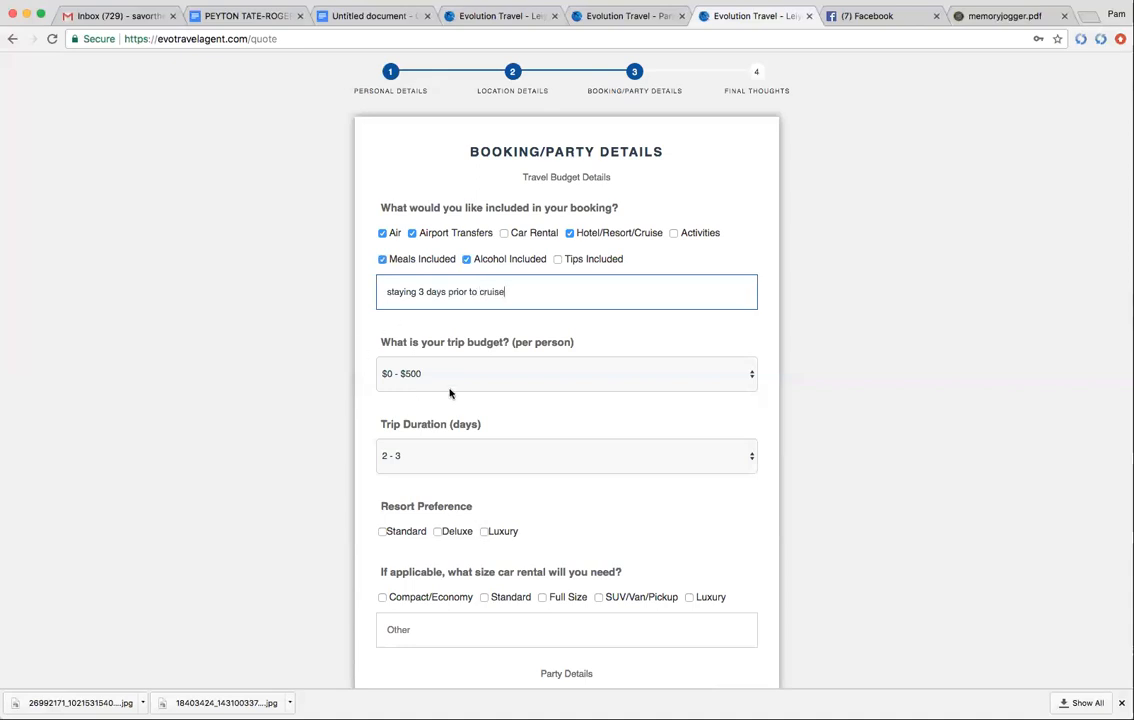
Set a $2500–$5000 per-person budget, a 7–10 day duration, and a Deluxe resort preference.
{"action": "left_click", "coordinate": [566, 374]}
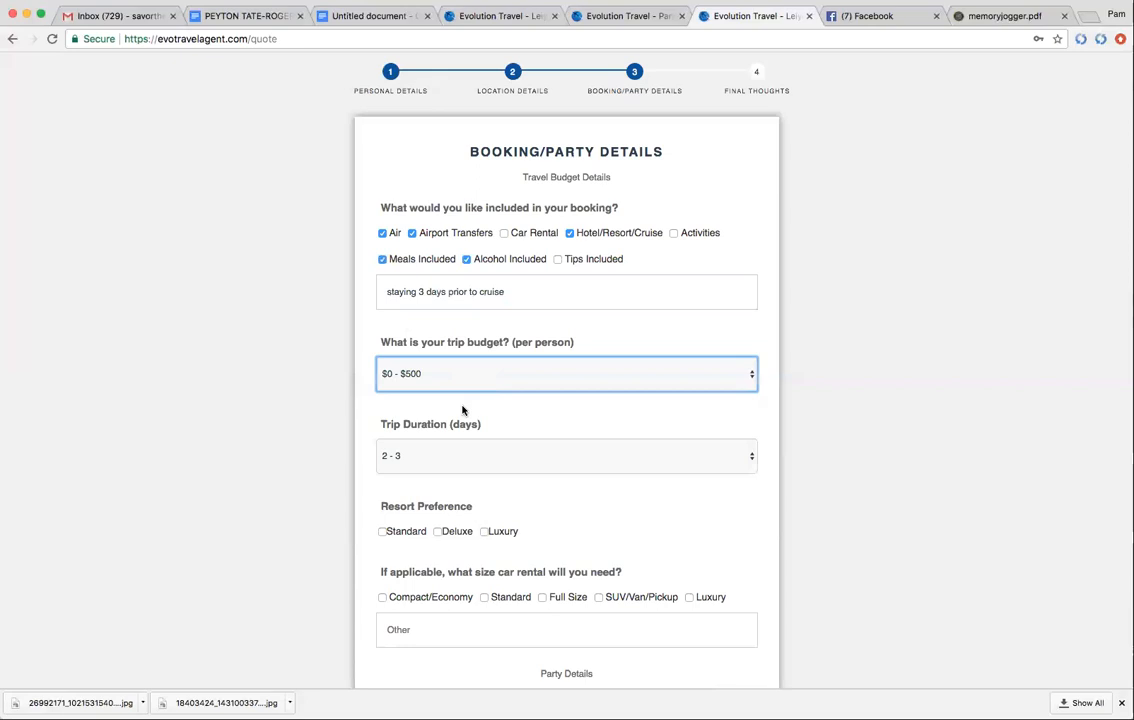
{"action": "left_click", "coordinate": [566, 374]}
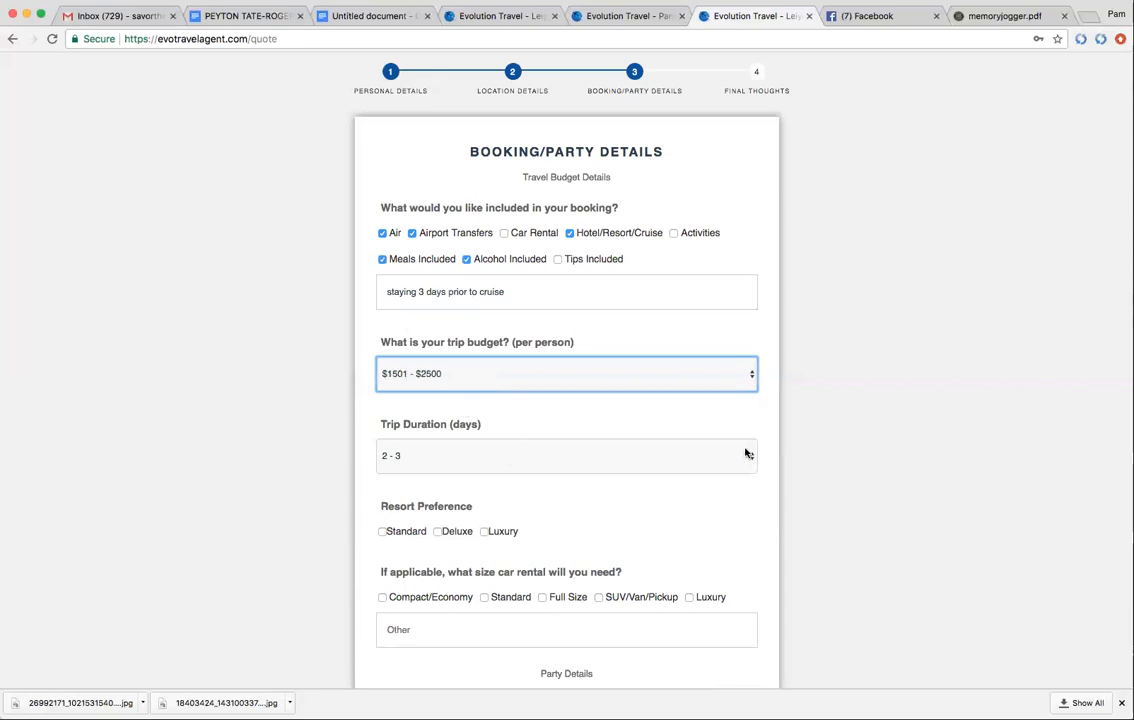
{"action": "left_click", "coordinate": [566, 456]}
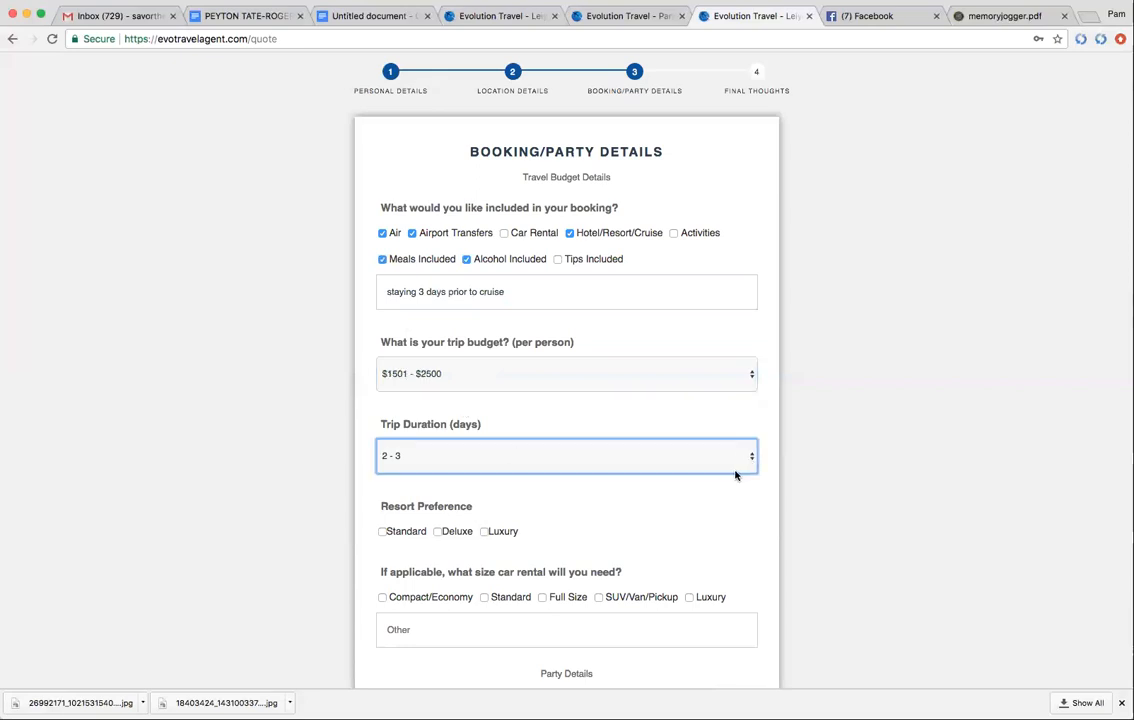
{"action": "left_click", "coordinate": [566, 456]}
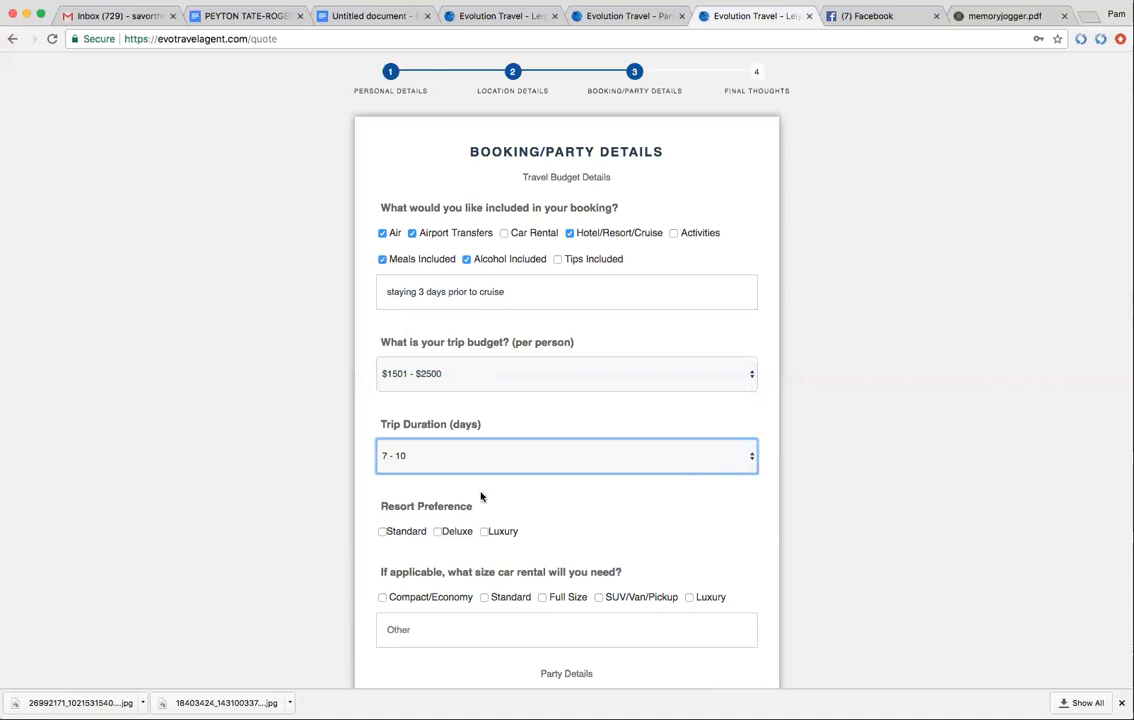
{"action": "left_click", "coordinate": [566, 374]}
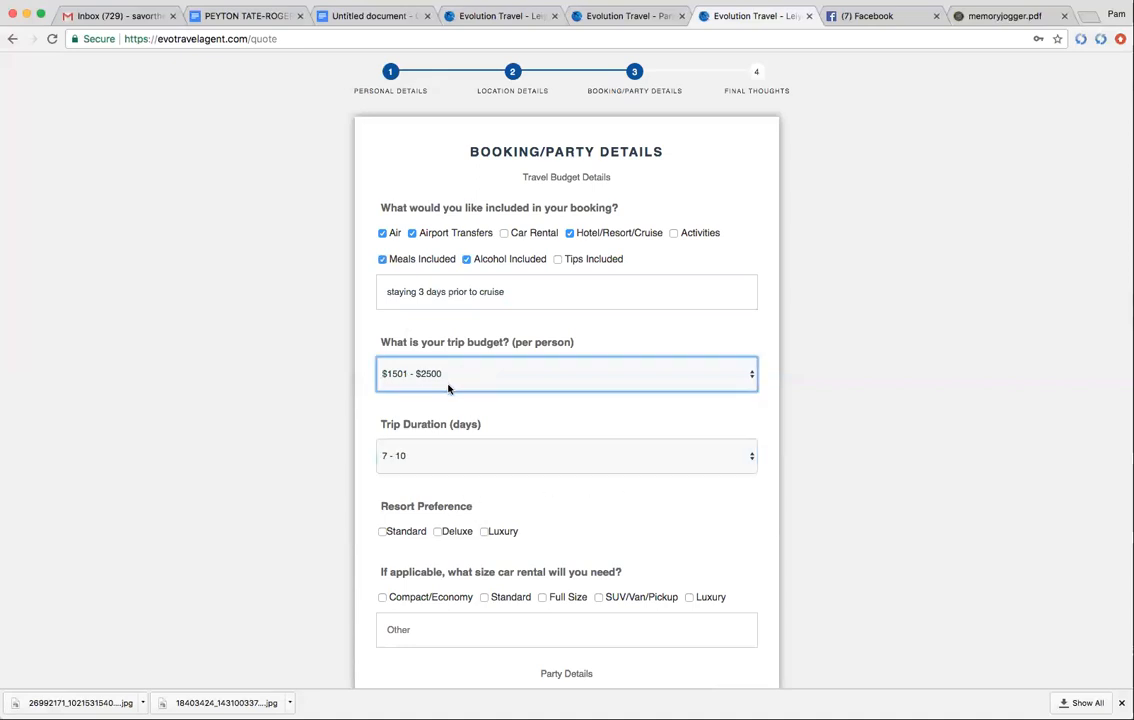
{"action": "left_click", "coordinate": [566, 374]}
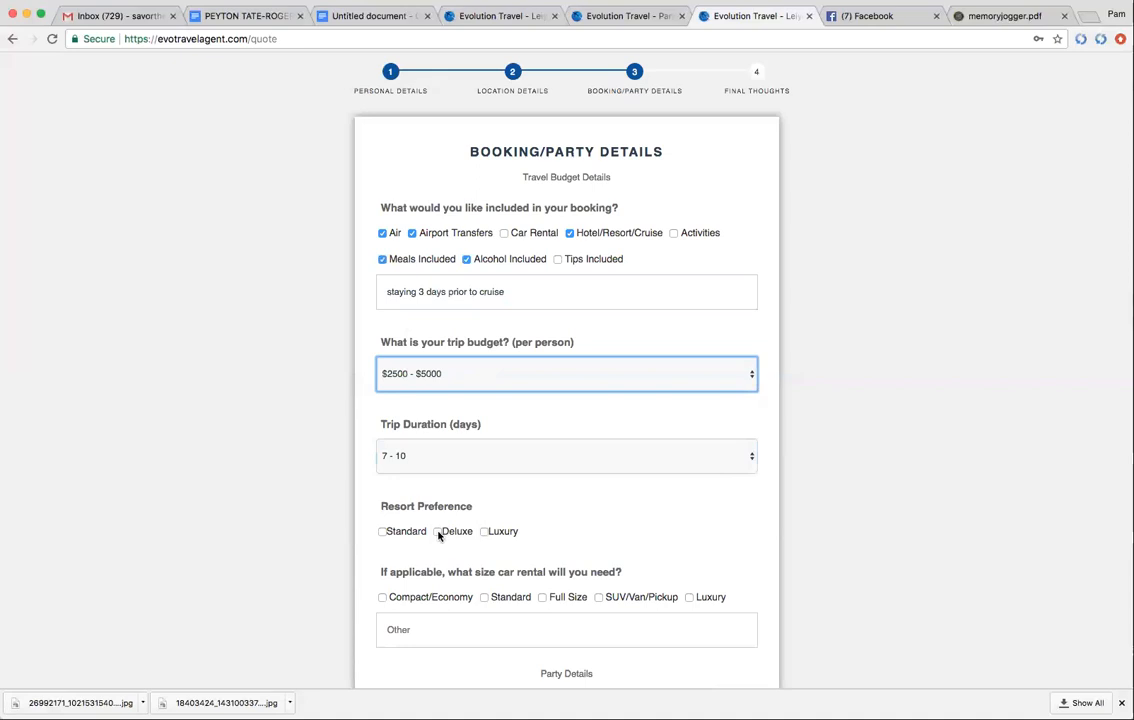
{"action": "mouse_move", "coordinate": [488, 536]}
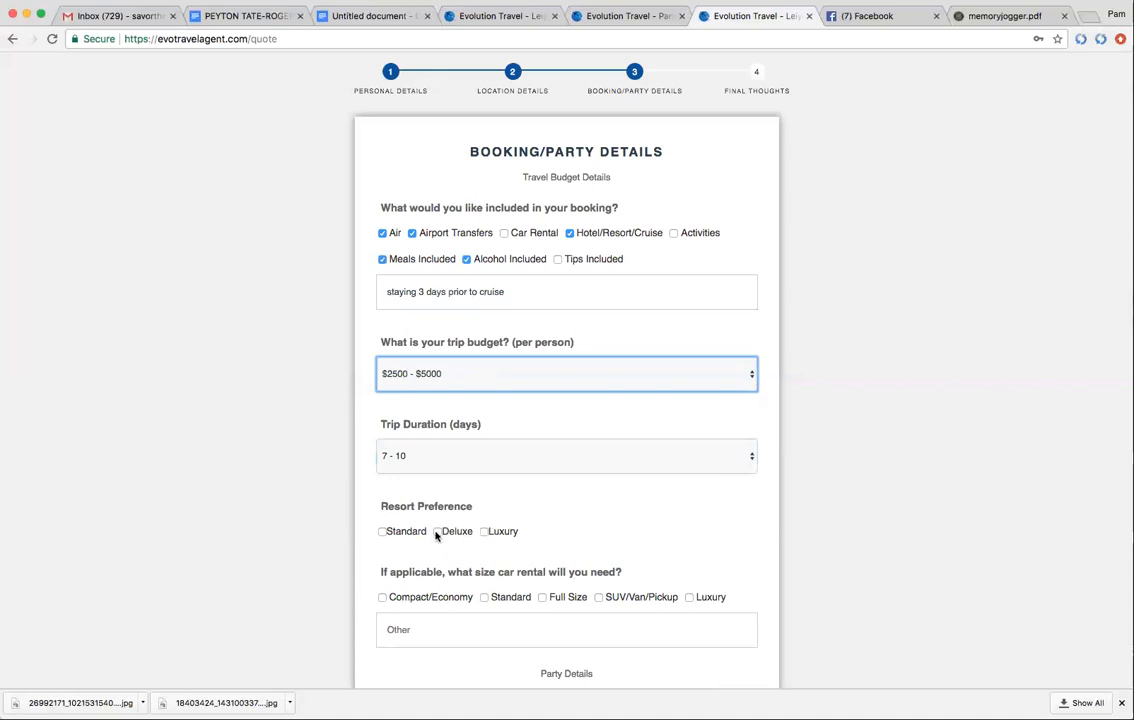
{"action": "left_click", "coordinate": [436, 532]}
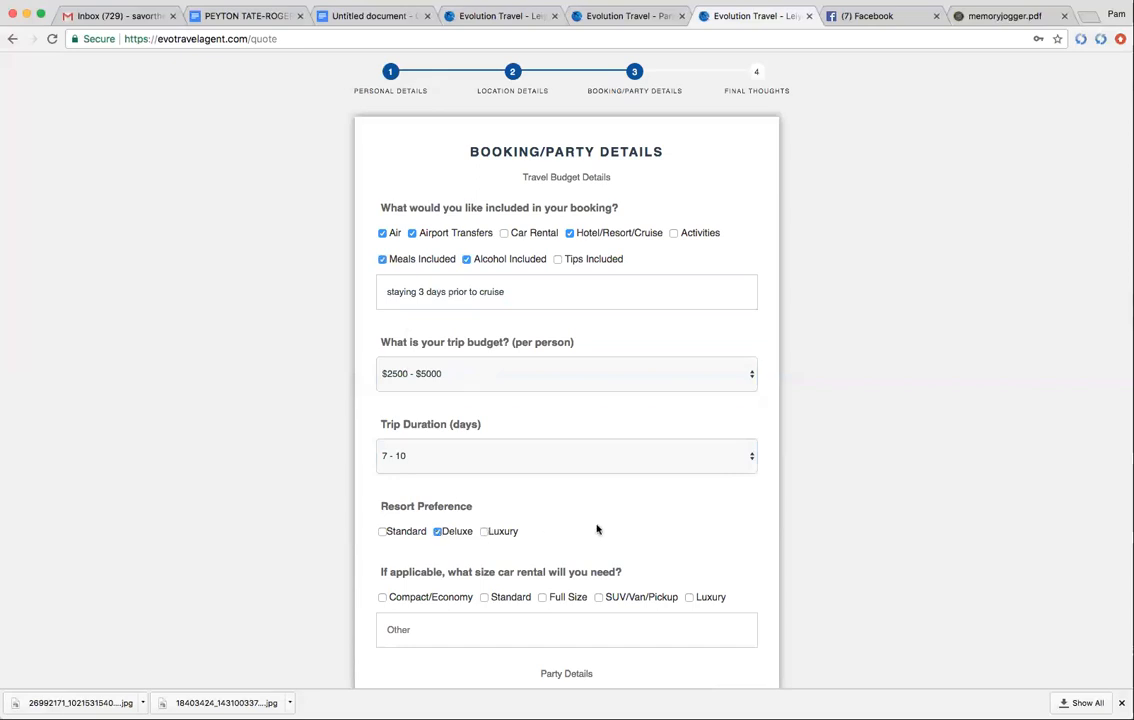
Mark that the travel party includes adults and veterans/military.
{"action": "scroll", "scroll_direction": "down", "scroll_amount": 3}
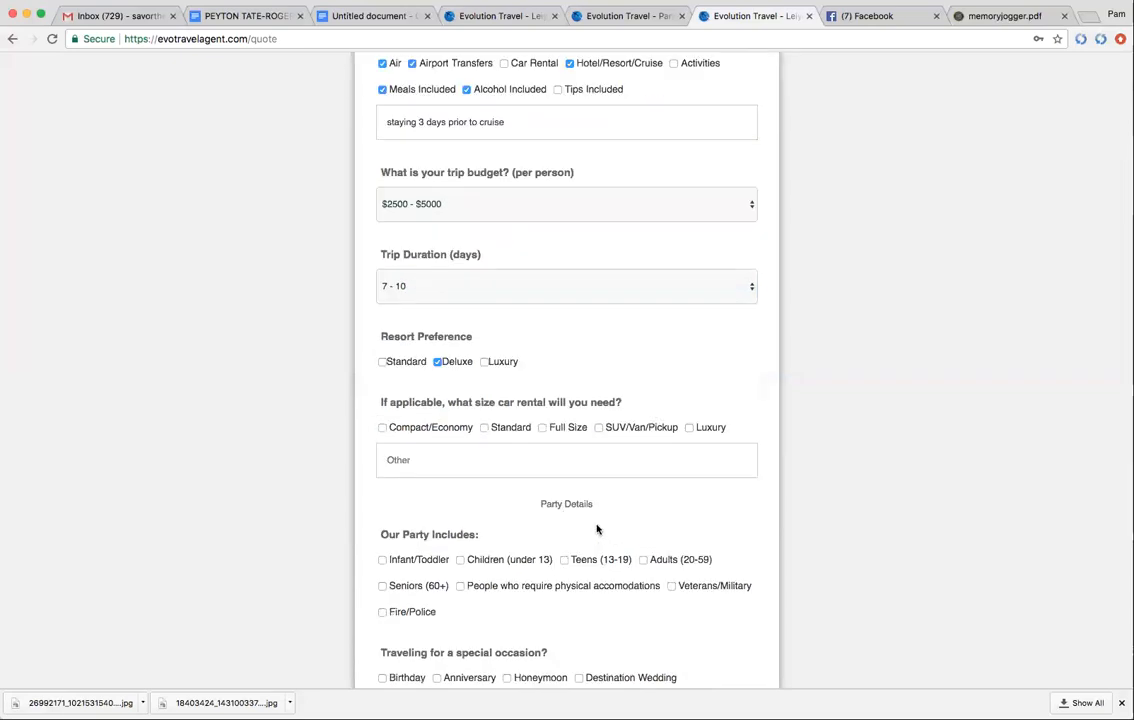
{"action": "scroll", "scroll_direction": "down", "scroll_amount": 3}
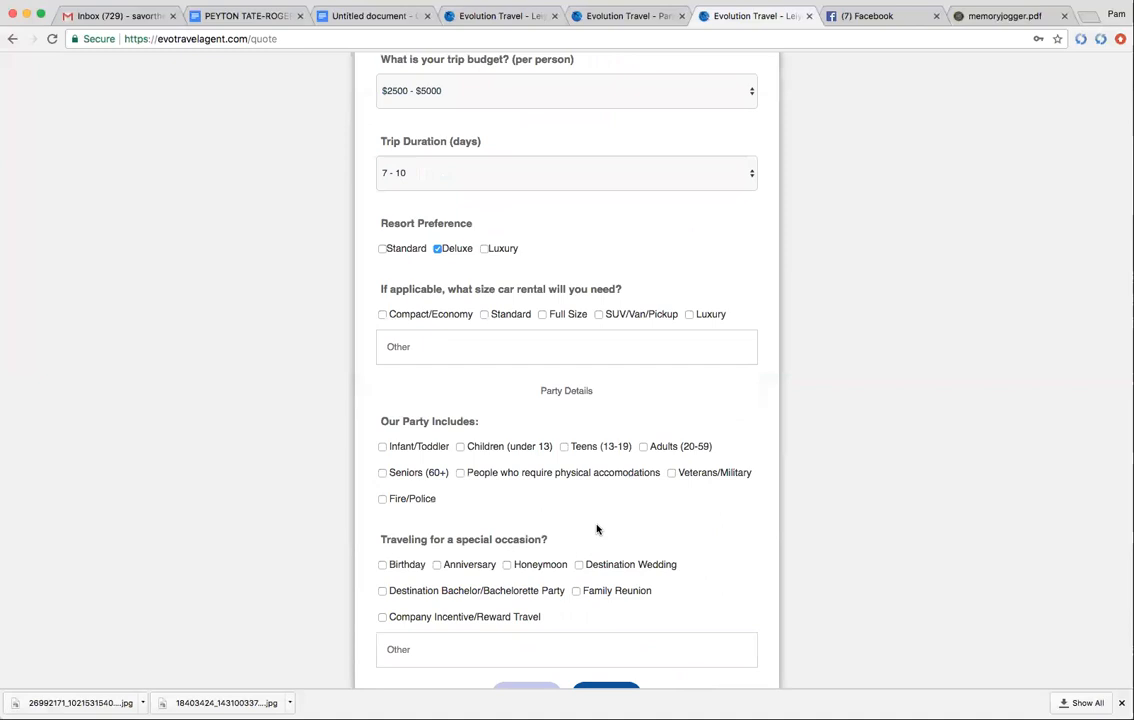
{"action": "scroll", "scroll_direction": "down", "scroll_amount": 3}
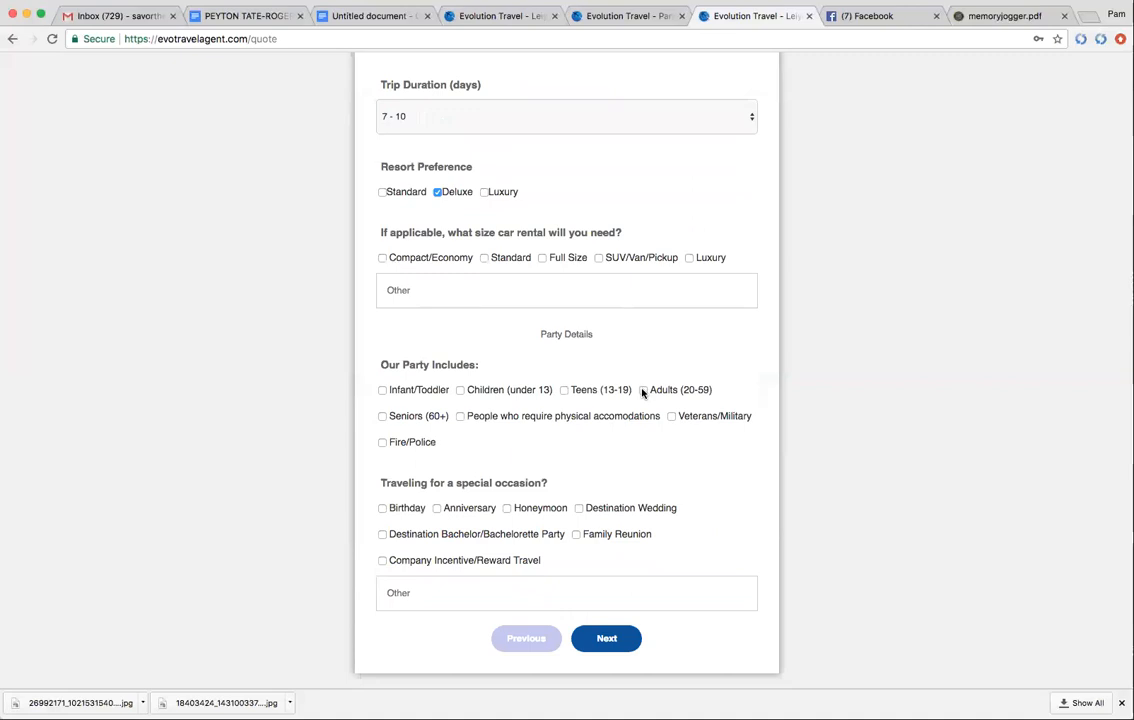
{"action": "left_click", "coordinate": [644, 390]}
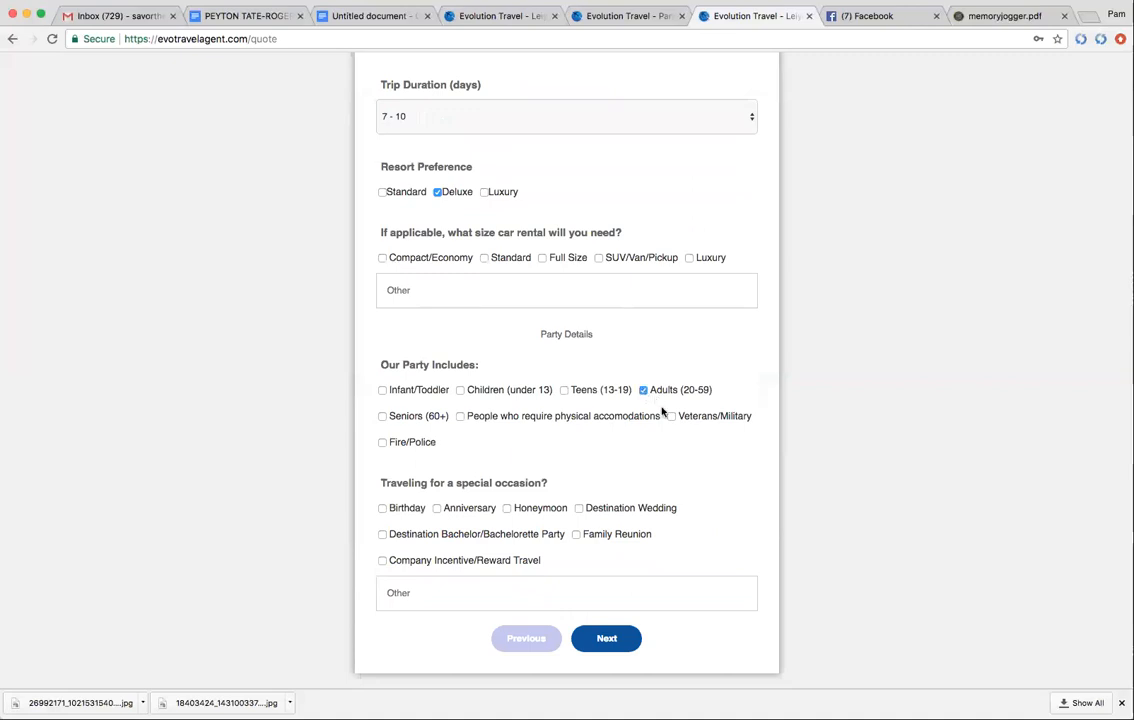
{"action": "mouse_move", "coordinate": [608, 468]}
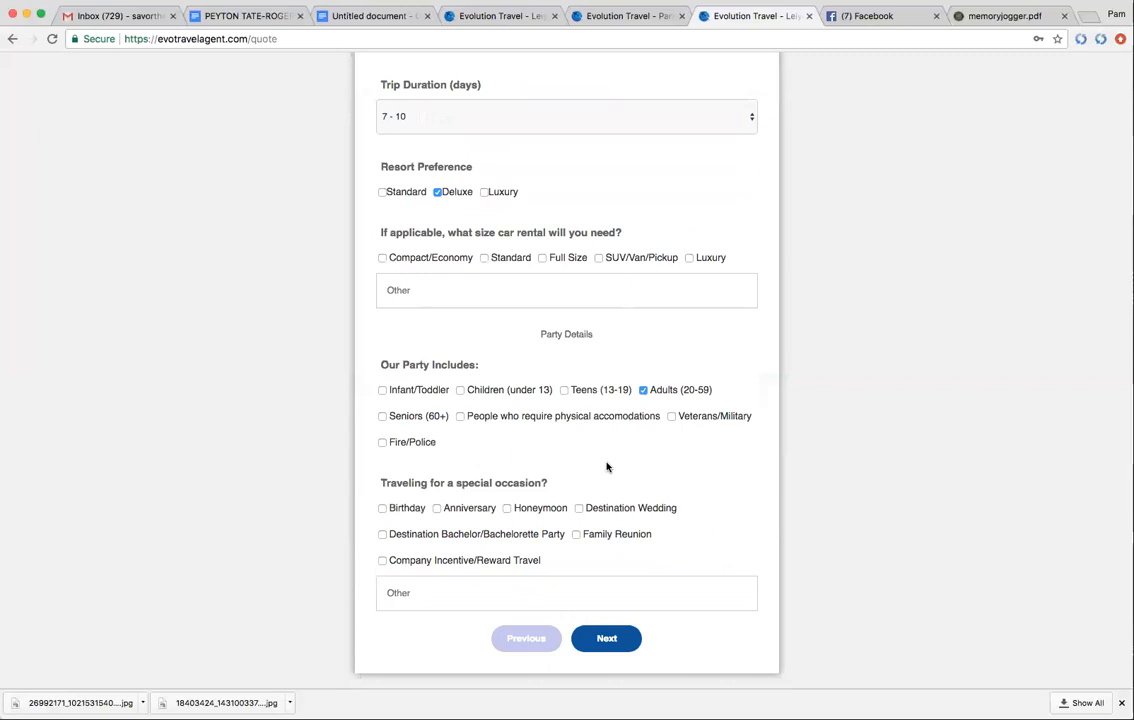
{"action": "left_click", "coordinate": [672, 416]}
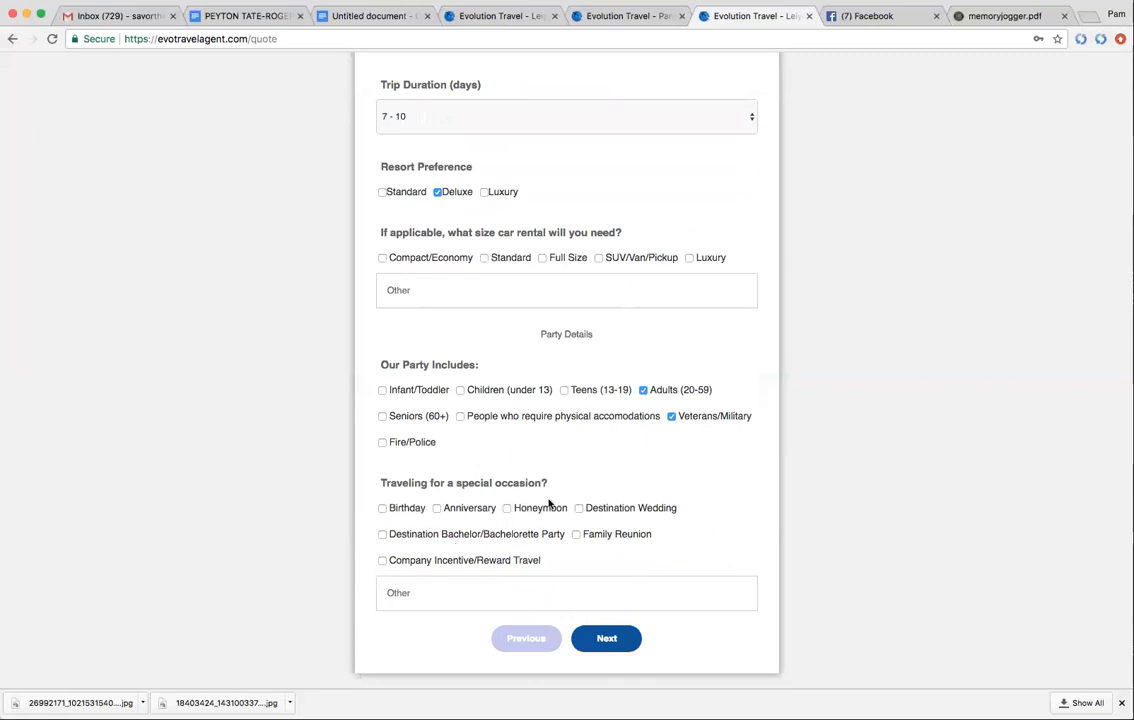
{"action": "mouse_move", "coordinate": [666, 522]}
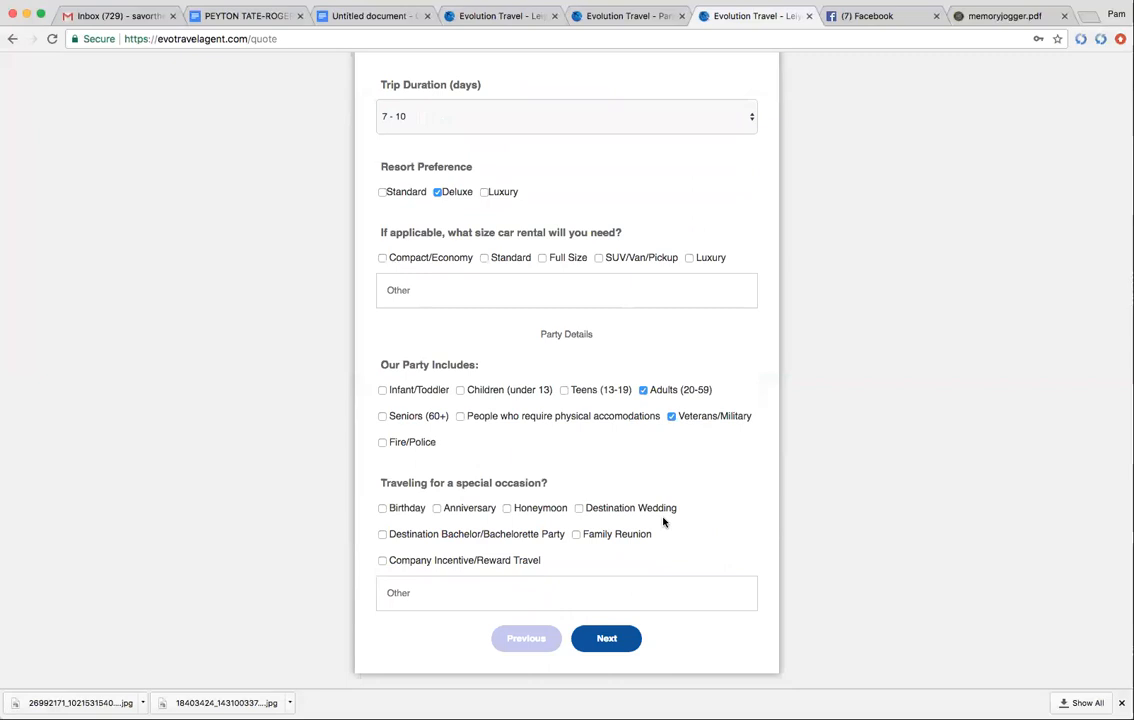
{"action": "mouse_move", "coordinate": [618, 544]}
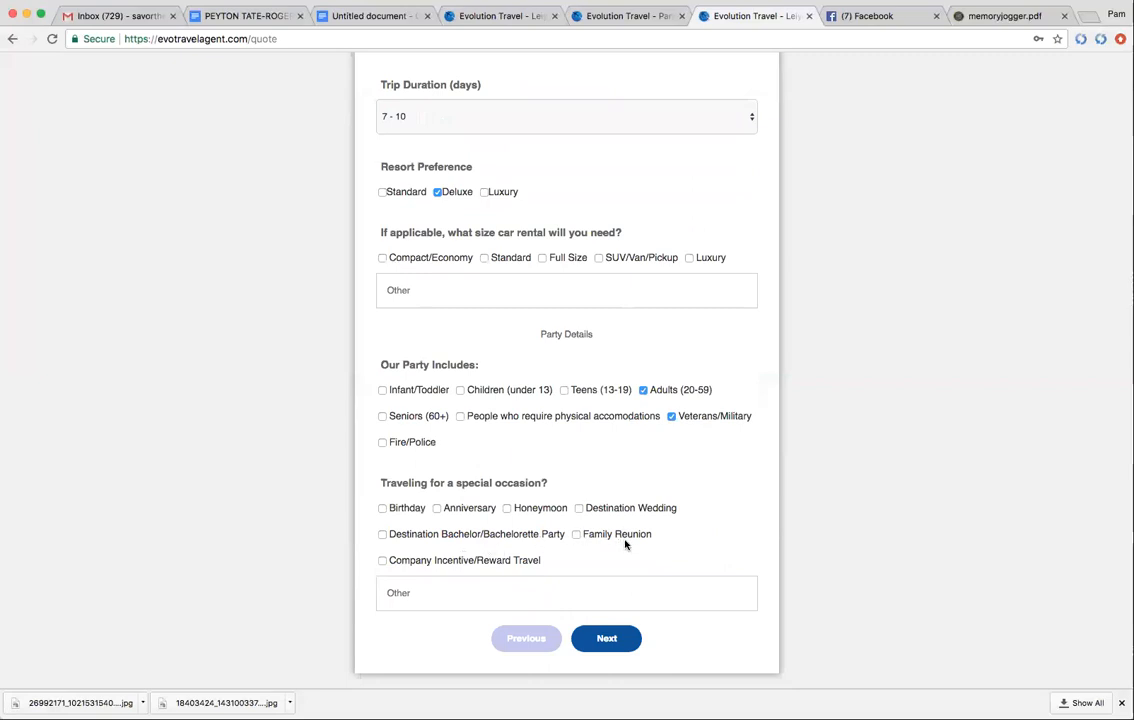
{"action": "mouse_move", "coordinate": [490, 568]}
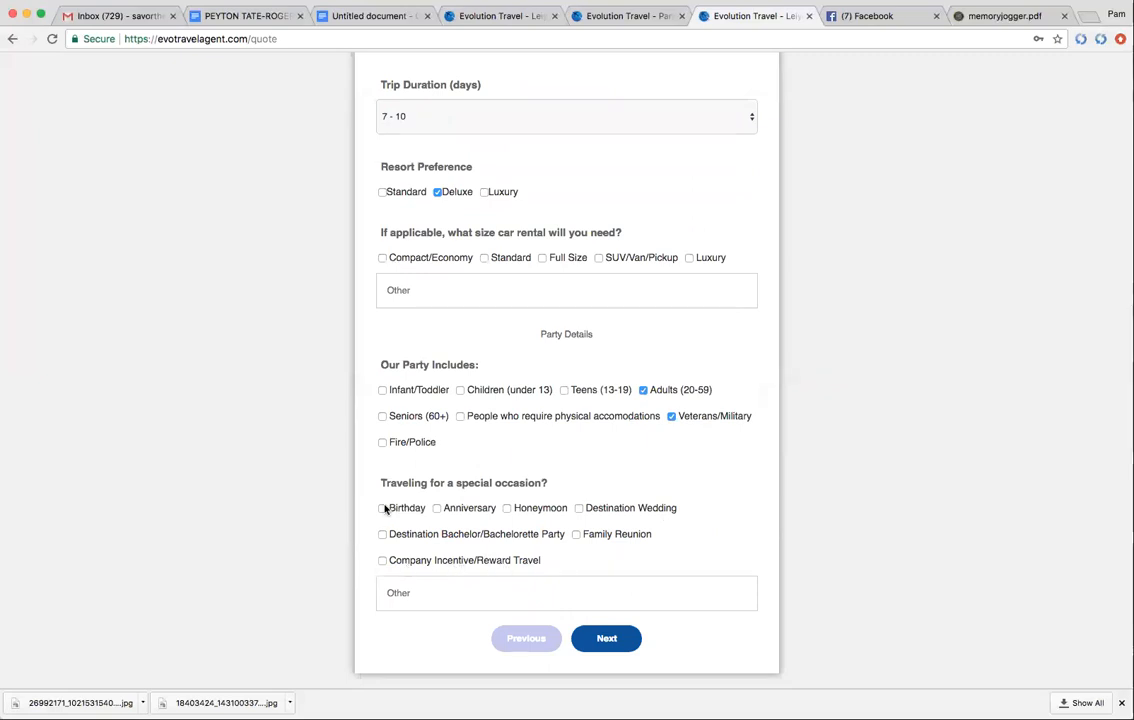
Mark Birthday as the occasion, described as '50th Birthday', and continue to Final Thoughts.
{"action": "left_click", "coordinate": [382, 508]}
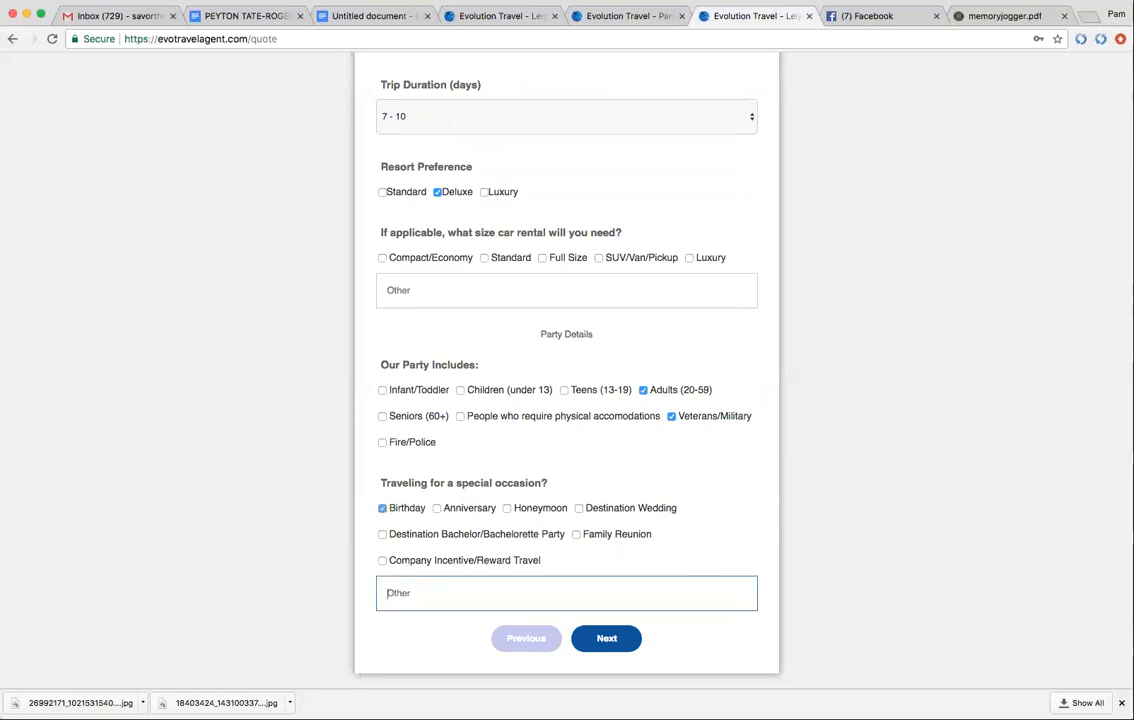
{"action": "type", "text": "50th B"}
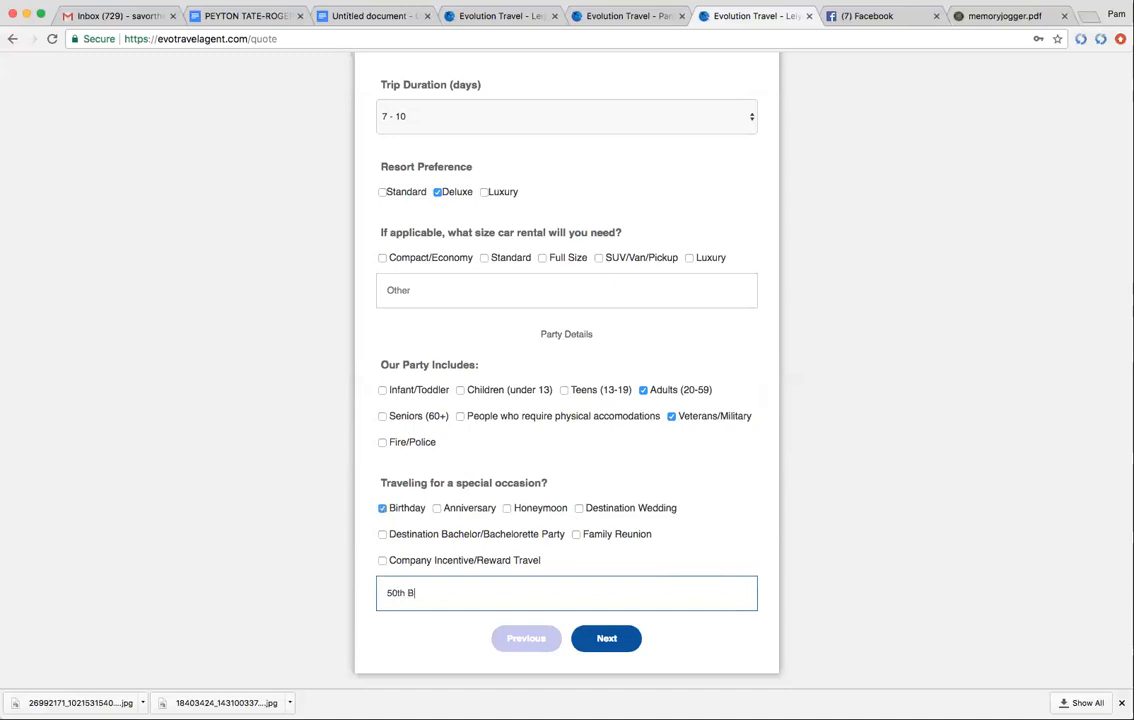
{"action": "type", "text": "irthday"}
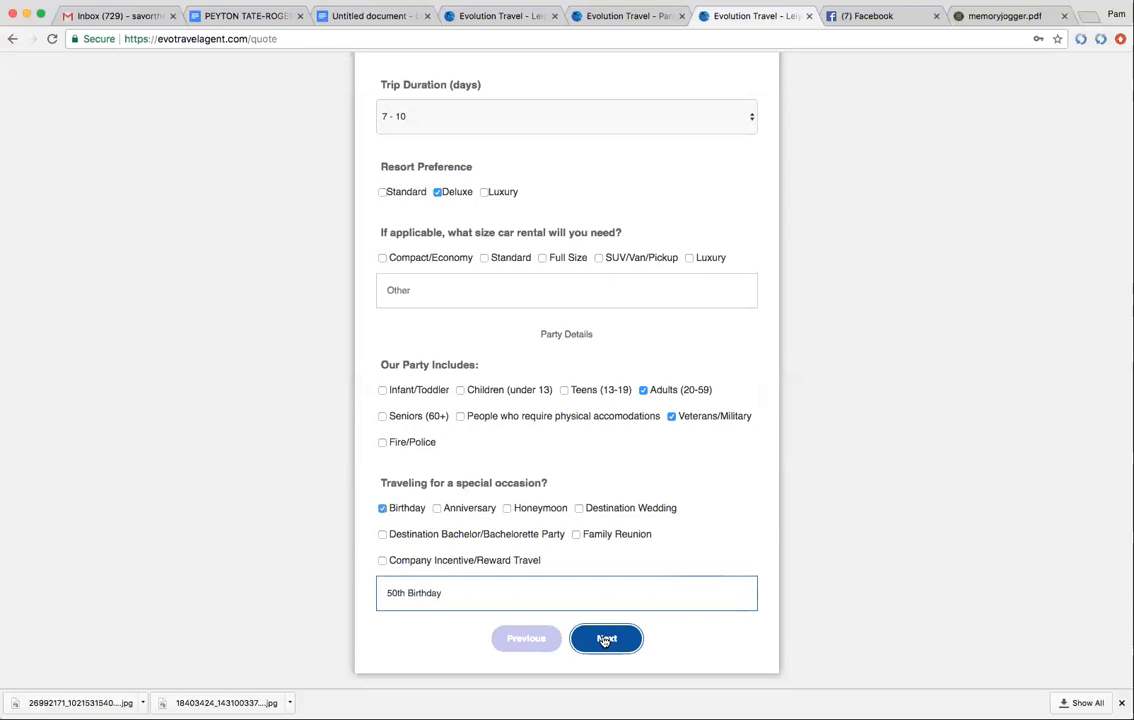
{"action": "left_click", "coordinate": [606, 638]}
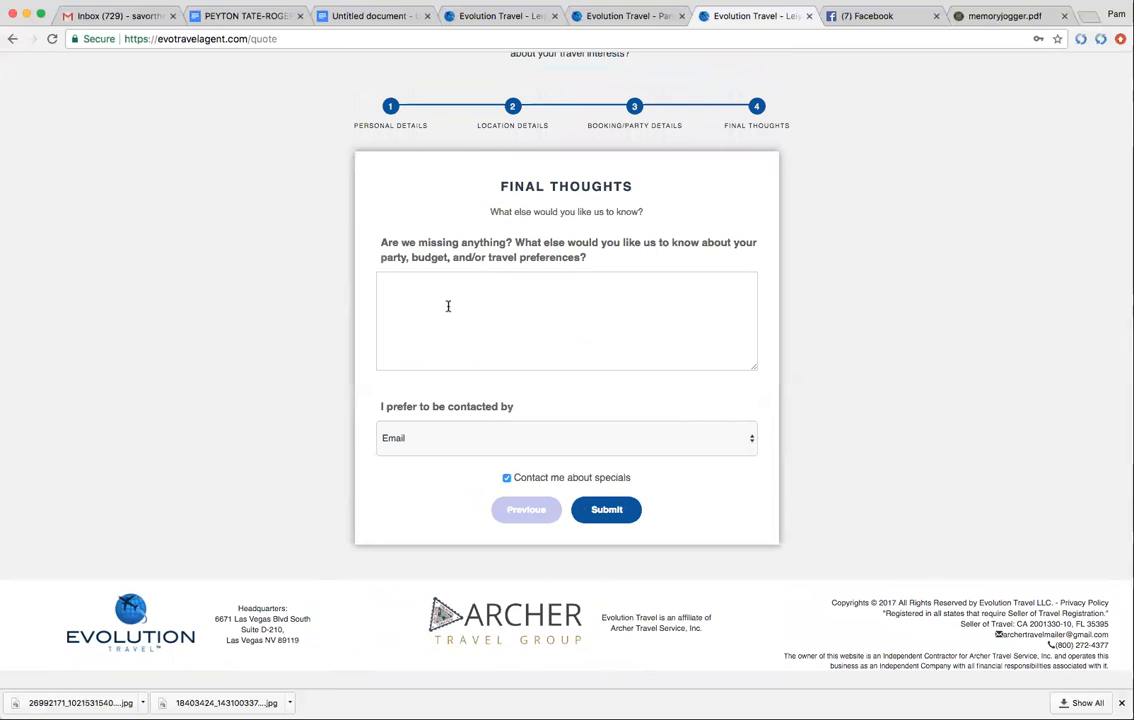
Add a final note that one person is 6'5 so no economy seating.
{"action": "left_click", "coordinate": [566, 320]}
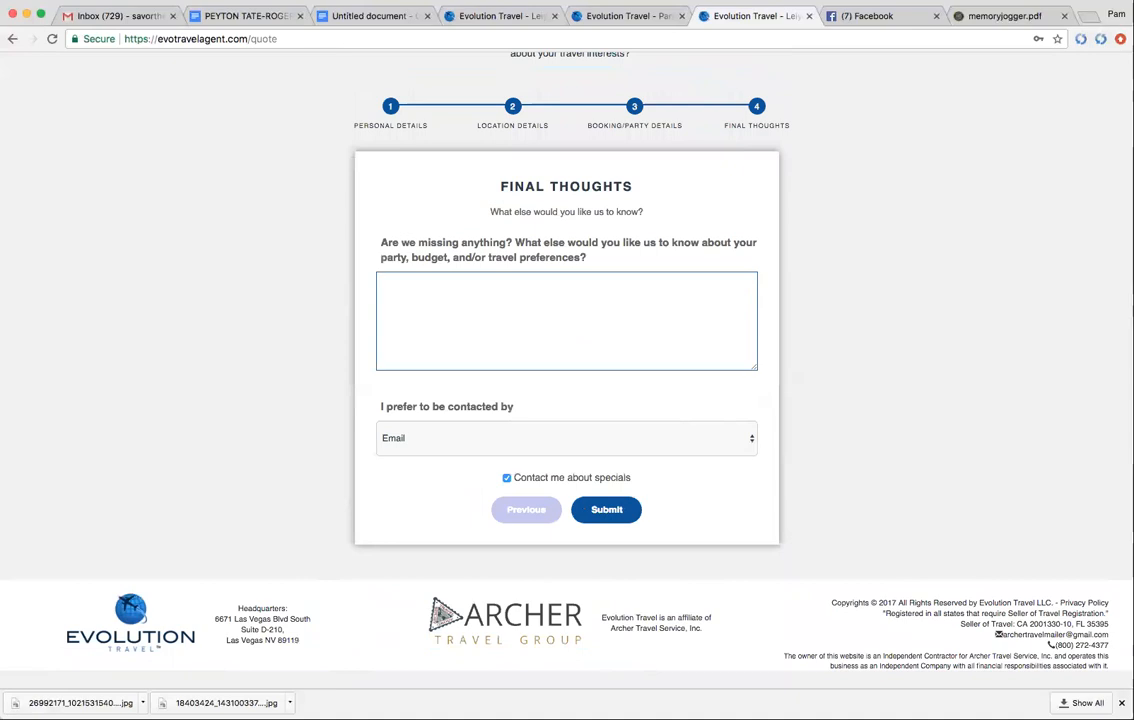
{"action": "type", "text": "One"}
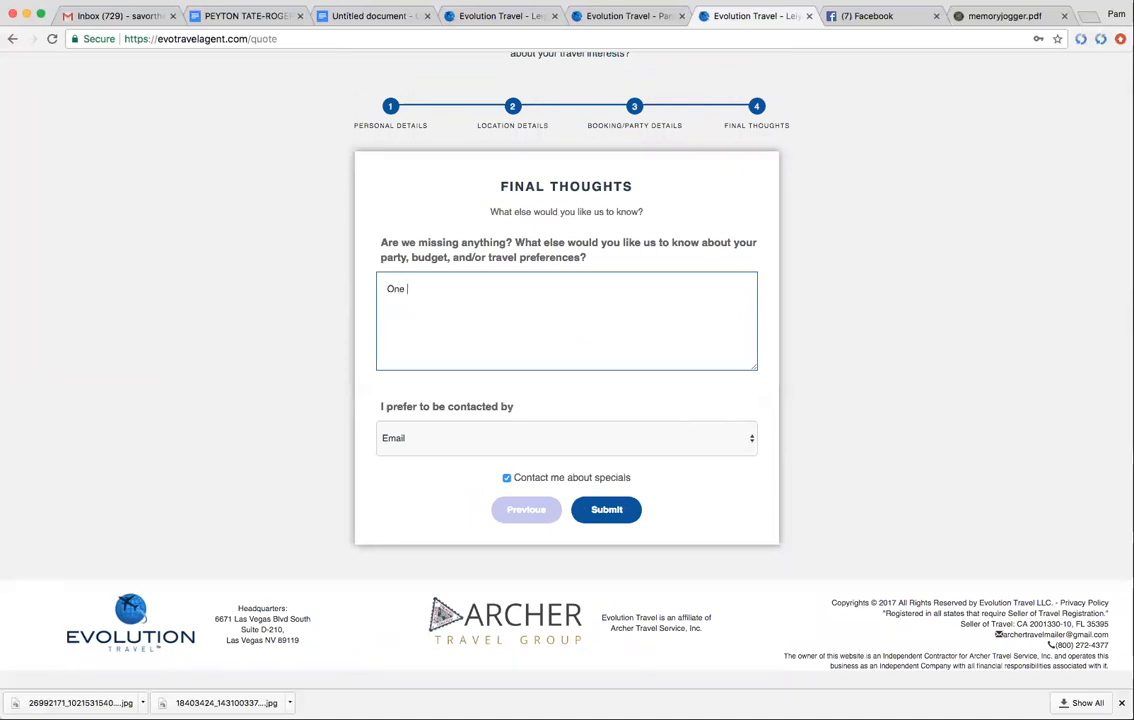
{"action": "type", "text": "person"}
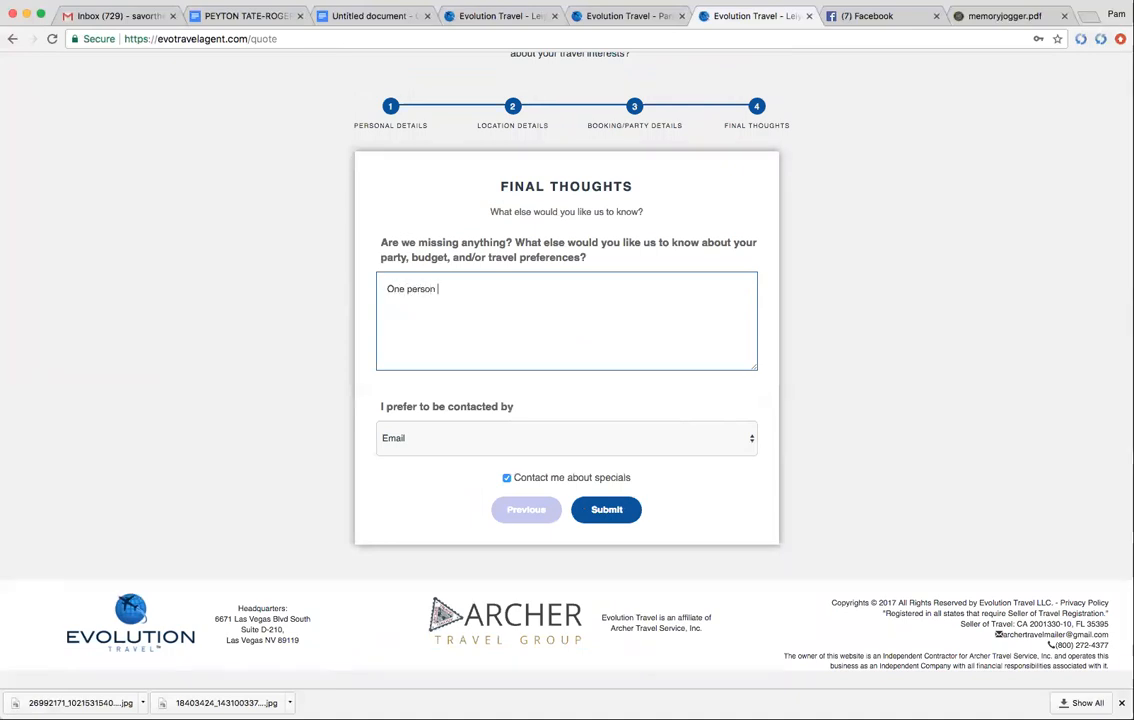
{"action": "type", "text": "is 6"}
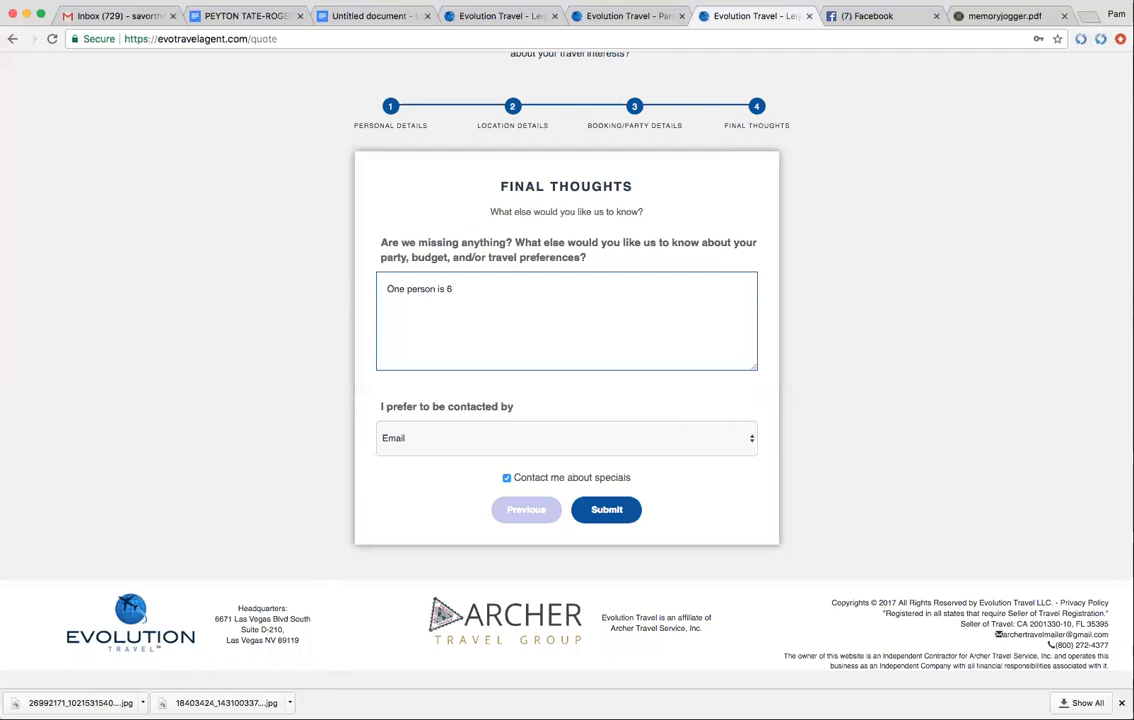
{"action": "type", "text": "'5"}
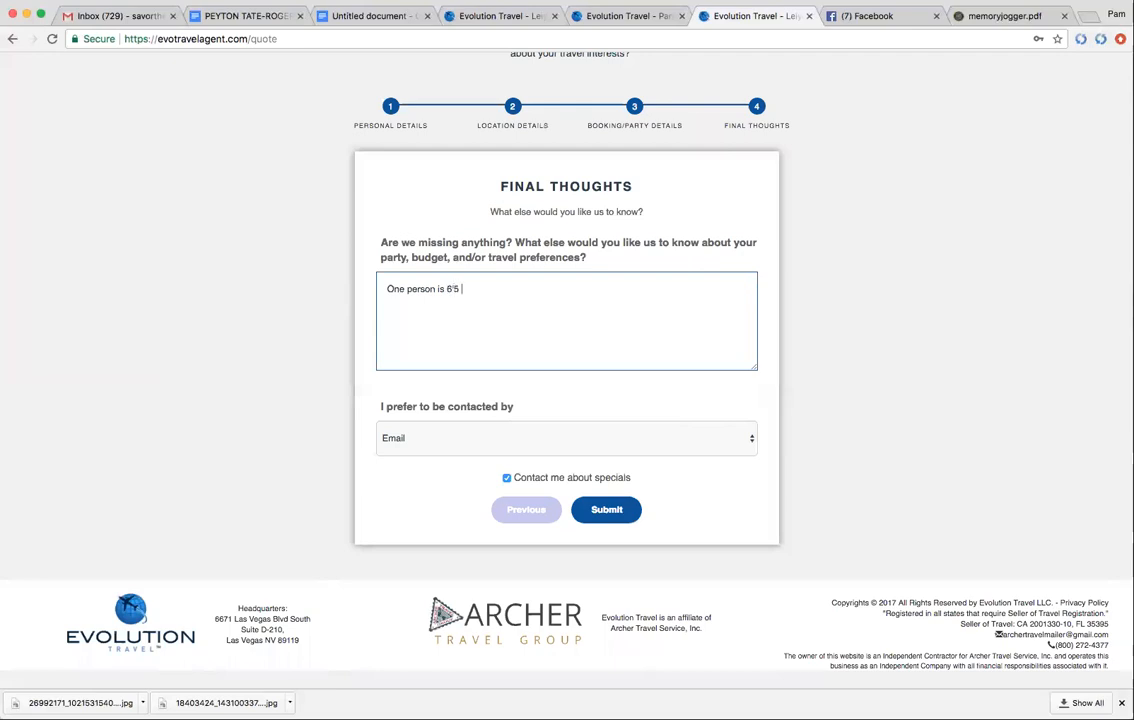
{"action": "type", "text": "so no"}
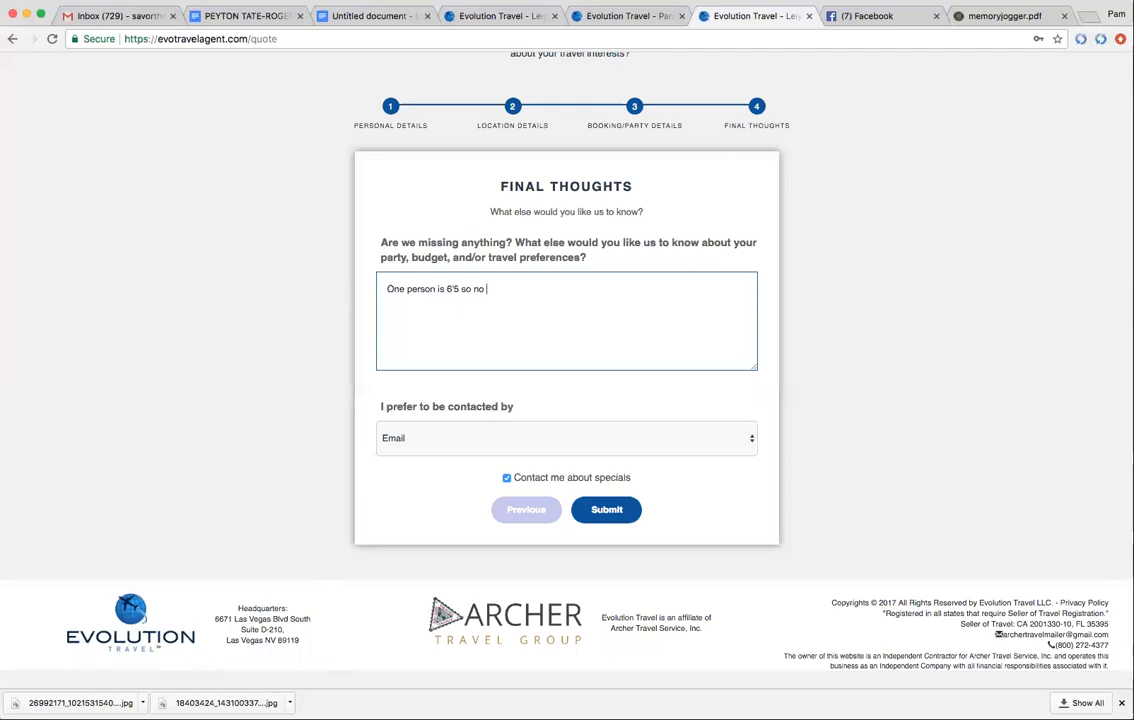
{"action": "type", "text": "ecom"}
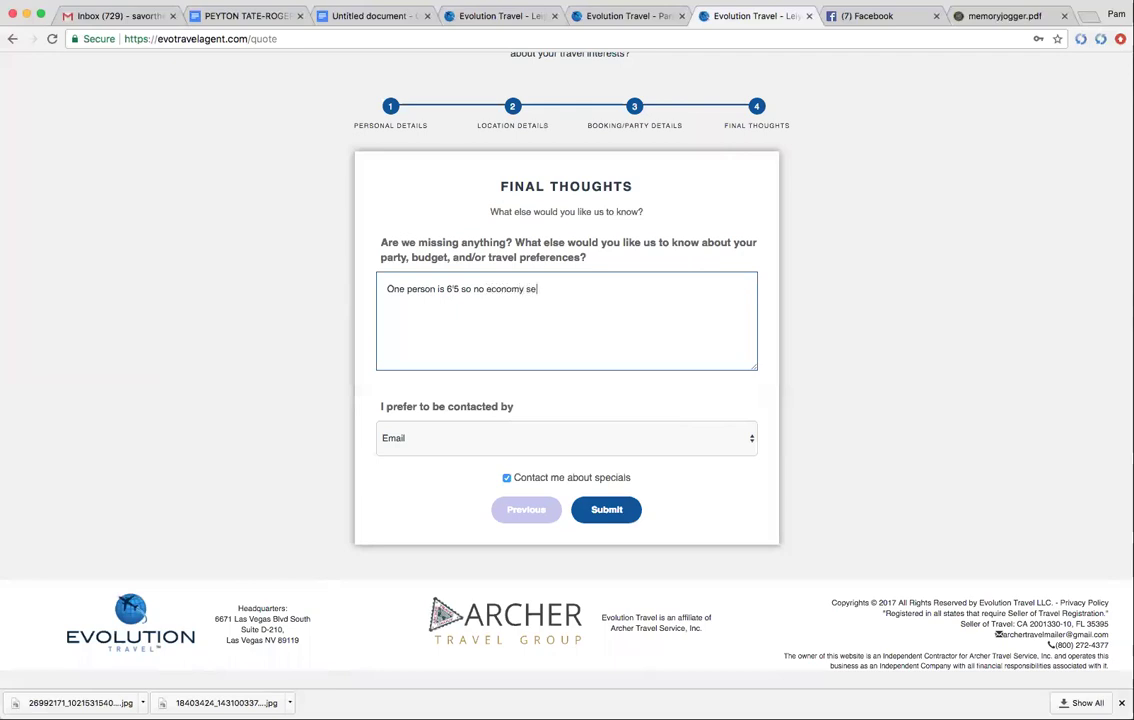
{"action": "type", "text": "ating"}
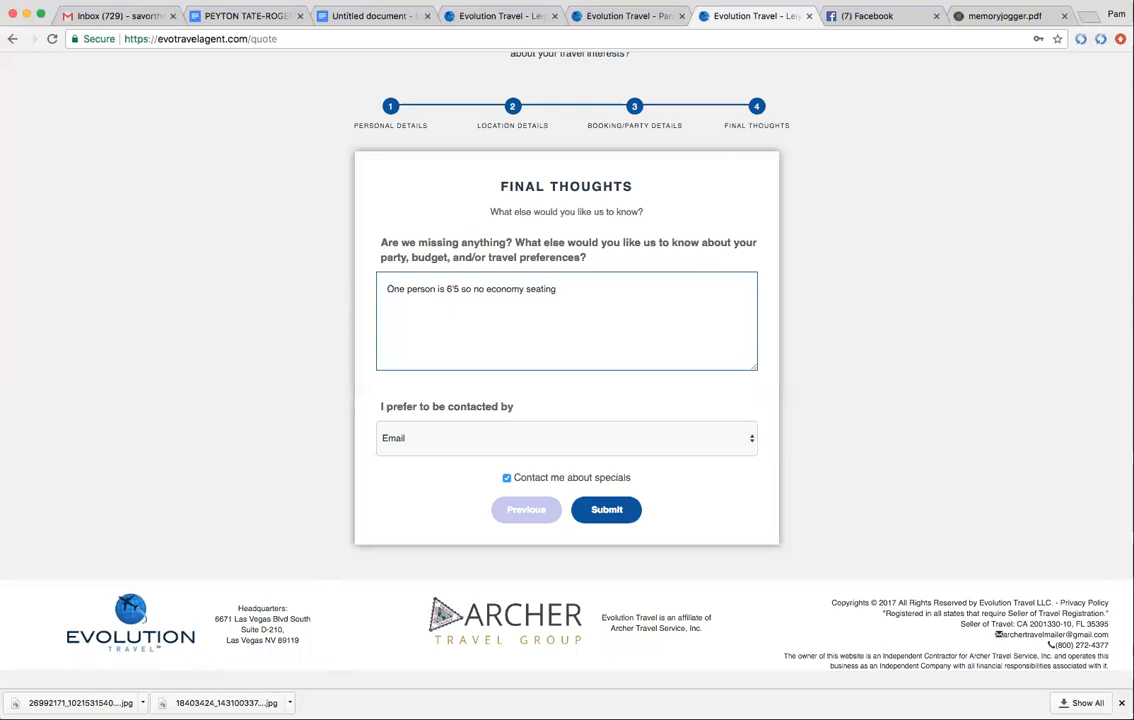
{"action": "mouse_move", "coordinate": [504, 444]}
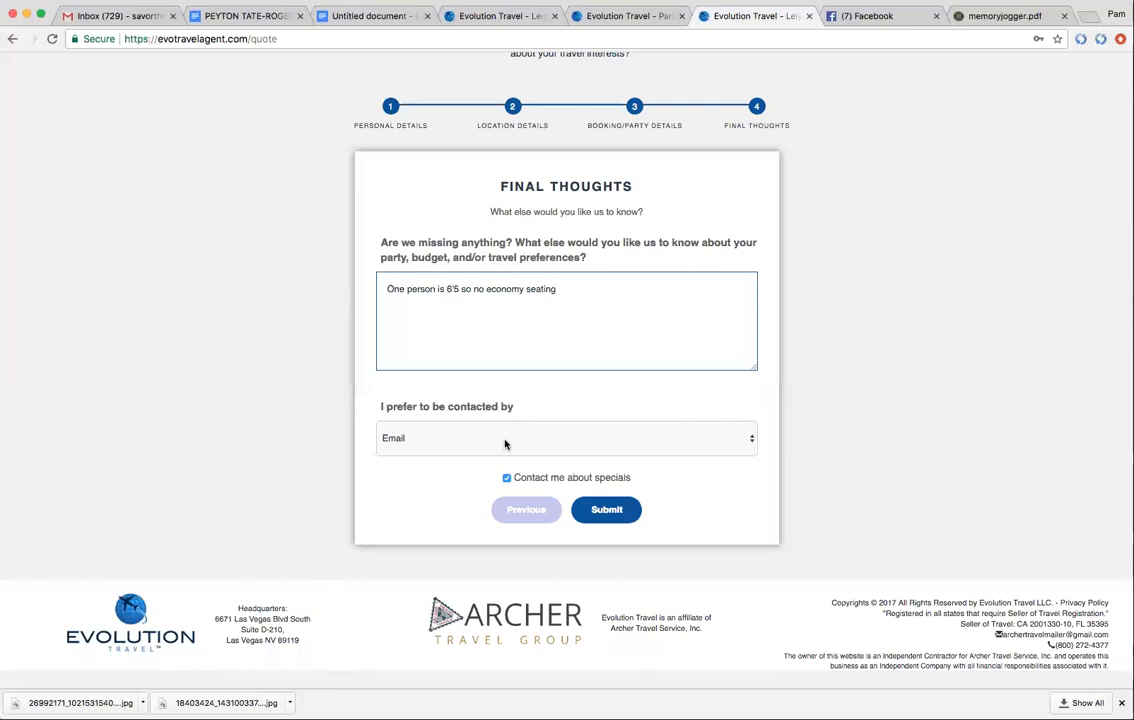
{"action": "mouse_move", "coordinate": [616, 466]}
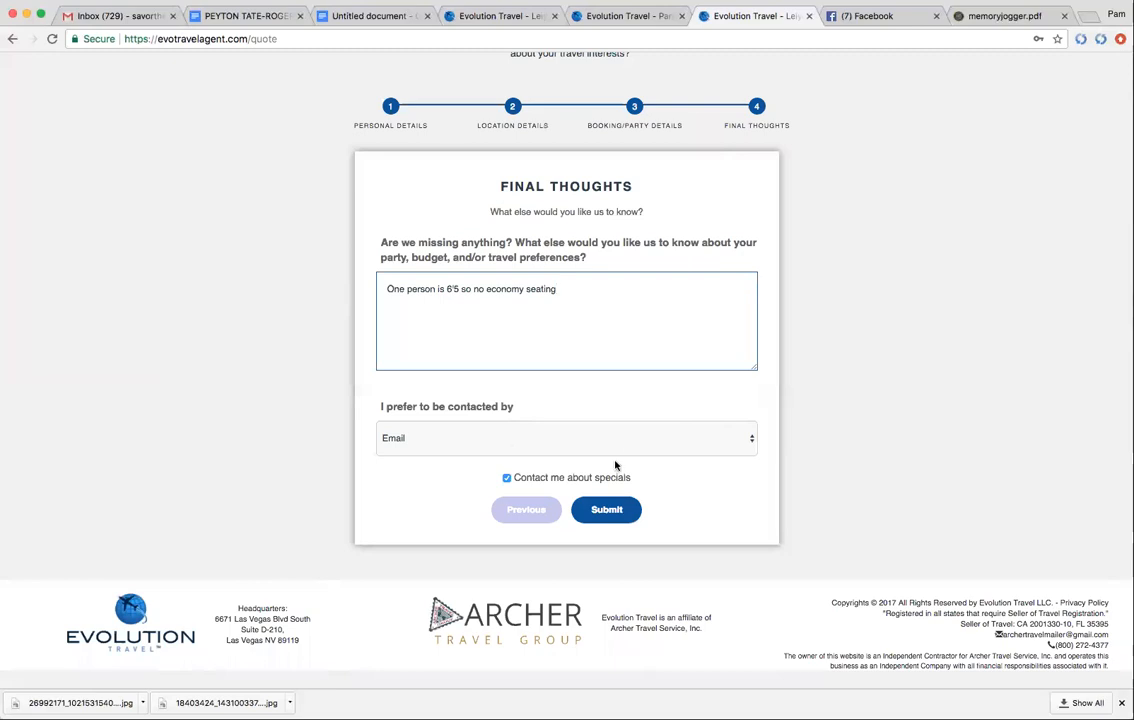
{"action": "mouse_move", "coordinate": [700, 448]}
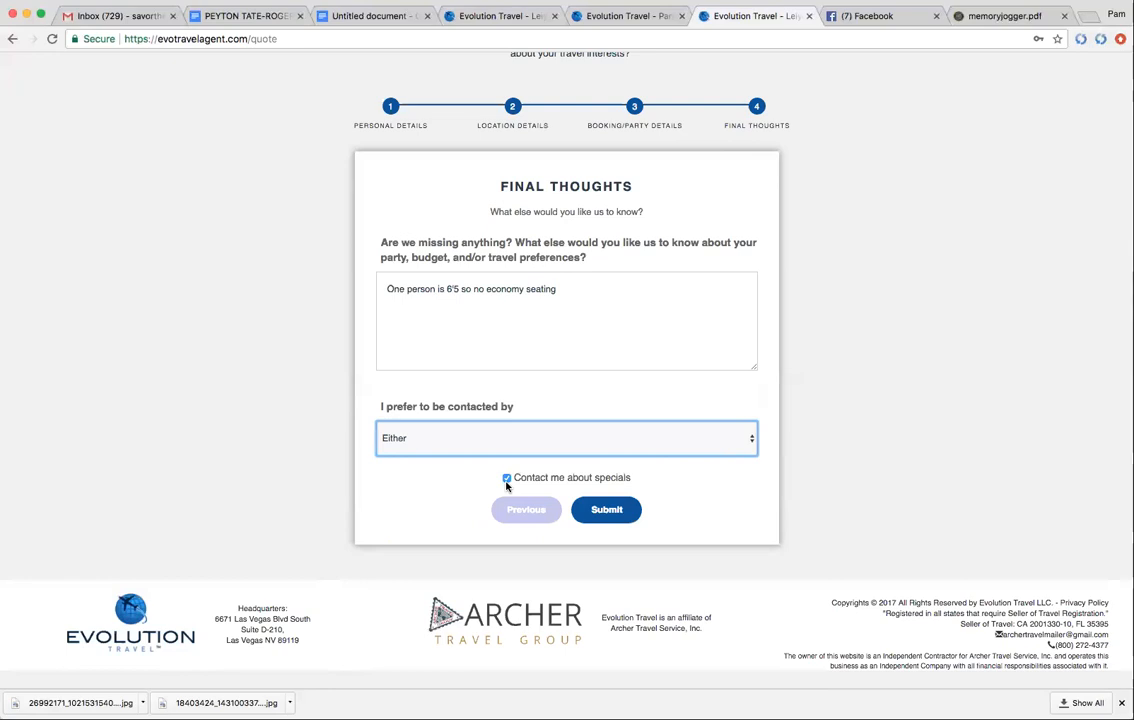
{"action": "mouse_move", "coordinate": [532, 500]}
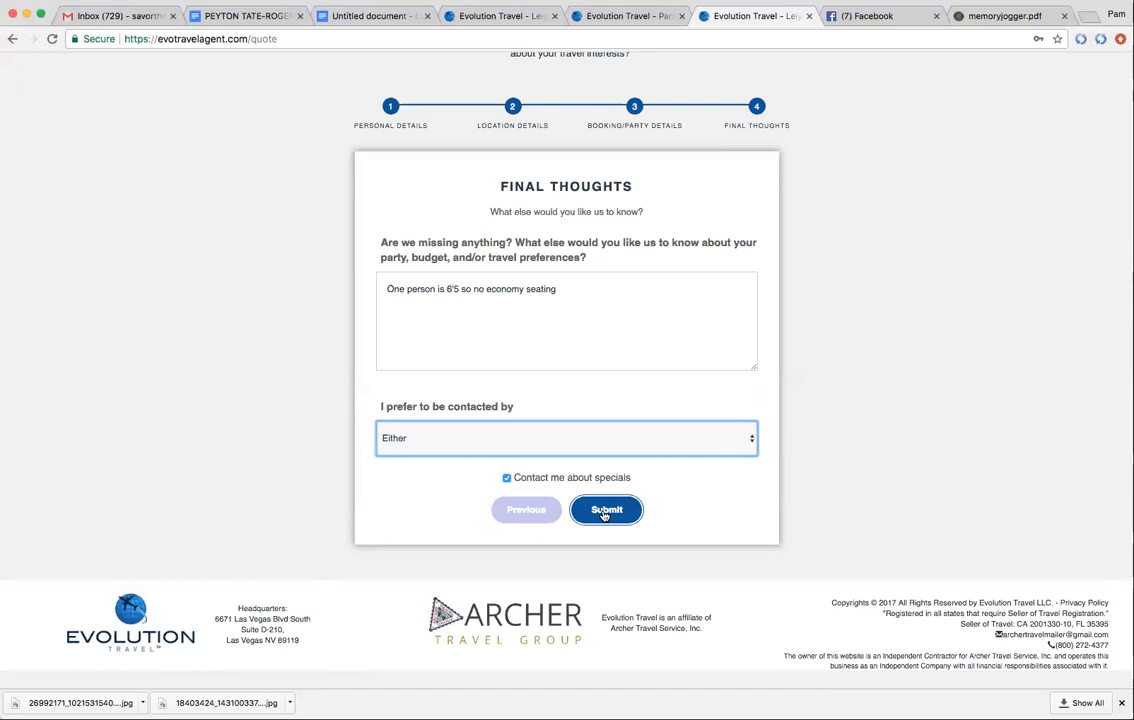
{"action": "mouse_move", "coordinate": [440, 224]}
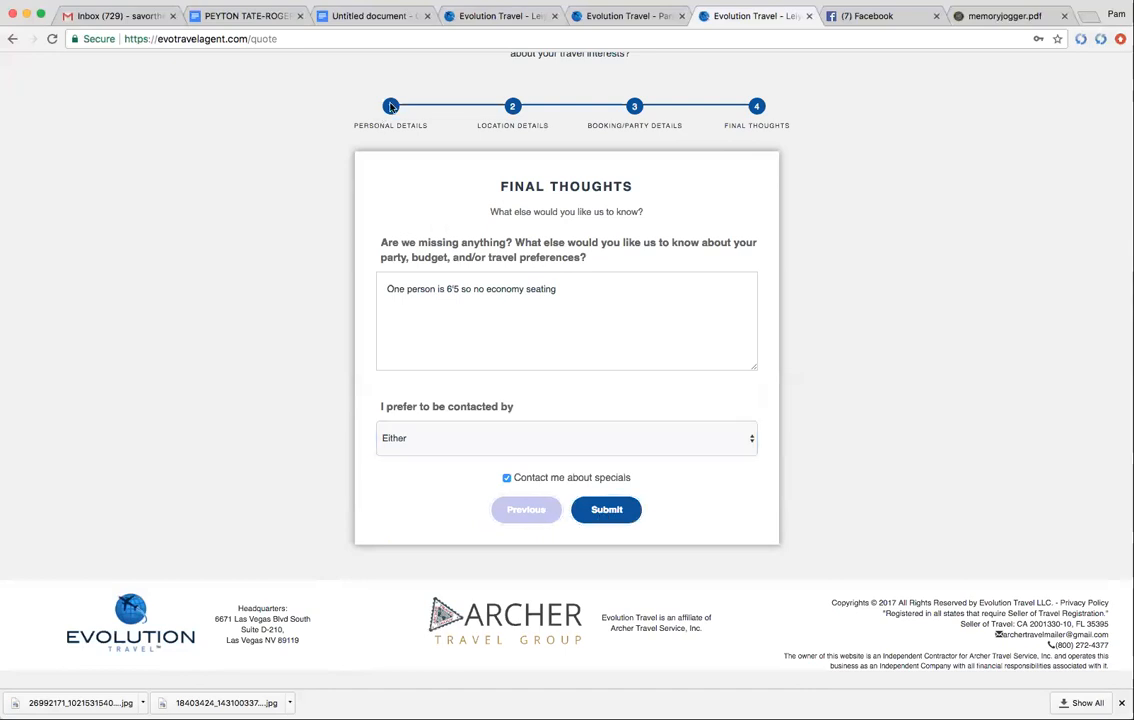
{"action": "mouse_move", "coordinate": [628, 458]}
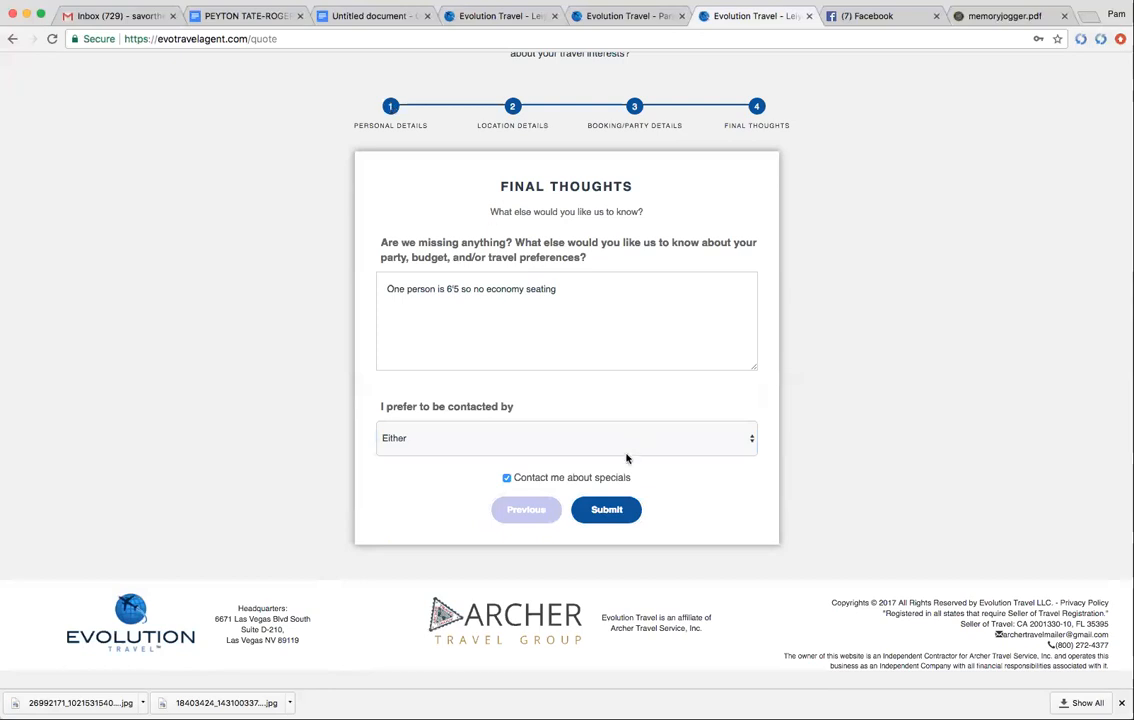
Submit the vacation quote request, returning to the agent's public homepage.
{"action": "left_click", "coordinate": [606, 510]}
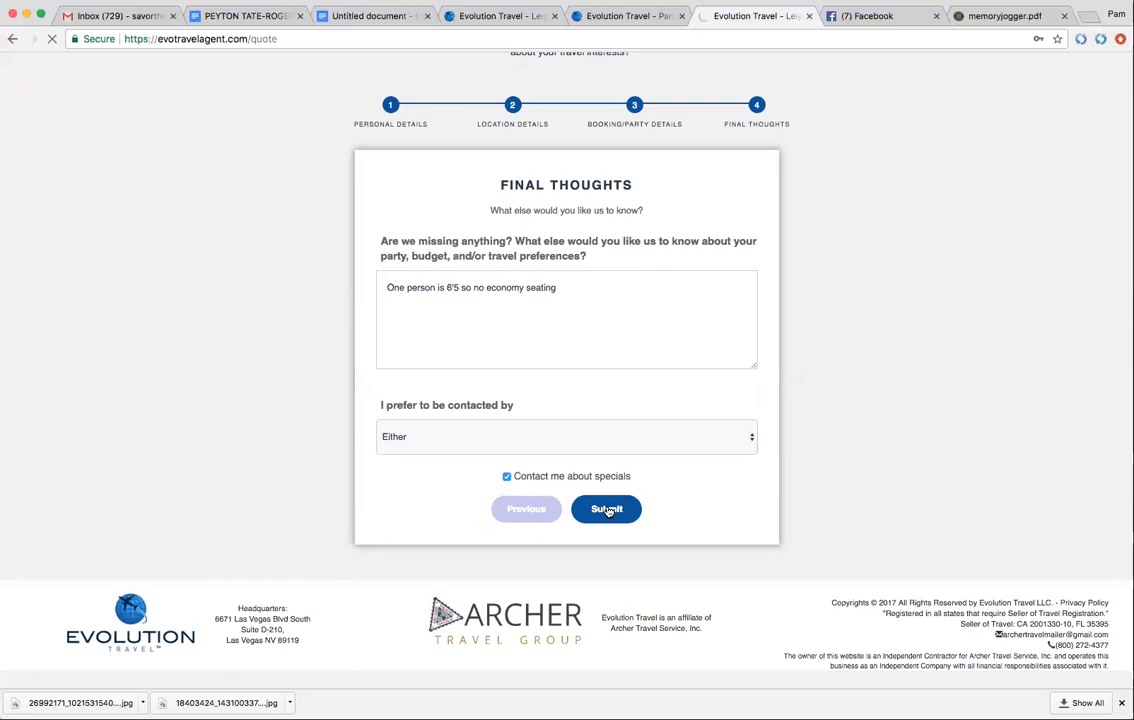
{"action": "left_click", "coordinate": [606, 510]}
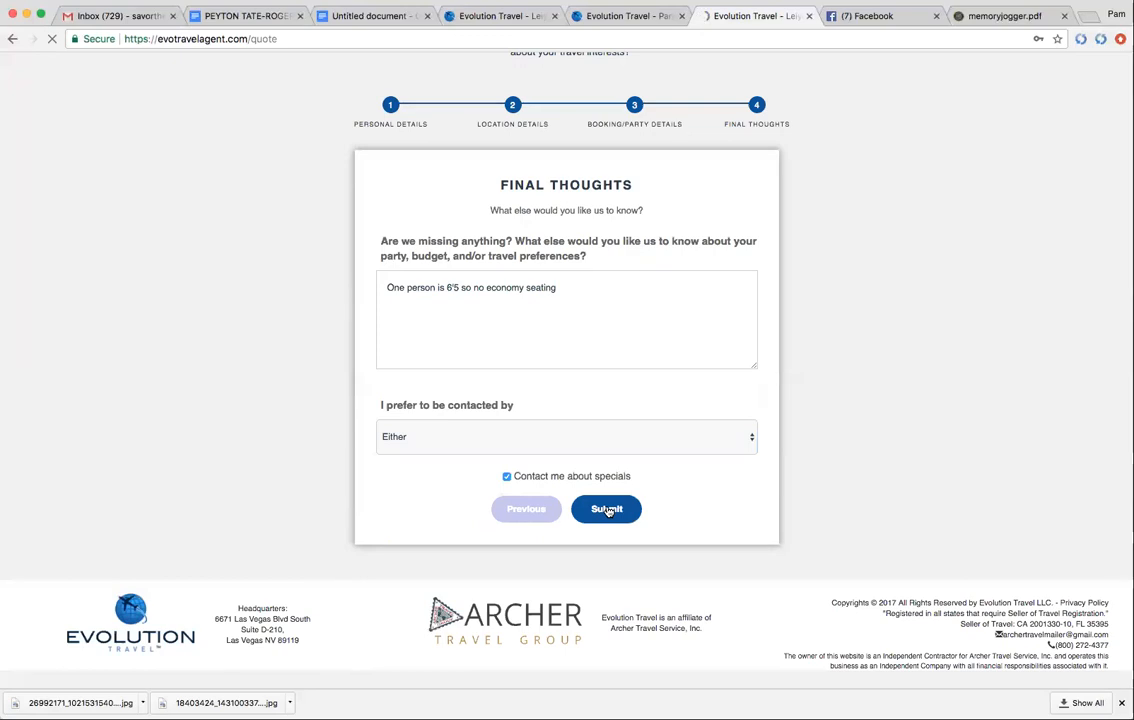
{"action": "left_click", "coordinate": [606, 510]}
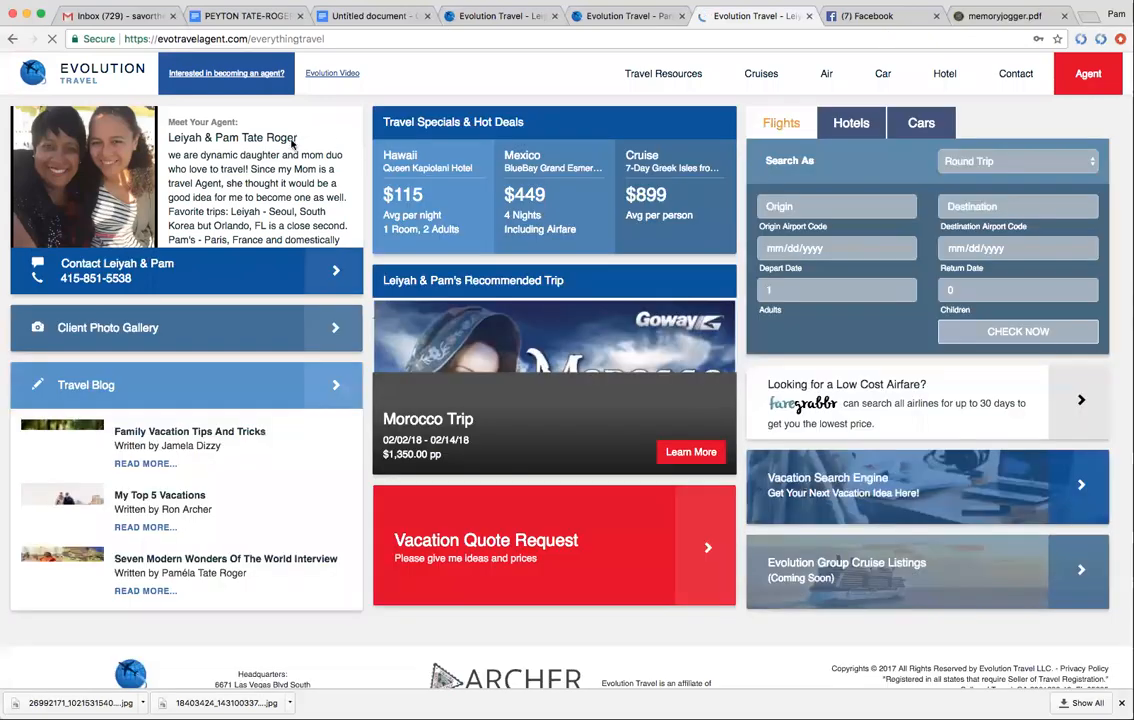
Check the Gmail inbox, view the quote's thank-you confirmation, and bring up the agent registration page.
{"action": "left_click", "coordinate": [116, 16]}
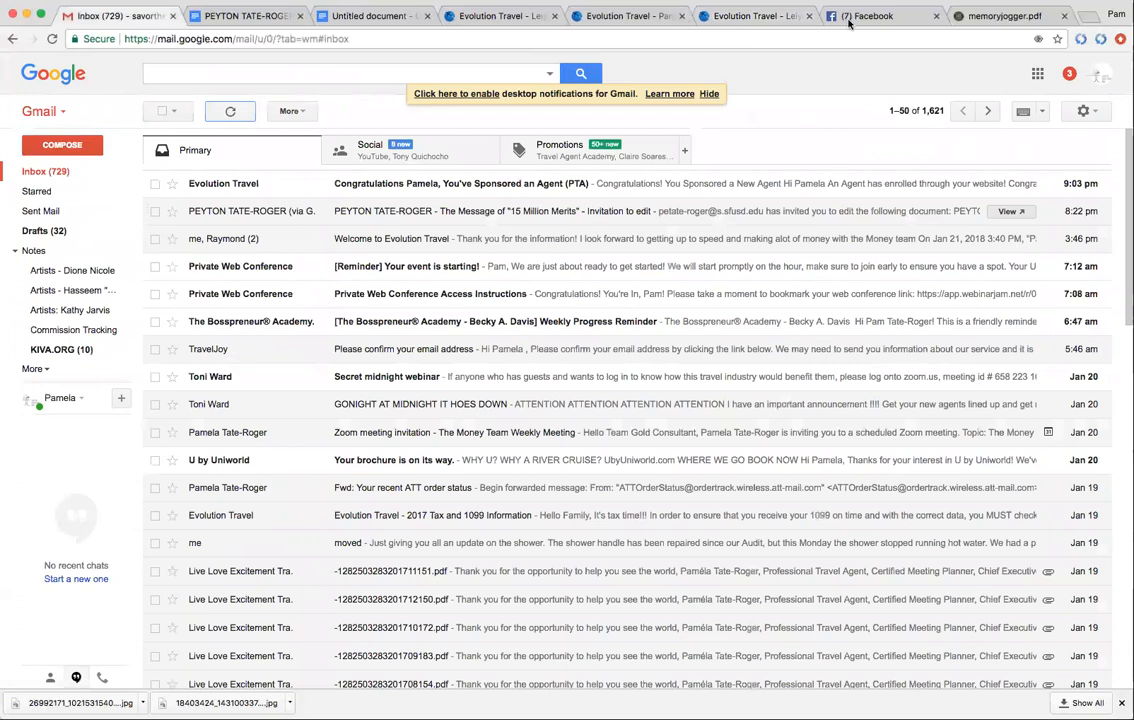
{"action": "mouse_move", "coordinate": [744, 16]}
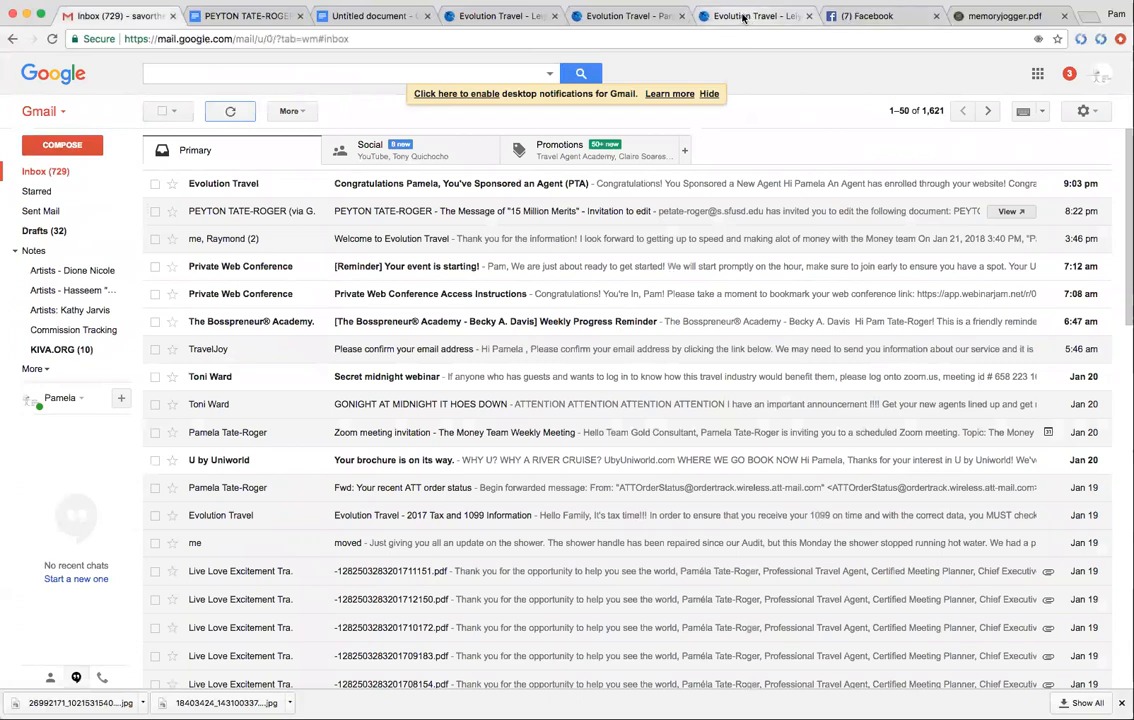
{"action": "left_click", "coordinate": [756, 16]}
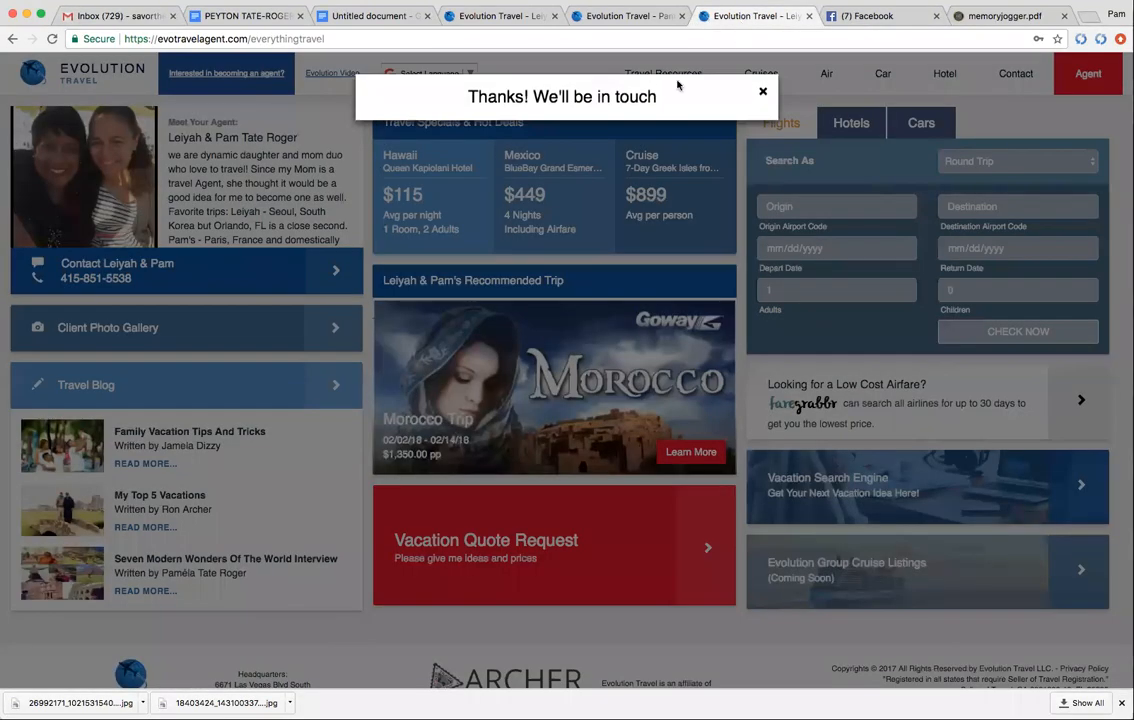
{"action": "mouse_move", "coordinate": [562, 204]}
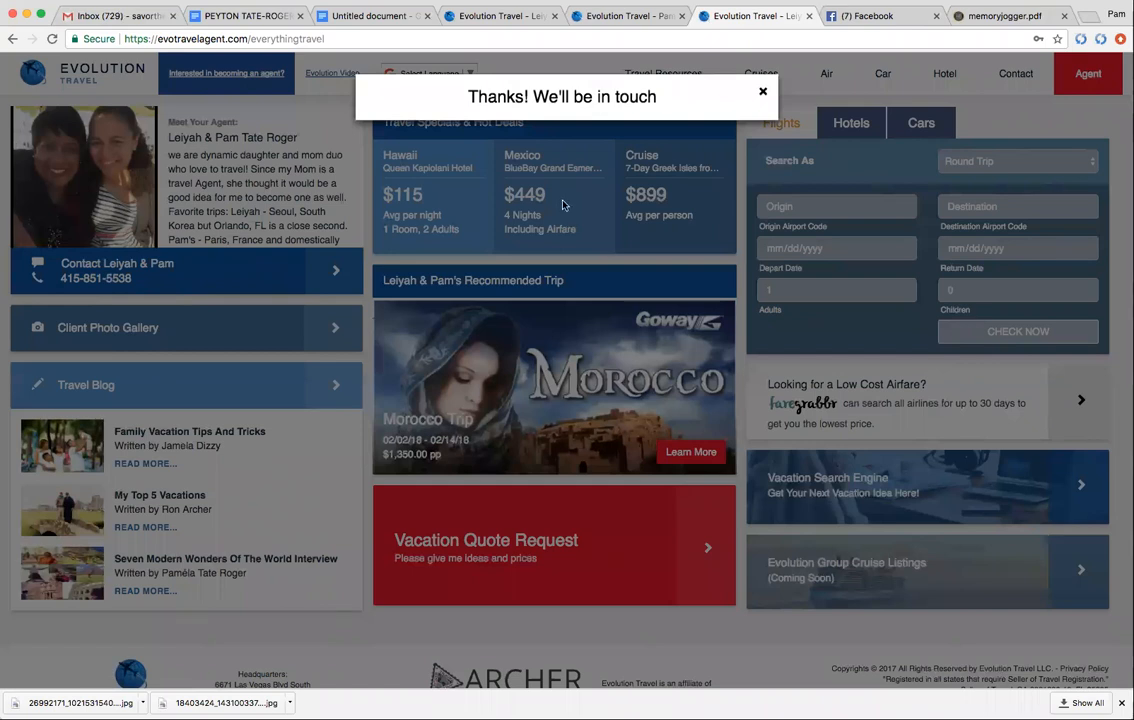
{"action": "mouse_move", "coordinate": [704, 78]}
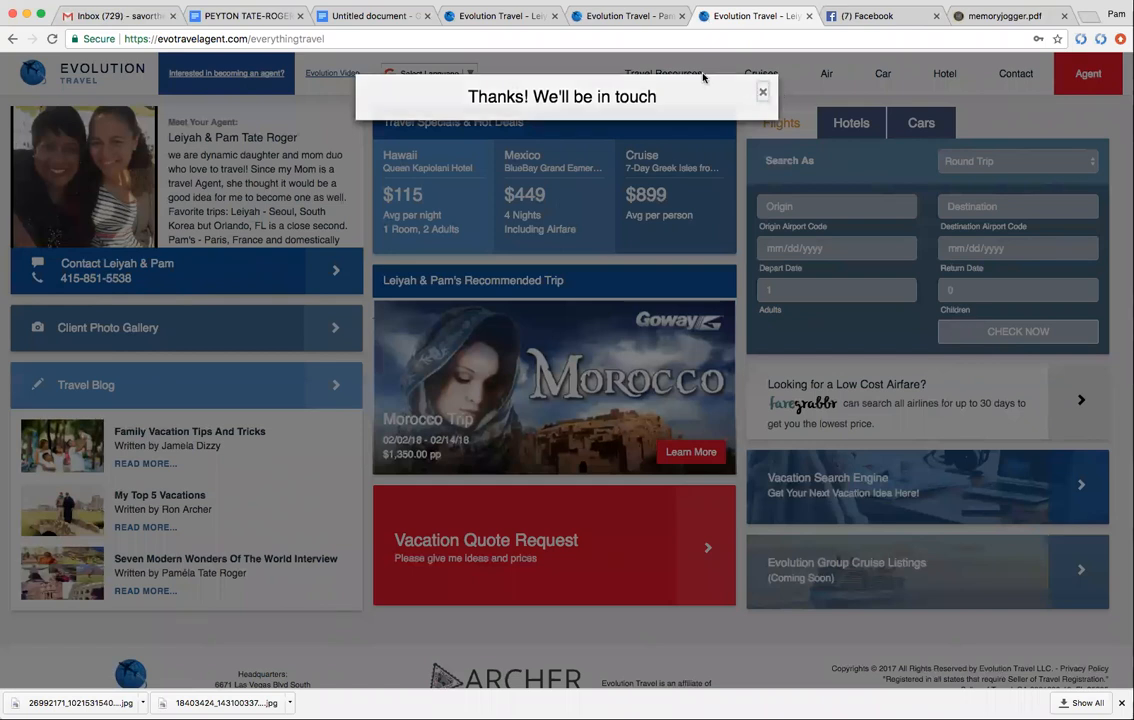
{"action": "left_click", "coordinate": [500, 16]}
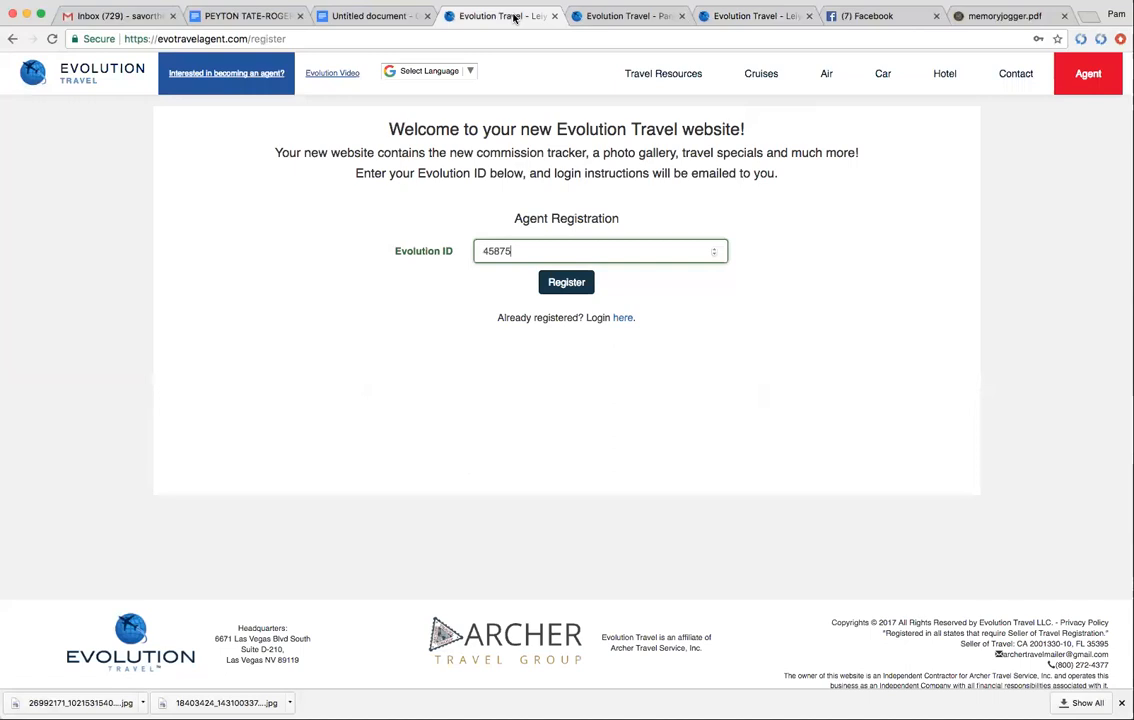
View the Savor The World Travel agent's public site and start its Vacation Quote Request form.
{"action": "left_click", "coordinate": [628, 16]}
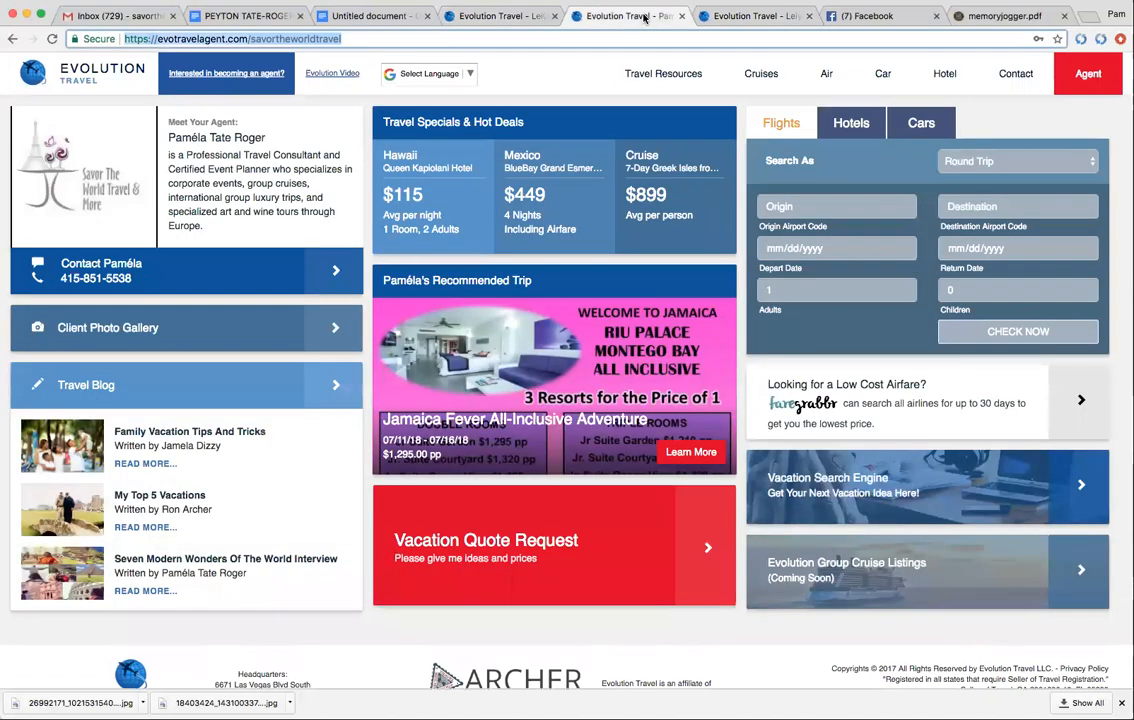
{"action": "mouse_move", "coordinate": [688, 548]}
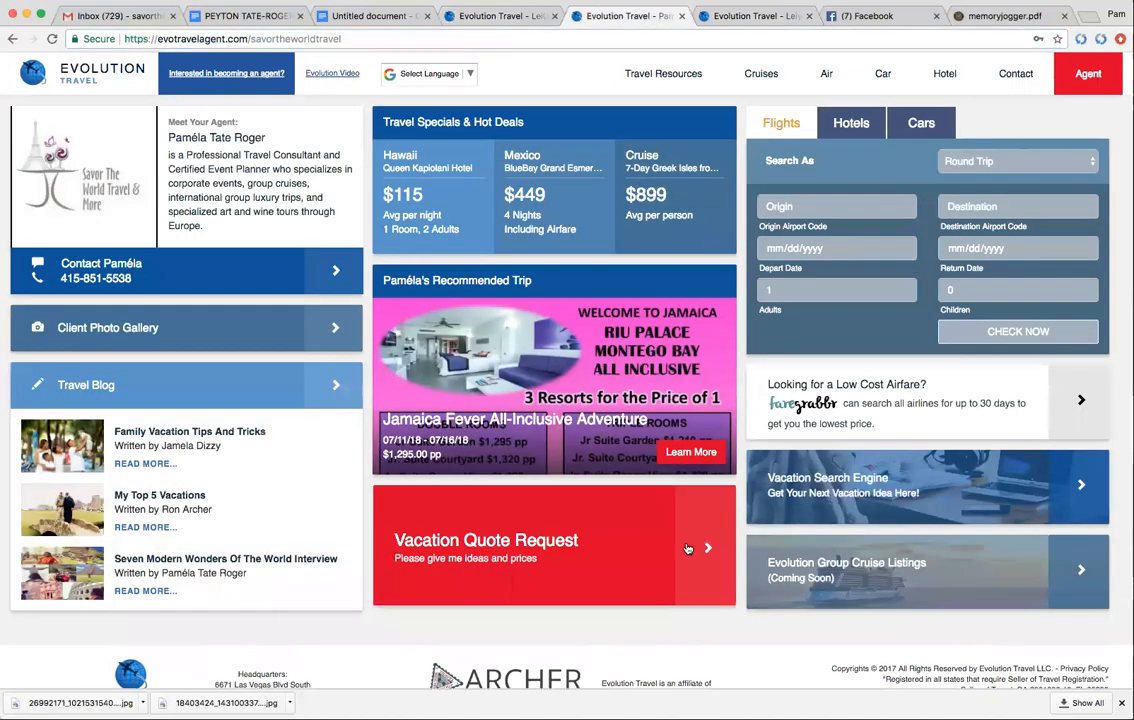
{"action": "left_click", "coordinate": [708, 548]}
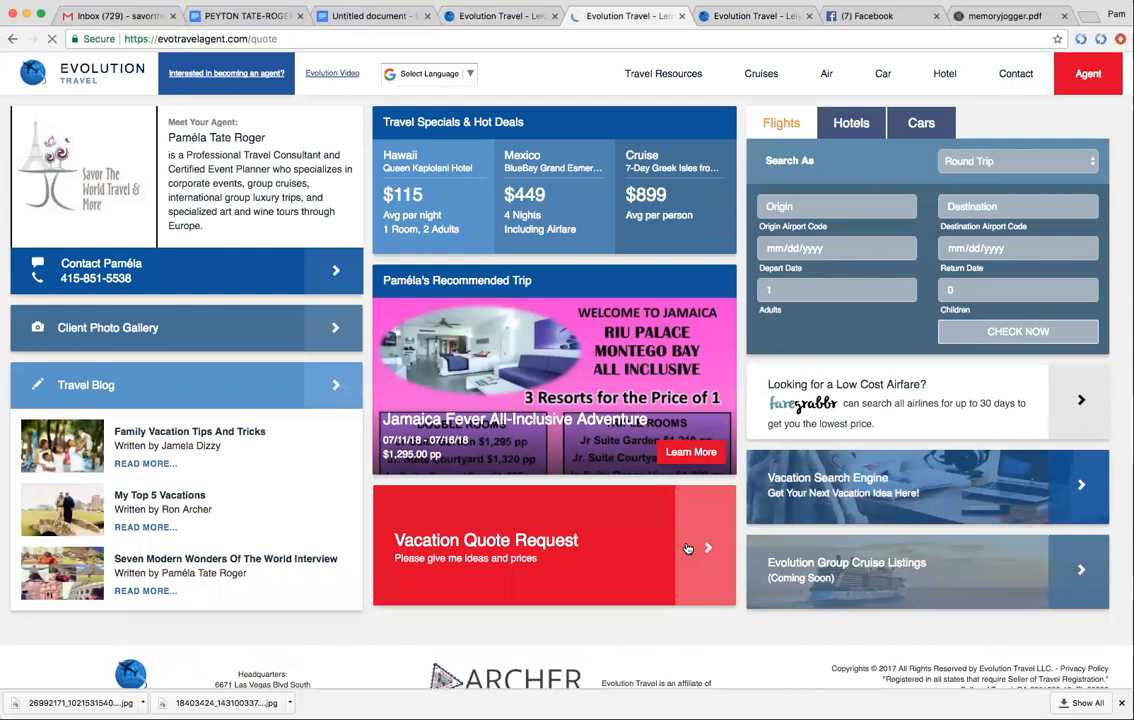
{"action": "left_click", "coordinate": [556, 548]}
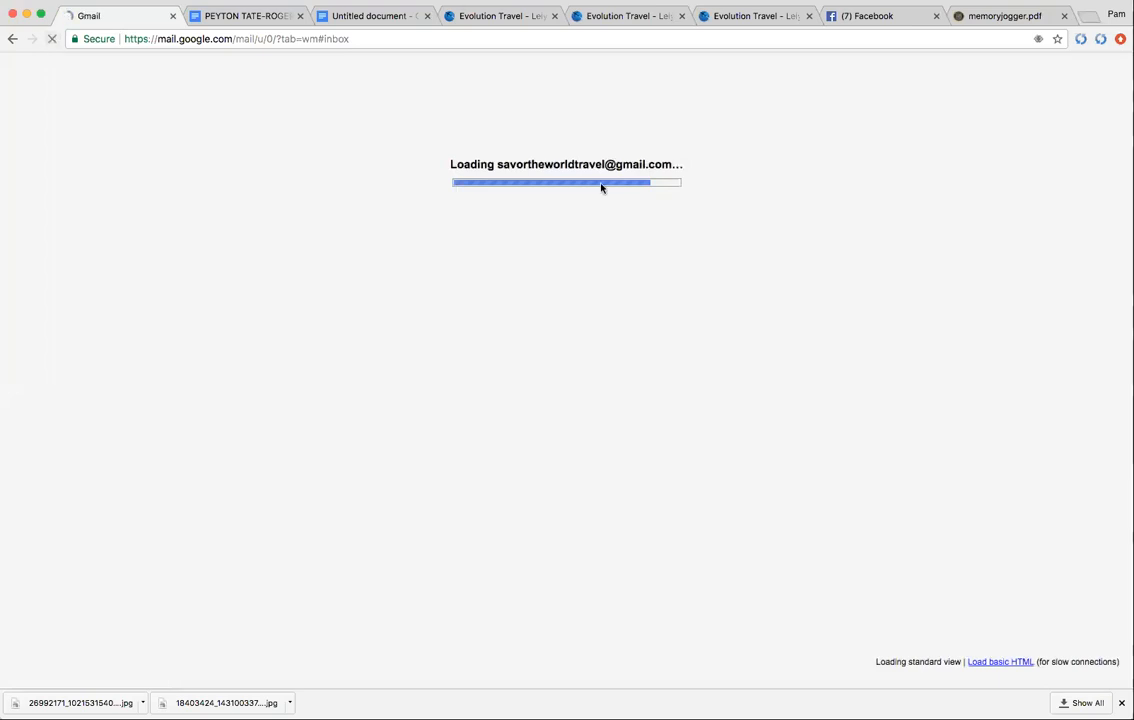
{"action": "mouse_move", "coordinate": [832, 232]}
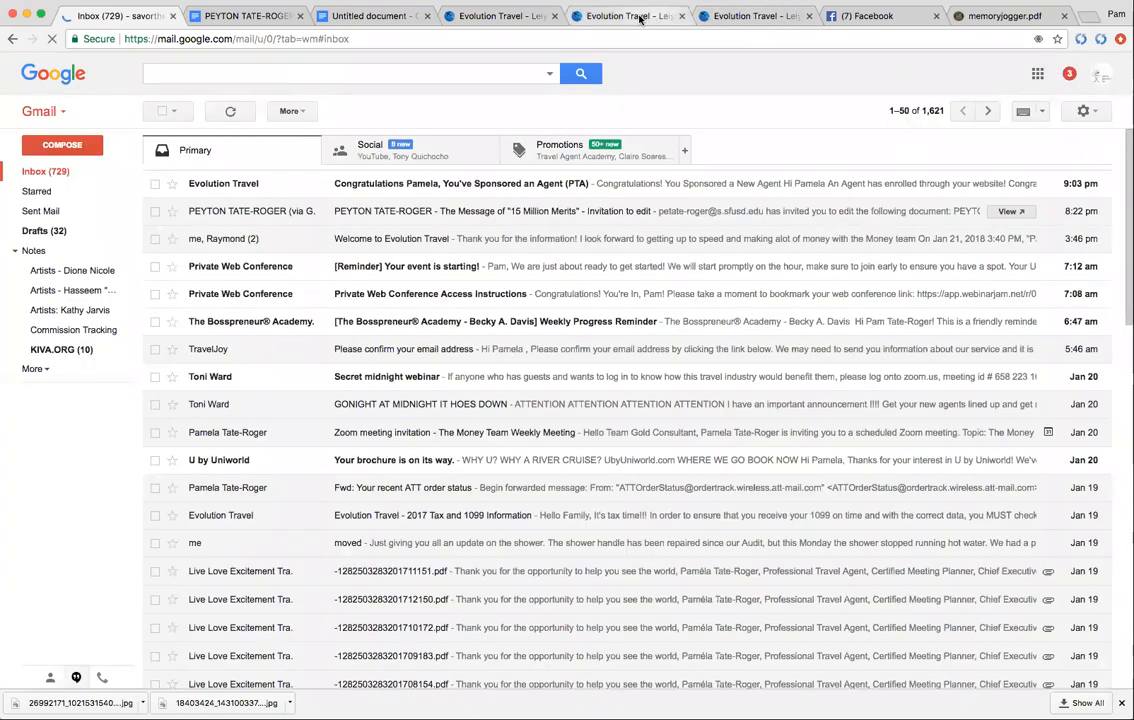
Enter Feb 2019 as the travel time on the new quote and continue to Location Details.
{"action": "left_click", "coordinate": [626, 16]}
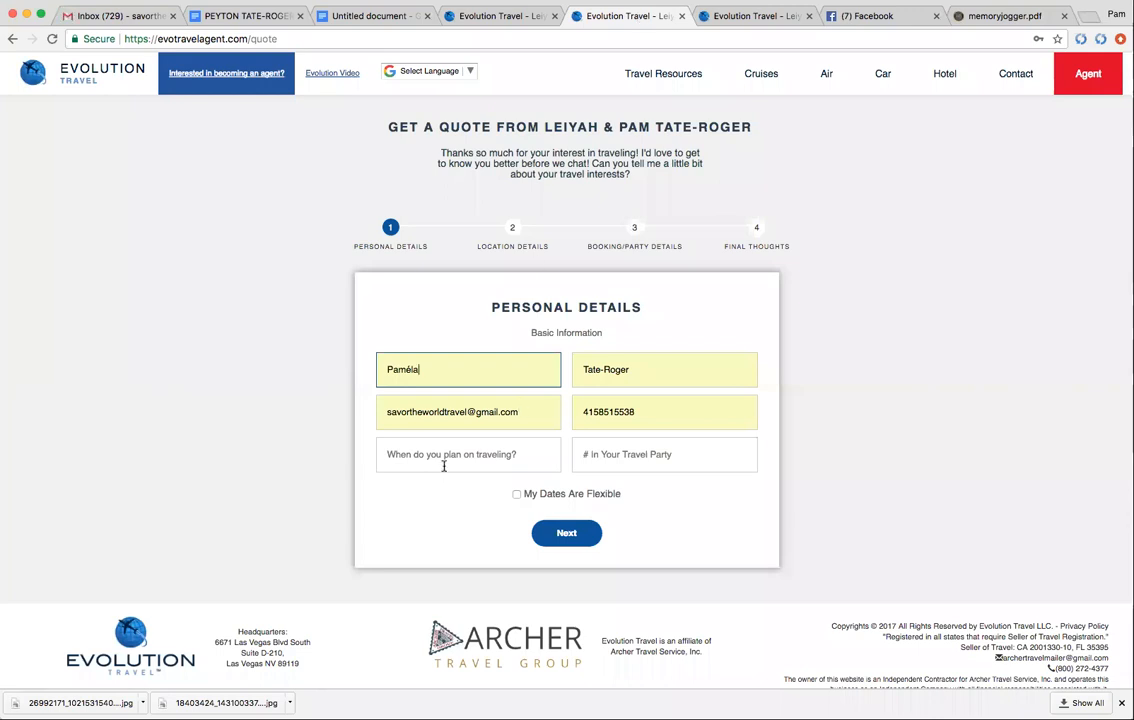
{"action": "left_click", "coordinate": [468, 454]}
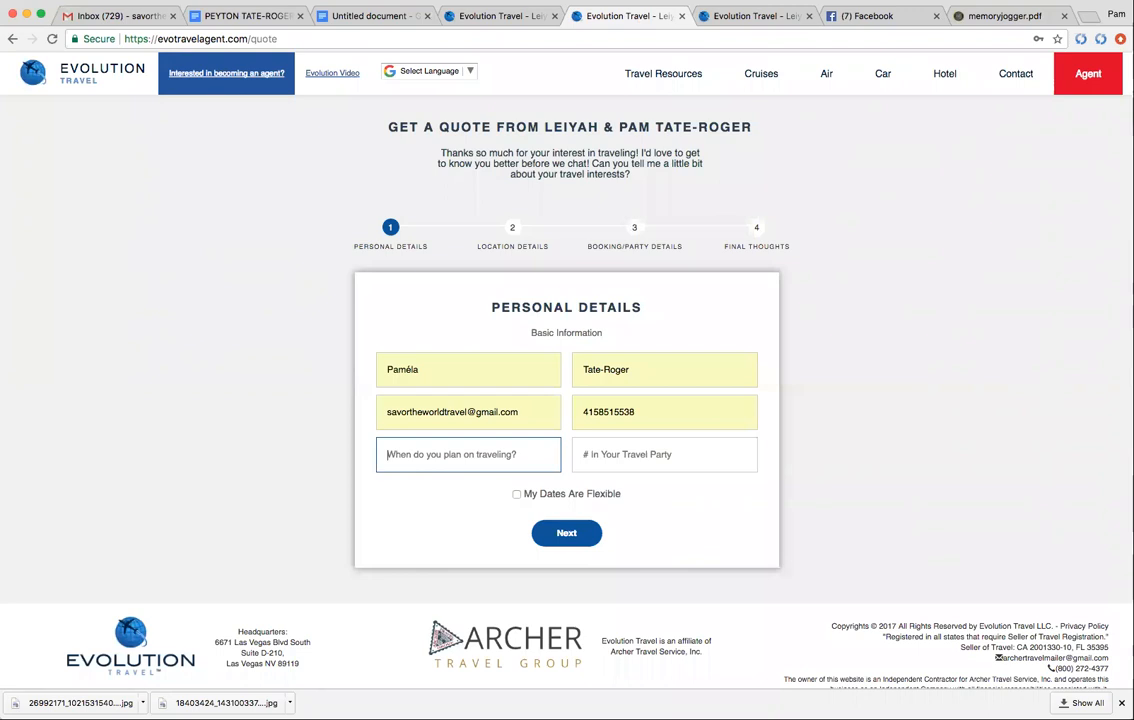
{"action": "type", "text": "Feb 2019"}
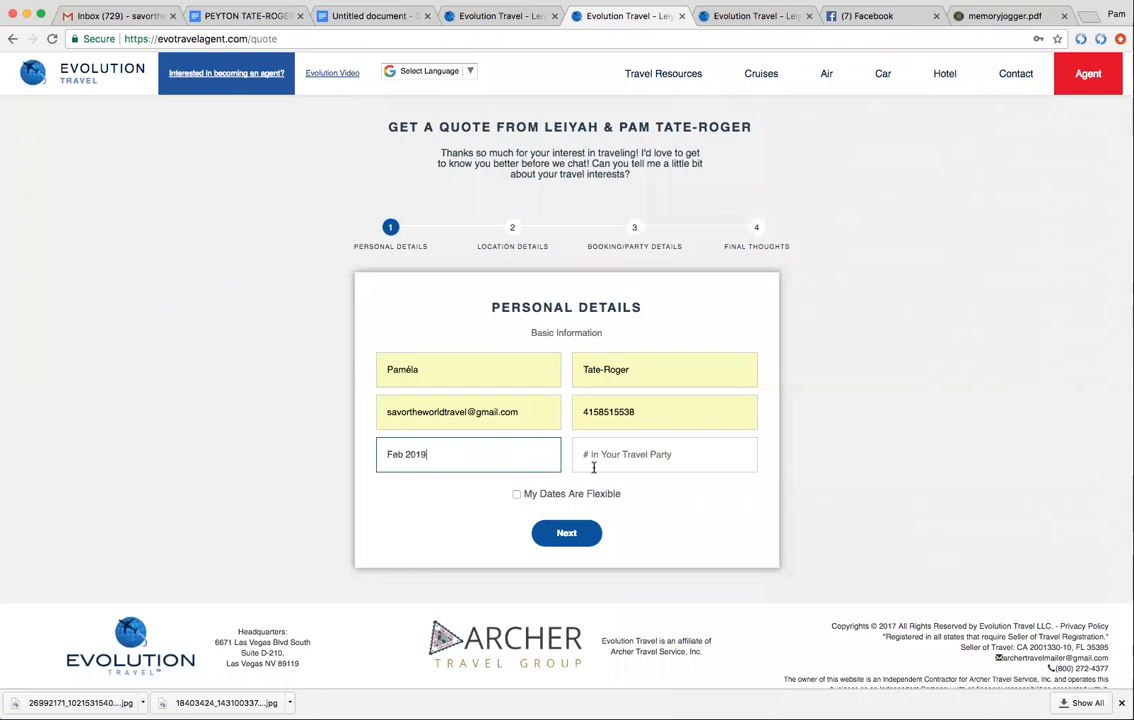
{"action": "left_click", "coordinate": [664, 454]}
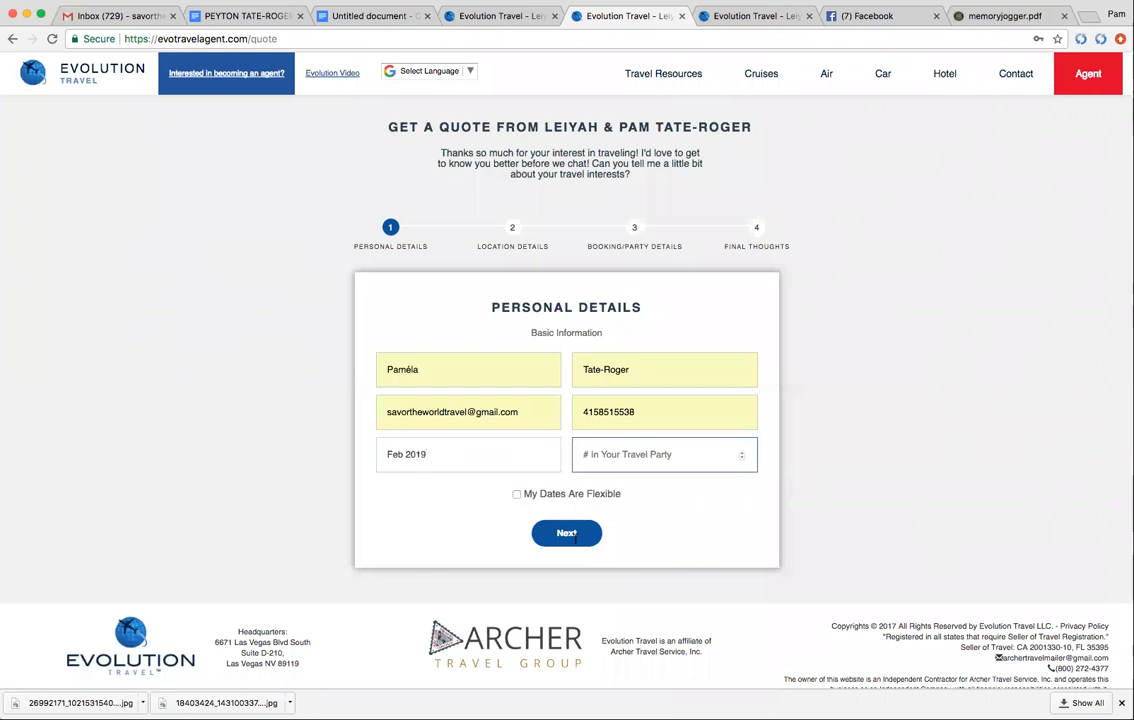
{"action": "left_click", "coordinate": [566, 532]}
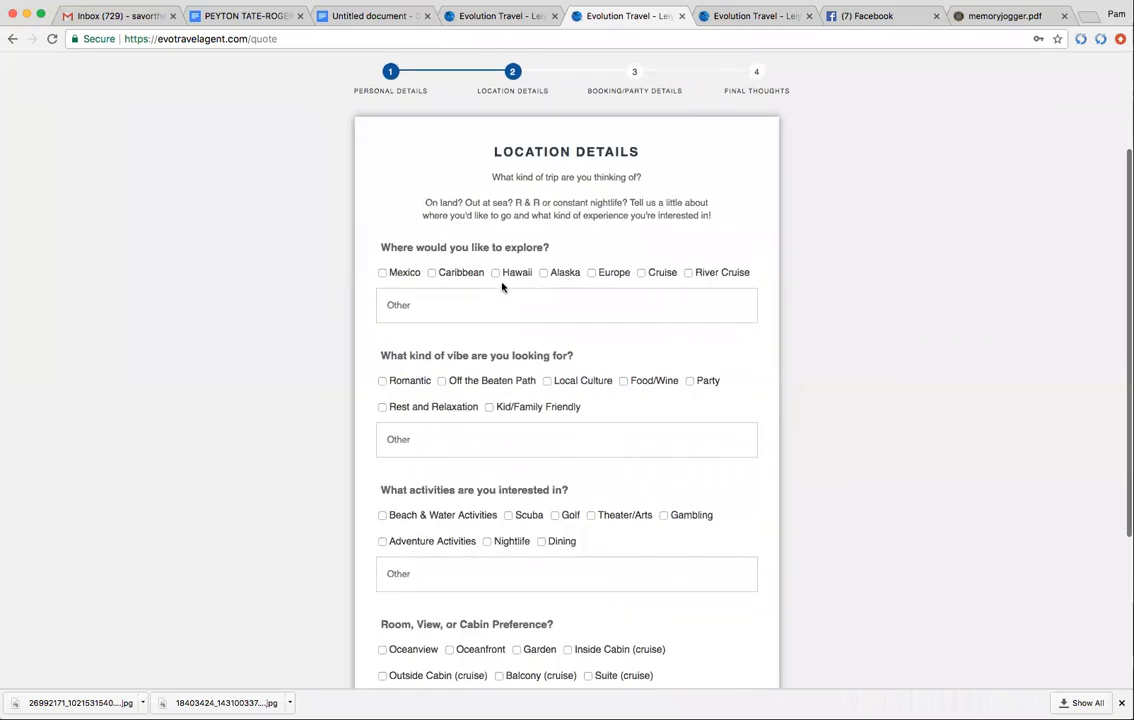
Choose Hawaii, Off the Beaten Path, Scuba and an Oceanview room, then continue to Booking/Party Details.
{"action": "left_click", "coordinate": [494, 272]}
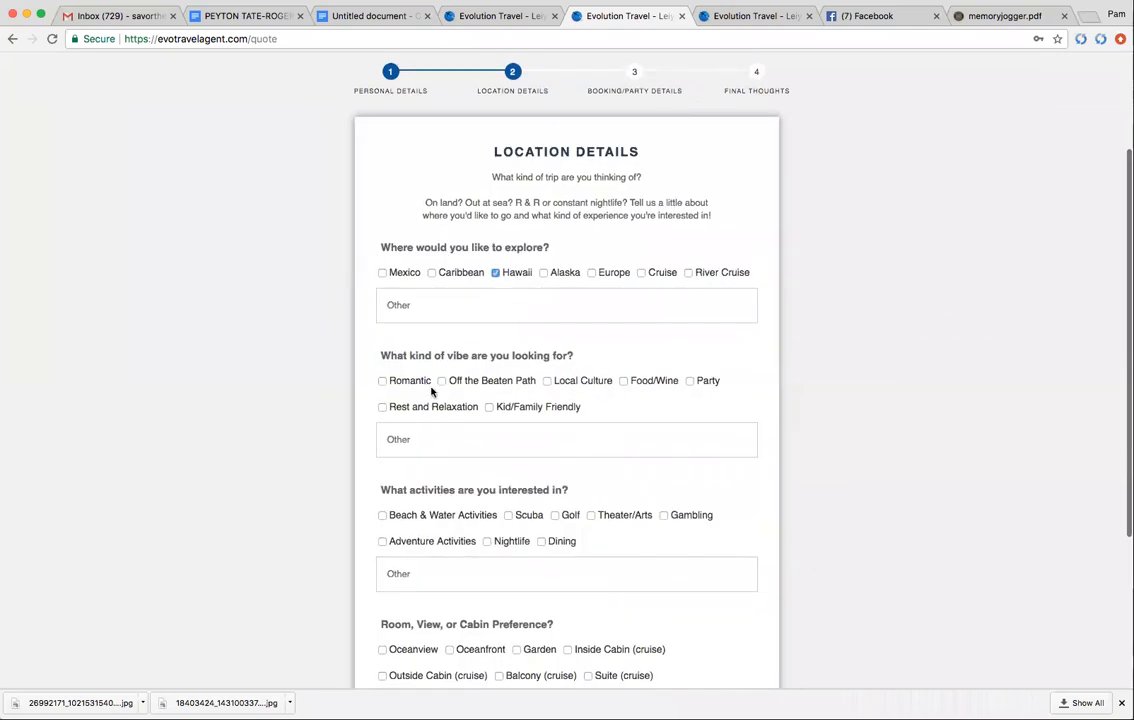
{"action": "left_click", "coordinate": [440, 380]}
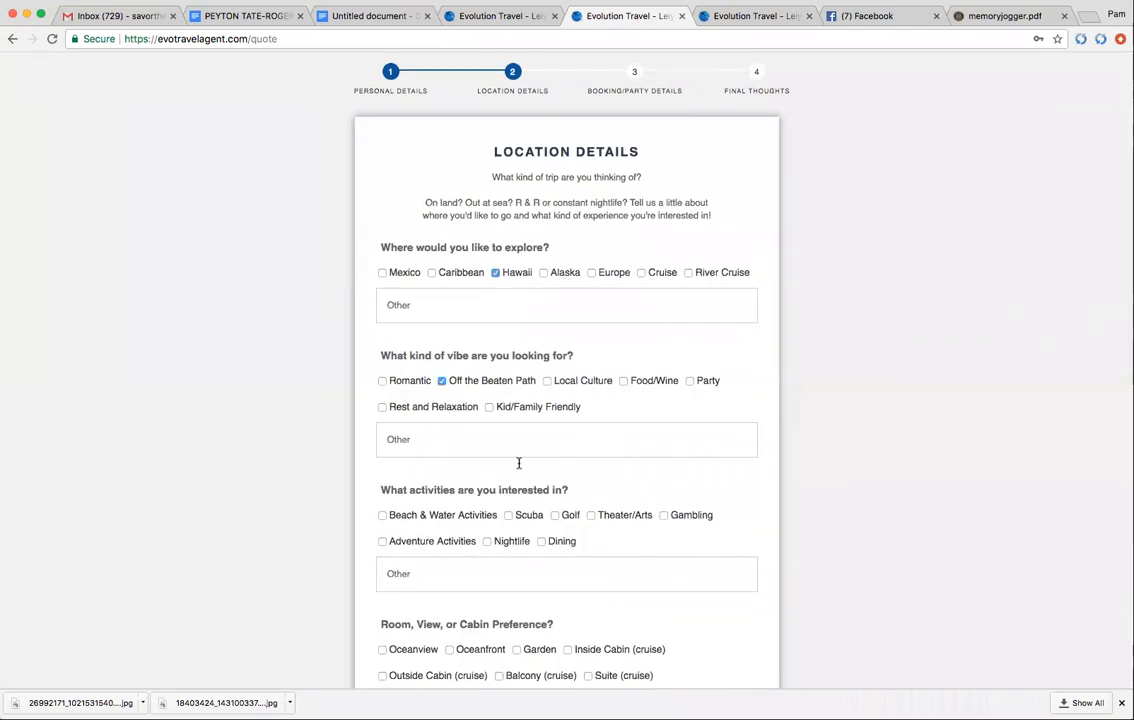
{"action": "left_click", "coordinate": [508, 516]}
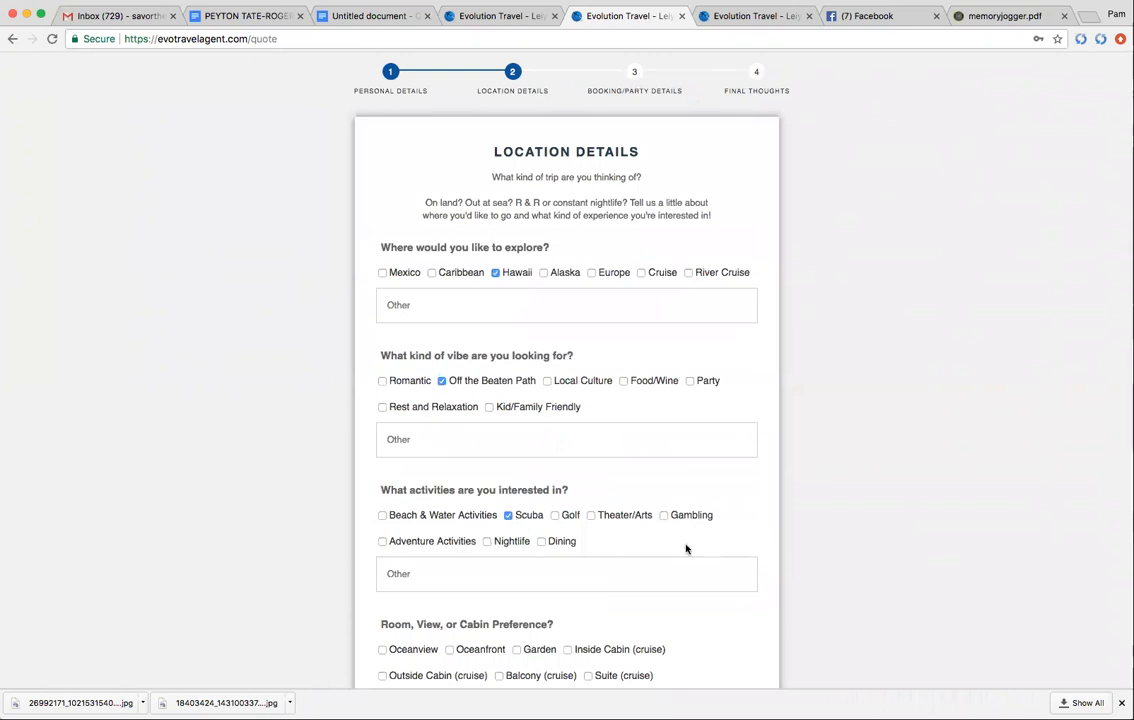
{"action": "mouse_move", "coordinate": [488, 636]}
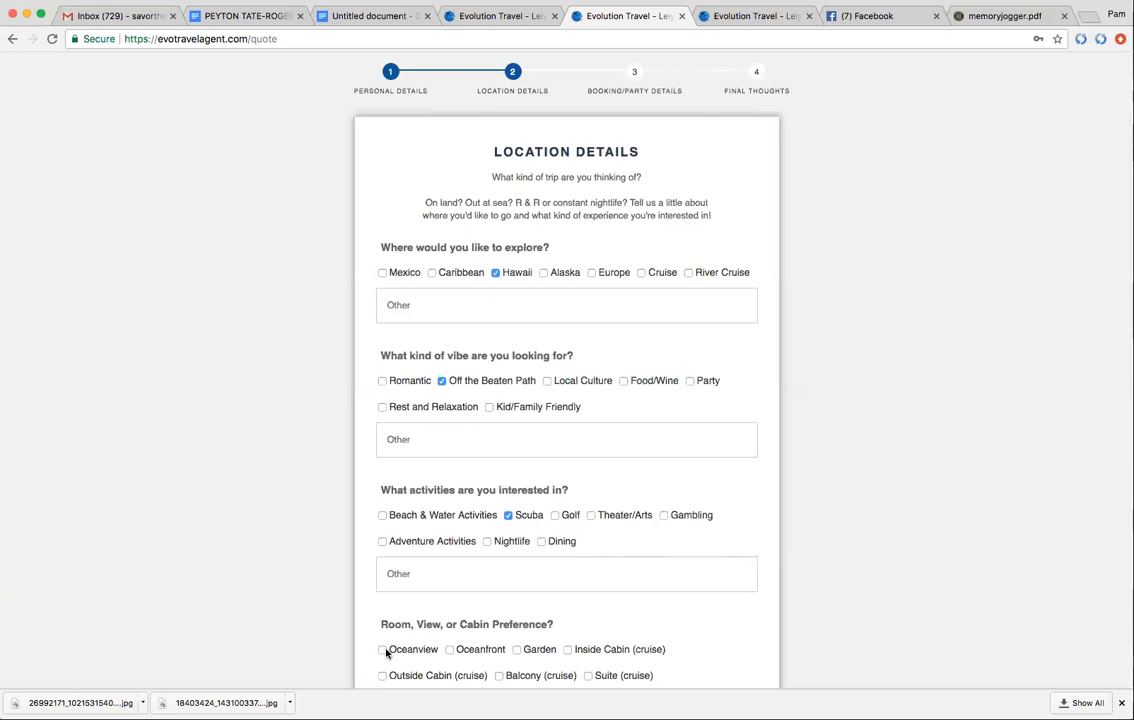
{"action": "left_click", "coordinate": [382, 648]}
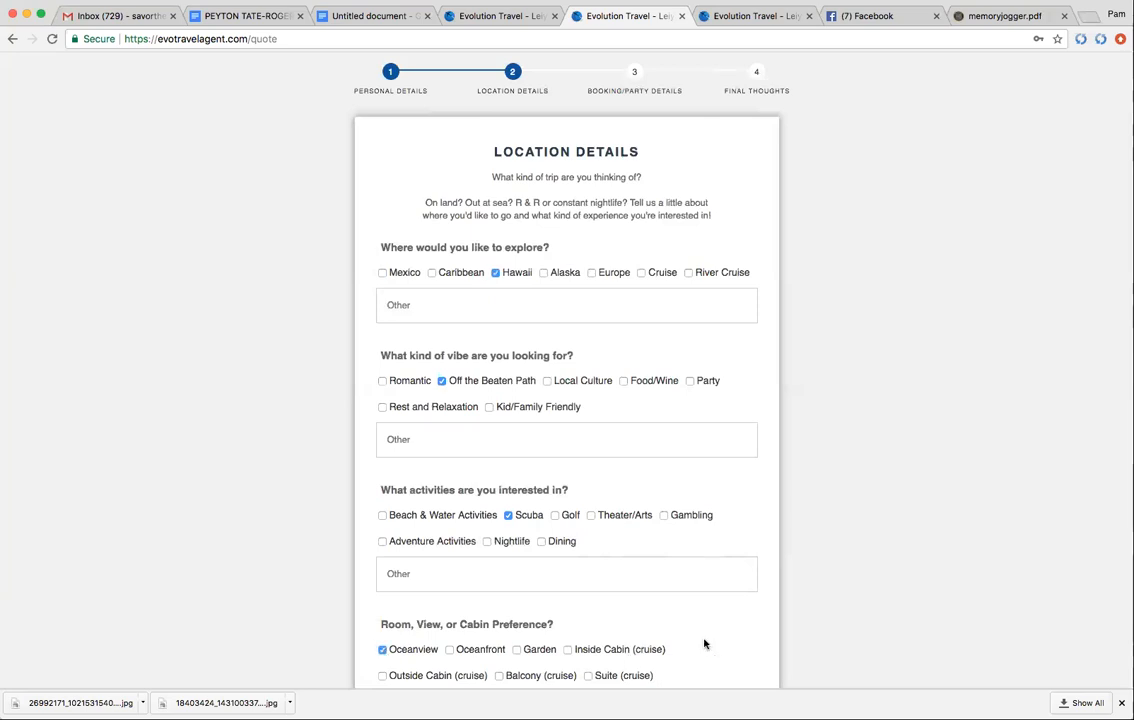
{"action": "mouse_move", "coordinate": [692, 648]}
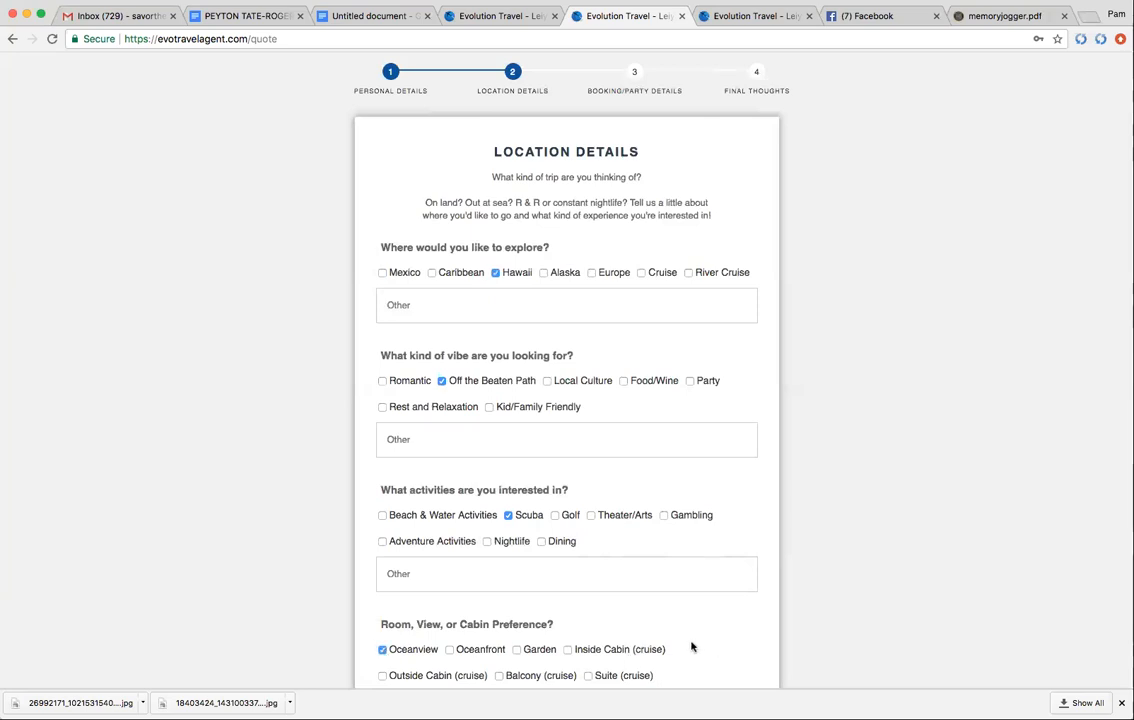
{"action": "scroll", "scroll_direction": "down", "scroll_amount": 3}
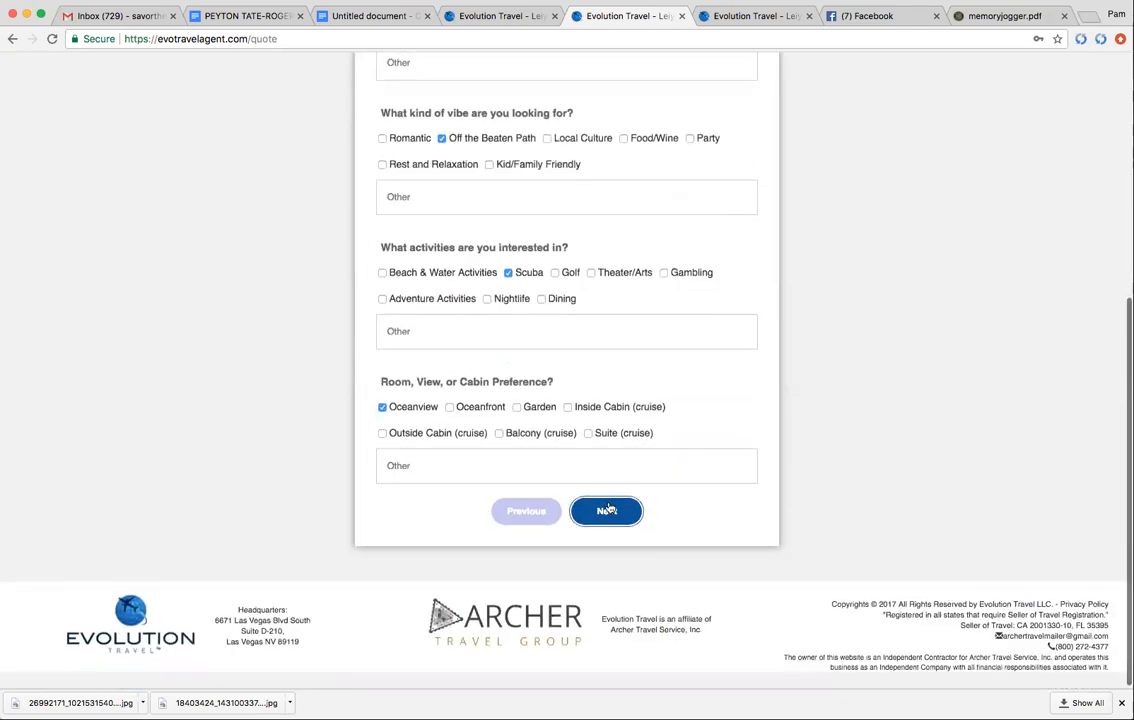
{"action": "left_click", "coordinate": [606, 512]}
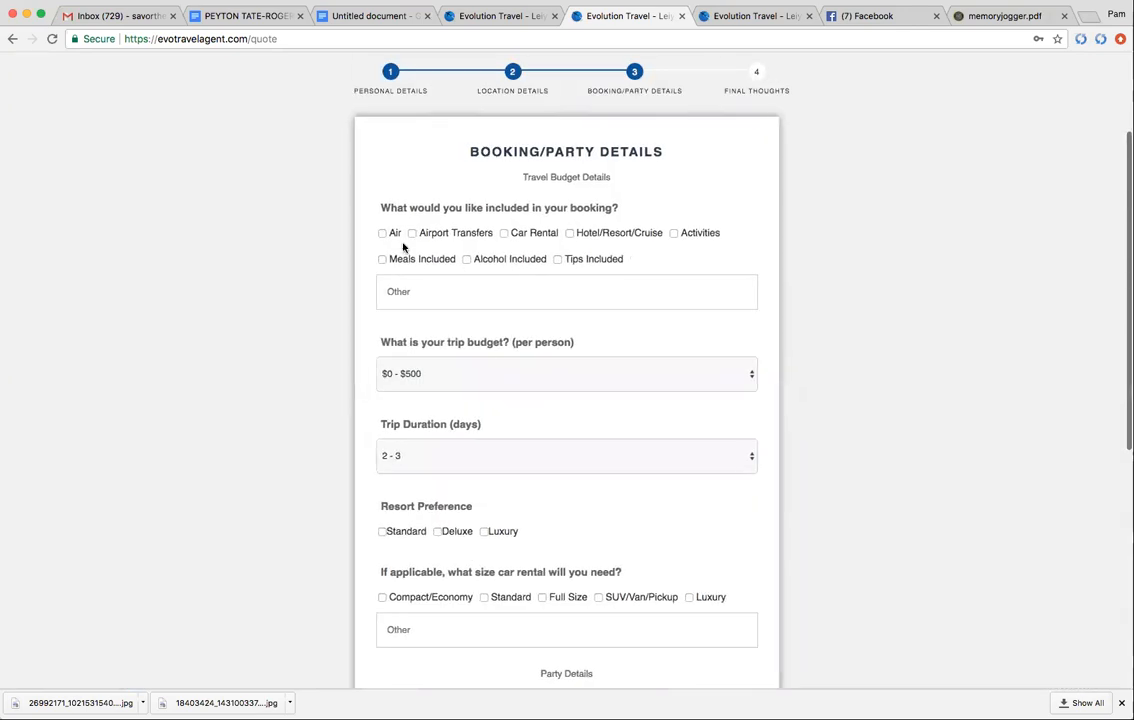
Include Air and Airport Transfers in the booking and continue to Final Thoughts.
{"action": "left_click", "coordinate": [380, 232]}
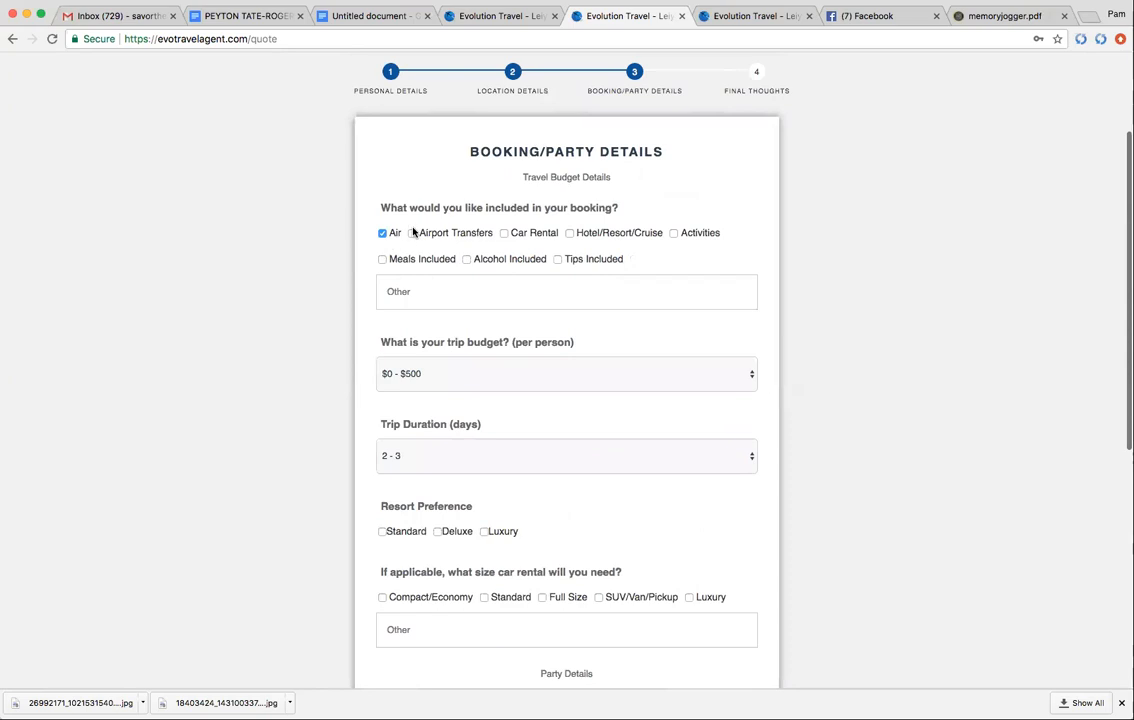
{"action": "left_click", "coordinate": [412, 232]}
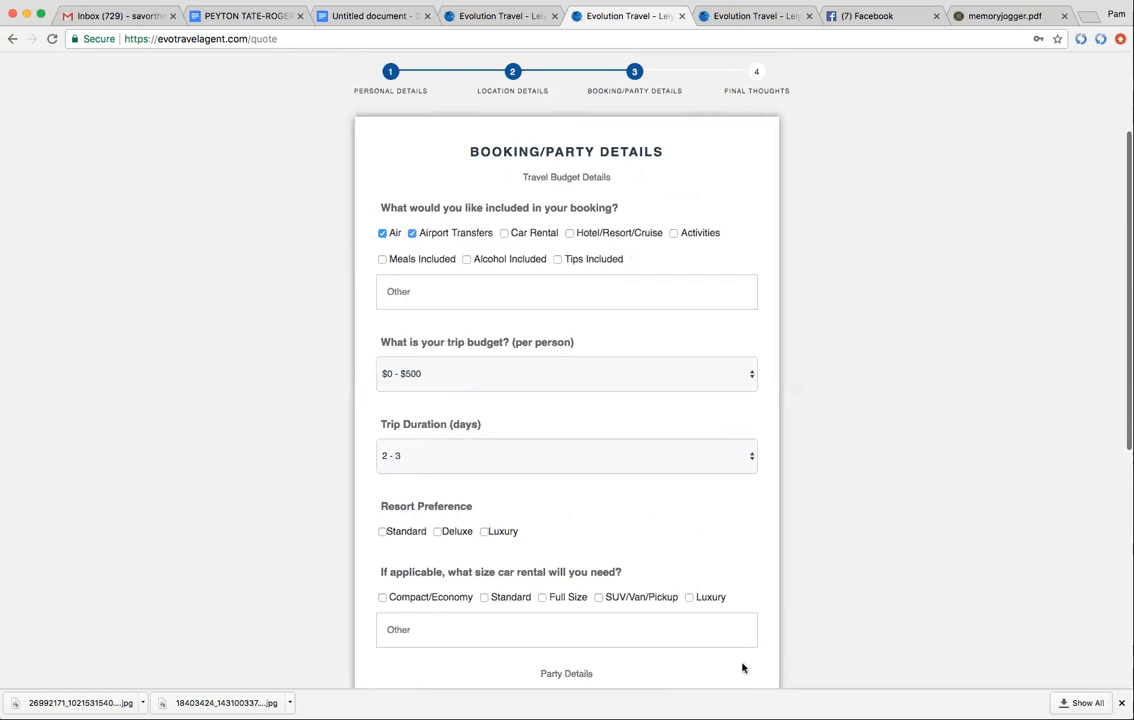
{"action": "scroll", "scroll_direction": "down", "scroll_amount": 3}
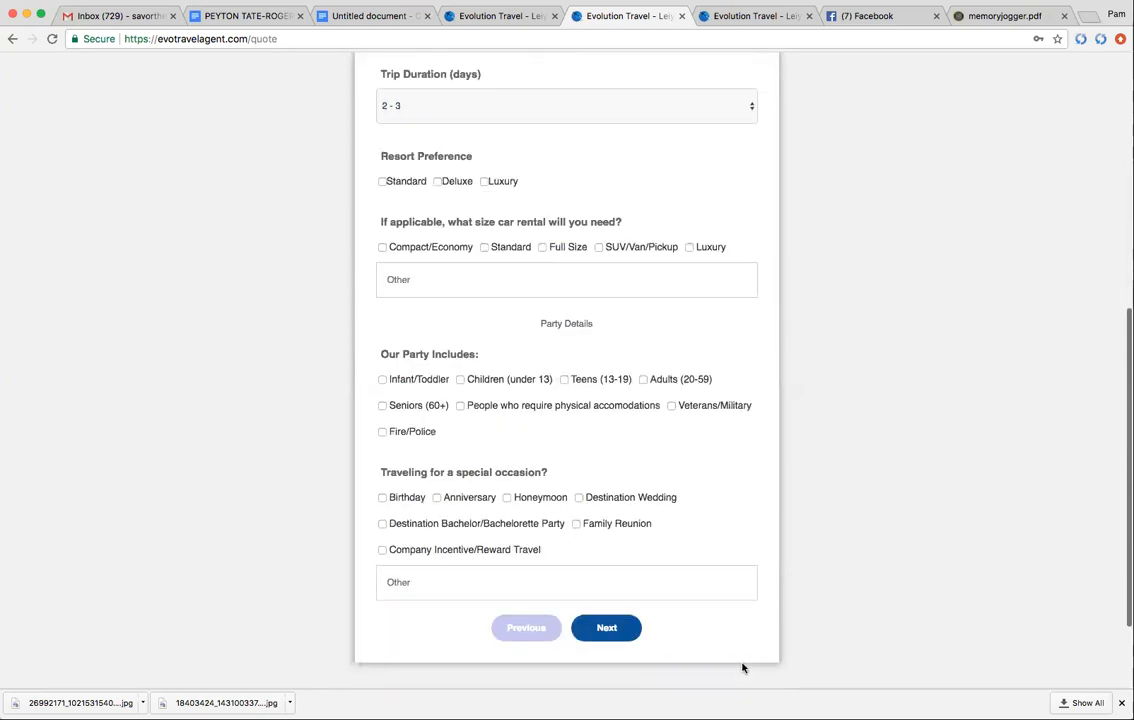
{"action": "scroll", "scroll_direction": "down", "scroll_amount": 3}
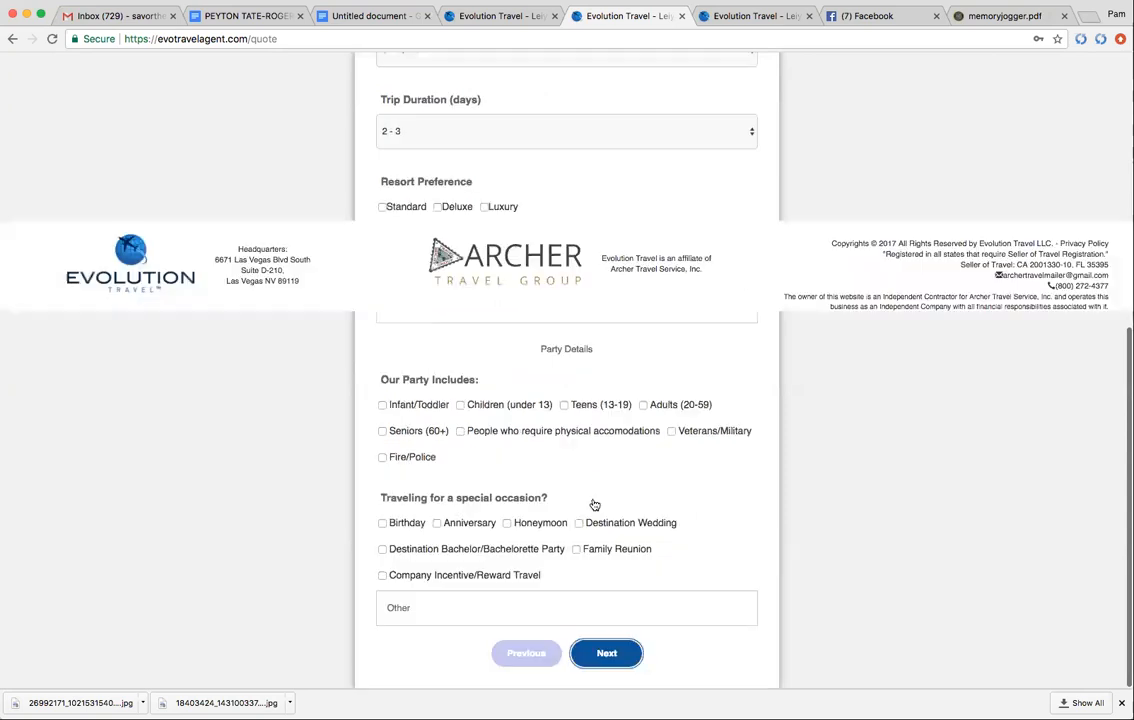
{"action": "left_click", "coordinate": [606, 652]}
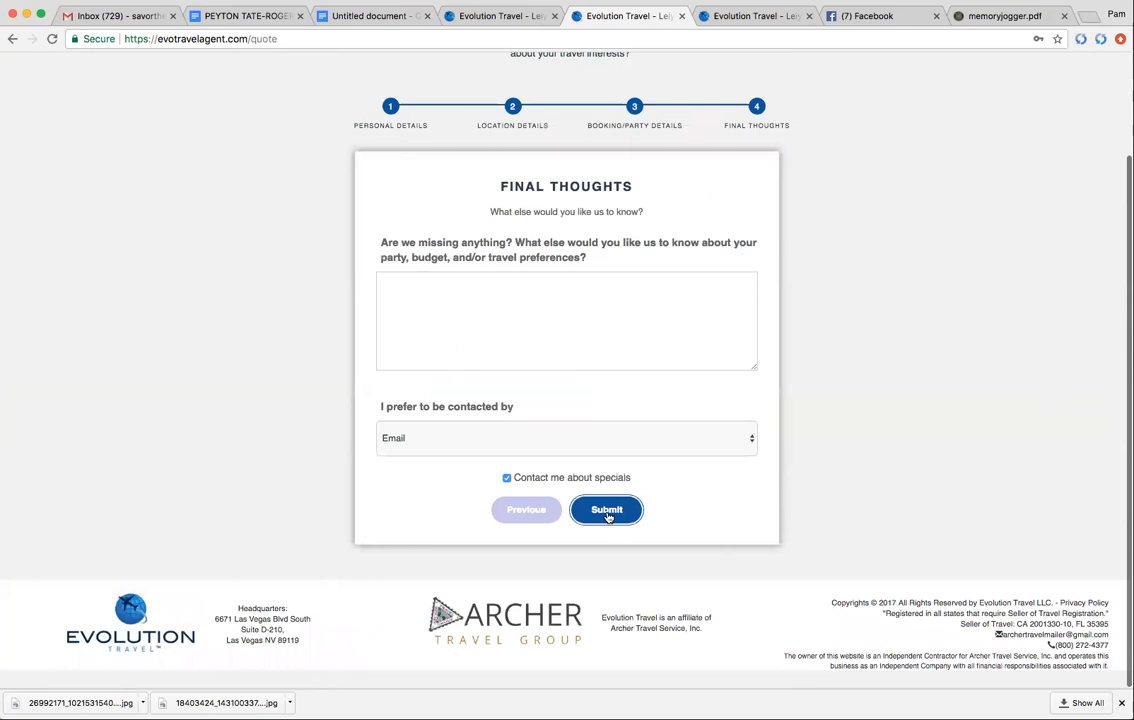
Submit the Hawaii quote request and return to the Gmail inbox.
{"action": "left_click", "coordinate": [606, 510]}
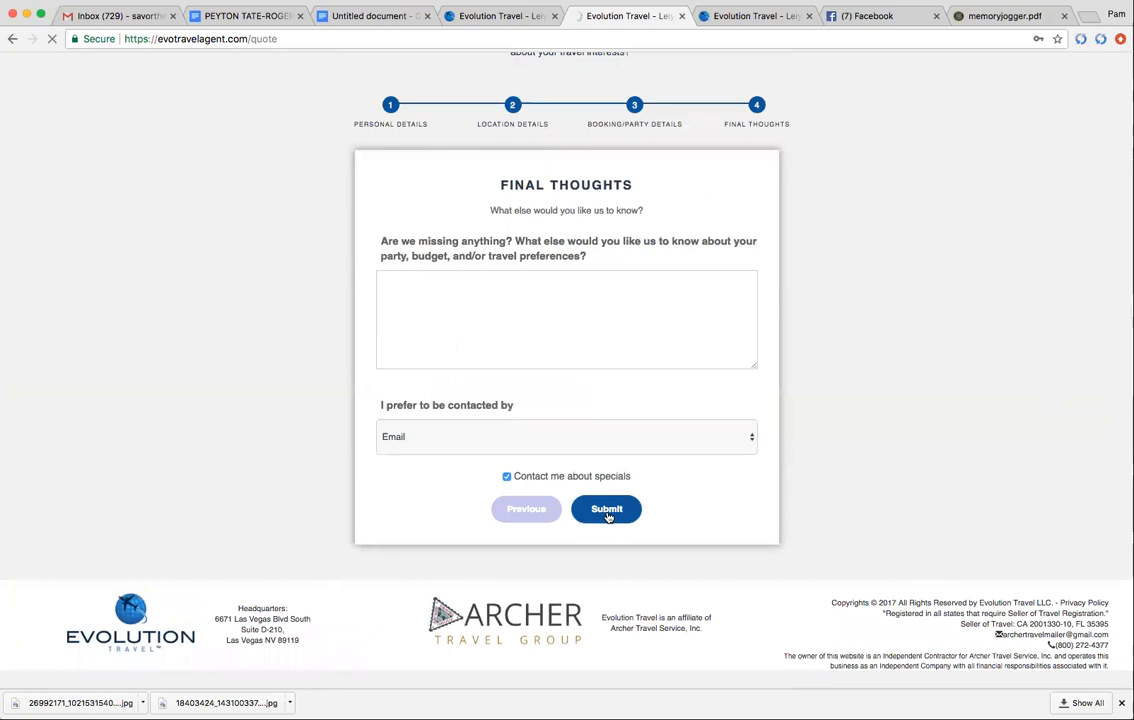
{"action": "left_click", "coordinate": [606, 510]}
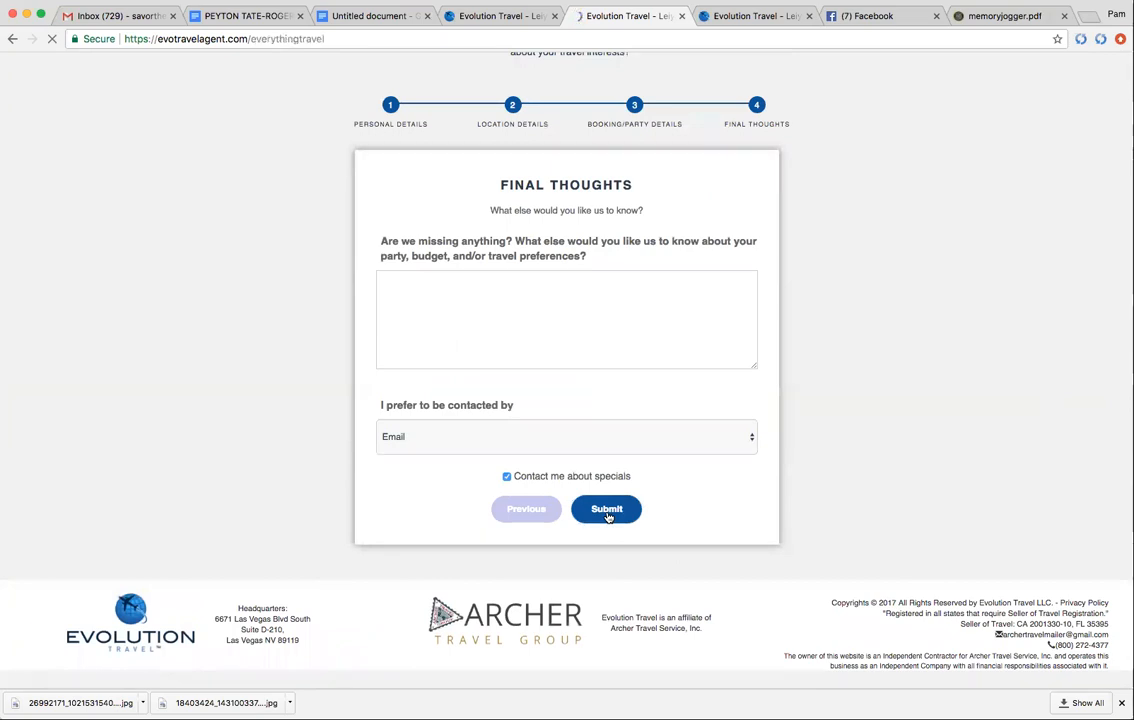
{"action": "left_click", "coordinate": [606, 510]}
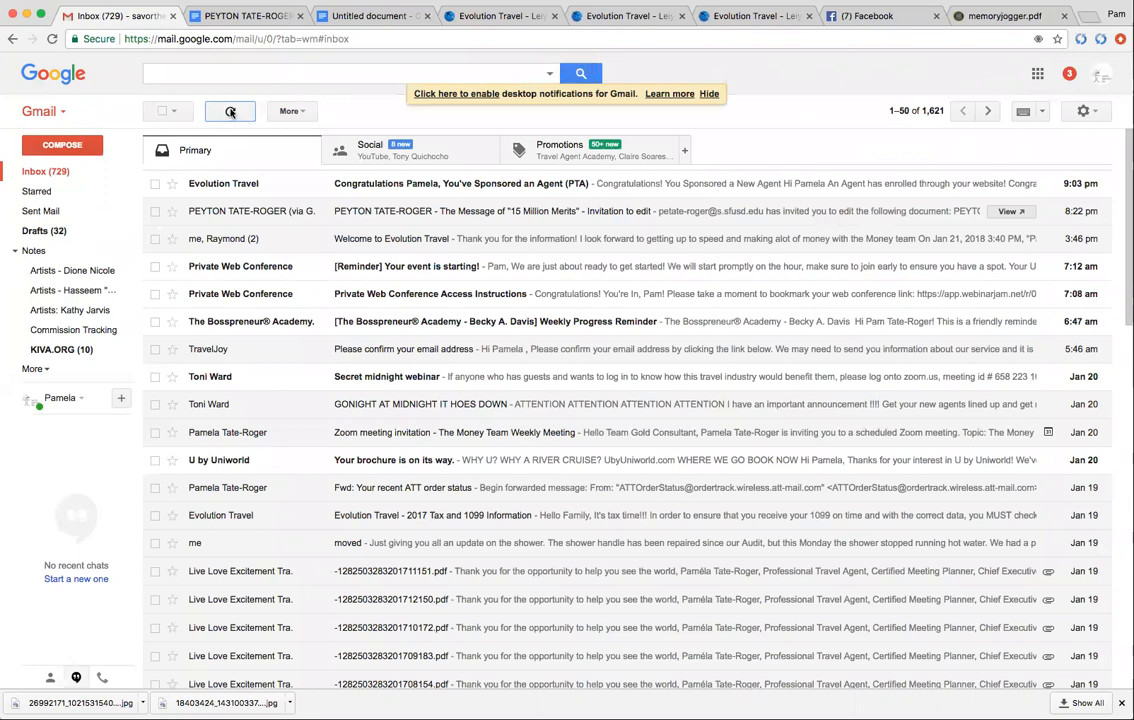
{"action": "mouse_move", "coordinate": [580, 36]}
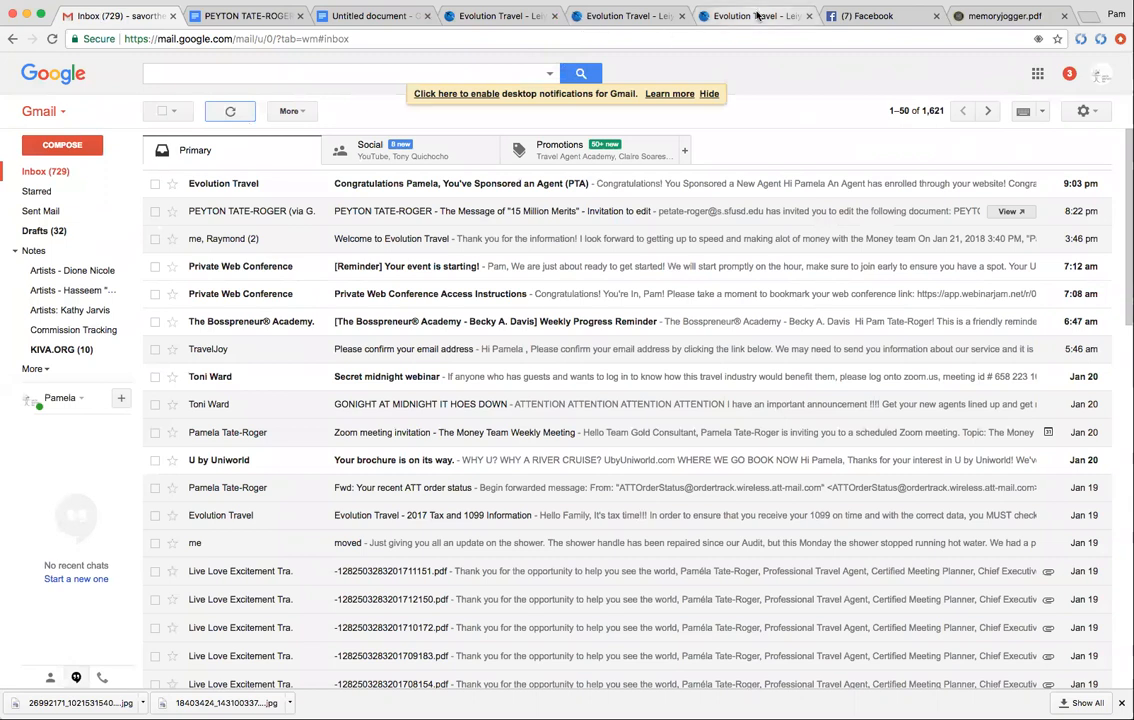
Glance at the agent site's agent area, read the 'Join us in Morocco' email in Gmail, and return to the inbox.
{"action": "left_click", "coordinate": [756, 16]}
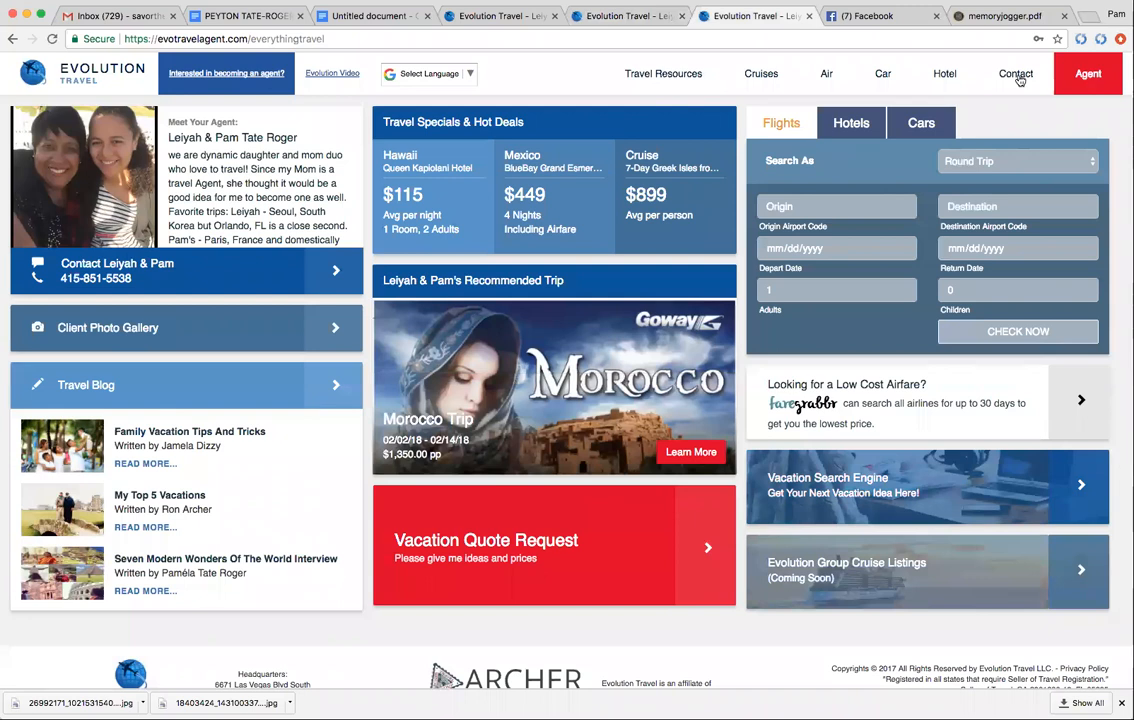
{"action": "left_click", "coordinate": [1088, 72]}
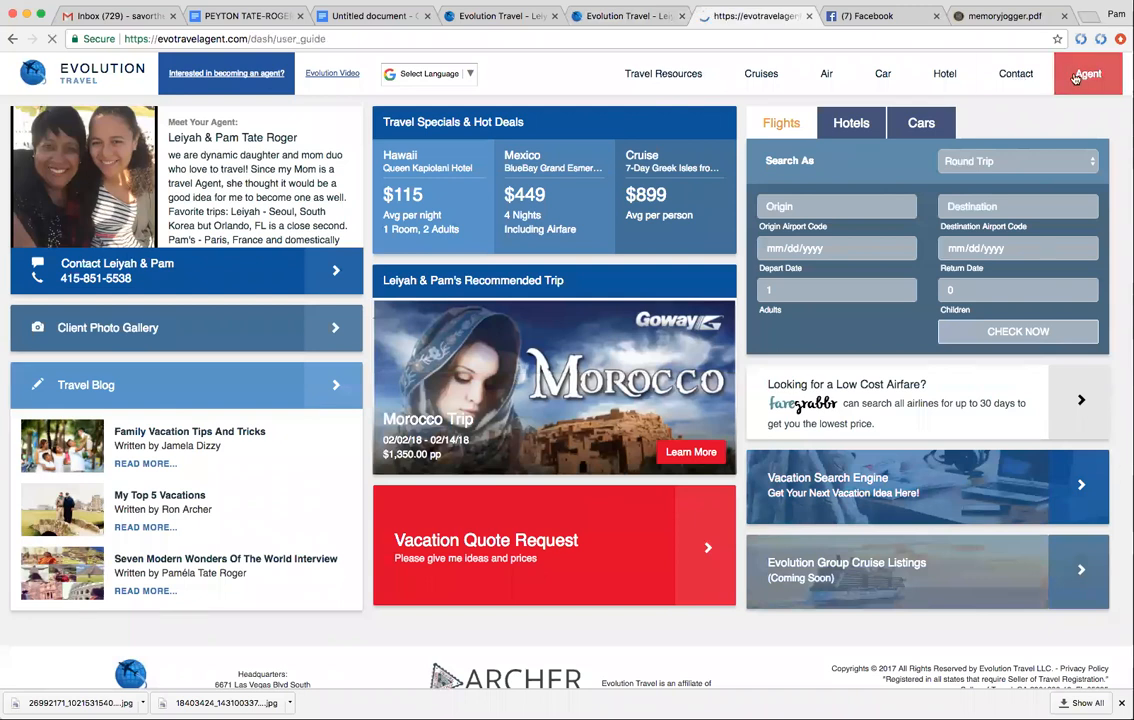
{"action": "left_click", "coordinate": [110, 16]}
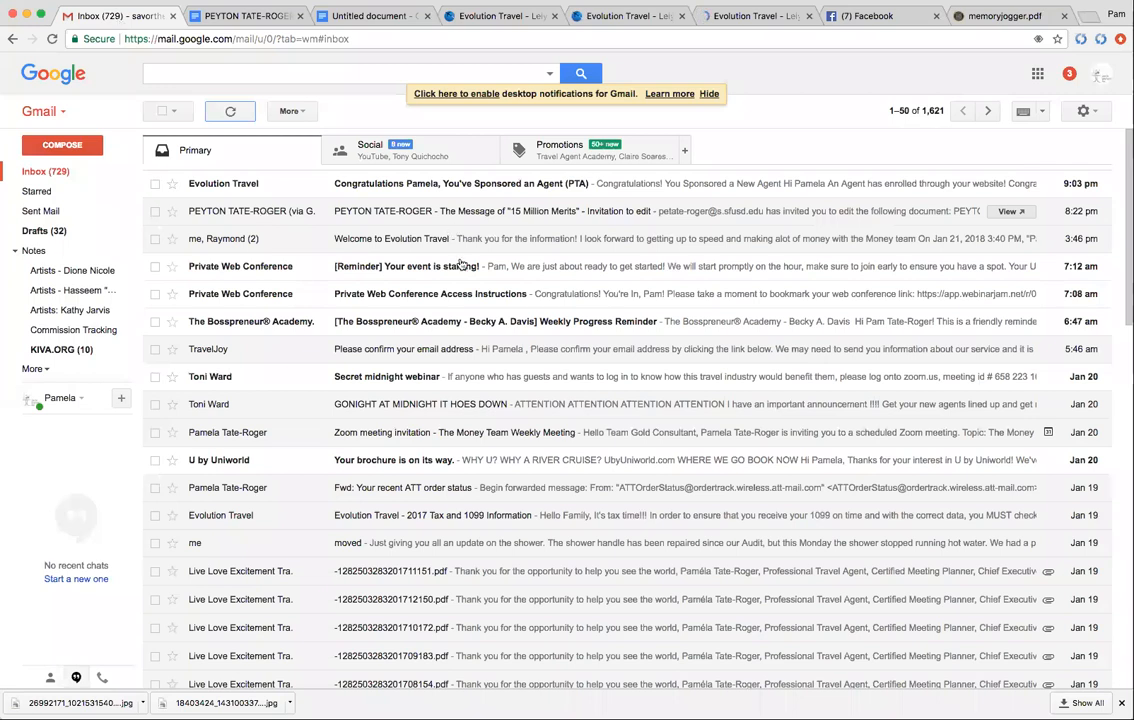
{"action": "mouse_move", "coordinate": [476, 424]}
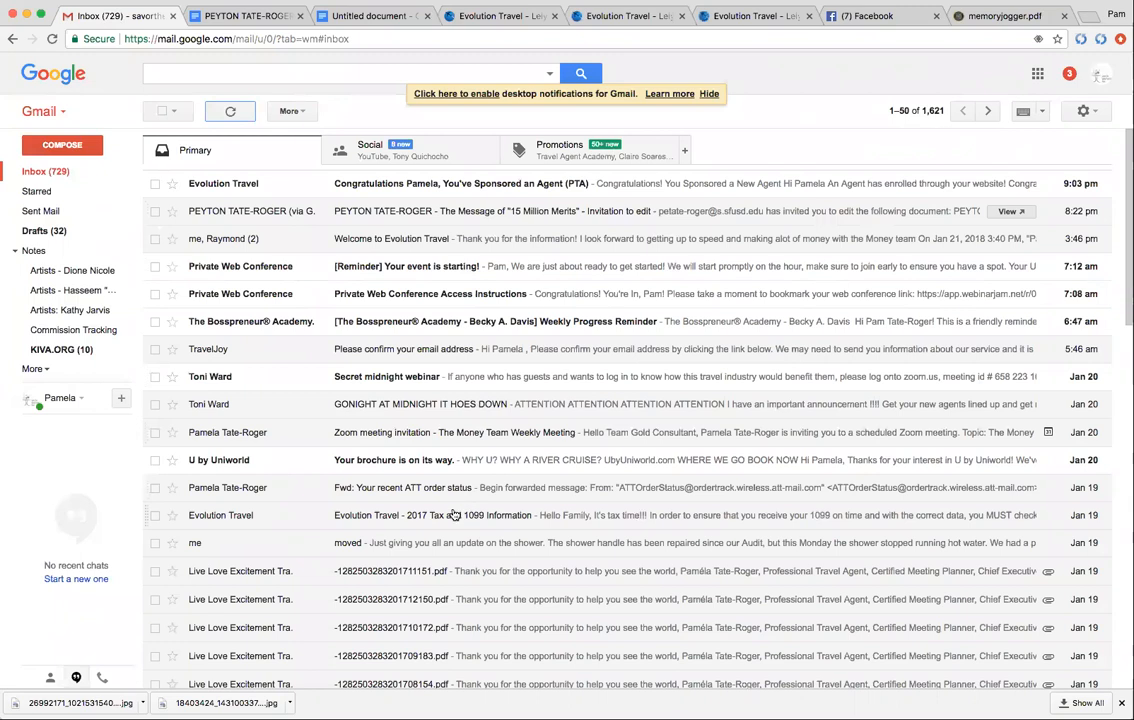
{"action": "mouse_move", "coordinate": [664, 542]}
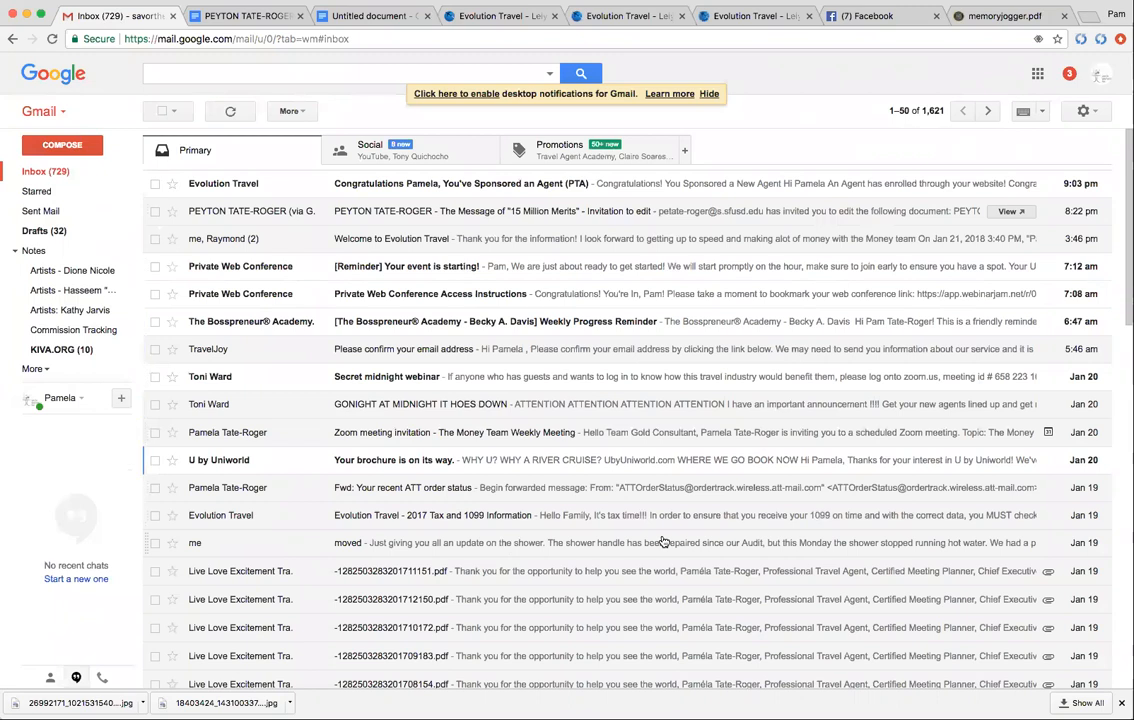
{"action": "scroll", "scroll_direction": "down", "scroll_amount": 3}
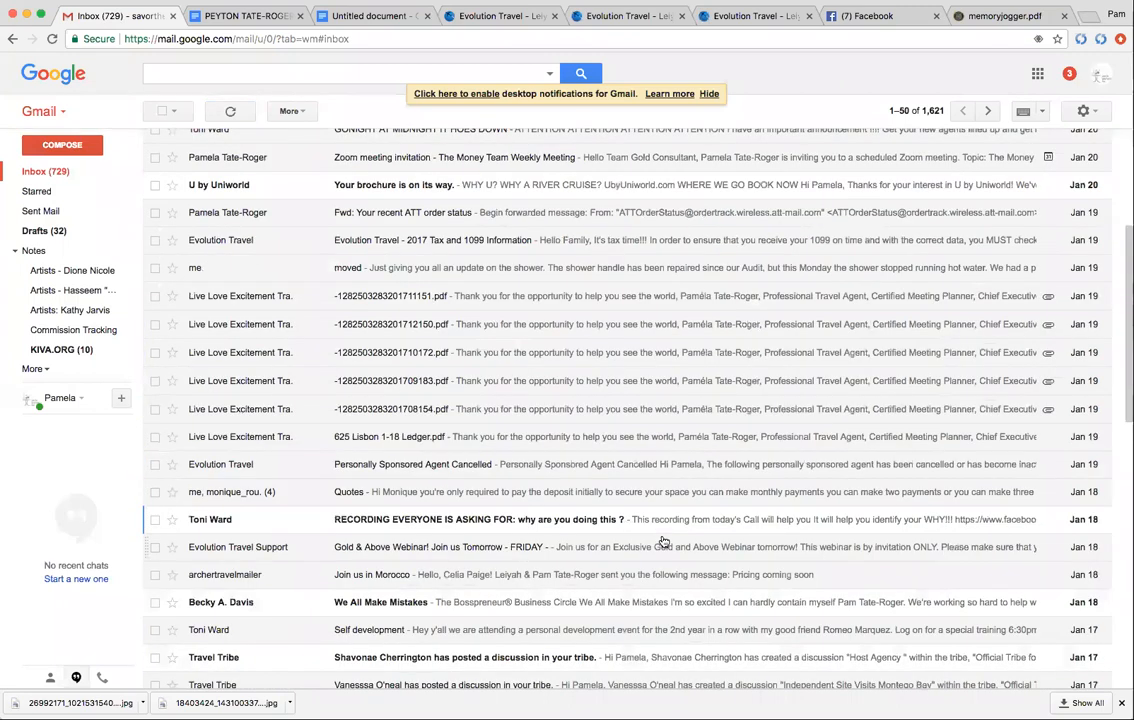
{"action": "mouse_move", "coordinate": [450, 572]}
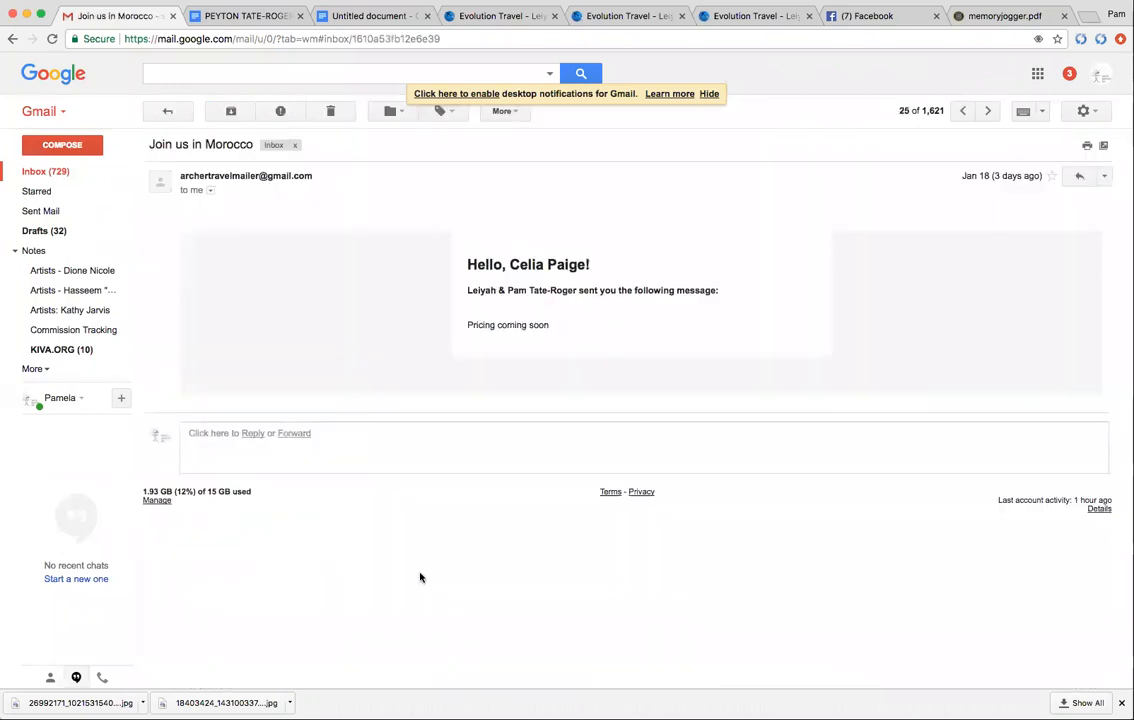
{"action": "mouse_move", "coordinate": [608, 320]}
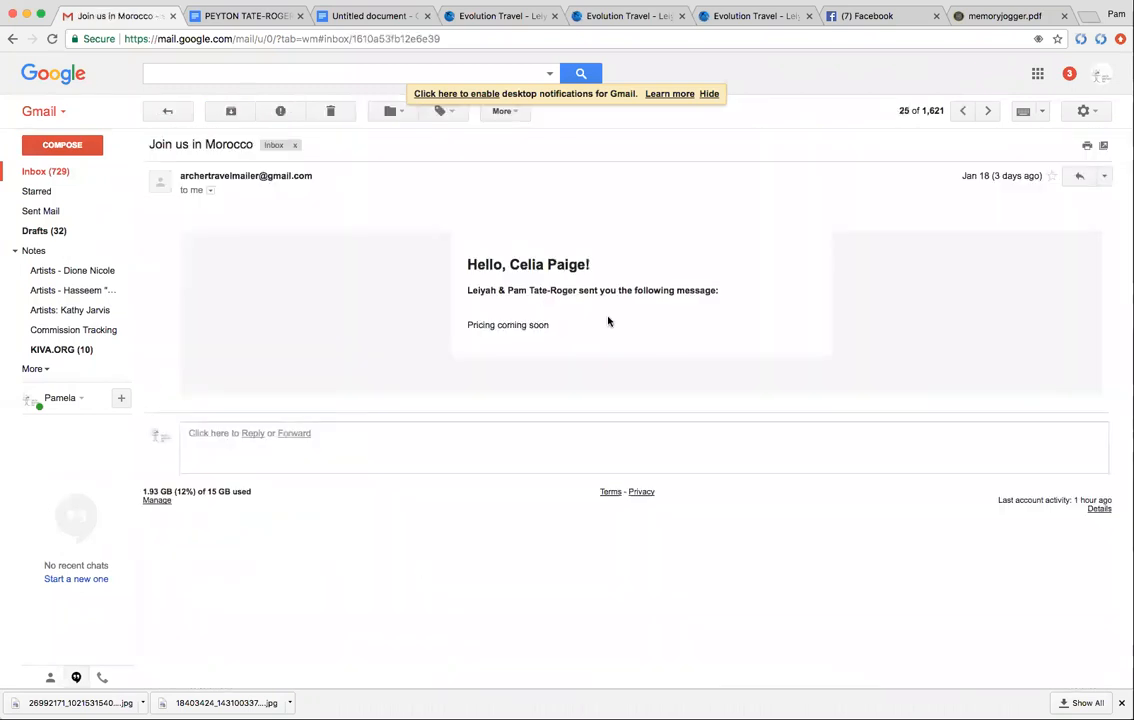
{"action": "mouse_move", "coordinate": [154, 136]}
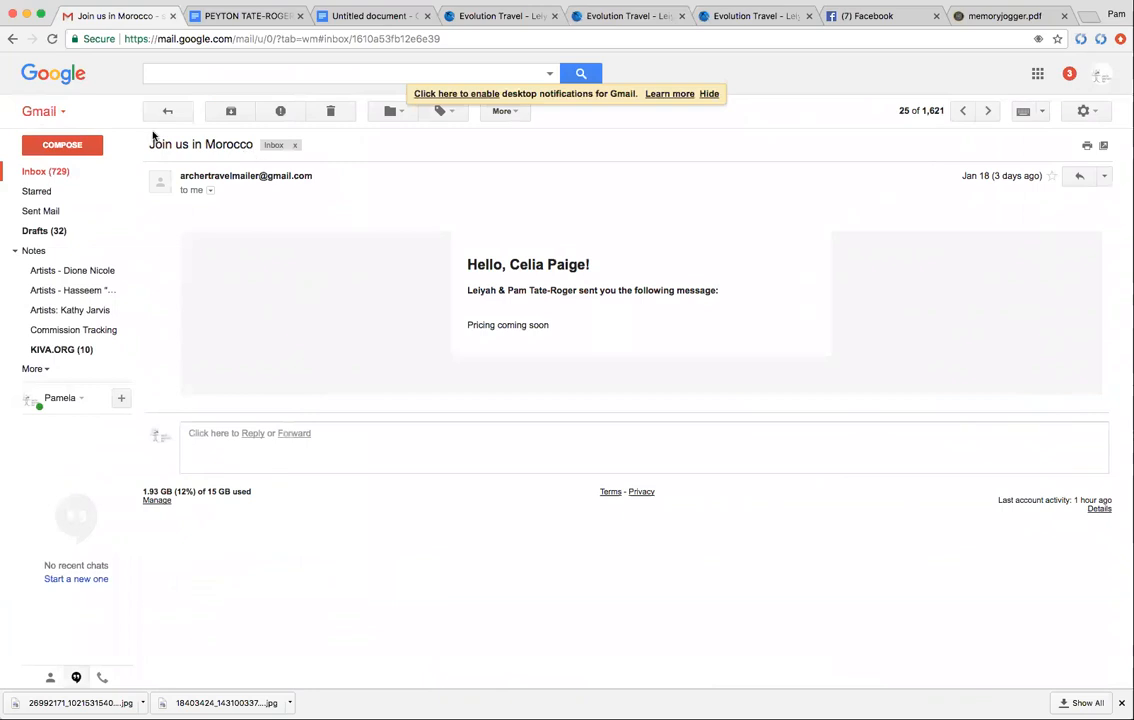
{"action": "left_click", "coordinate": [168, 112]}
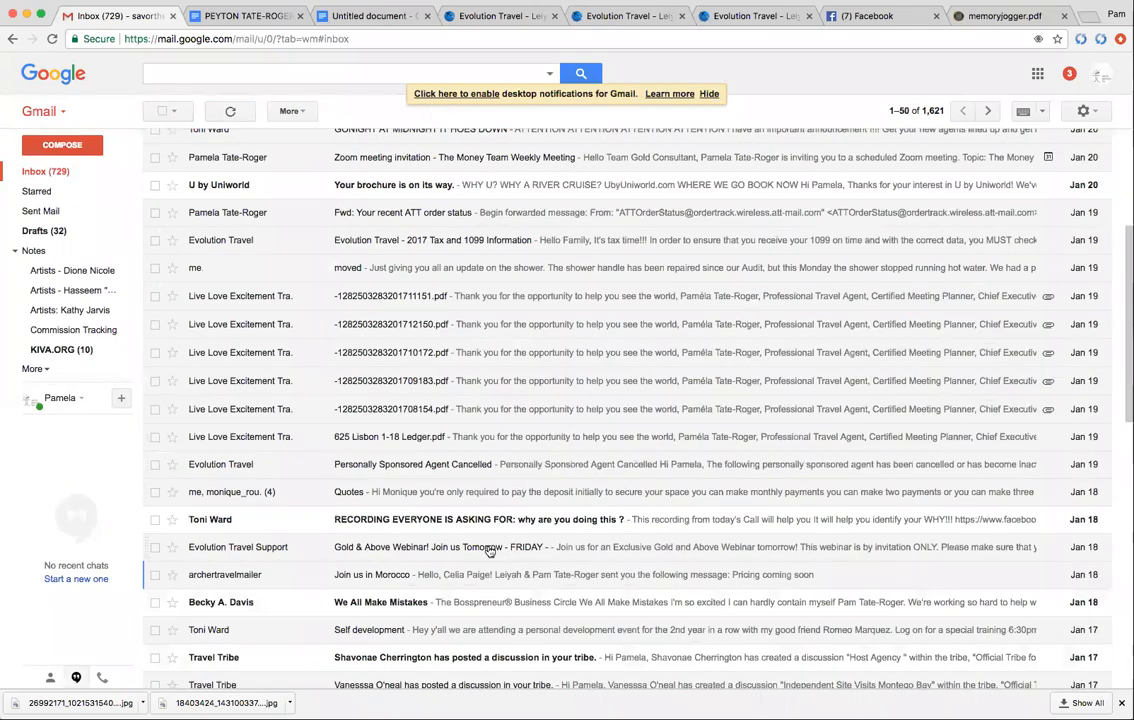
{"action": "mouse_move", "coordinate": [440, 628]}
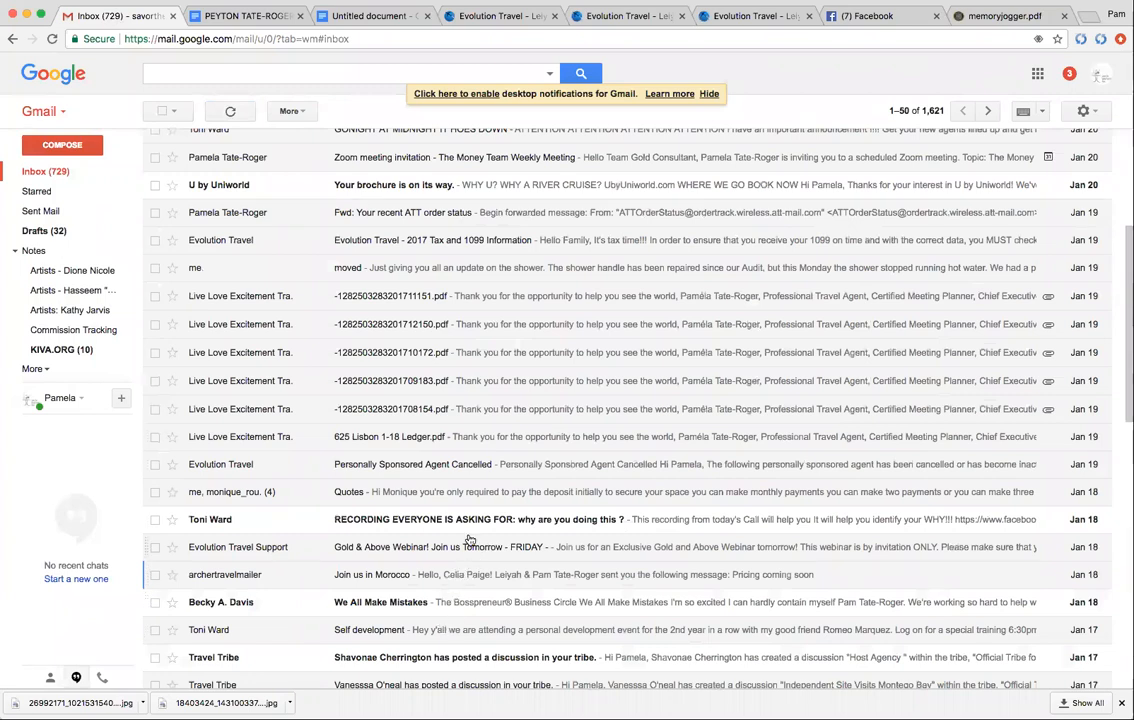
{"action": "mouse_move", "coordinate": [474, 496]}
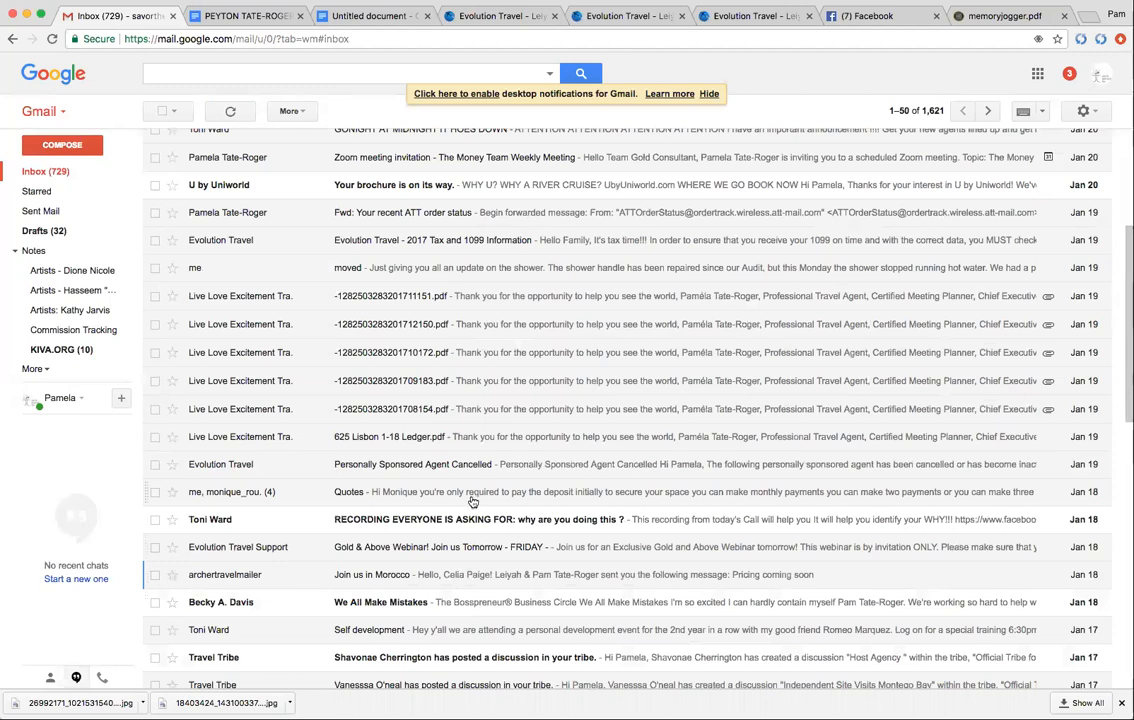
{"action": "mouse_move", "coordinate": [544, 636]}
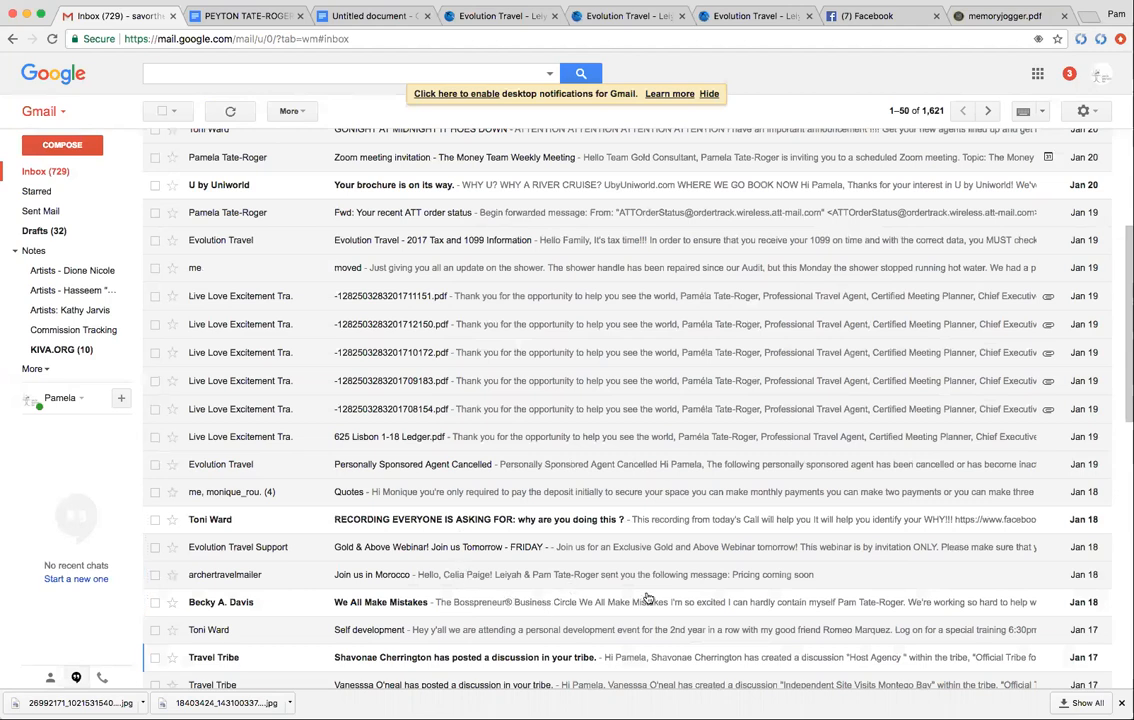
Skim the Gmail inbox, then return to the Evolution Travel tab's User Guide.
{"action": "scroll", "scroll_direction": "down", "scroll_amount": 3}
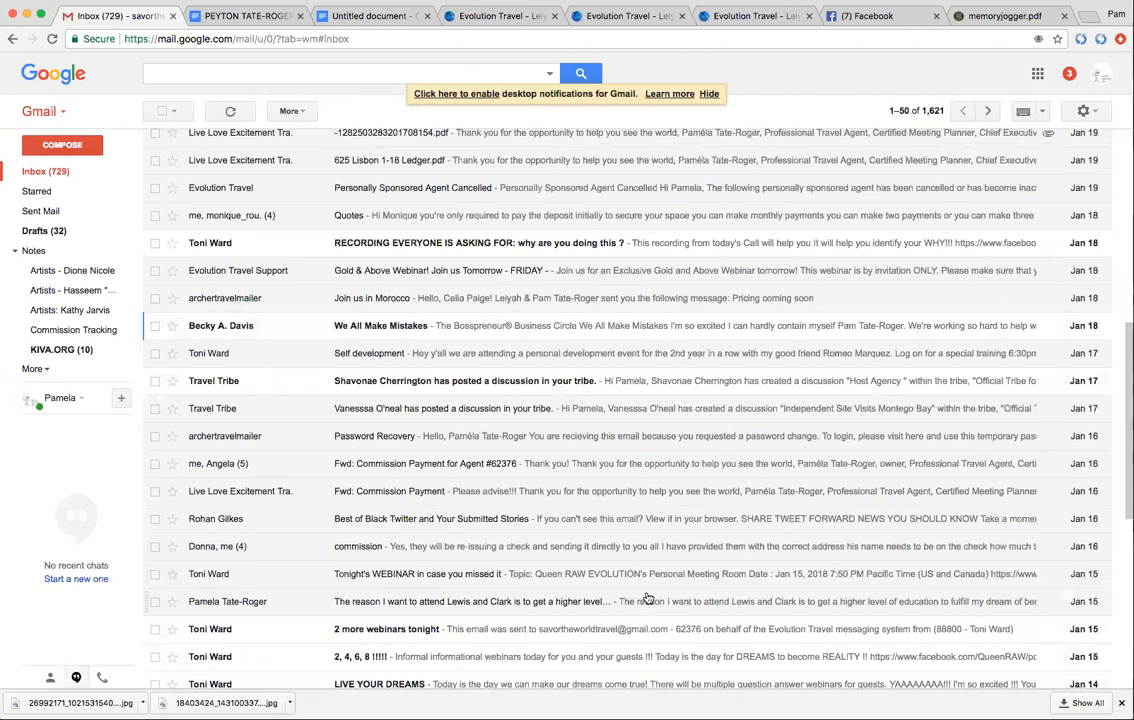
{"action": "scroll", "scroll_direction": "up", "scroll_amount": 3}
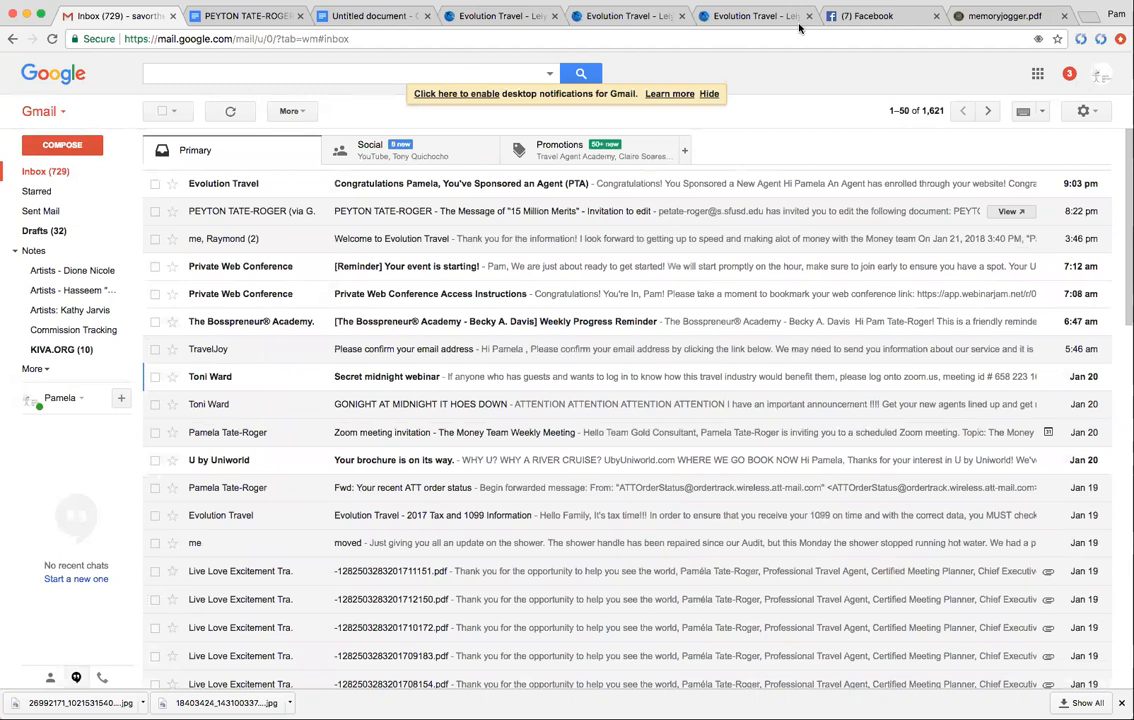
{"action": "left_click", "coordinate": [756, 16]}
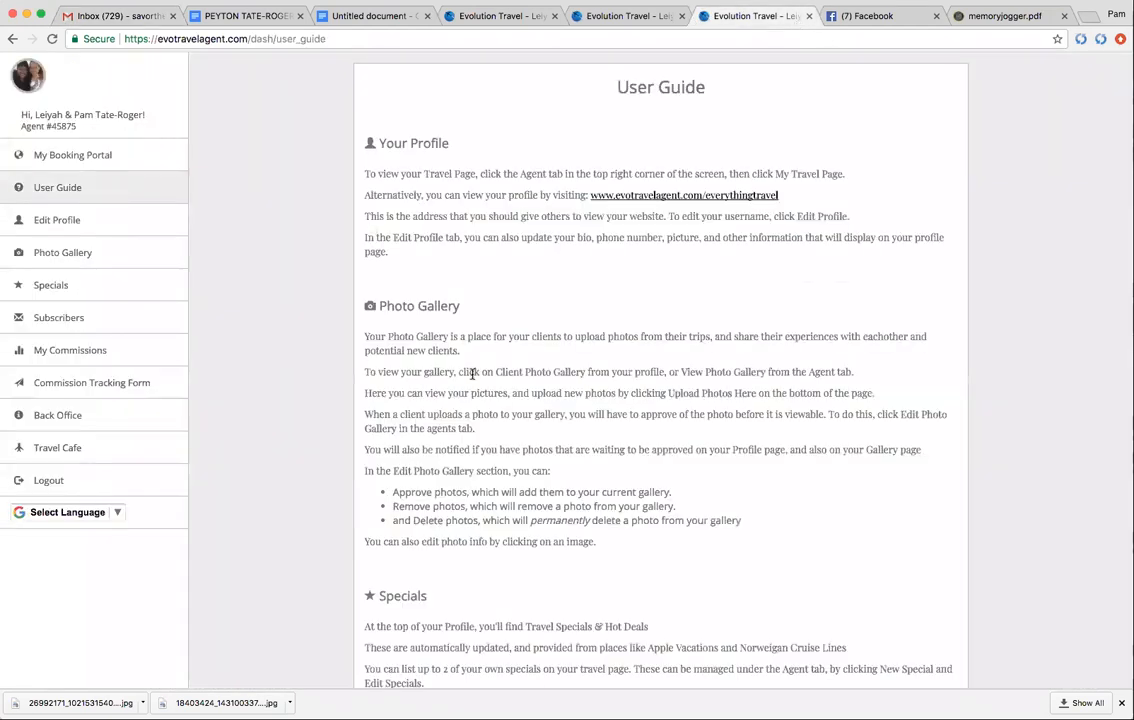
Go to the Subscribers page and remove the duplicate subscriber row.
{"action": "left_click", "coordinate": [58, 316]}
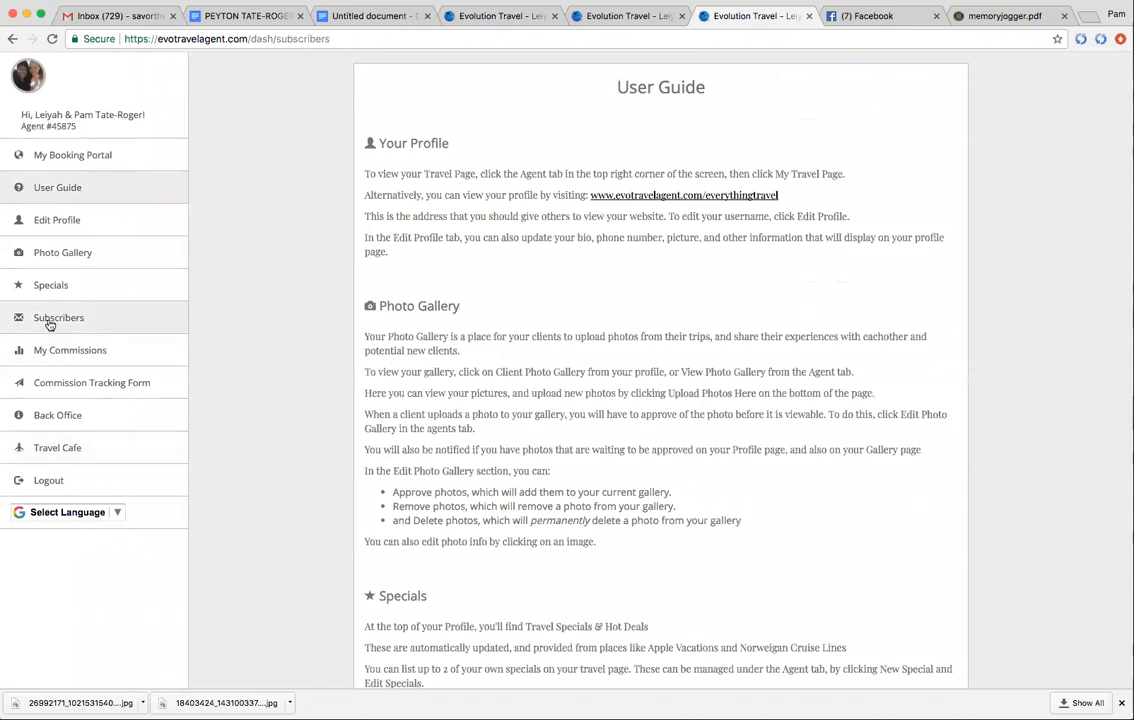
{"action": "left_click", "coordinate": [58, 316]}
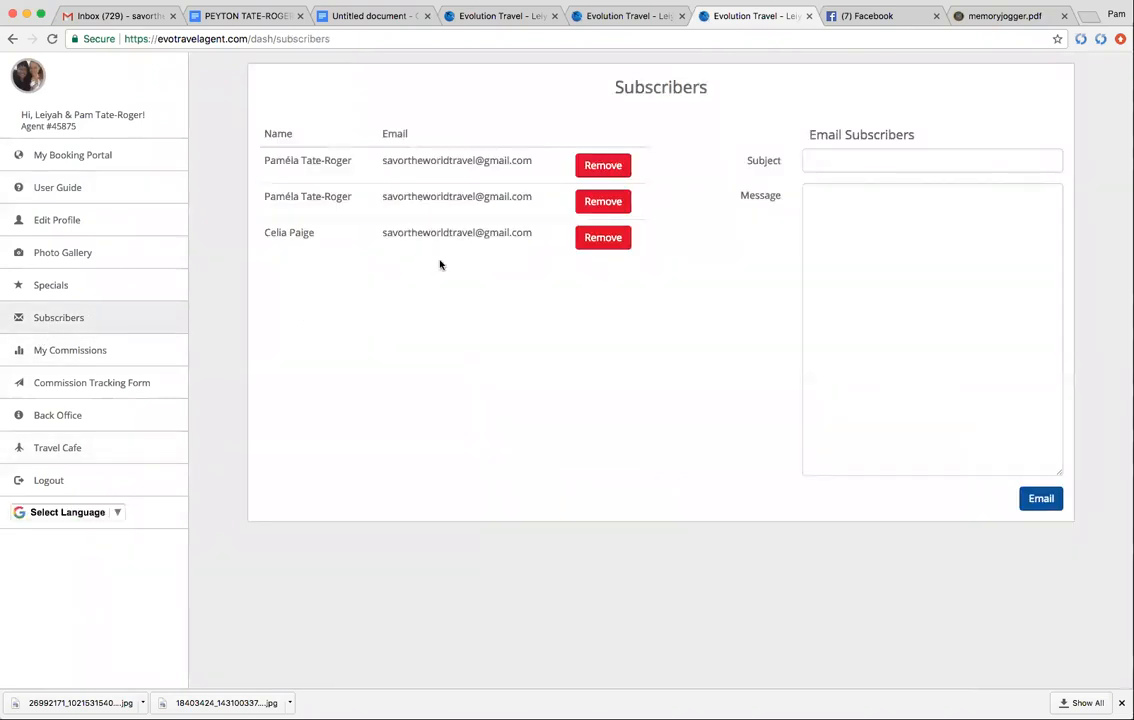
{"action": "mouse_move", "coordinate": [604, 164]}
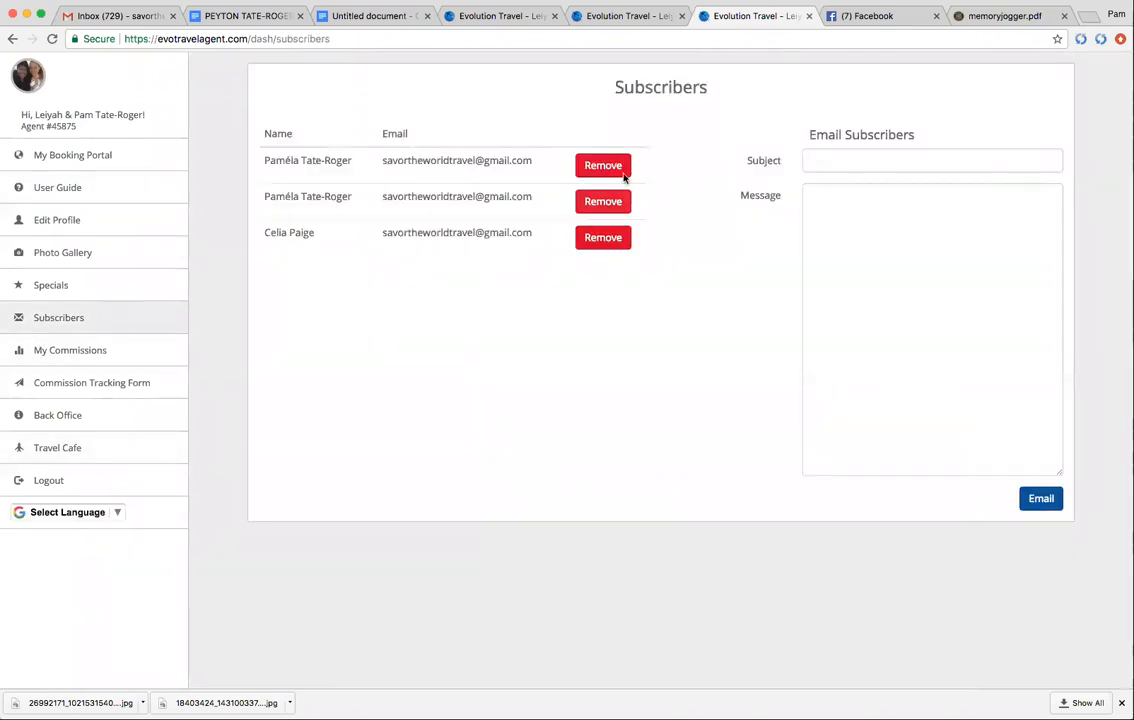
{"action": "mouse_move", "coordinate": [658, 130]}
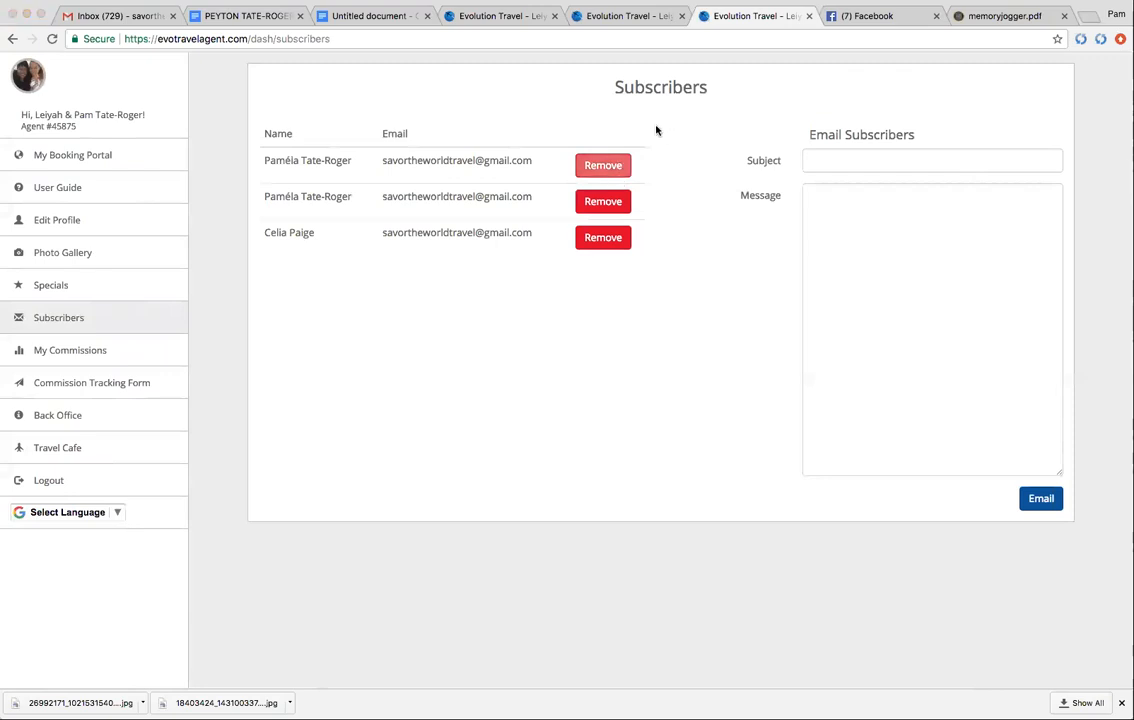
{"action": "mouse_move", "coordinate": [642, 136]}
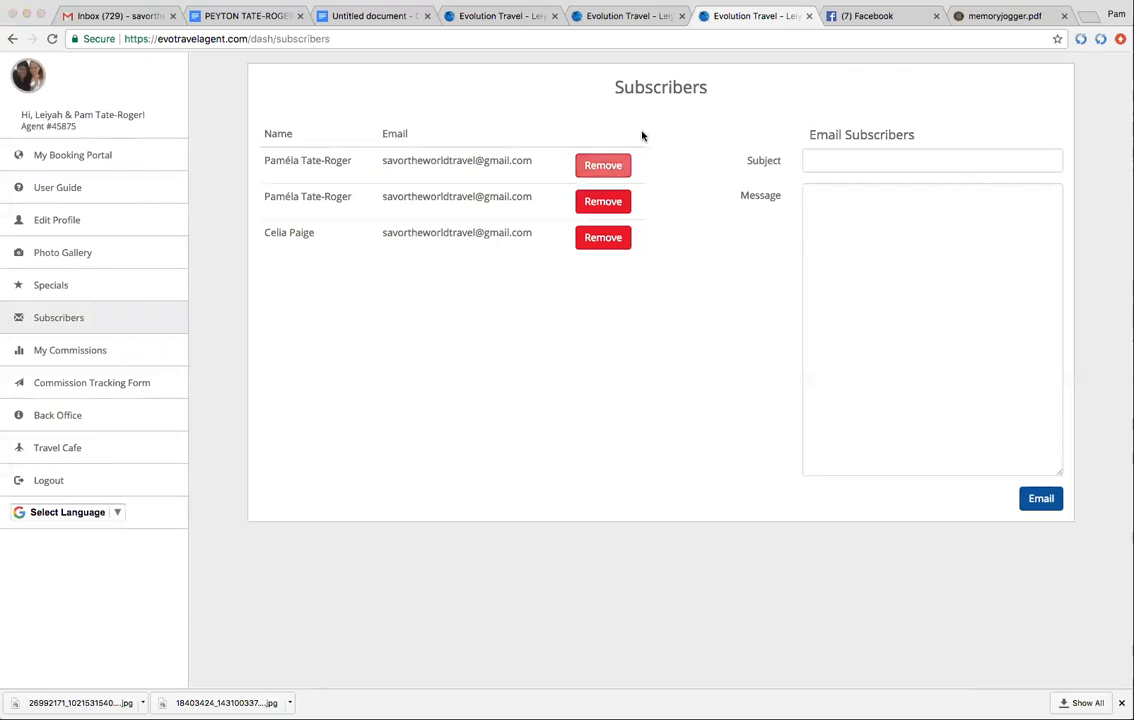
{"action": "mouse_move", "coordinate": [696, 128]}
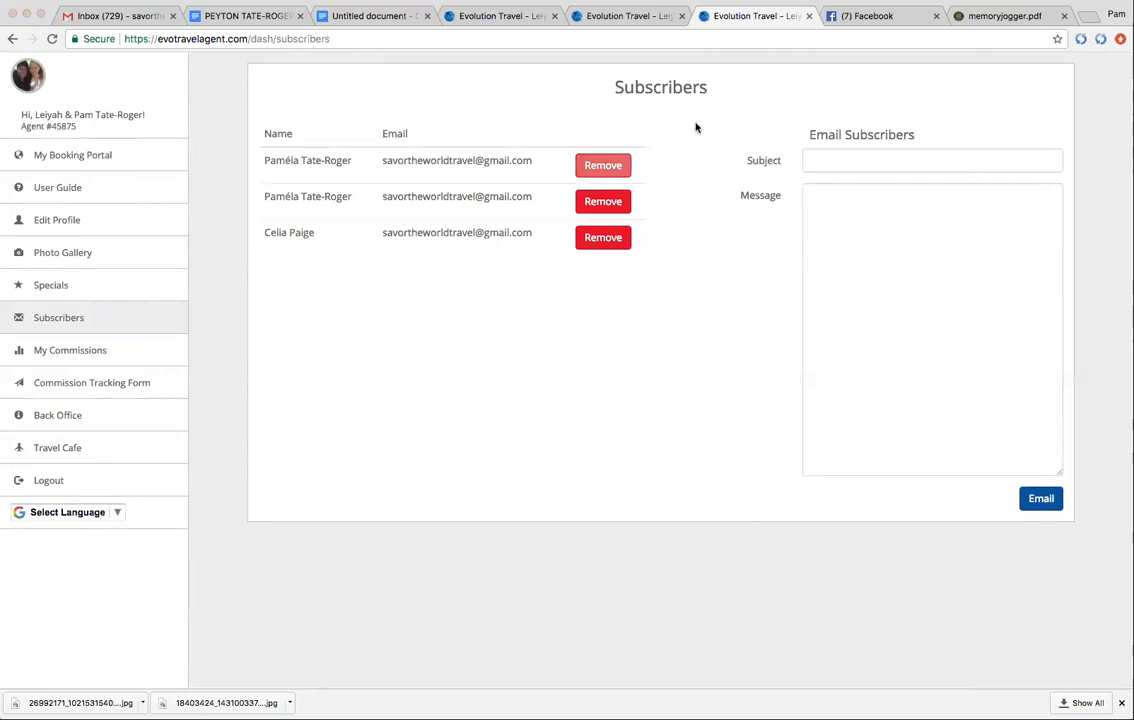
Send all subscribers an email with subject 'Help' and message about Morocco.
{"action": "left_click", "coordinate": [604, 200]}
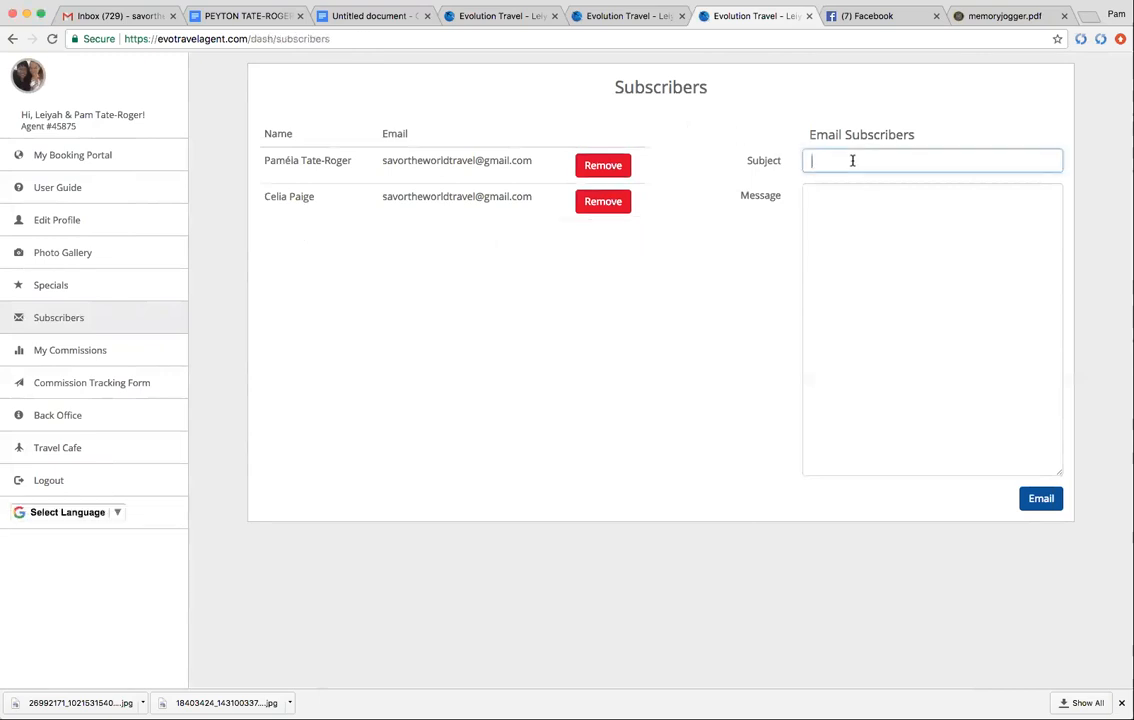
{"action": "type", "text": "Help"}
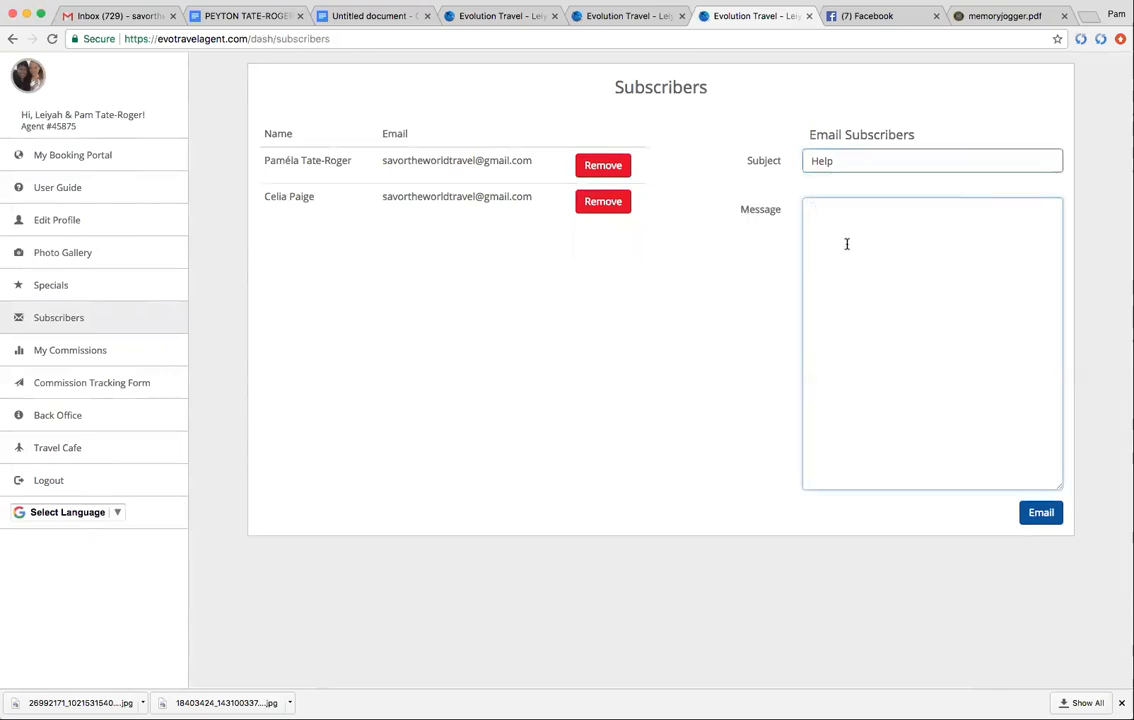
{"action": "type", "text": "Morocco"}
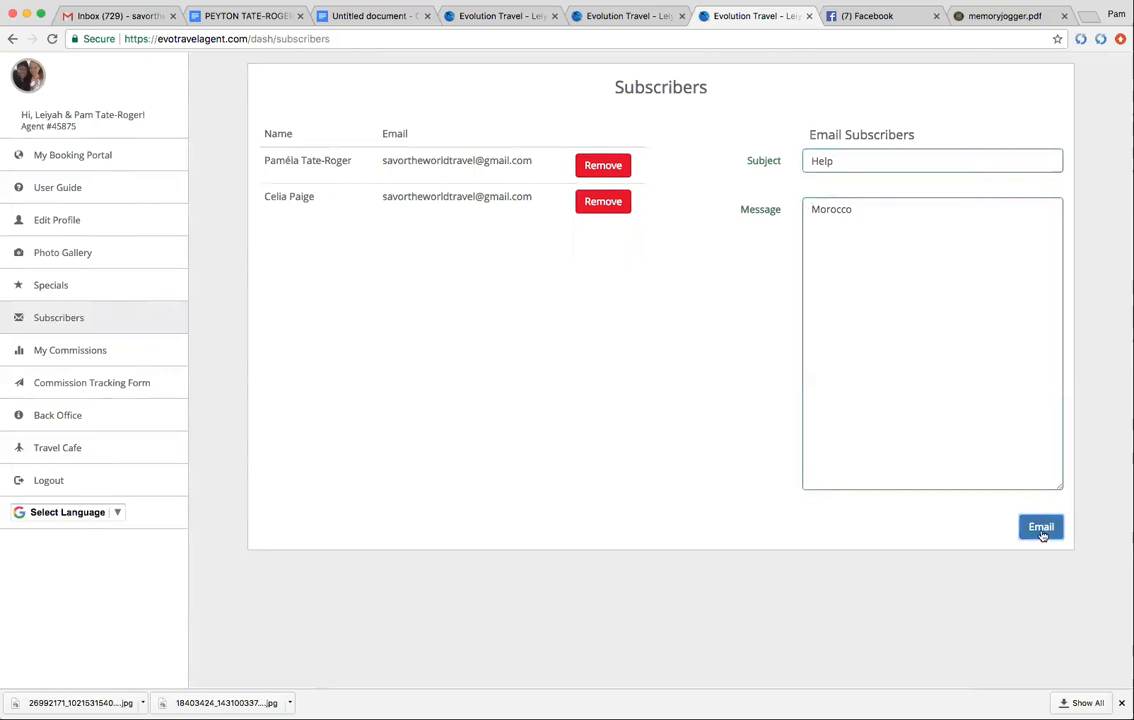
{"action": "left_click", "coordinate": [1040, 528]}
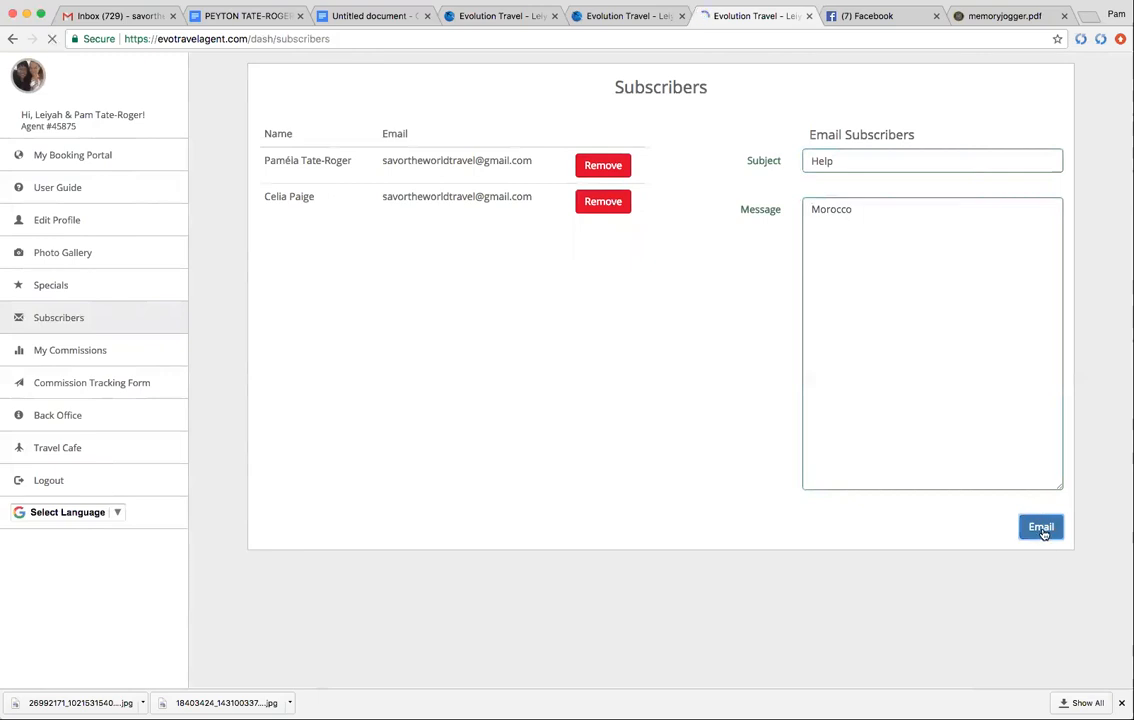
{"action": "left_click", "coordinate": [1040, 528]}
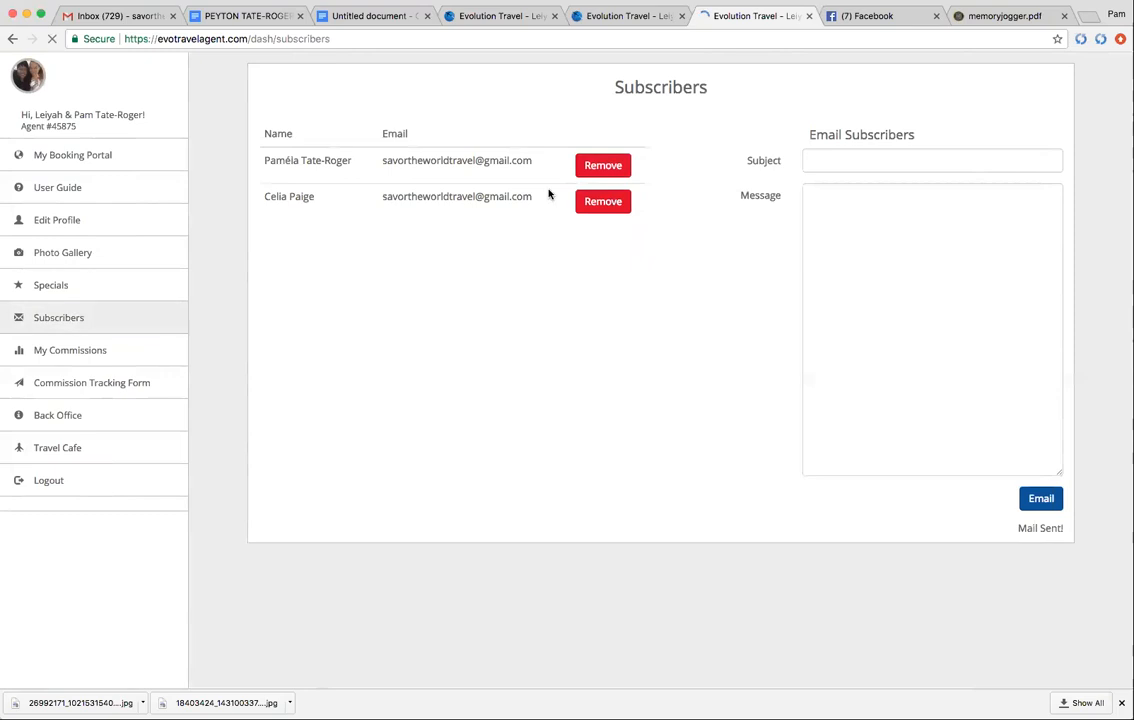
Verify the 'Help' email with the Morocco message in Gmail, then return to the Subscribers page.
{"action": "left_click", "coordinate": [110, 16]}
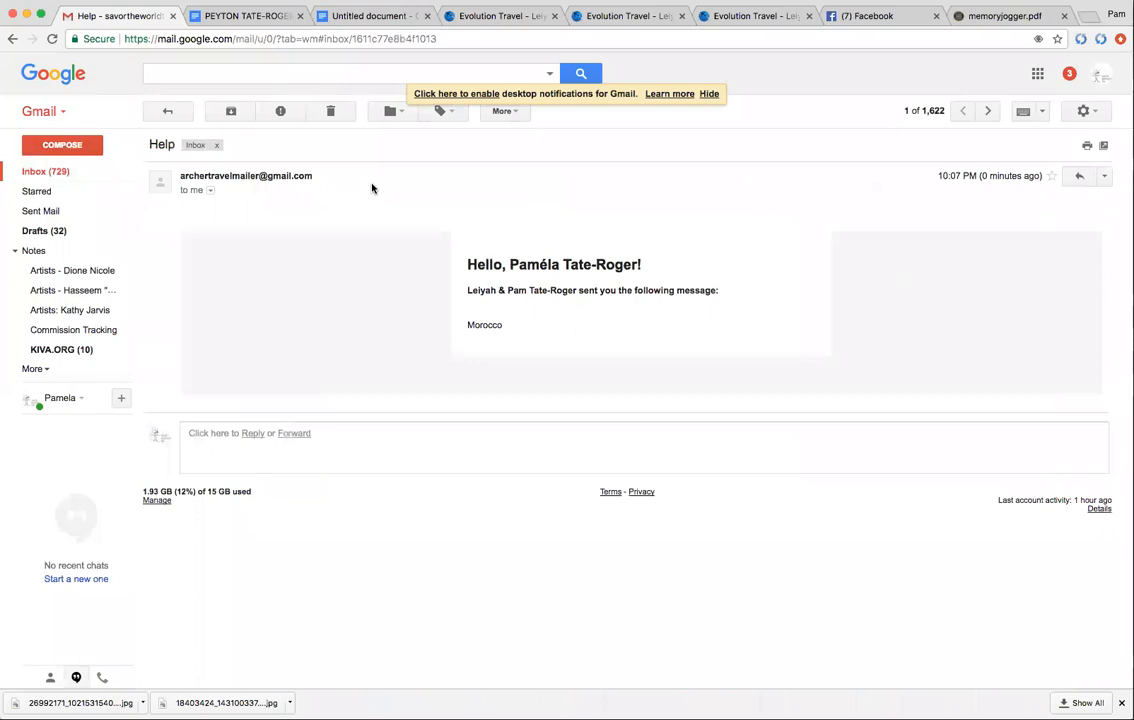
{"action": "mouse_move", "coordinate": [614, 306]}
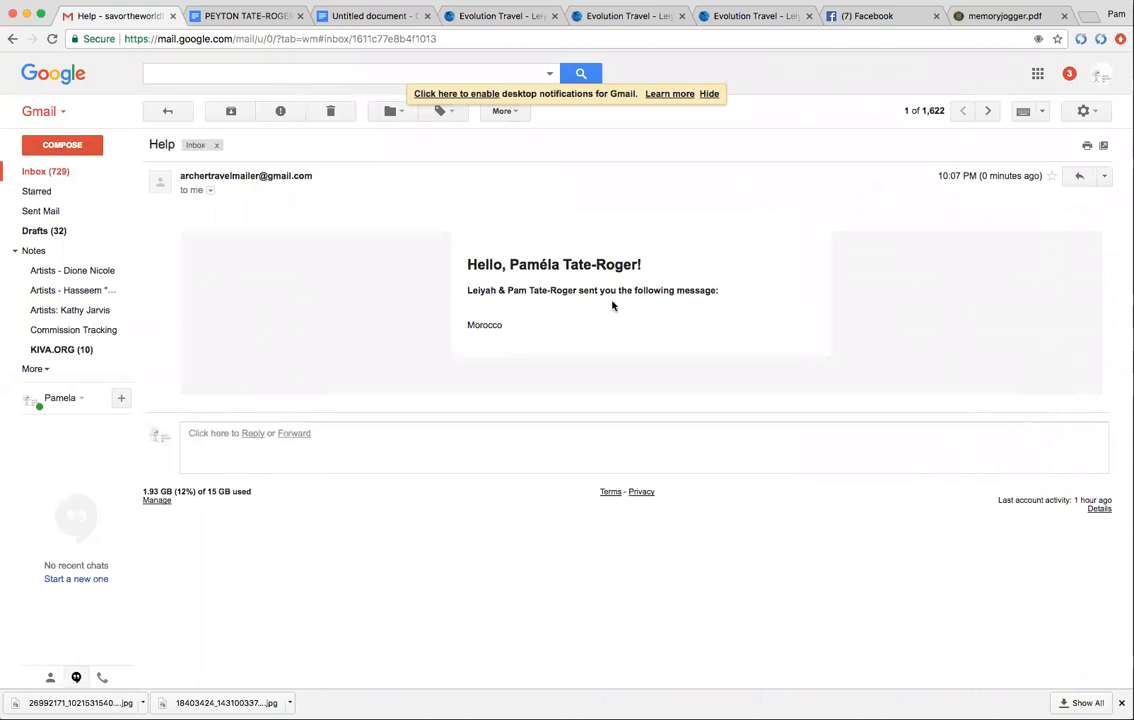
{"action": "mouse_move", "coordinate": [512, 336]}
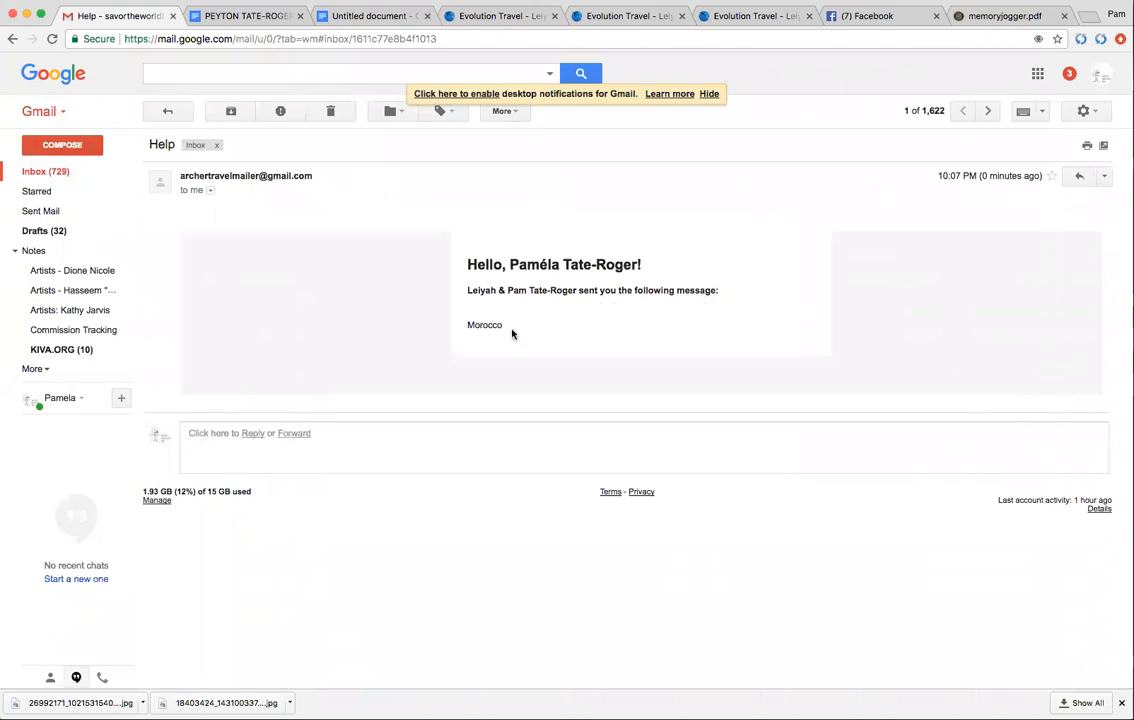
{"action": "mouse_move", "coordinate": [638, 144]}
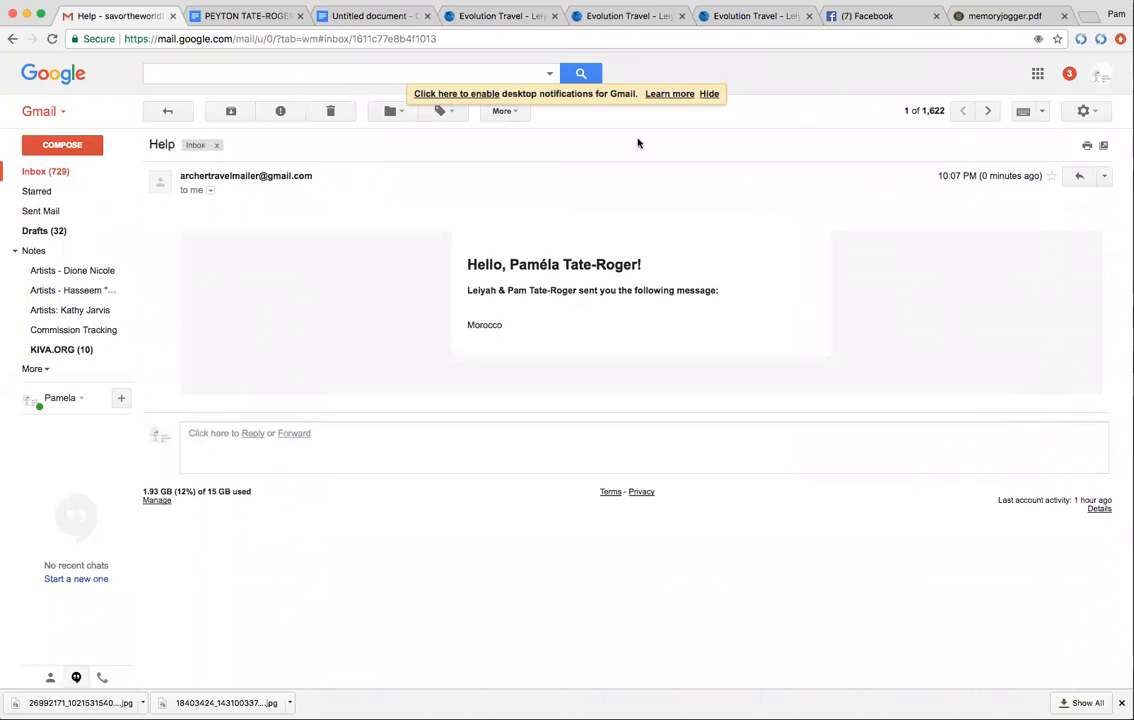
{"action": "left_click", "coordinate": [756, 16]}
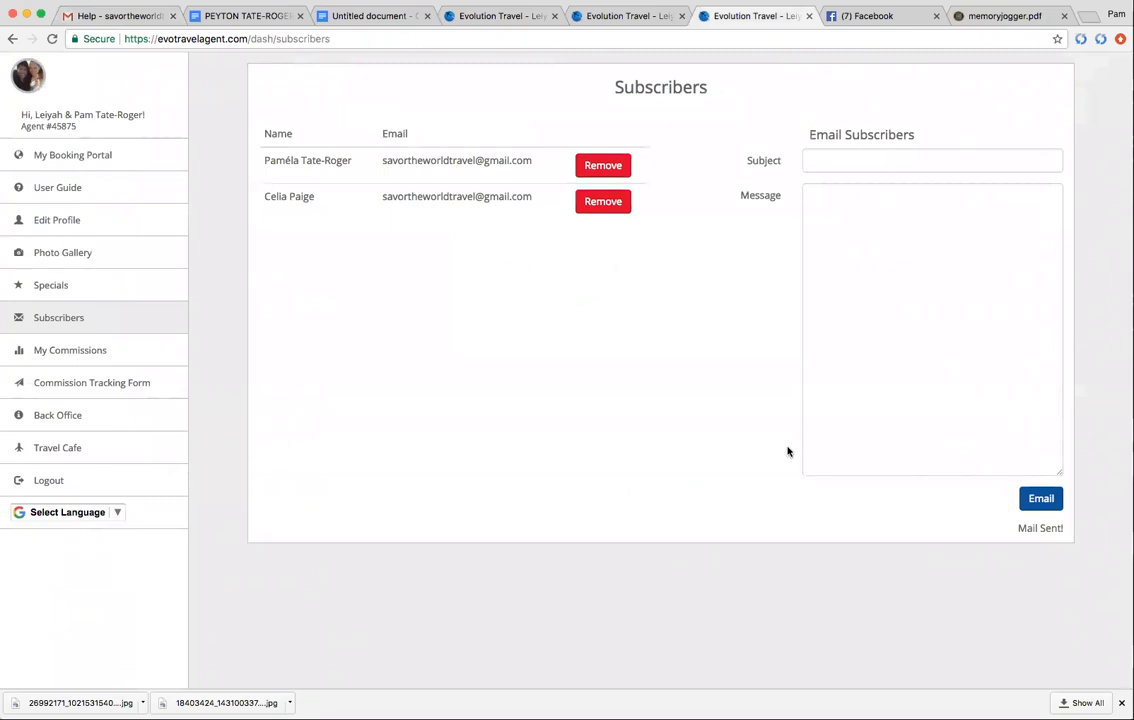
{"action": "mouse_move", "coordinate": [40, 298]}
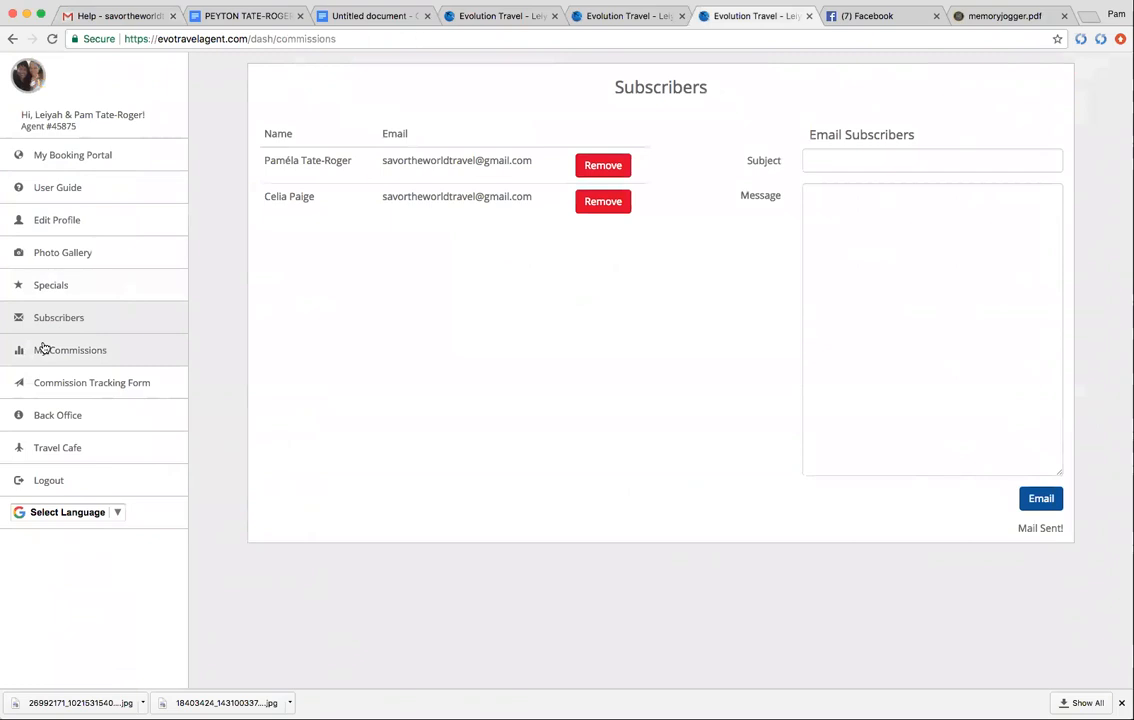
Go to Commissions and load the Commission Tracking Form.
{"action": "left_click", "coordinate": [70, 350]}
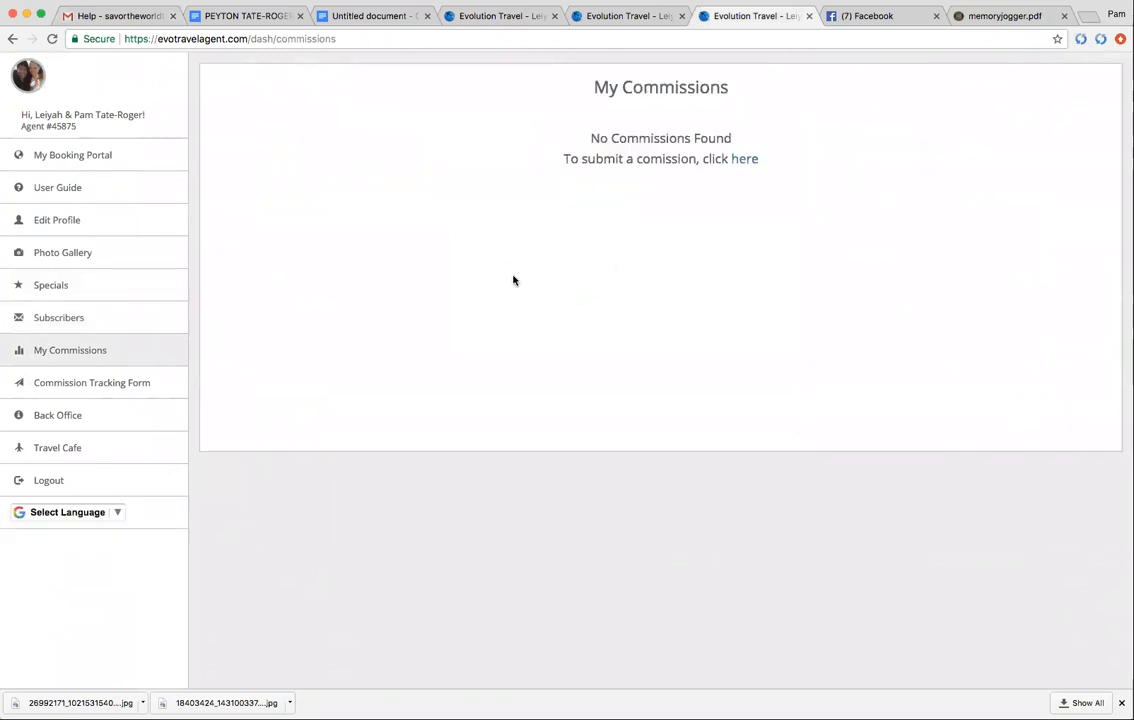
{"action": "mouse_move", "coordinate": [744, 160]}
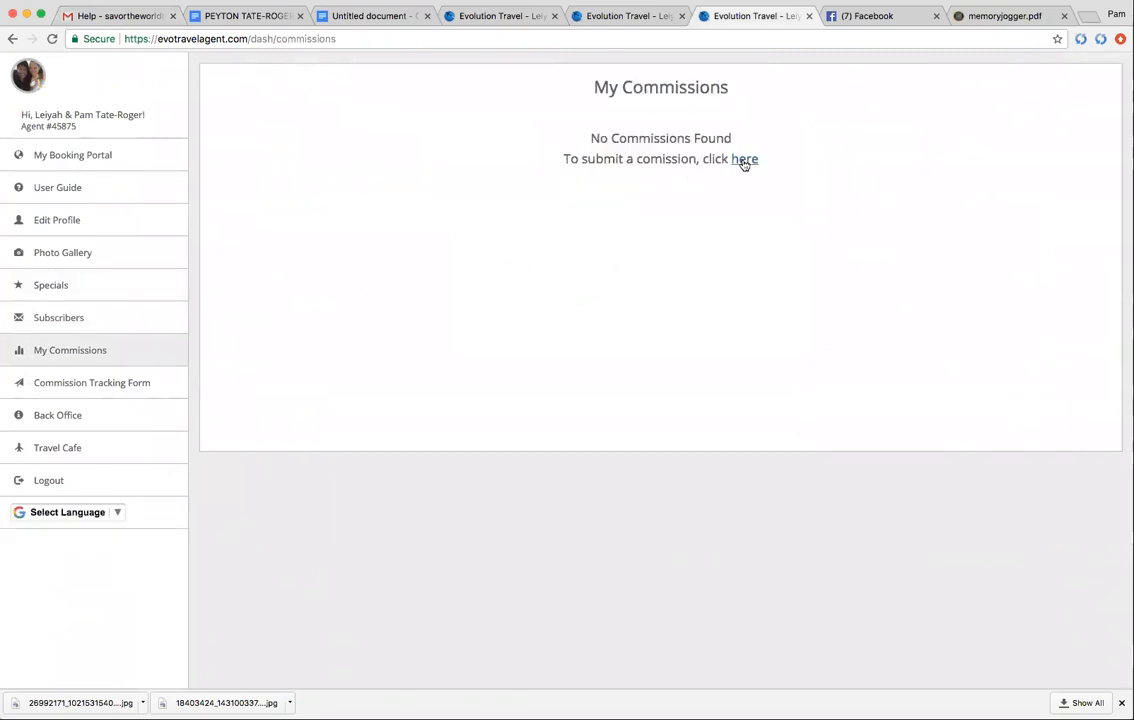
{"action": "left_click", "coordinate": [744, 160]}
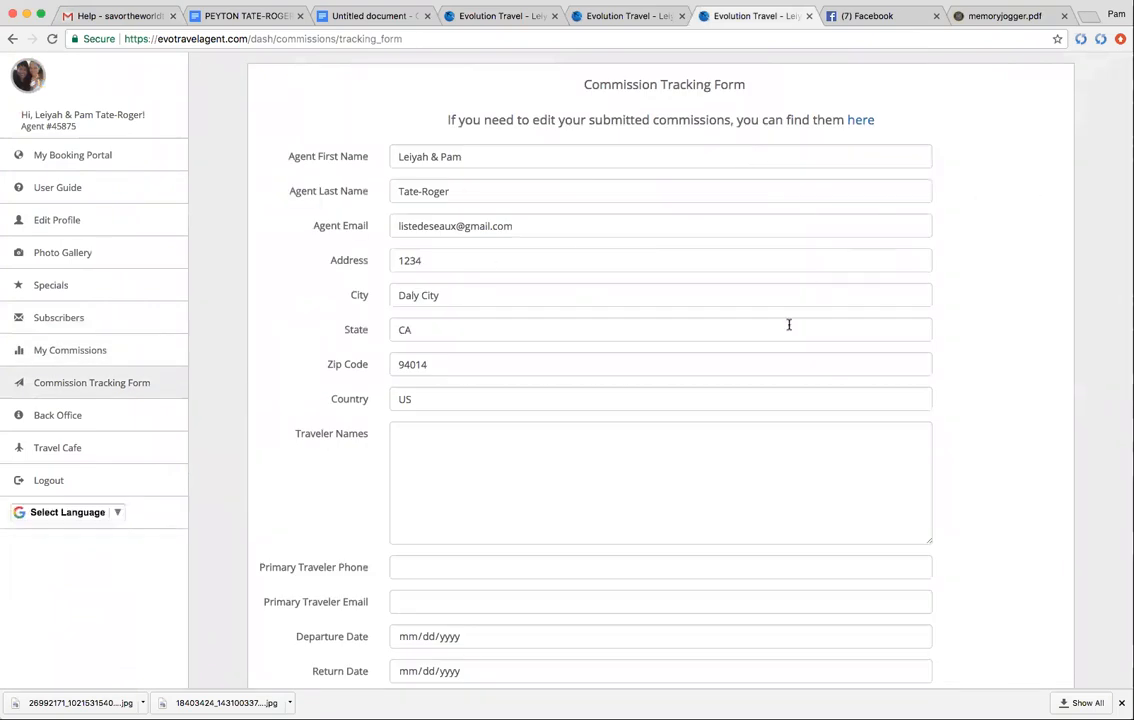
{"action": "mouse_move", "coordinate": [988, 296]}
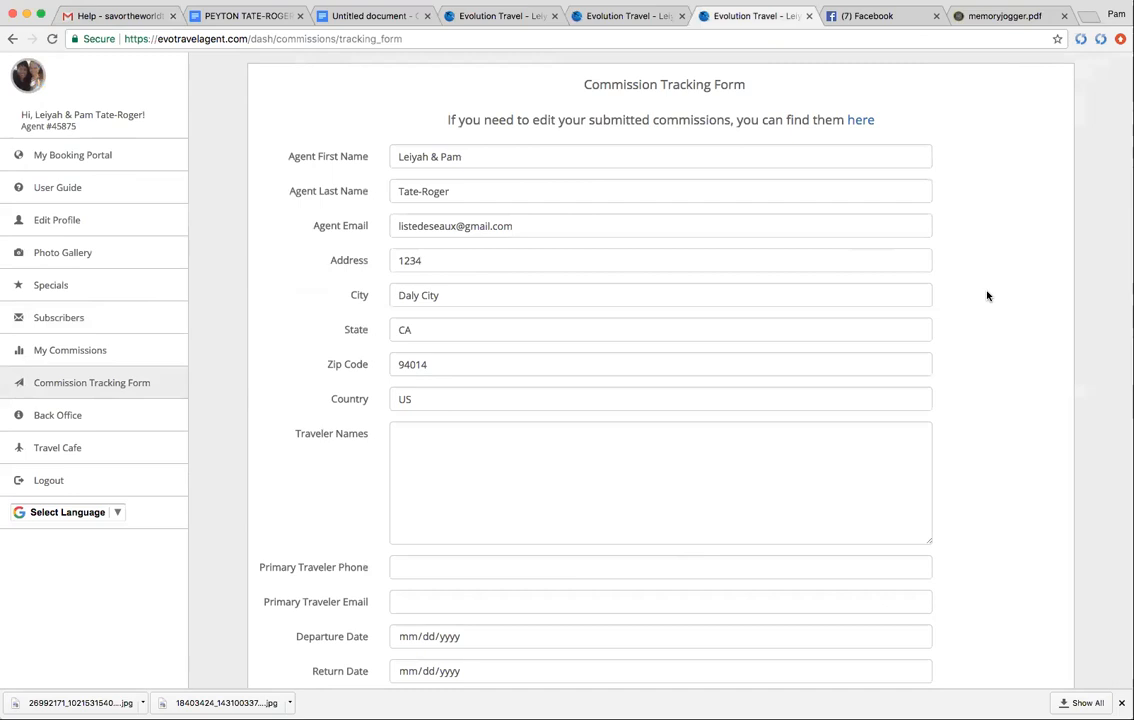
Review the form's booking, payment and comments fields down to Submit, ending in the C2GO ID # field.
{"action": "scroll", "scroll_direction": "down", "scroll_amount": 3}
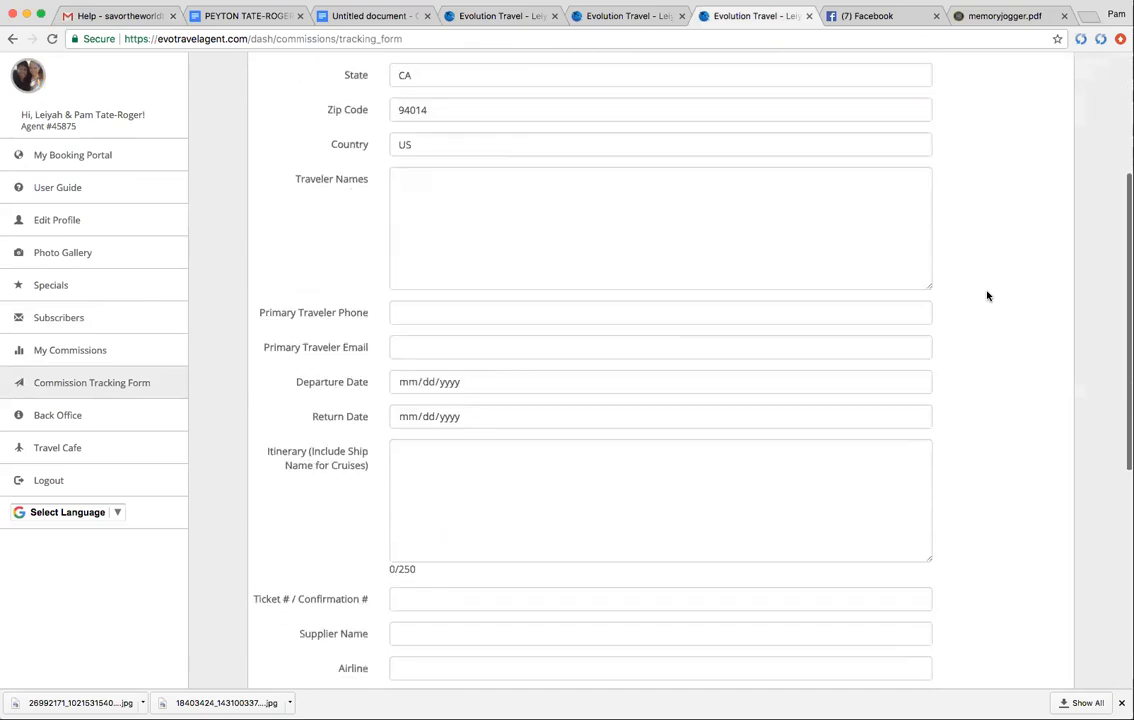
{"action": "scroll", "scroll_direction": "down", "scroll_amount": 3}
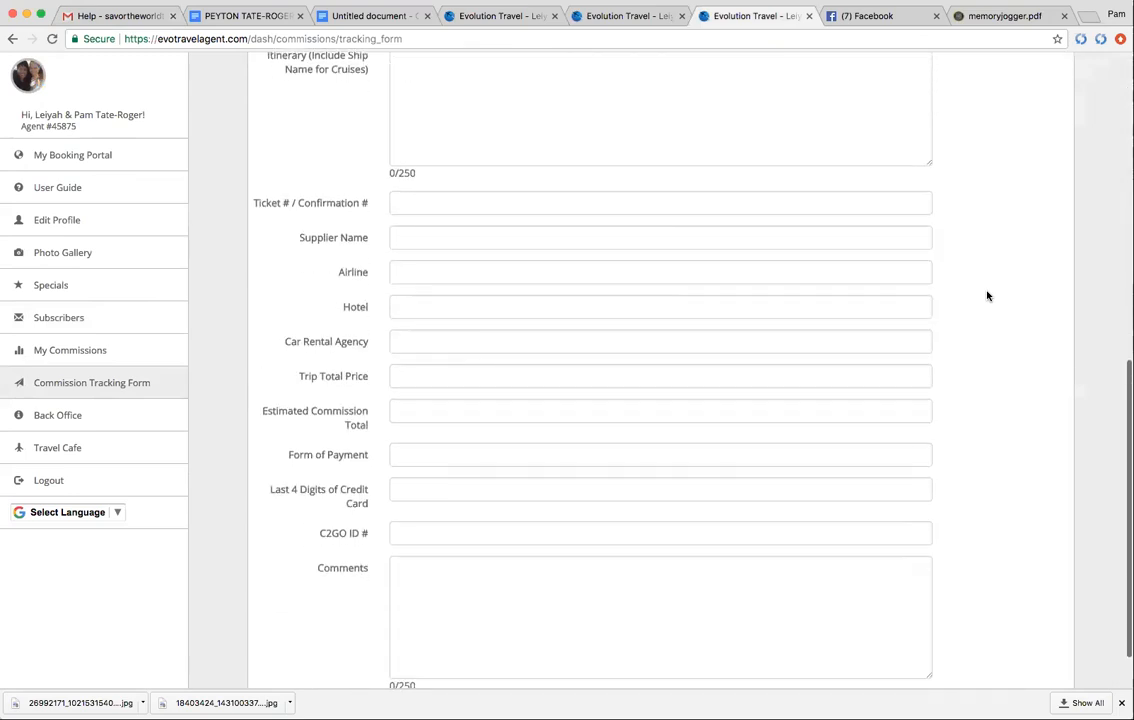
{"action": "scroll", "scroll_direction": "down", "scroll_amount": 3}
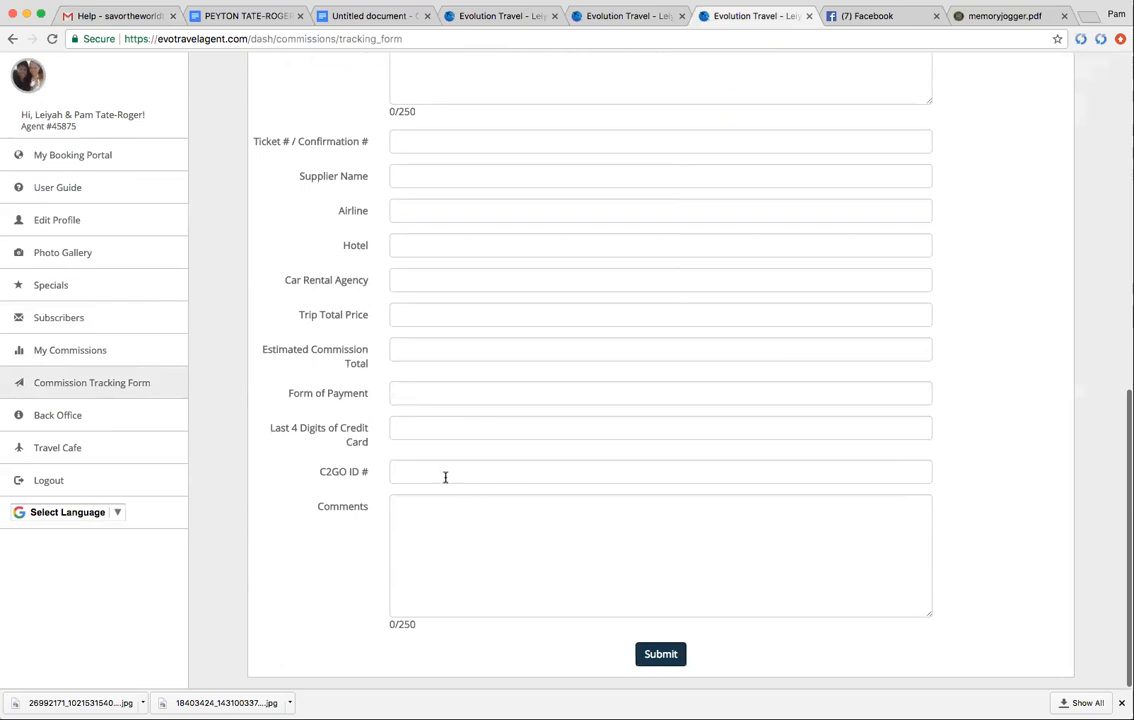
{"action": "left_click", "coordinate": [660, 472]}
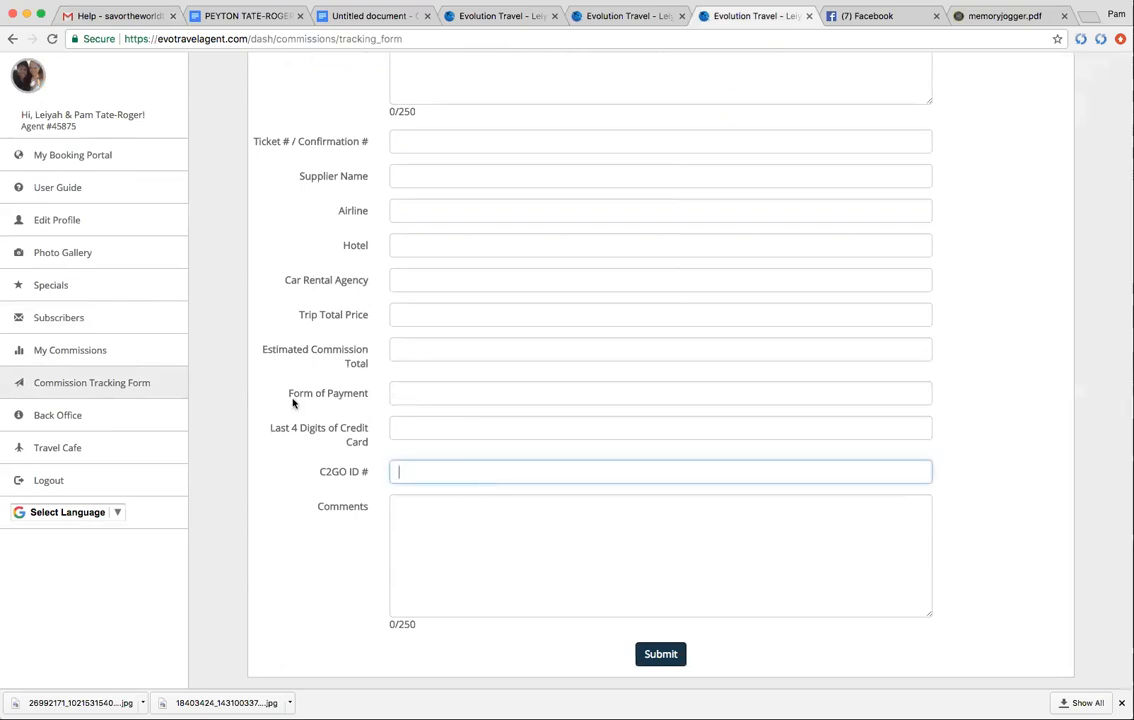
{"action": "mouse_move", "coordinate": [64, 390]}
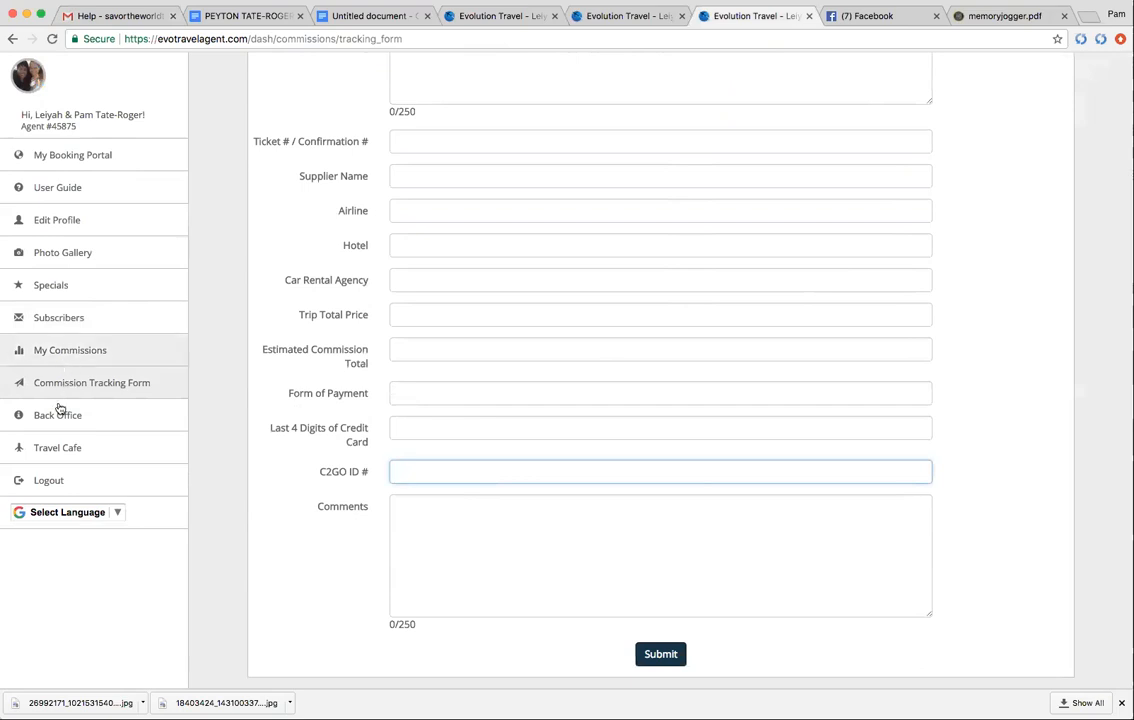
{"action": "mouse_move", "coordinate": [70, 350]}
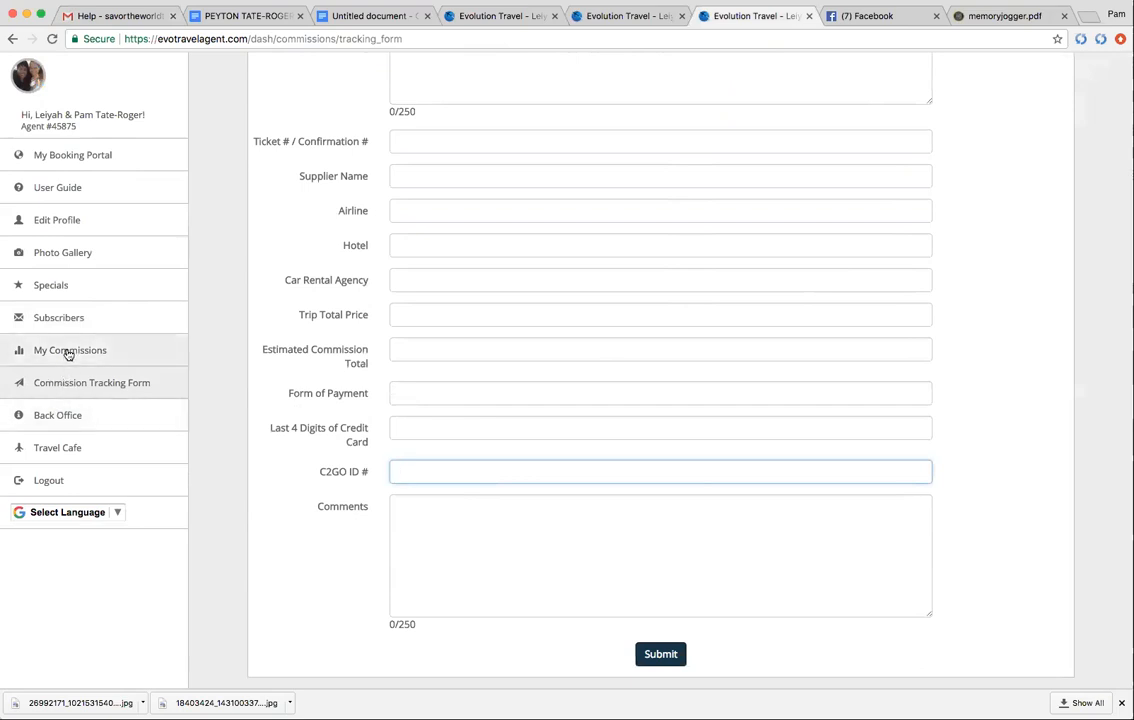
{"action": "mouse_move", "coordinate": [66, 364]}
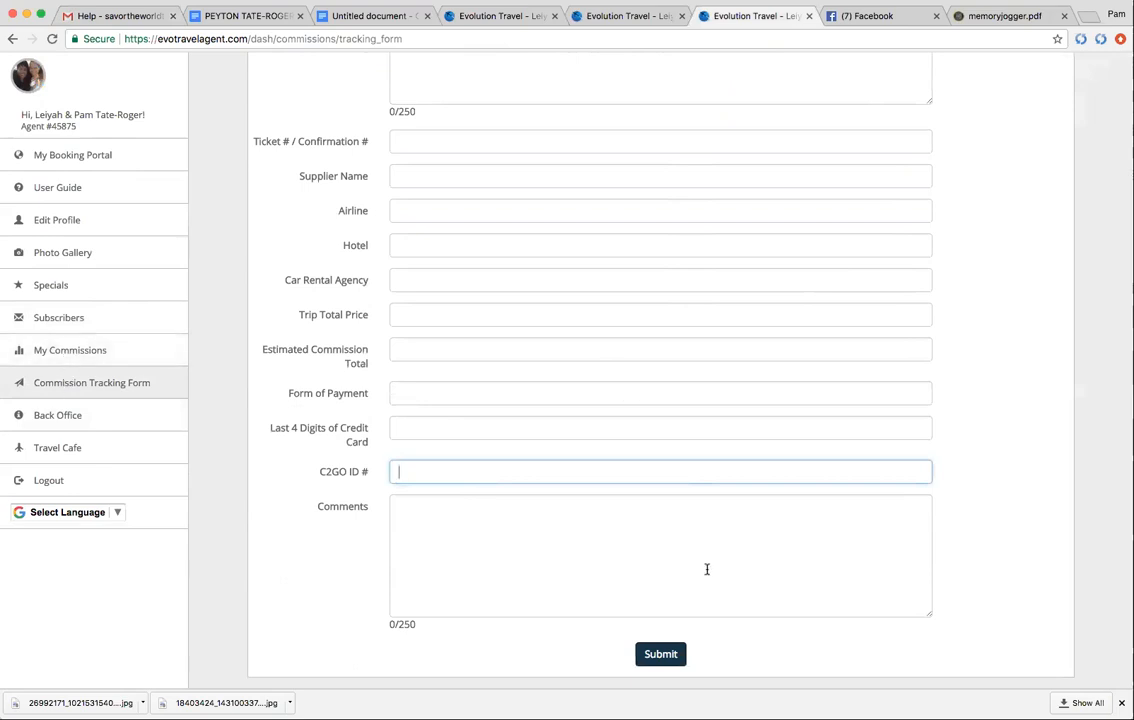
{"action": "mouse_move", "coordinate": [330, 436]}
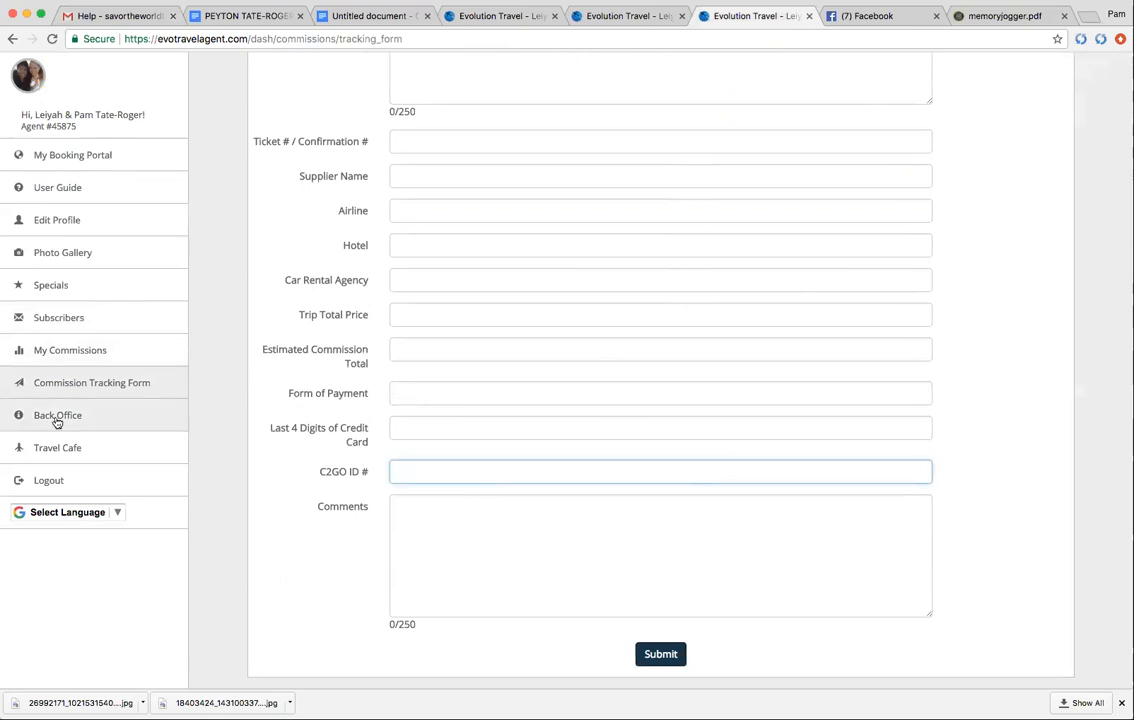
{"action": "left_click", "coordinate": [660, 472]}
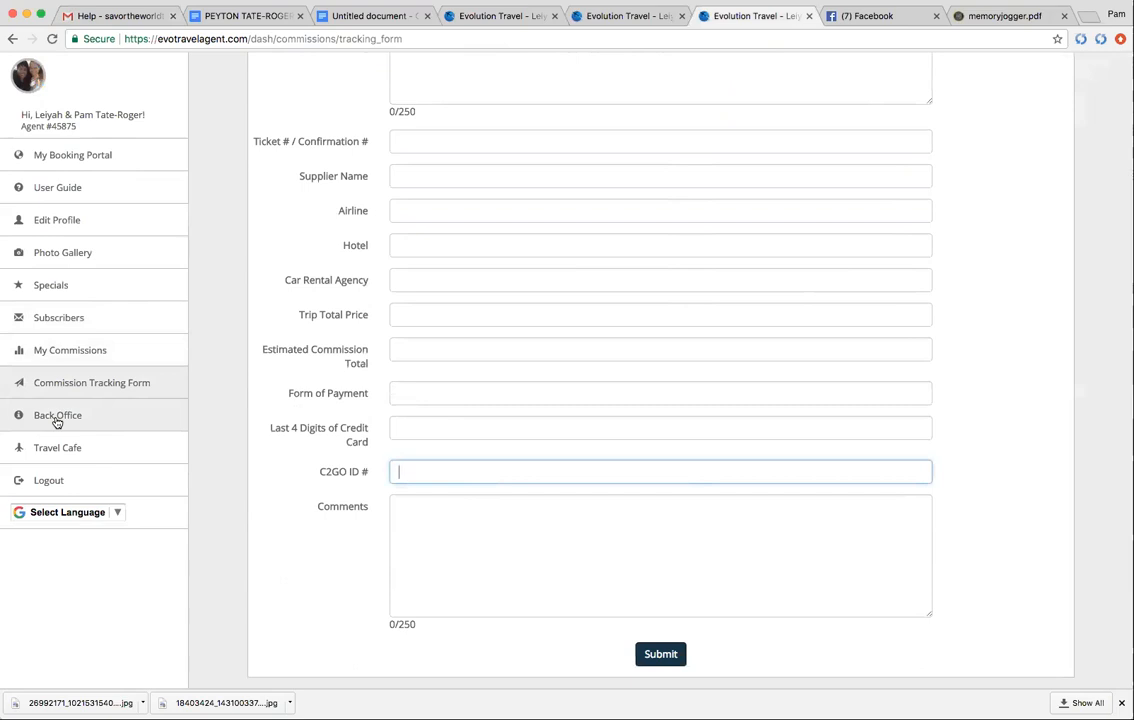
{"action": "mouse_move", "coordinate": [56, 448]}
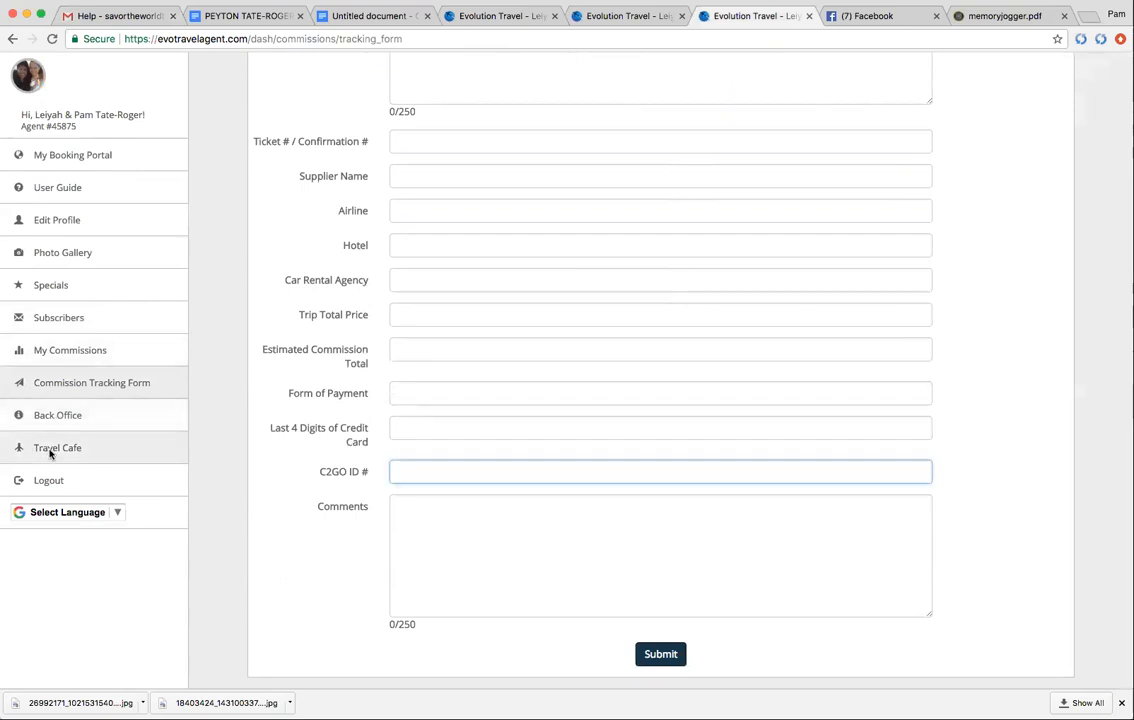
Launch Travel Cafe from the sidebar, showing Ron's Q&A post and the Vacation Packages supplier list.
{"action": "left_click", "coordinate": [56, 448]}
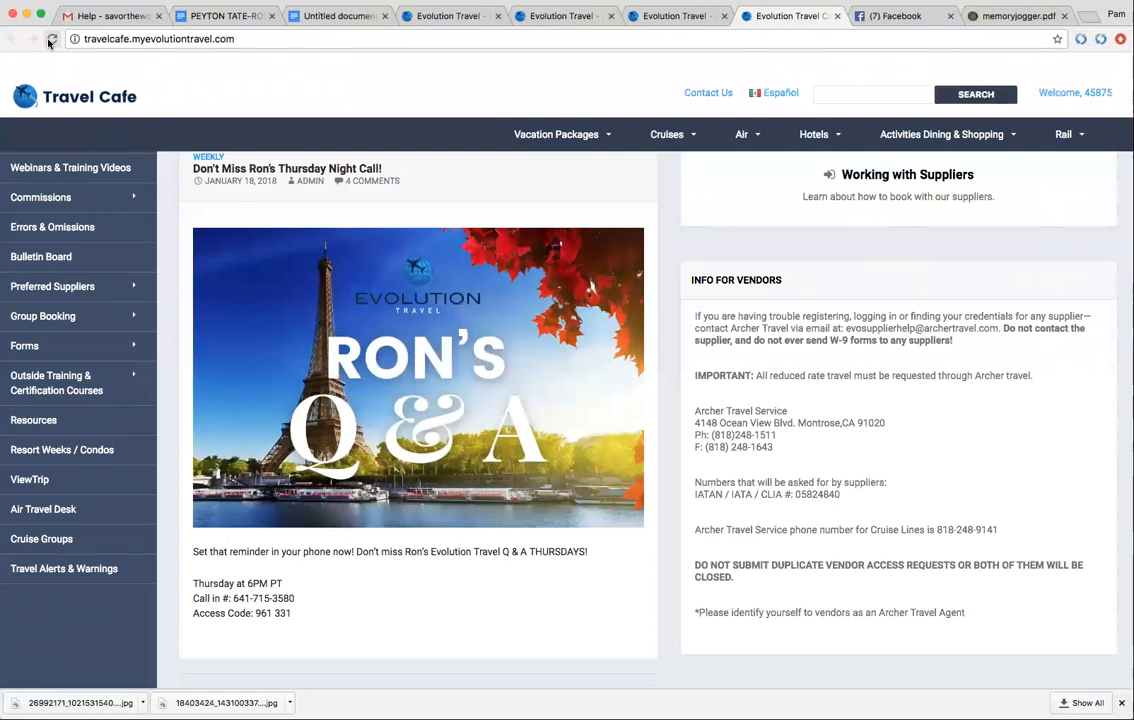
{"action": "left_click", "coordinate": [556, 134]}
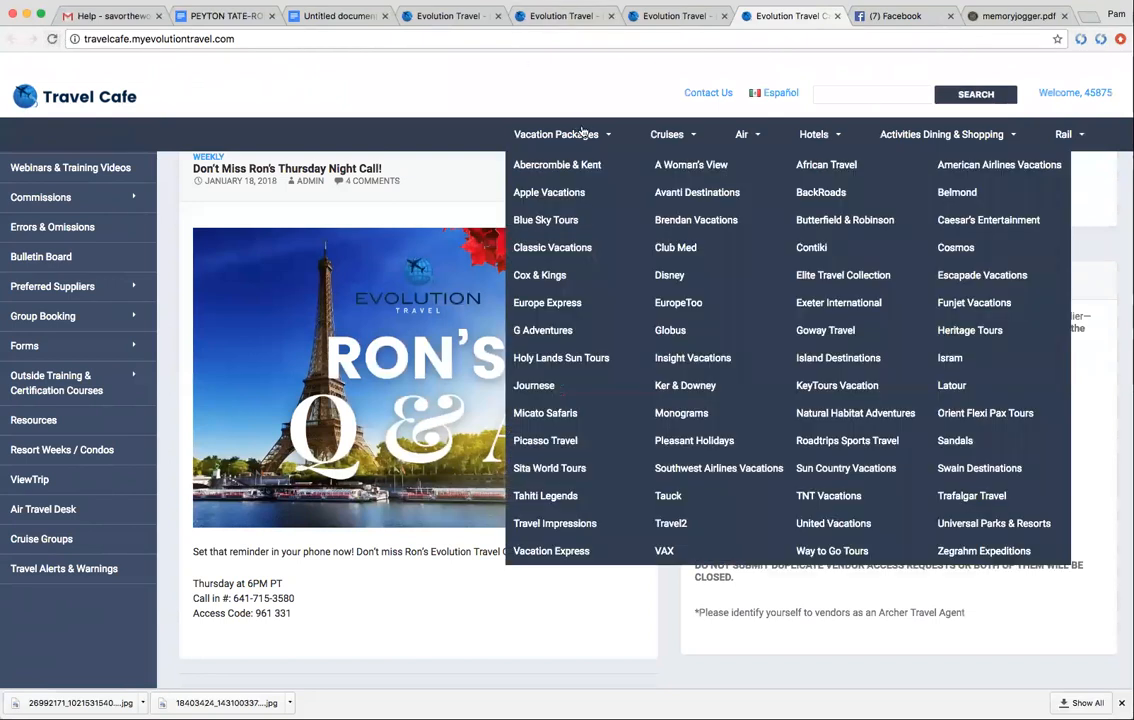
{"action": "mouse_move", "coordinate": [598, 136]}
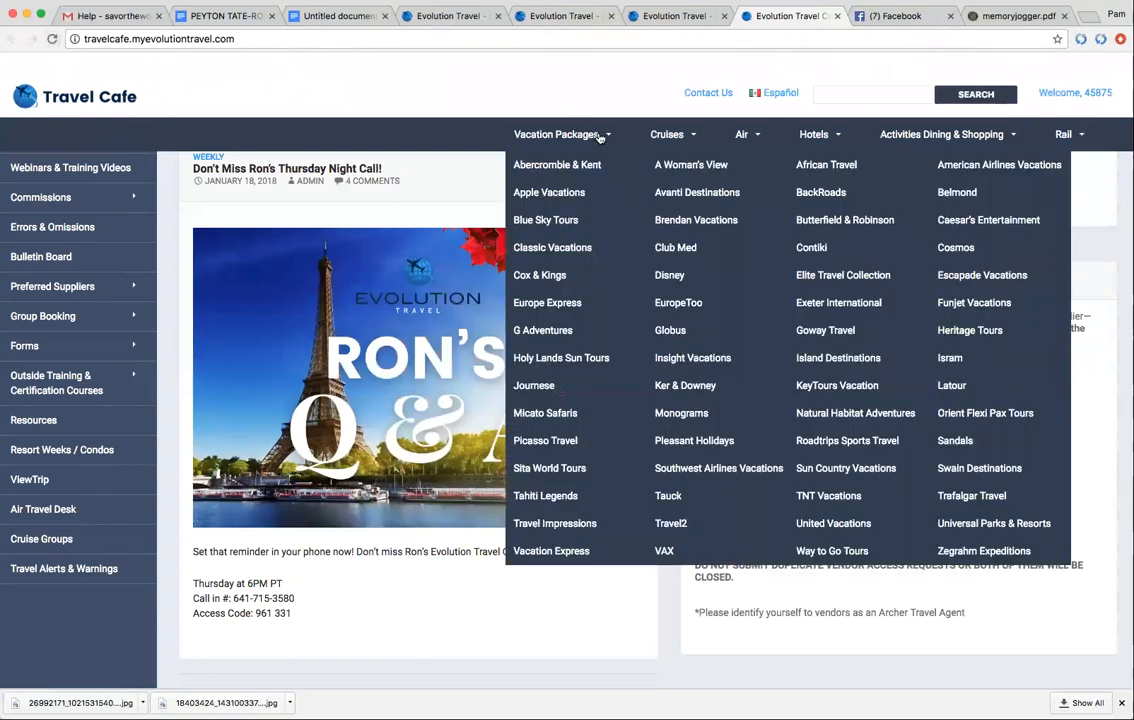
{"action": "mouse_move", "coordinate": [556, 164]}
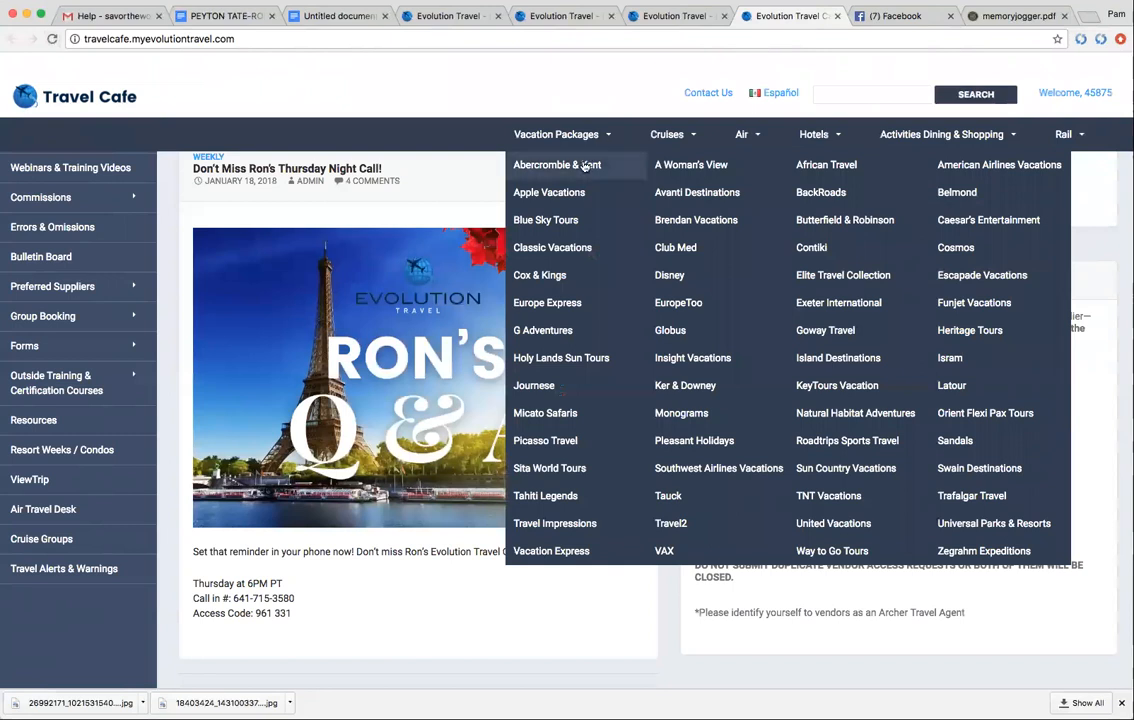
{"action": "mouse_move", "coordinate": [576, 192]}
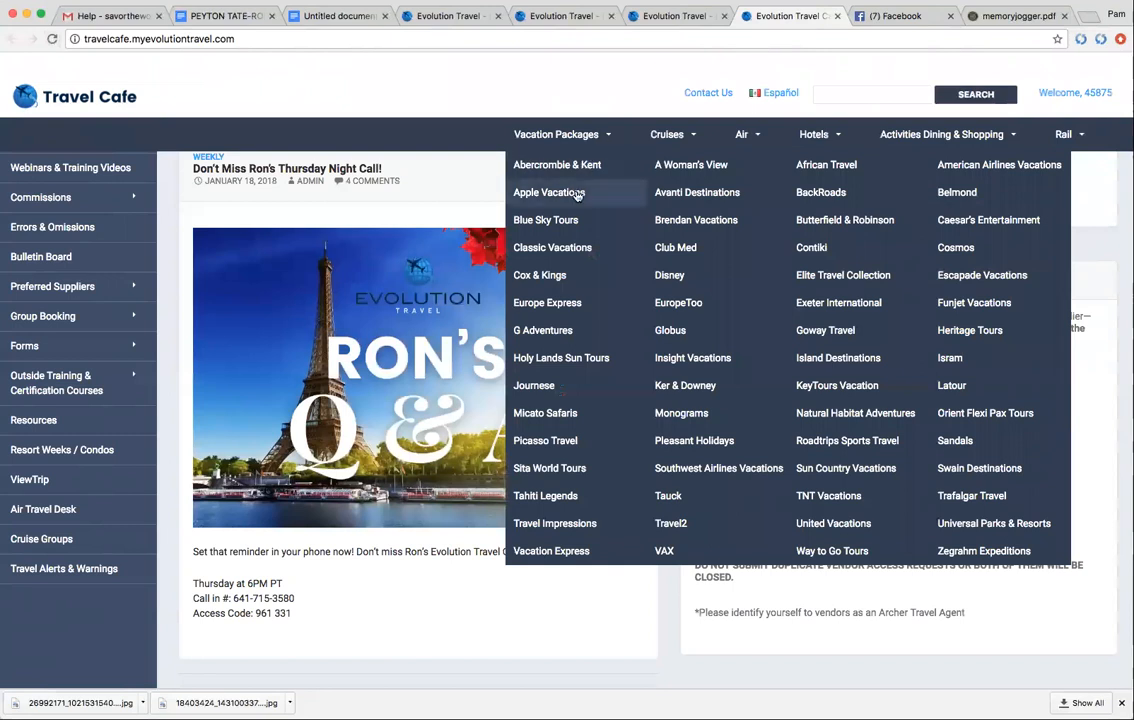
{"action": "mouse_move", "coordinate": [544, 218]}
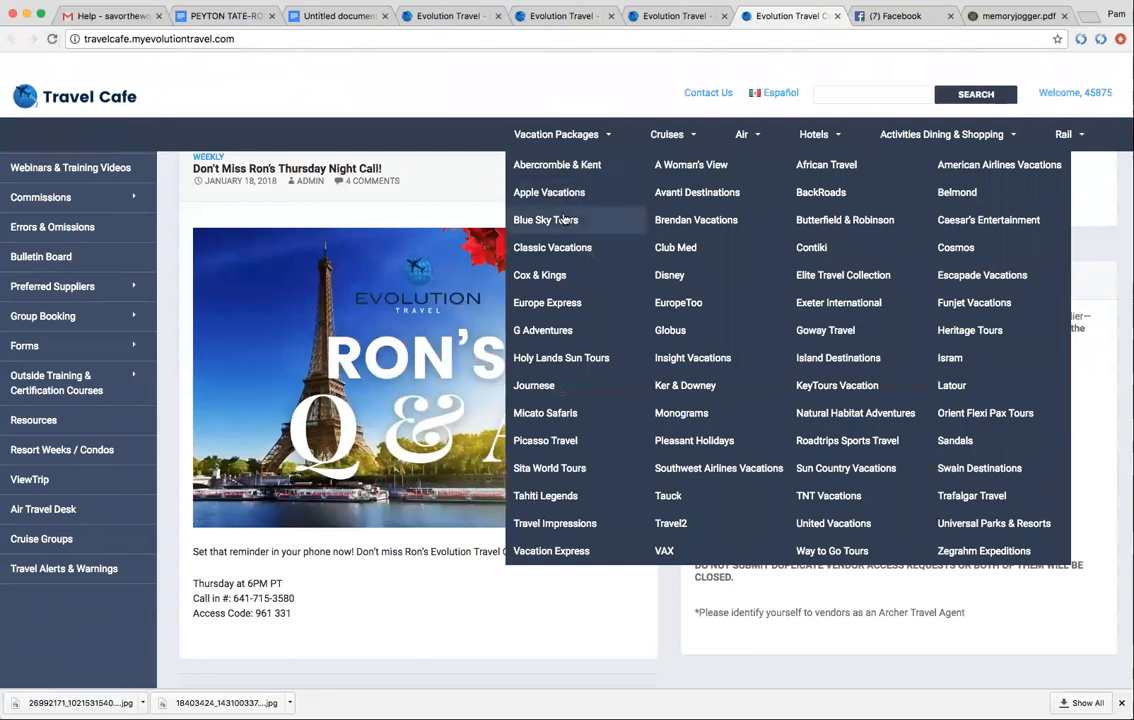
{"action": "mouse_move", "coordinate": [584, 222]}
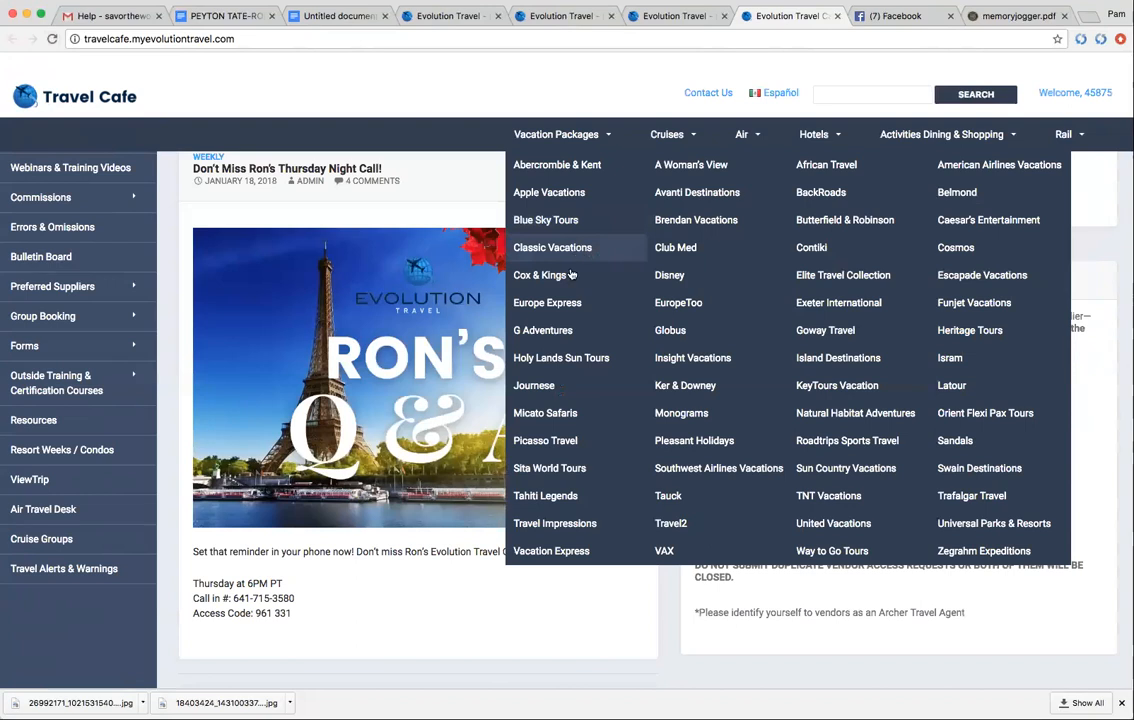
{"action": "mouse_move", "coordinate": [548, 302]}
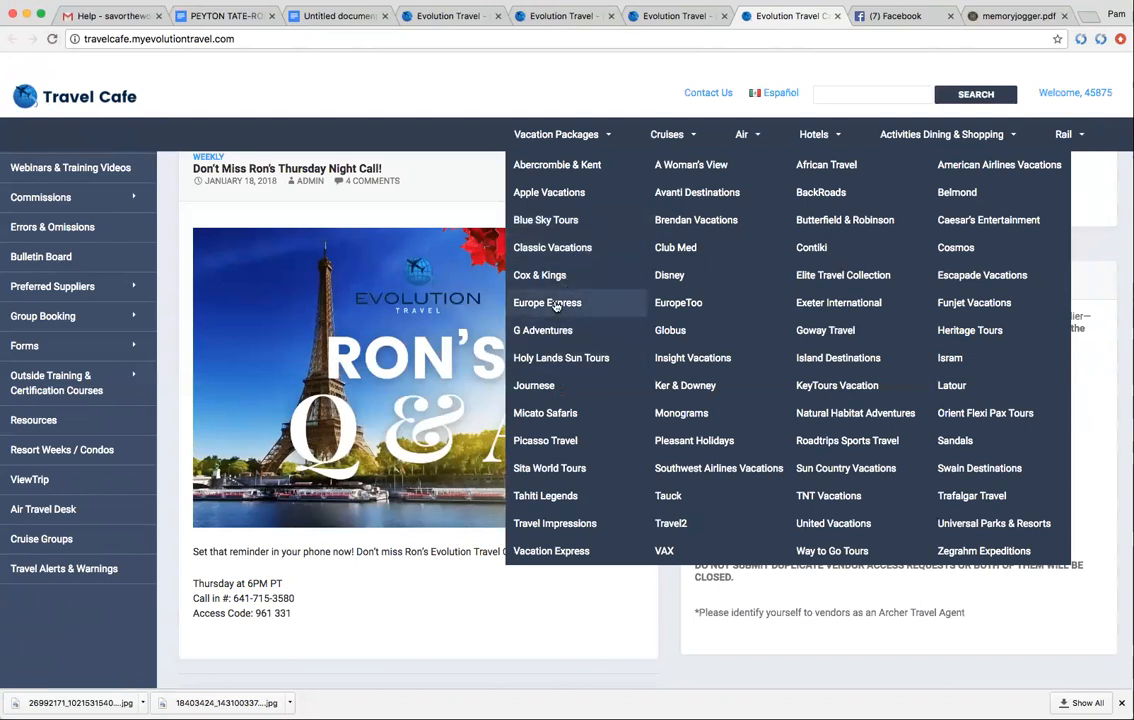
{"action": "mouse_move", "coordinate": [560, 356]}
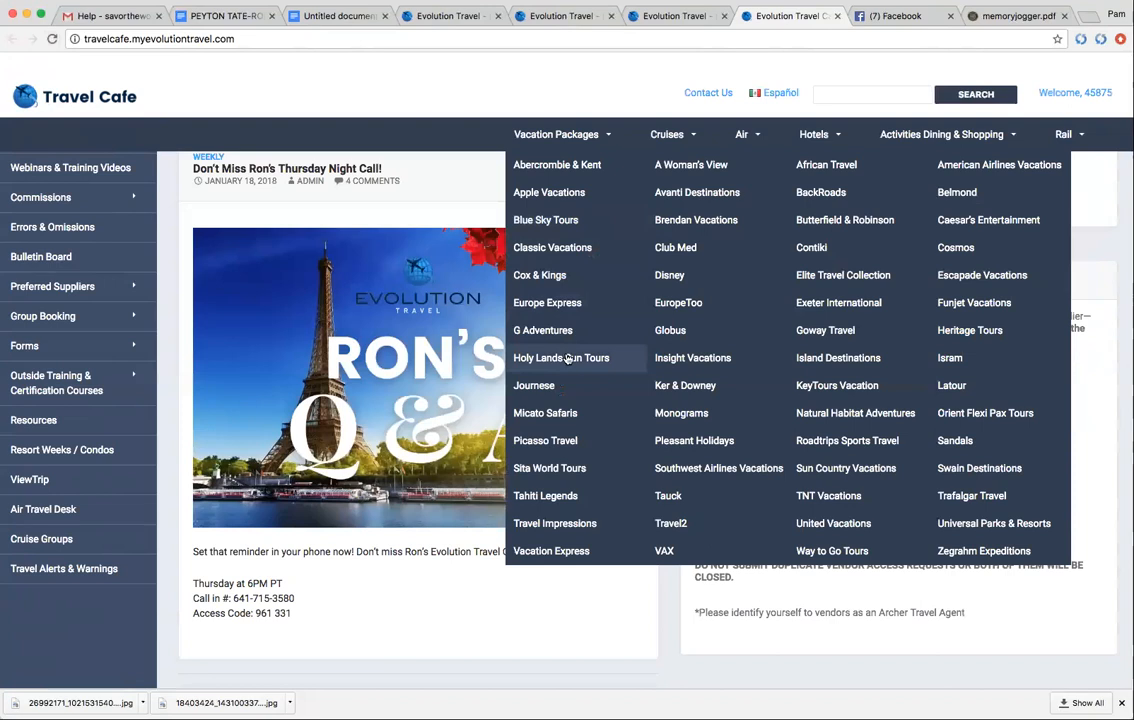
{"action": "mouse_move", "coordinate": [560, 442]}
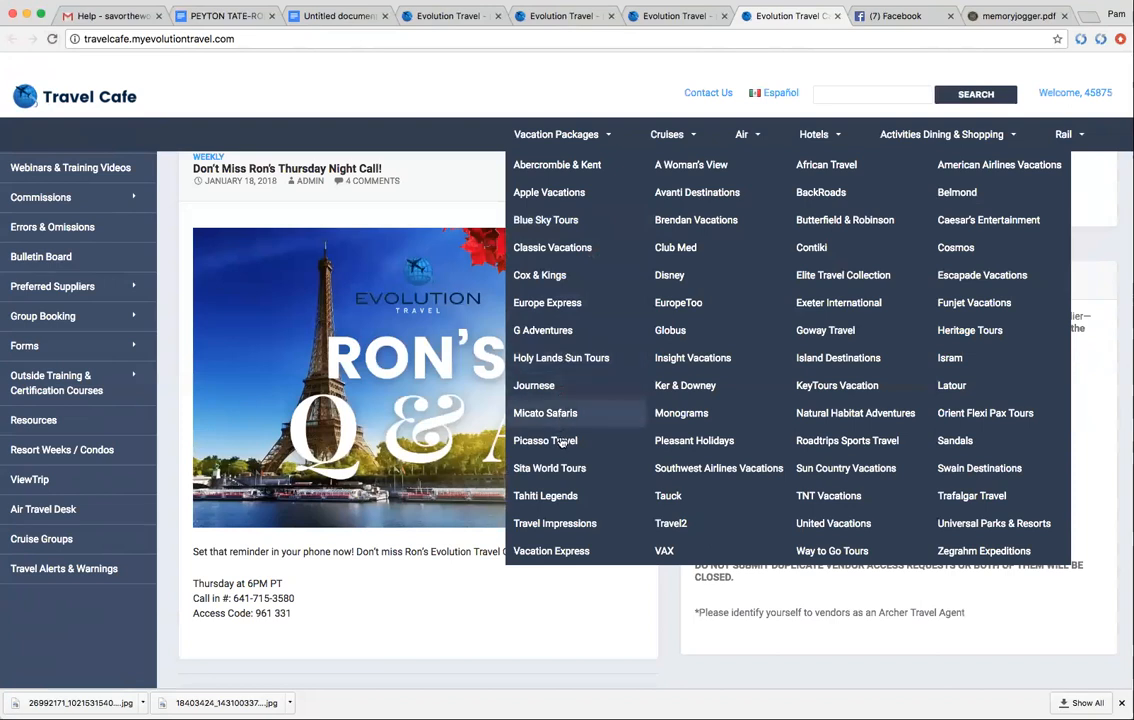
{"action": "mouse_move", "coordinate": [544, 496]}
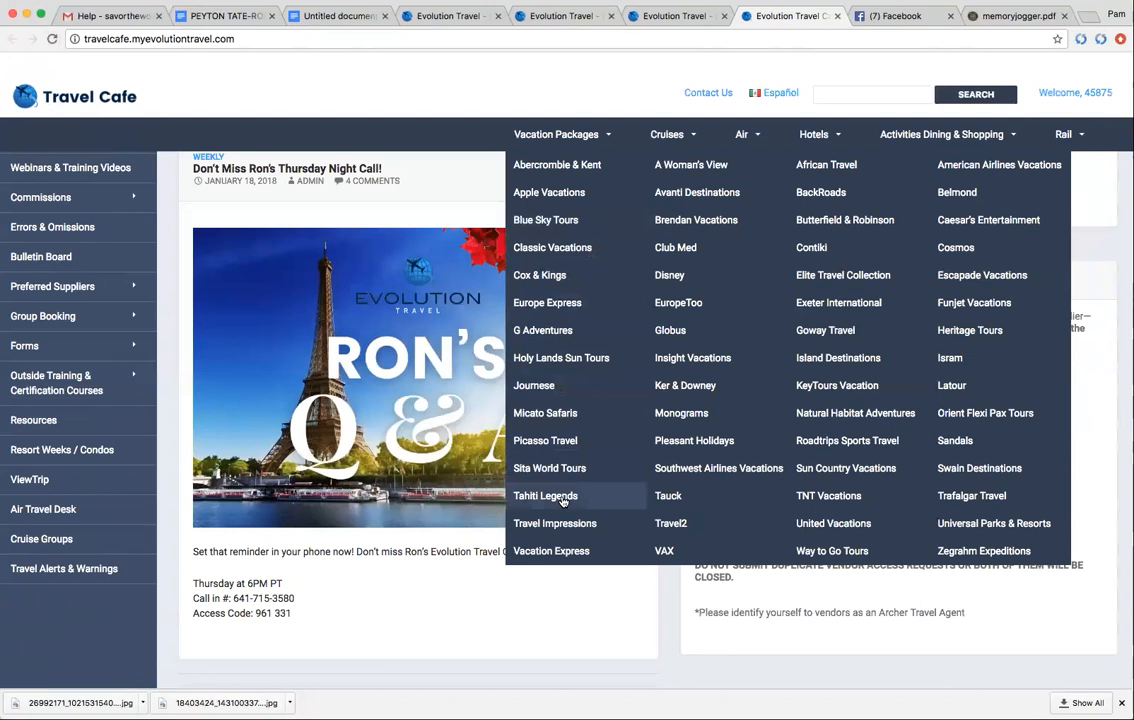
{"action": "mouse_move", "coordinate": [554, 524]}
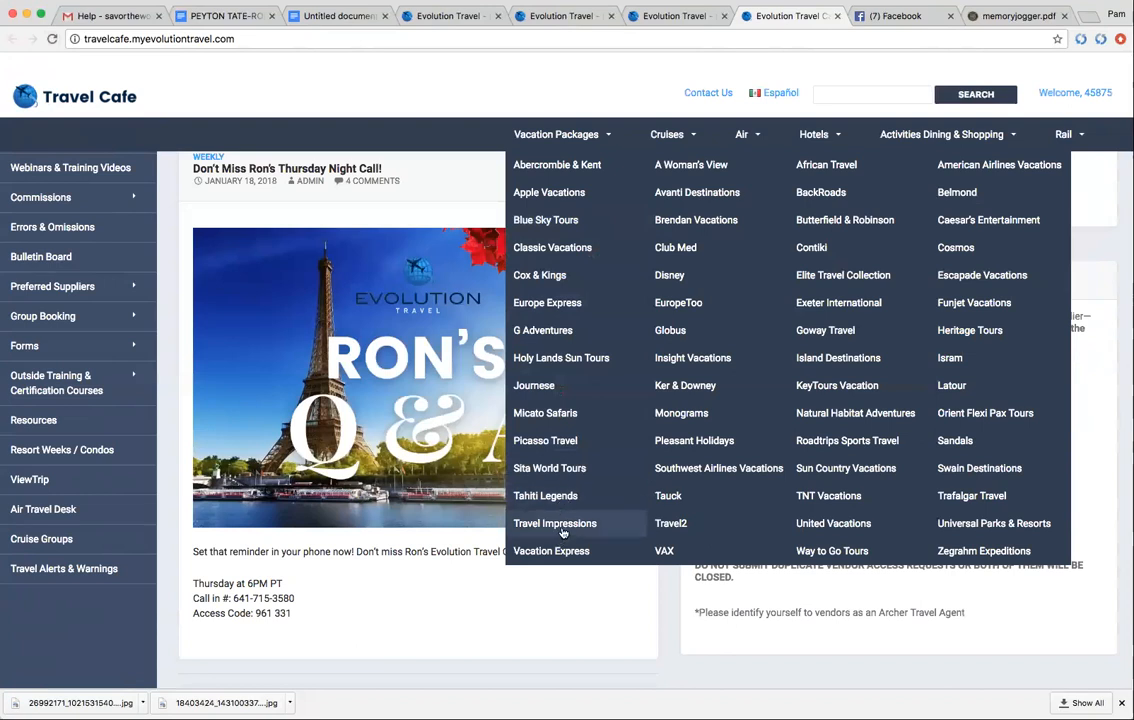
{"action": "mouse_move", "coordinate": [552, 552]}
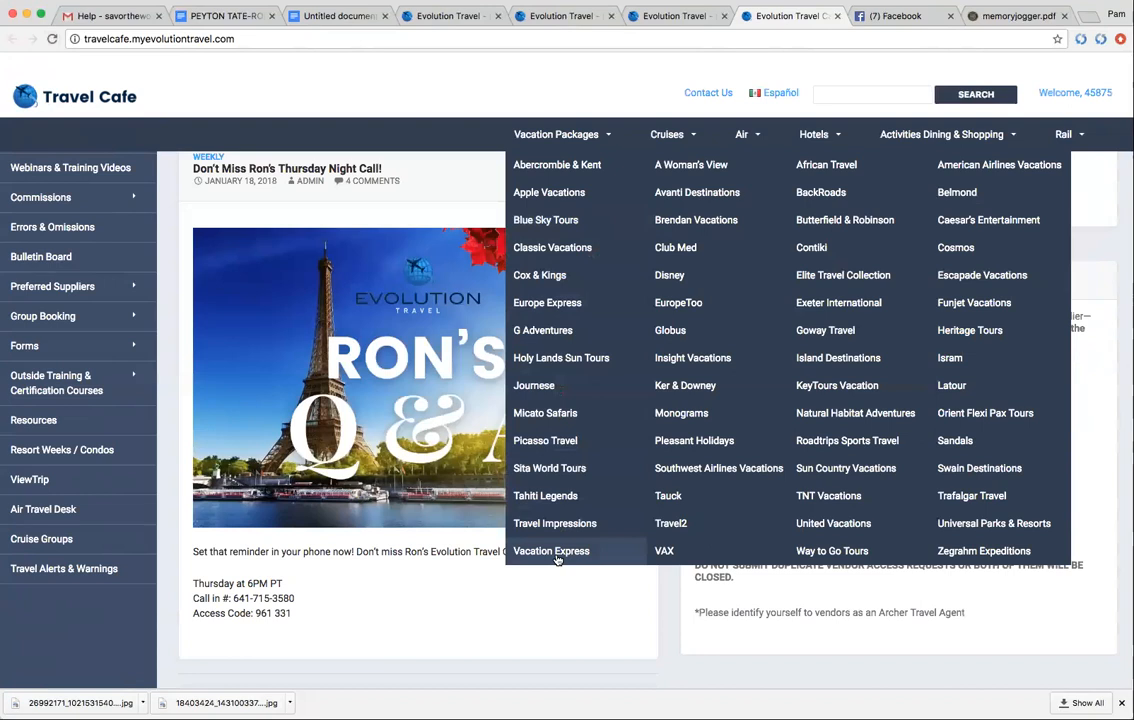
{"action": "mouse_move", "coordinate": [696, 192]}
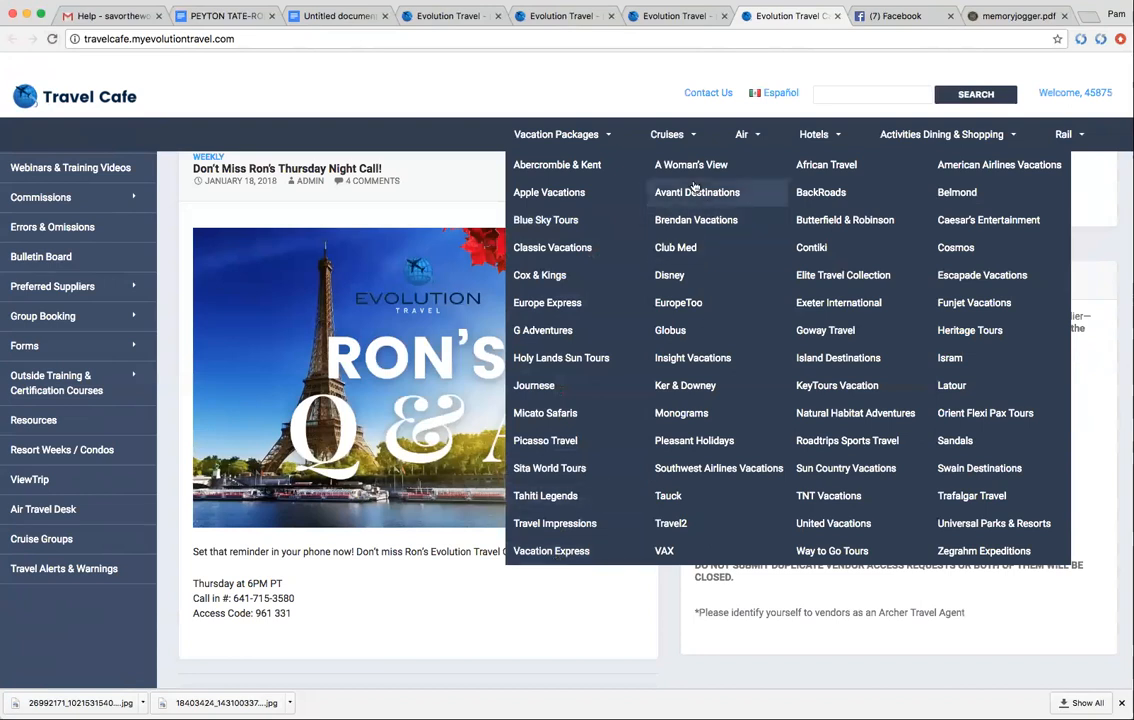
{"action": "mouse_move", "coordinate": [692, 164]}
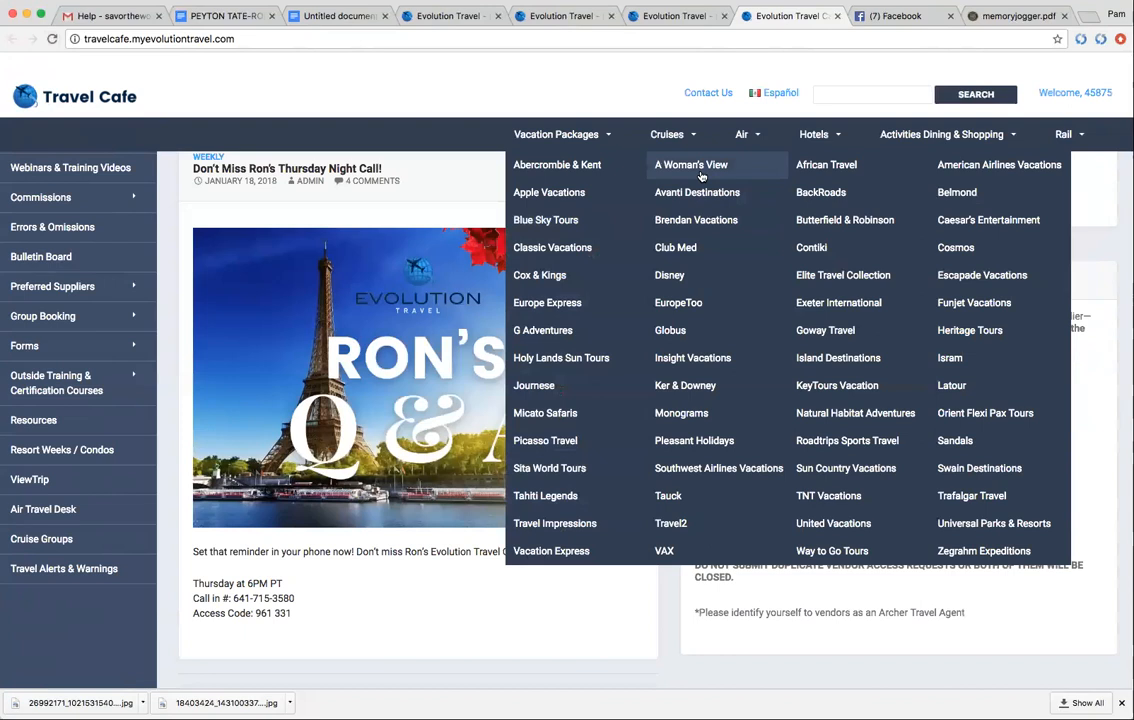
{"action": "mouse_move", "coordinate": [710, 248]}
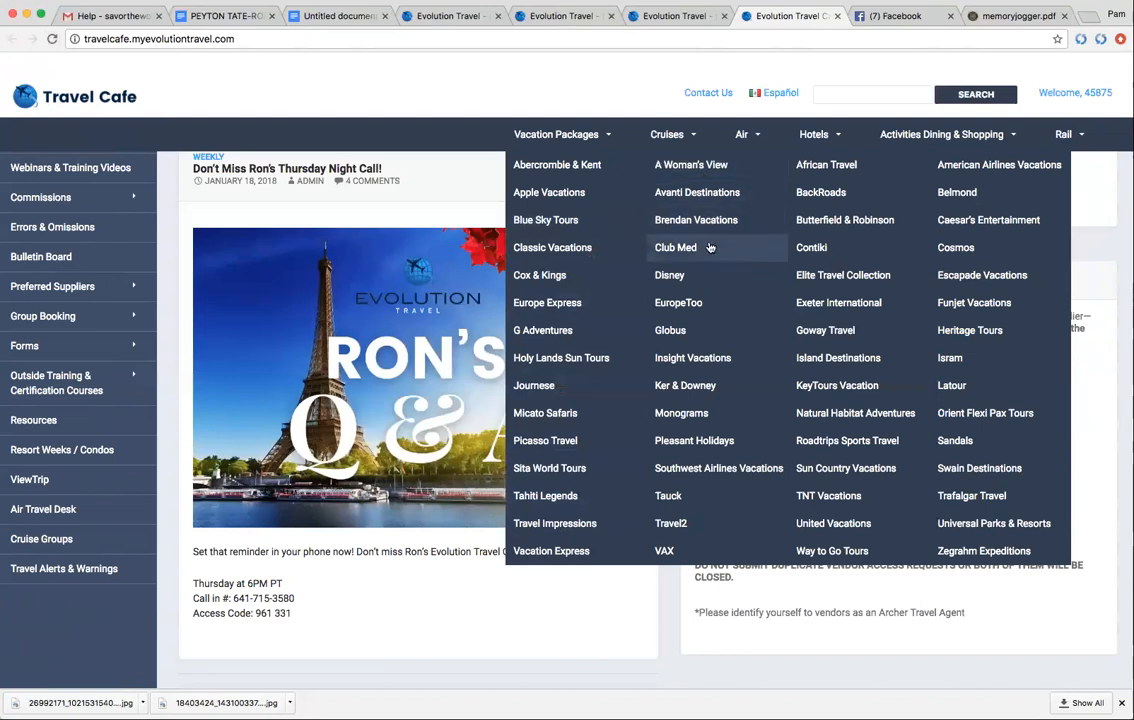
{"action": "mouse_move", "coordinate": [692, 330]}
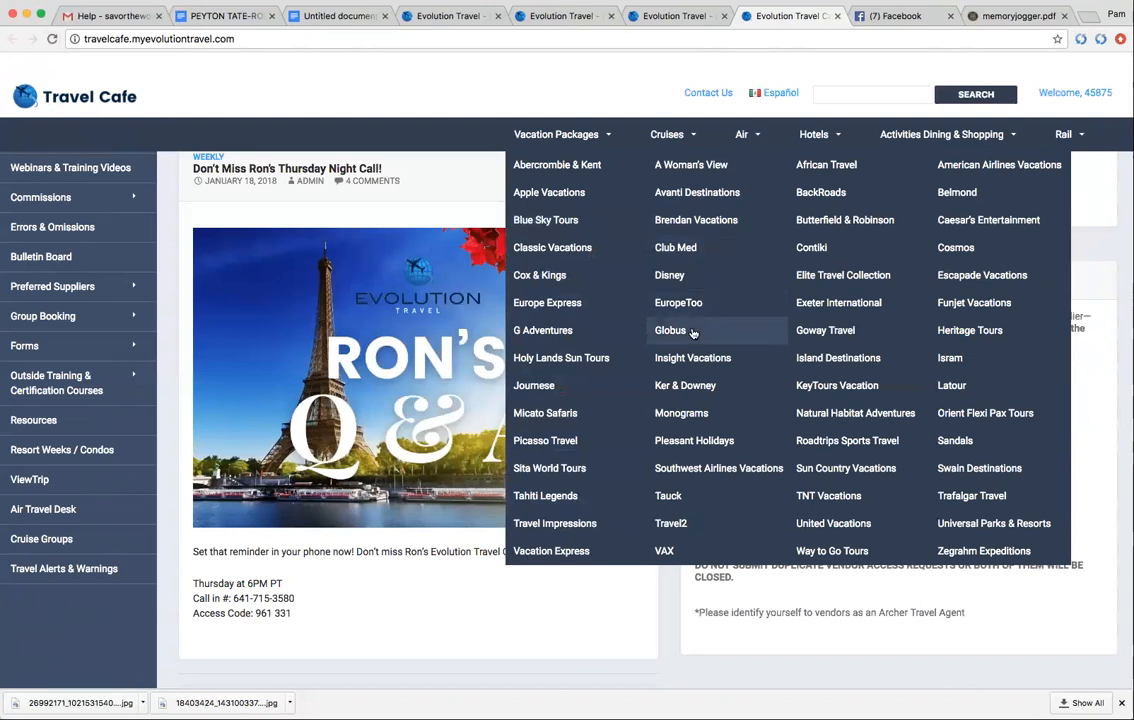
{"action": "mouse_move", "coordinate": [692, 336]}
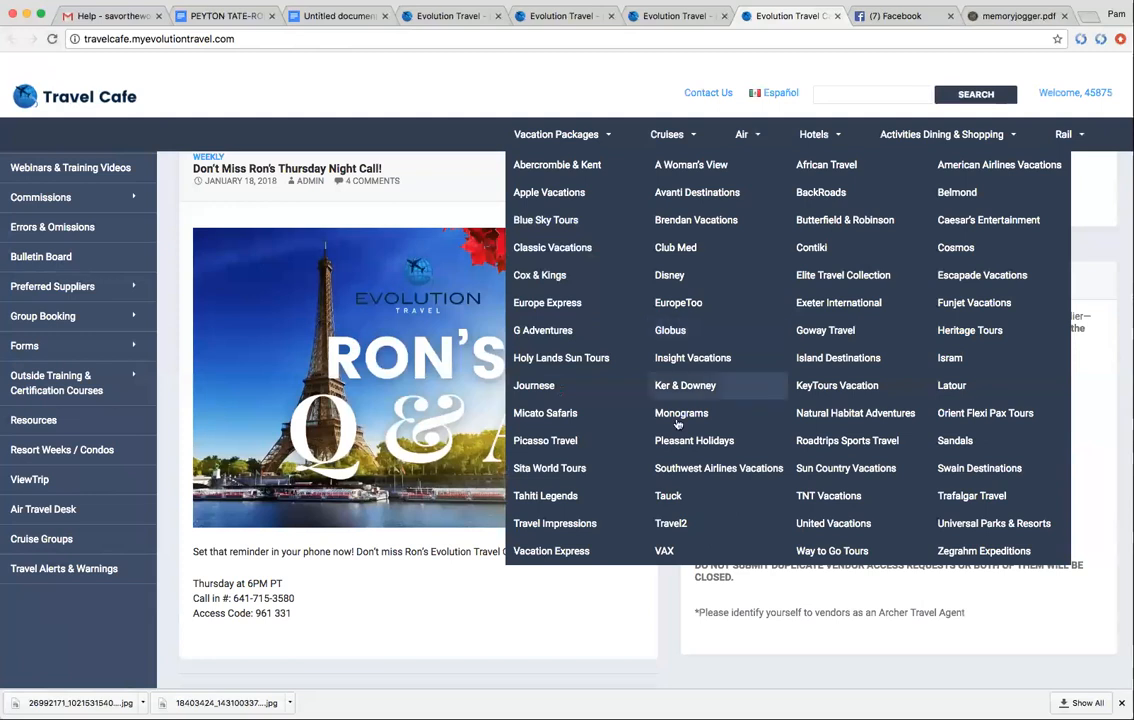
{"action": "mouse_move", "coordinate": [694, 440]}
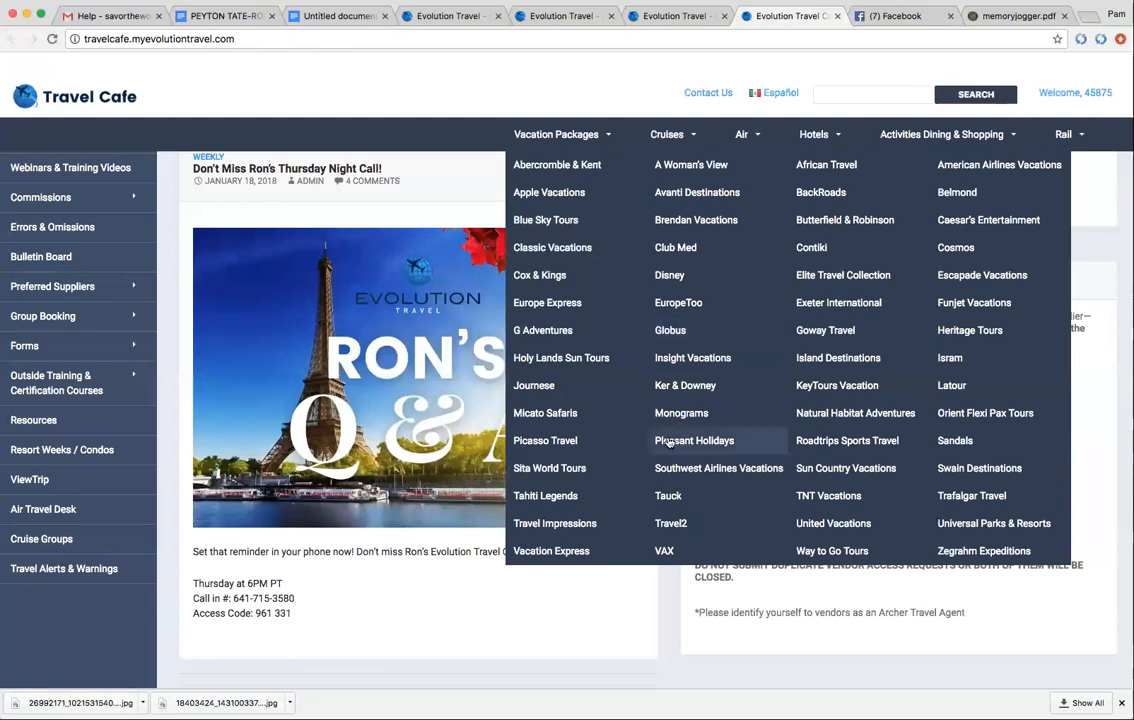
{"action": "mouse_move", "coordinate": [718, 468]}
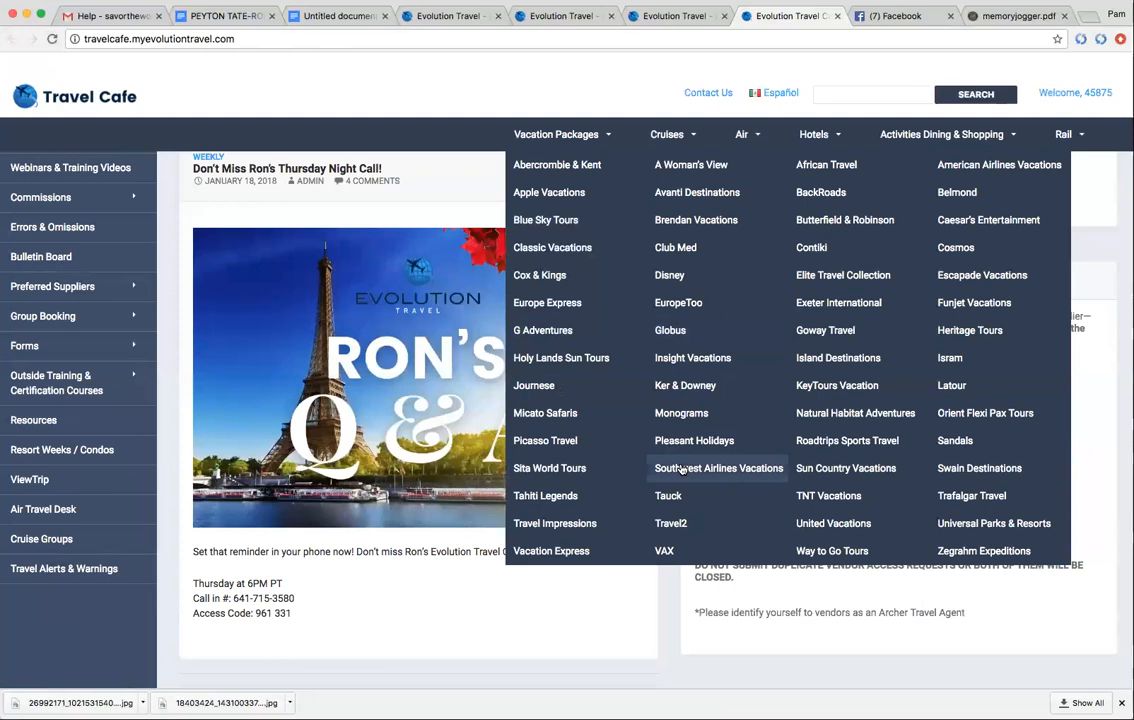
{"action": "mouse_move", "coordinate": [838, 356]}
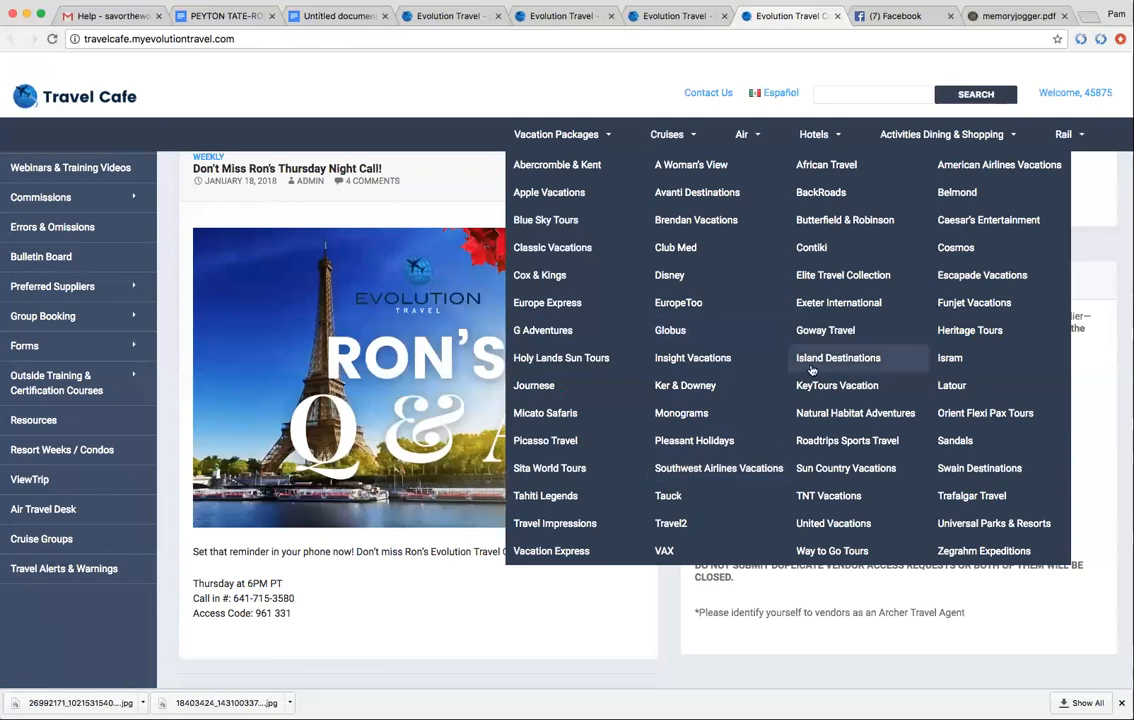
{"action": "mouse_move", "coordinate": [824, 330]}
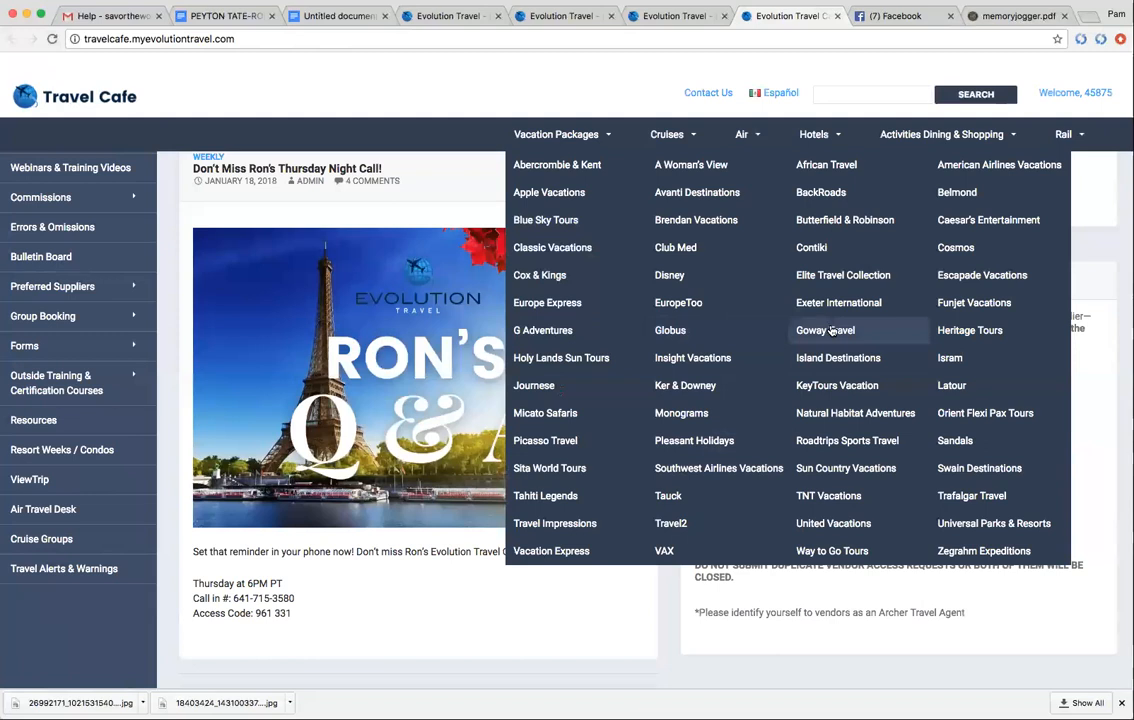
{"action": "mouse_move", "coordinate": [956, 440]}
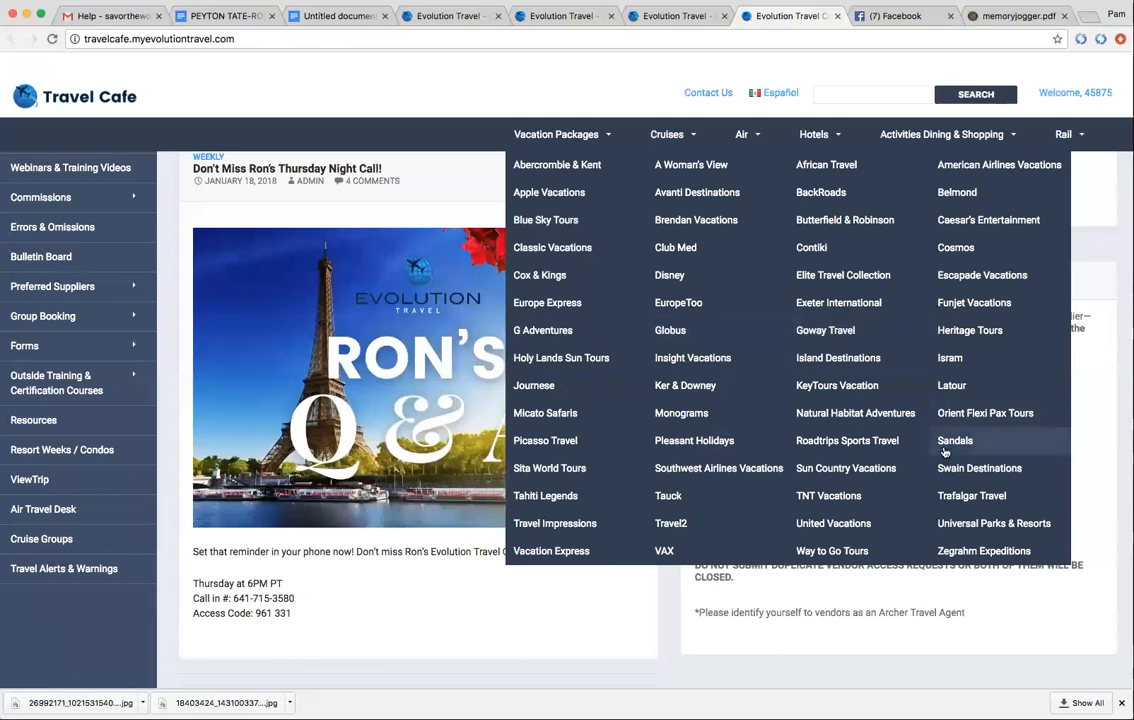
{"action": "mouse_move", "coordinate": [980, 468]}
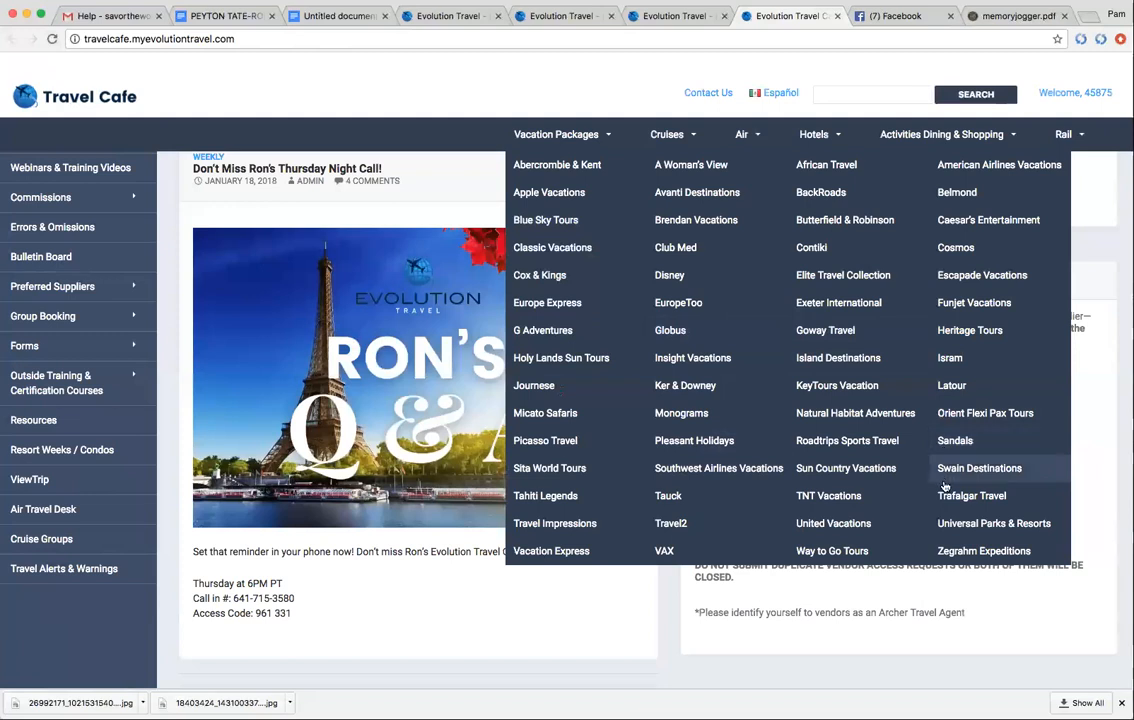
{"action": "mouse_move", "coordinate": [972, 496]}
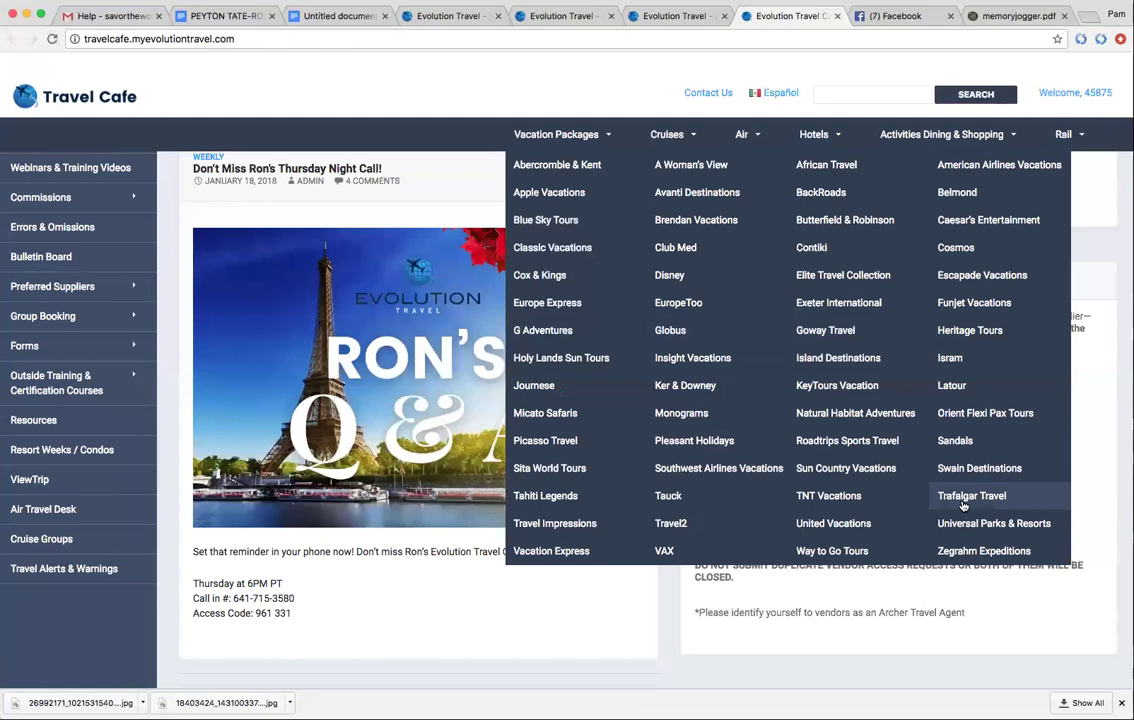
{"action": "mouse_move", "coordinate": [970, 302]}
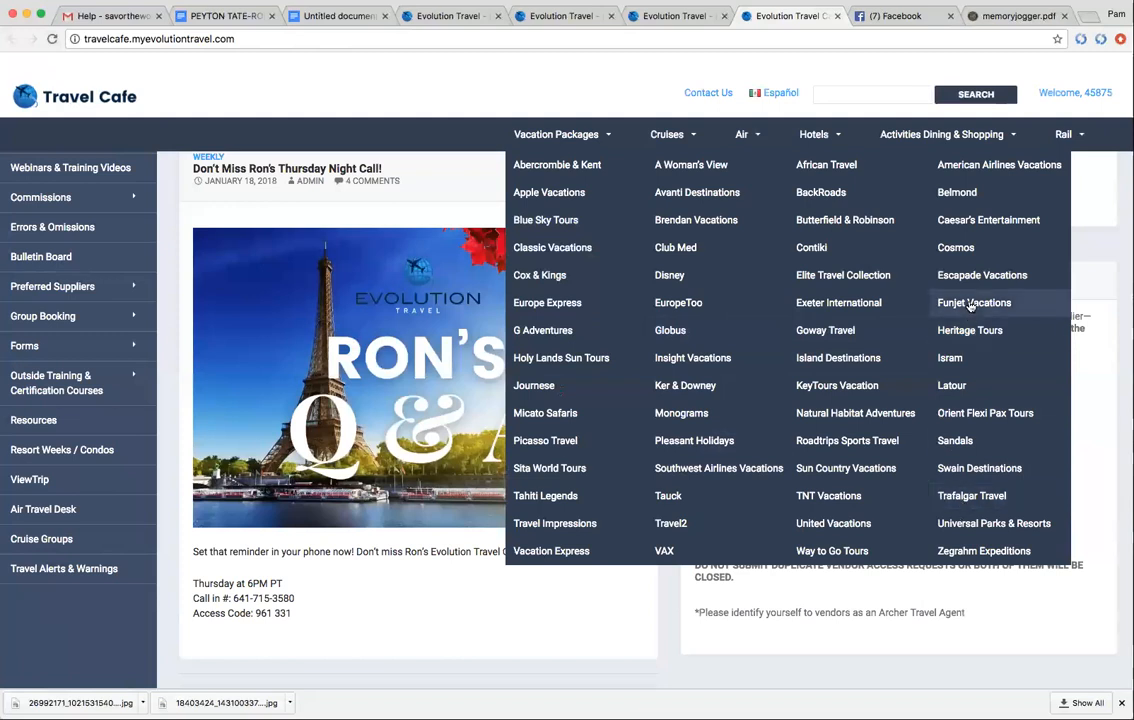
{"action": "mouse_move", "coordinate": [974, 302]}
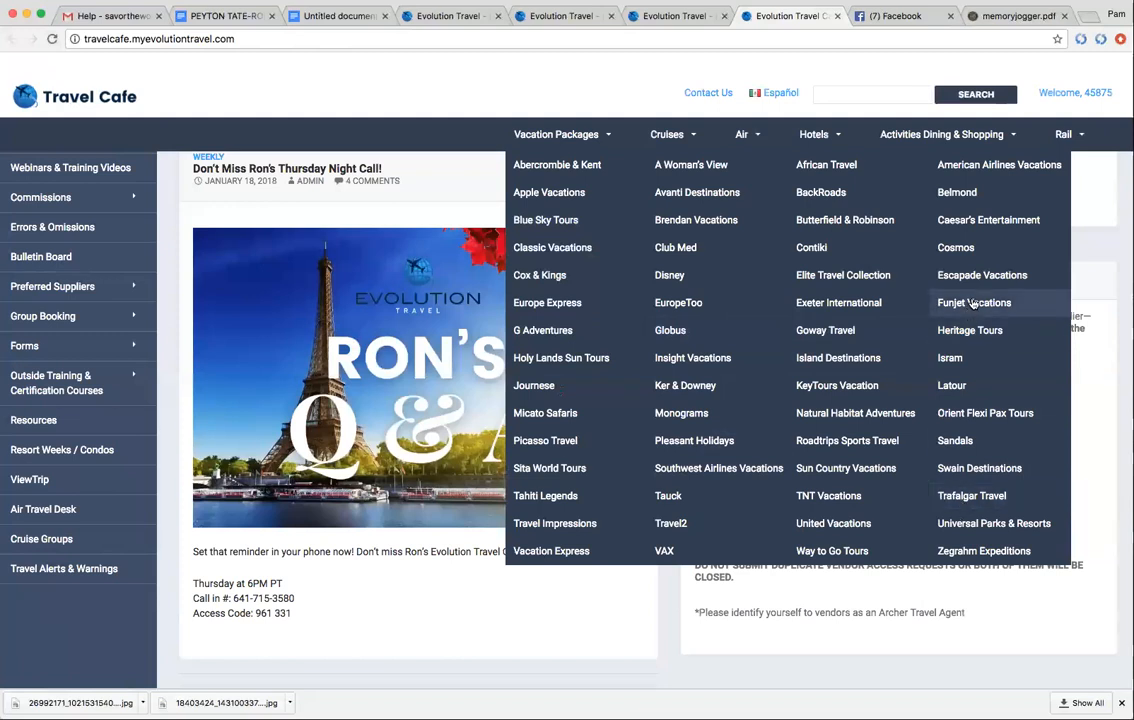
{"action": "mouse_move", "coordinate": [958, 284]}
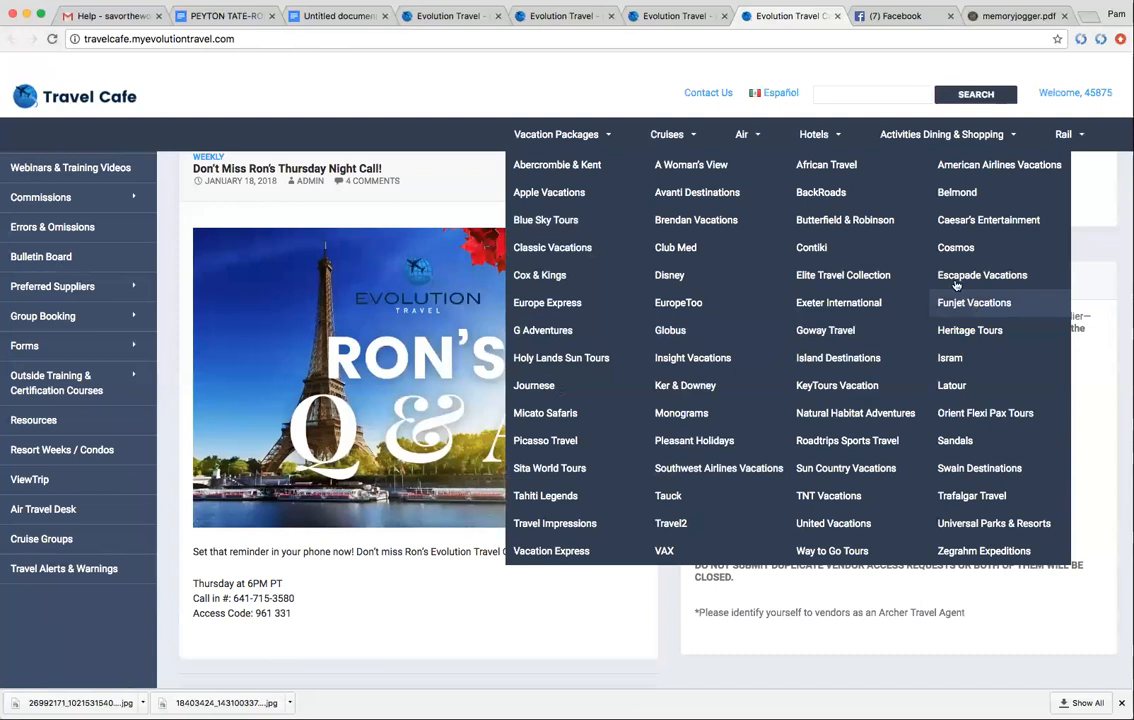
{"action": "mouse_move", "coordinate": [826, 164]}
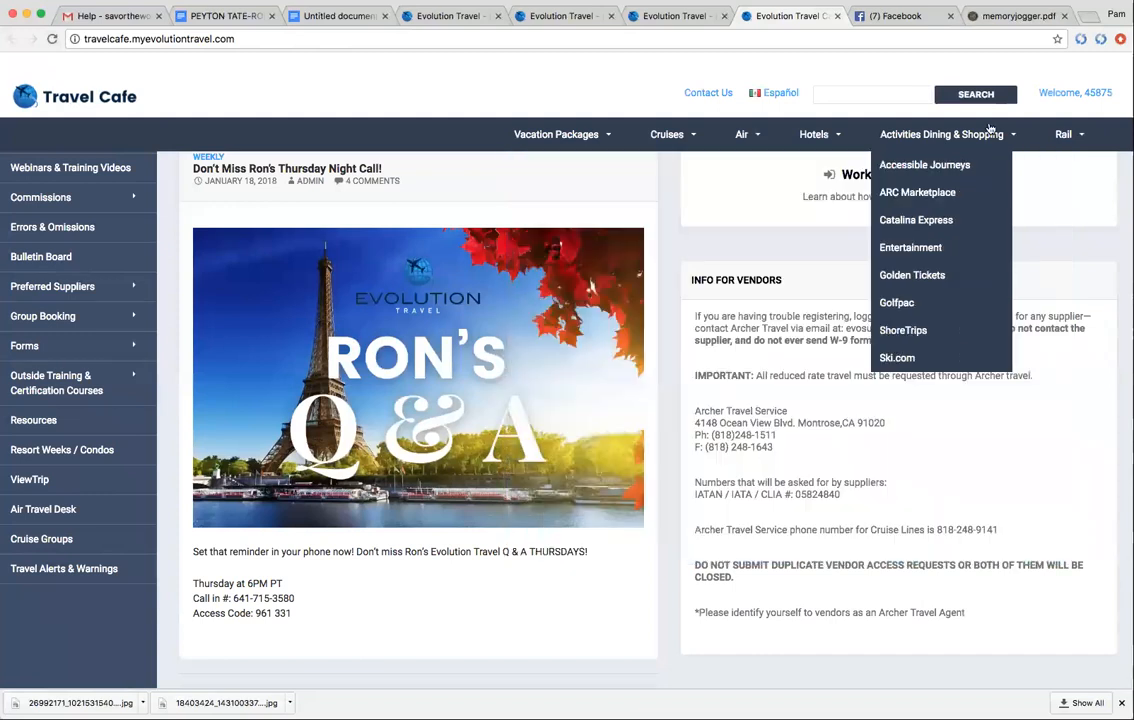
Return to the agent dashboard tab showing the Commission Tracking Form.
{"action": "left_click", "coordinate": [676, 16]}
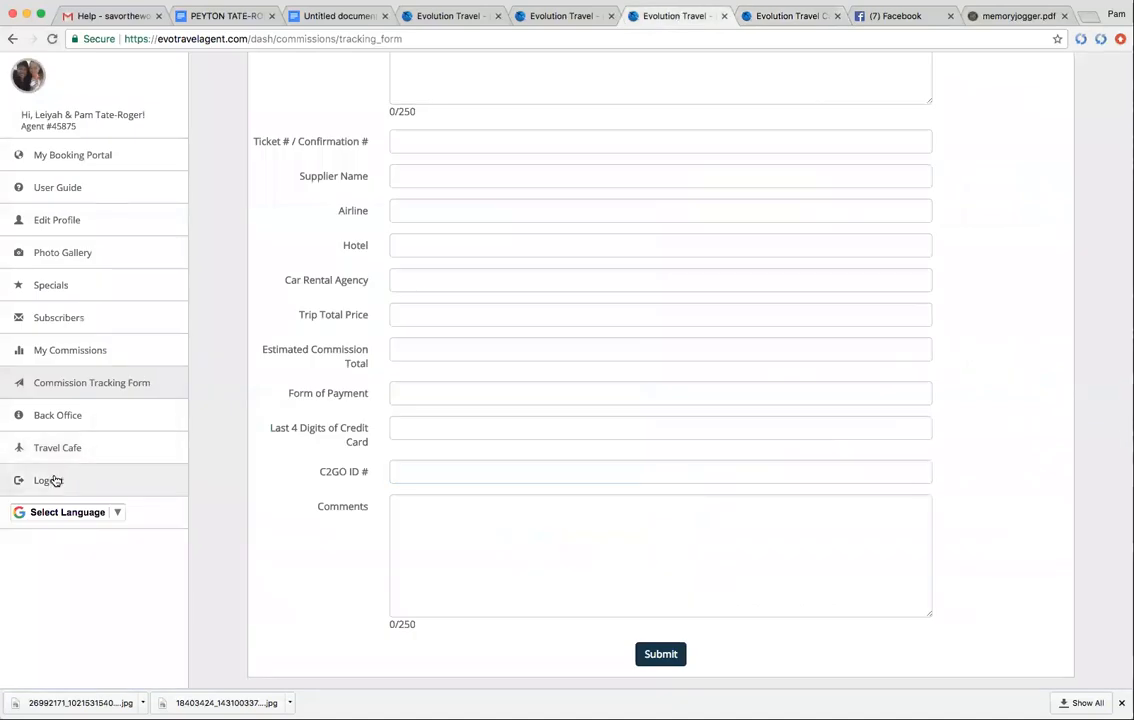
{"action": "mouse_move", "coordinate": [72, 156]}
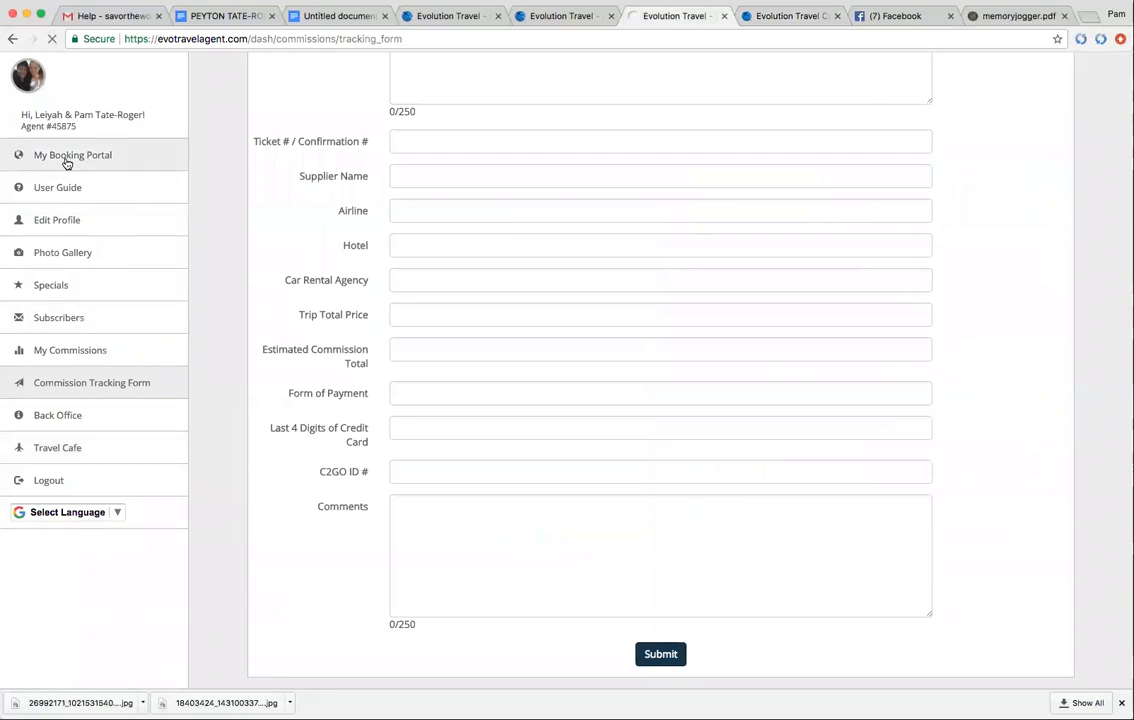
Load the public booking site via My Booking Portal, with its bio, specials, Morocco trip and flight search.
{"action": "left_click", "coordinate": [72, 156]}
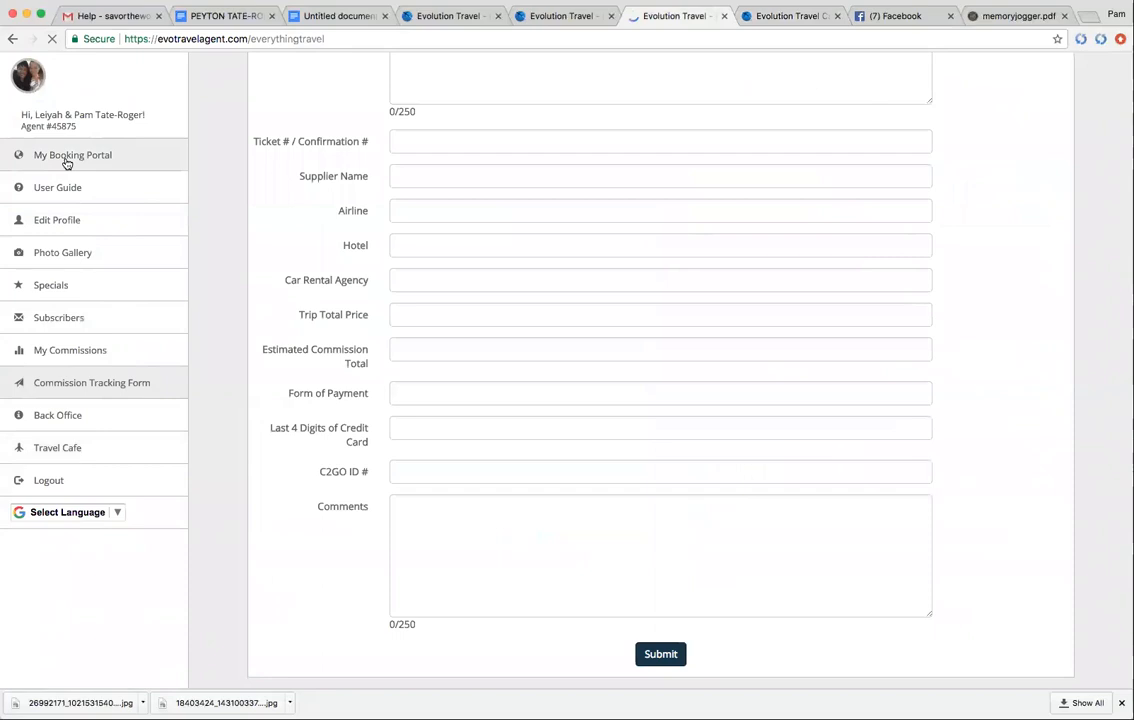
{"action": "left_click", "coordinate": [660, 654]}
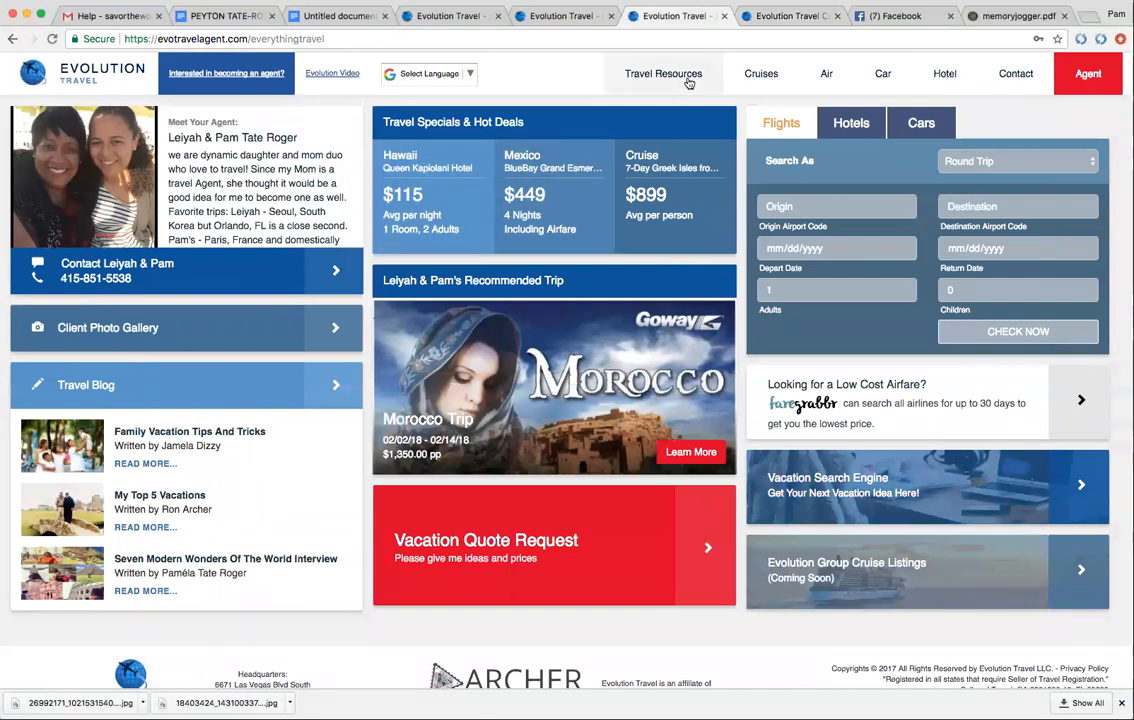
{"action": "left_click", "coordinate": [664, 72]}
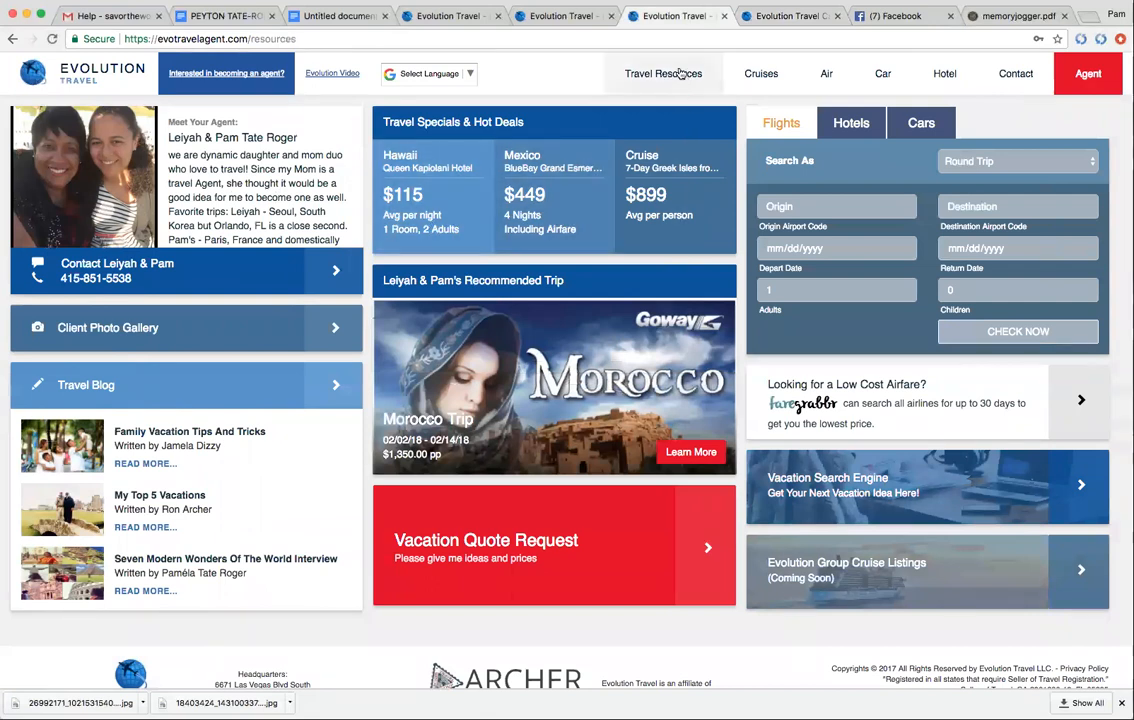
Show the Travel Resources page listing flight information and U.S. State Department links.
{"action": "left_click", "coordinate": [664, 72]}
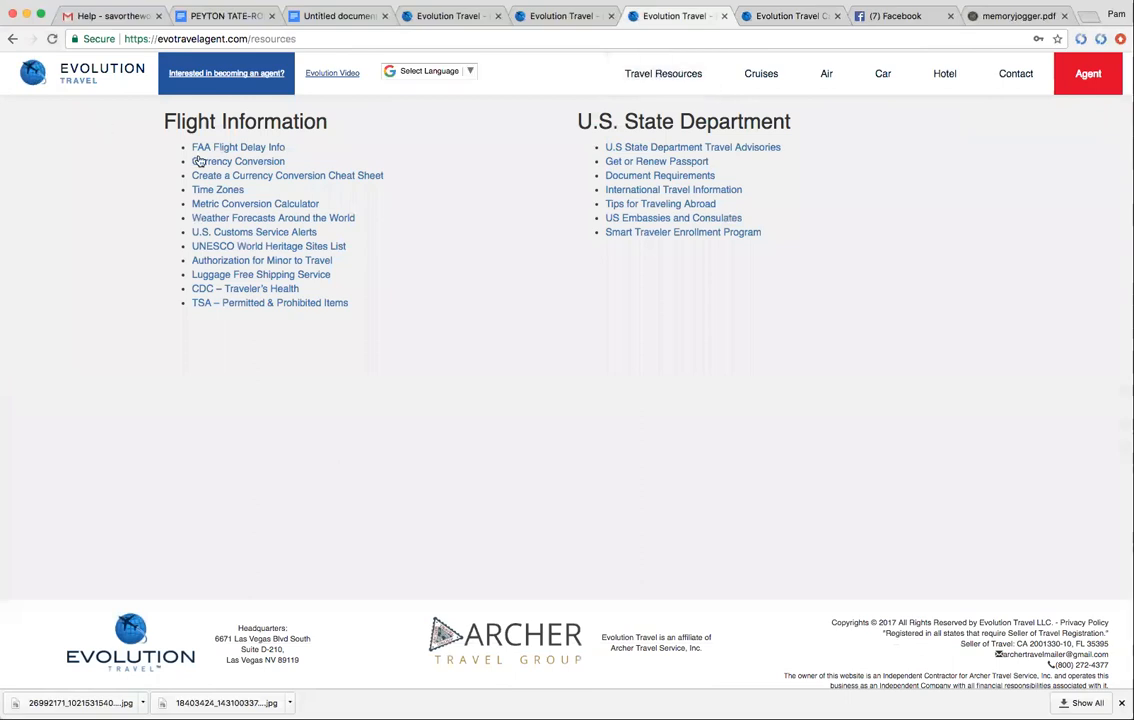
{"action": "mouse_move", "coordinate": [238, 160]}
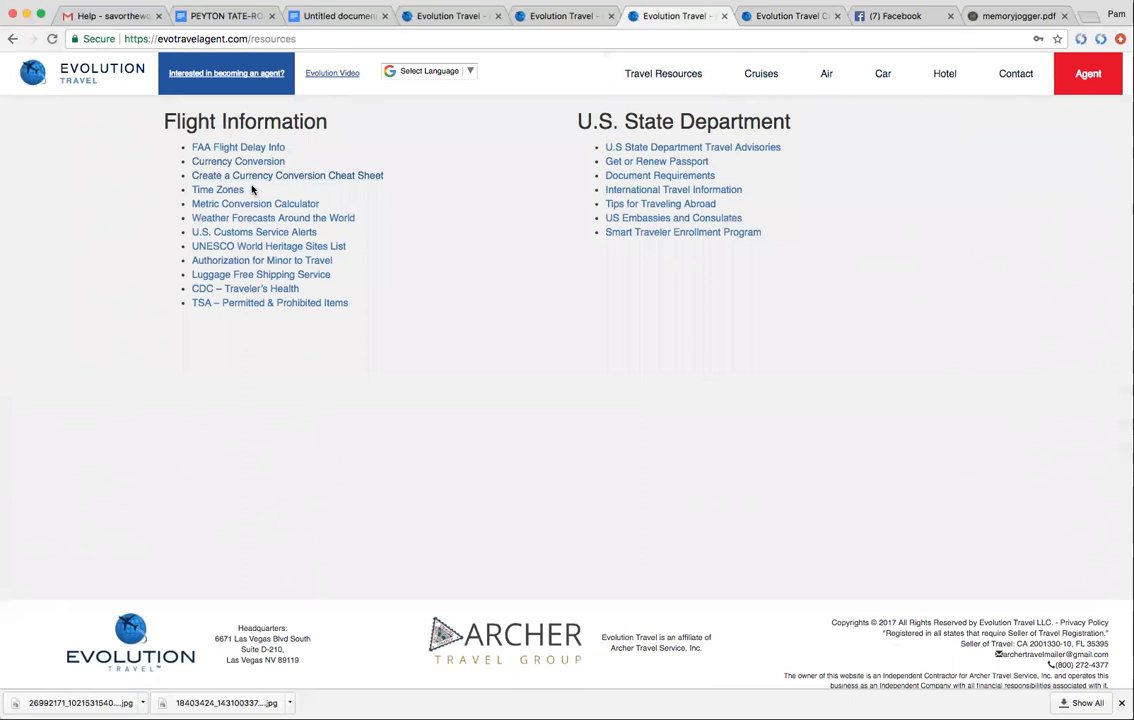
{"action": "mouse_move", "coordinate": [360, 188]}
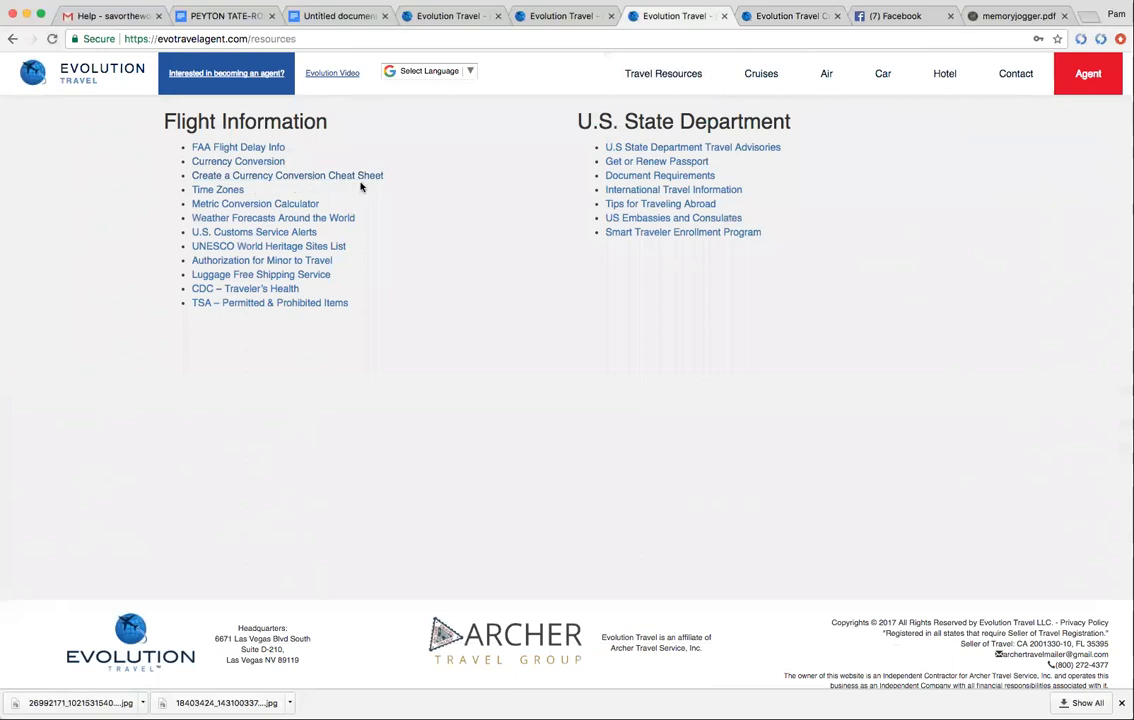
{"action": "mouse_move", "coordinate": [248, 210]}
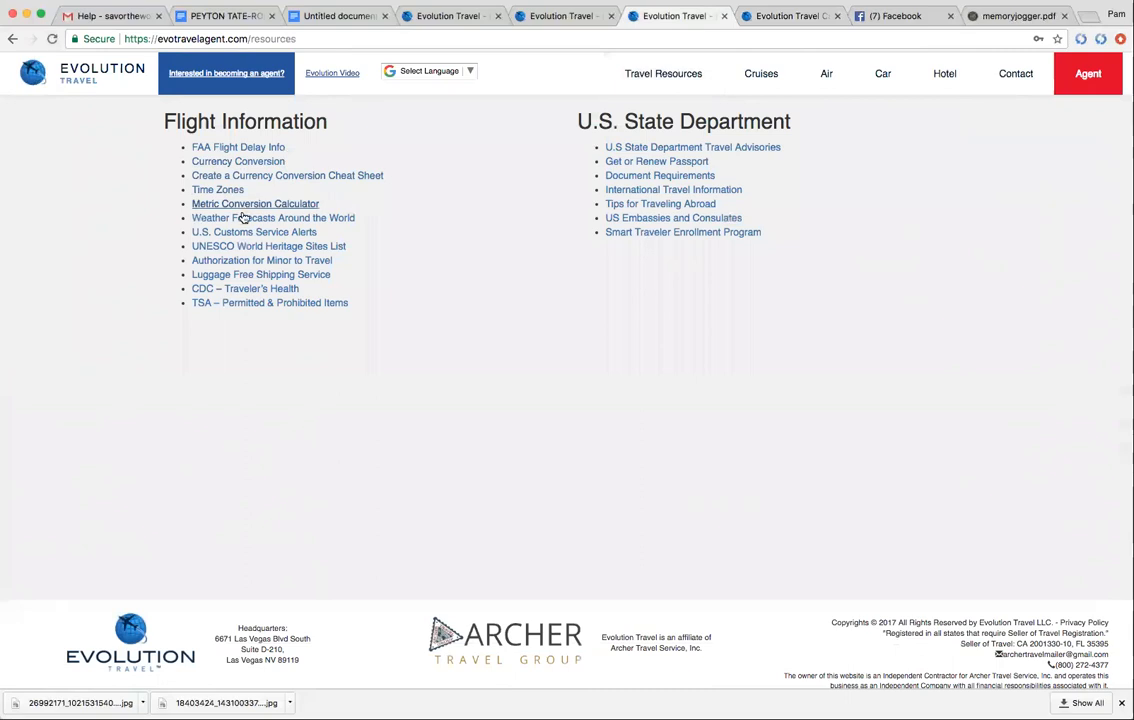
{"action": "mouse_move", "coordinate": [240, 236]}
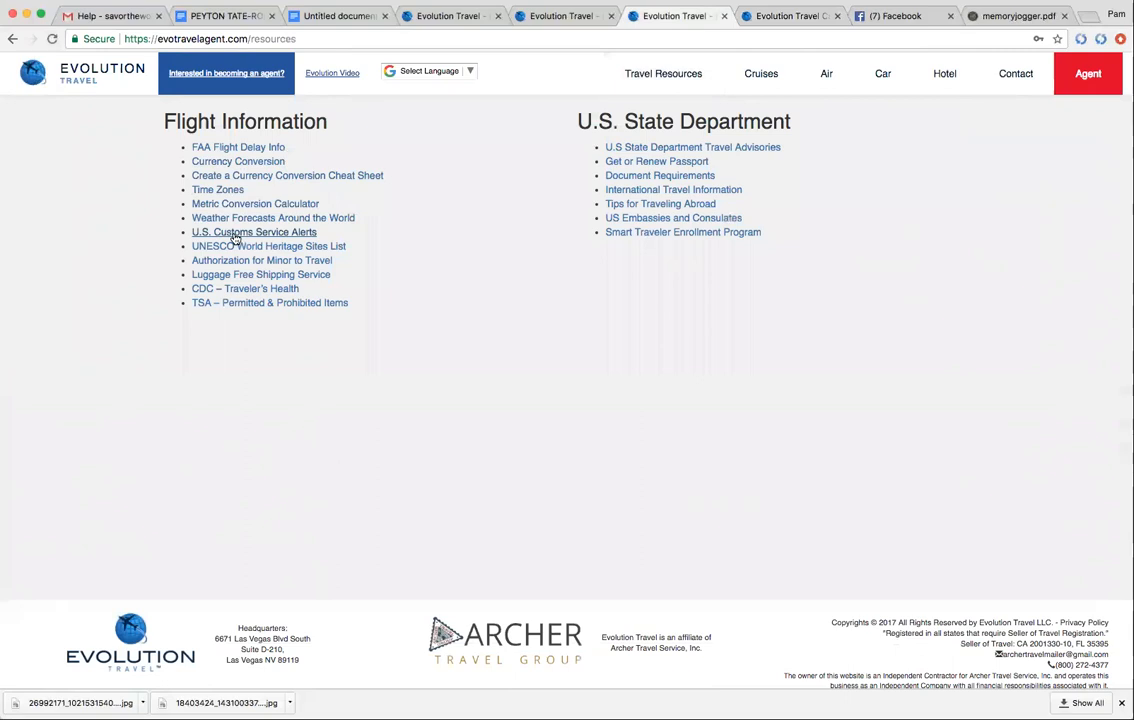
{"action": "mouse_move", "coordinate": [258, 246]}
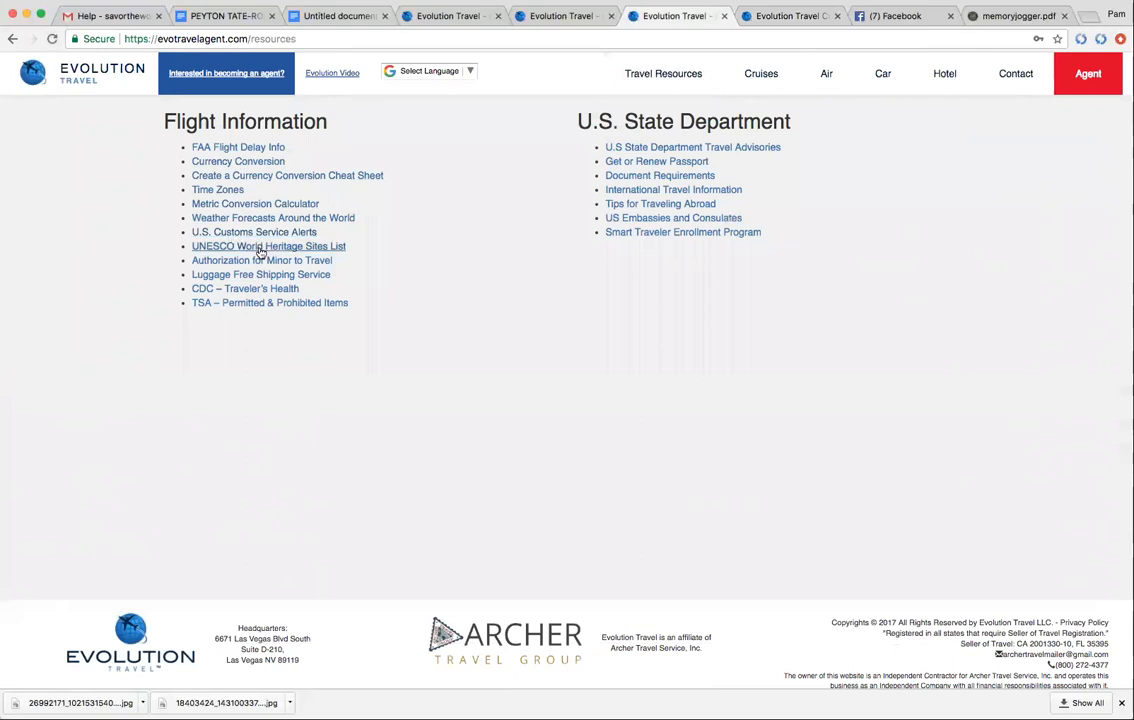
{"action": "mouse_move", "coordinate": [292, 274]}
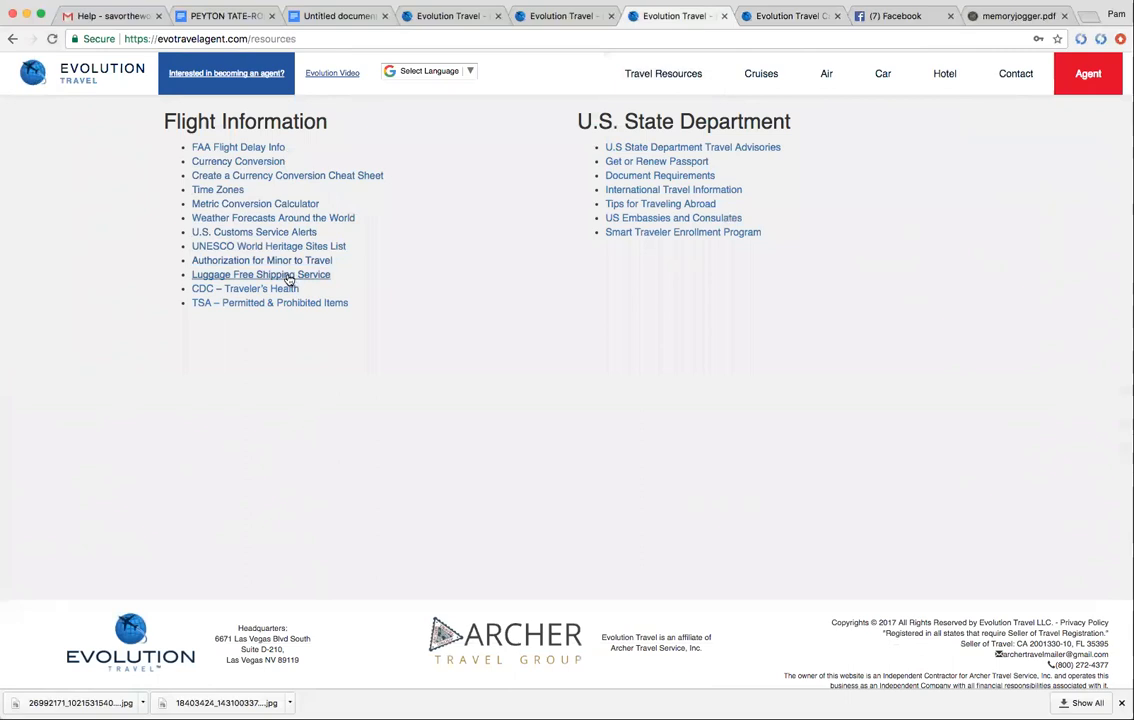
{"action": "mouse_move", "coordinate": [244, 288]}
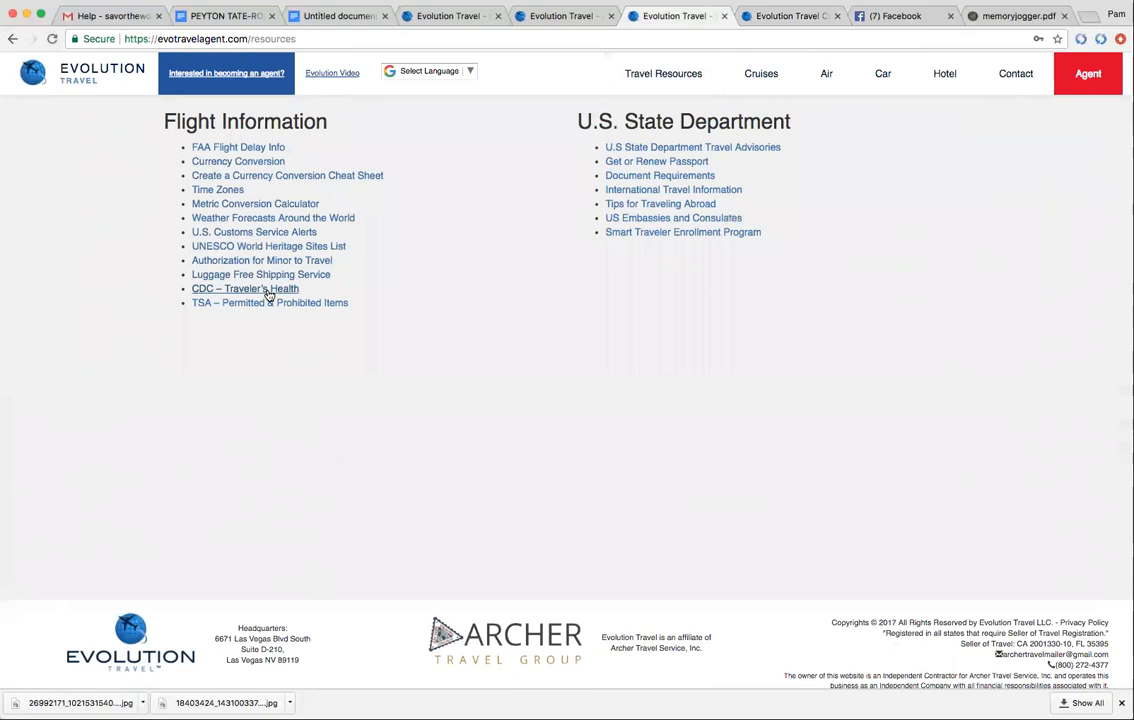
{"action": "mouse_move", "coordinate": [276, 308]}
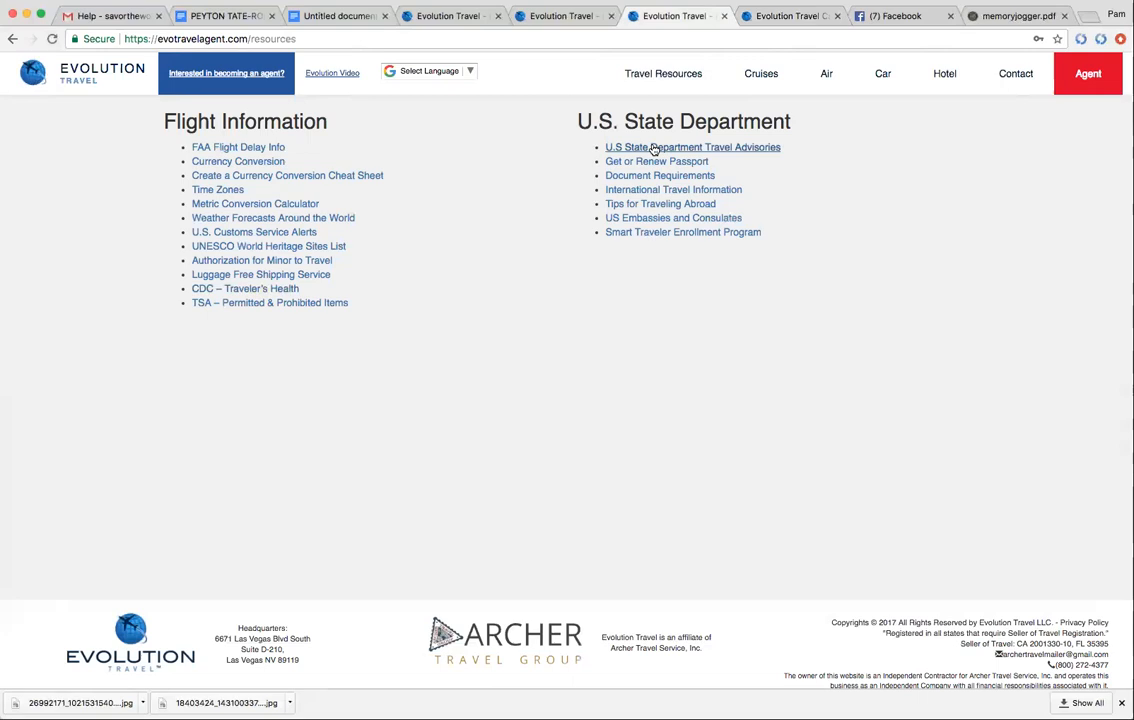
{"action": "mouse_move", "coordinate": [656, 160]}
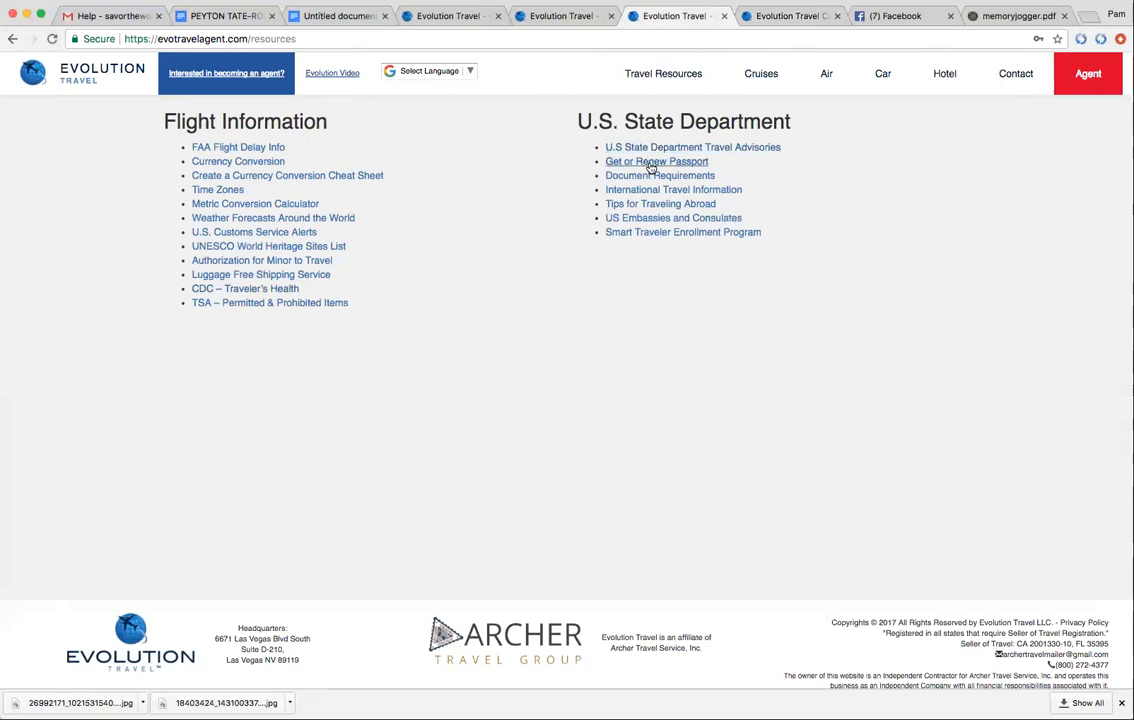
{"action": "mouse_move", "coordinate": [684, 178]}
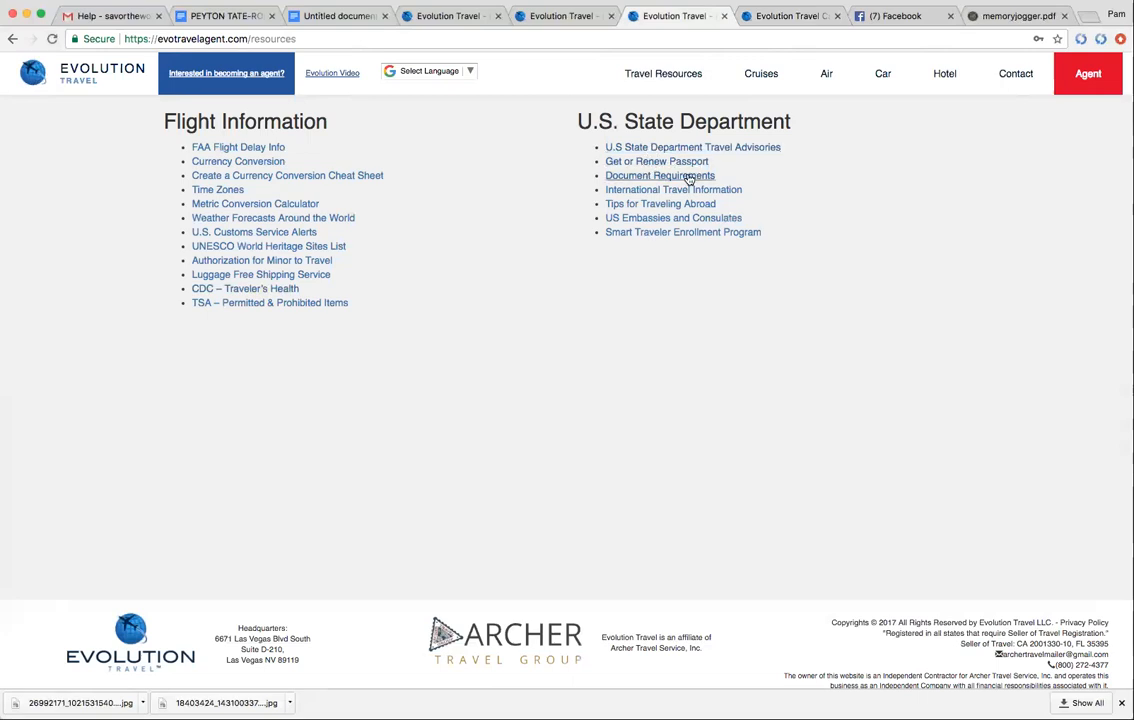
{"action": "mouse_move", "coordinate": [682, 188]}
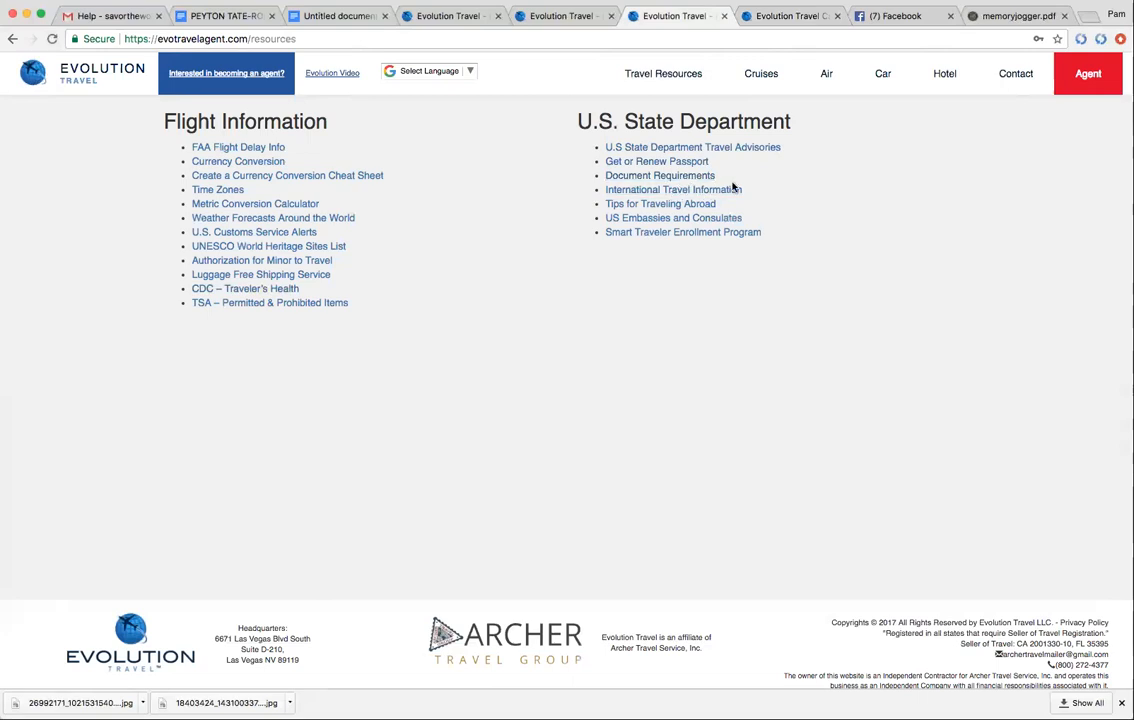
{"action": "mouse_move", "coordinate": [660, 204]}
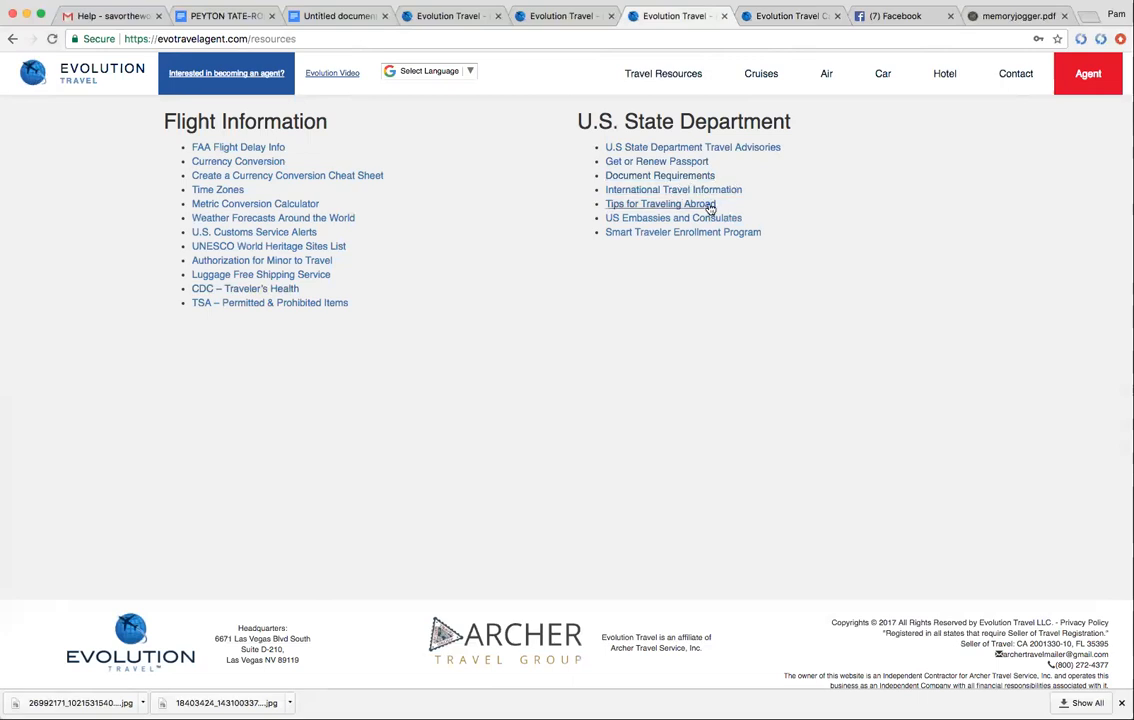
{"action": "mouse_move", "coordinate": [688, 222]}
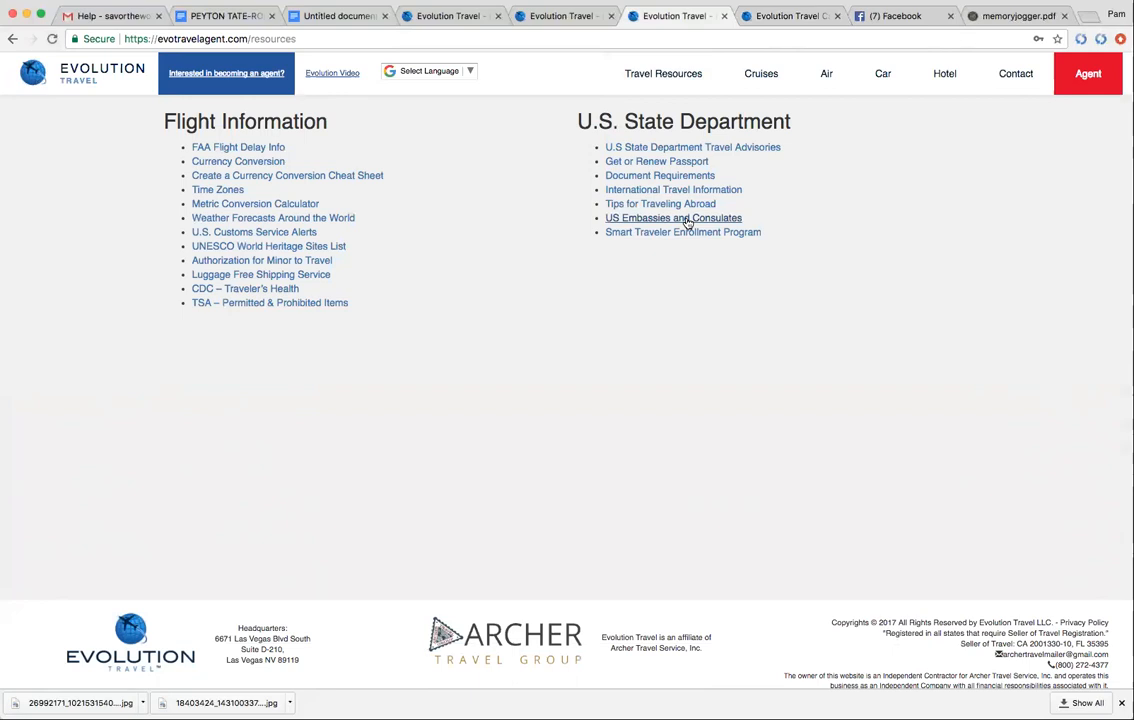
{"action": "mouse_move", "coordinate": [682, 232]}
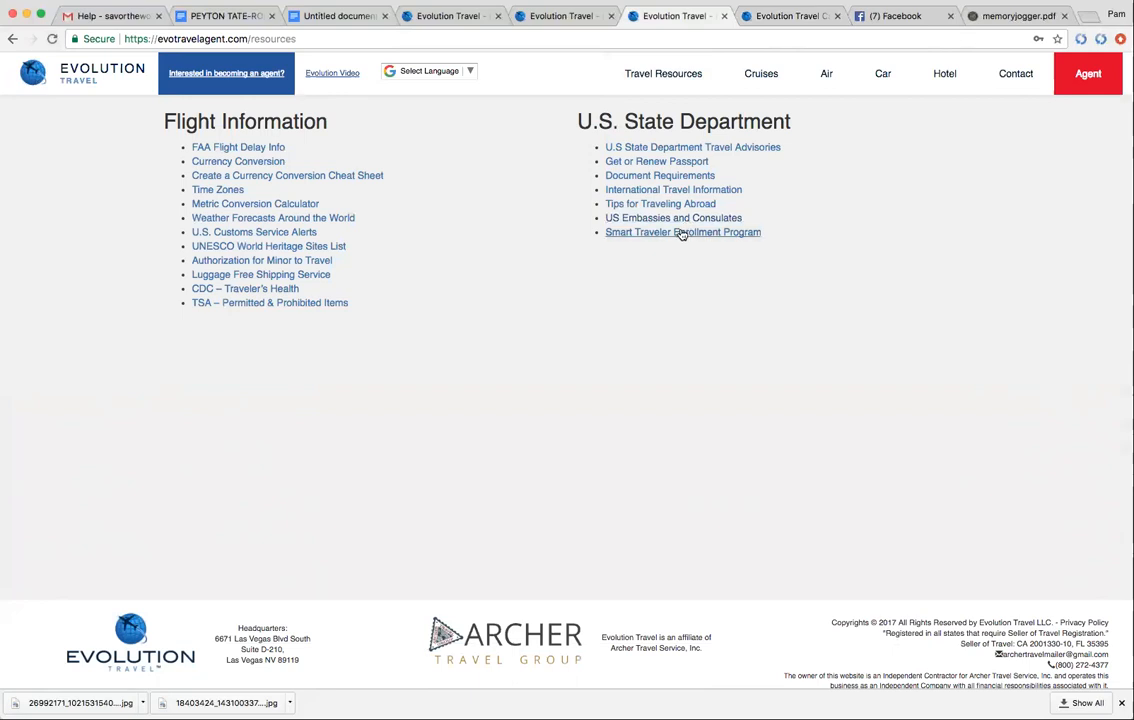
{"action": "mouse_move", "coordinate": [756, 238]}
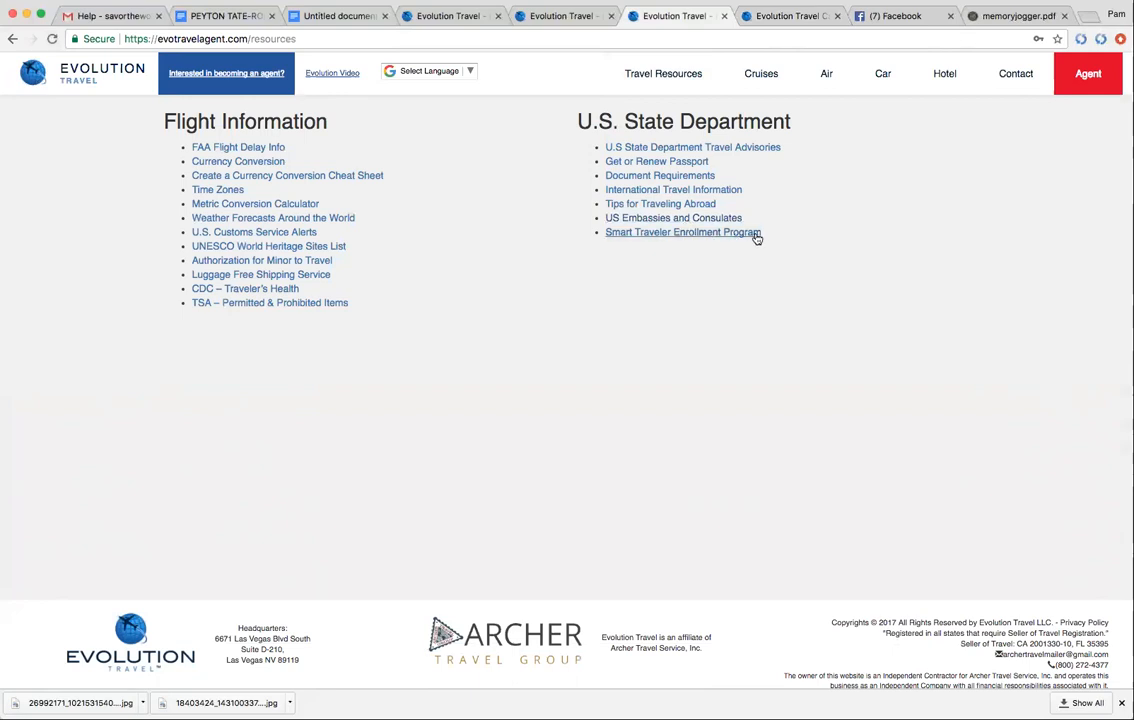
{"action": "mouse_move", "coordinate": [742, 236]}
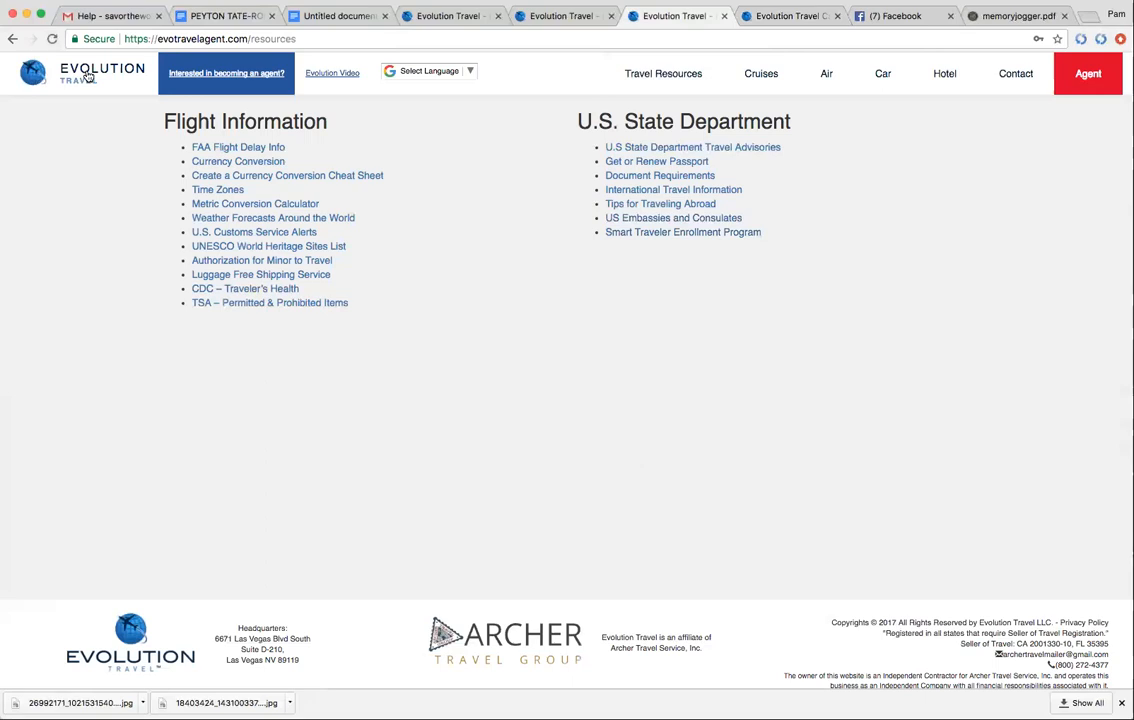
{"action": "mouse_move", "coordinate": [846, 20]}
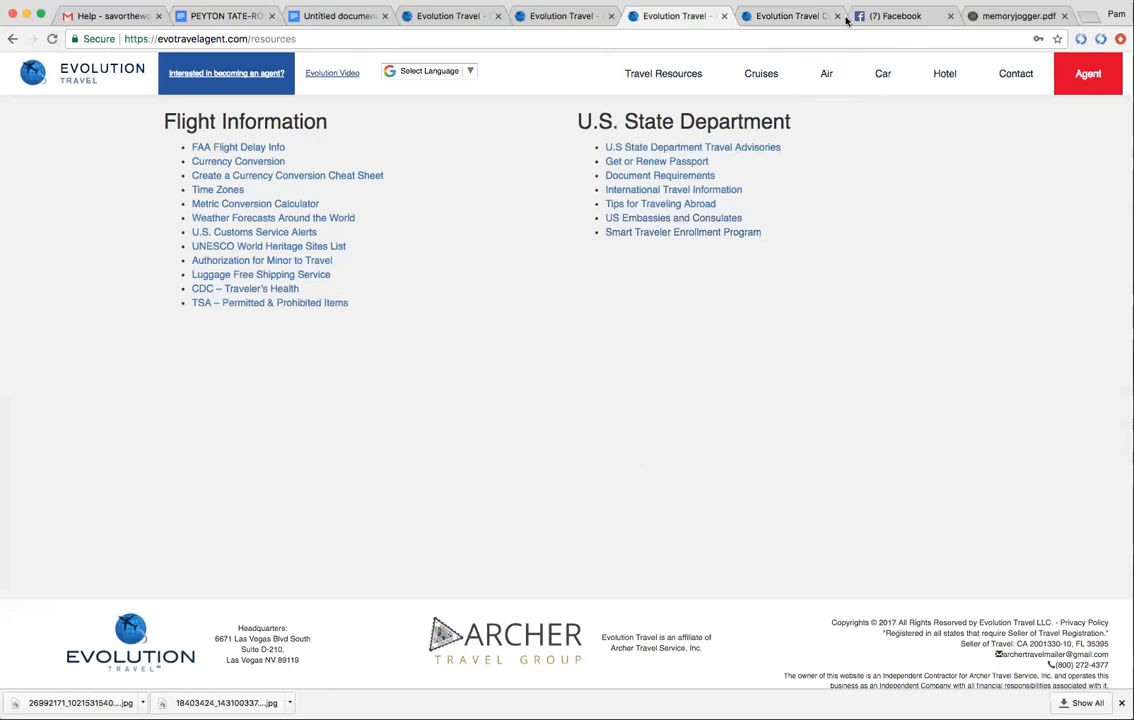